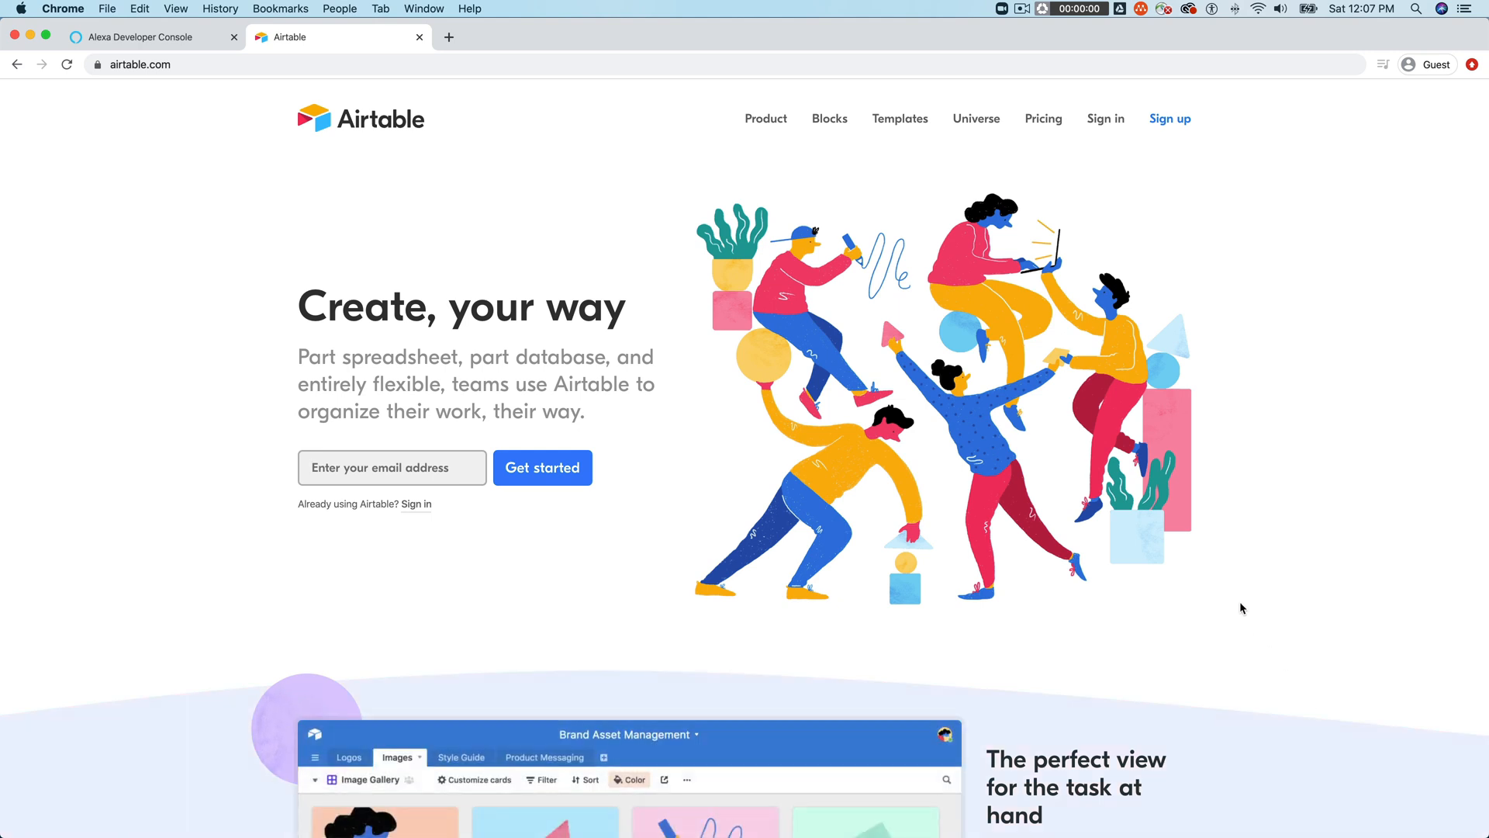
mouse_move(720, 375)
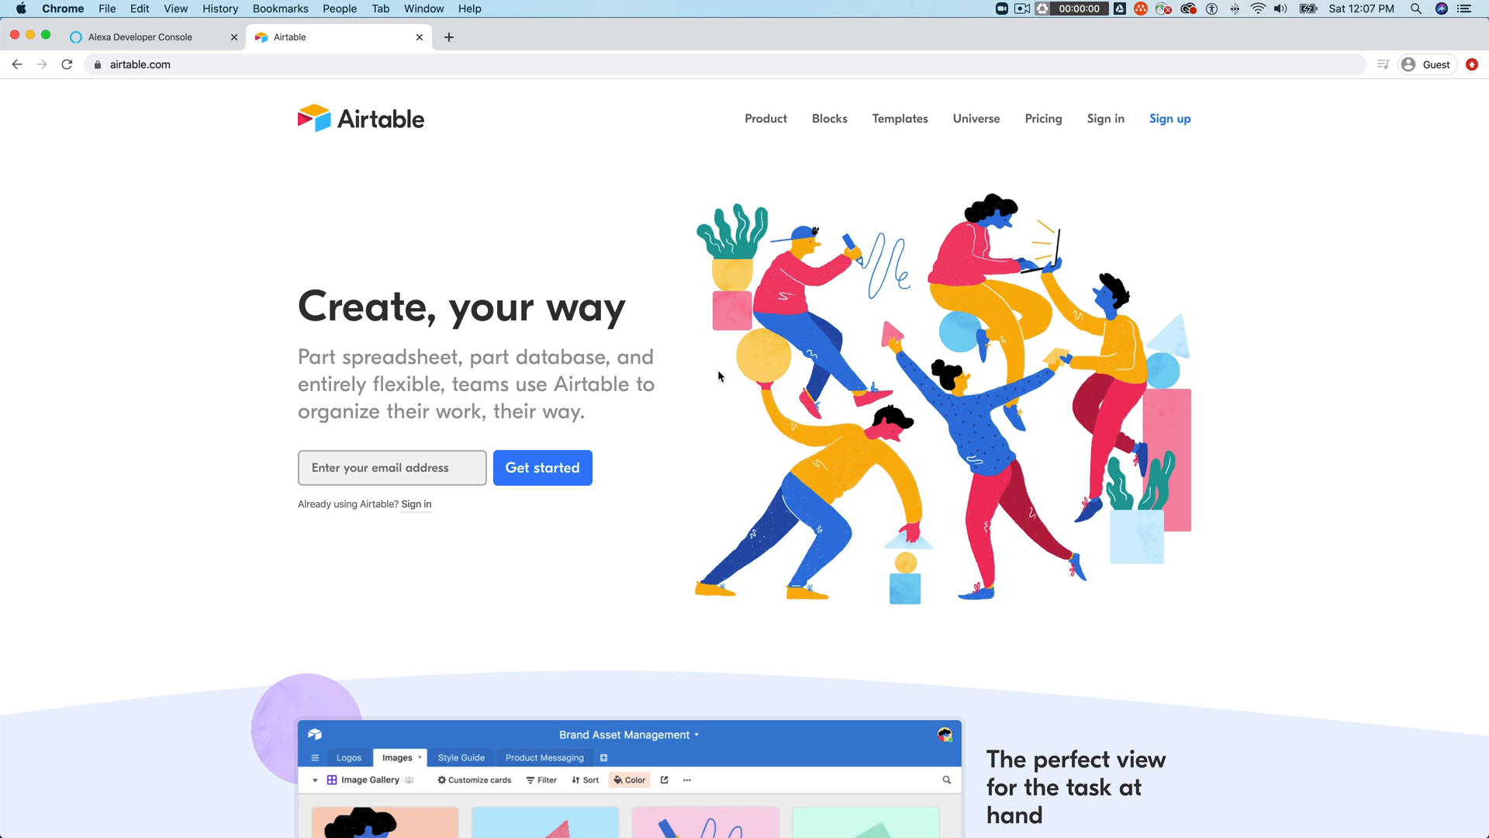
mouse_move(124, 82)
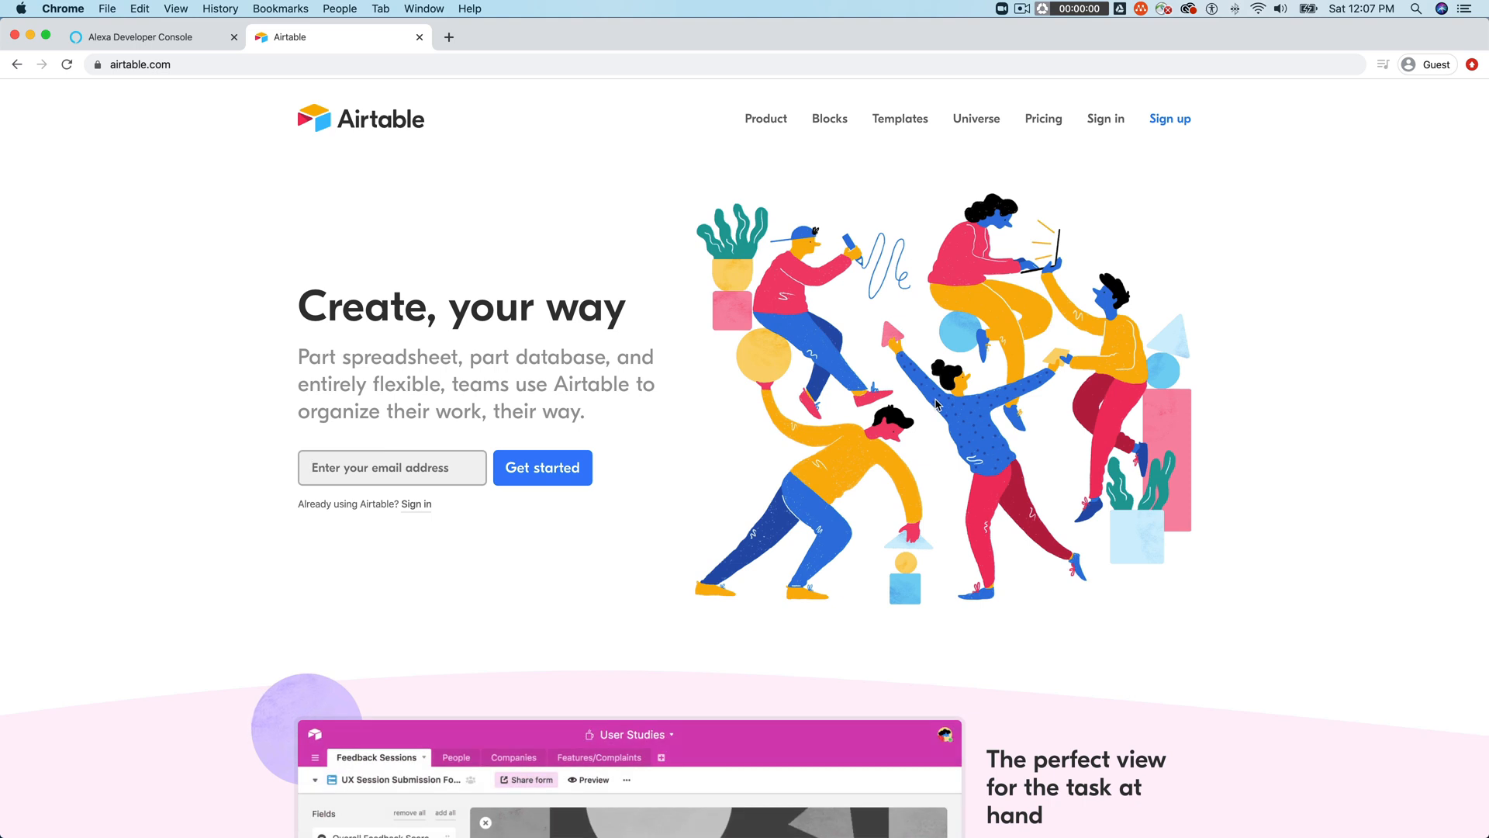
- Look over the Alexa skills list and the Airtable home page before signing in
scroll(down, 3)
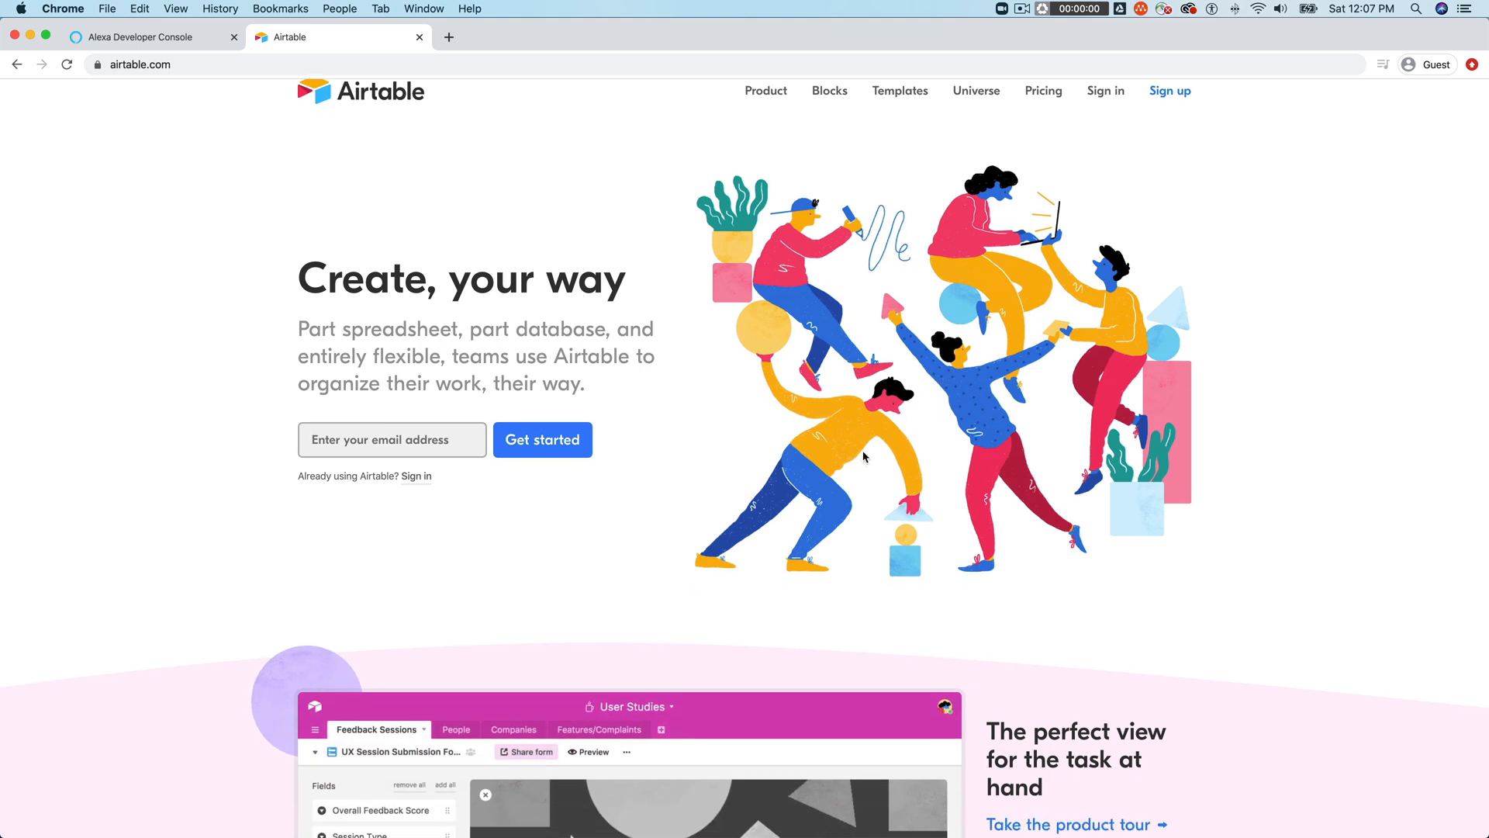
mouse_move(777, 463)
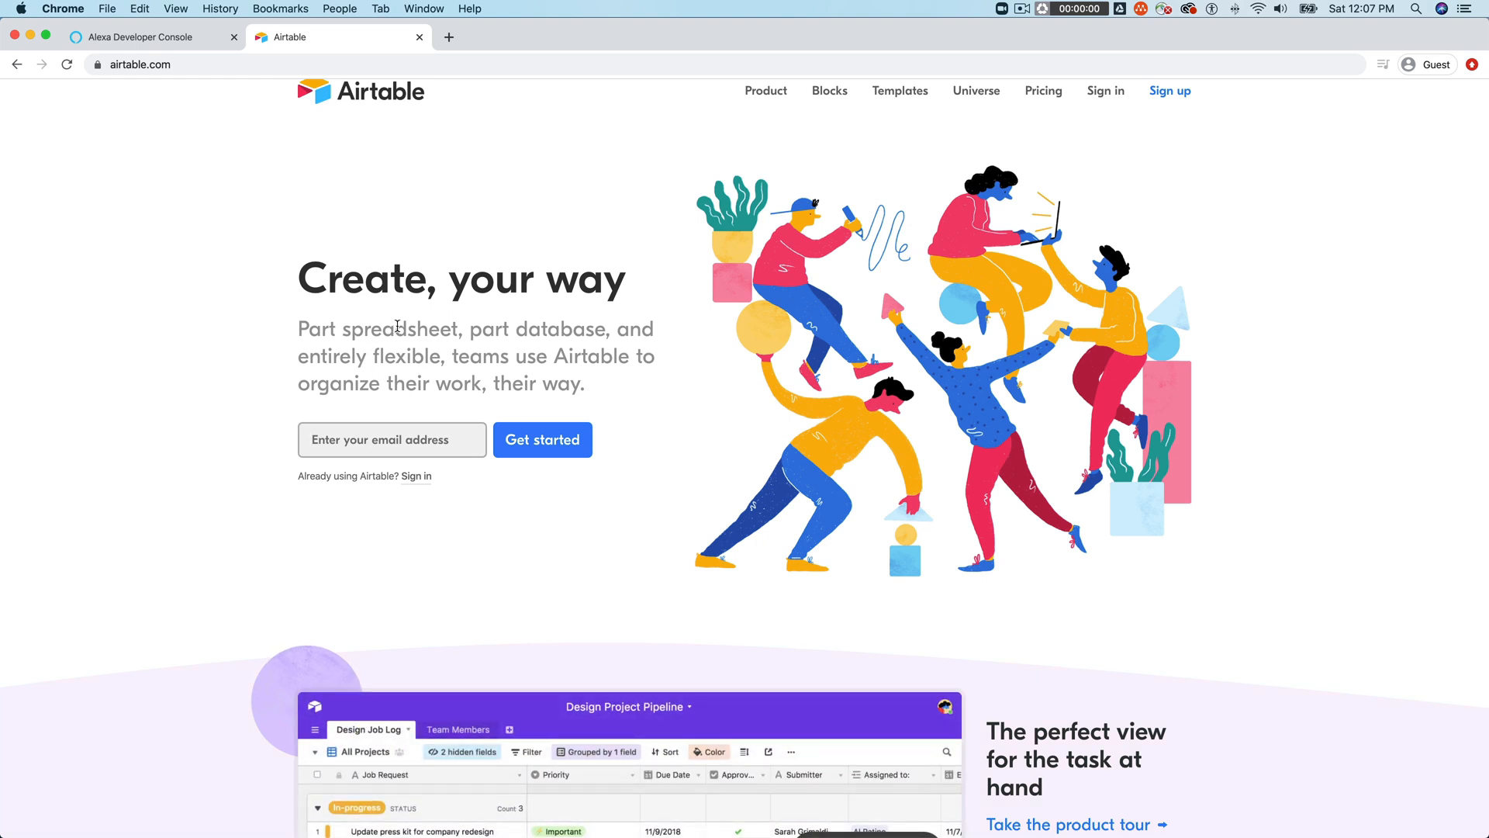
mouse_move(708, 428)
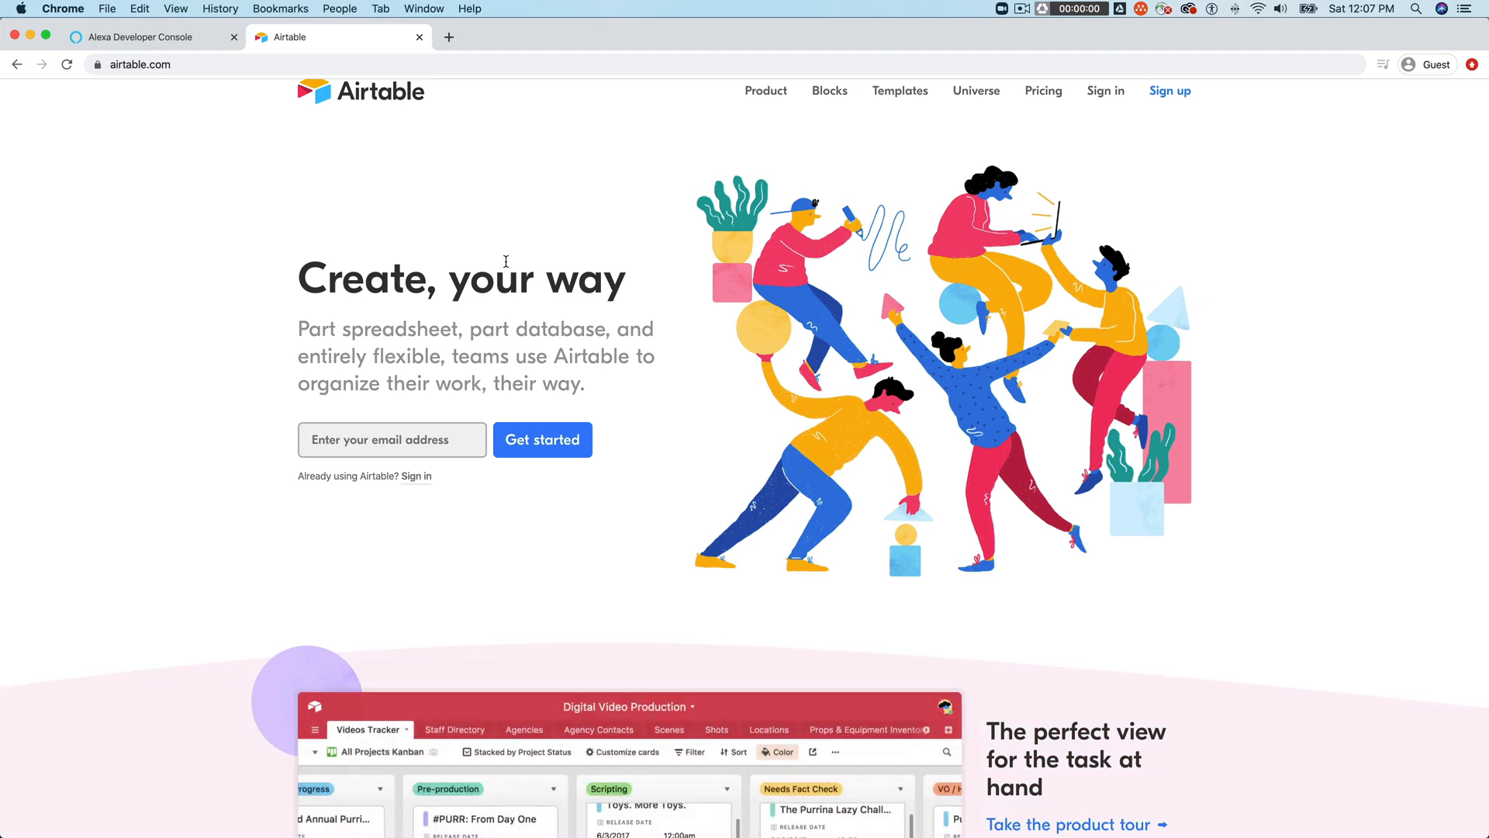
click(143, 36)
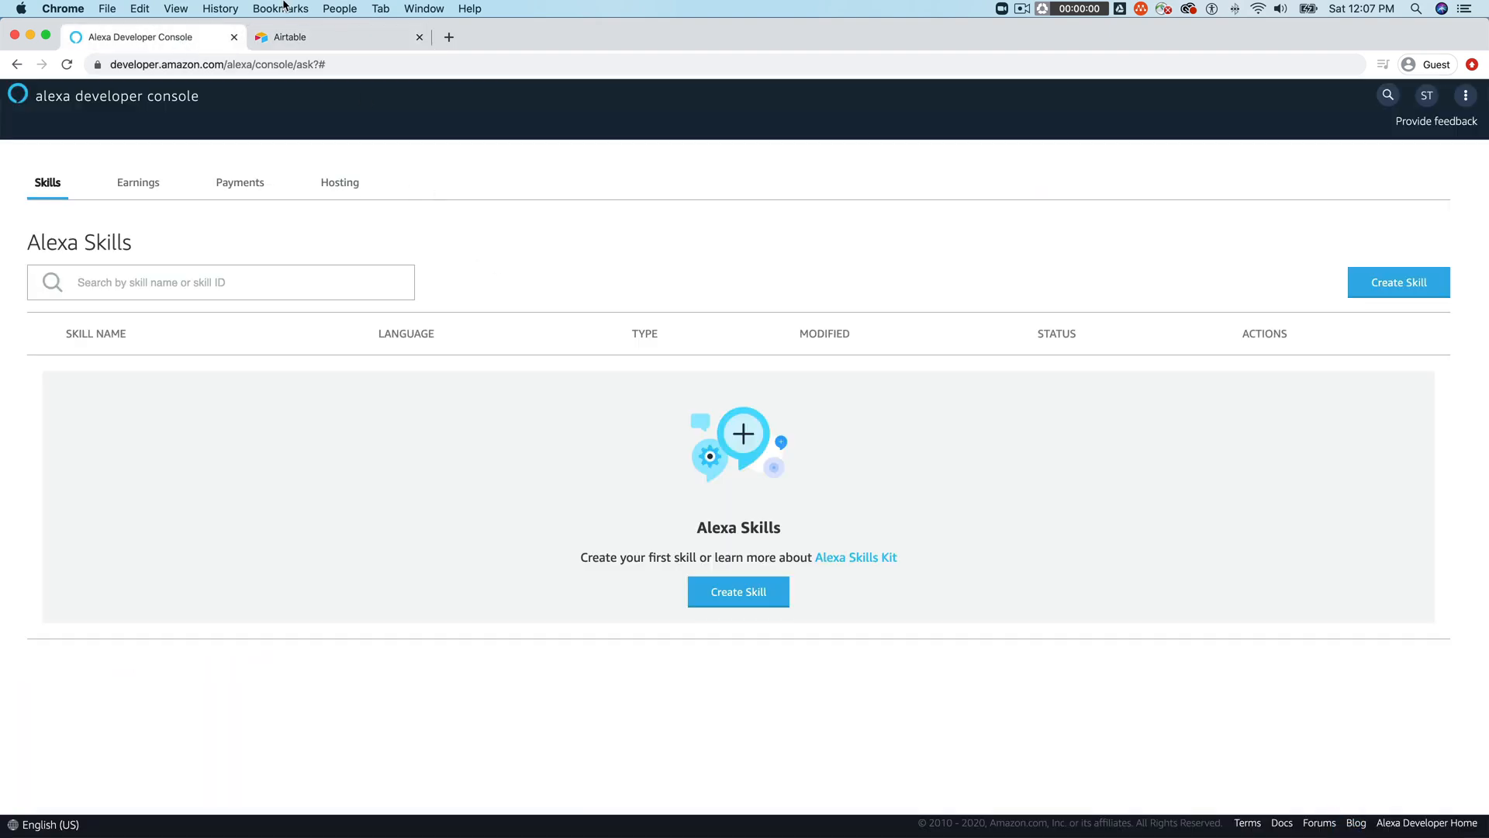
click(337, 38)
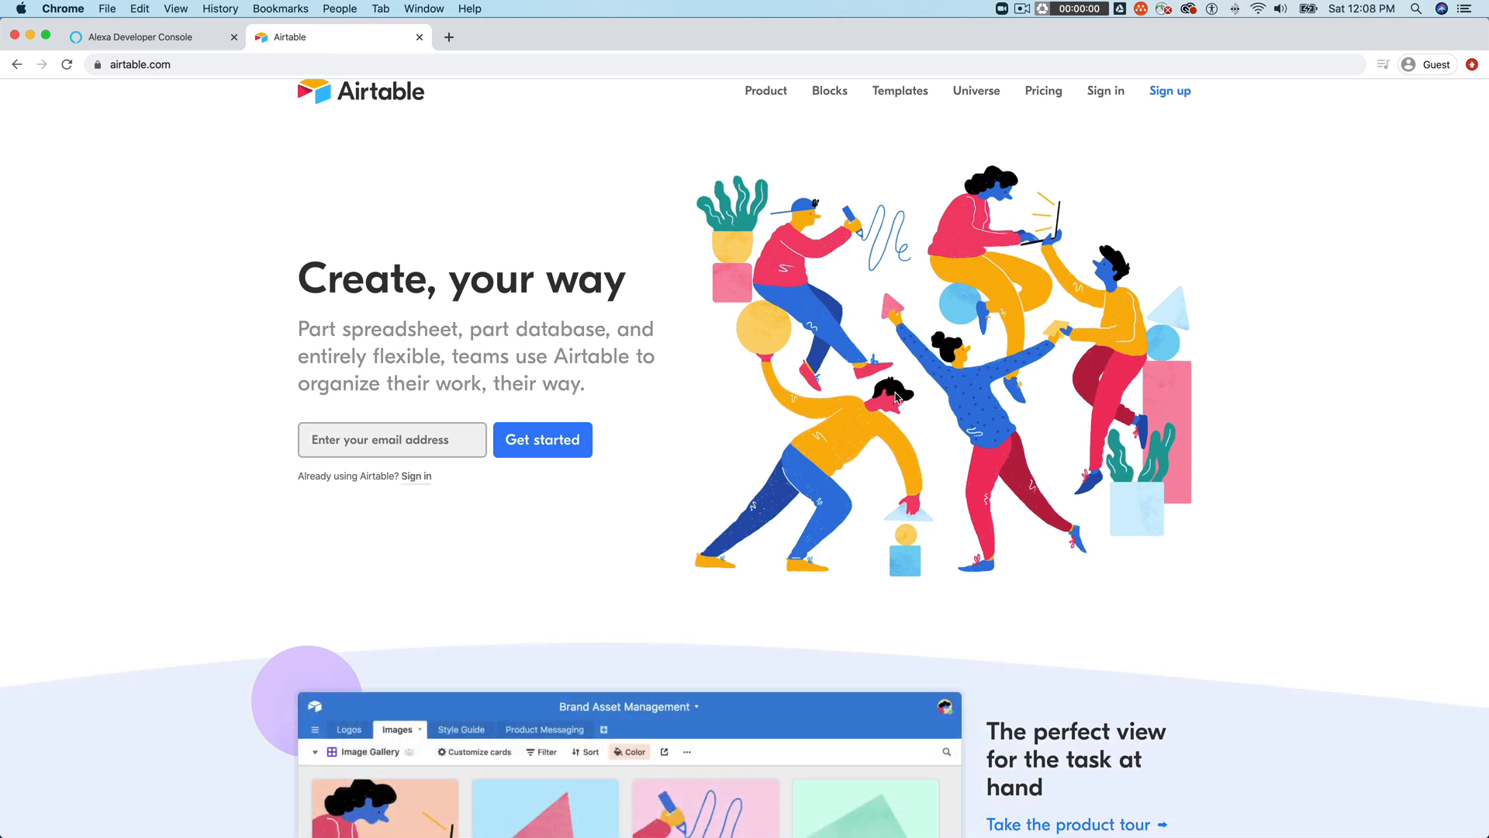
mouse_move(372, 162)
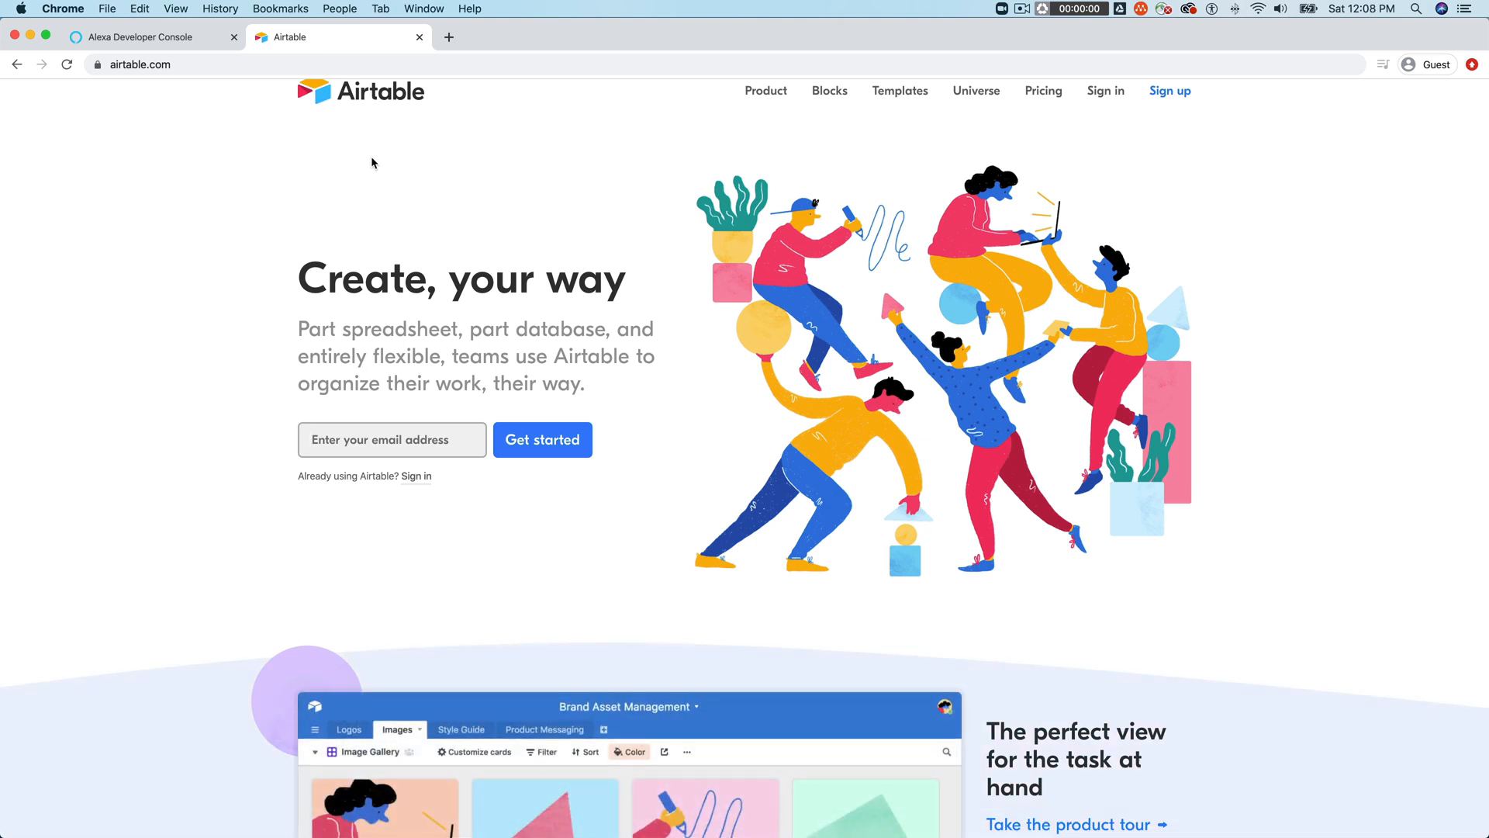
scroll(down, 3)
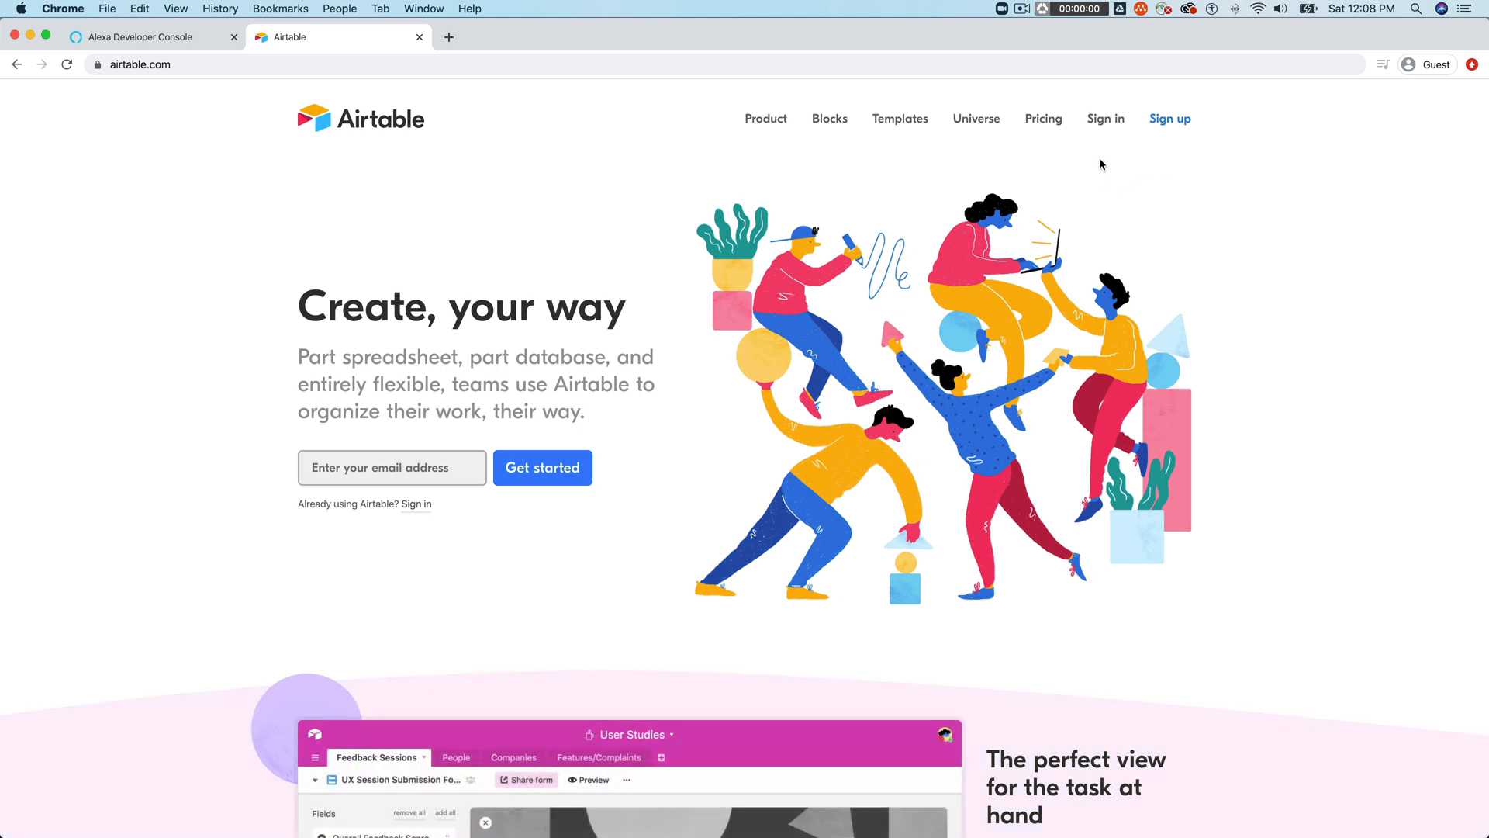
mouse_move(251, 167)
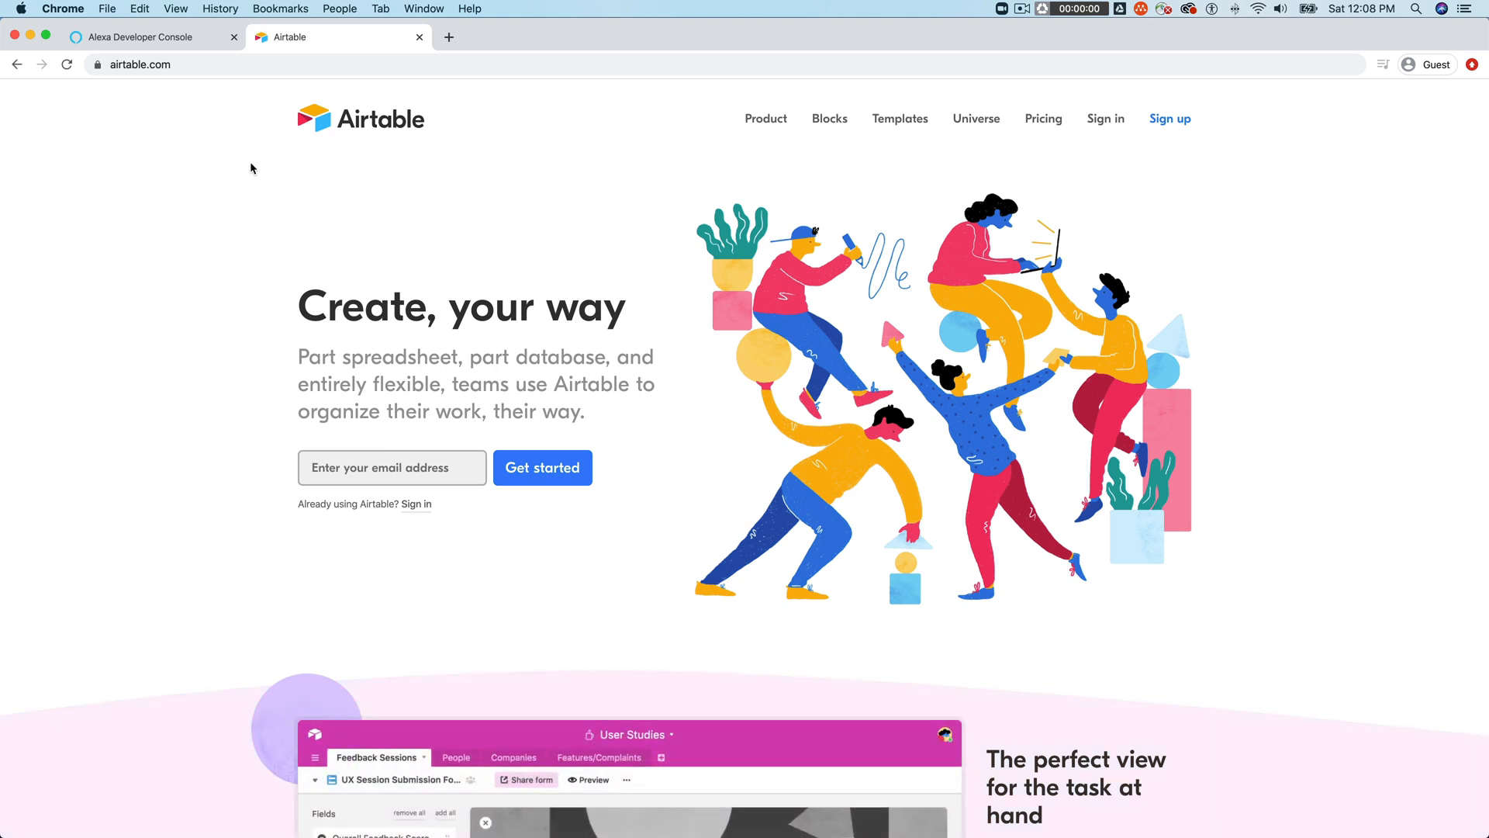
mouse_move(381, 149)
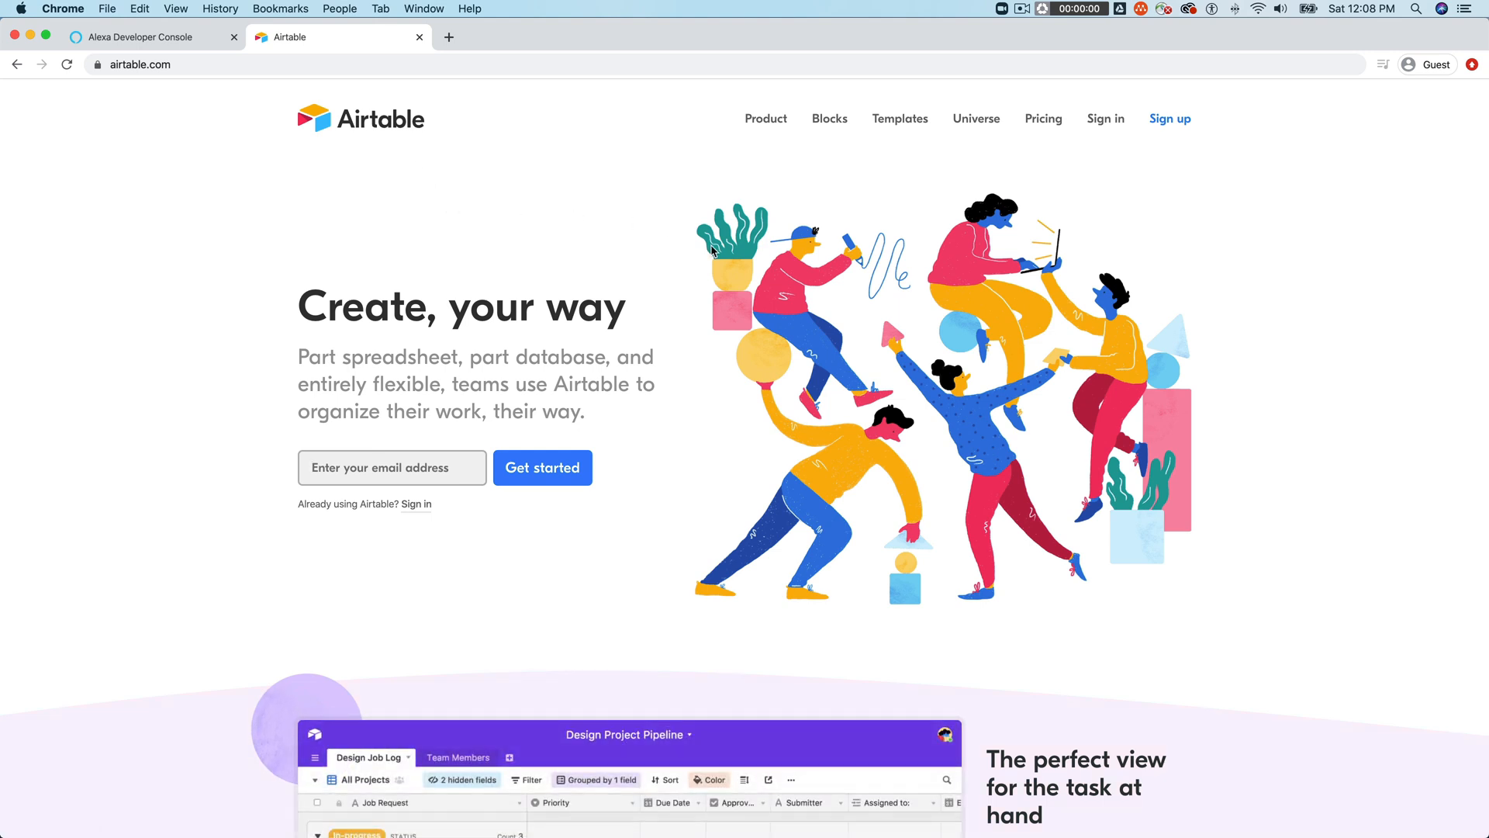
mouse_move(692, 313)
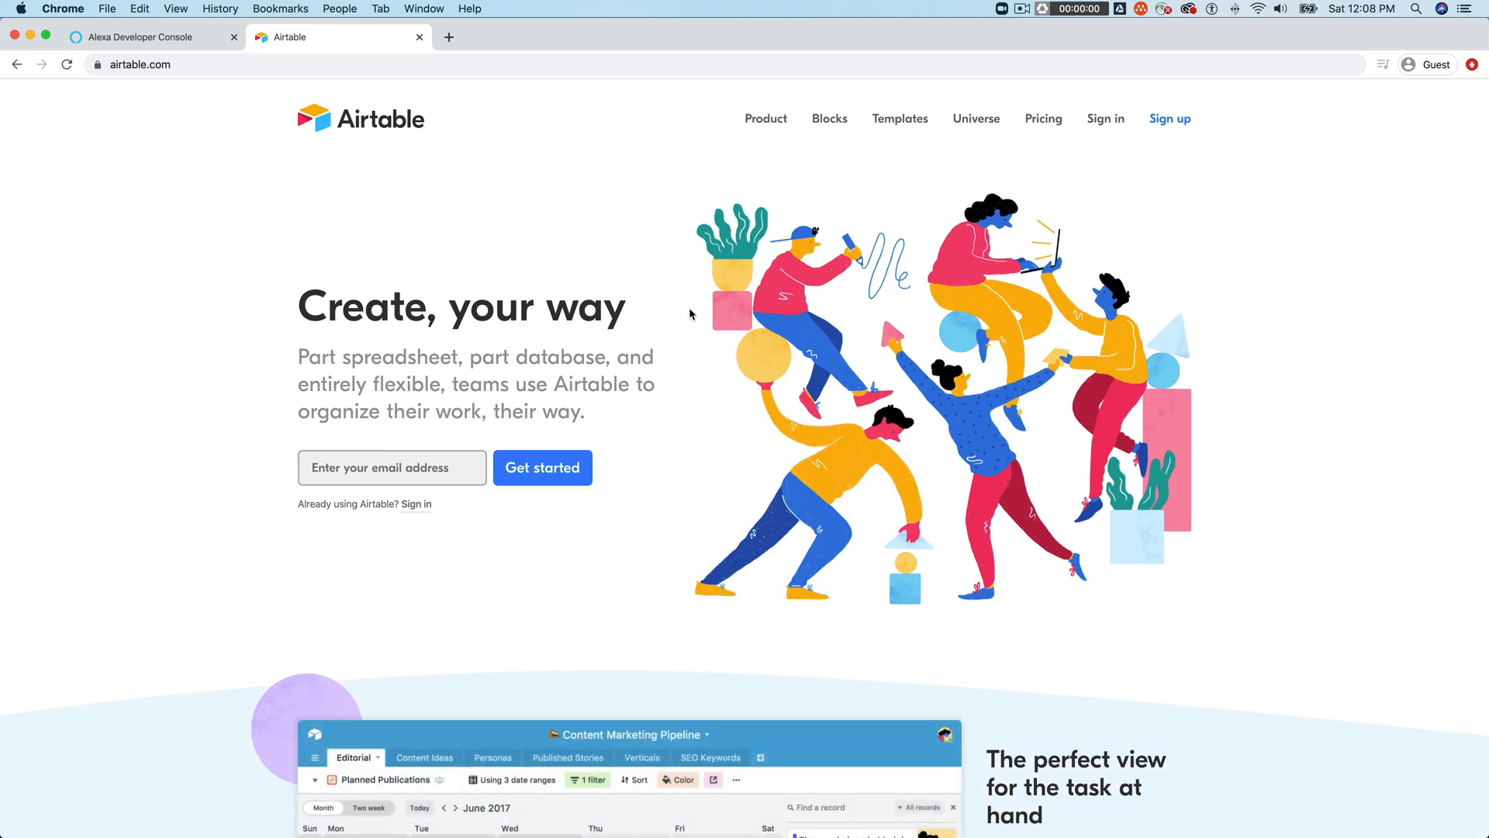
mouse_move(1152, 138)
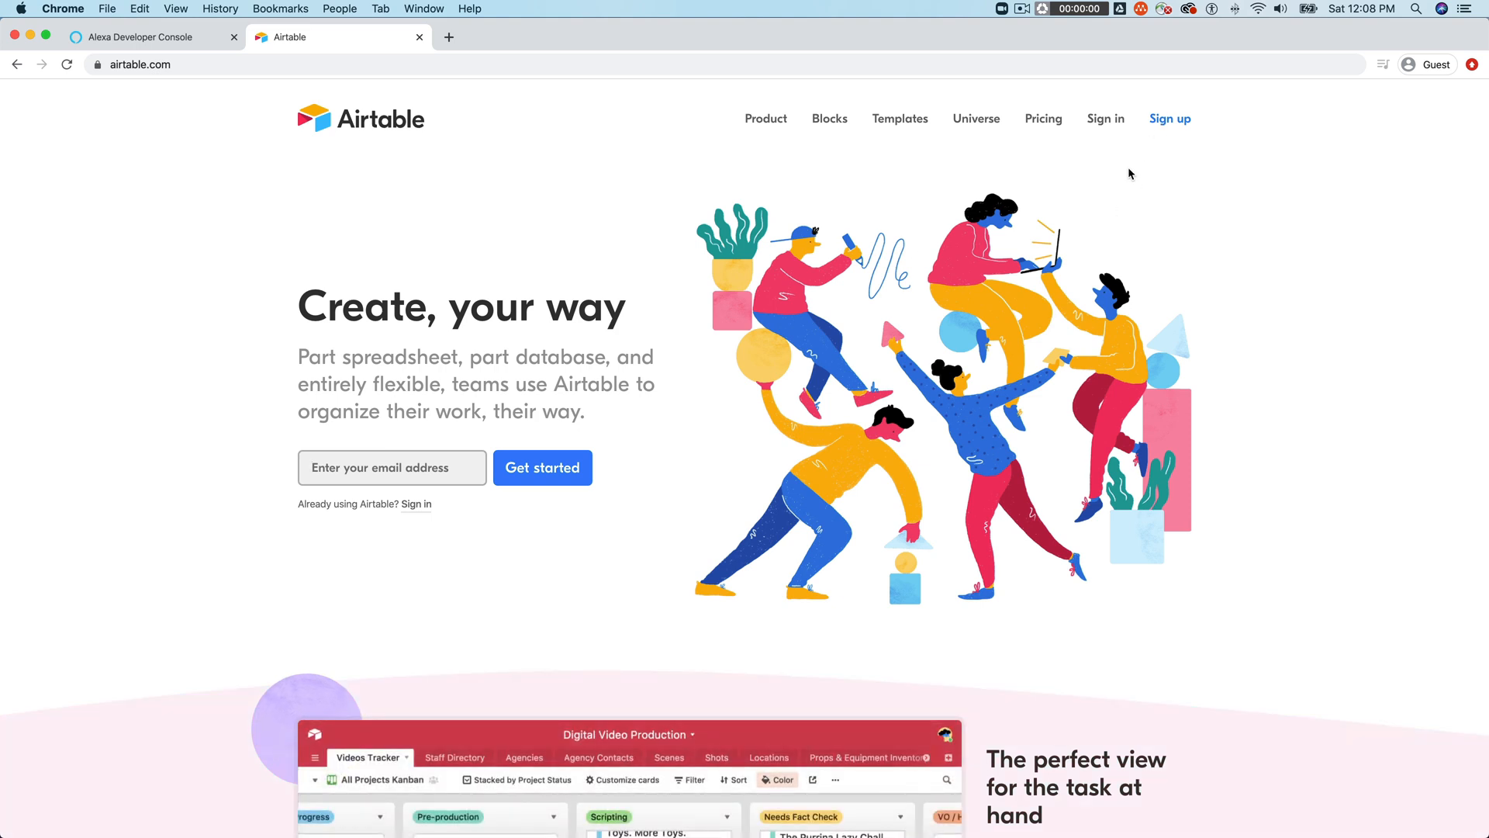
click(1105, 119)
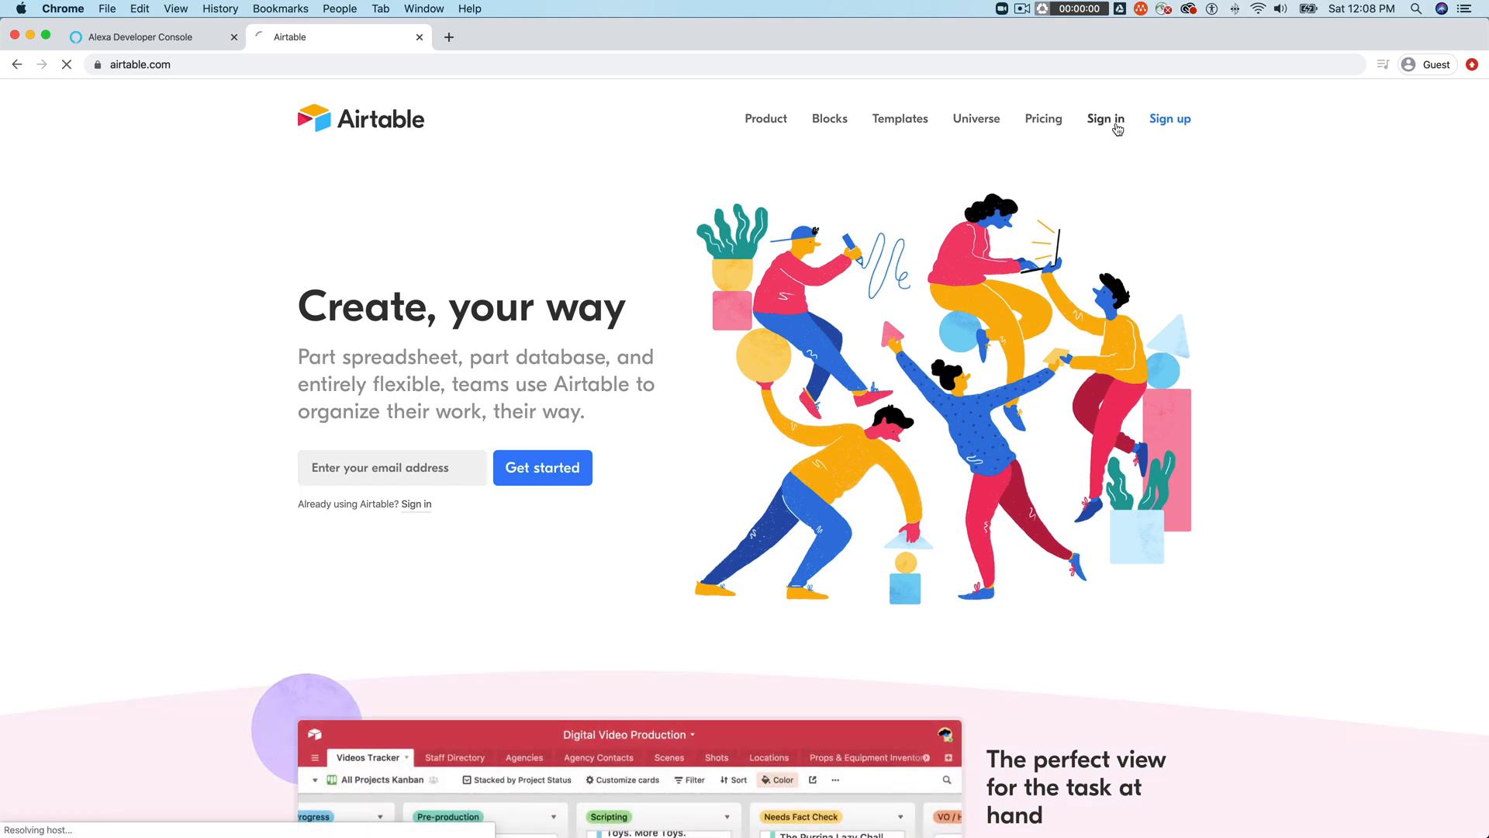
click(1103, 119)
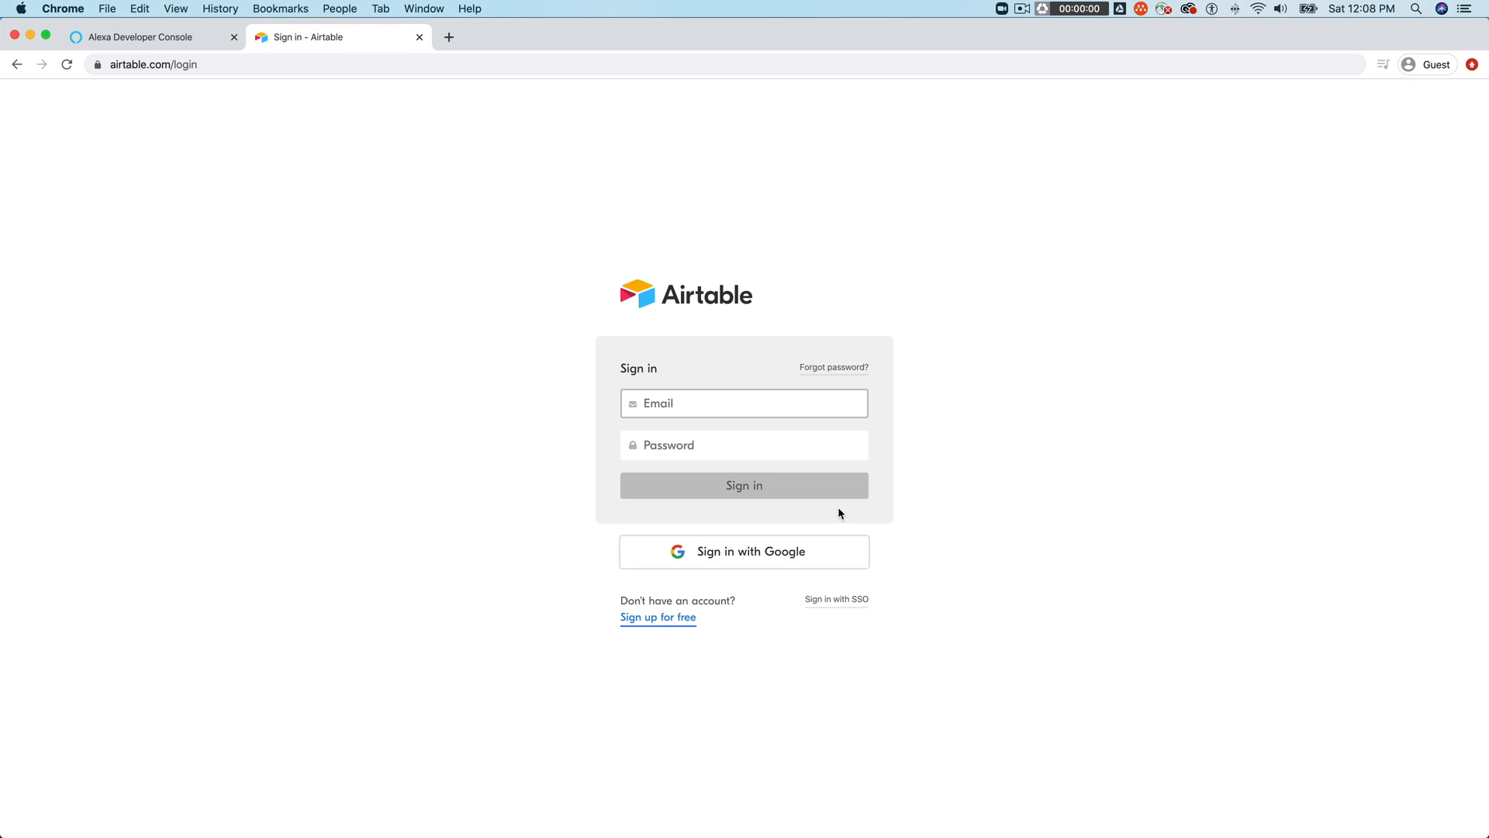
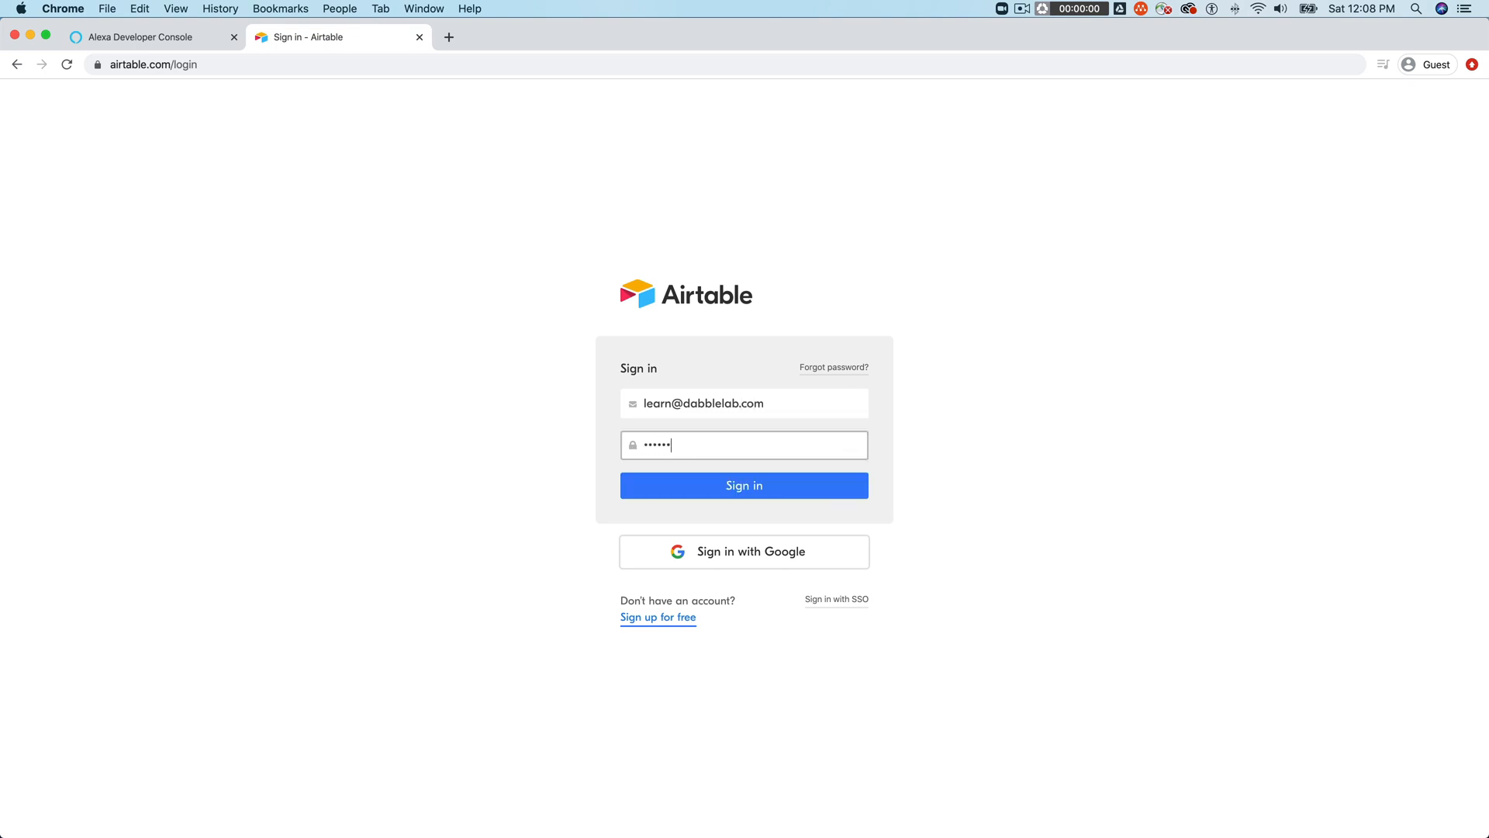
click(744, 485)
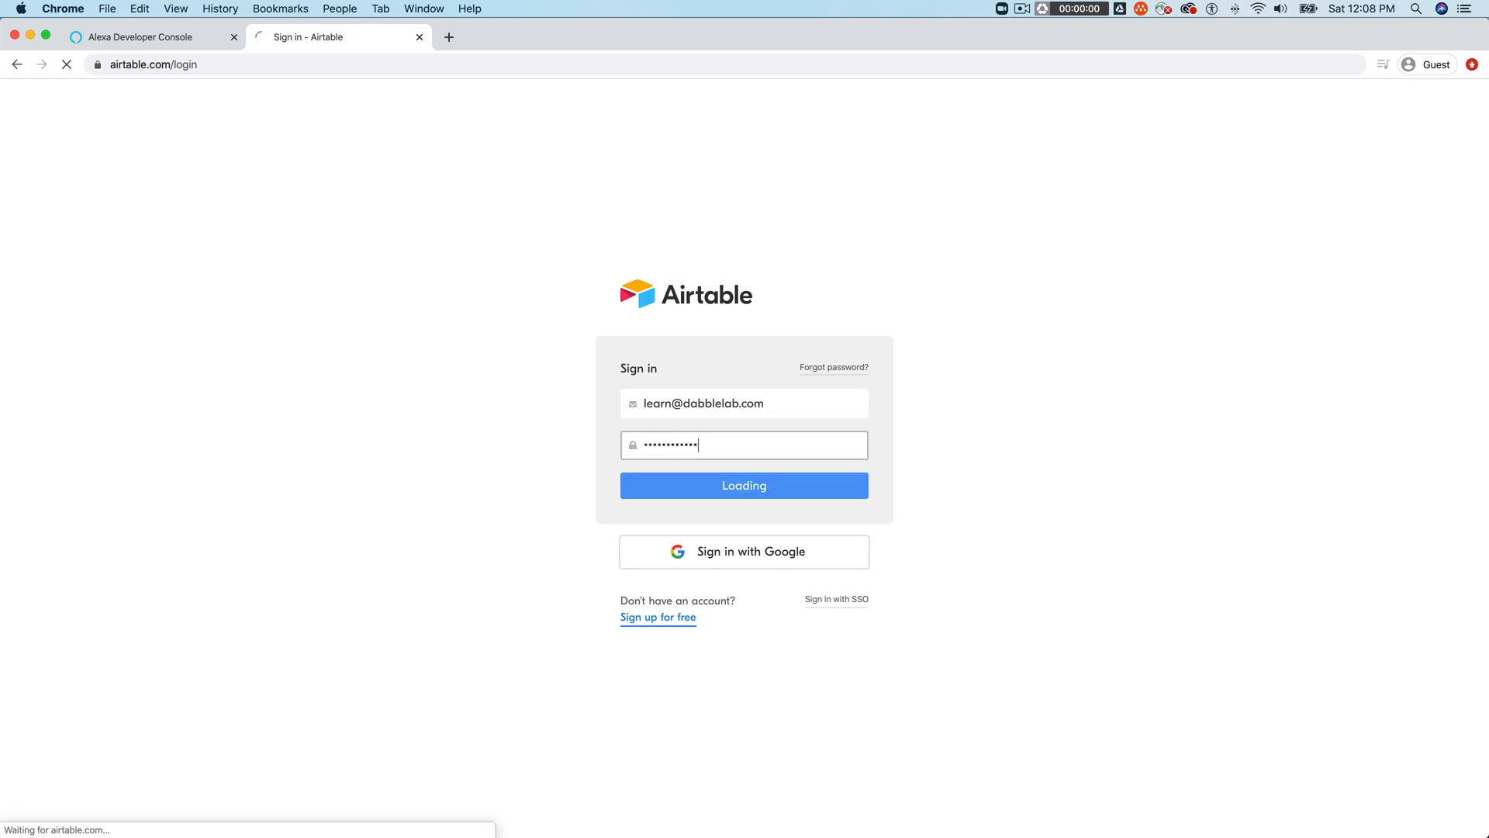
click(743, 486)
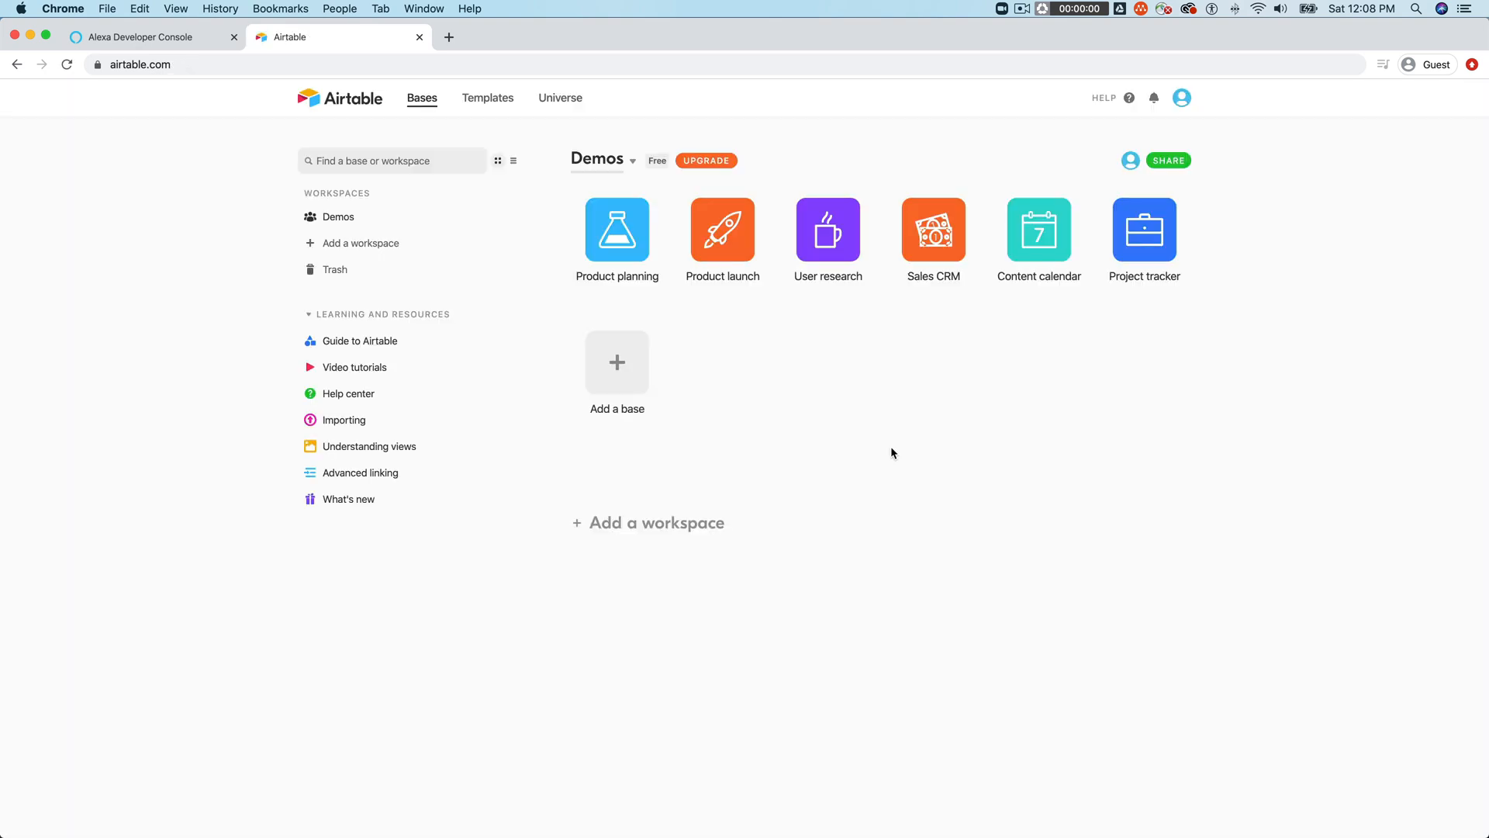
mouse_move(878, 472)
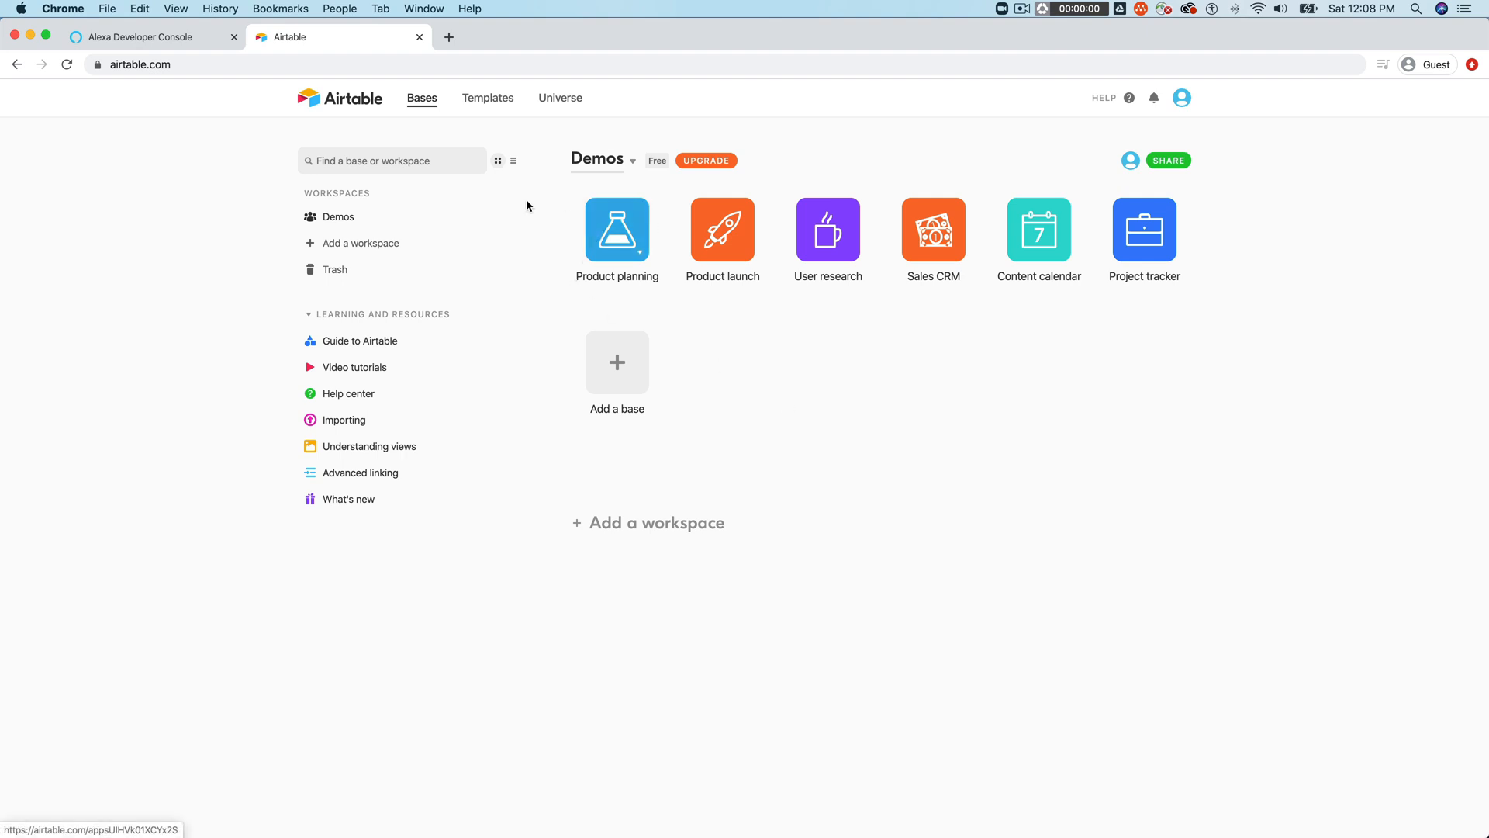
mouse_move(620, 189)
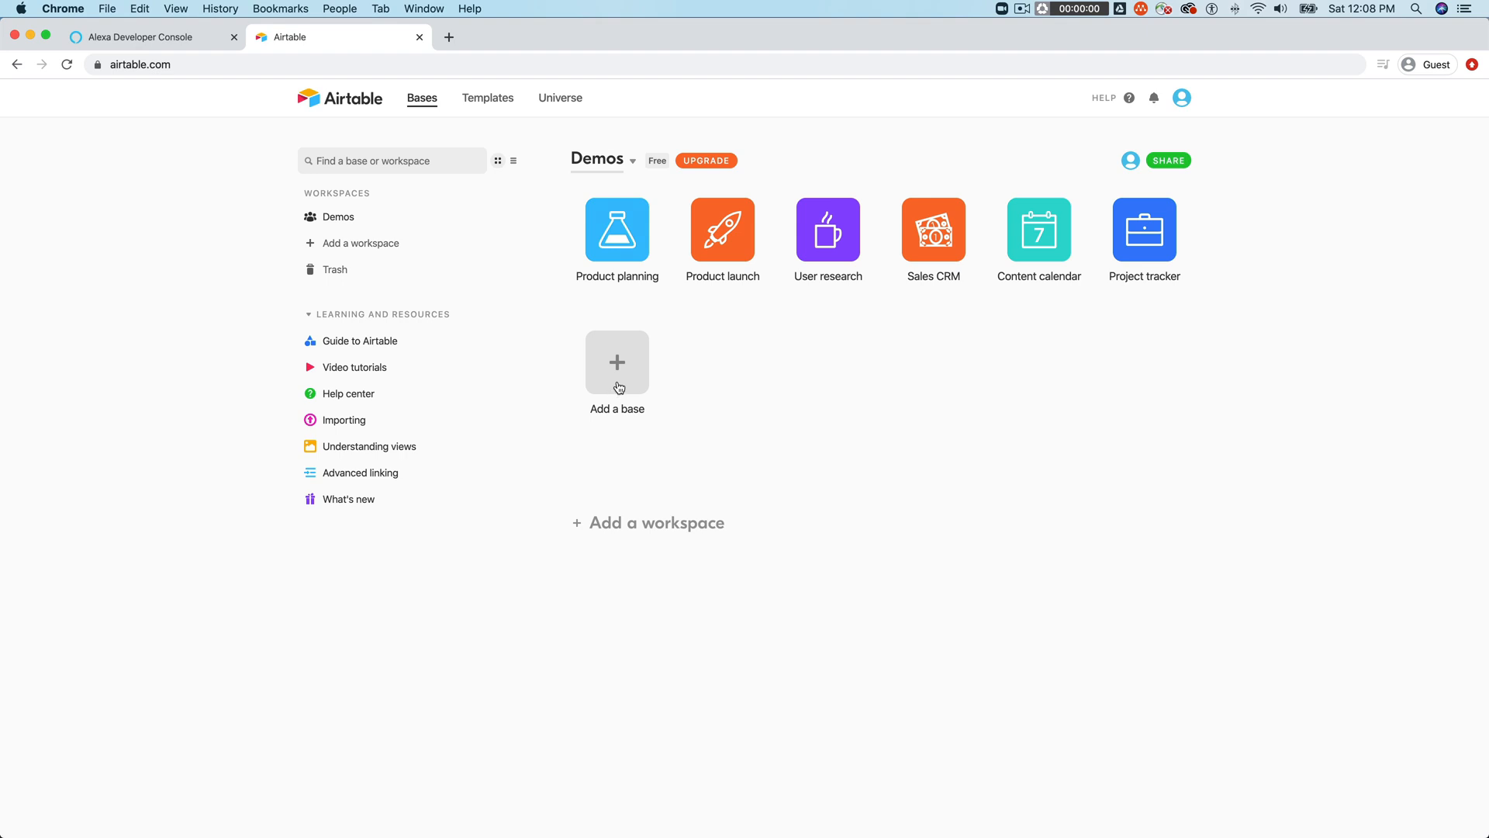
mouse_move(631, 272)
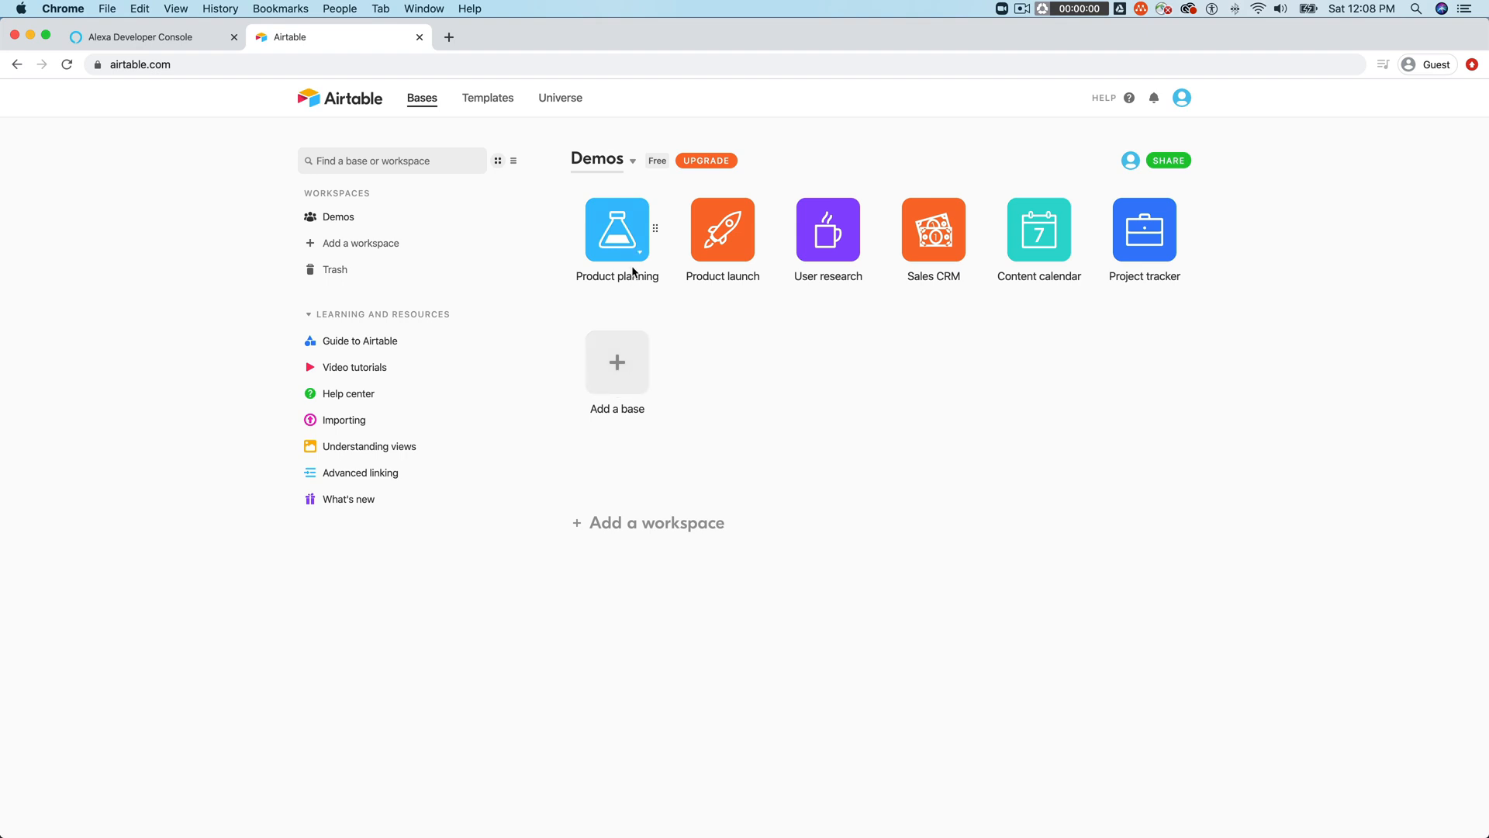
mouse_move(1037, 228)
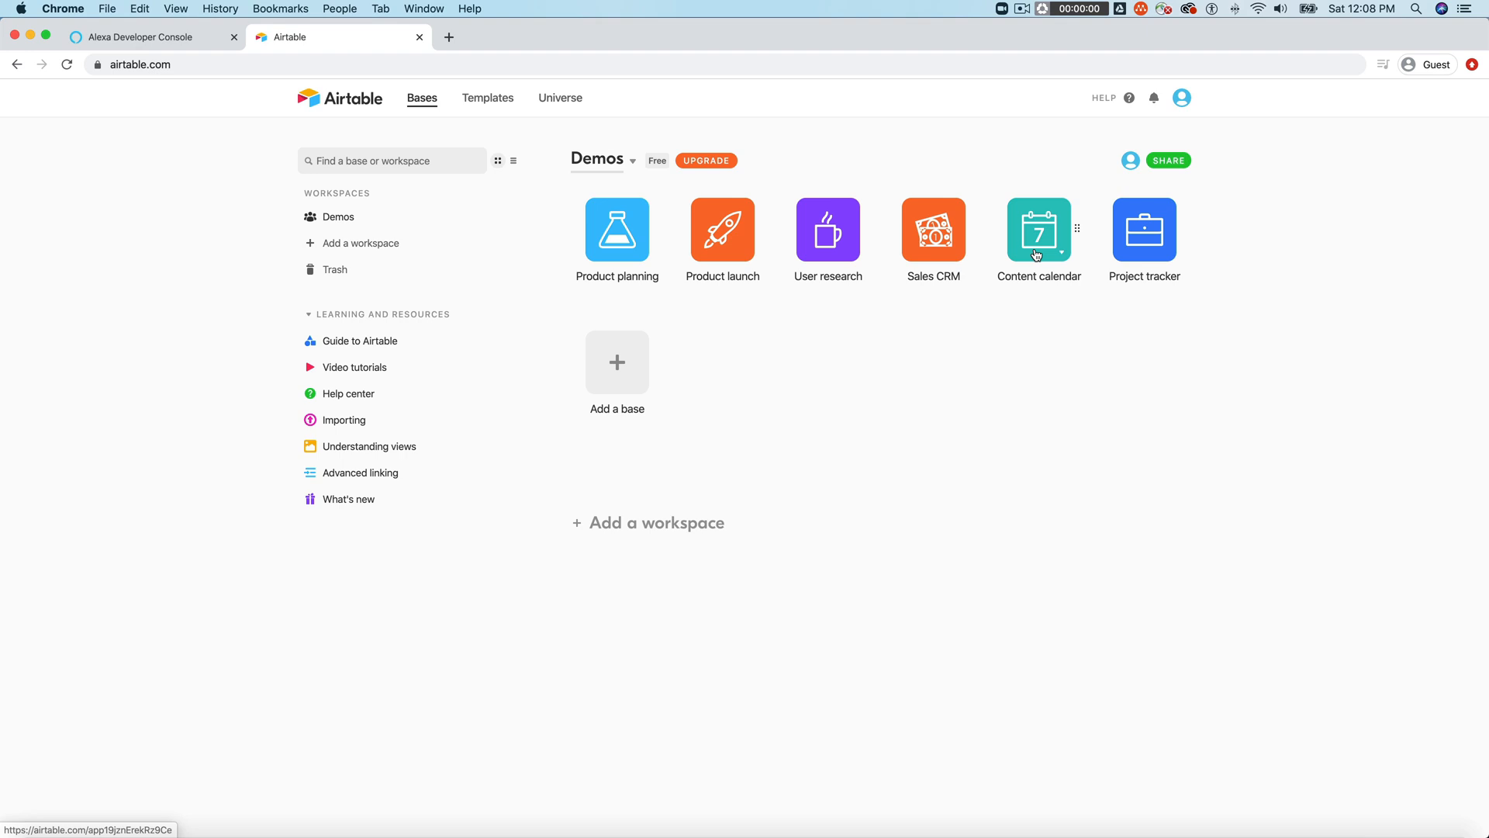
mouse_move(807, 382)
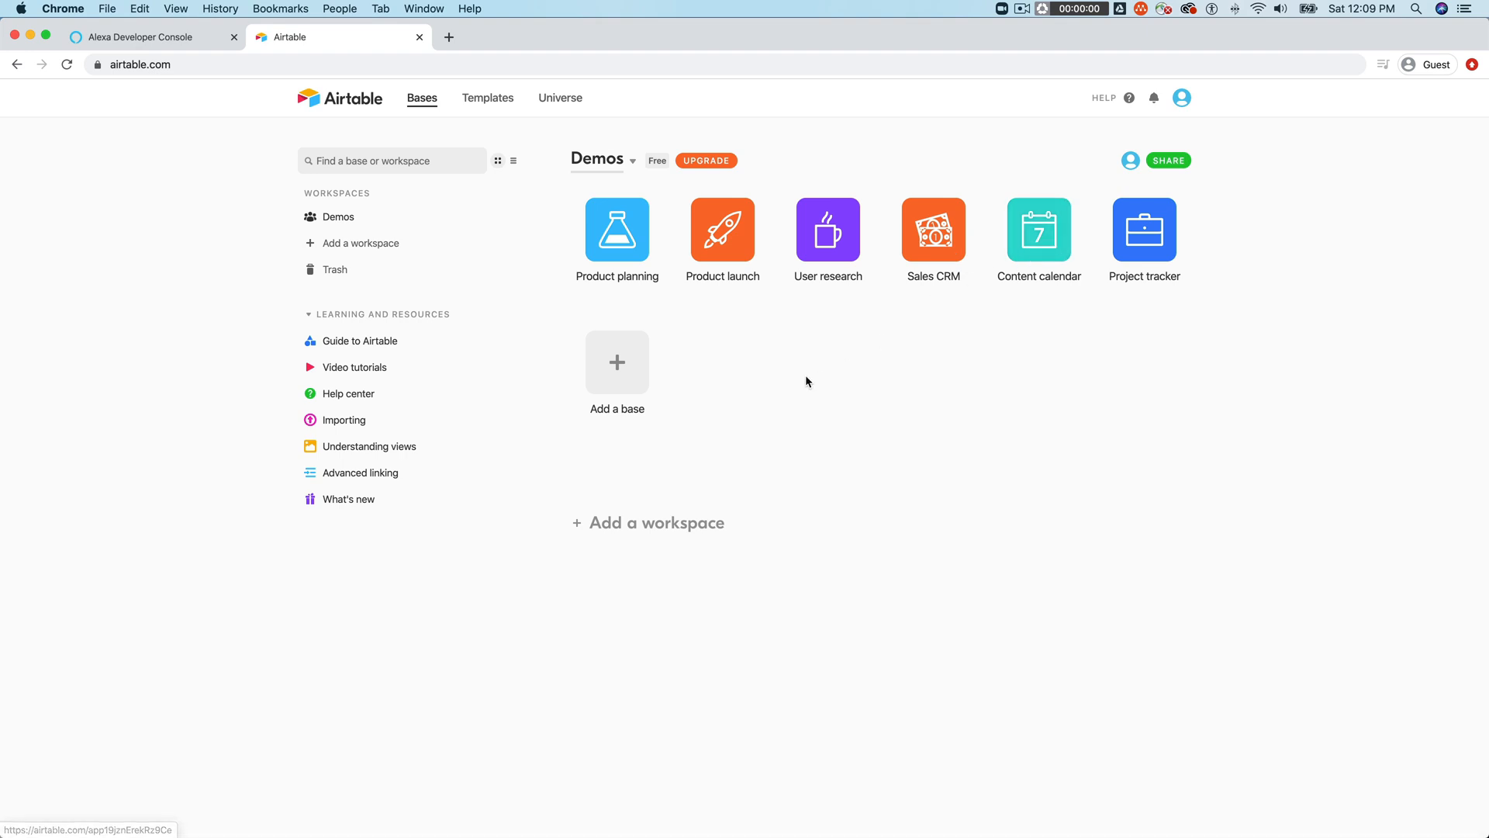
- Create a new base from scratch named alexa-content, opening its empty Table 1
click(616, 361)
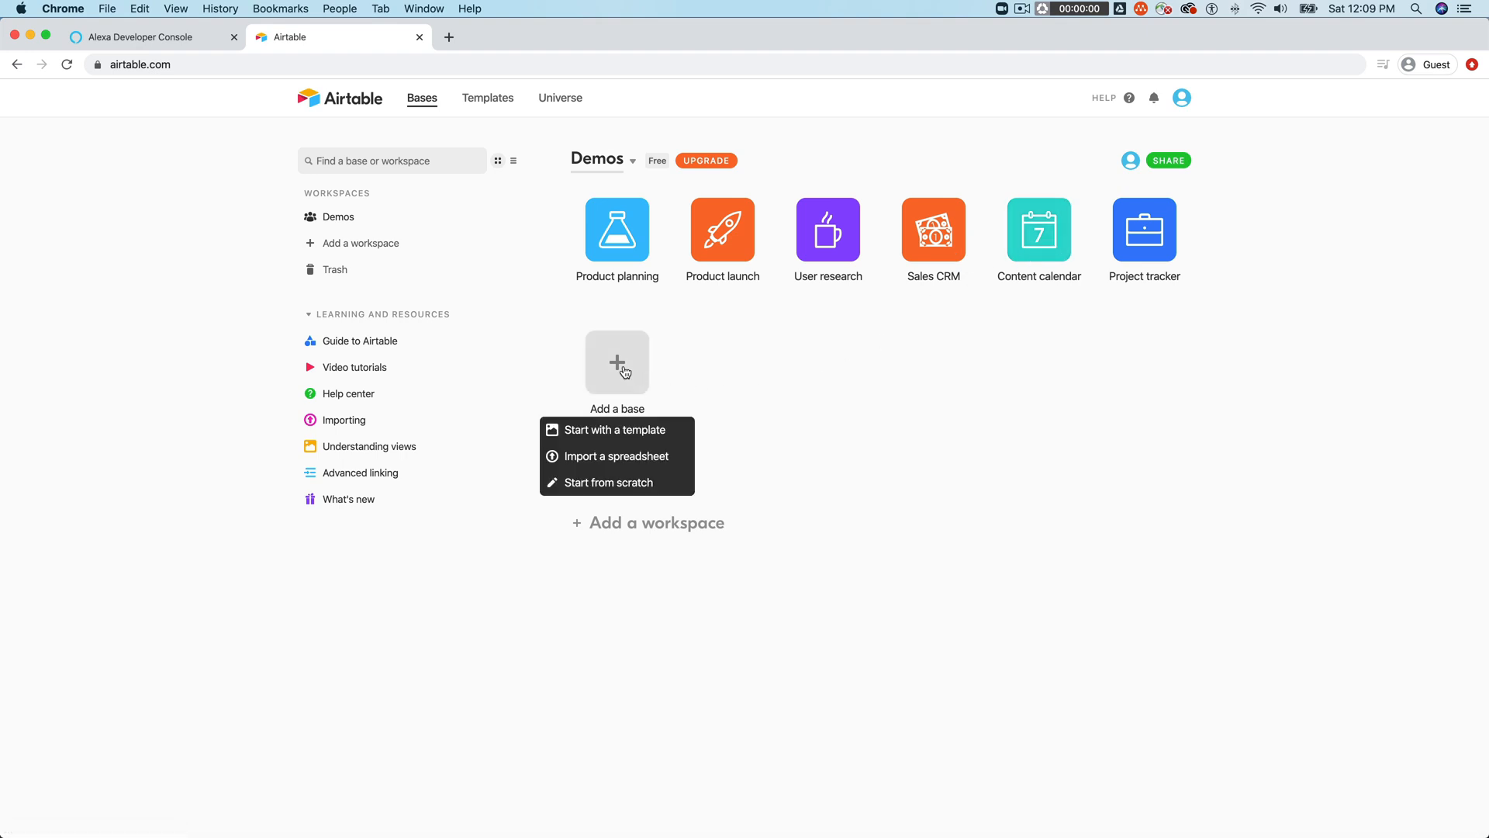
mouse_move(599, 482)
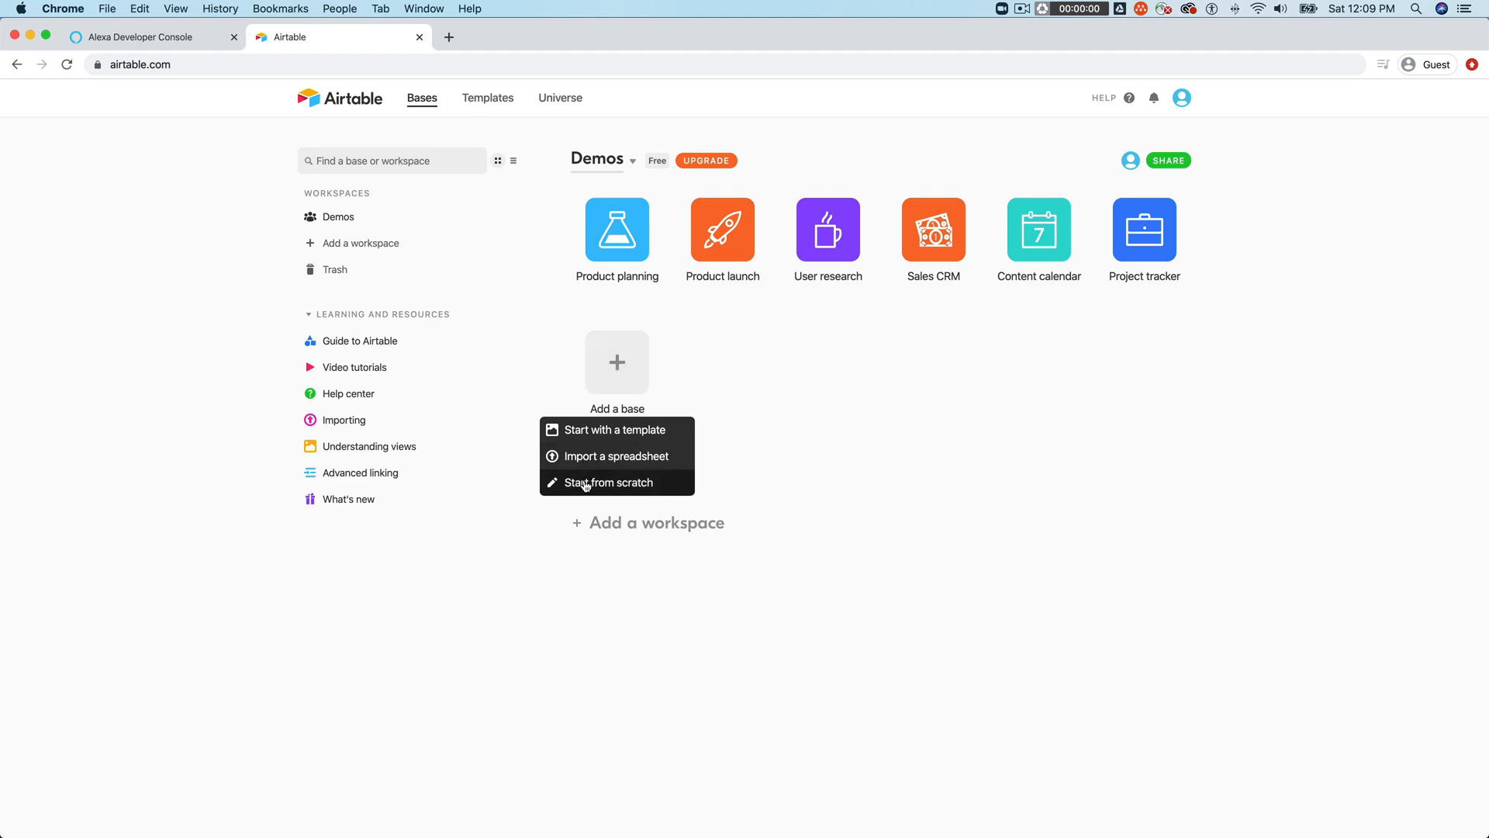
click(610, 481)
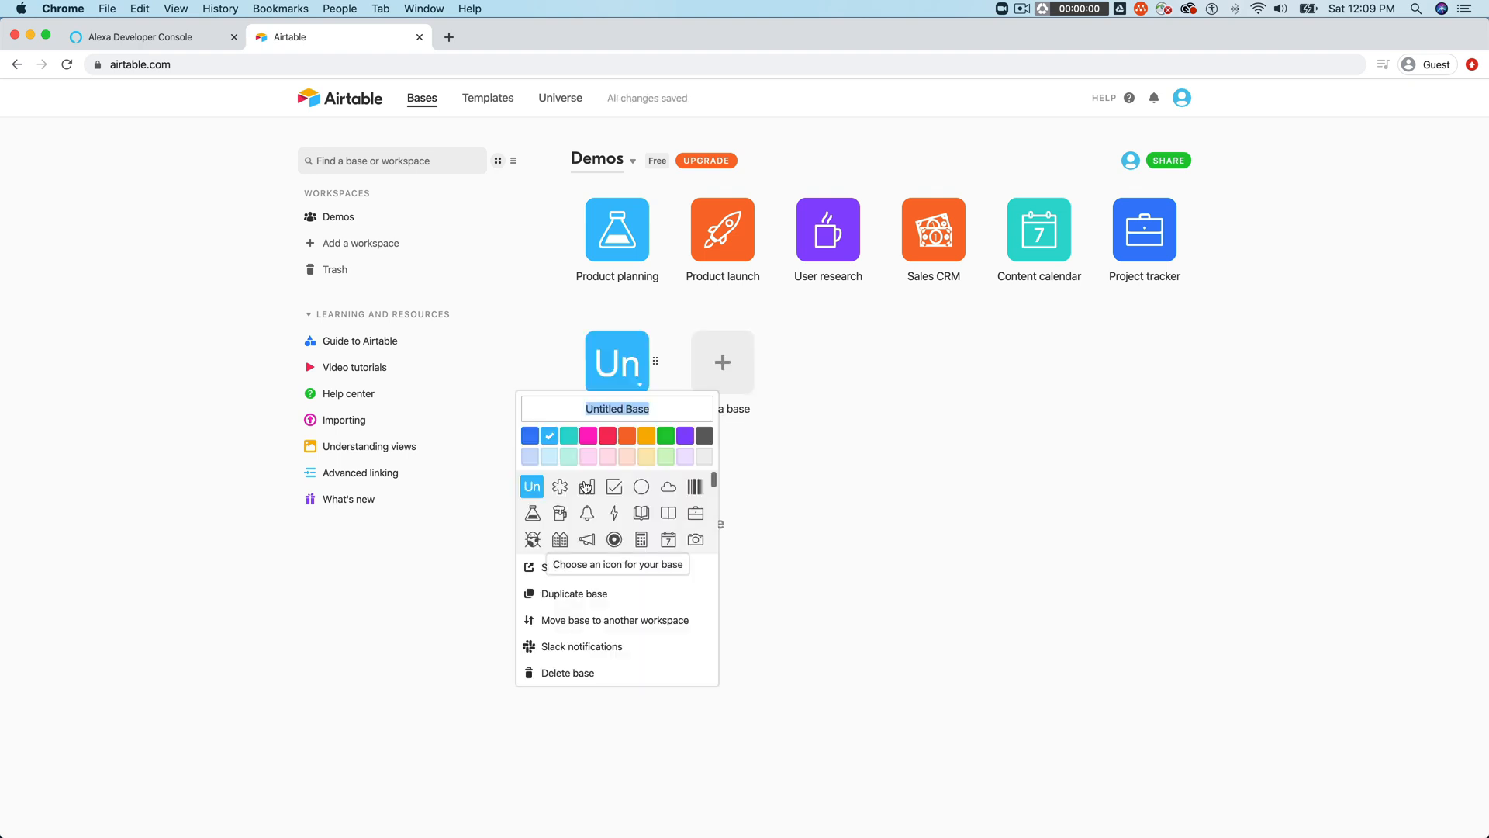
text(con)
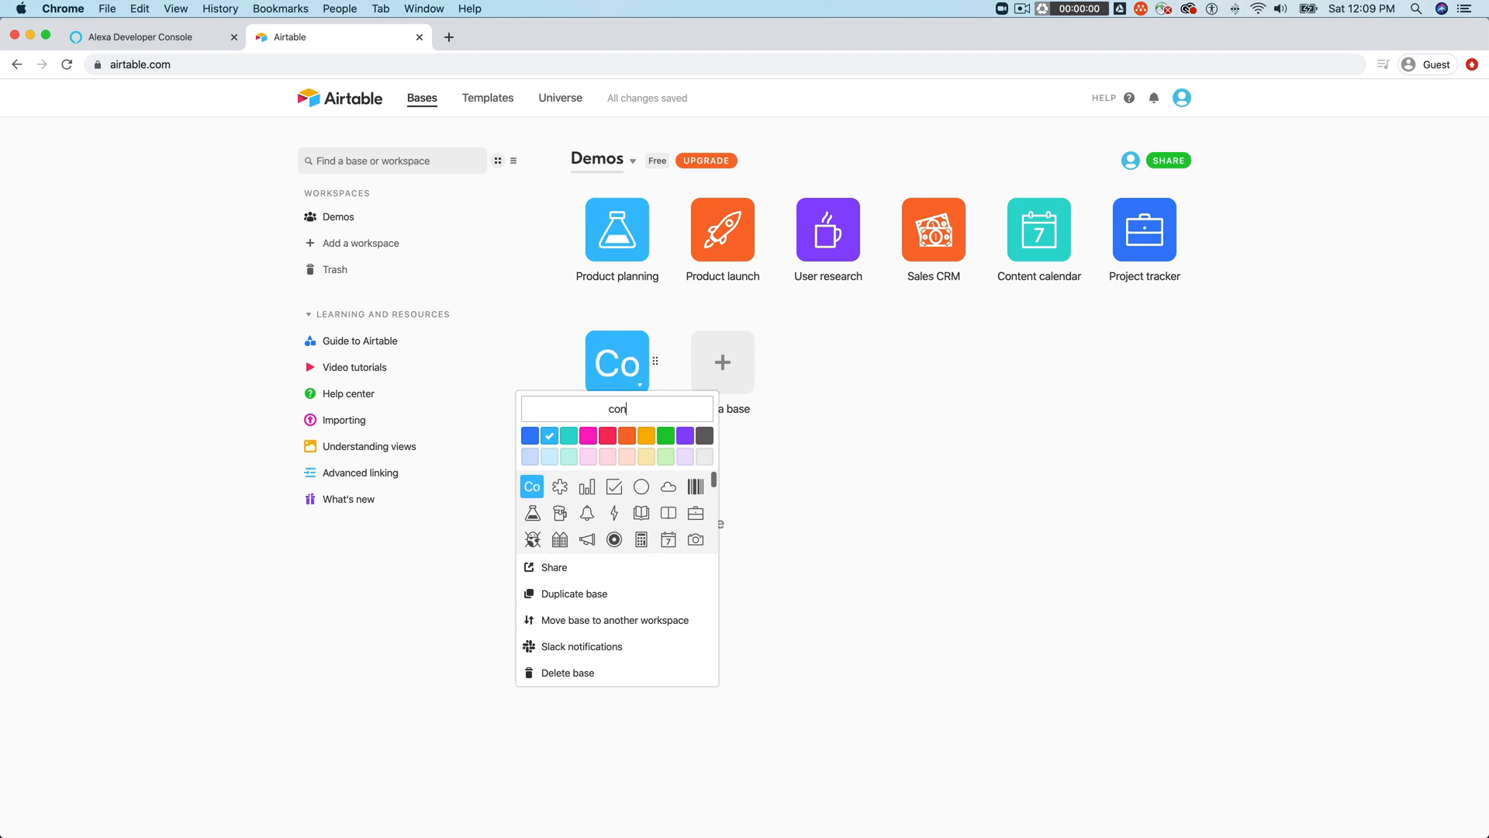
text(alexa)
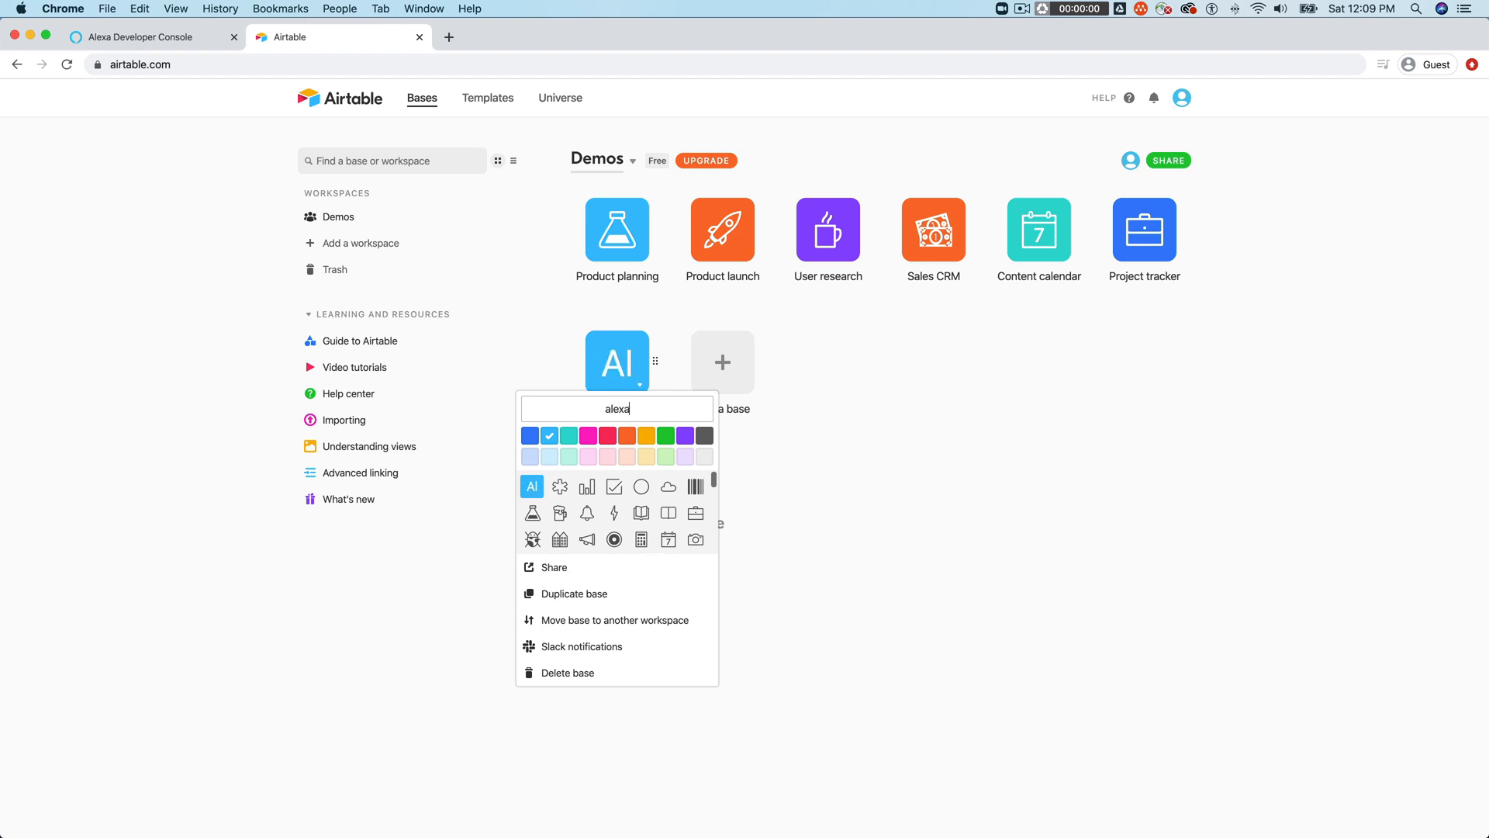
text(-content)
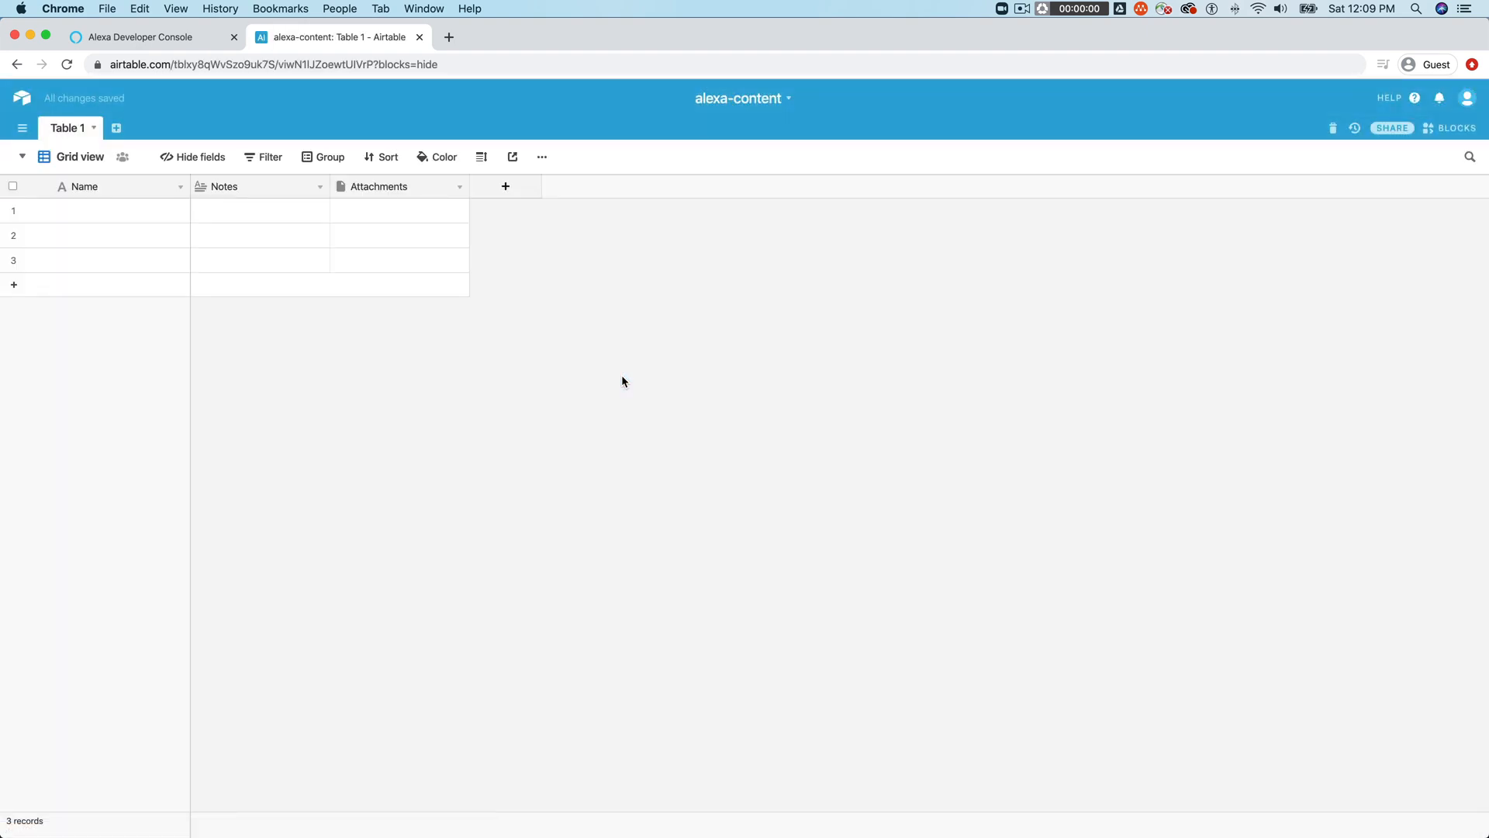
mouse_move(249, 214)
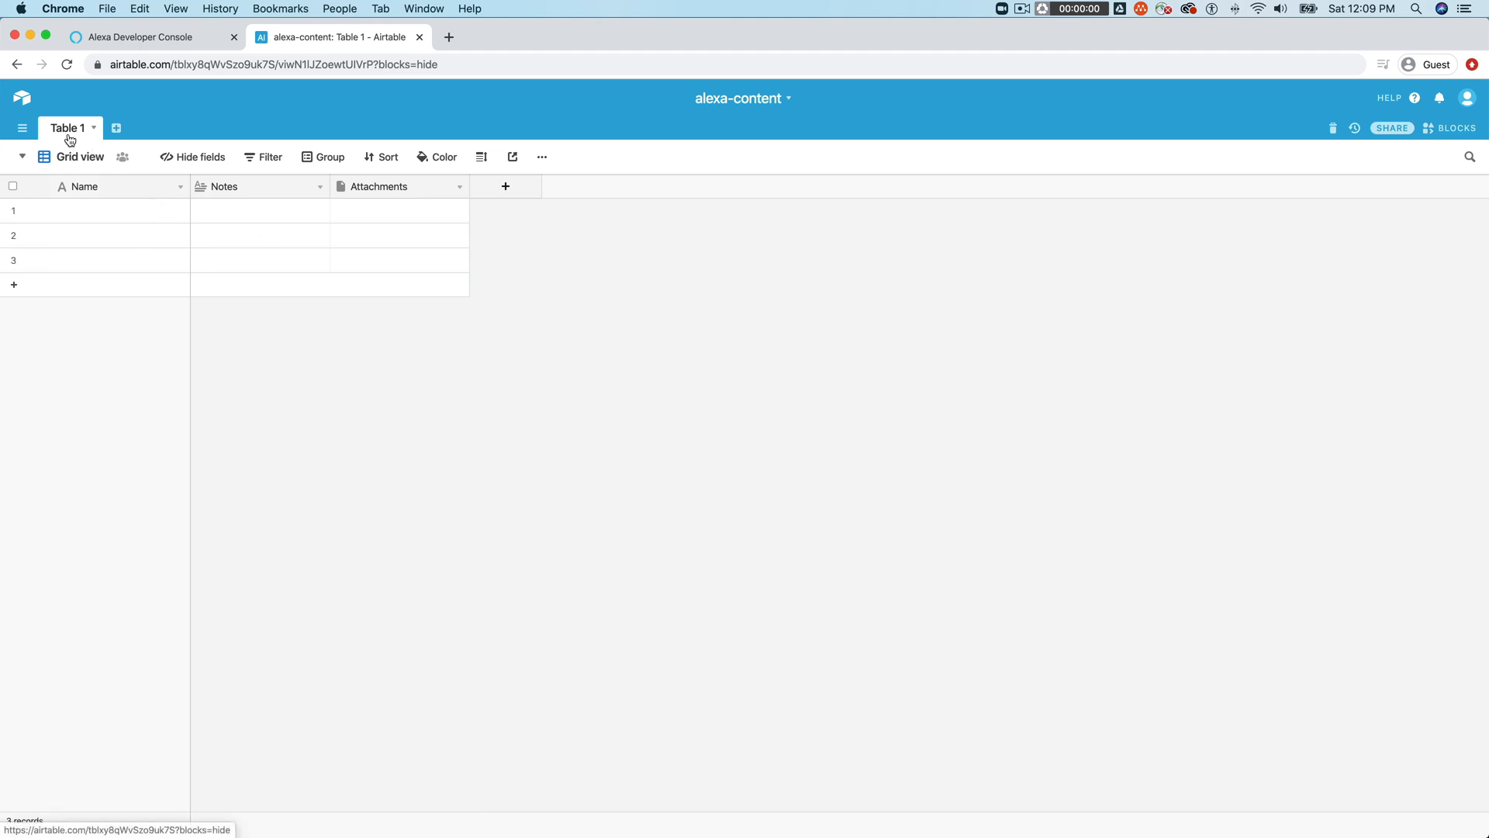
- Rename Table 1 to content
click(95, 127)
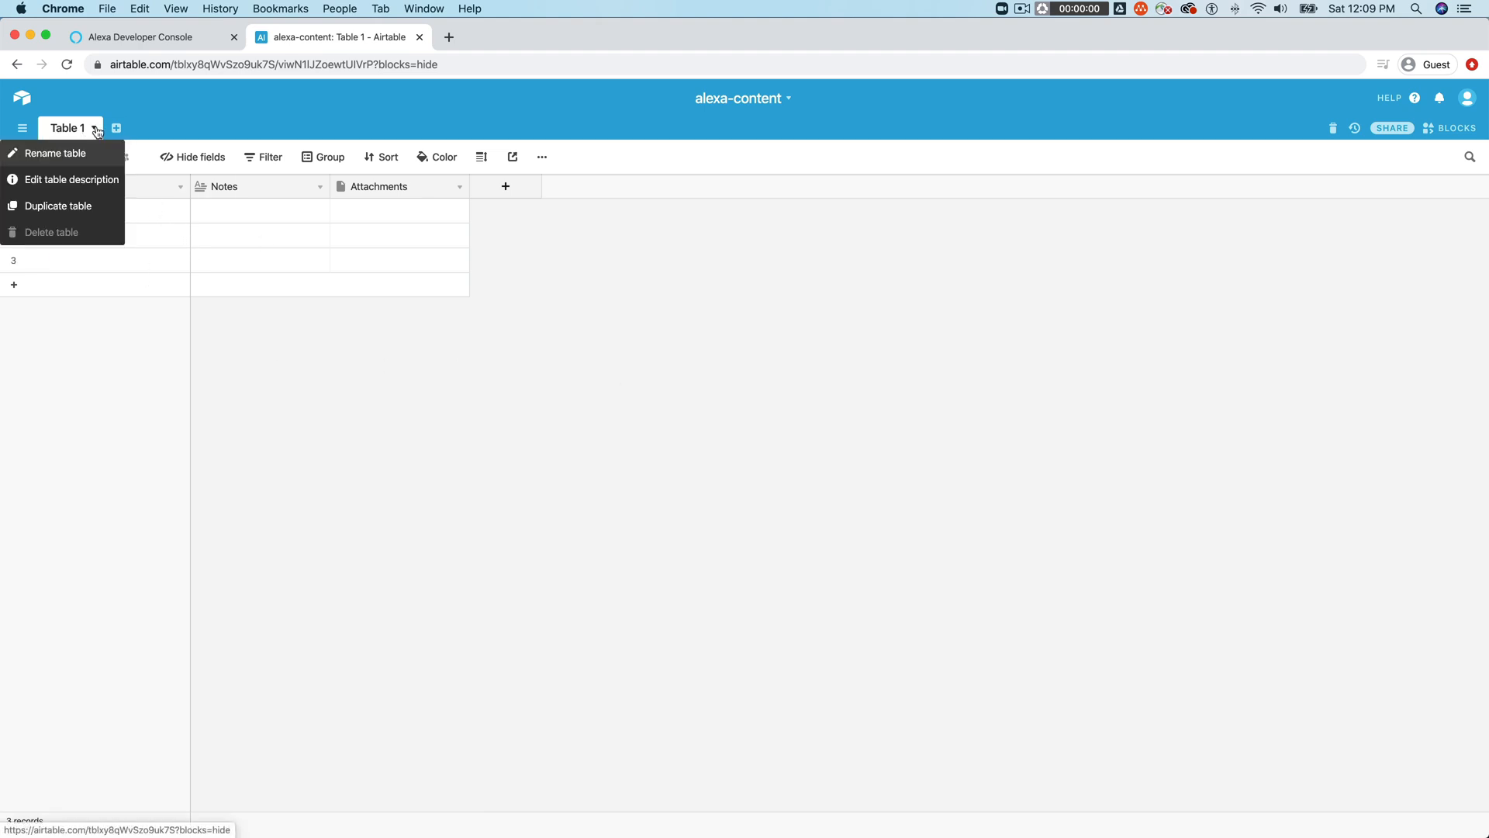
click(56, 154)
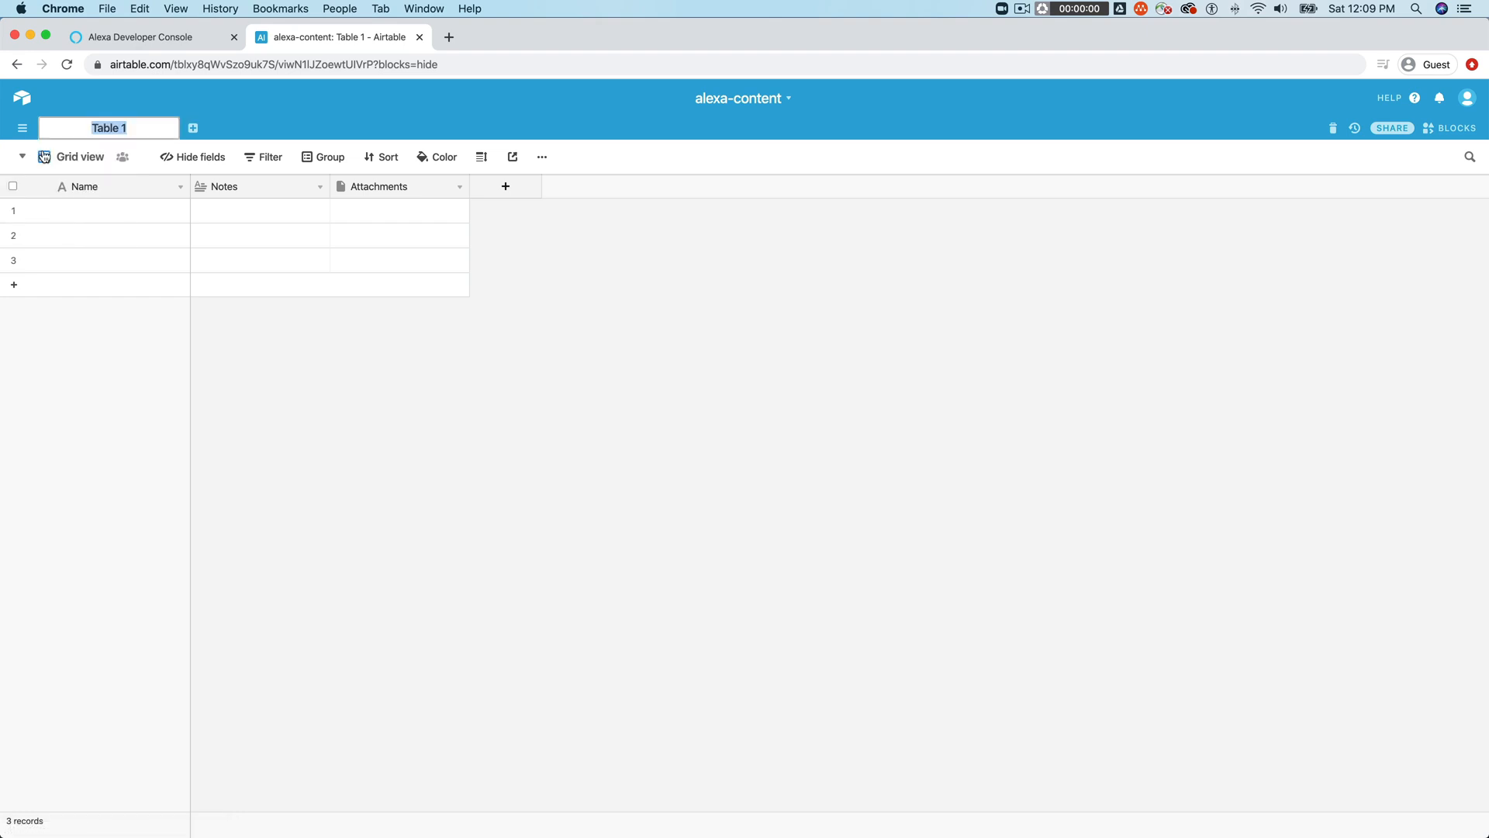
text(content)
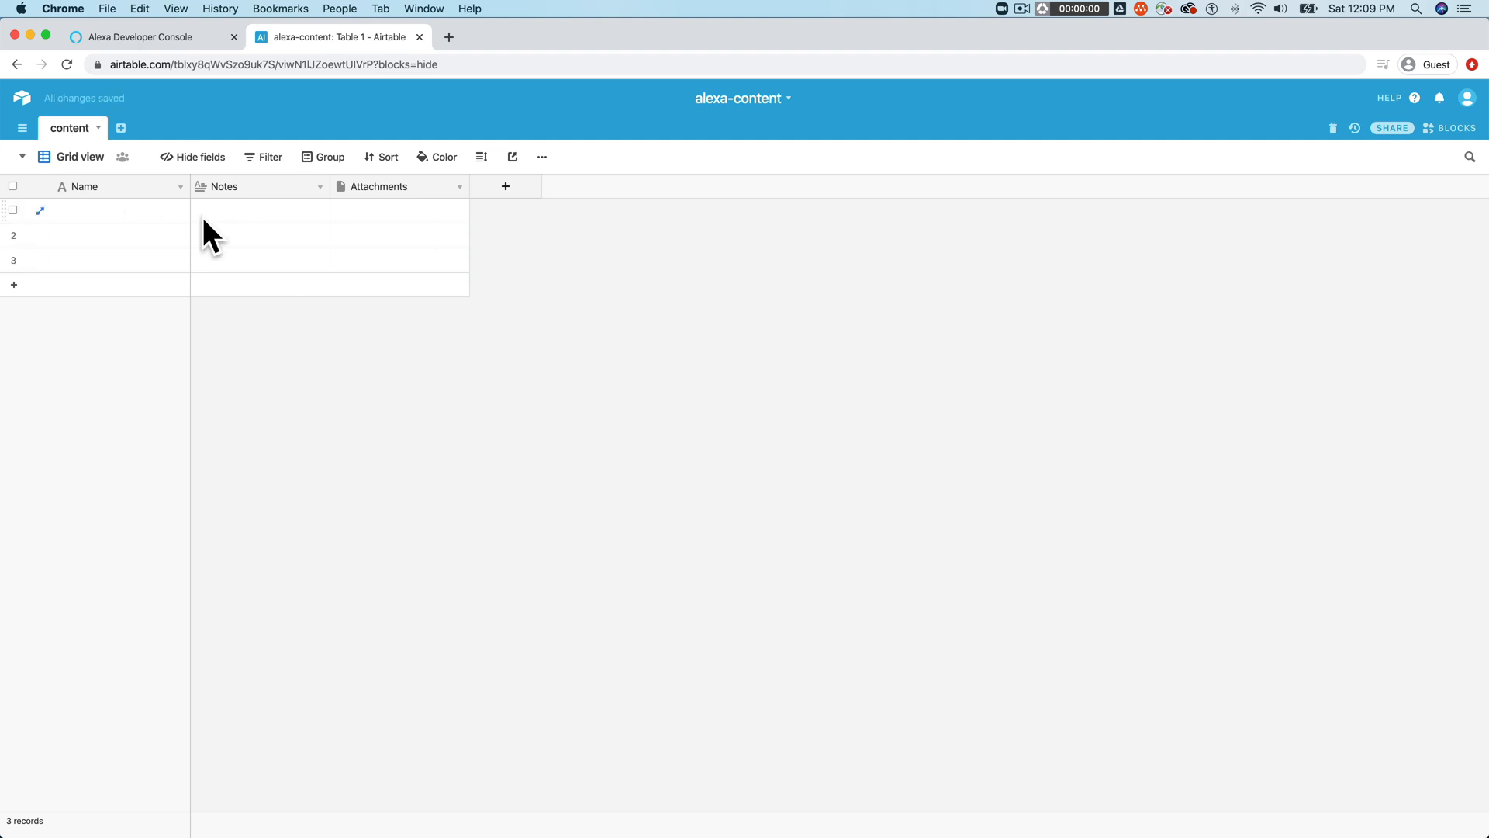
mouse_move(256, 217)
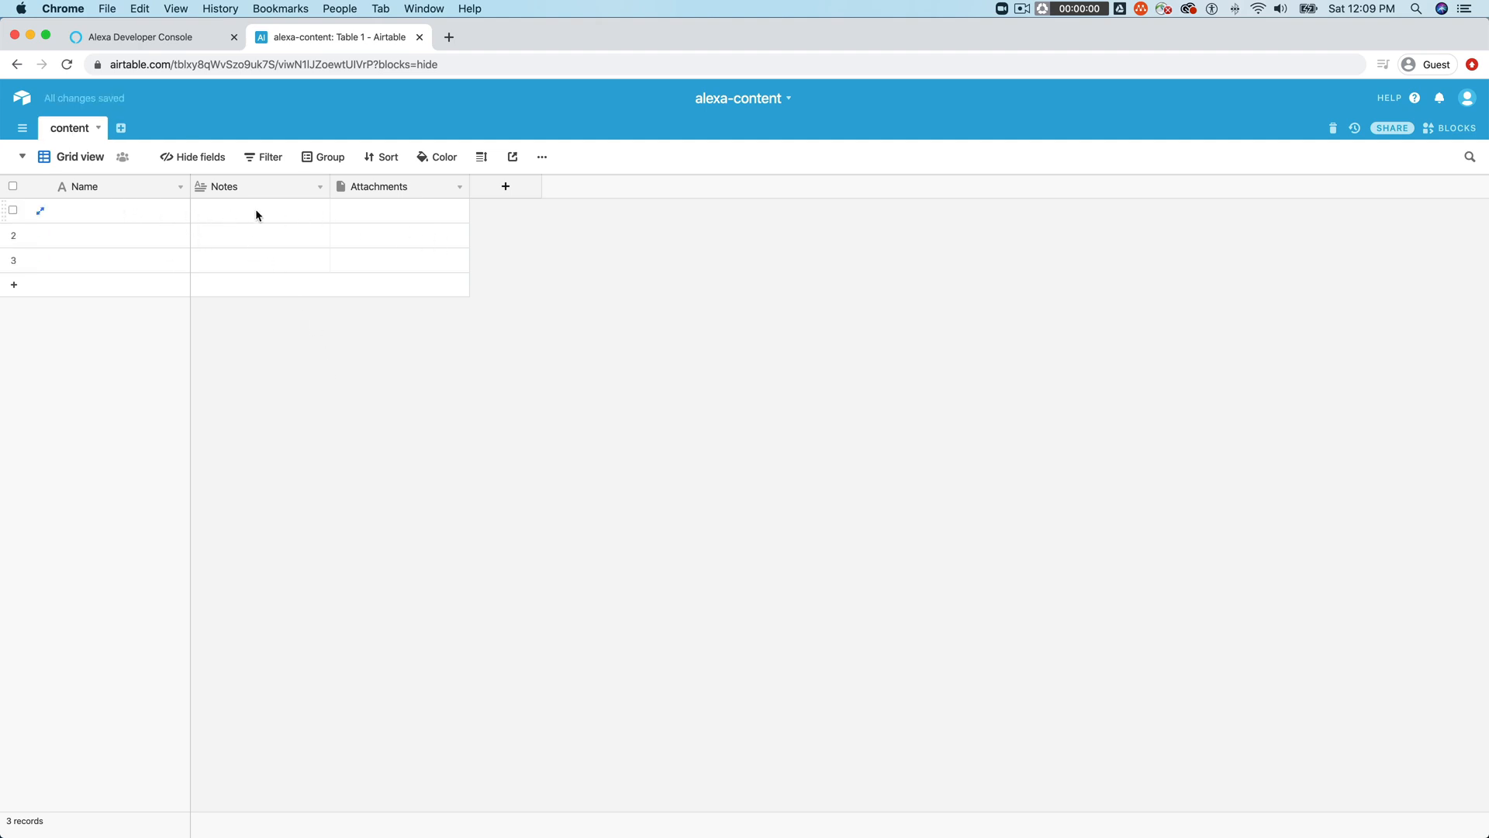
mouse_move(399, 195)
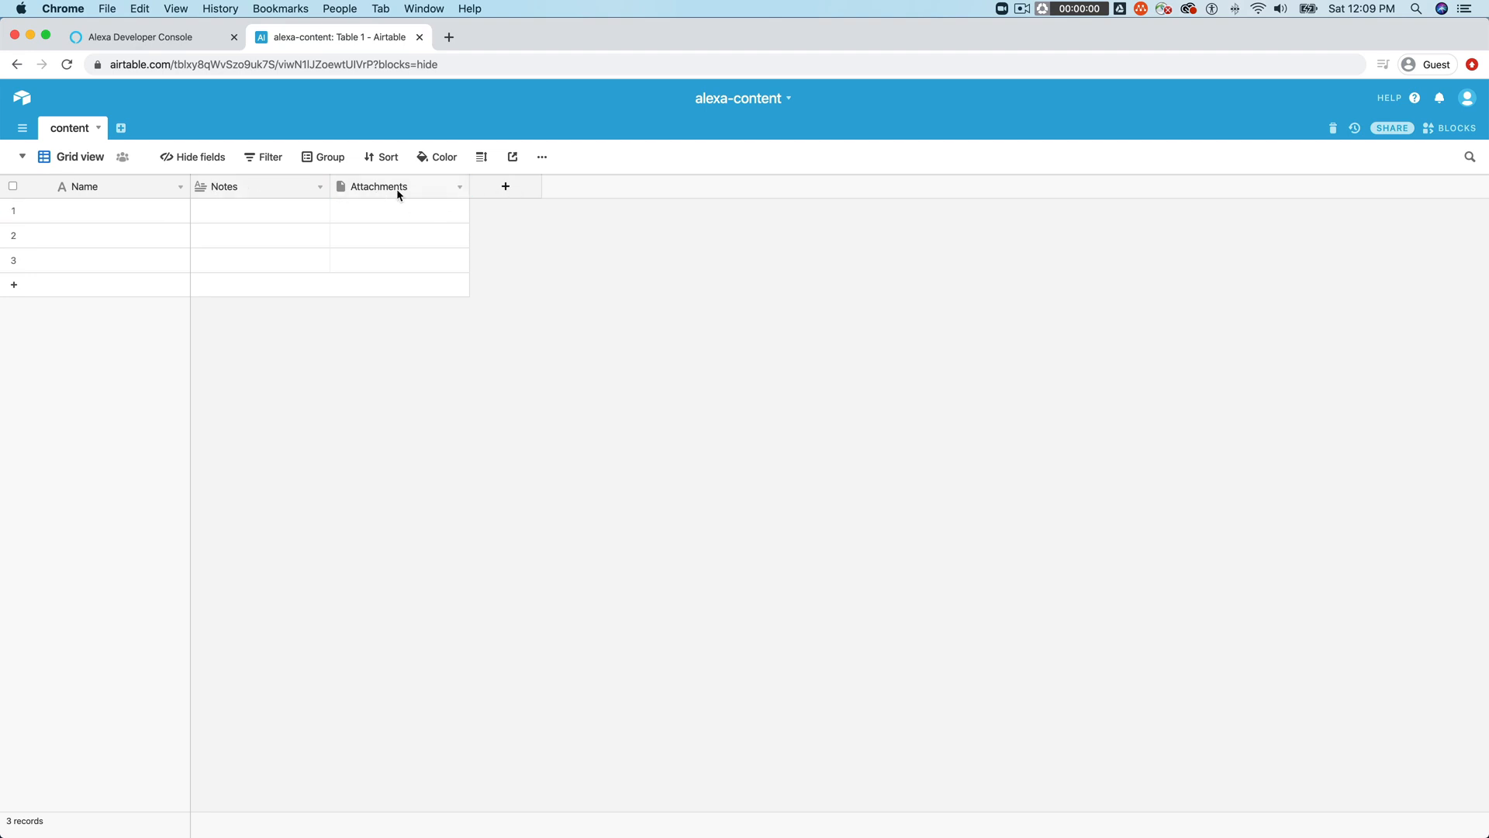
mouse_move(233, 191)
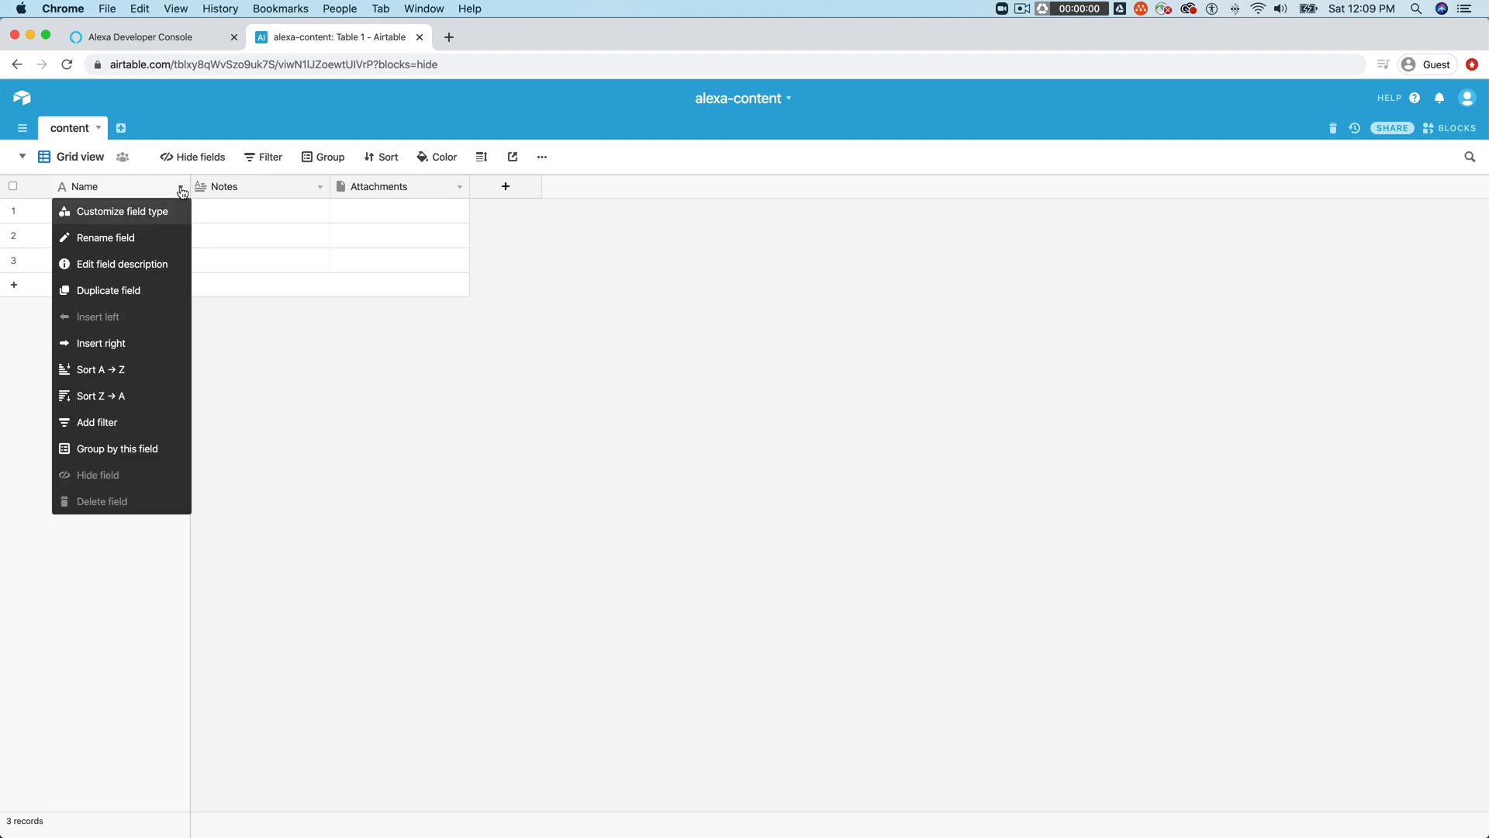
- Rename the primary field to key and make it a Formula field using RECORD_ID(), then save
click(121, 211)
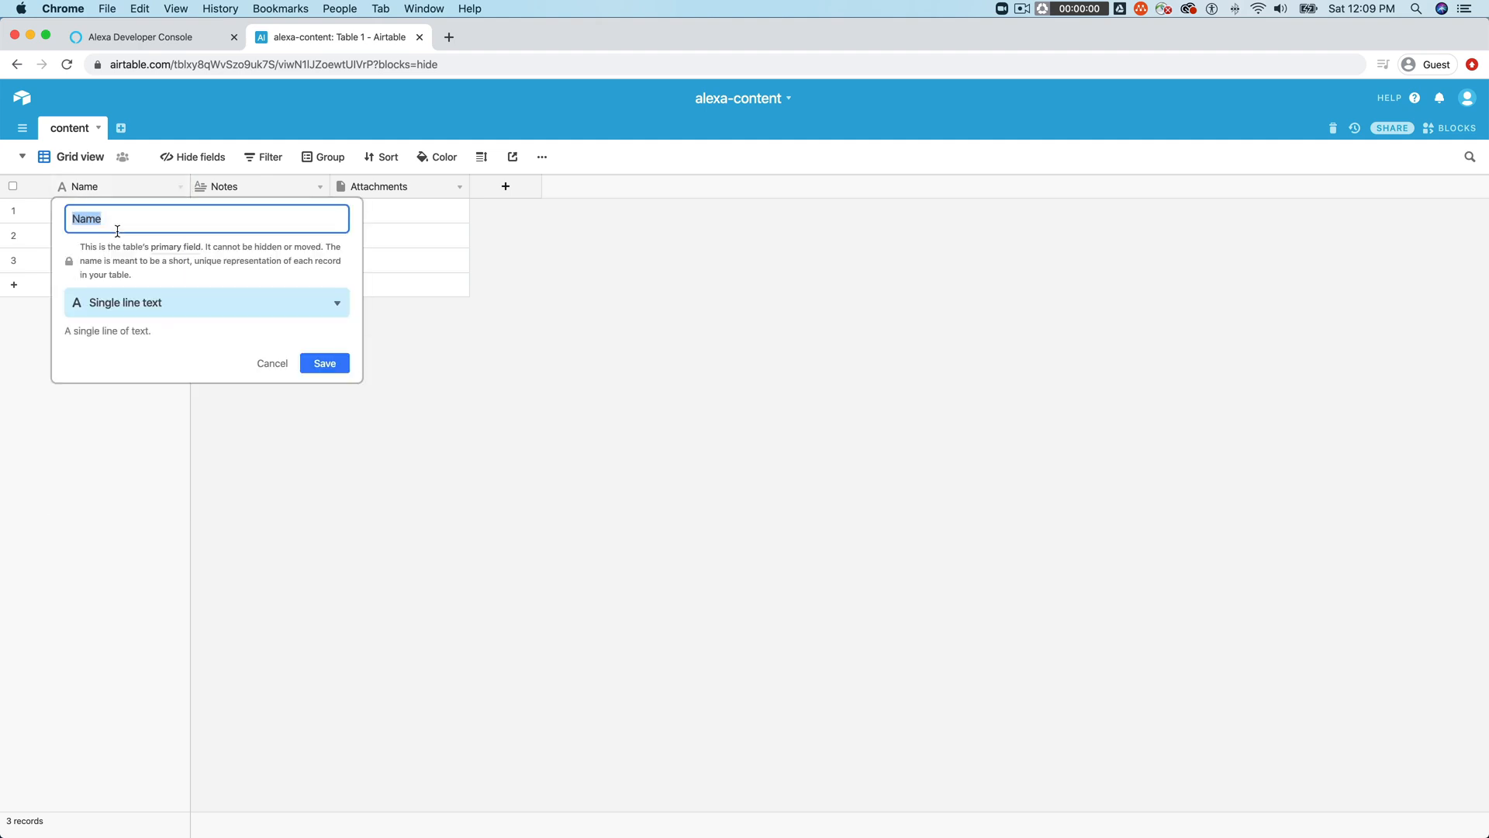
text(key)
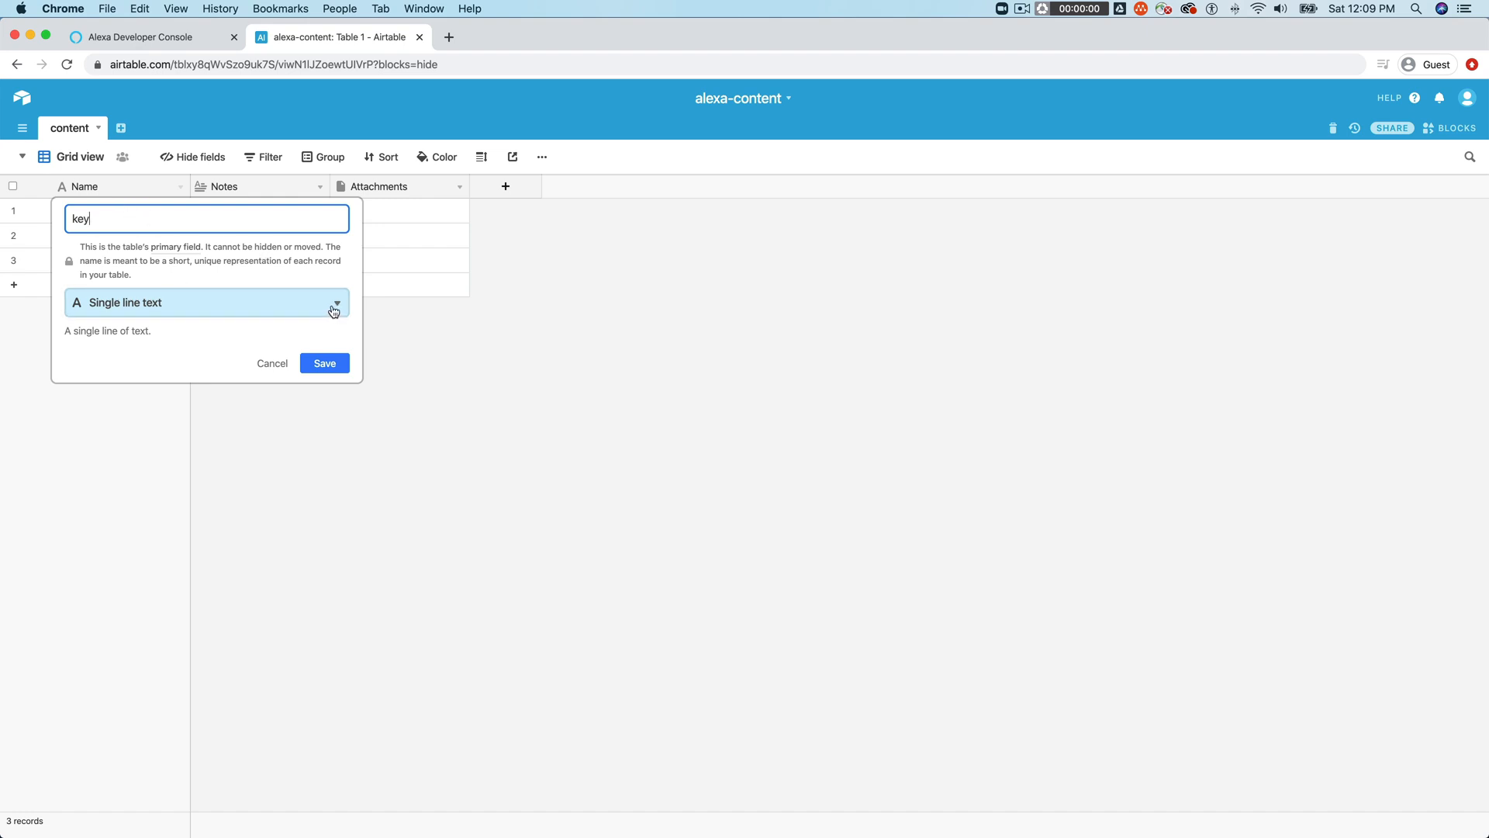
click(327, 302)
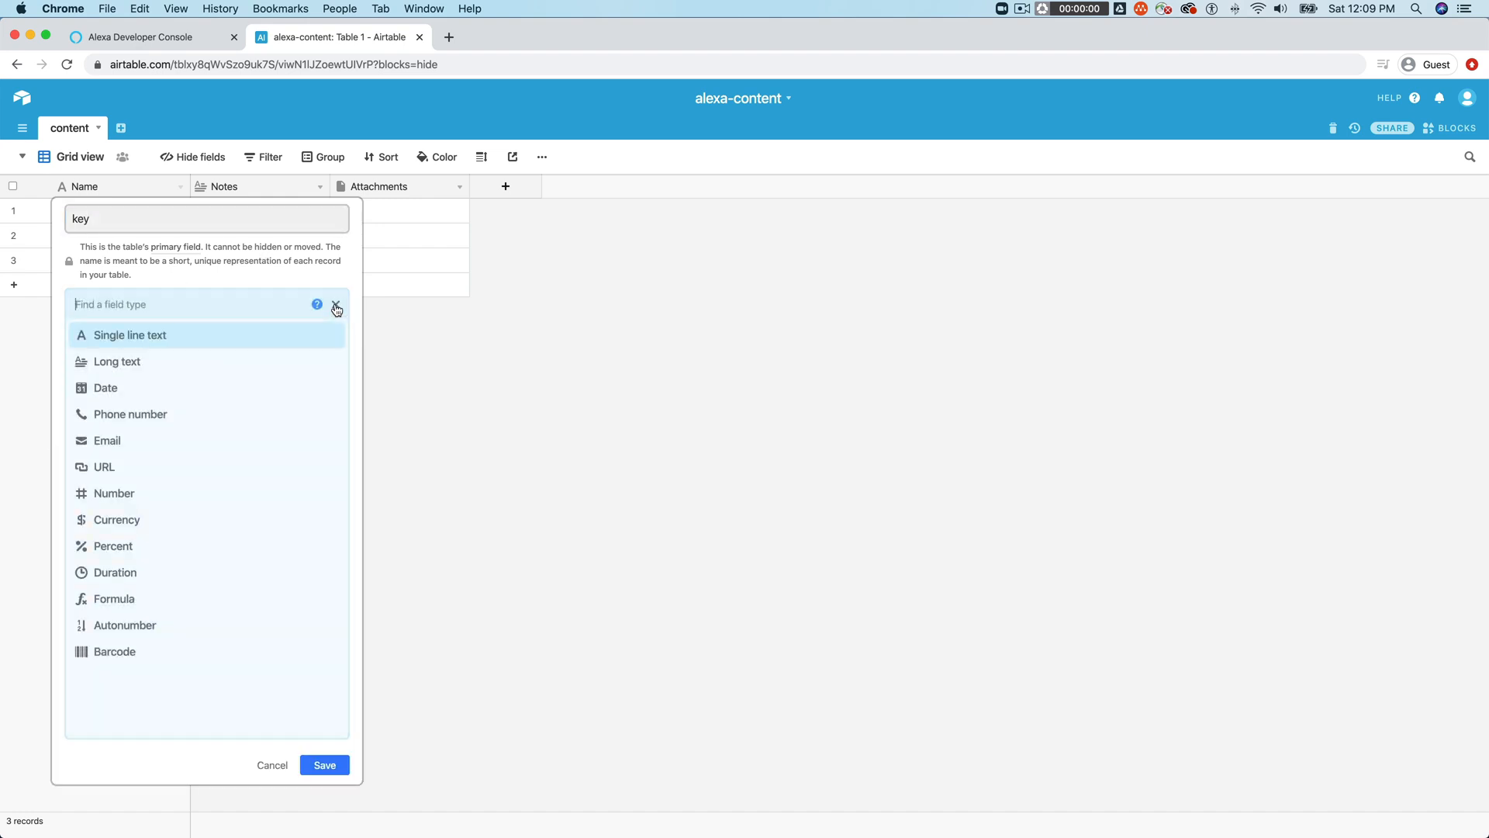
mouse_move(166, 340)
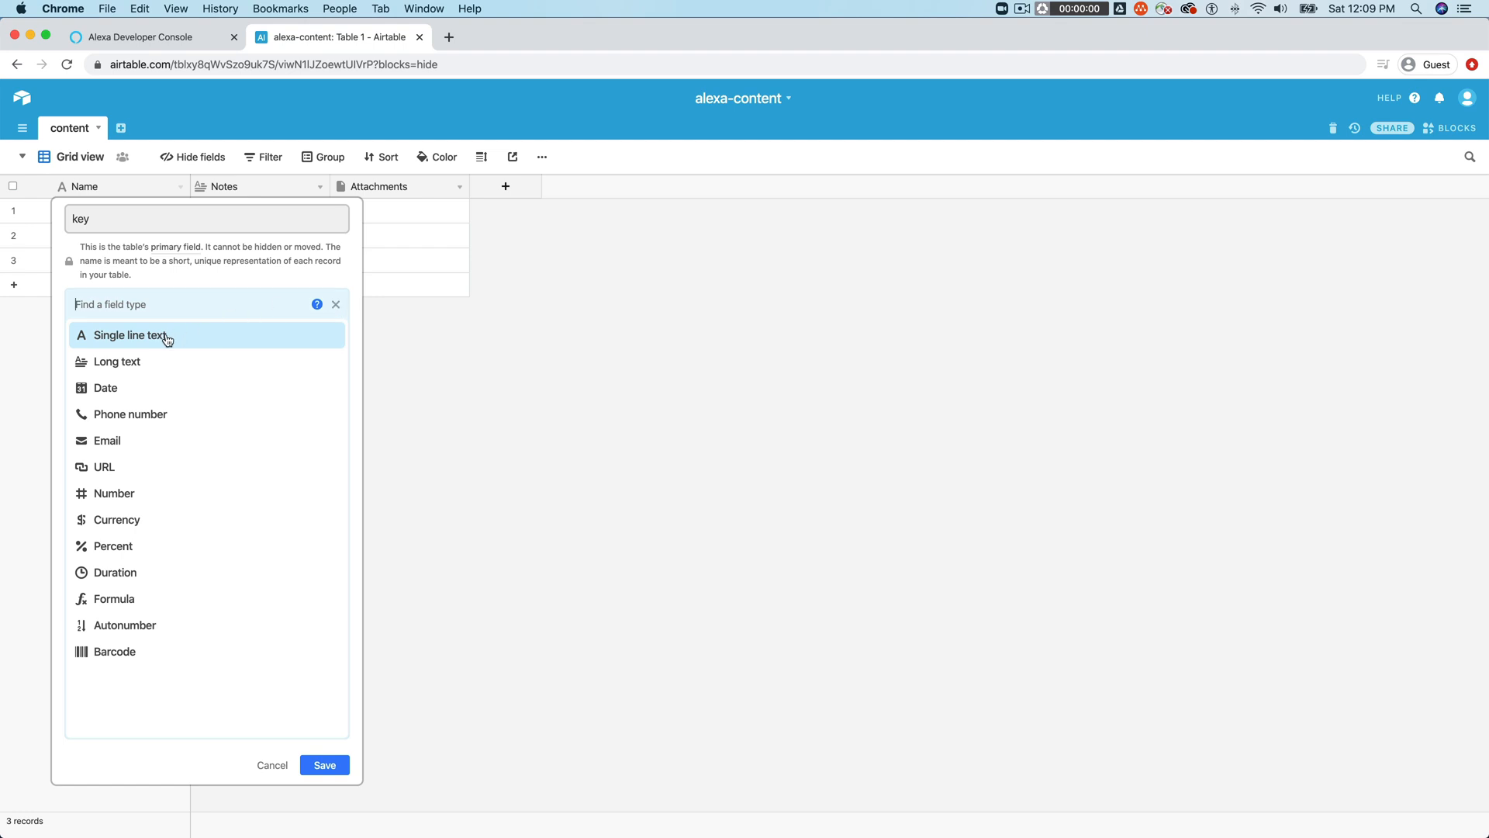
mouse_move(133, 335)
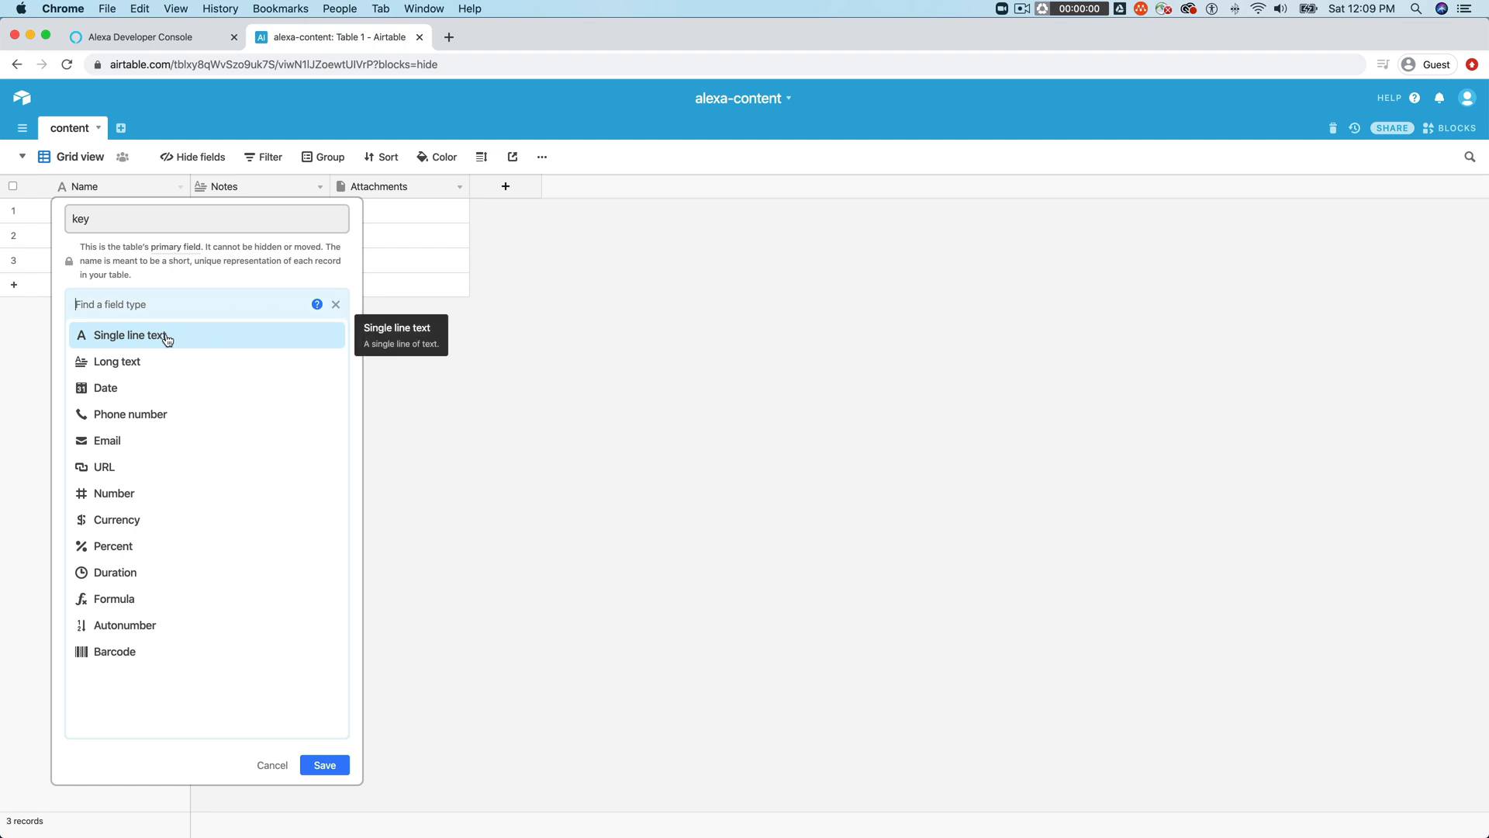
click(112, 599)
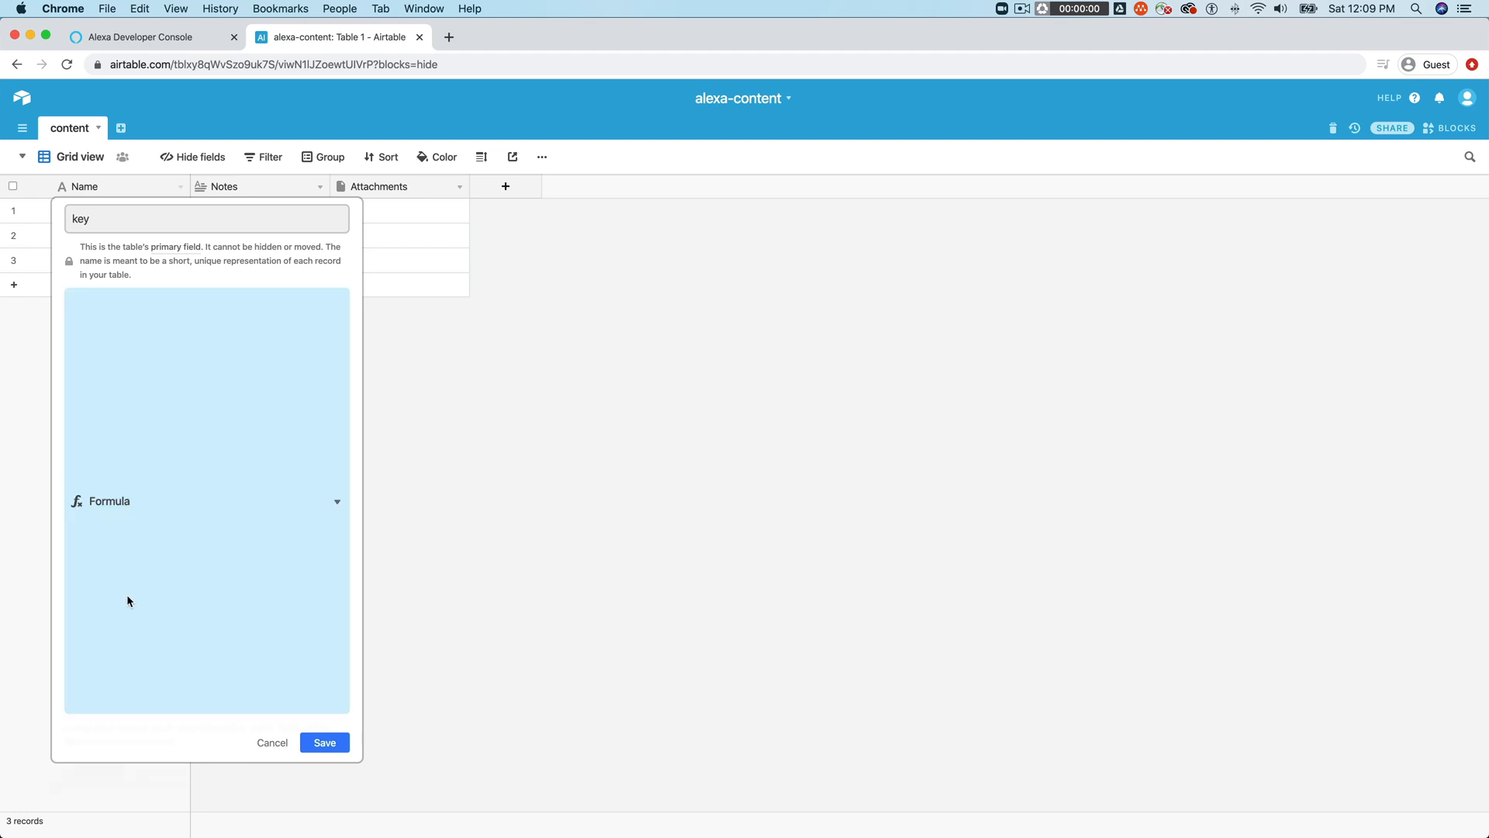
click(206, 501)
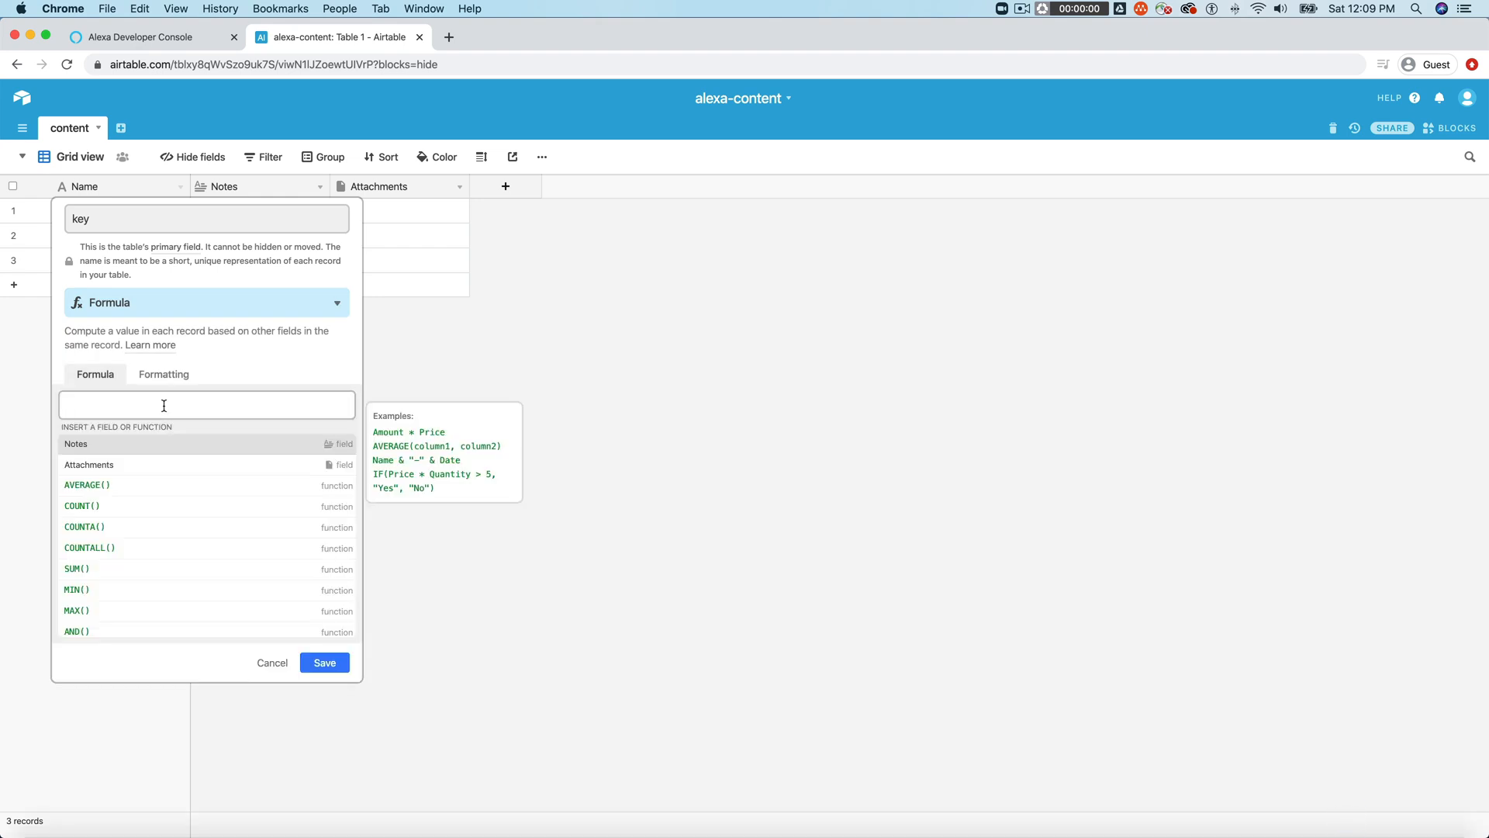
scroll(down, 3)
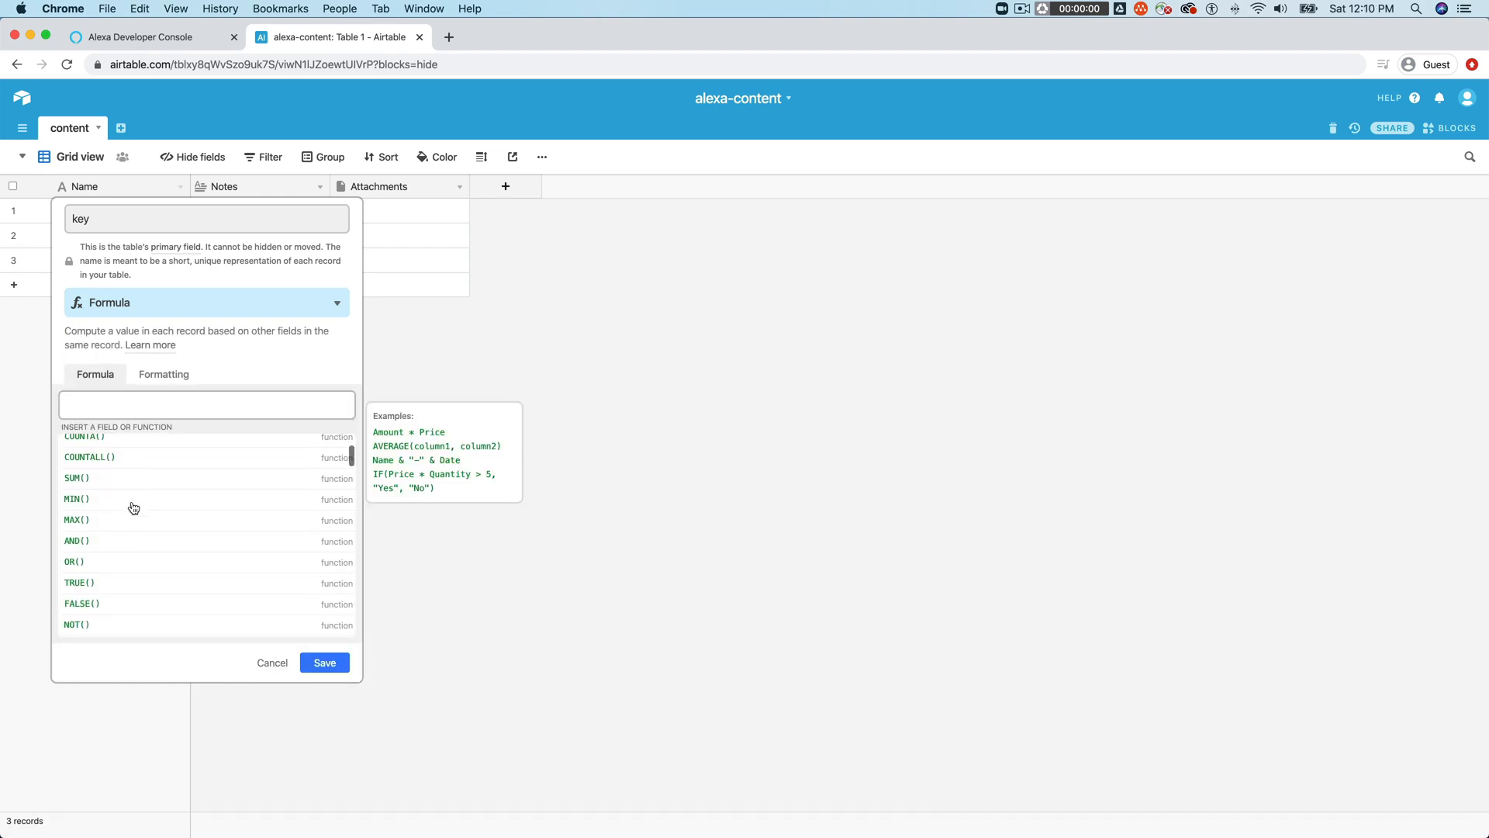
scroll(down, 3)
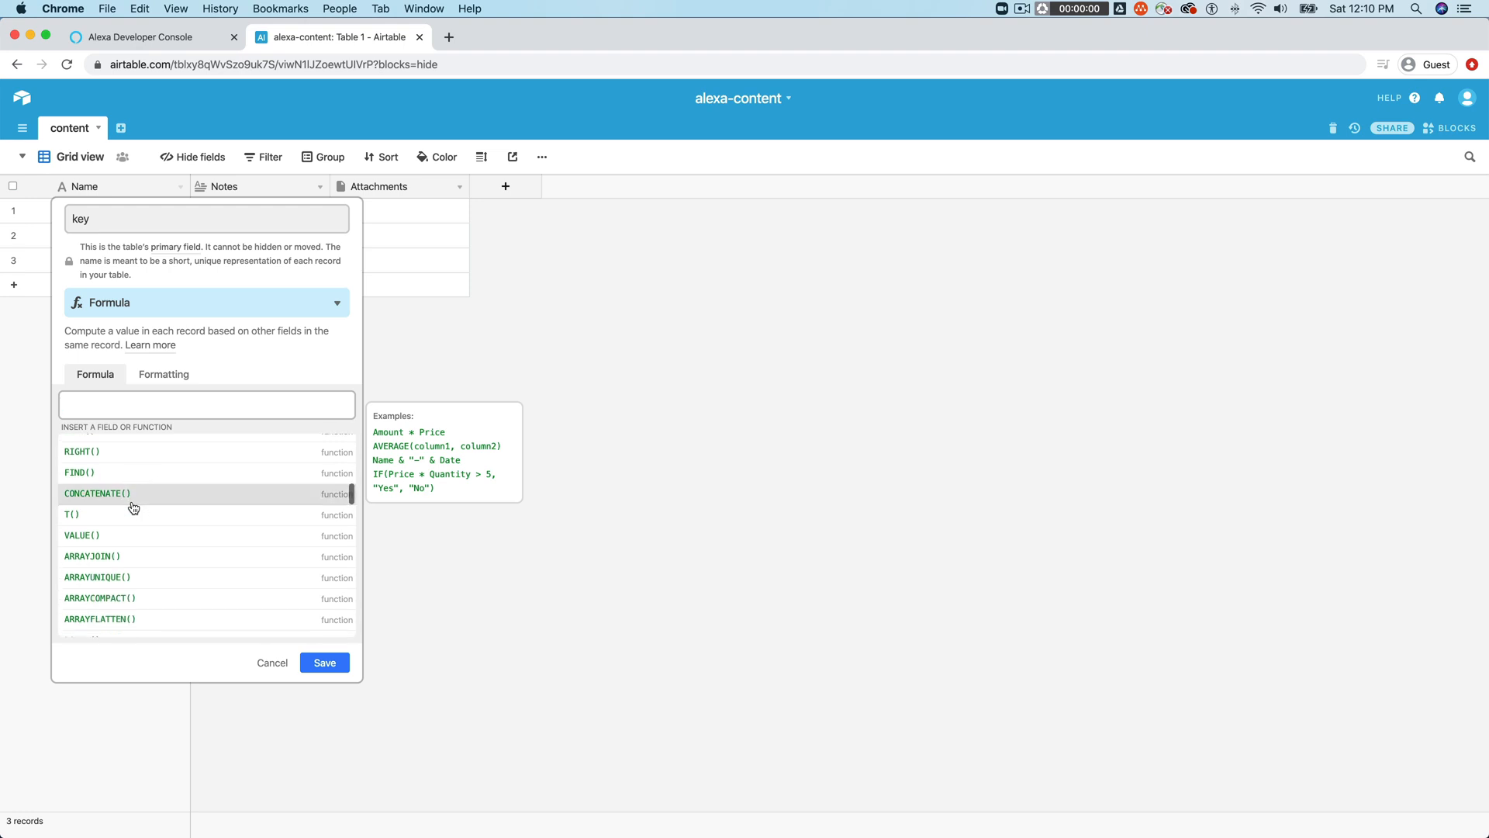
scroll(up, 3)
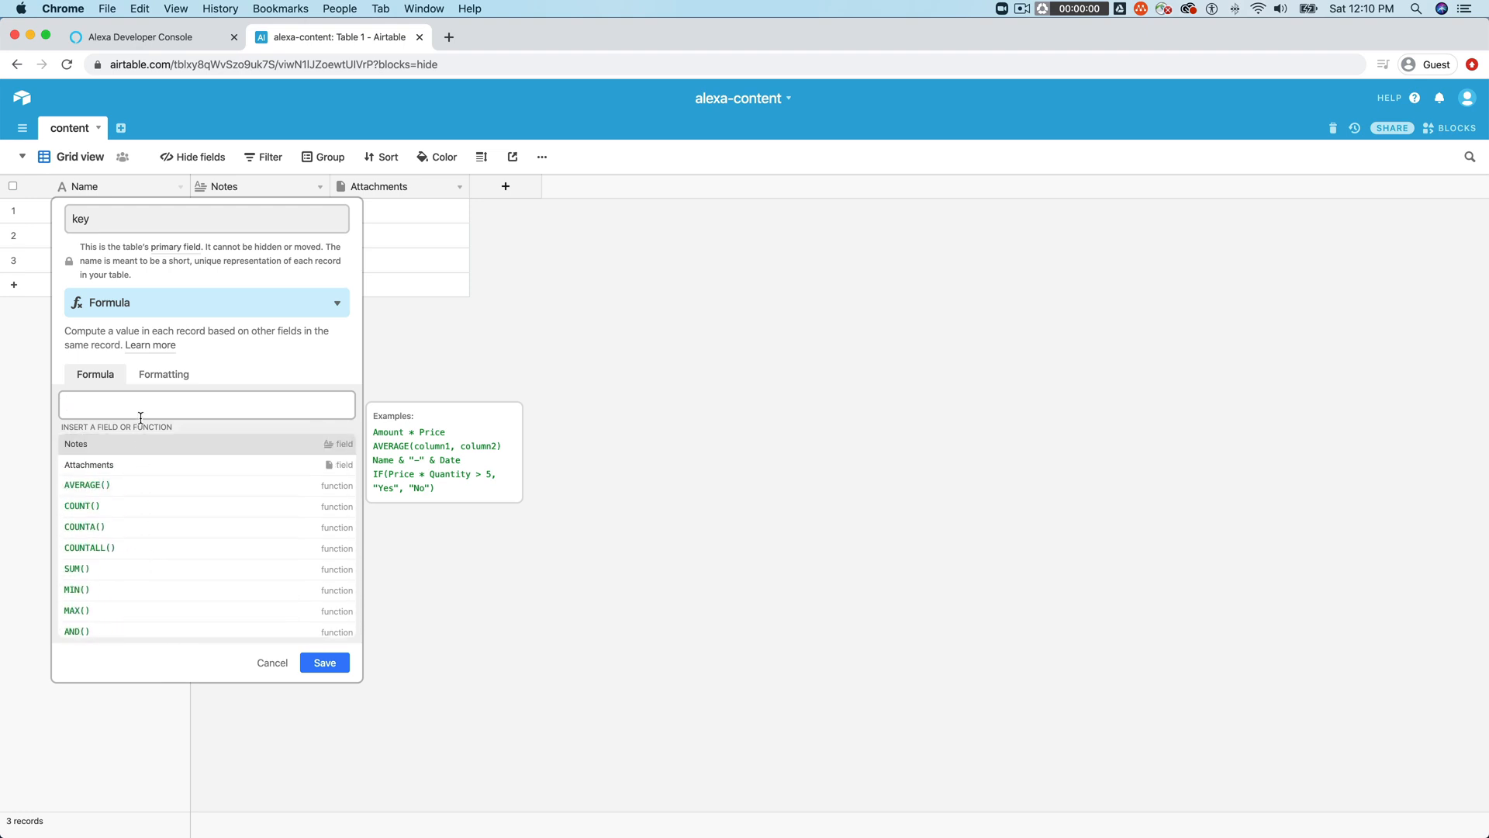
text(r)
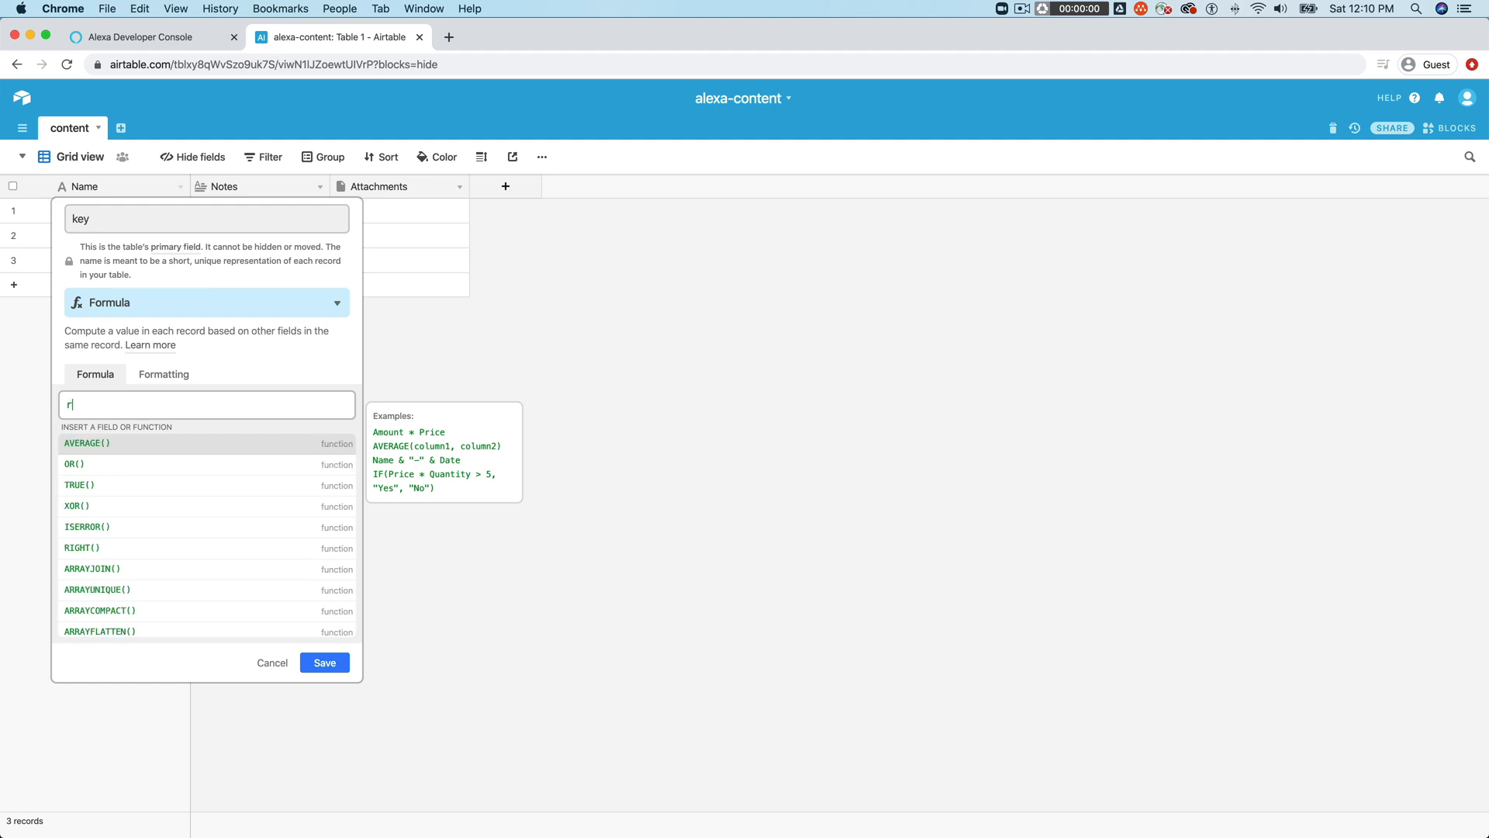
text(e)
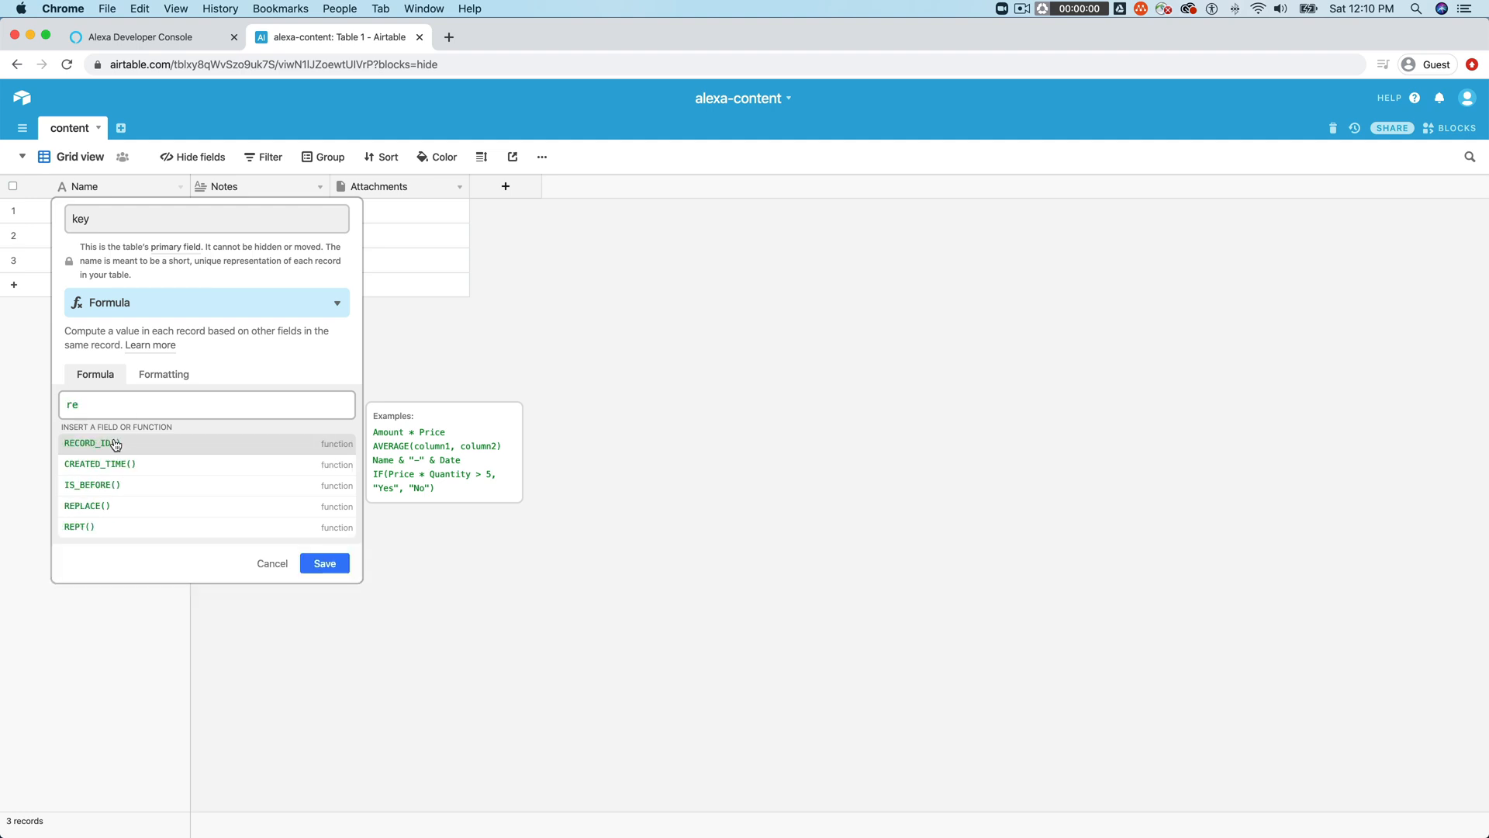
click(324, 446)
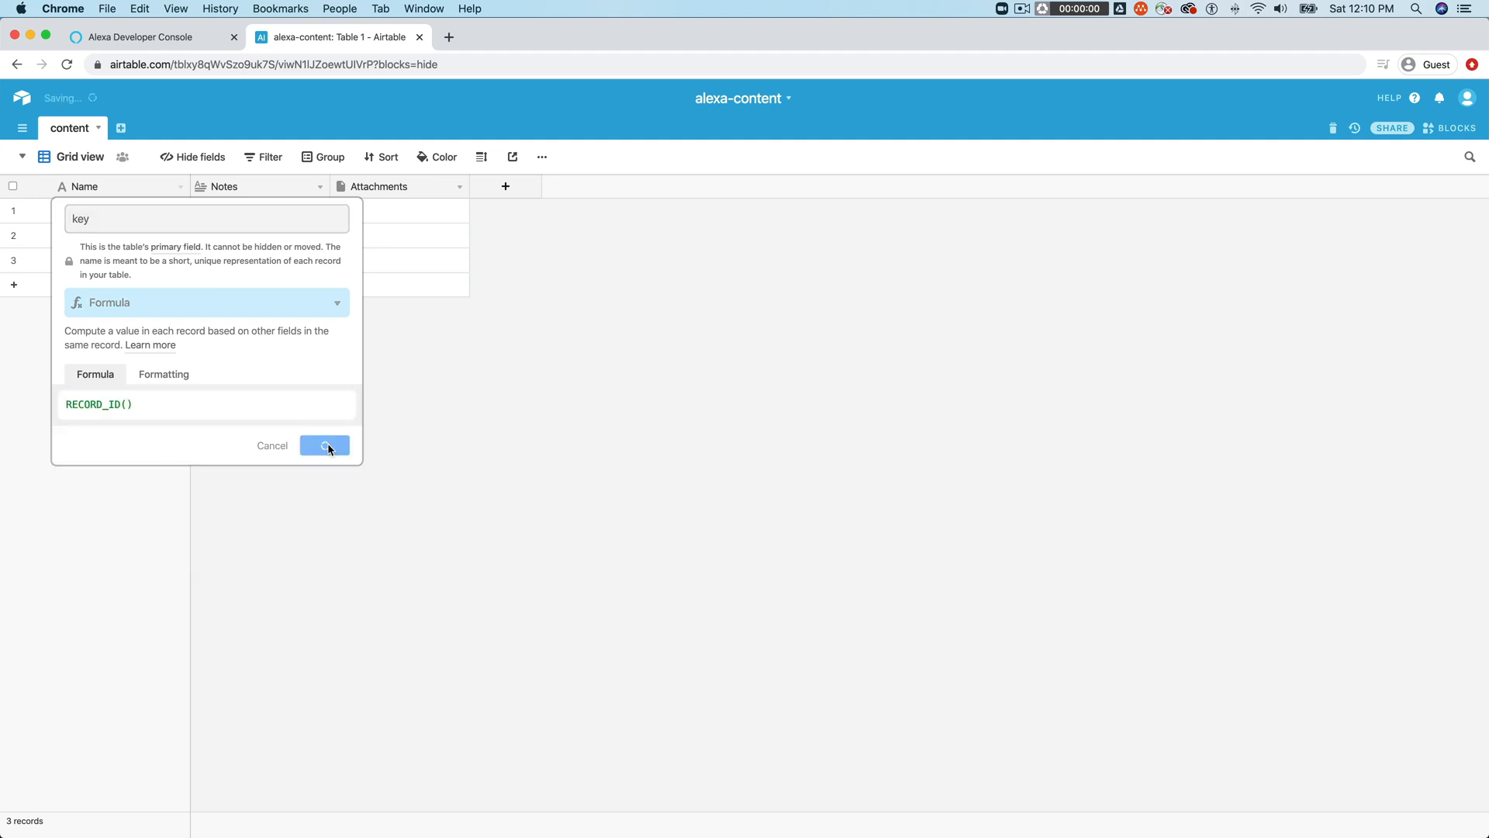
click(324, 445)
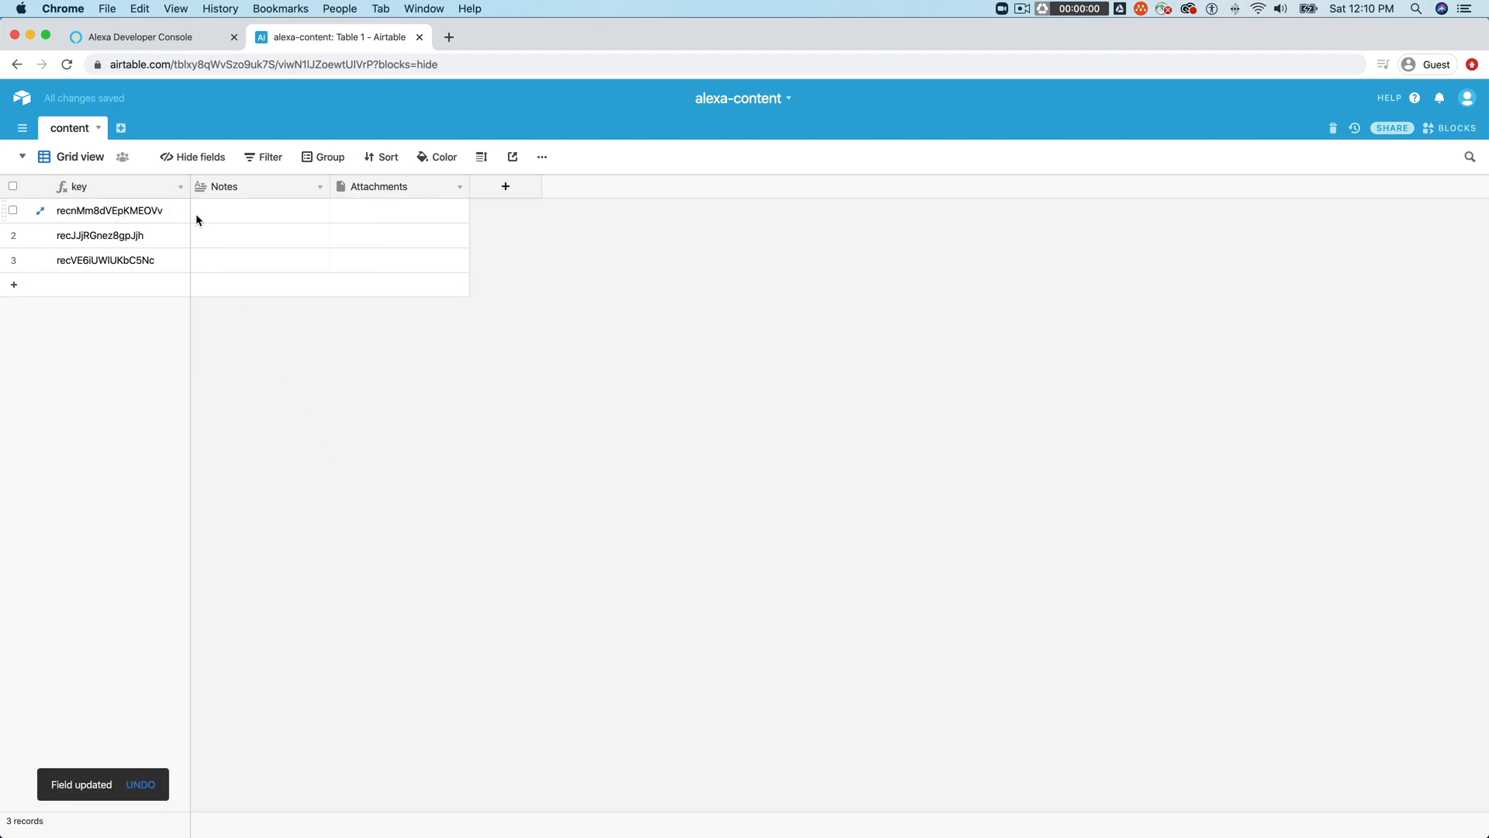
mouse_move(96, 219)
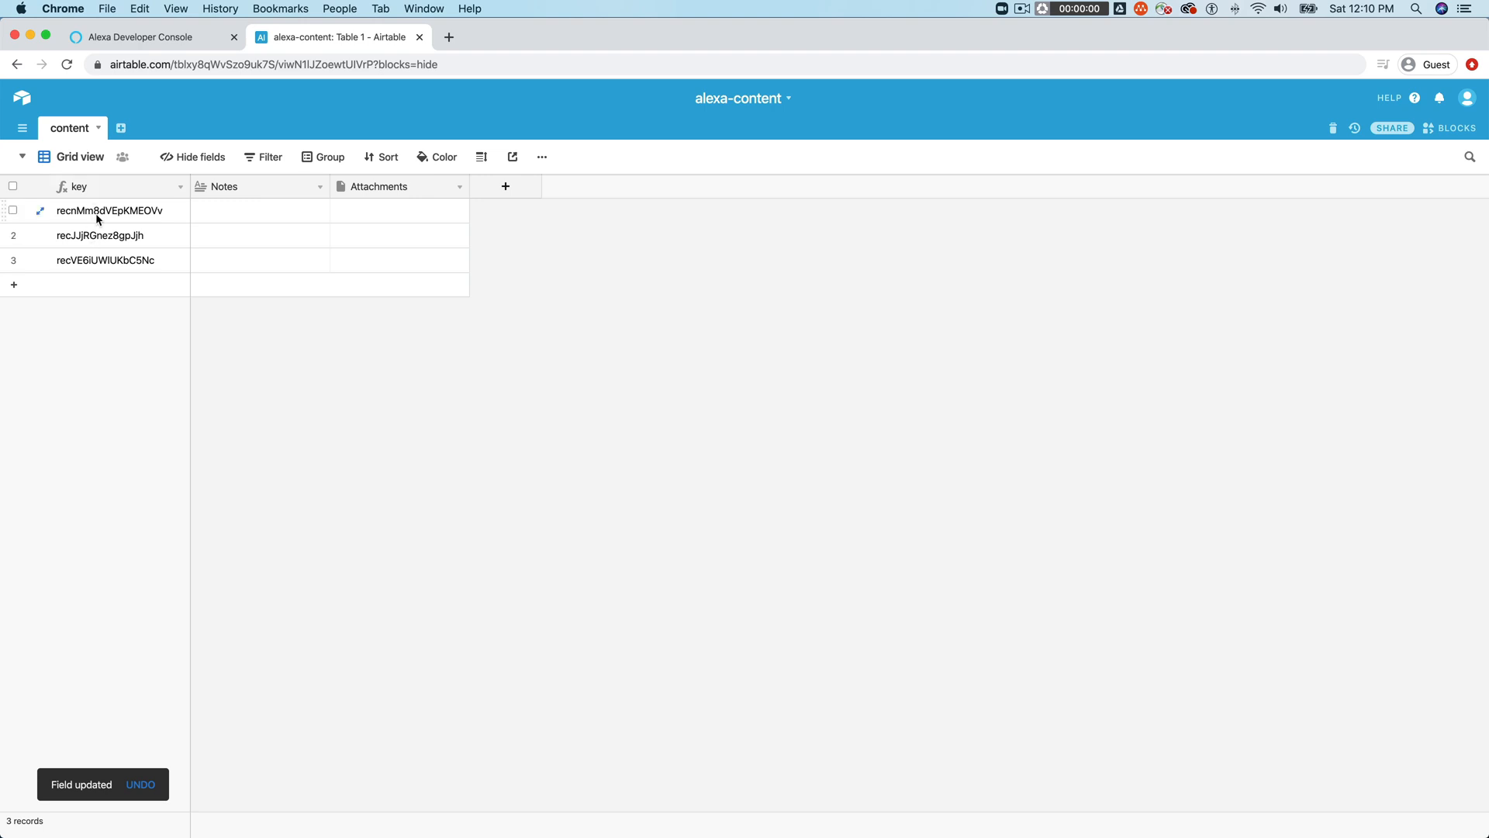
mouse_move(248, 219)
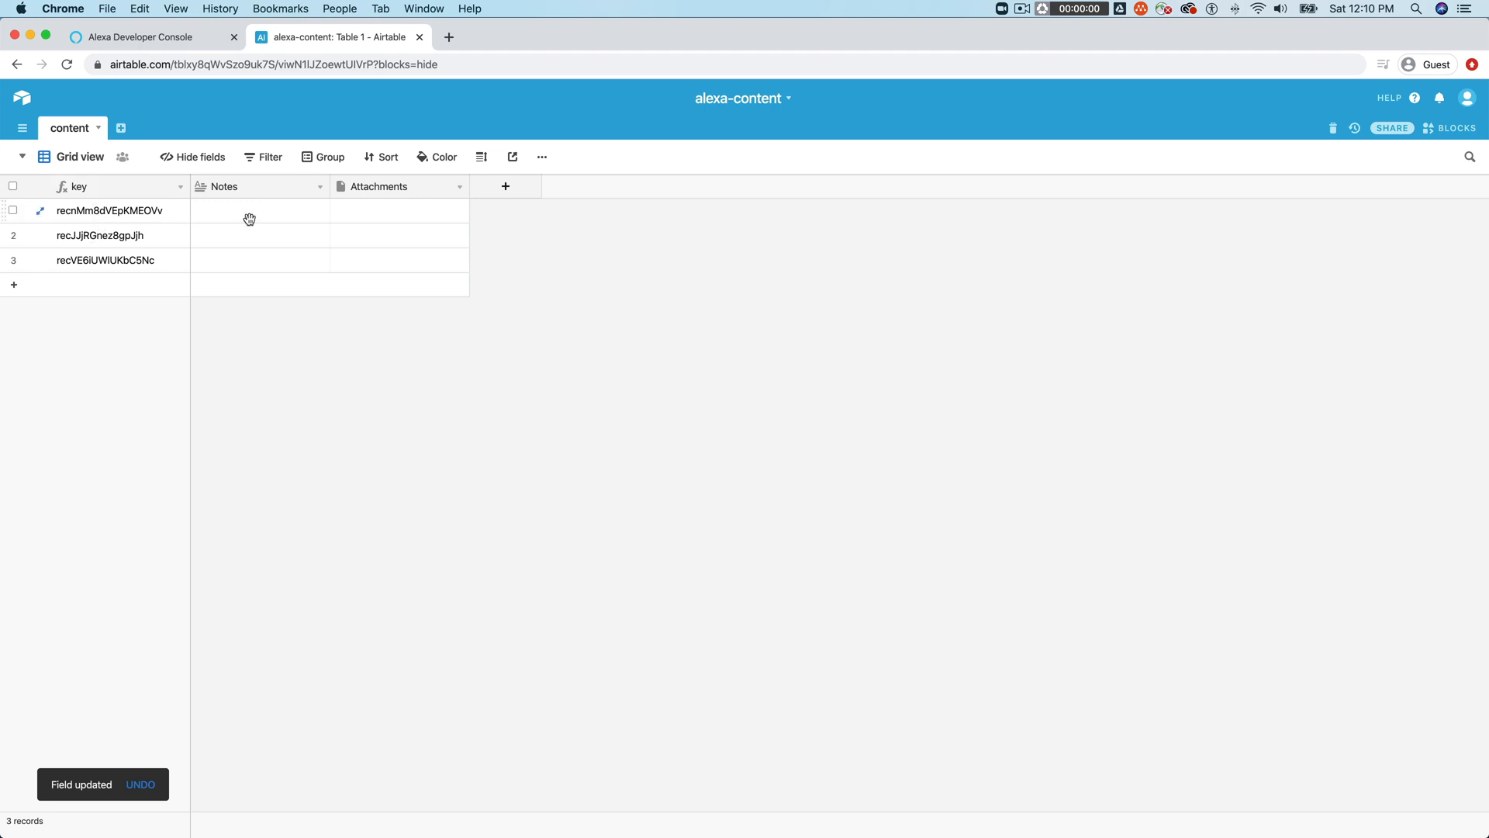
- Delete the Attachments field from the content table
click(459, 187)
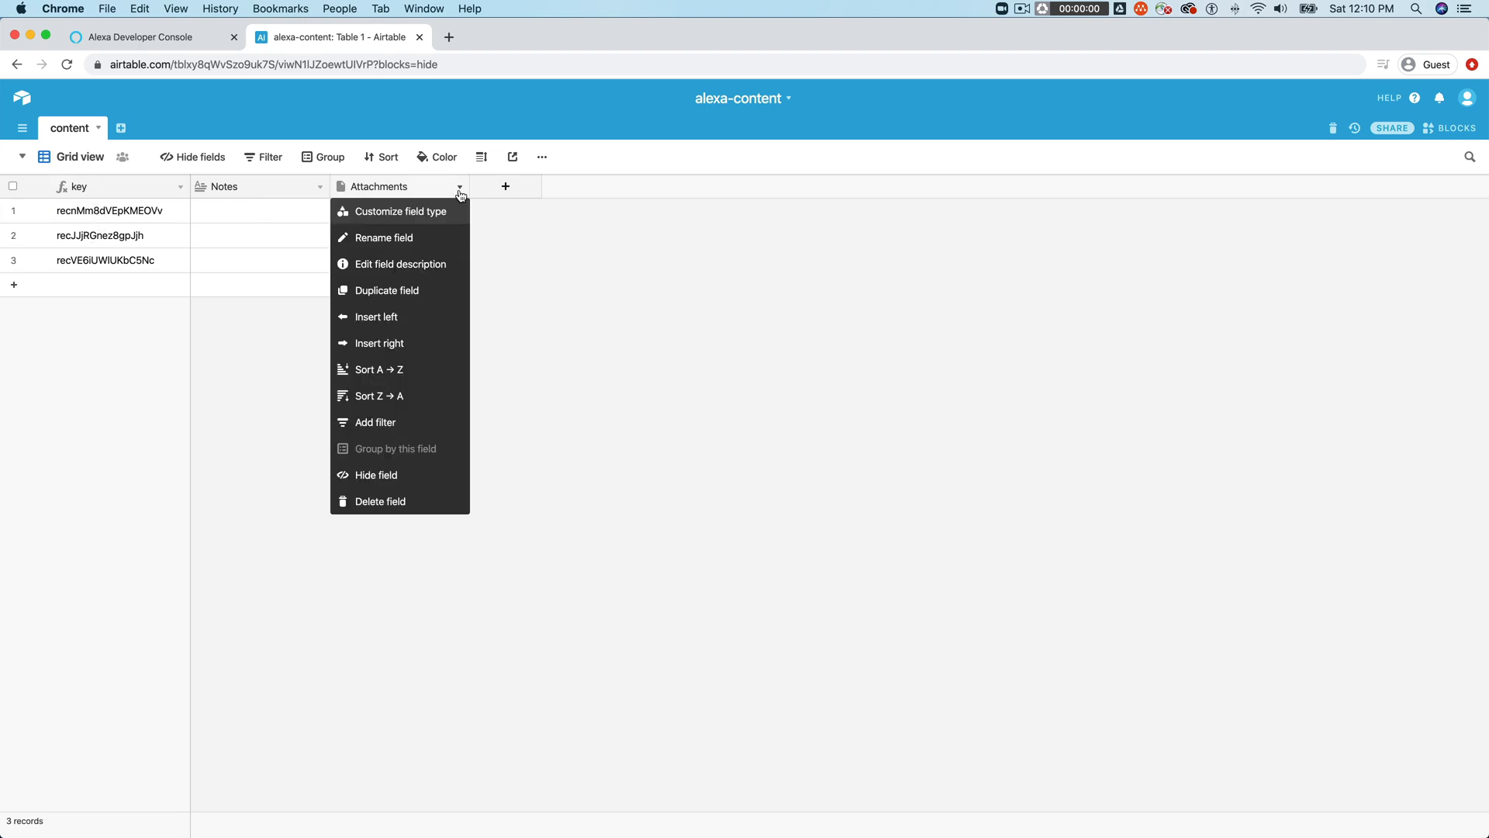
click(380, 501)
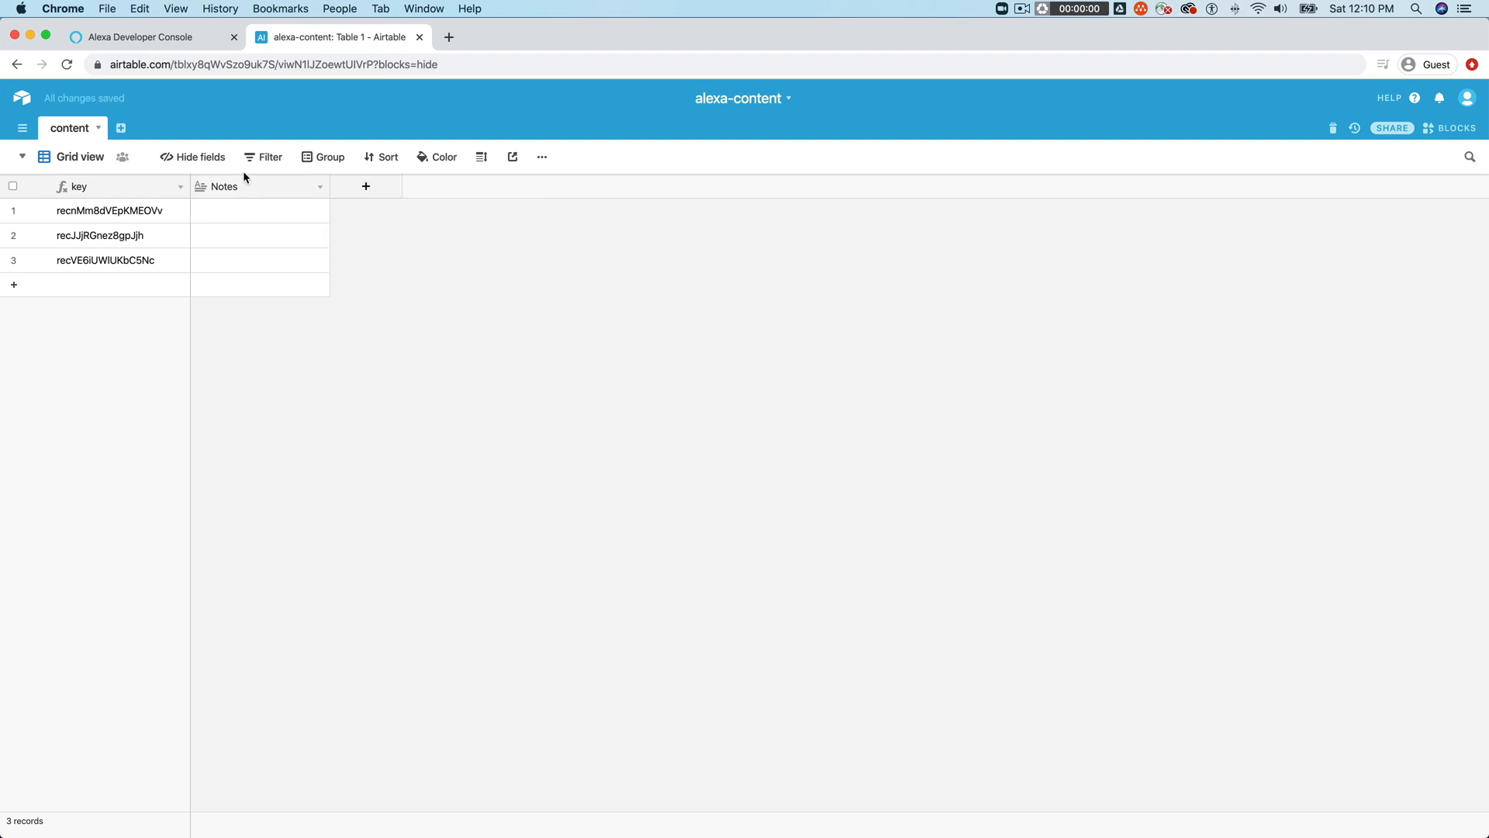
click(319, 186)
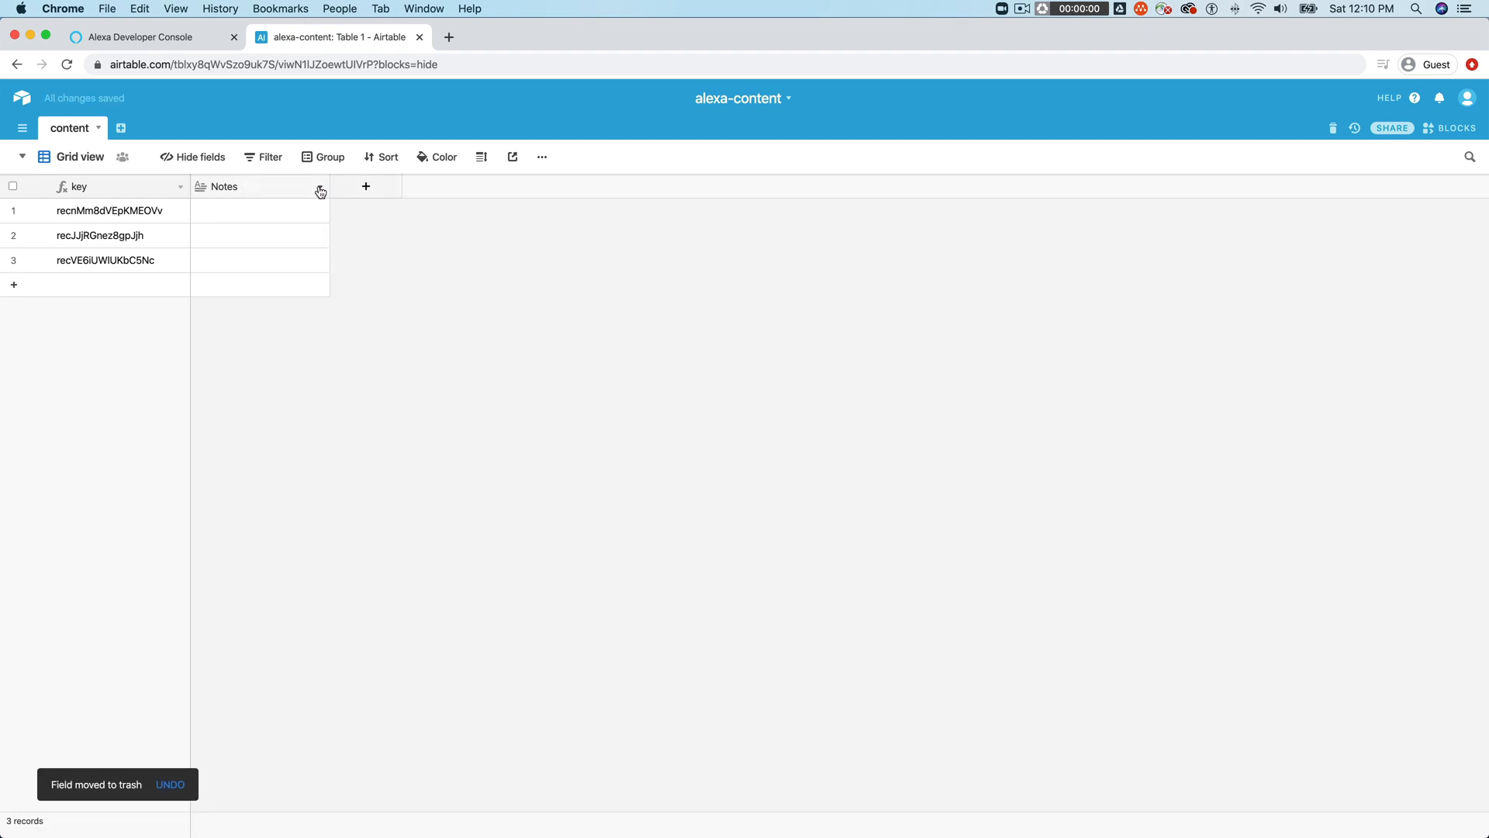
- Add a Single line text field named value after the key column
click(366, 186)
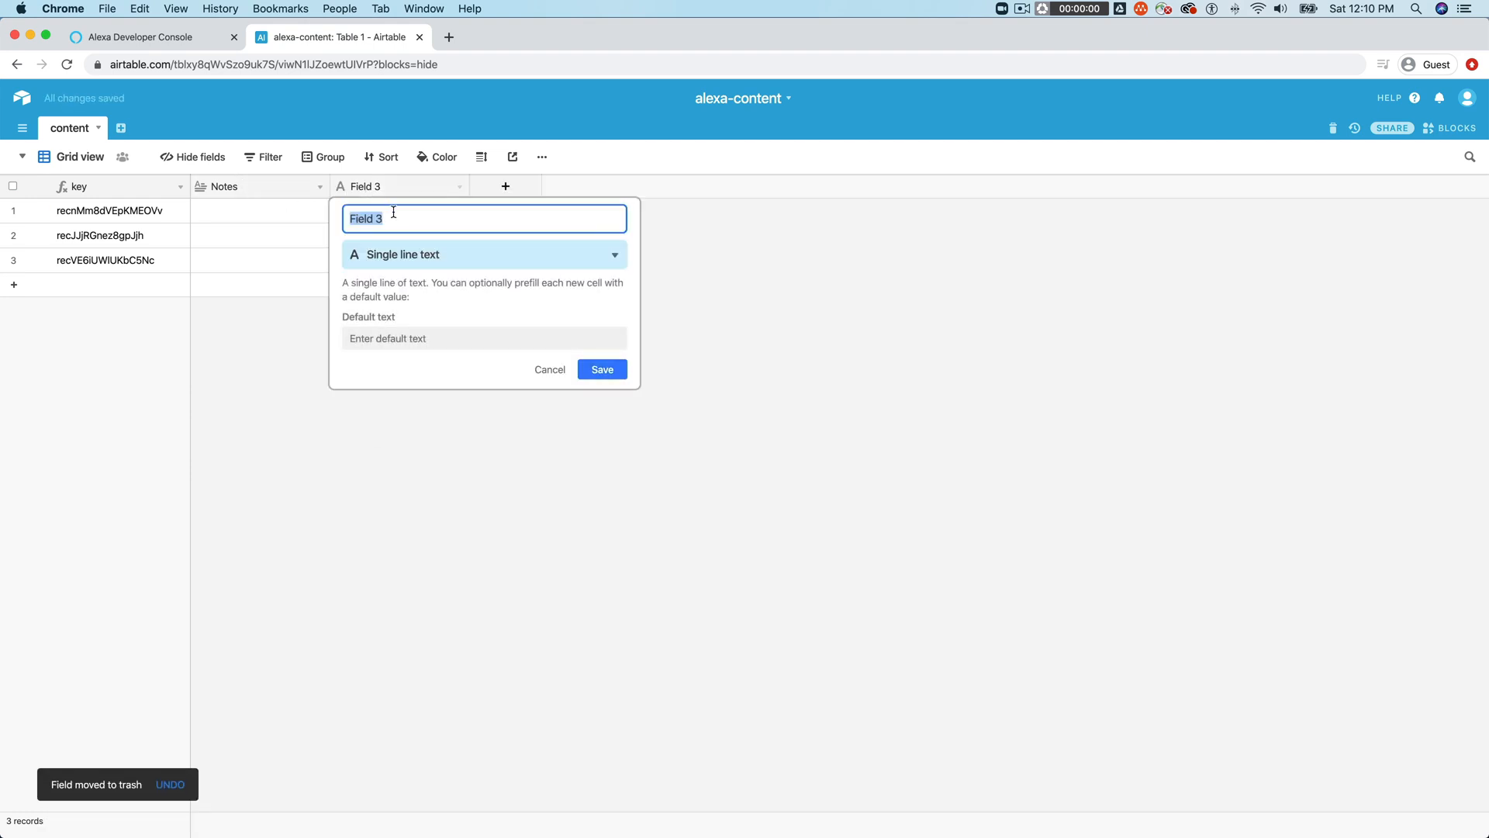
text(va)
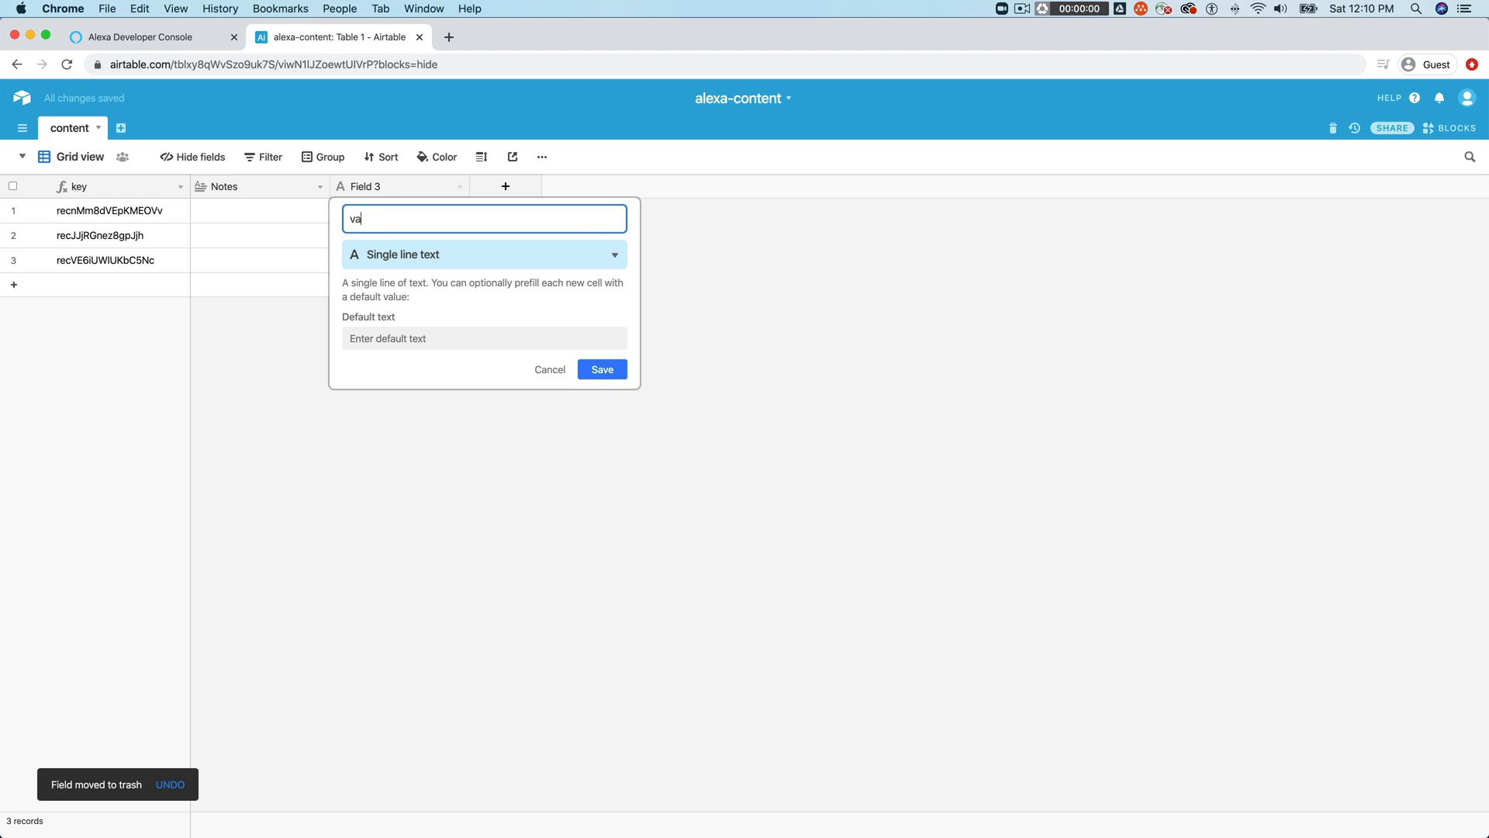
text(lue)
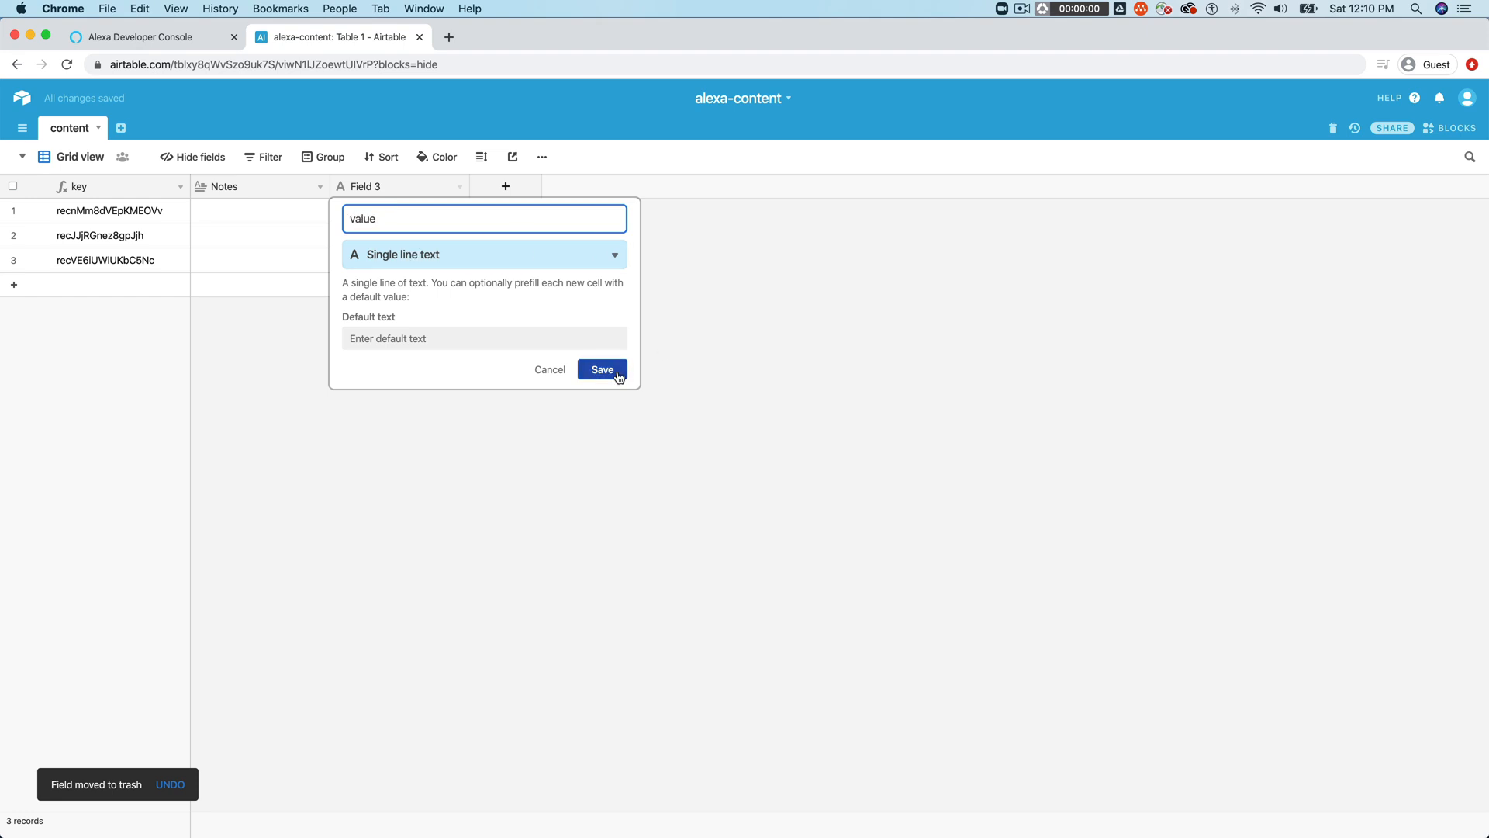
click(602, 369)
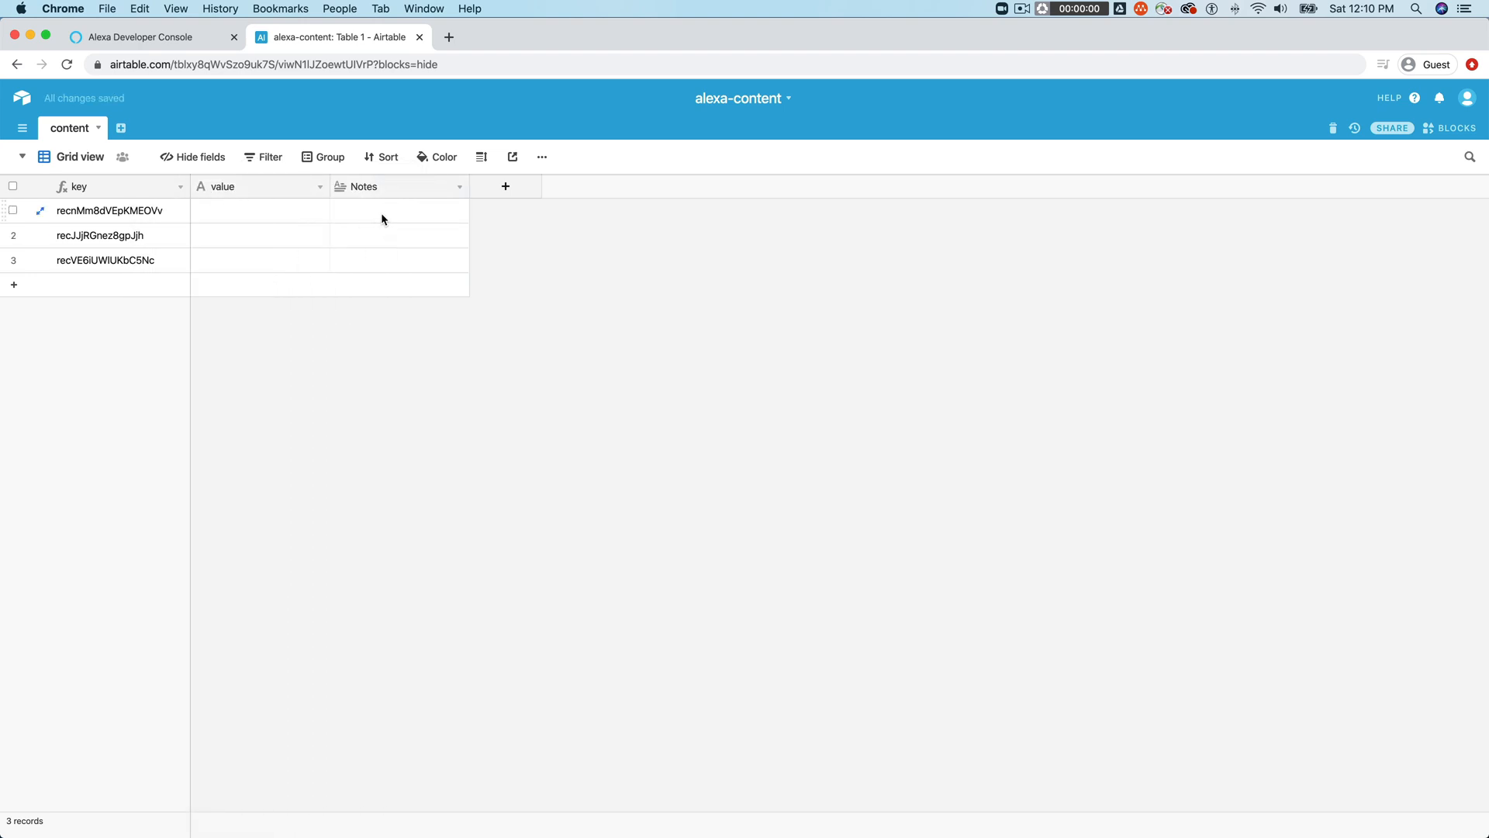
mouse_move(439, 222)
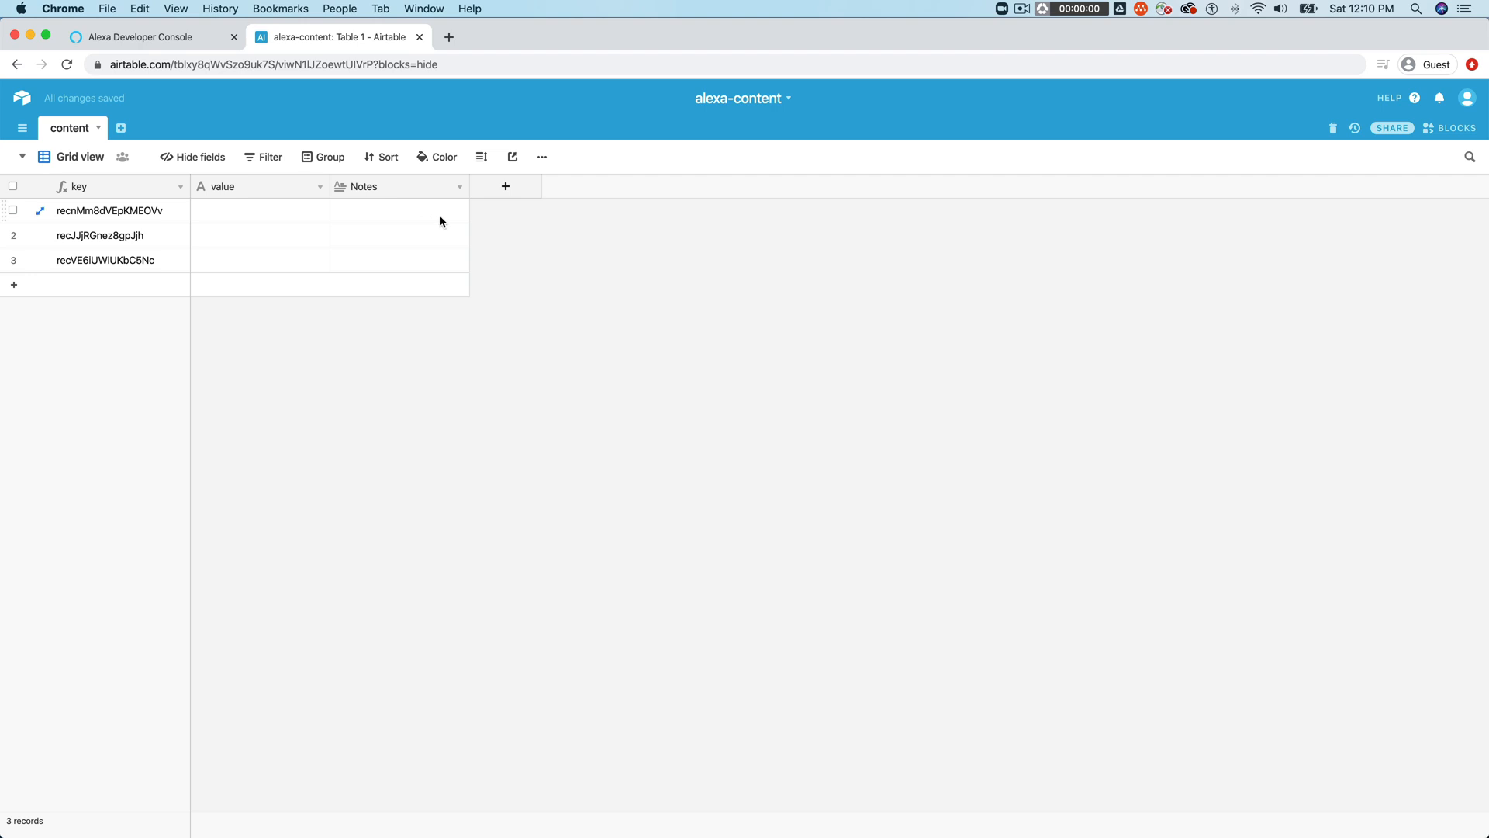
- Fill record 1 with note 'Launch request' and value 'Hello from our CMS', then select record 2's value cell
click(399, 209)
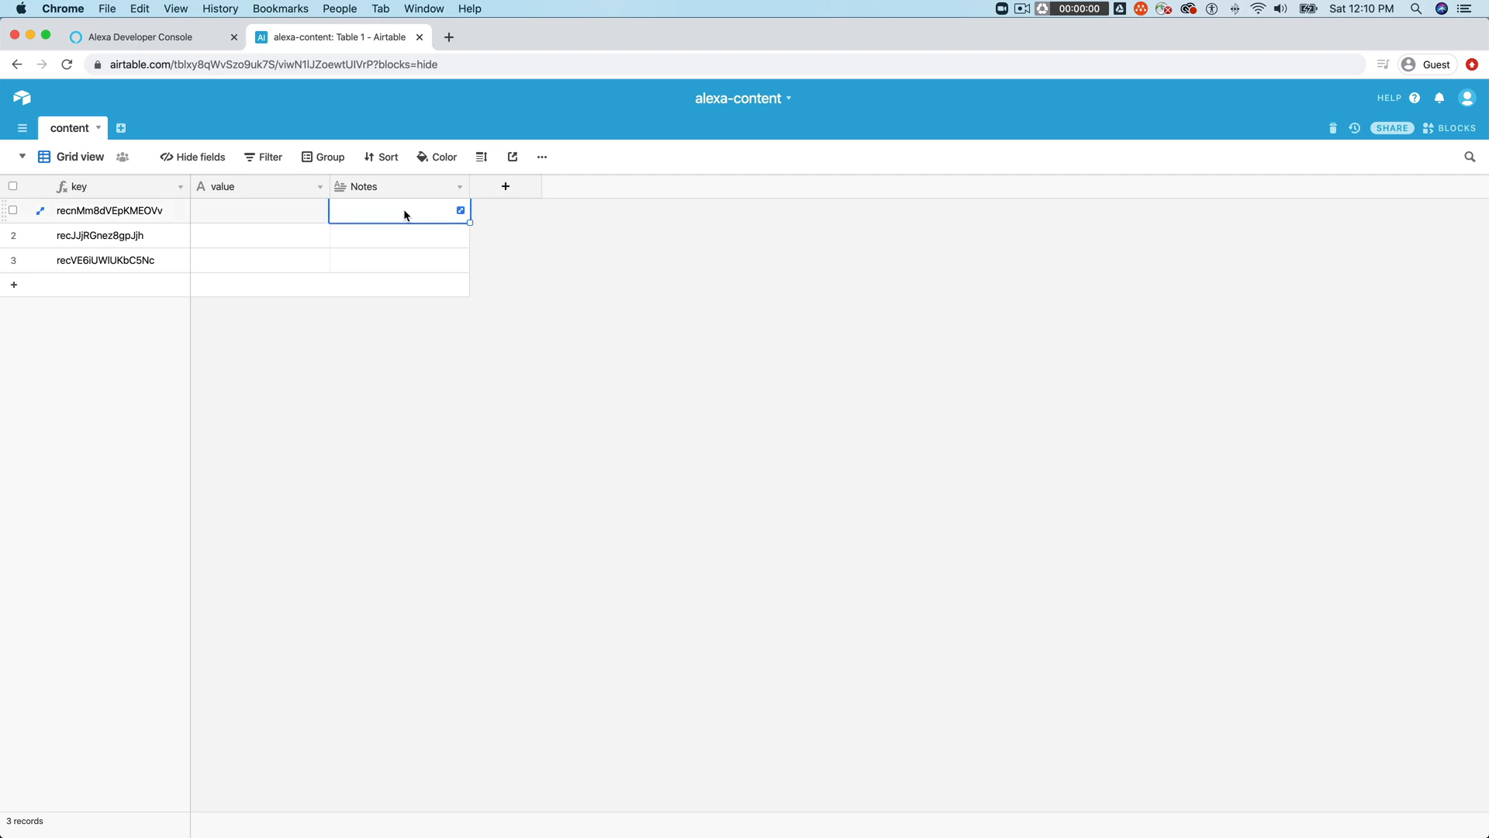
text(Launch re)
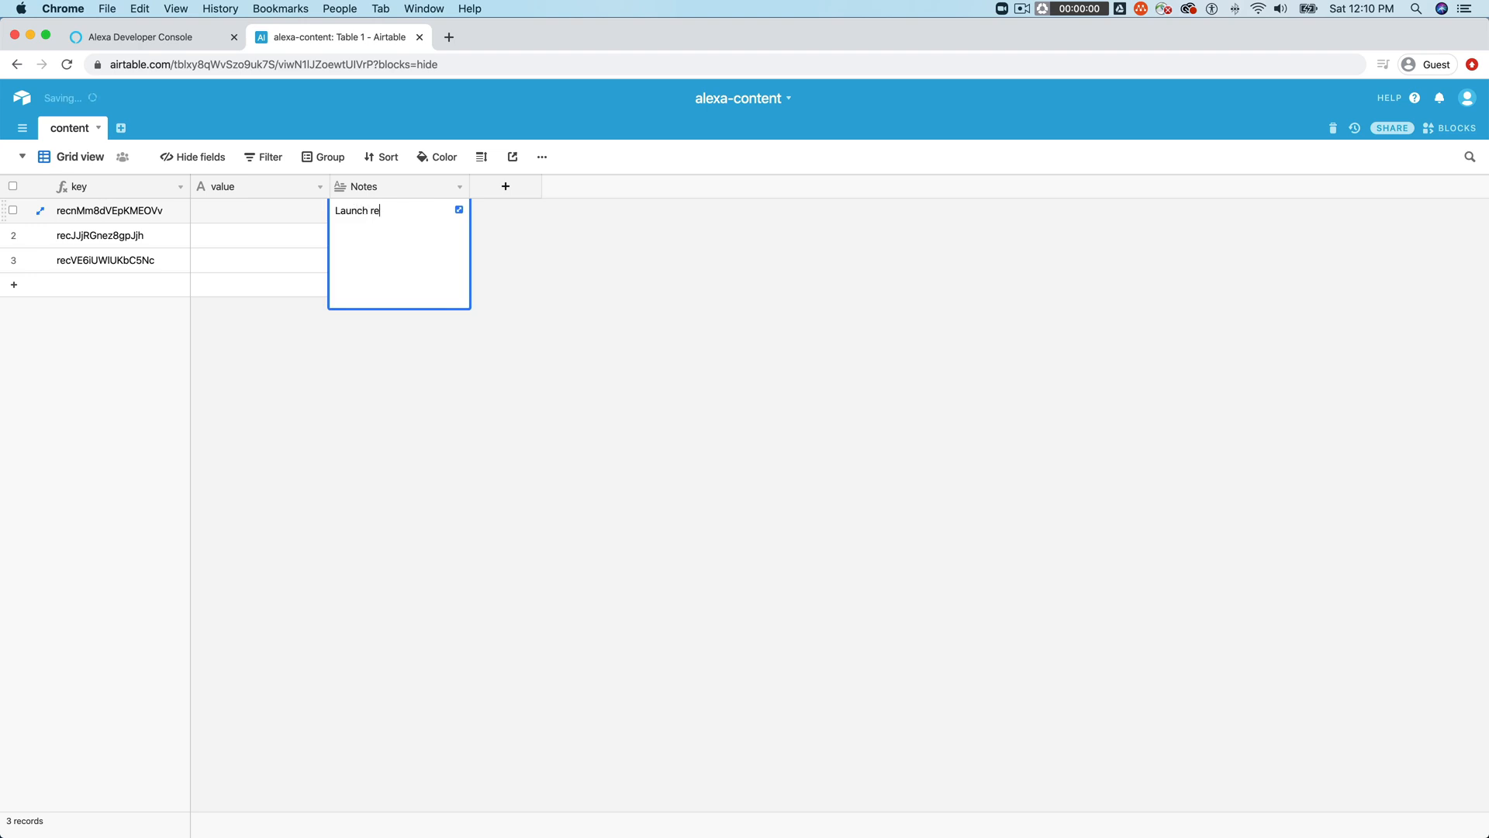
text(quest)
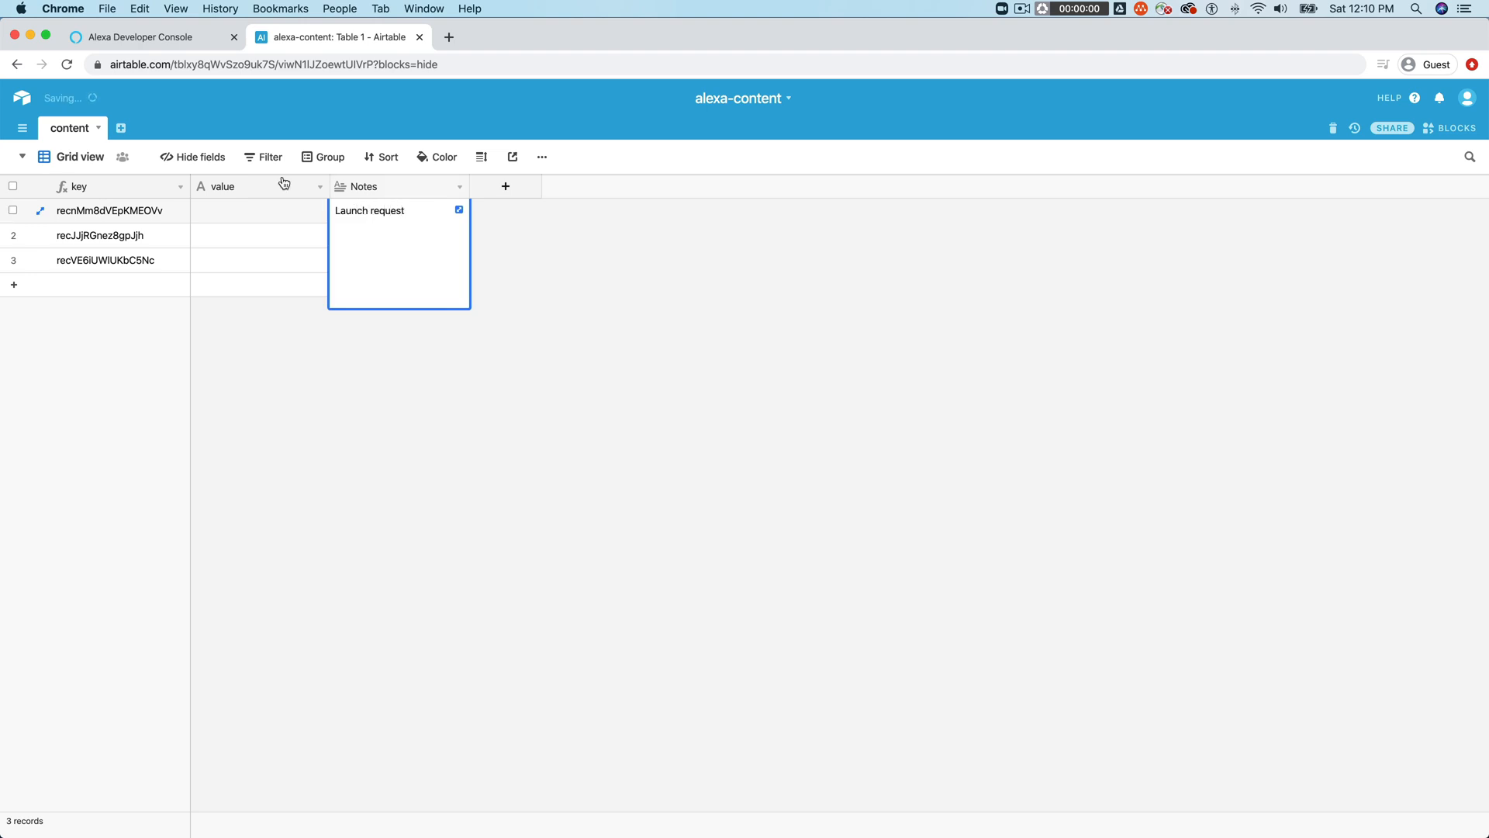
text(Hel)
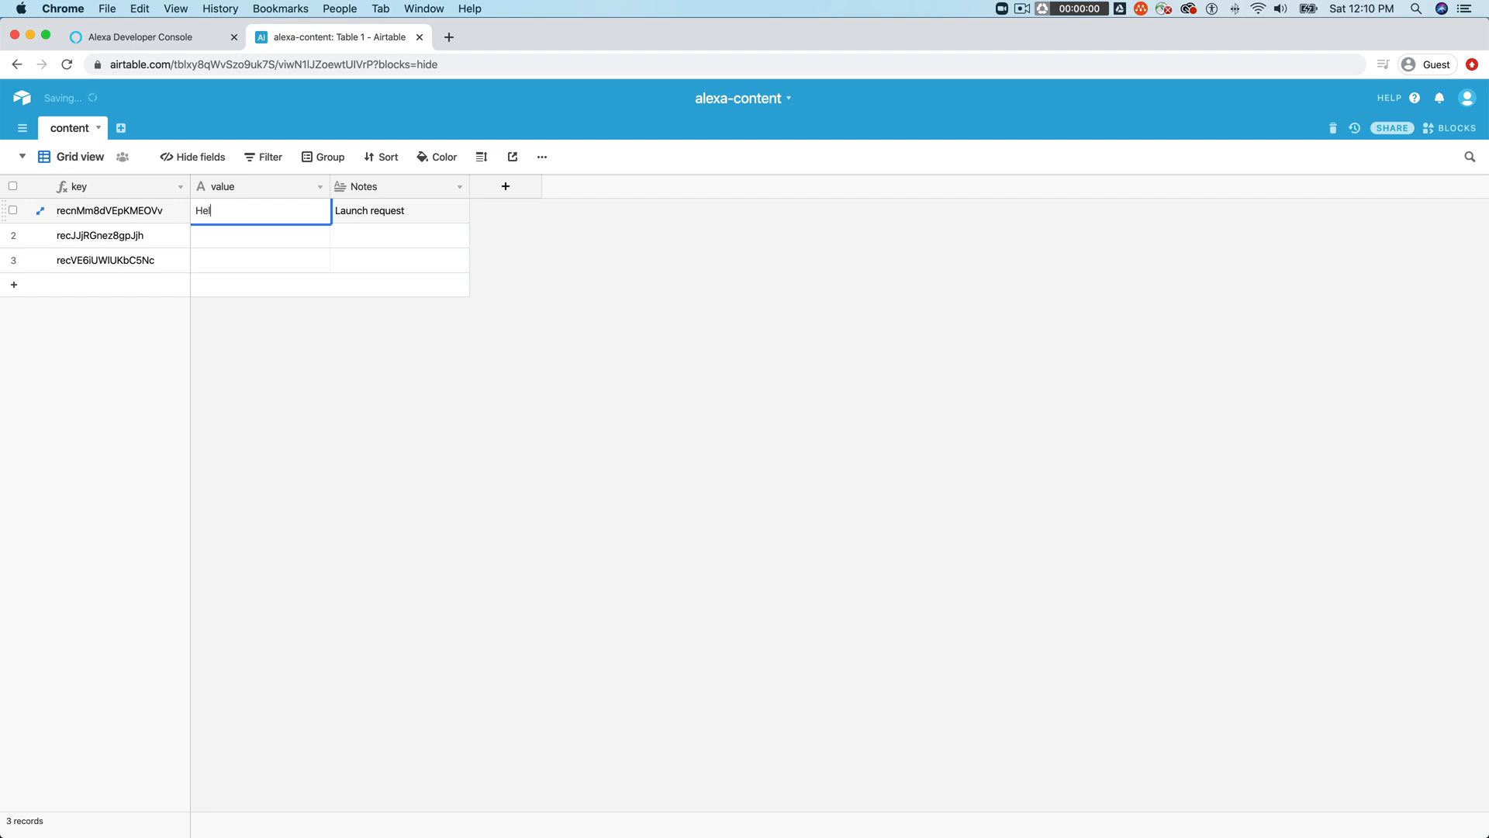
text(llo fr)
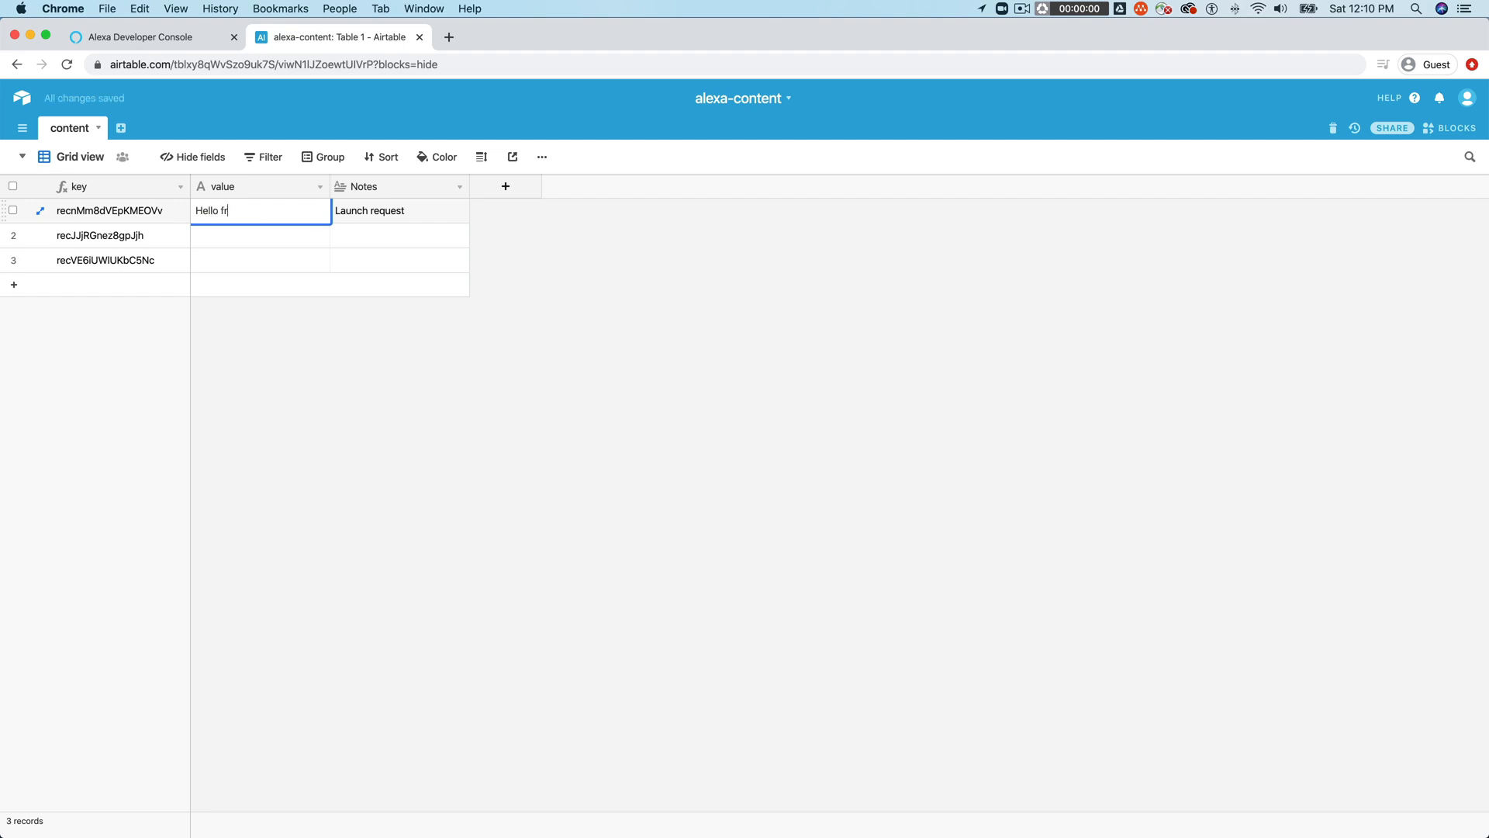
text(om)
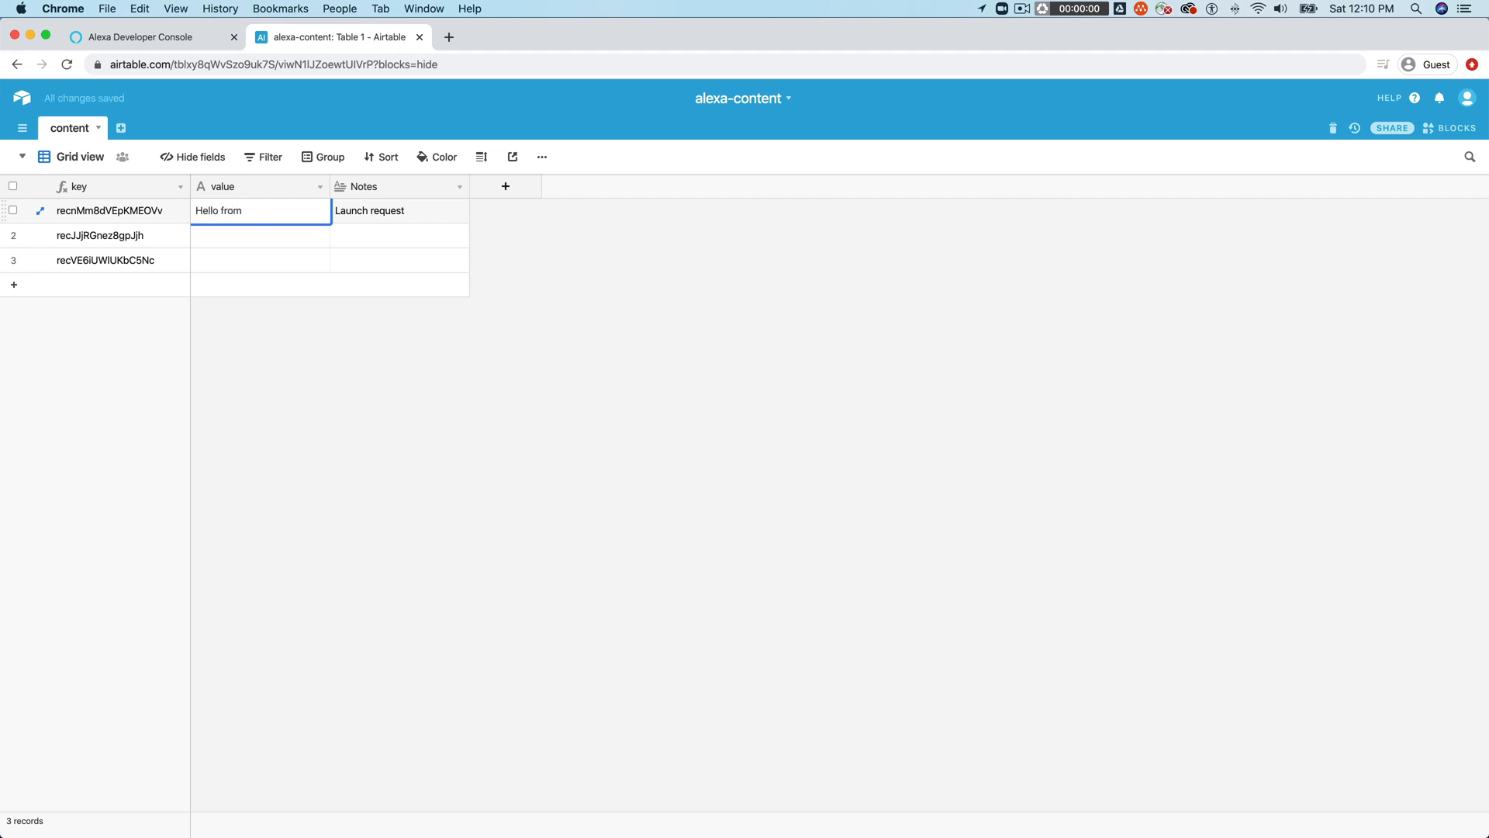
text(our CS)
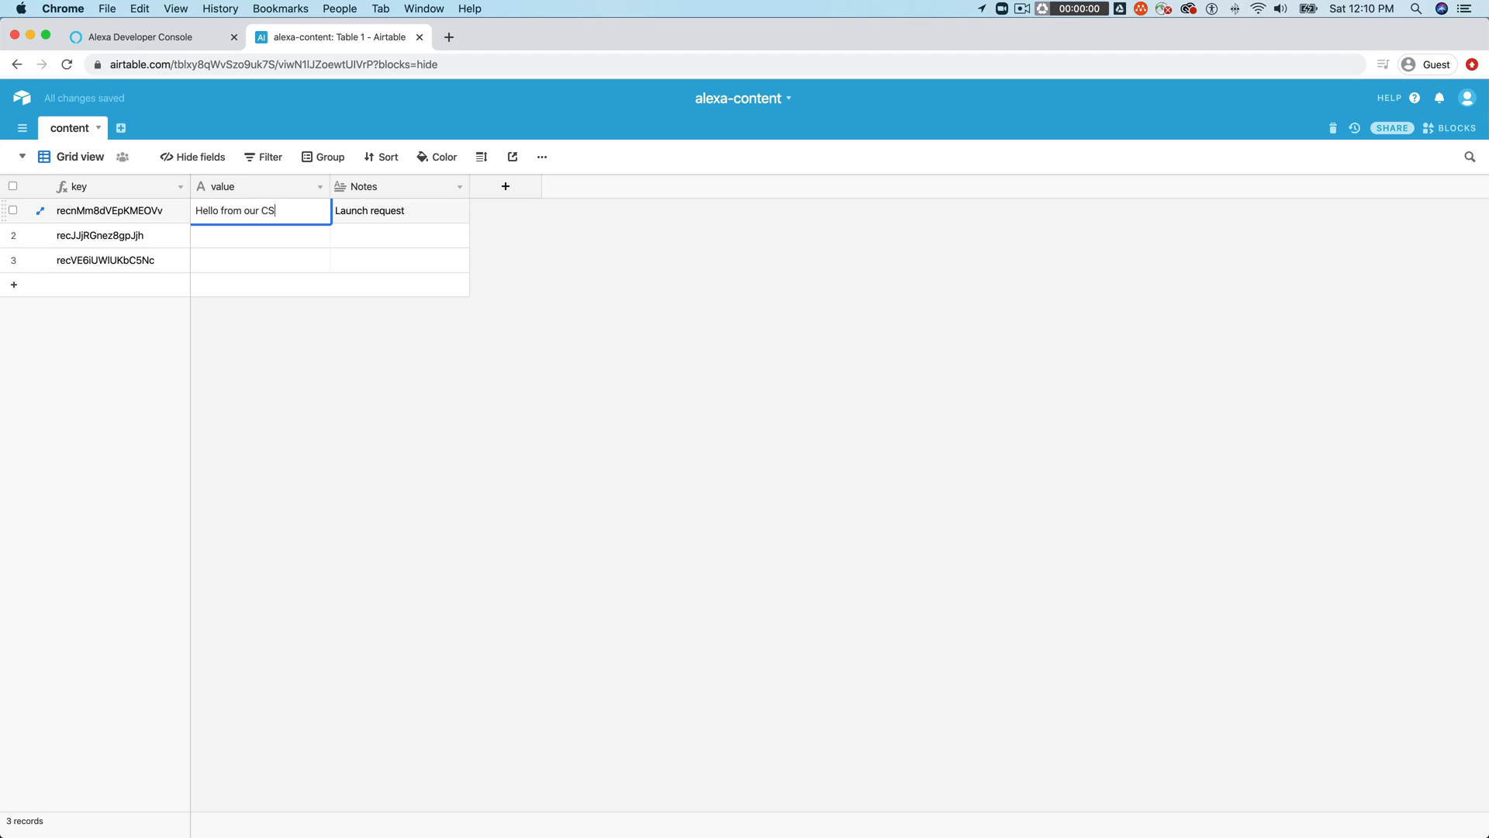
click(399, 209)
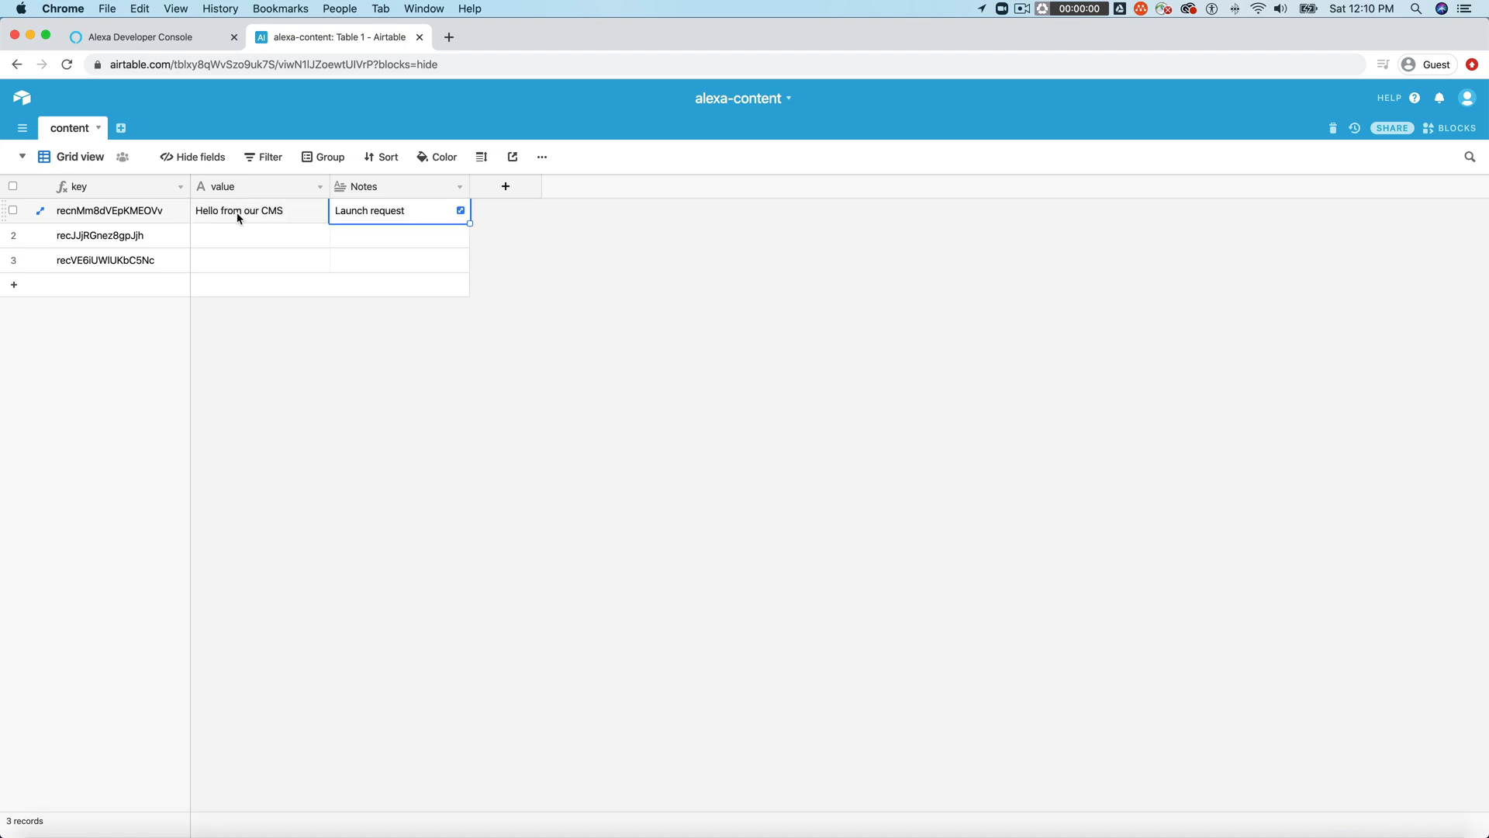
click(259, 209)
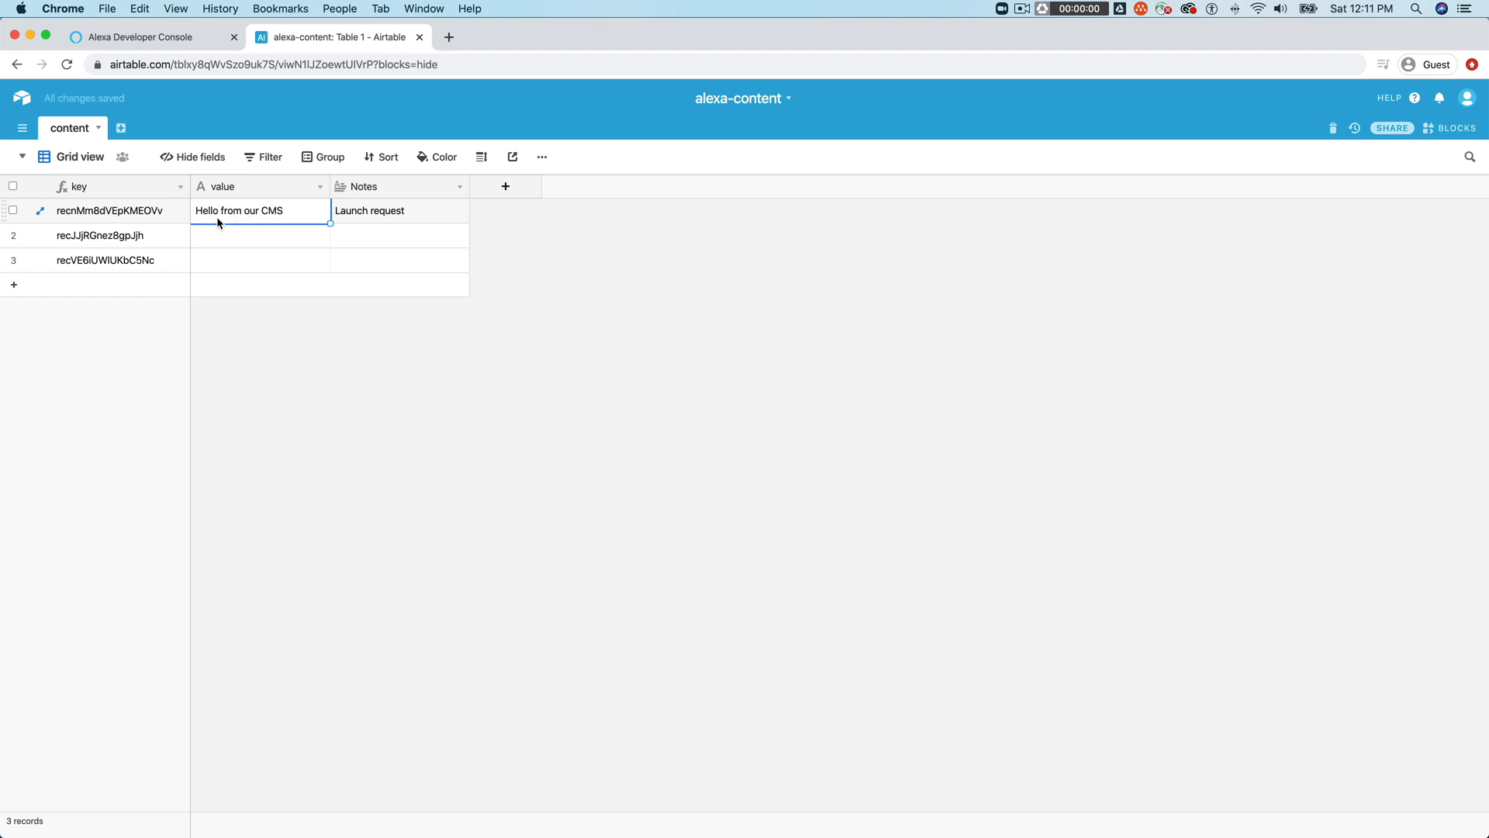
mouse_move(299, 222)
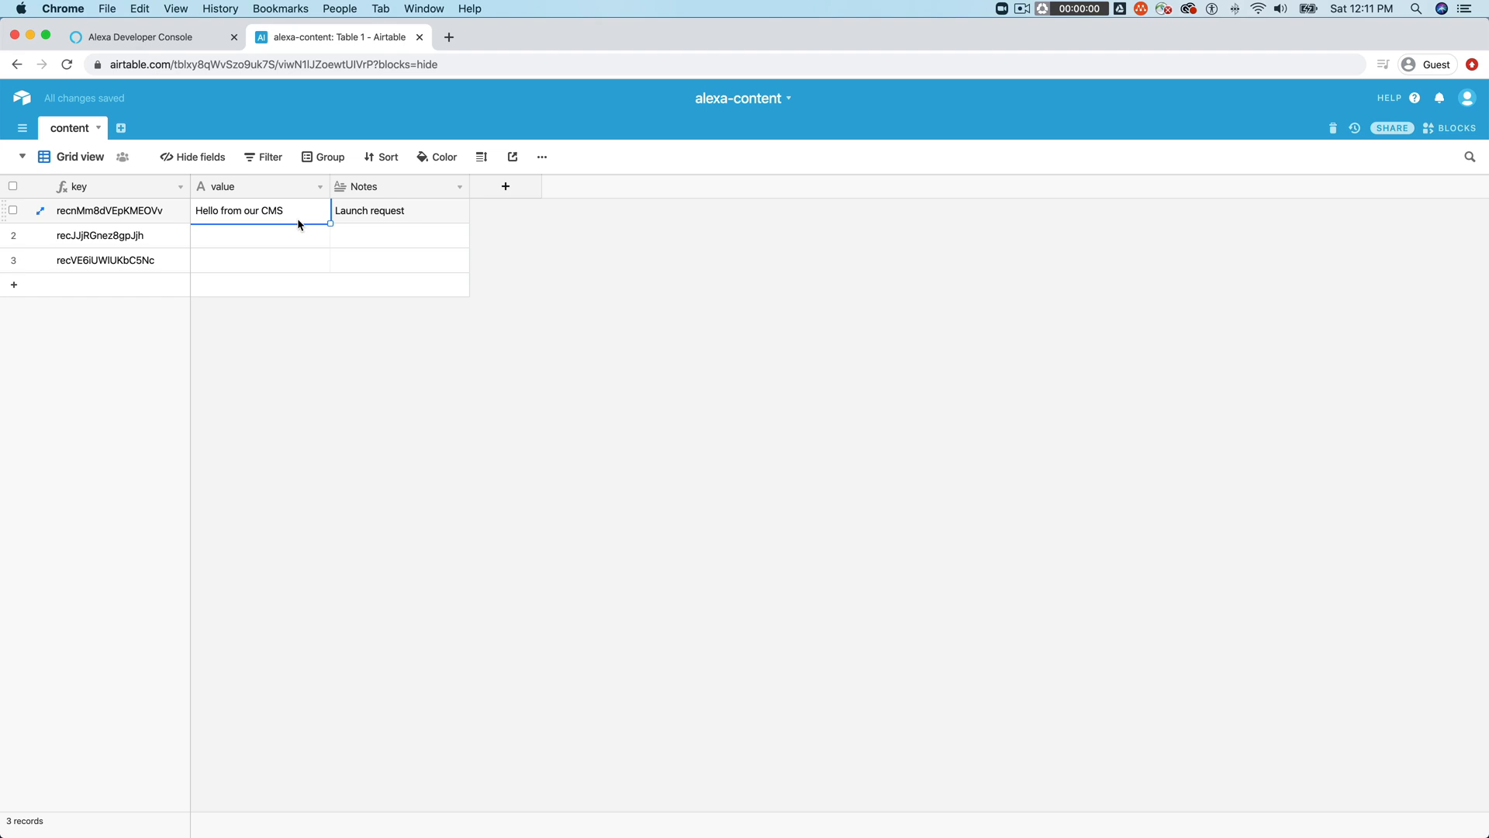
mouse_move(259, 236)
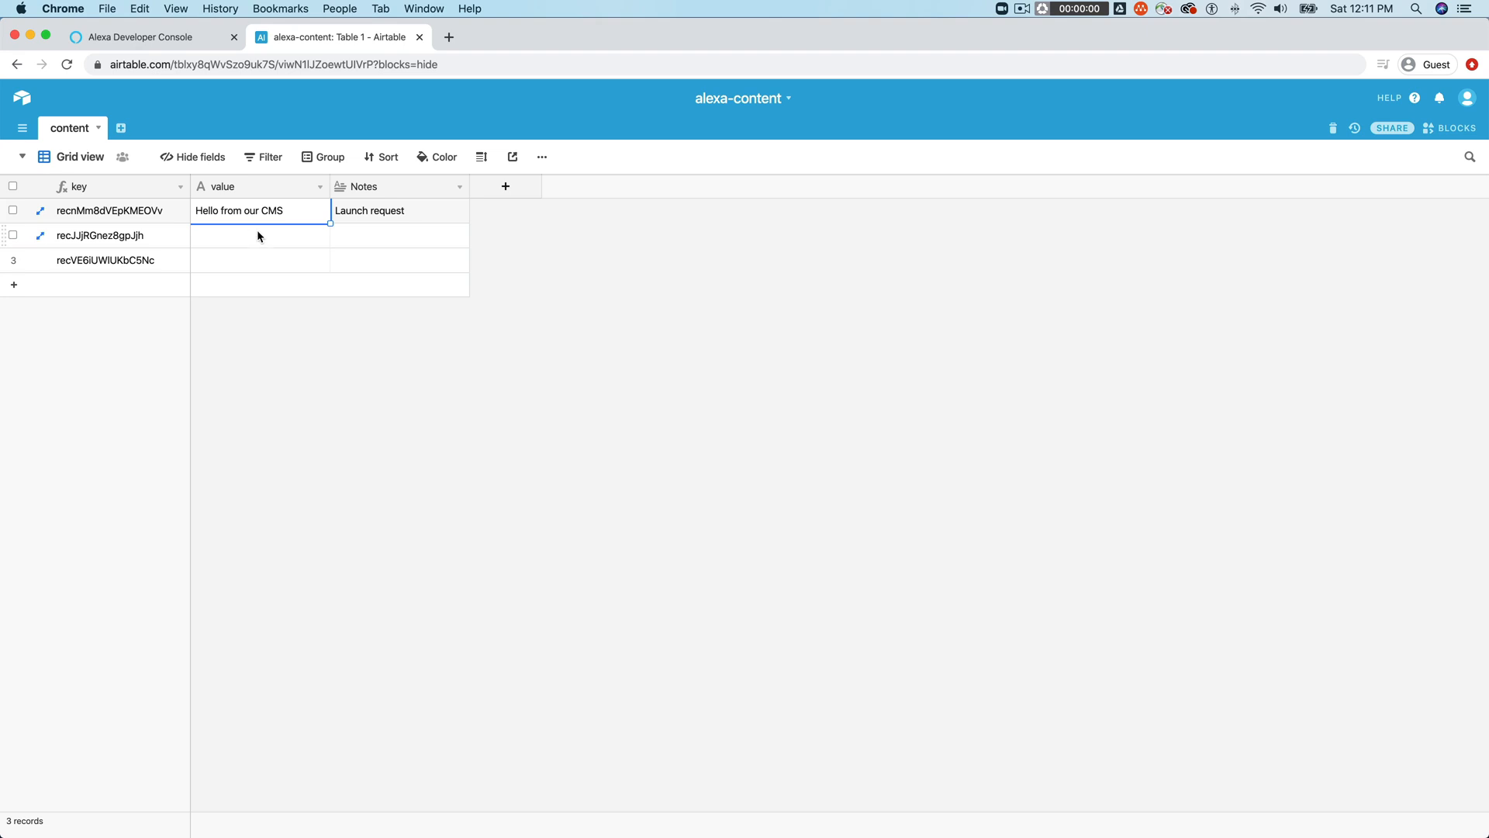
click(259, 234)
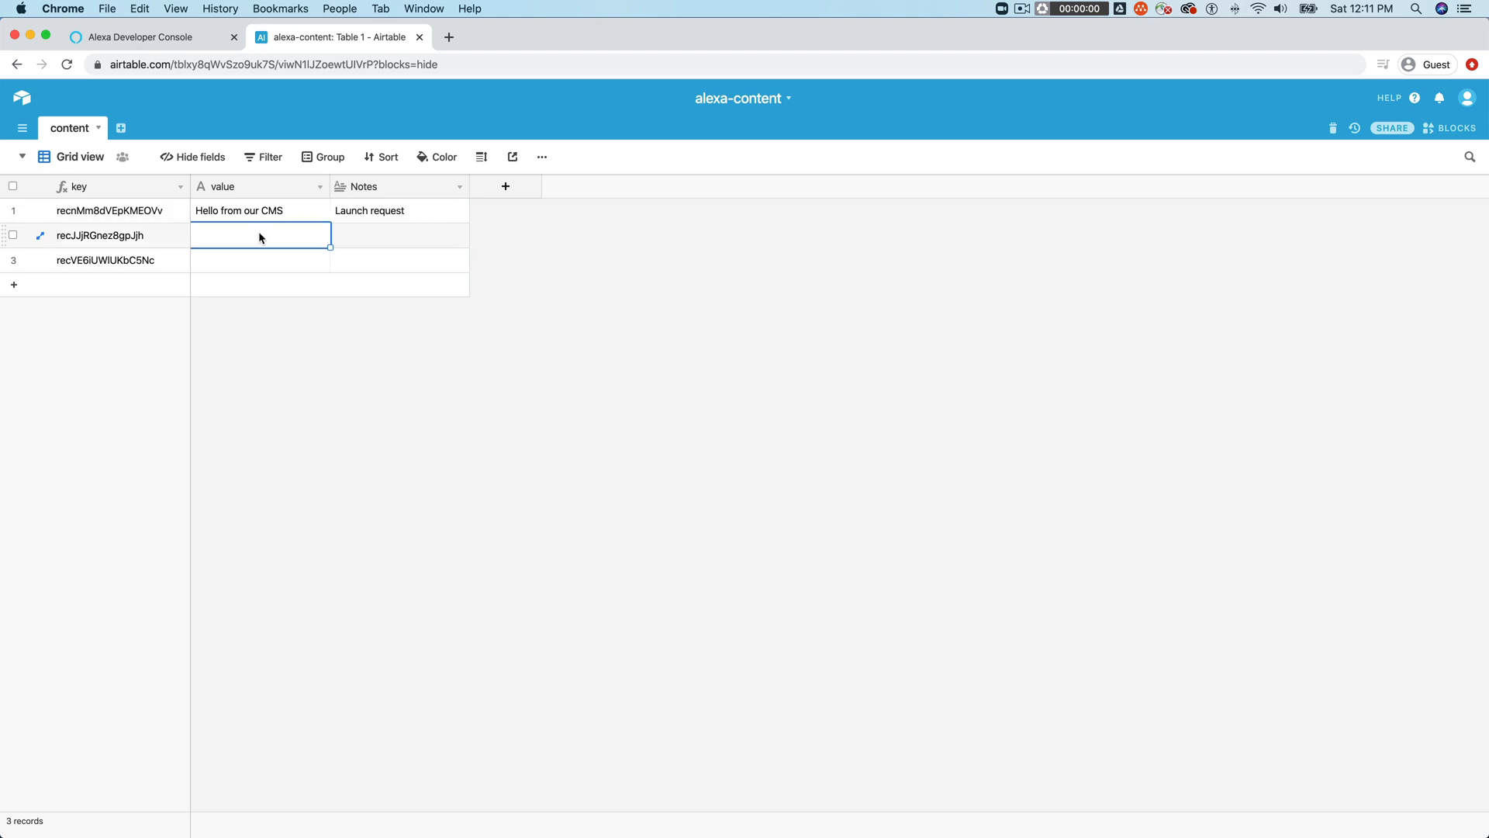
mouse_move(264, 233)
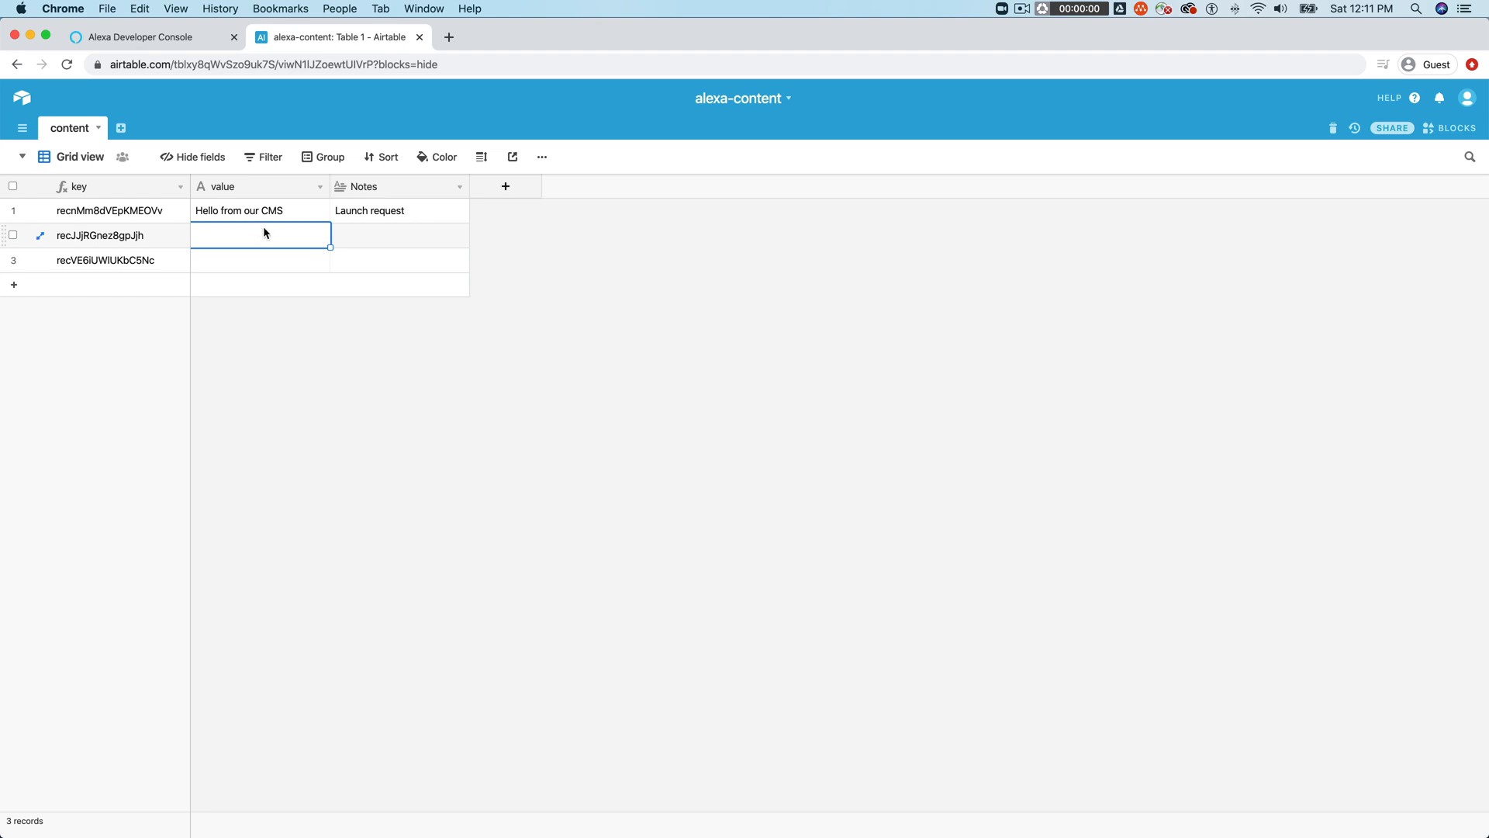
mouse_move(233, 231)
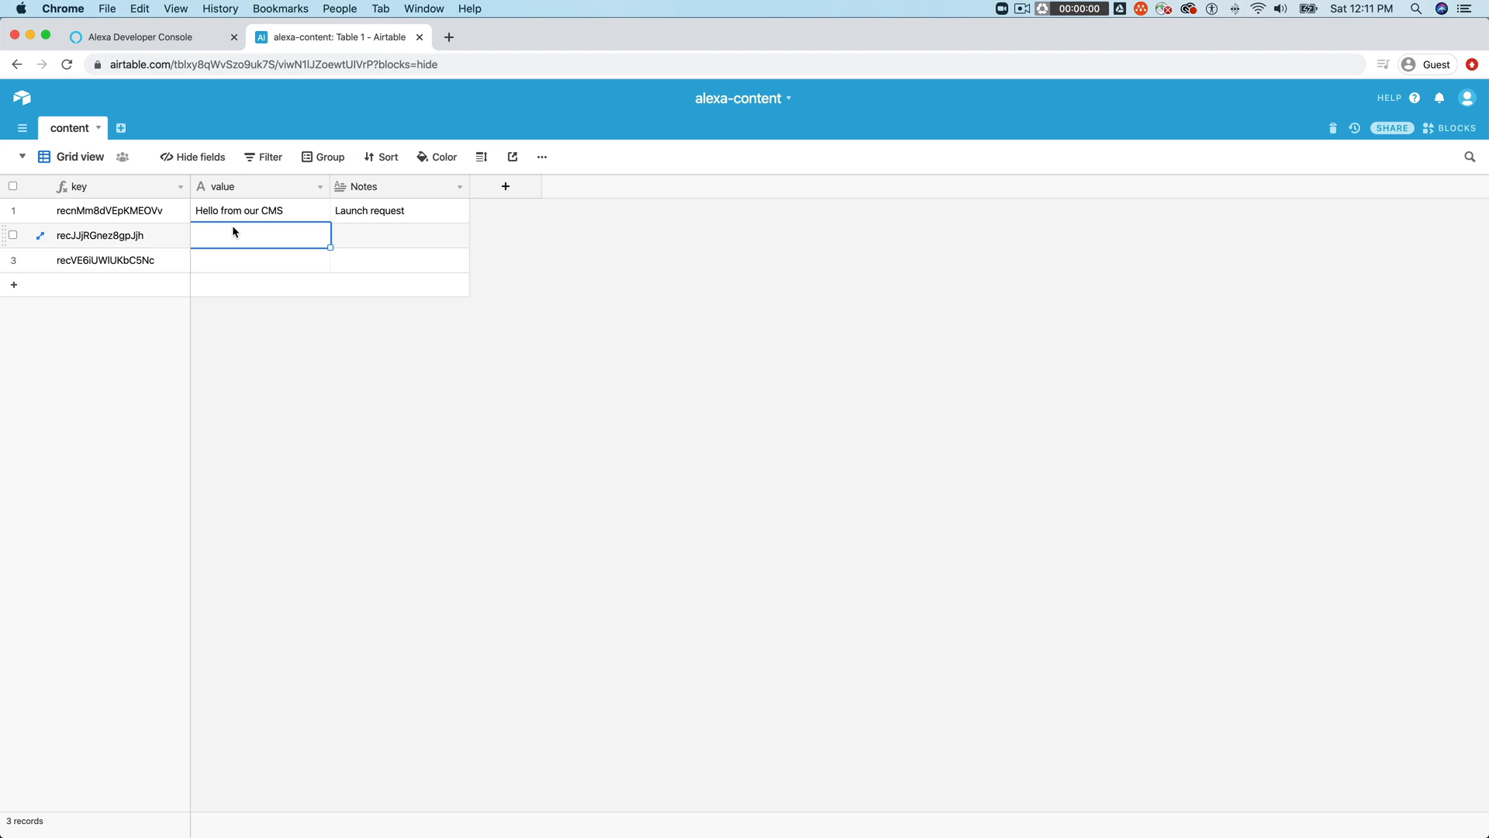
mouse_move(251, 222)
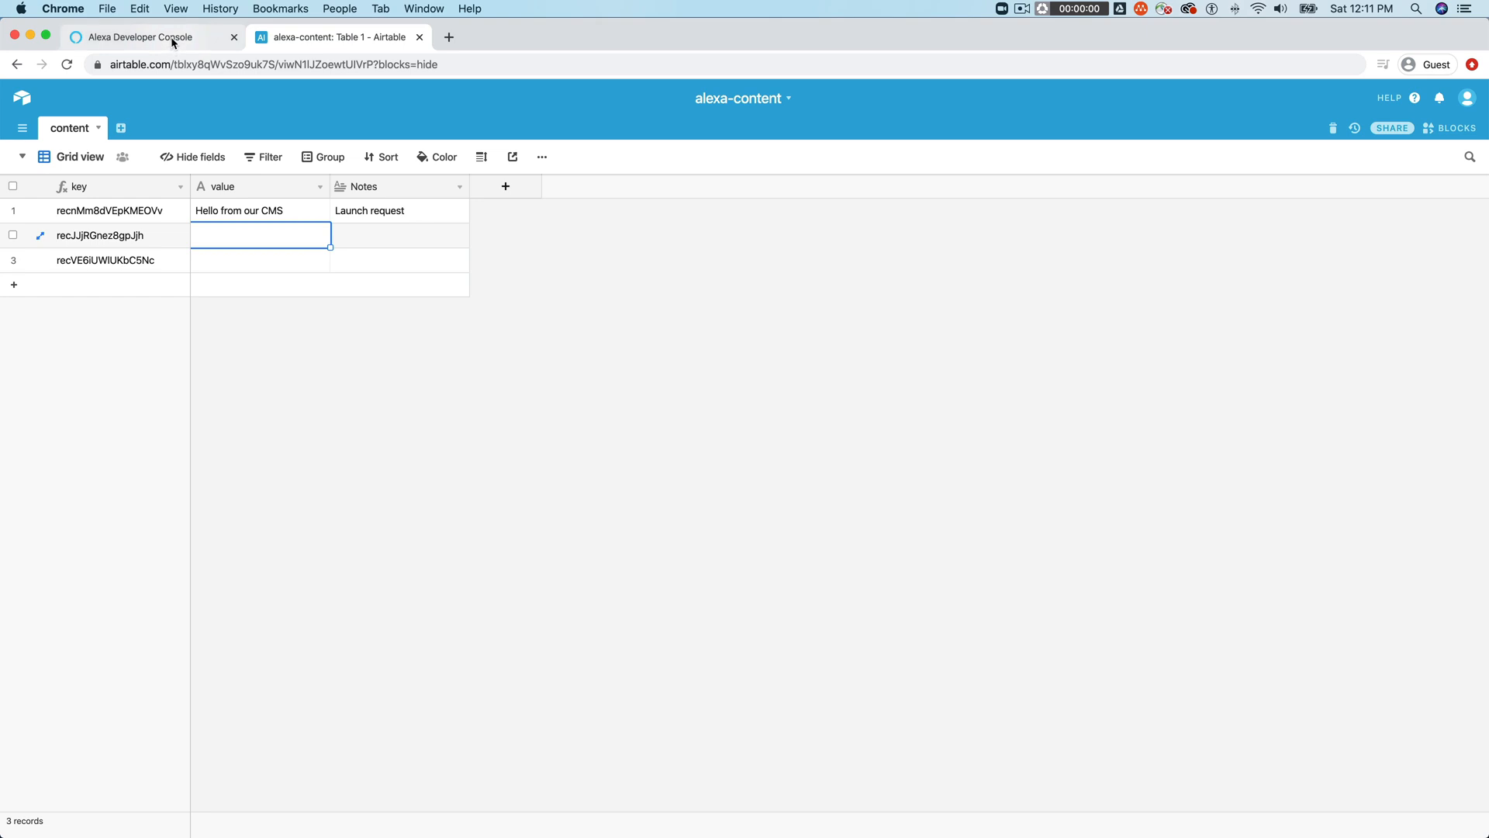
- Create a custom Alexa-Hosted (Node.js) skill named demo skill from the Hello World Skill template
click(138, 37)
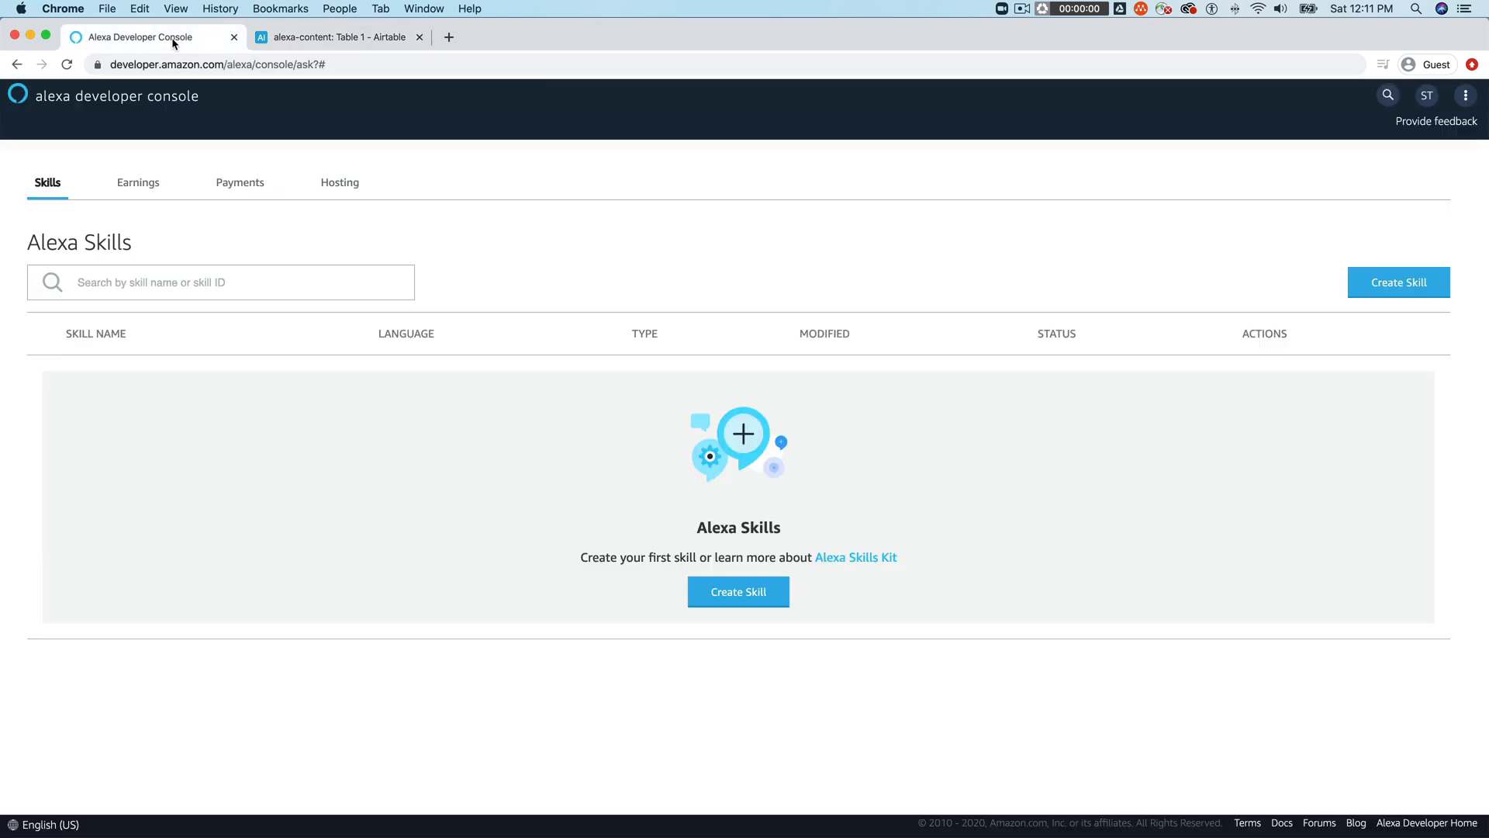
mouse_move(1080, 270)
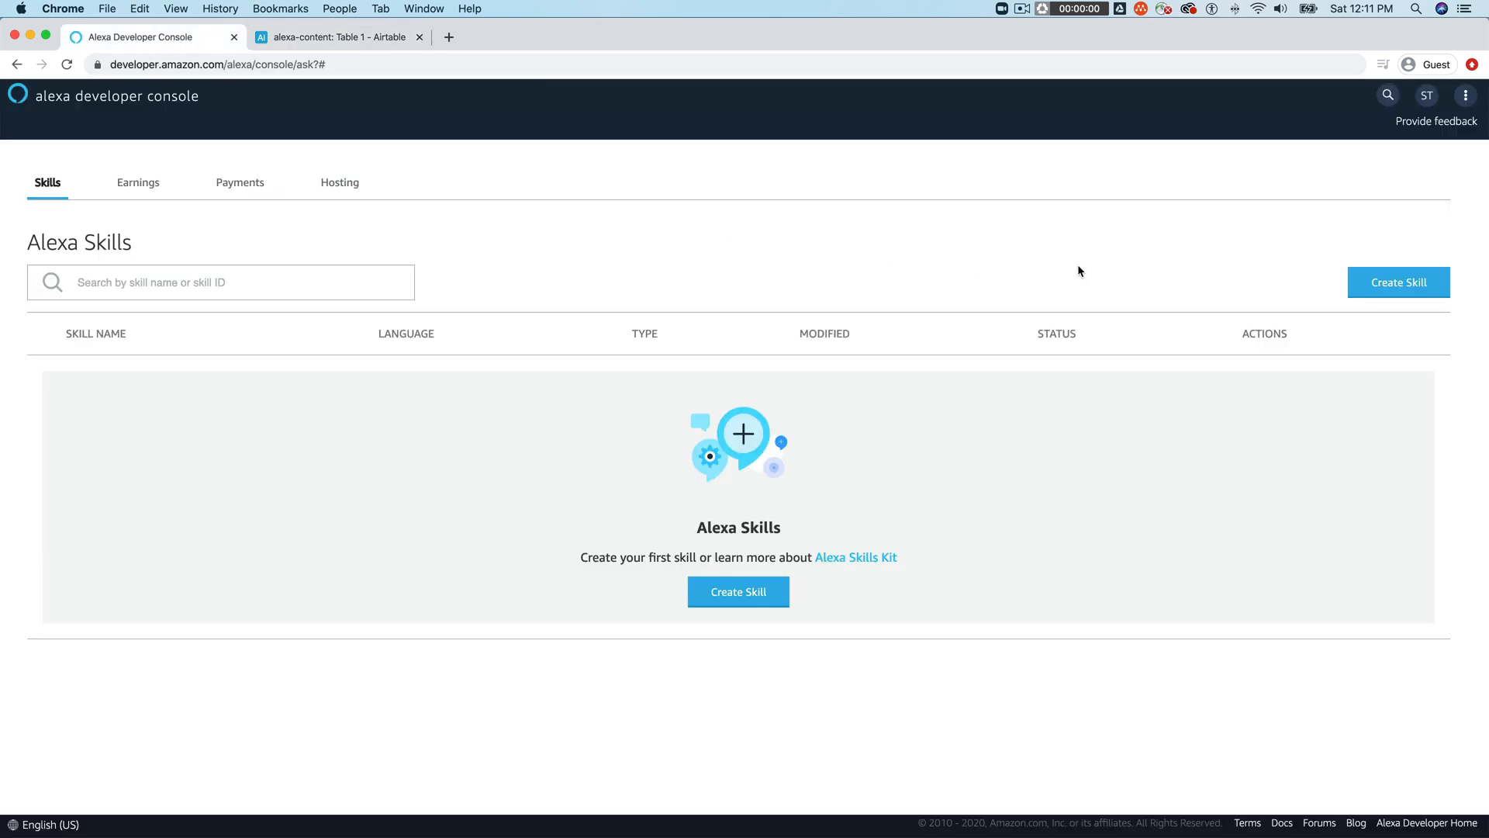
click(1397, 283)
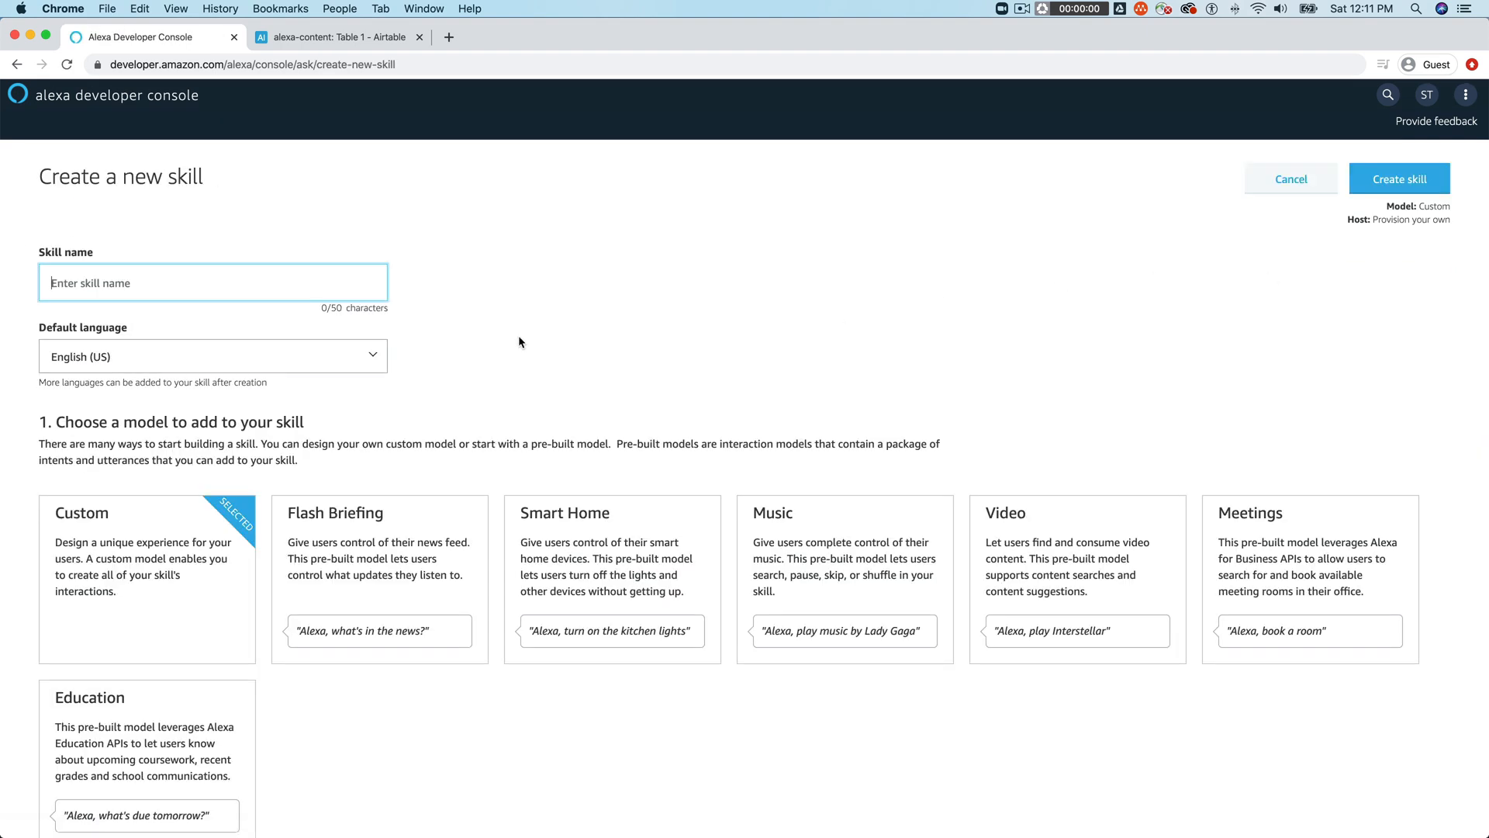
text(demo ski)
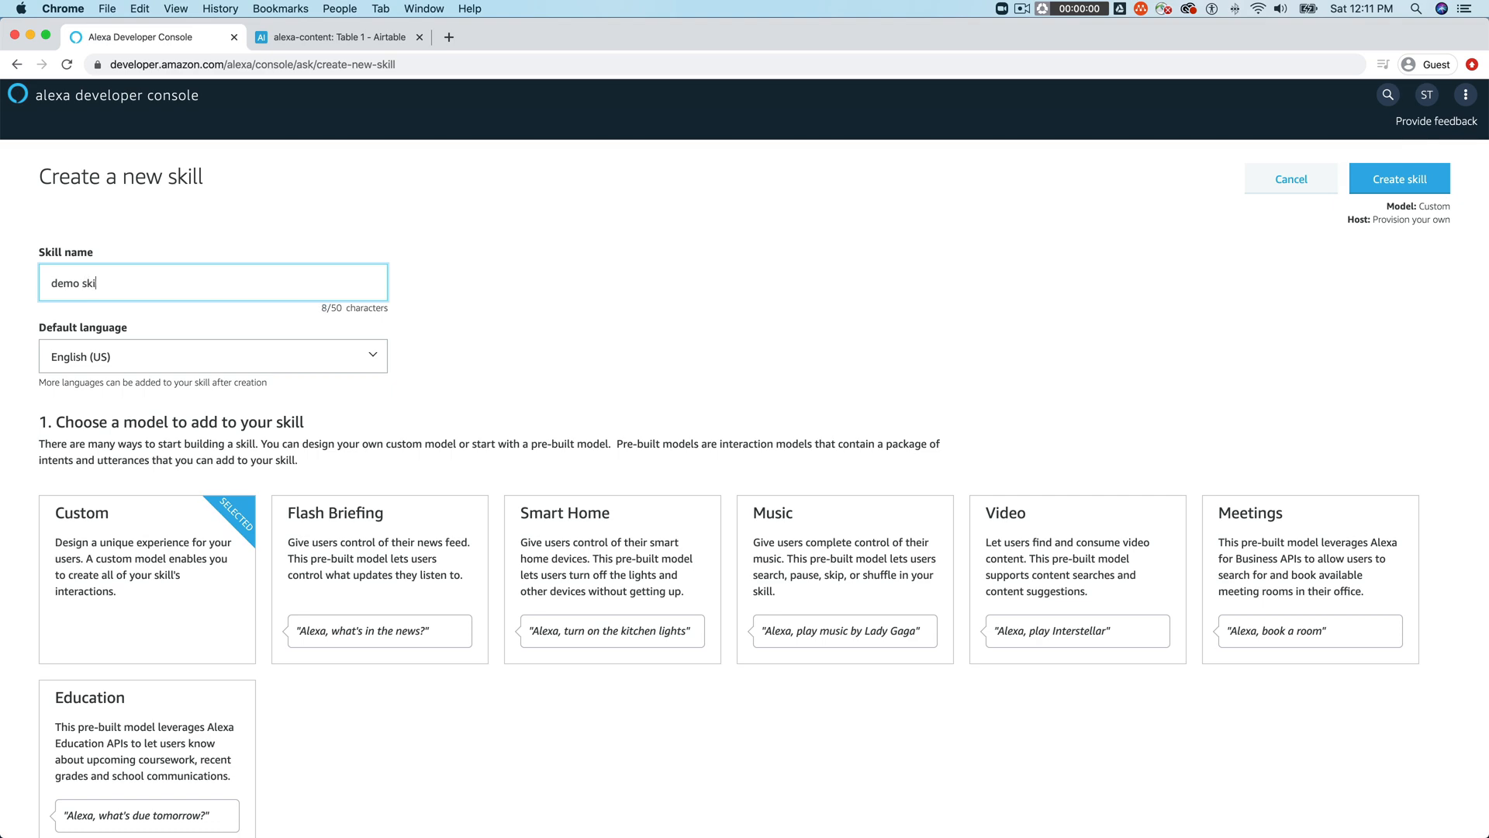
scroll(down, 3)
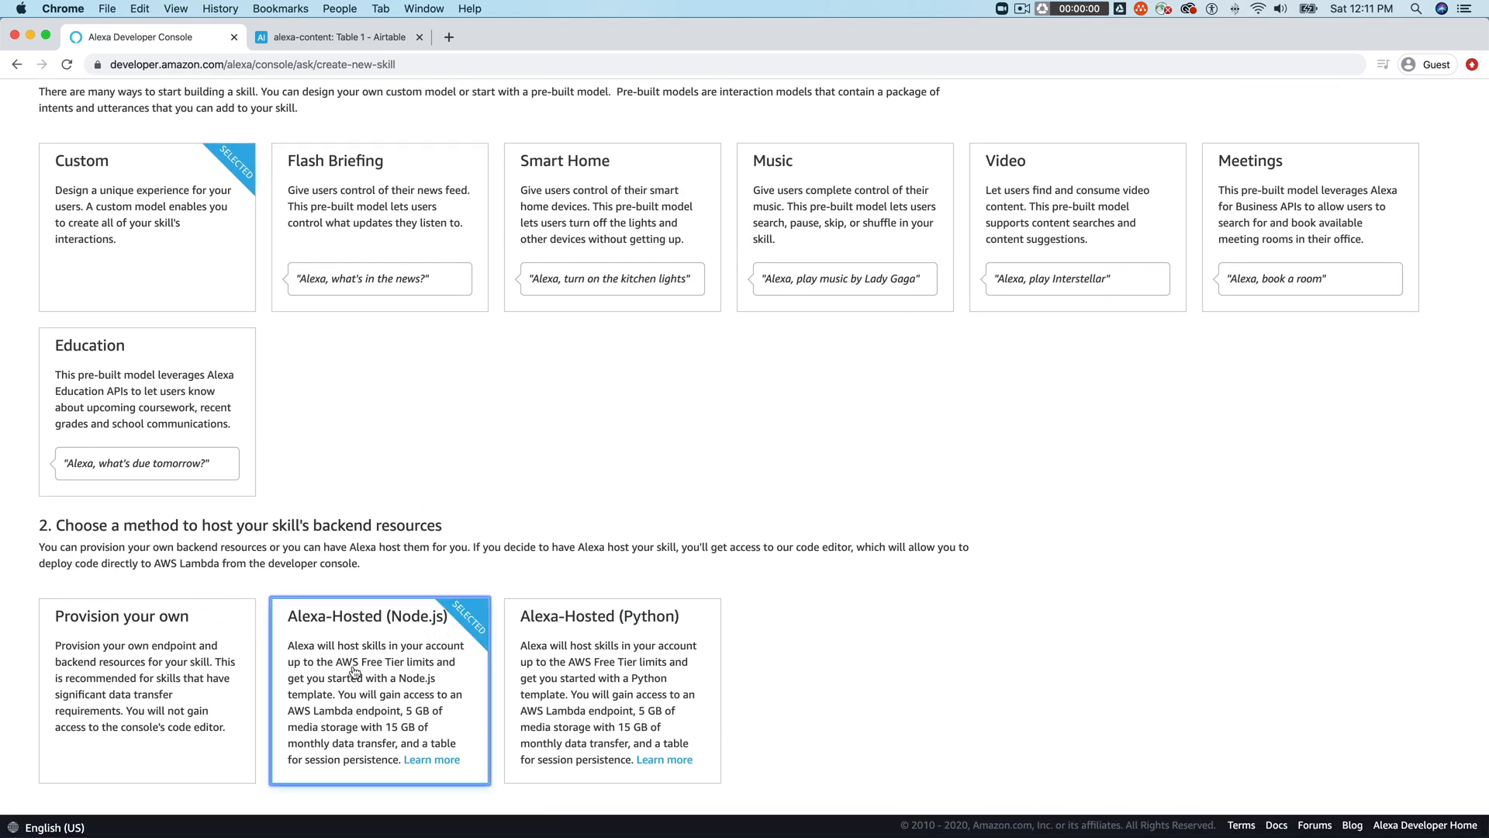
scroll(up, 3)
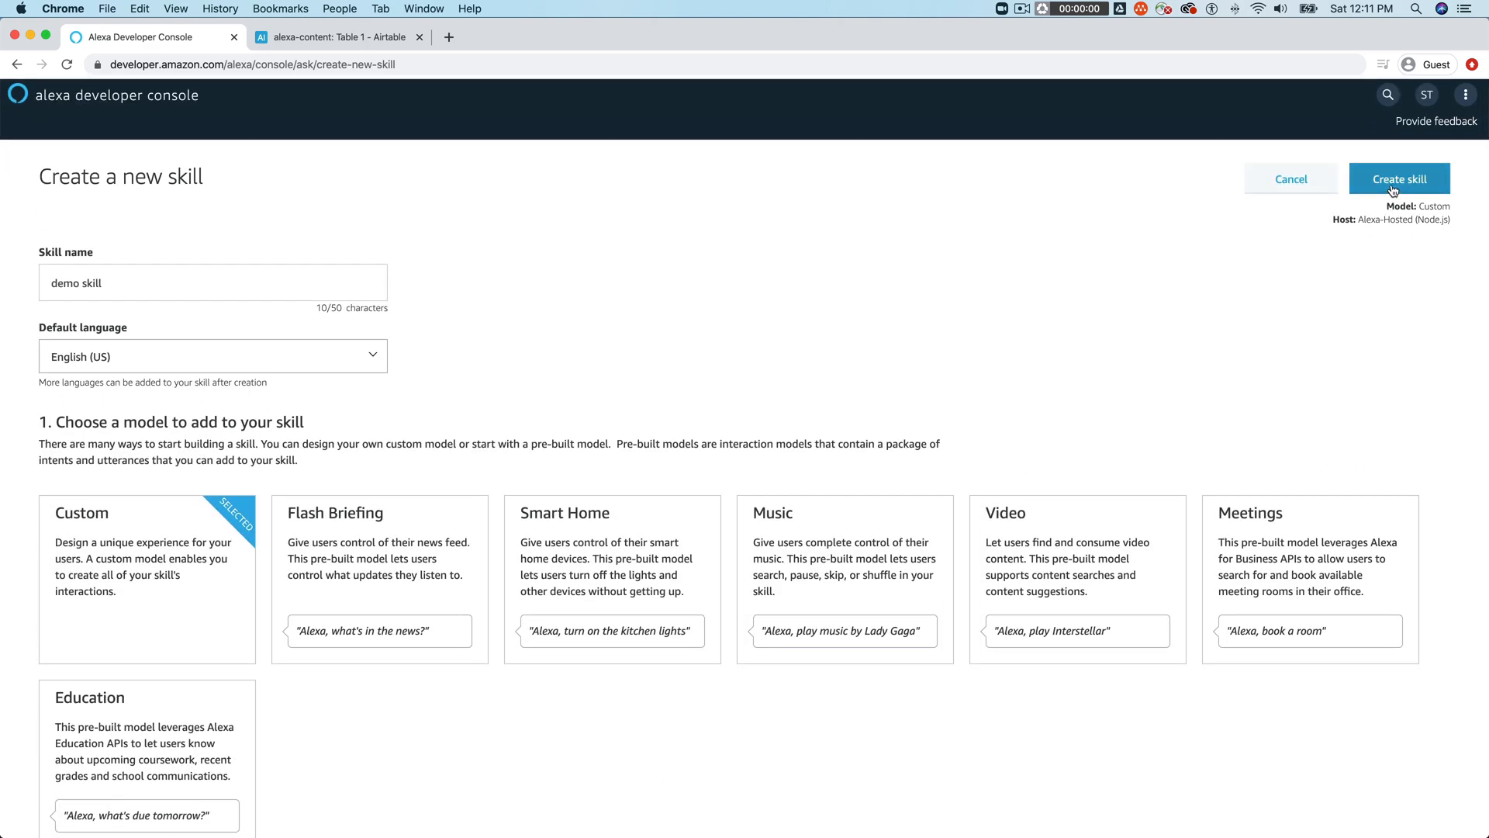
click(1398, 179)
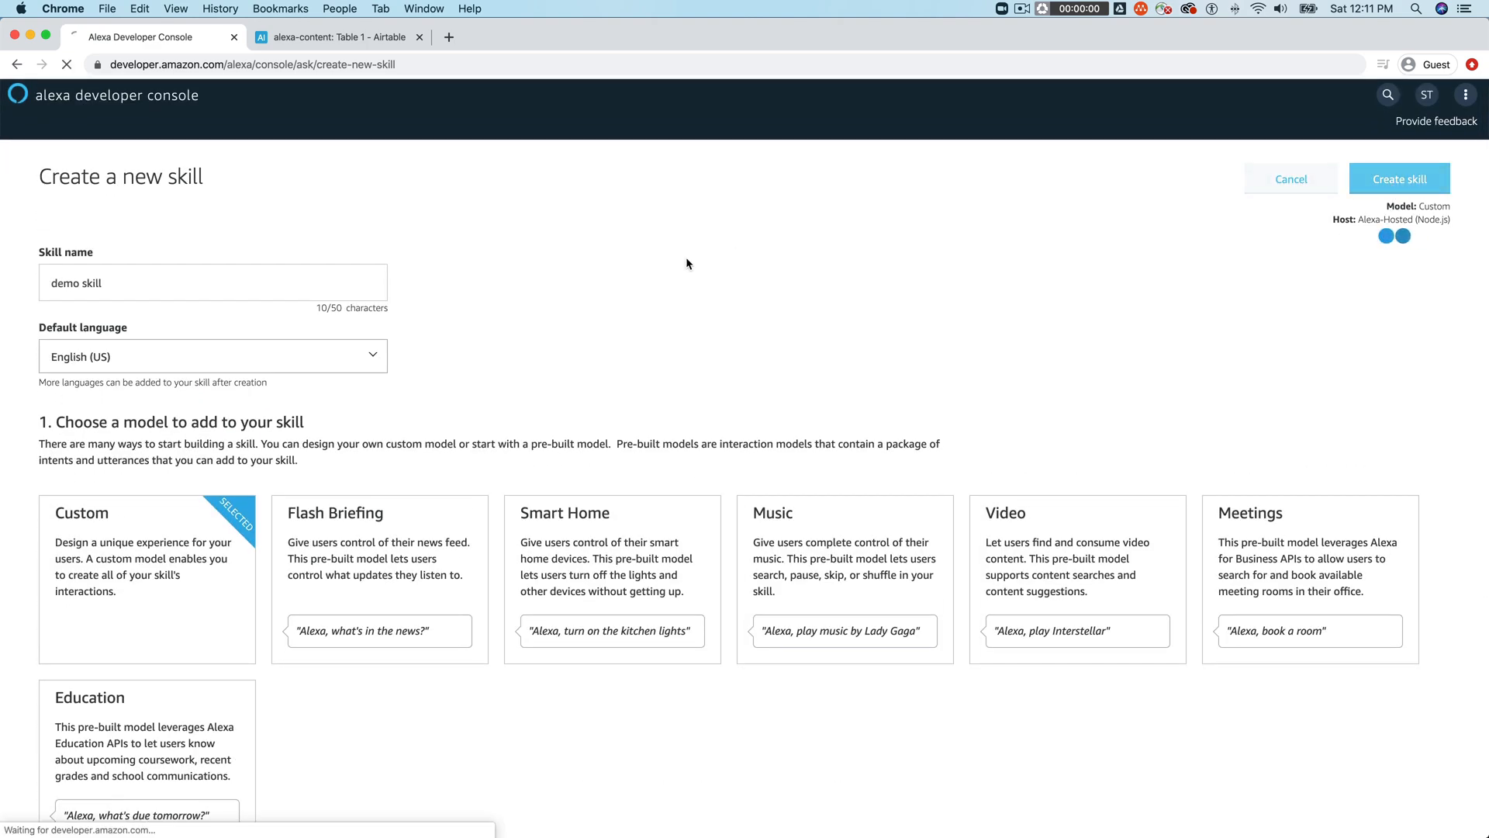
click(1398, 178)
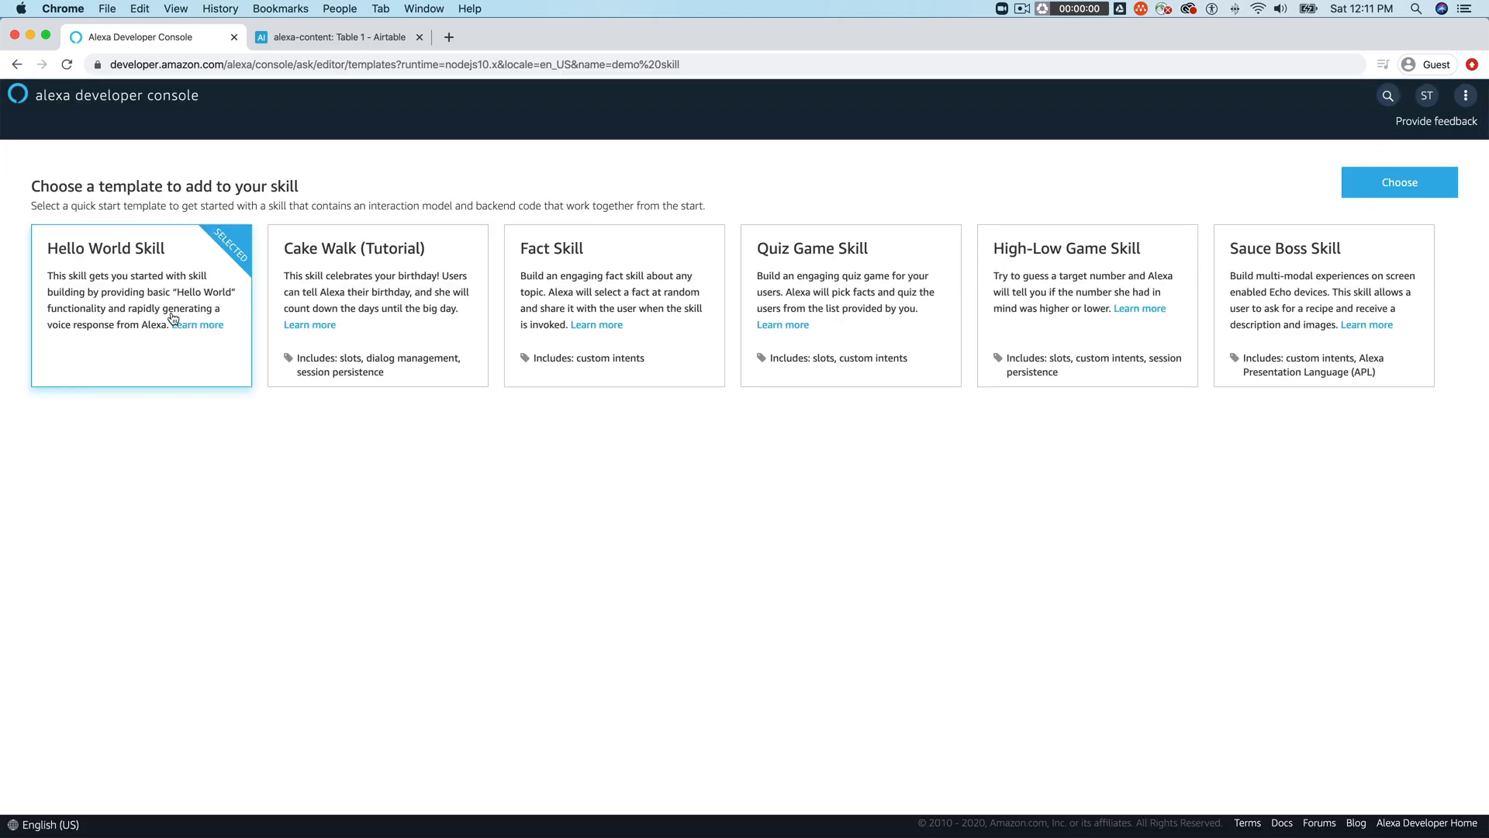
mouse_move(1398, 181)
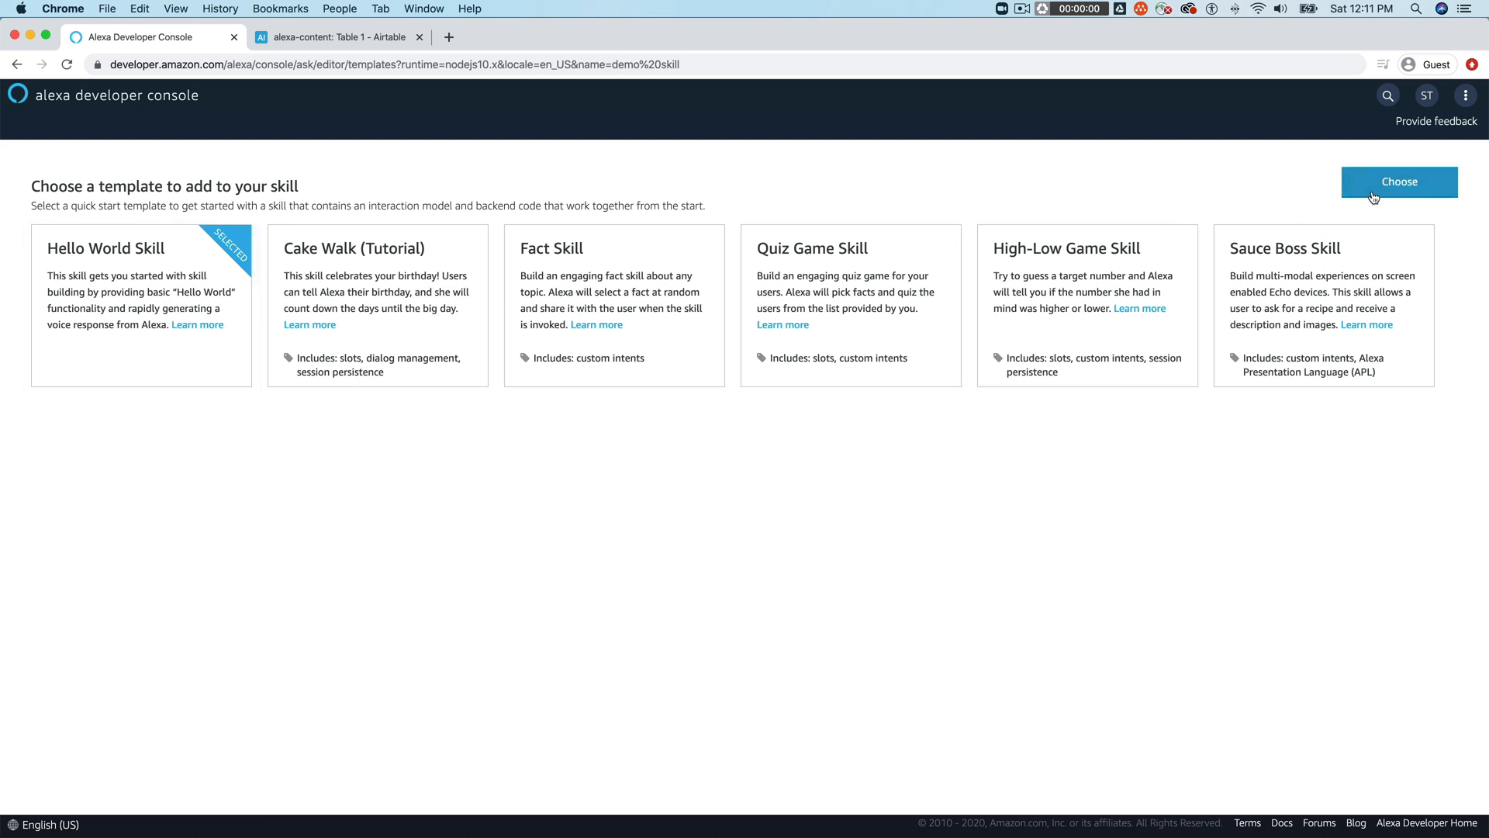
click(1398, 181)
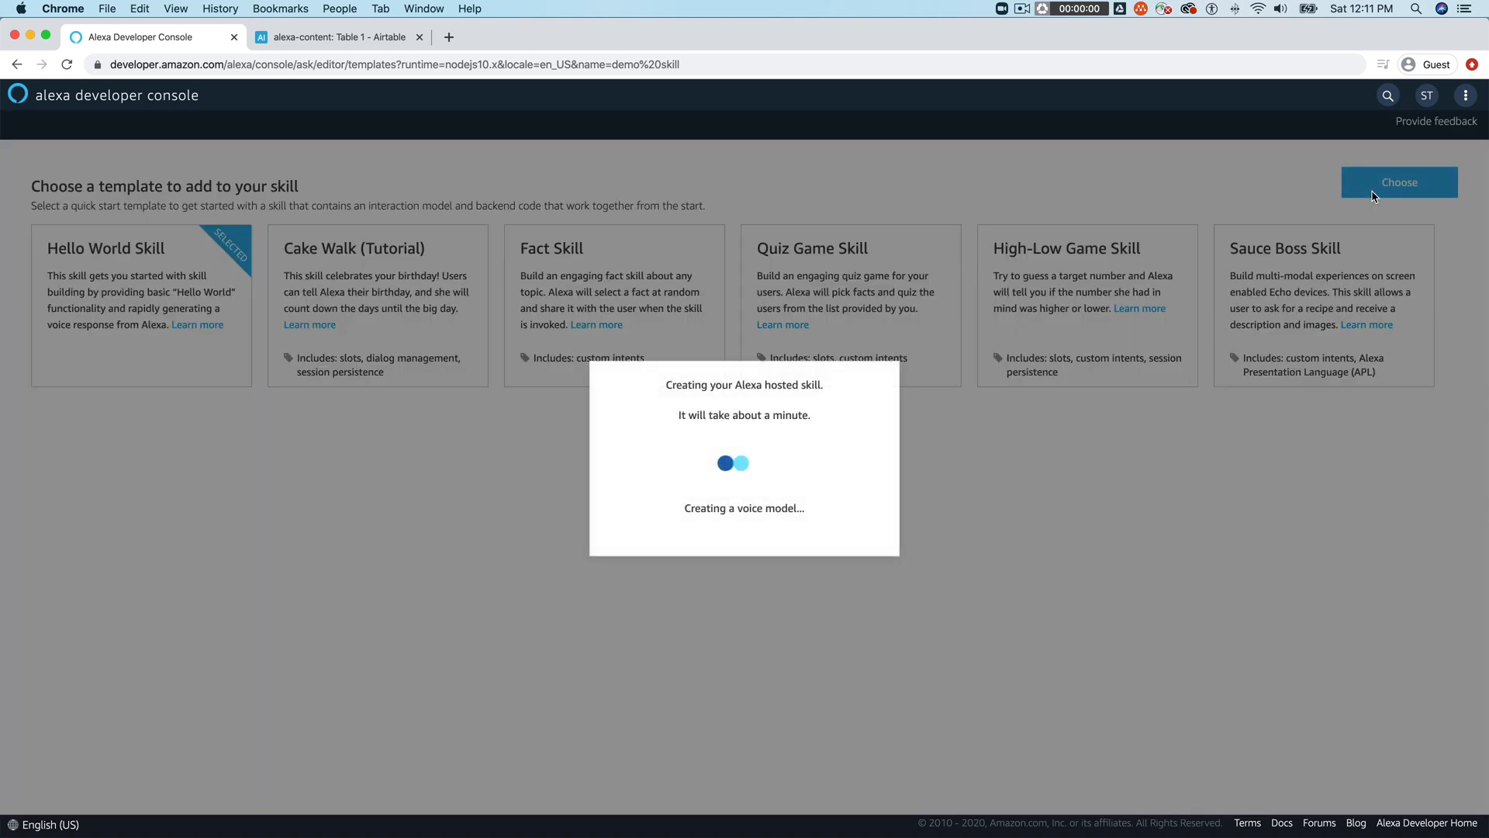
mouse_move(694, 467)
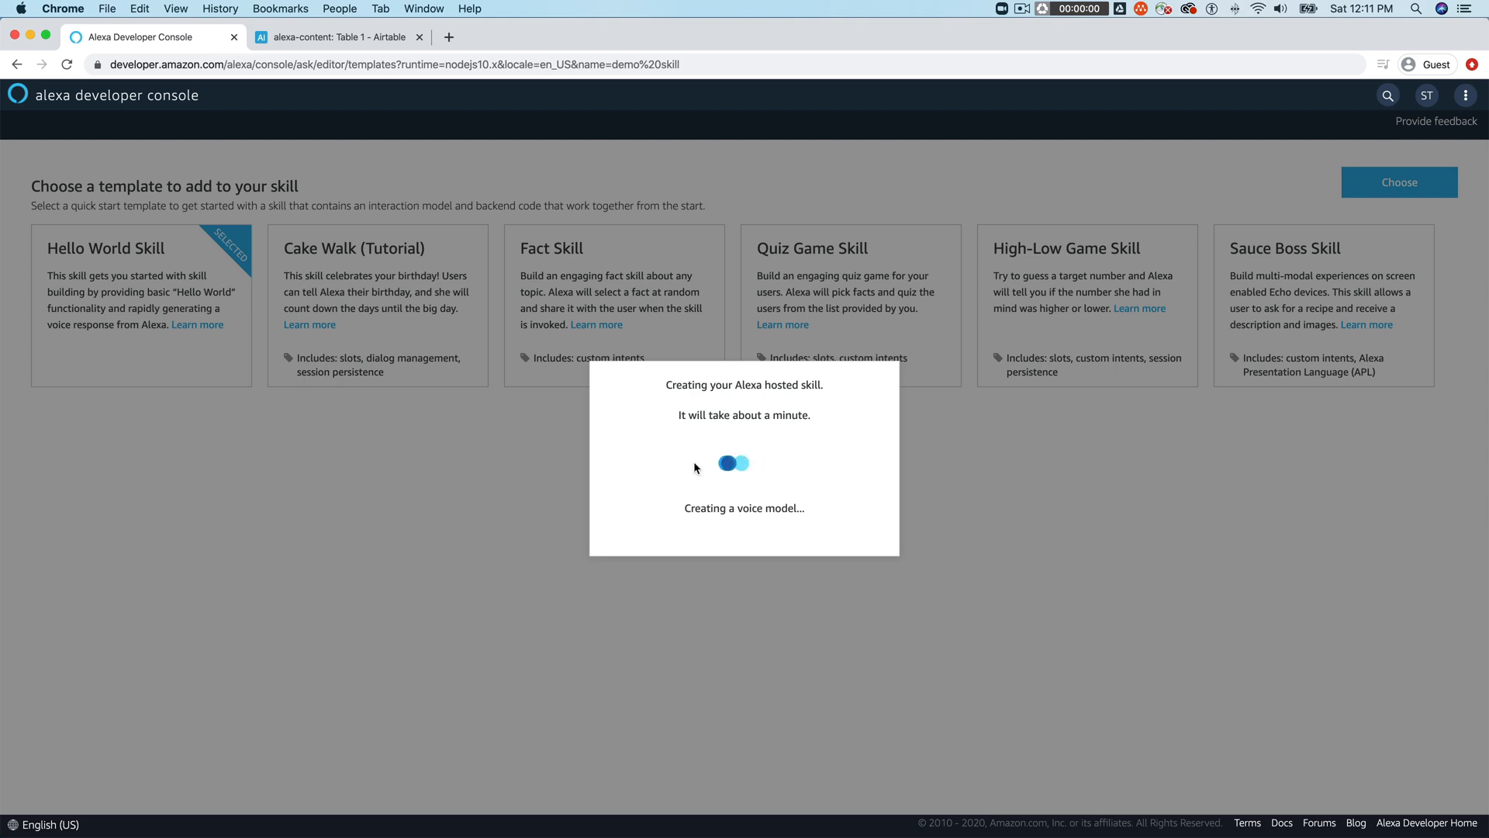
mouse_move(636, 355)
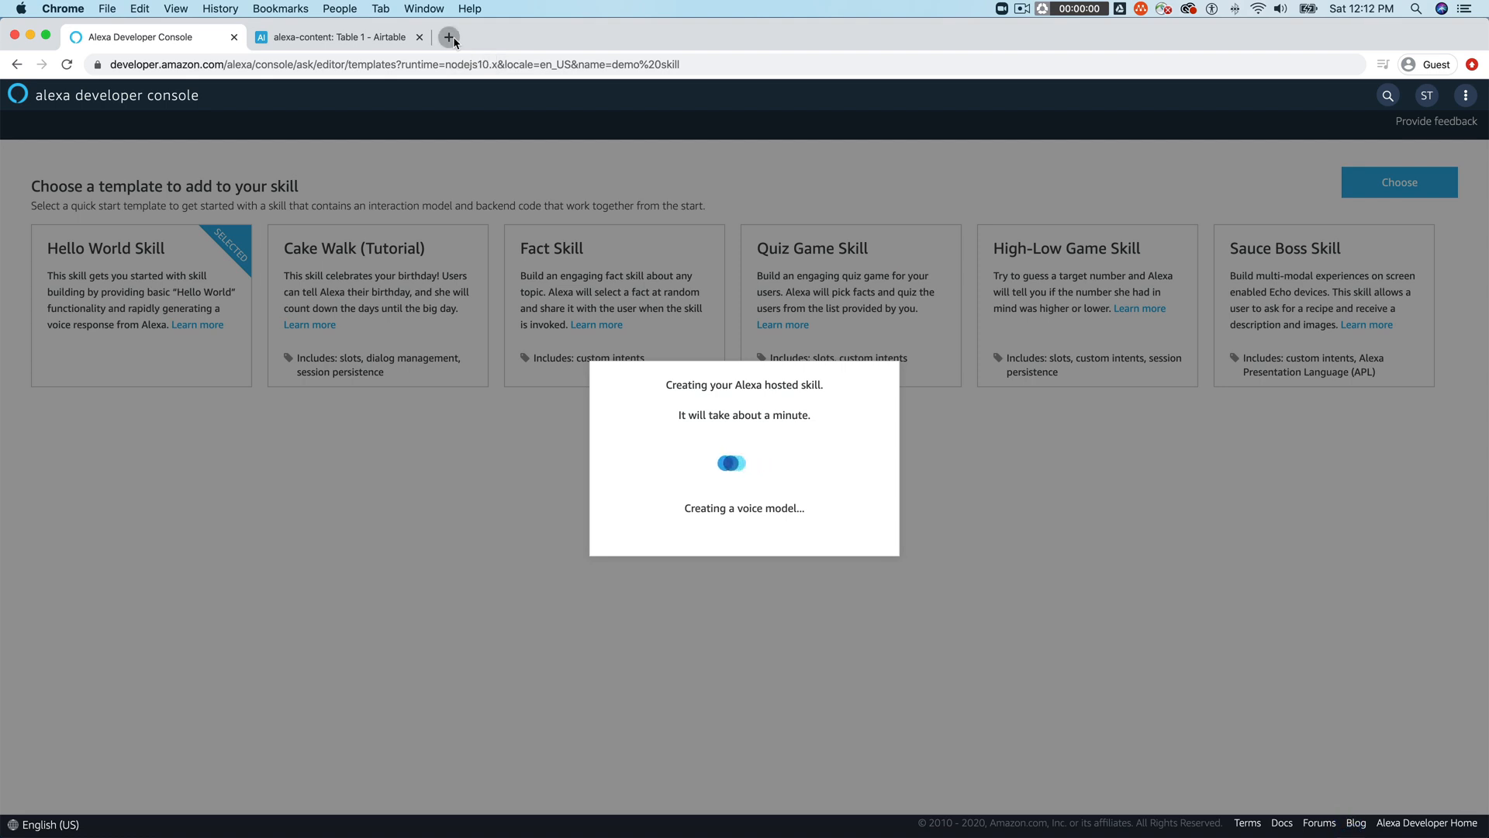
- Open the Airtable API documentation for the alexa-content base in a new tab
click(452, 40)
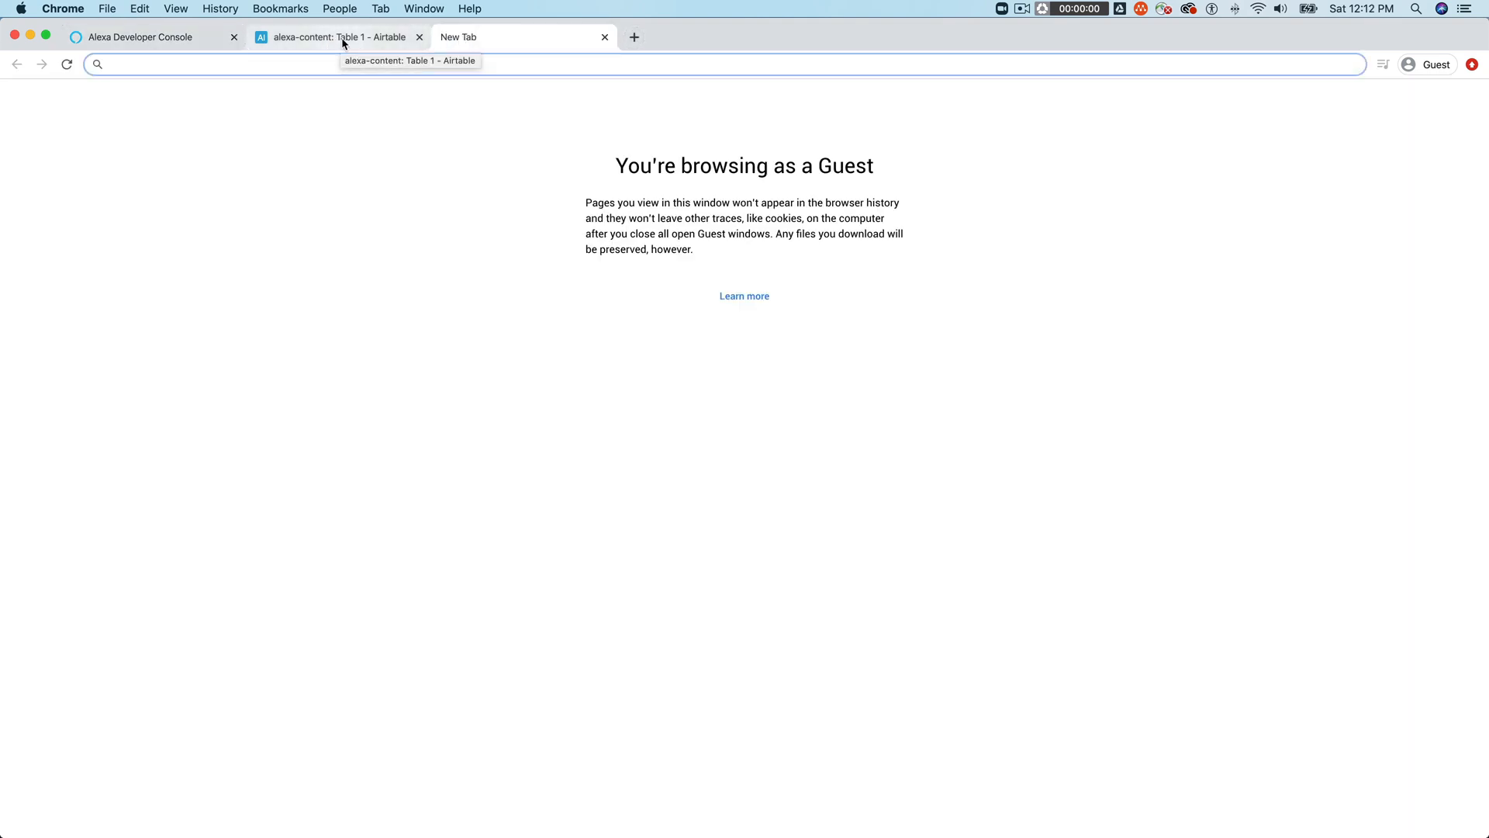
mouse_move(532, 65)
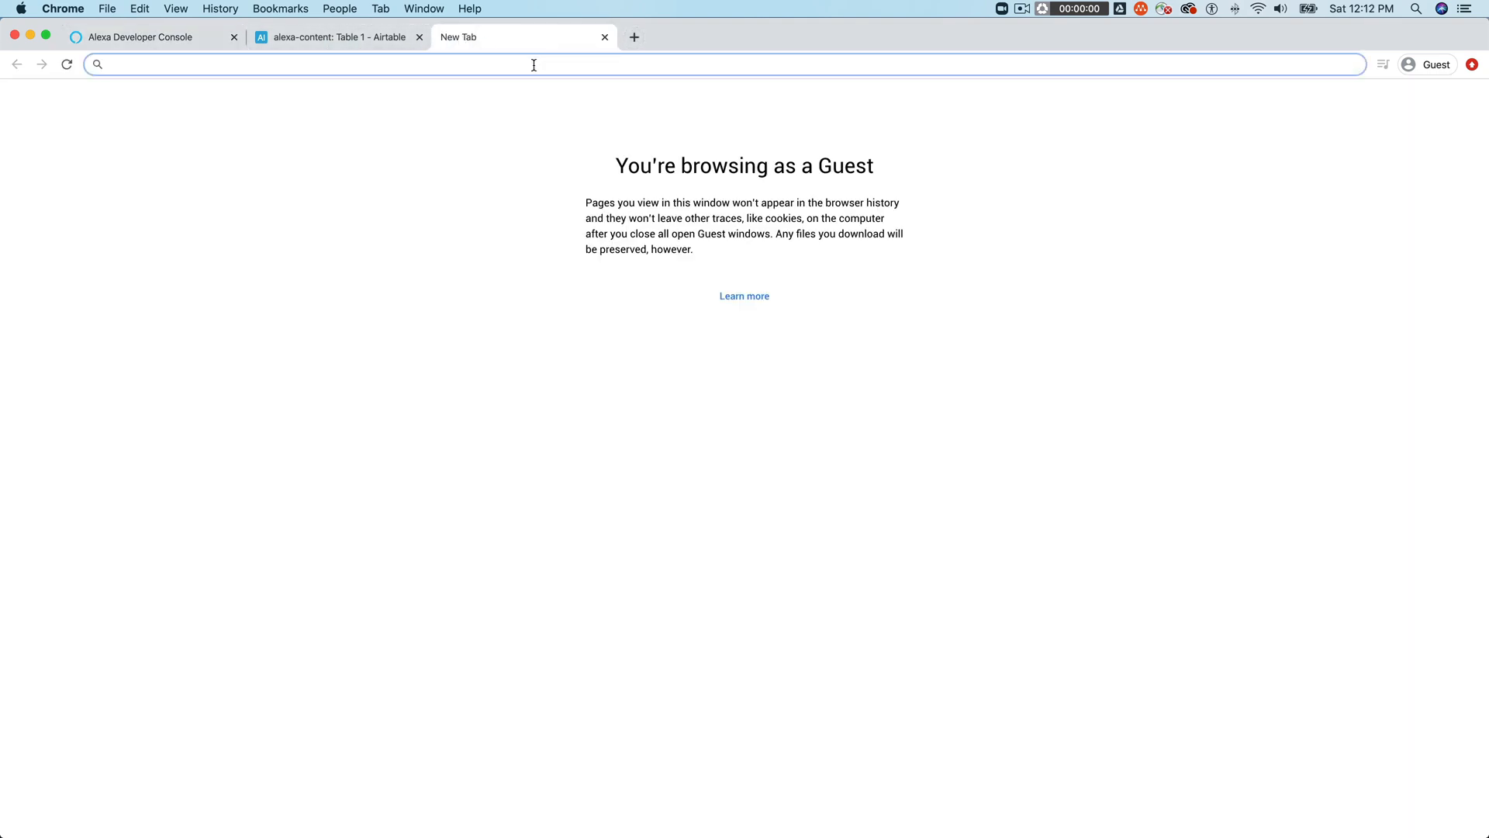
text(a)
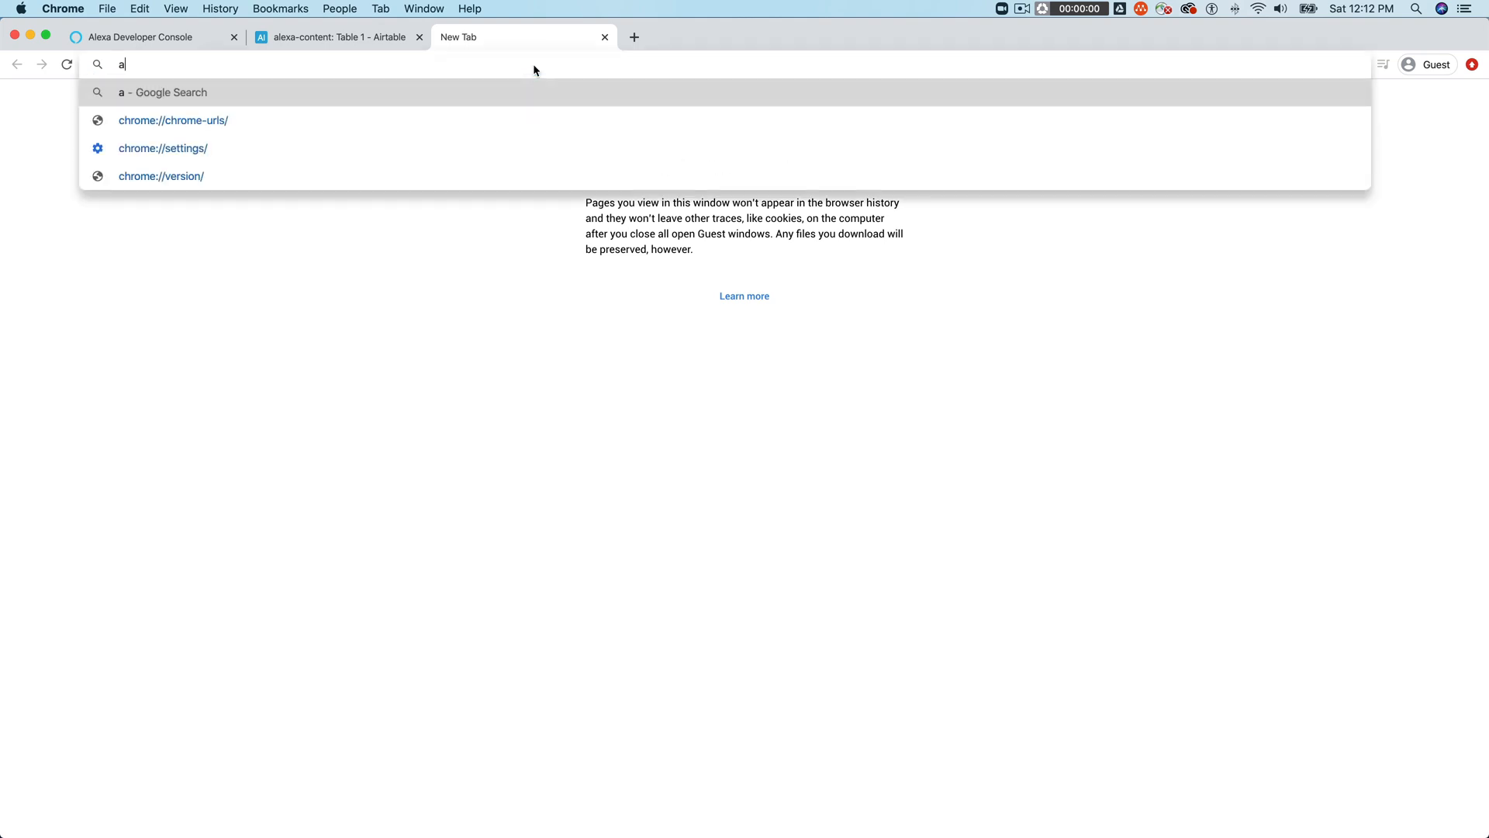
text(irtable.com/api)
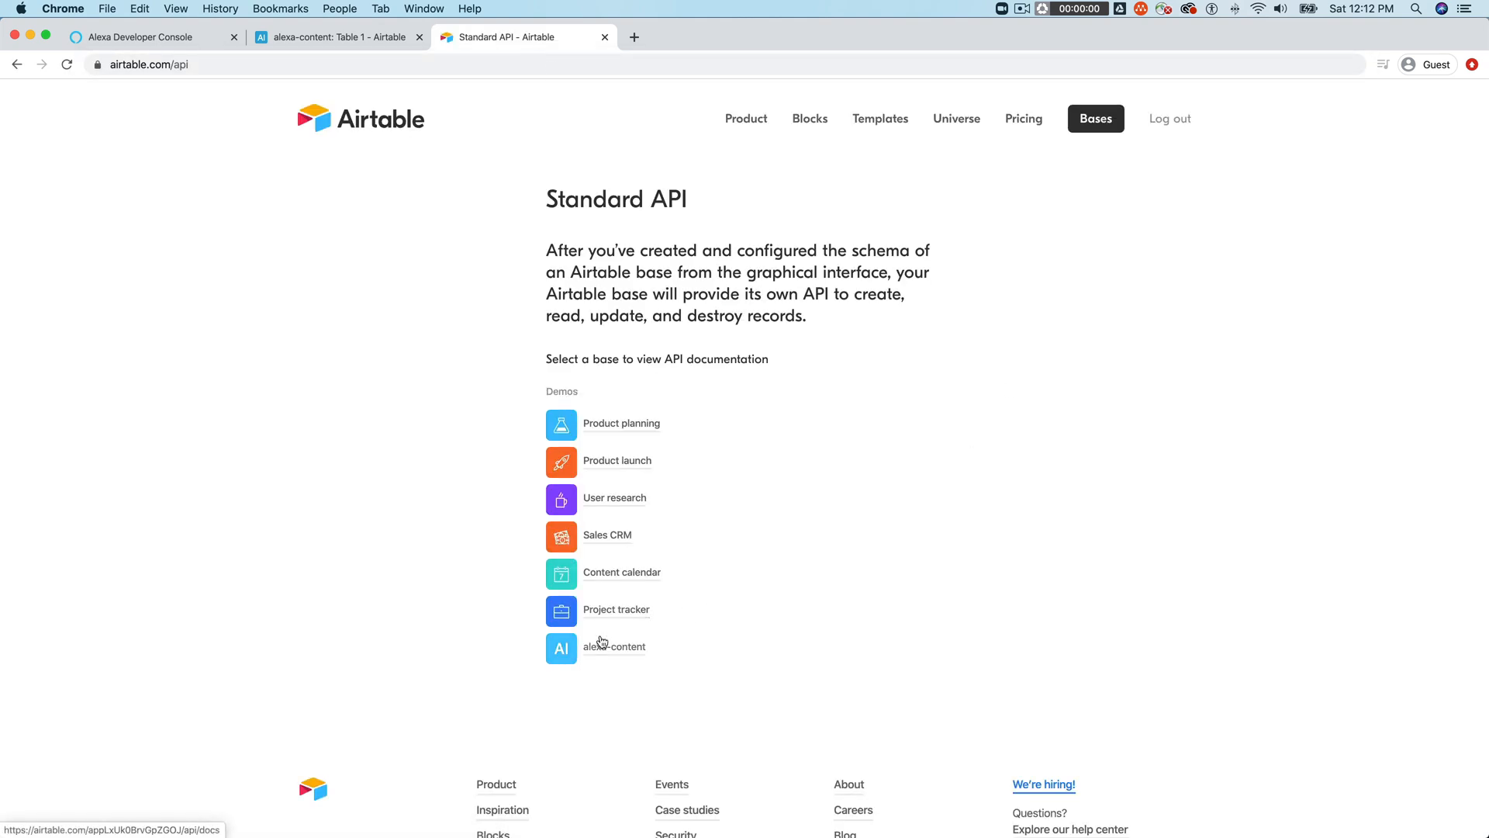
click(614, 647)
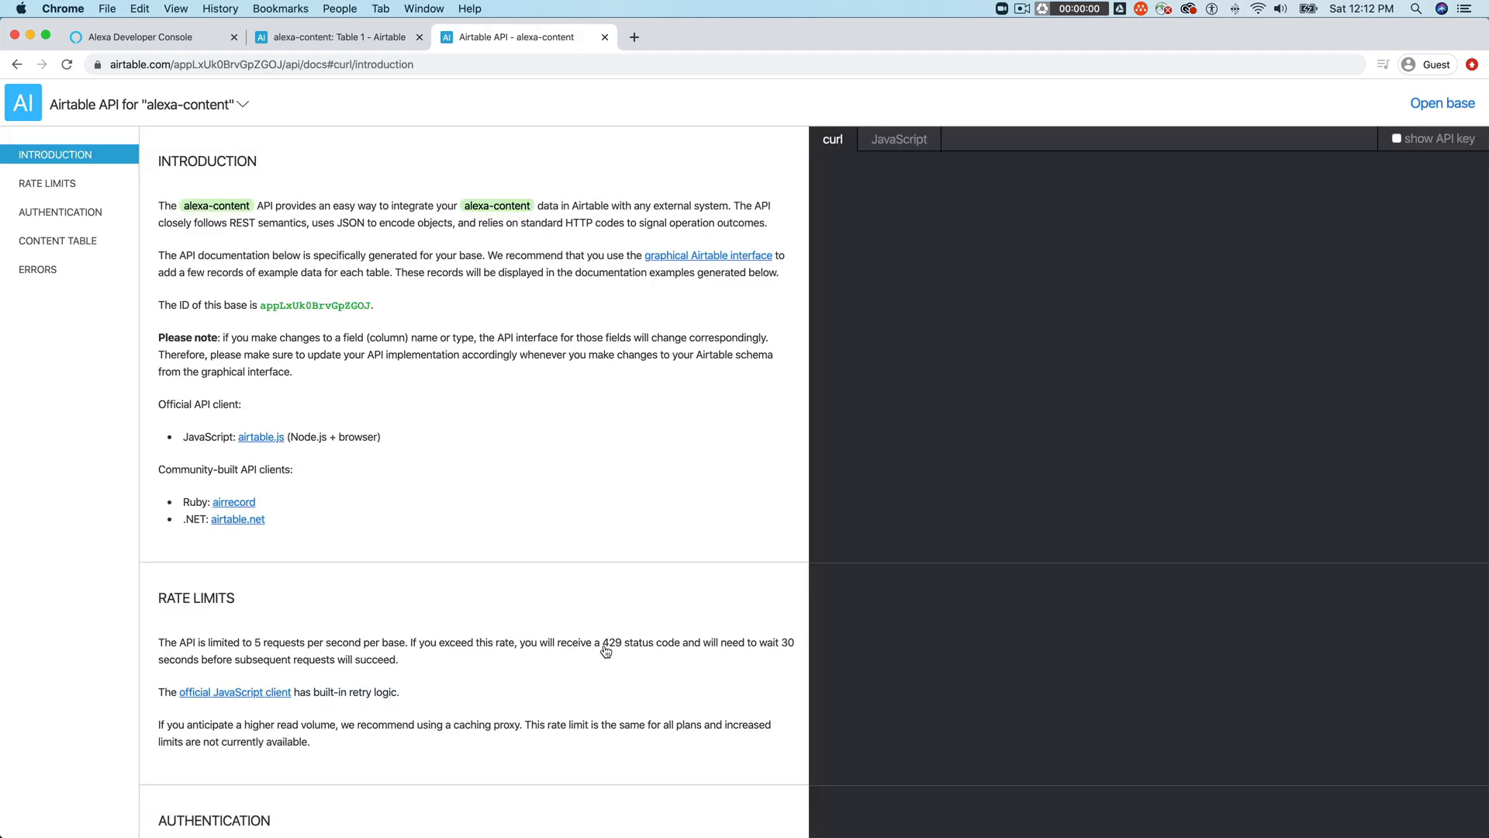
mouse_move(67, 224)
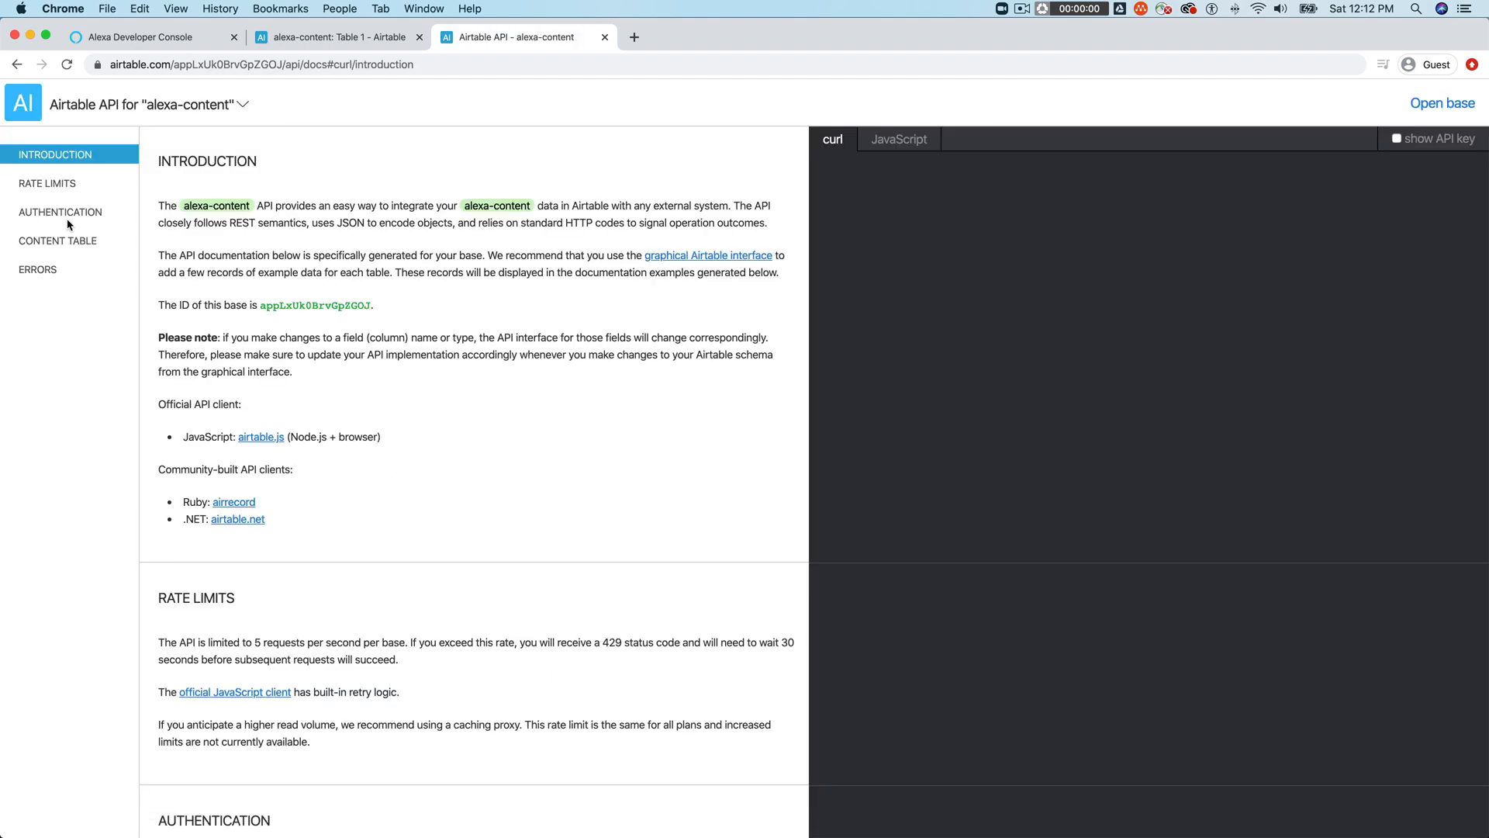
mouse_move(57, 240)
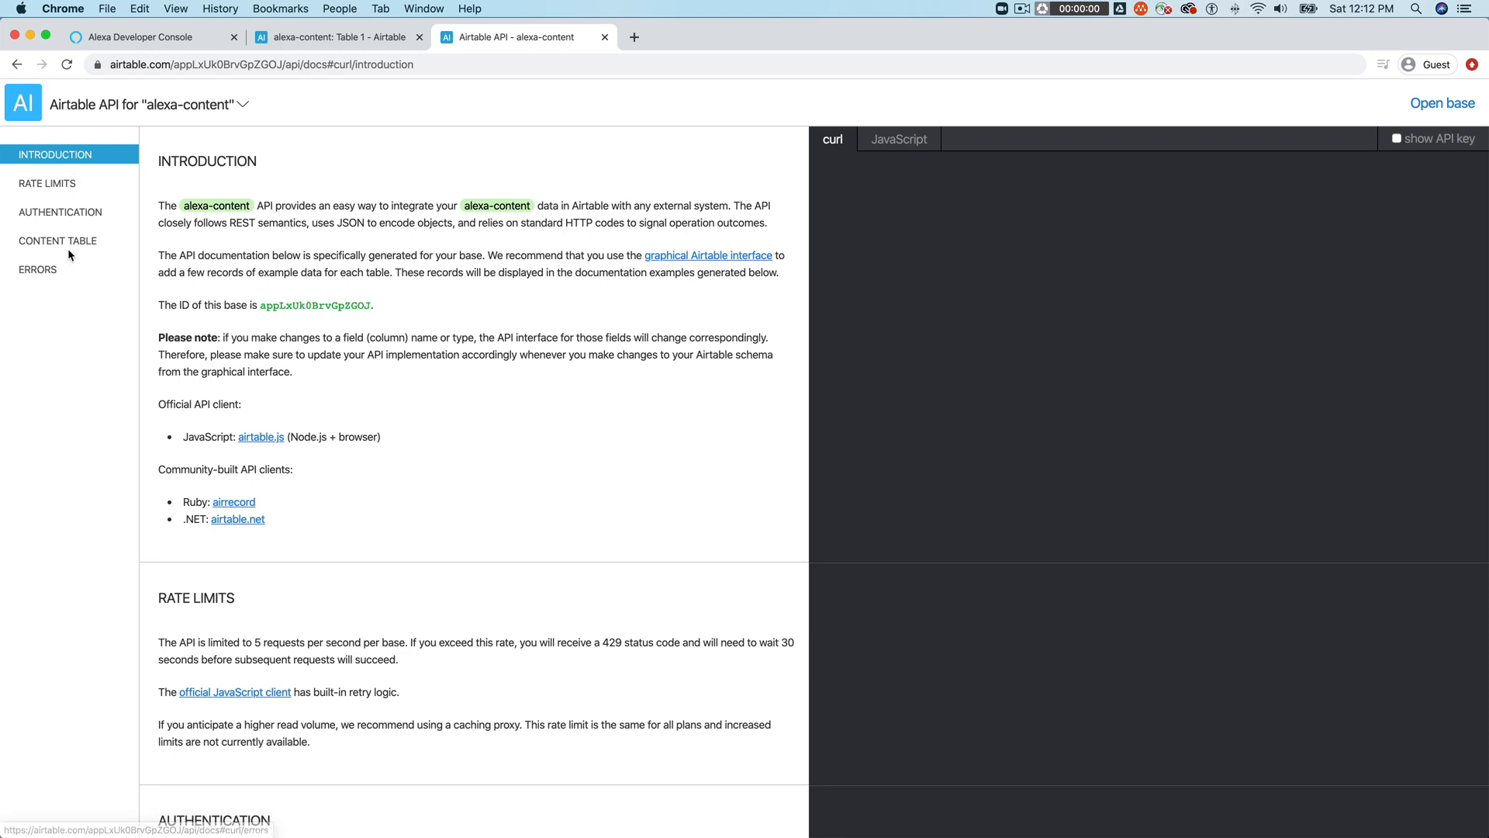
mouse_move(57, 241)
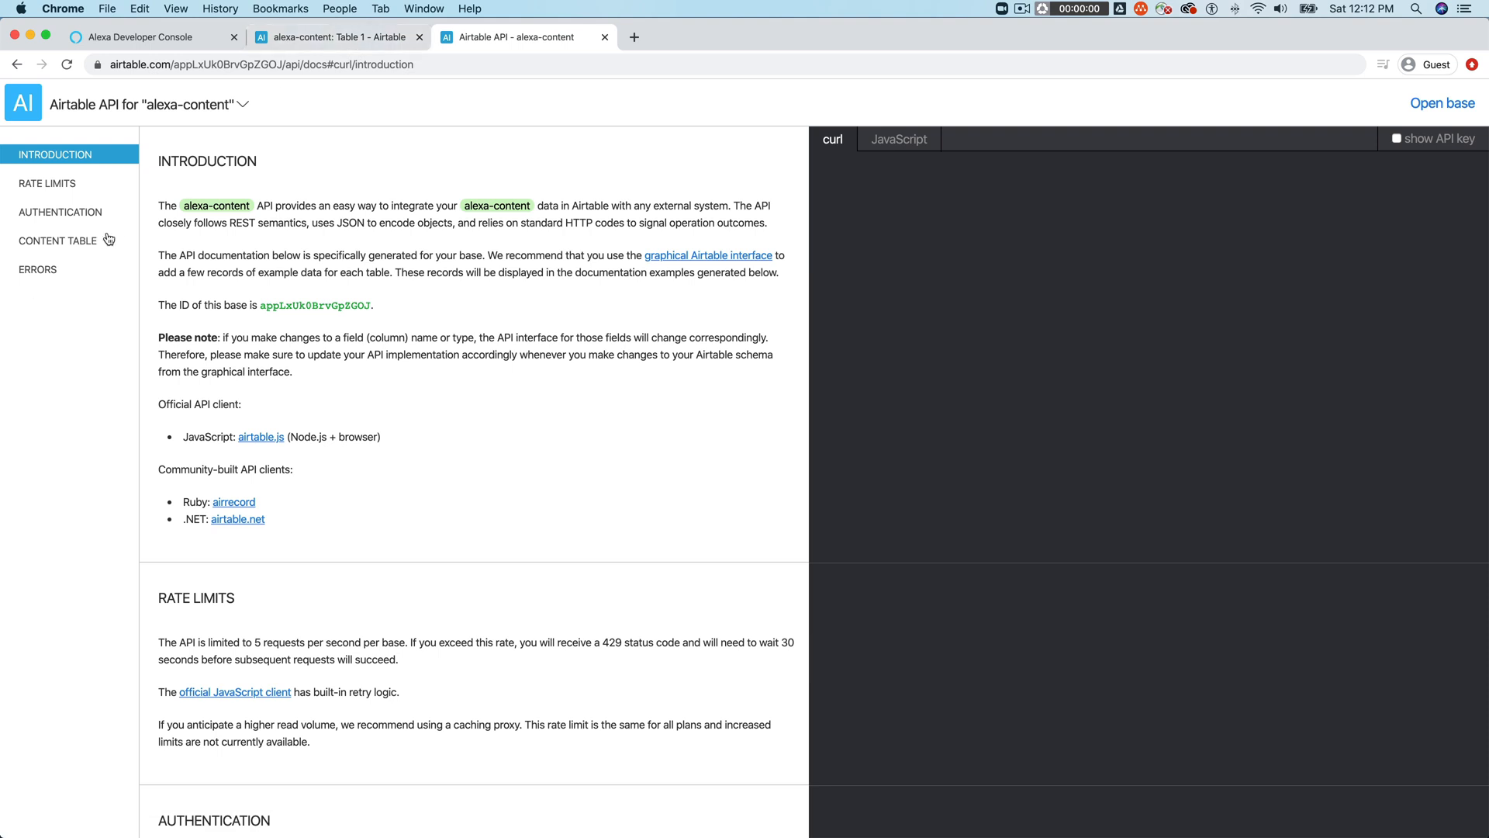
- Go to the content table's Retrieve a record docs, viewing the JavaScript then curl examples
click(57, 240)
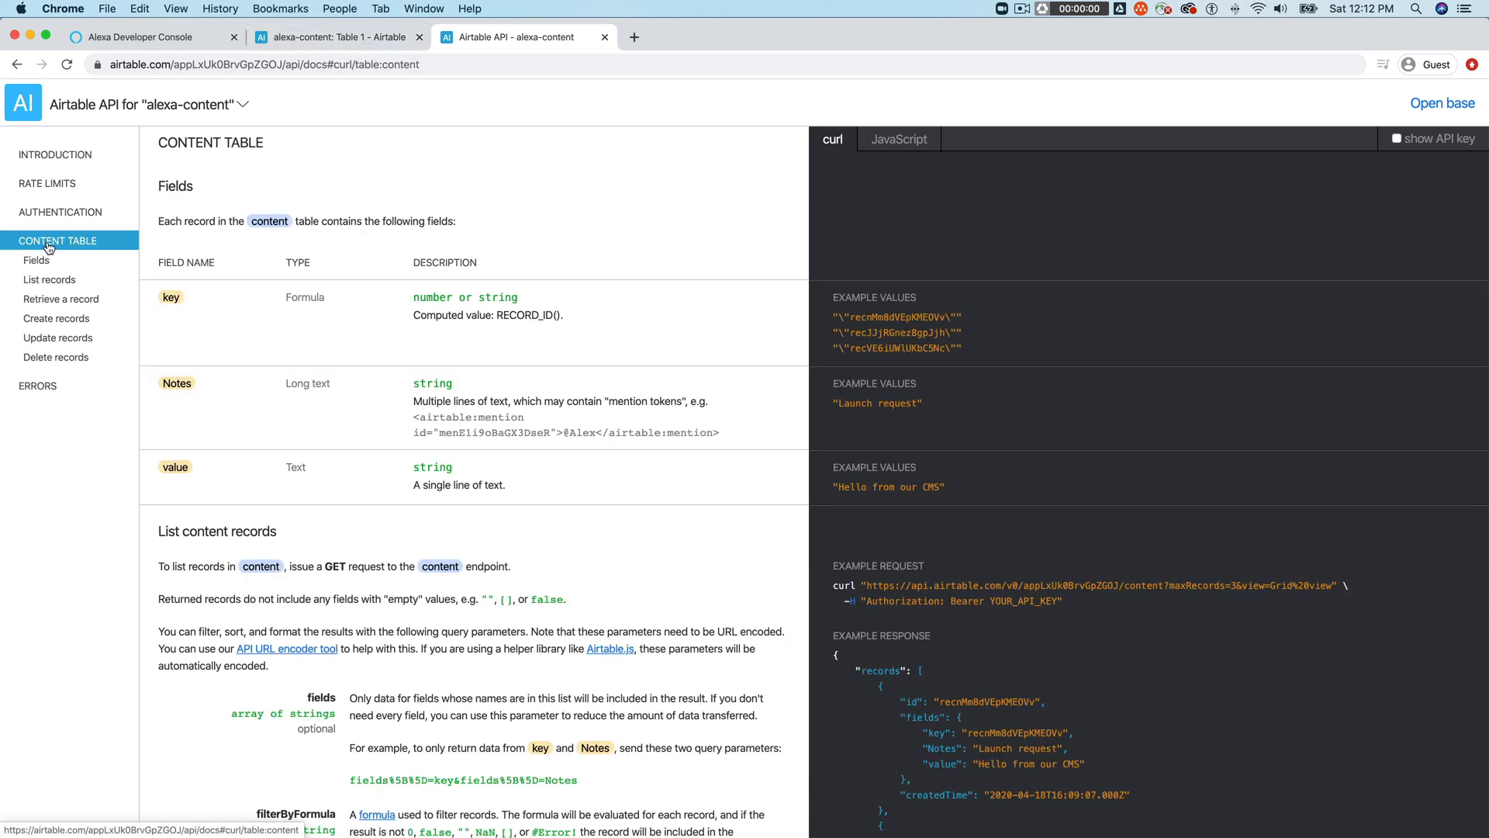
mouse_move(900, 405)
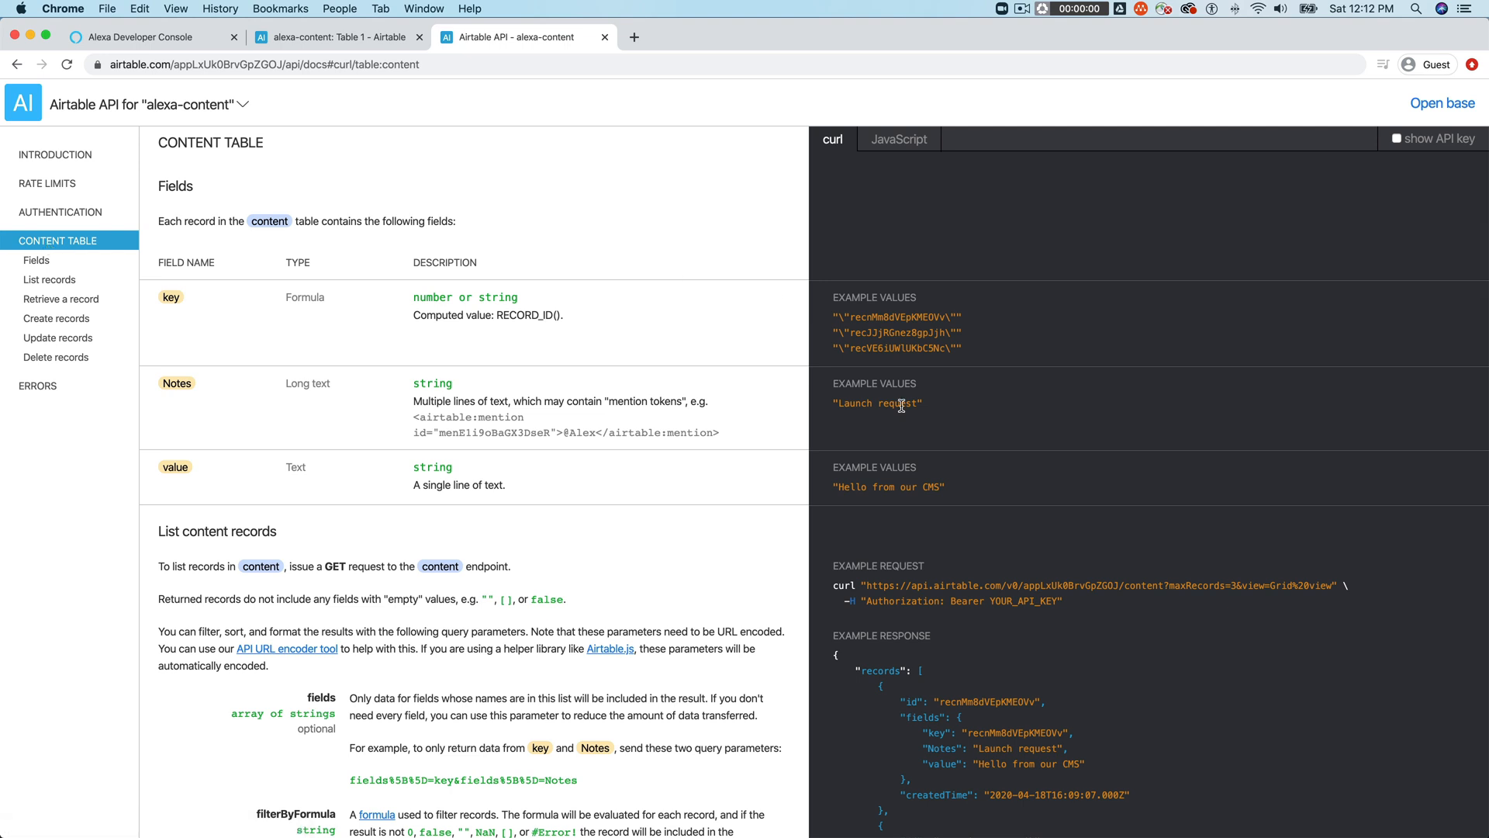
mouse_move(399, 453)
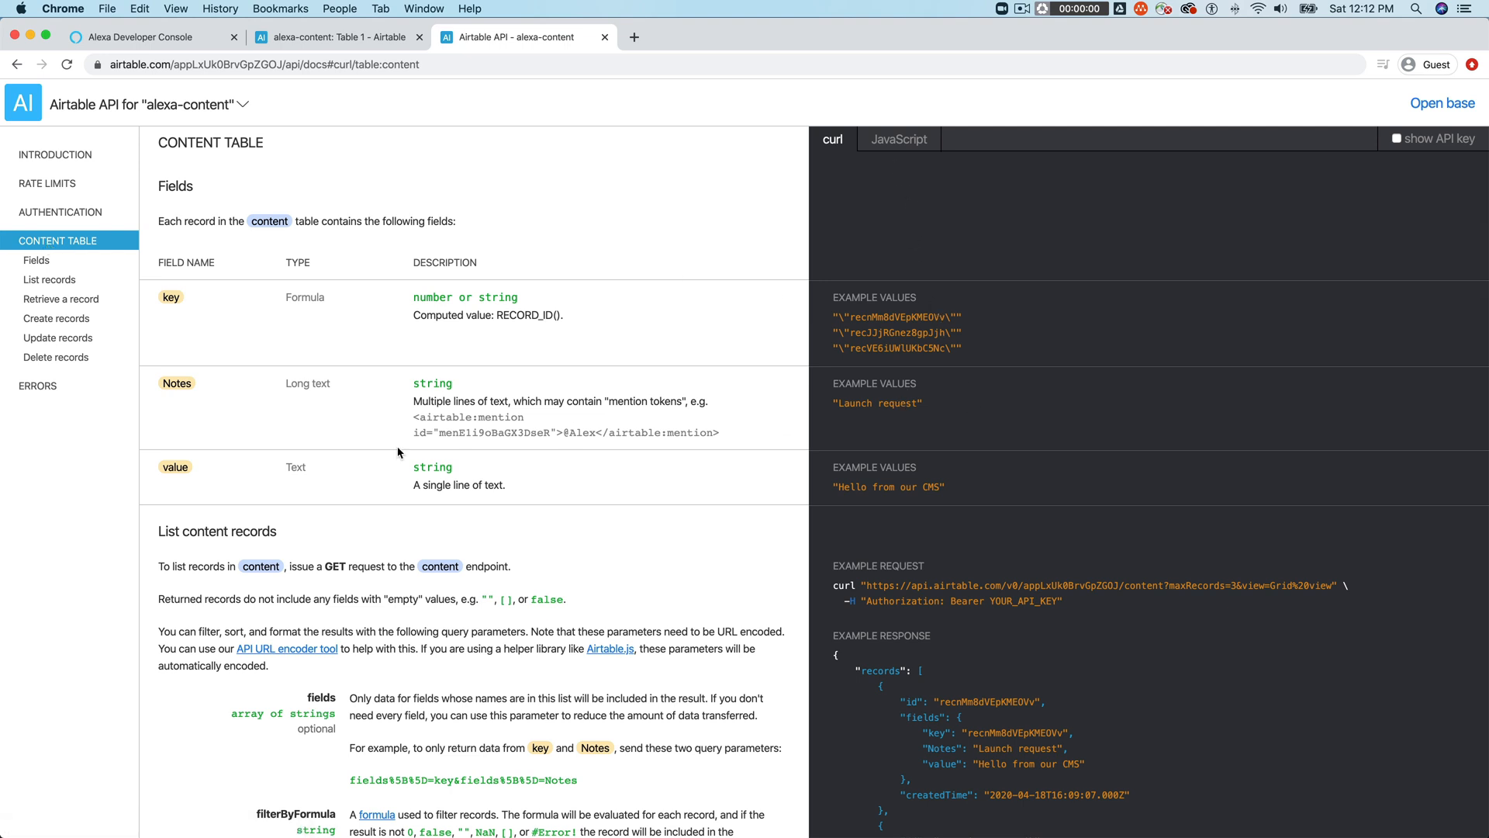
mouse_move(50, 280)
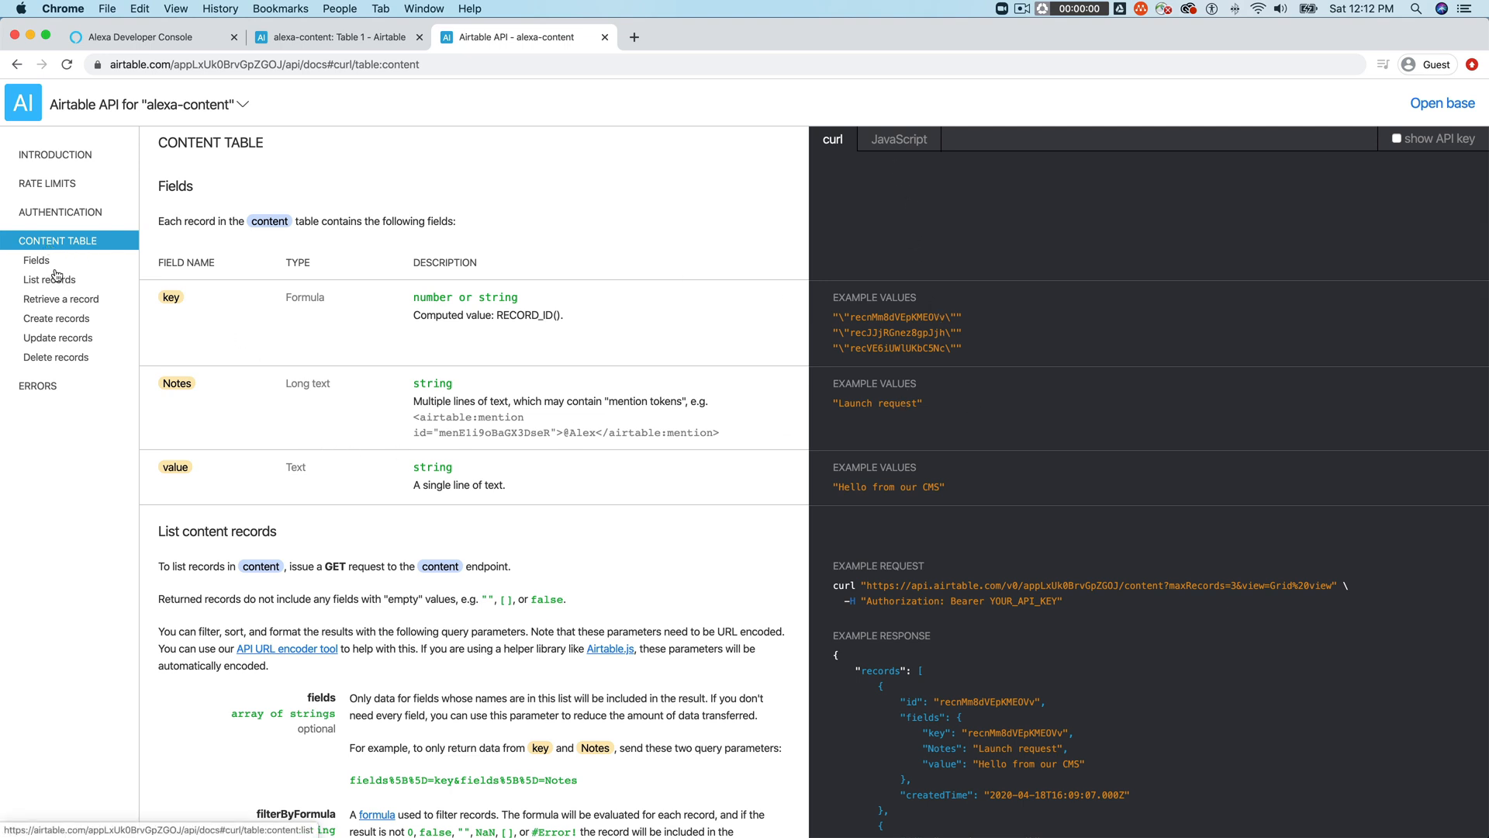
click(60, 299)
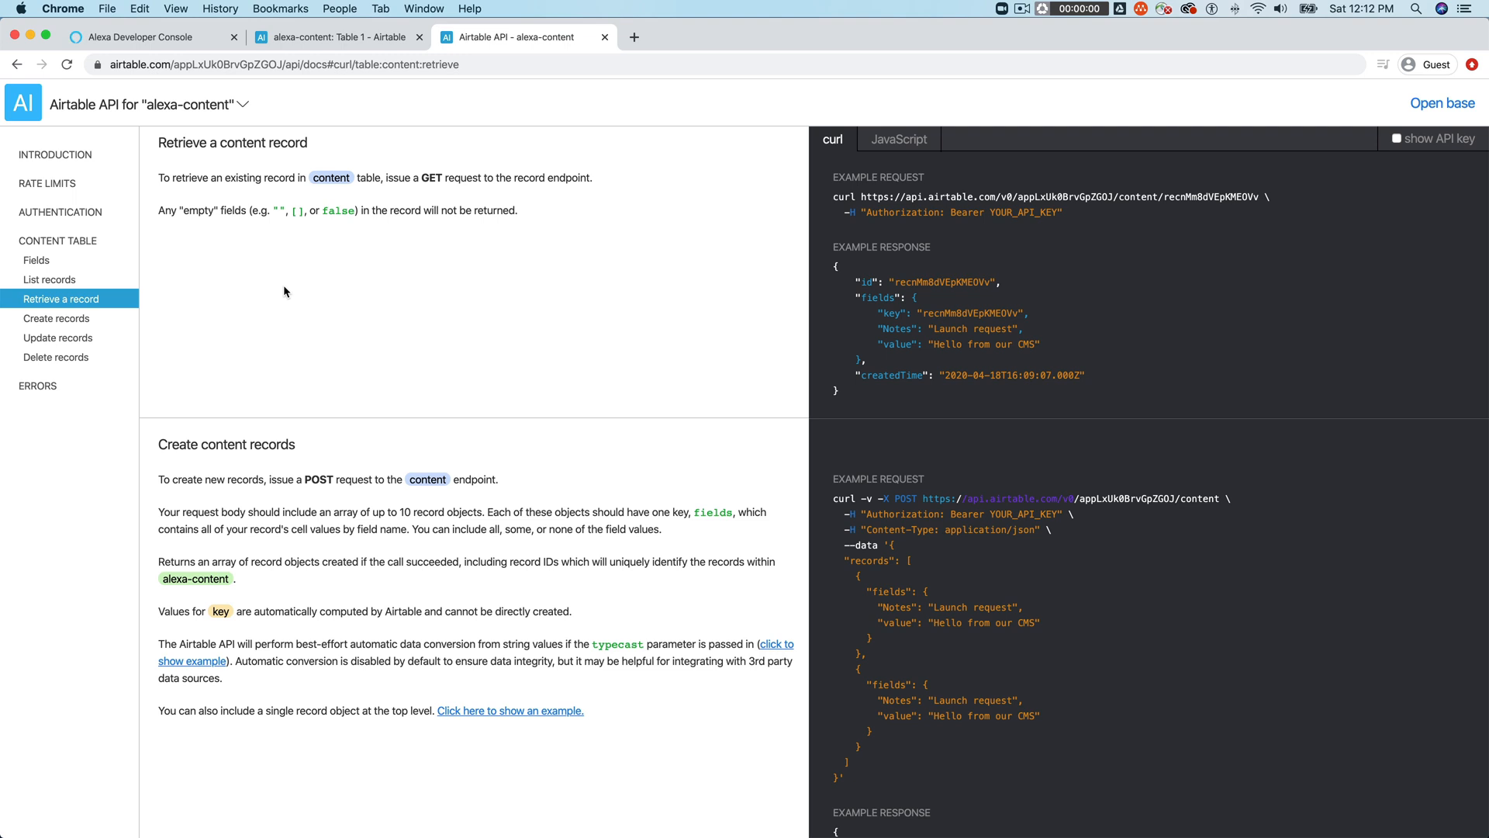
mouse_move(1207, 333)
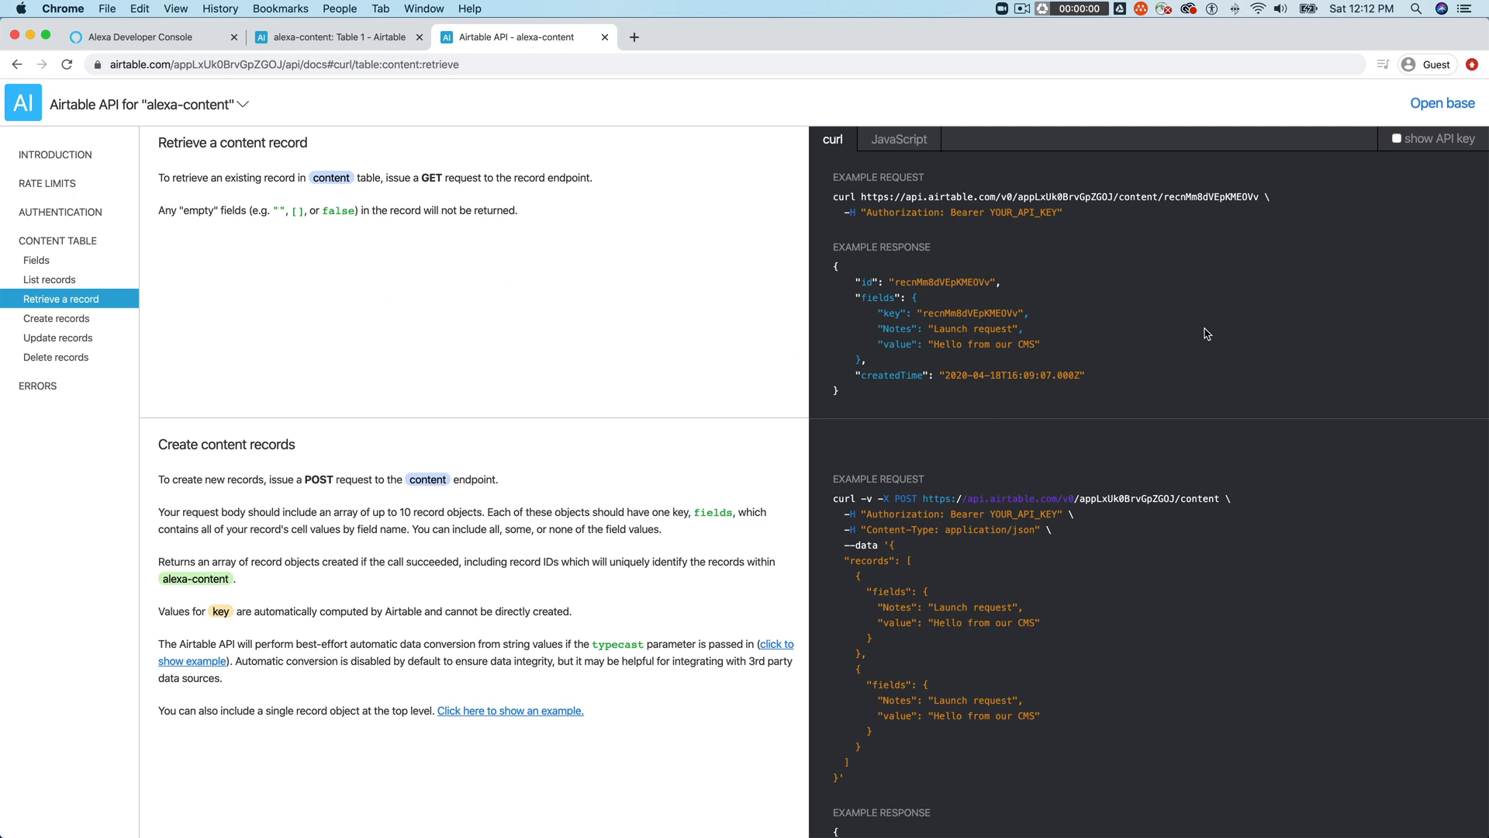
mouse_move(898, 138)
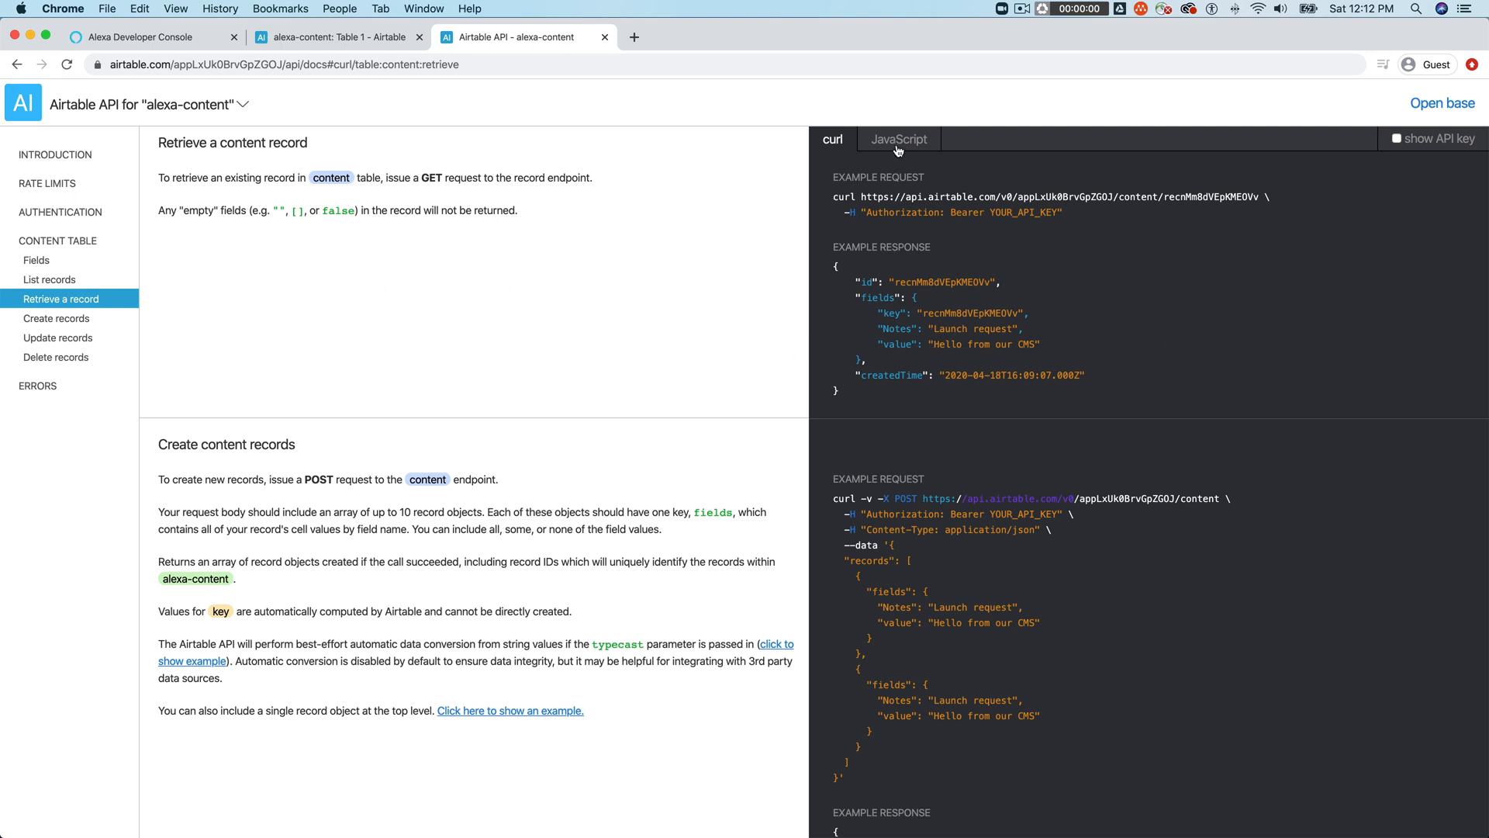
click(899, 138)
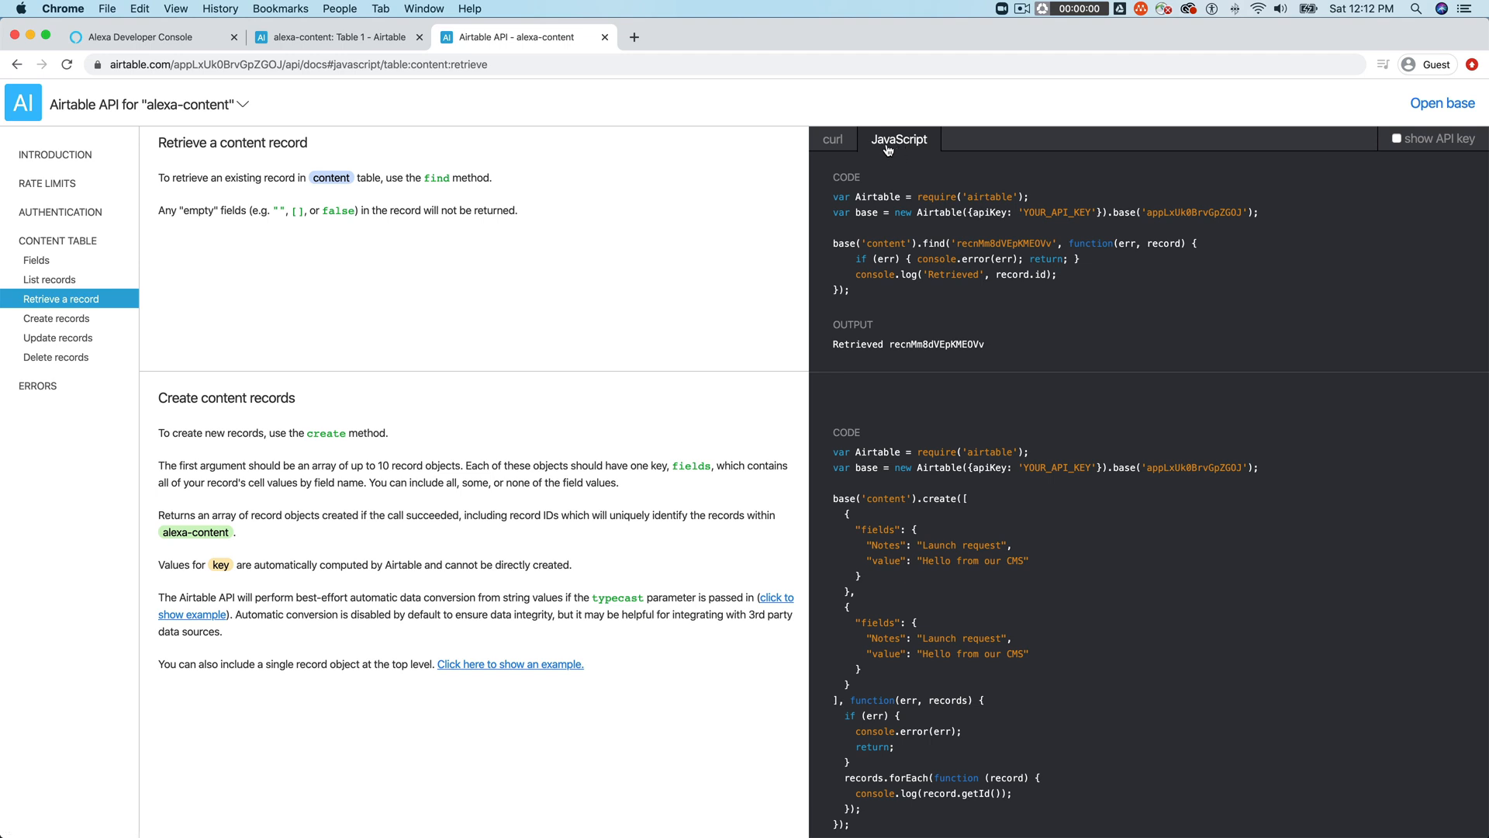
mouse_move(978, 208)
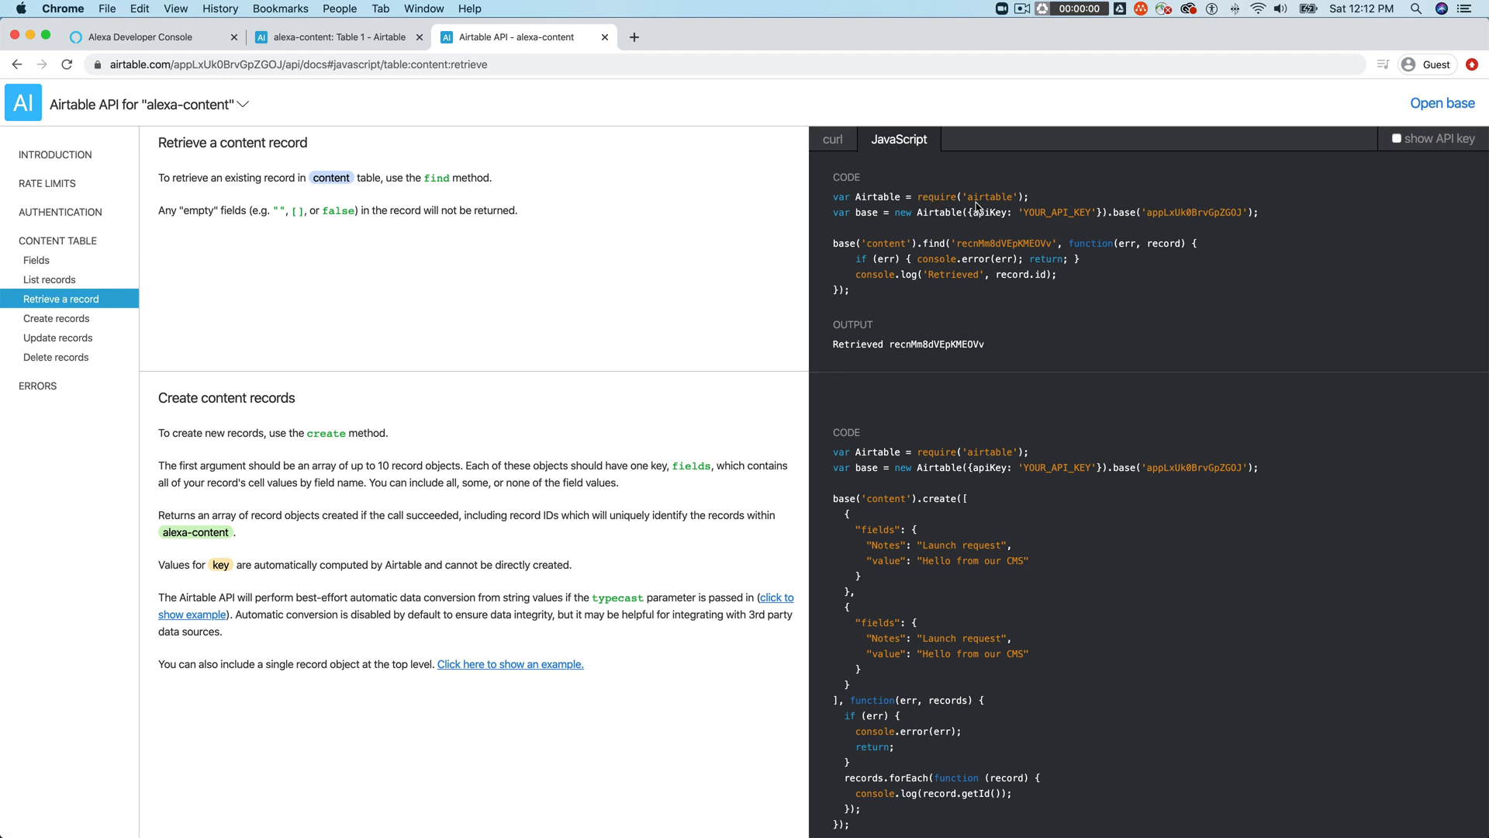
mouse_move(943, 438)
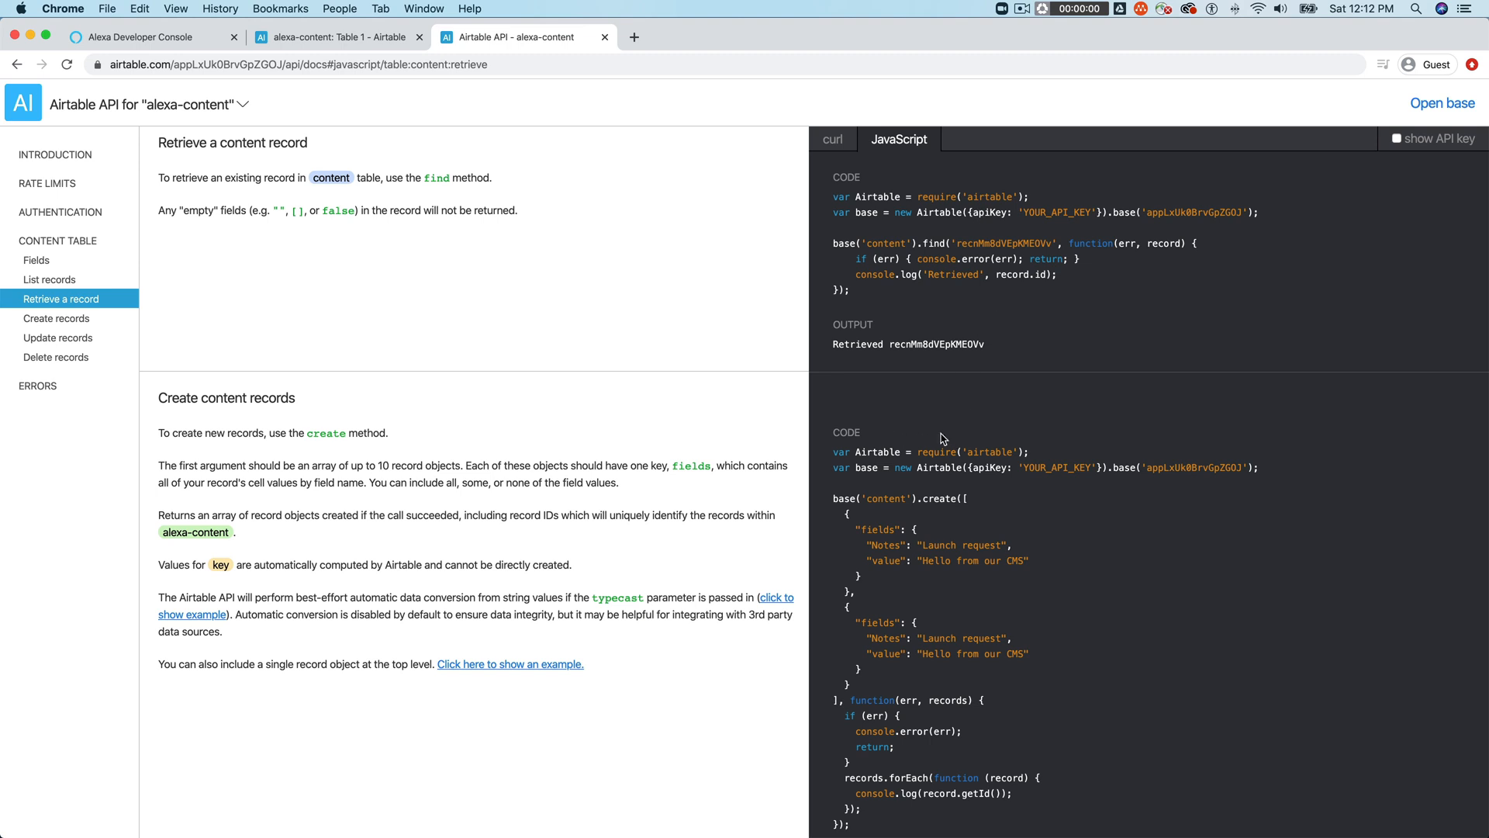
mouse_move(957, 422)
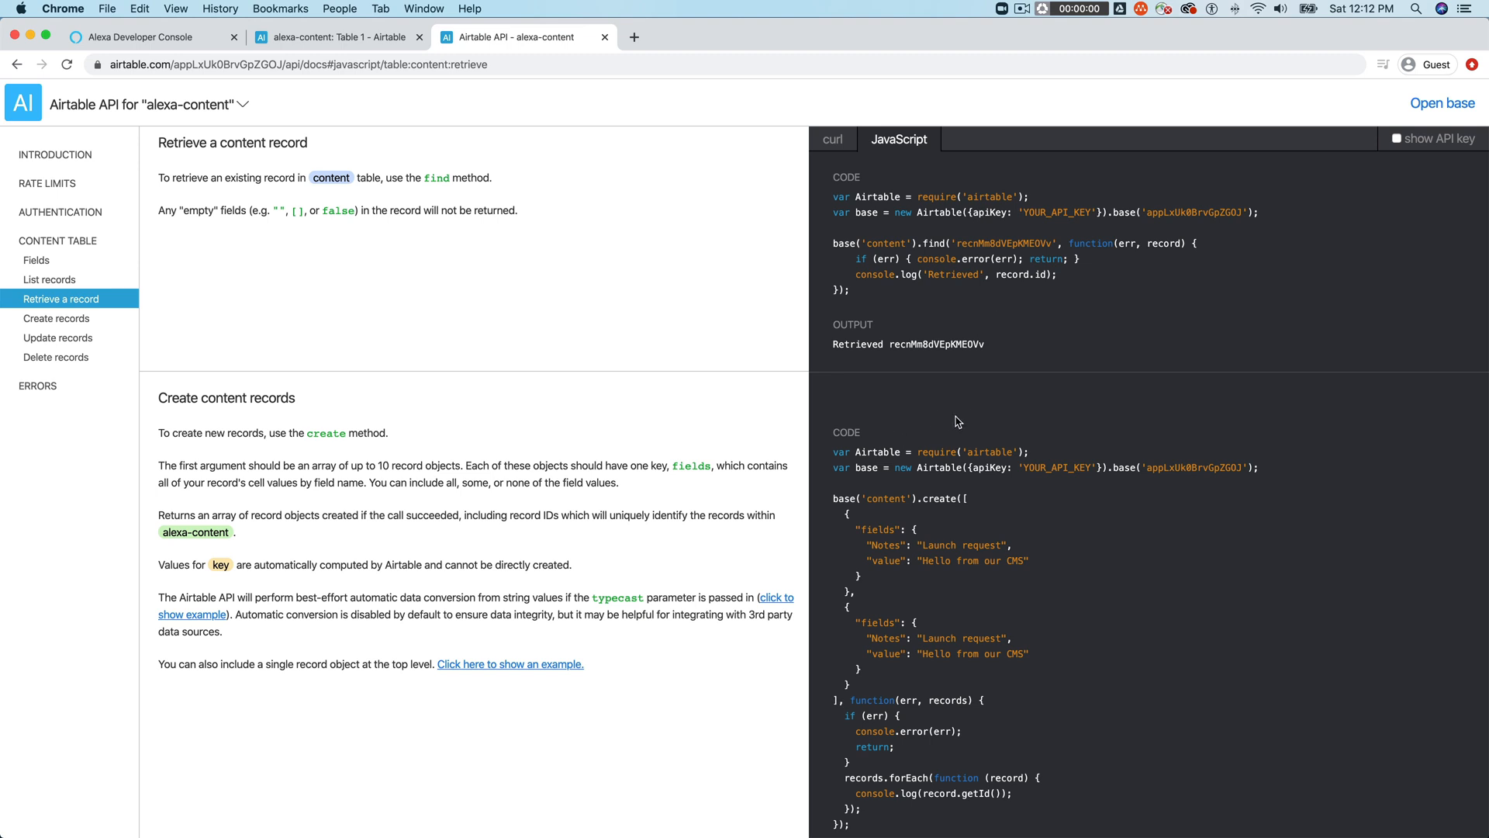
mouse_move(726, 155)
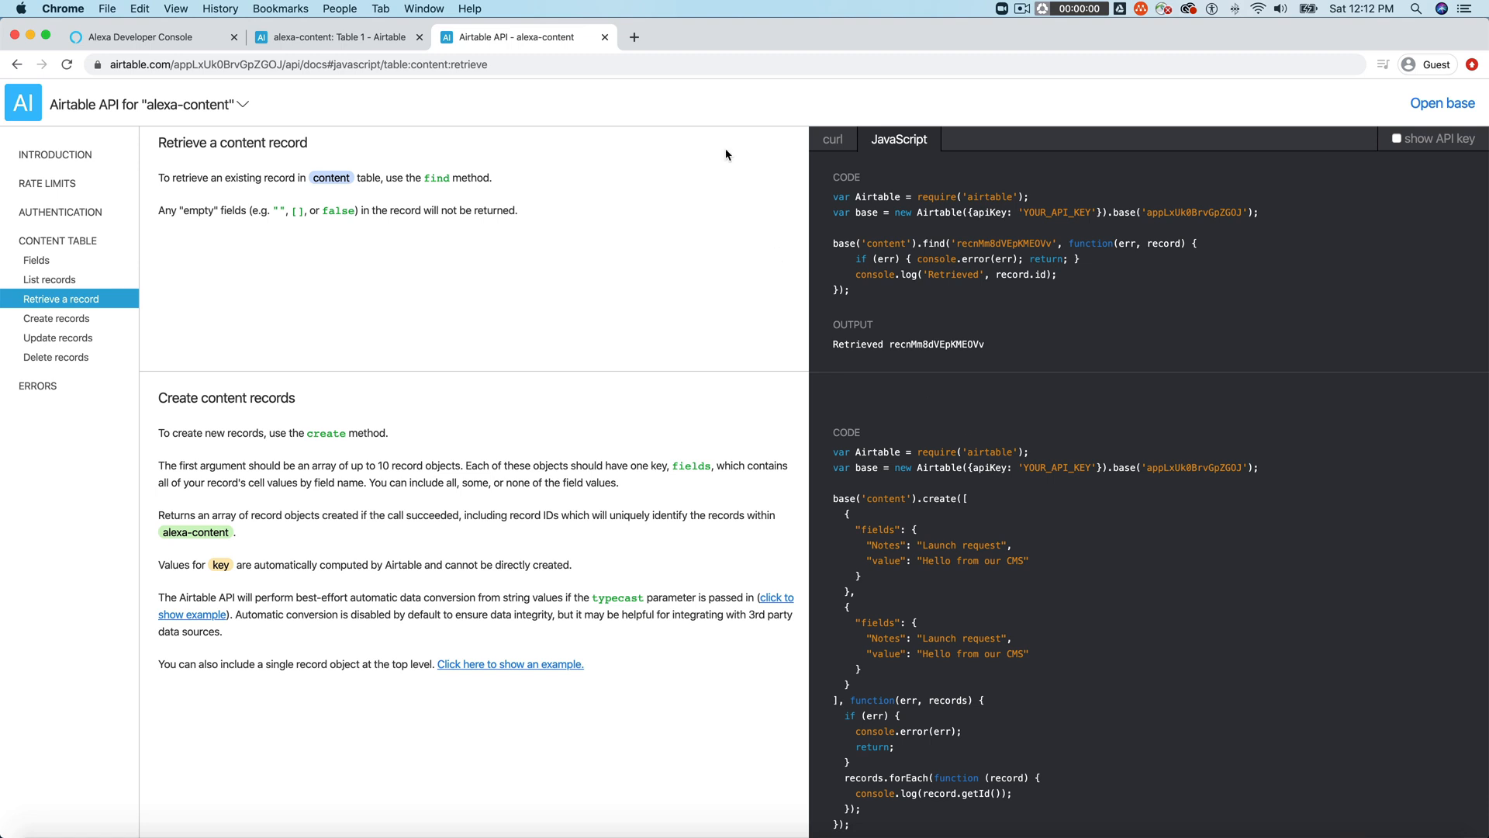
mouse_move(1027, 245)
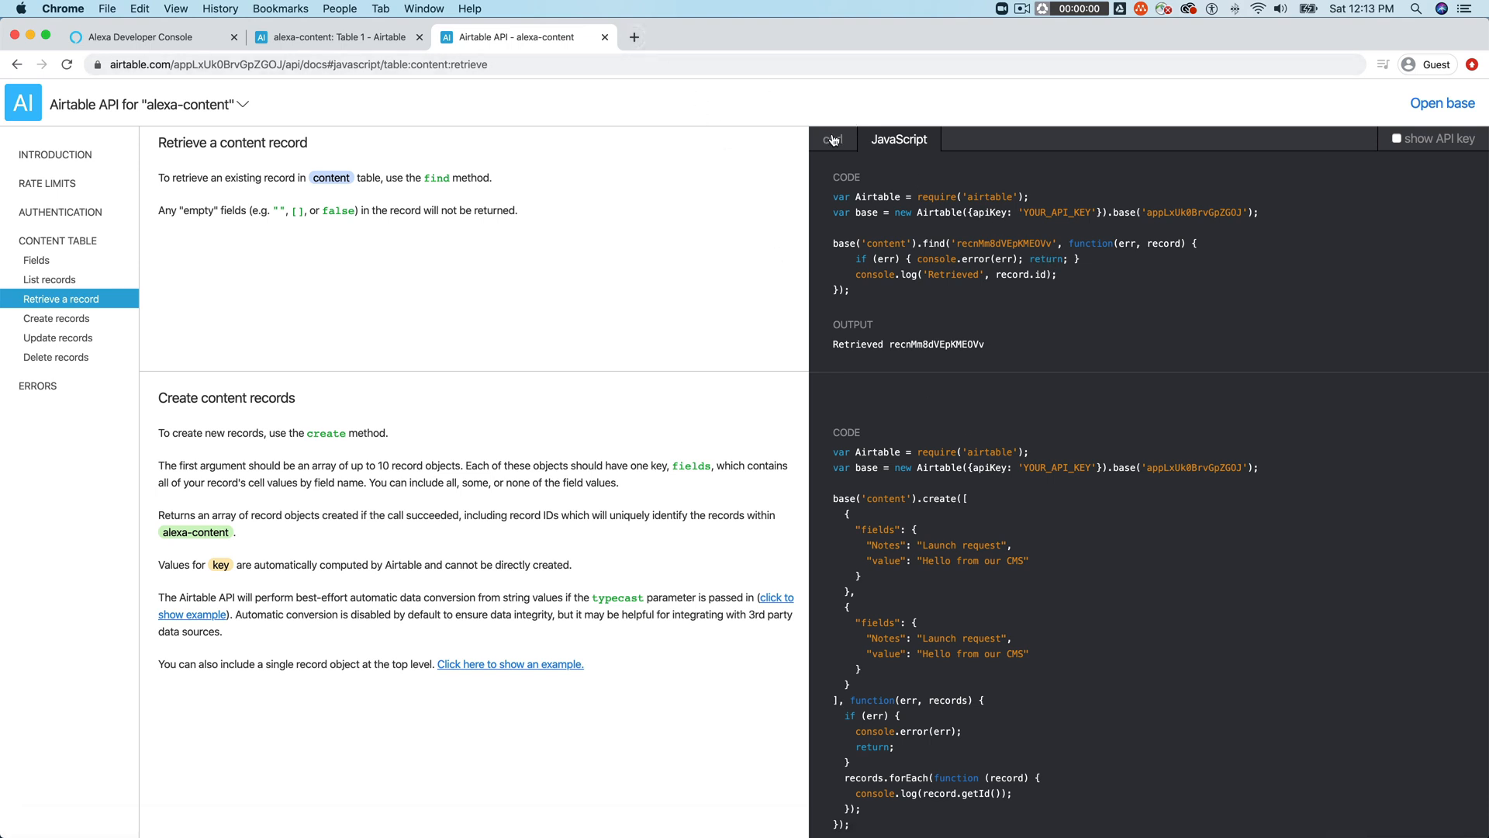
click(833, 138)
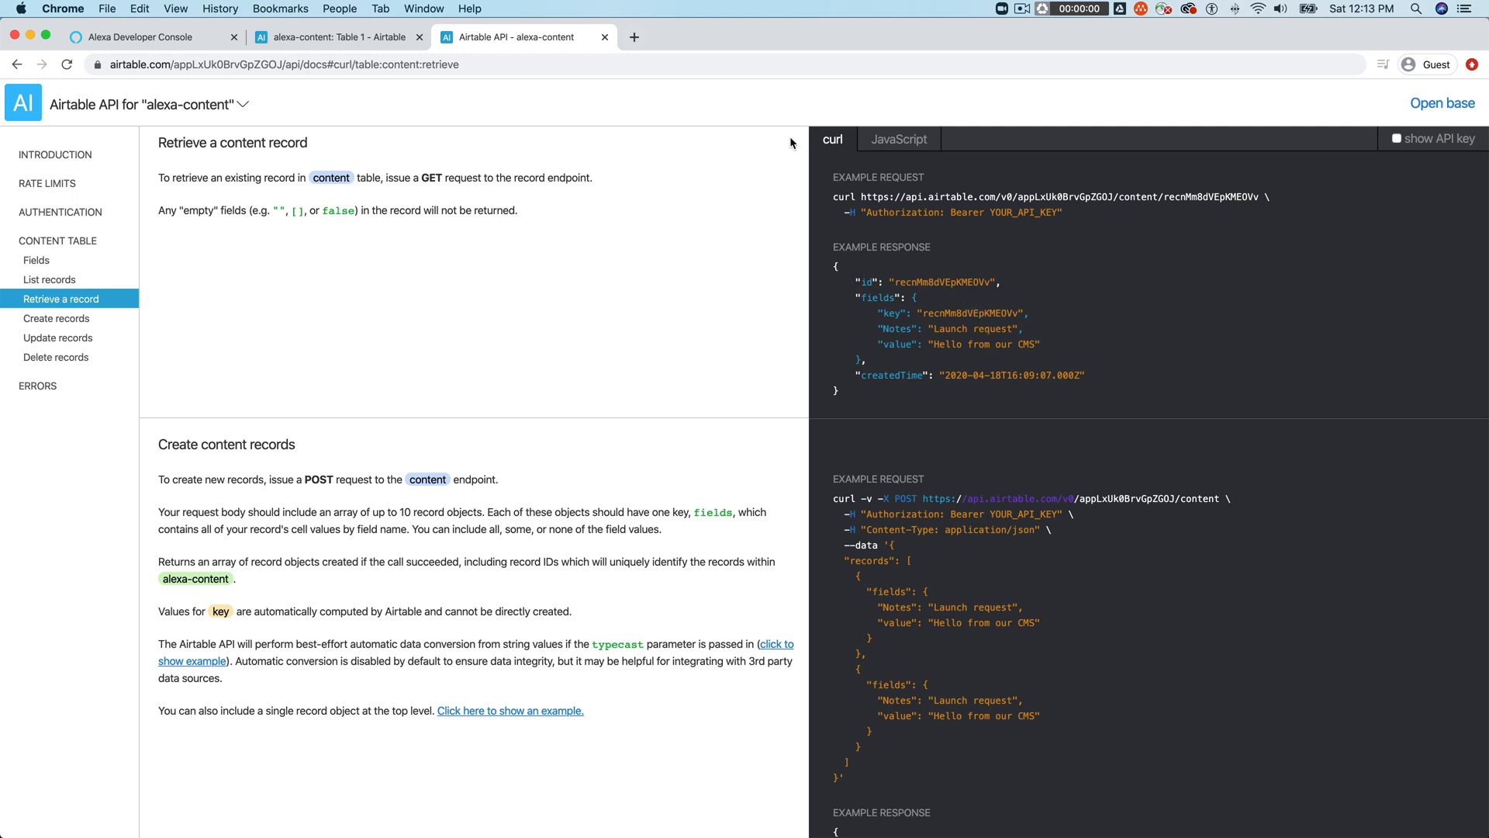
mouse_move(1072, 324)
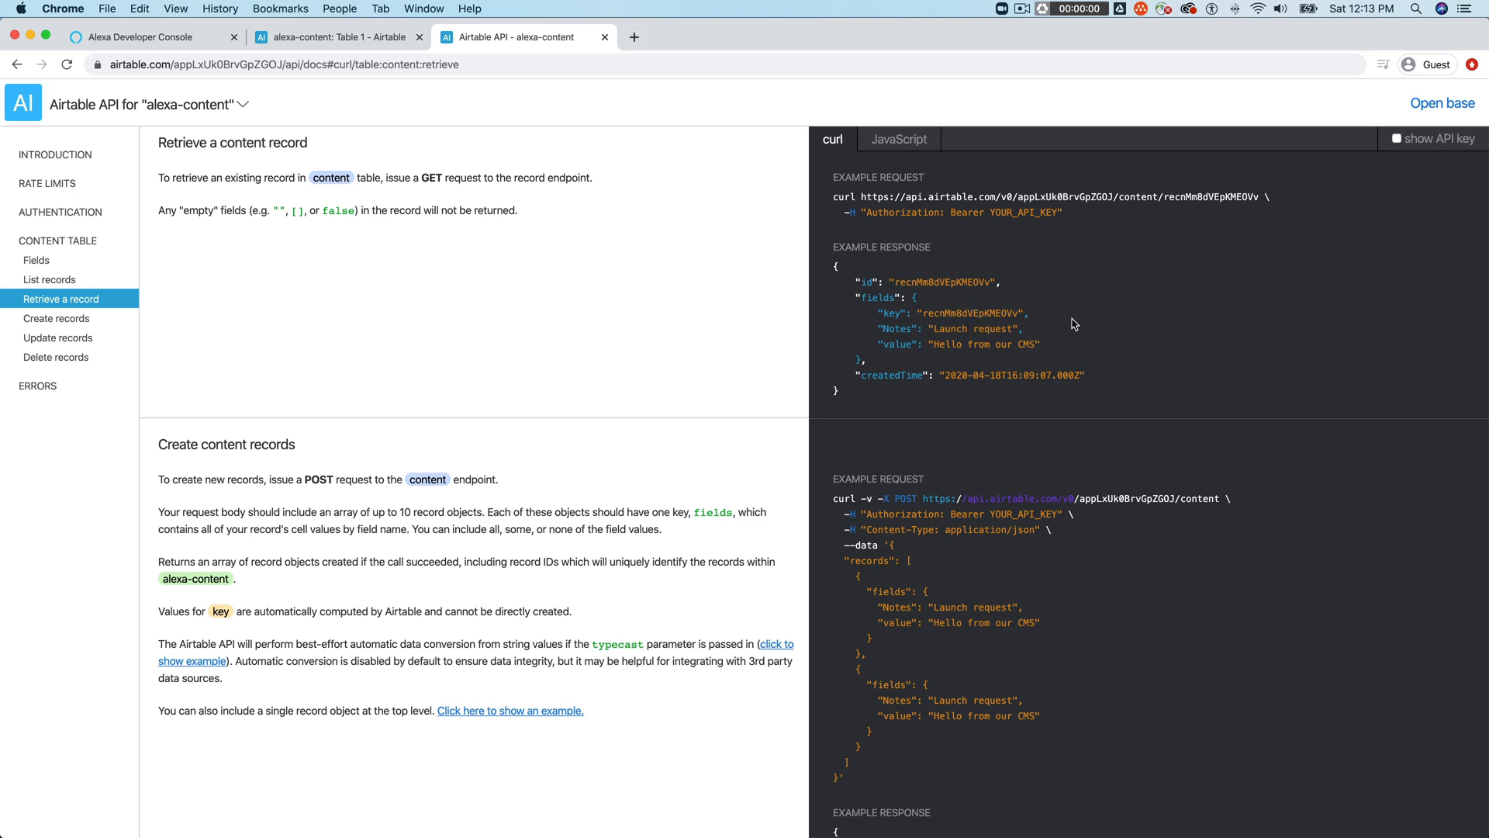
mouse_move(657, 69)
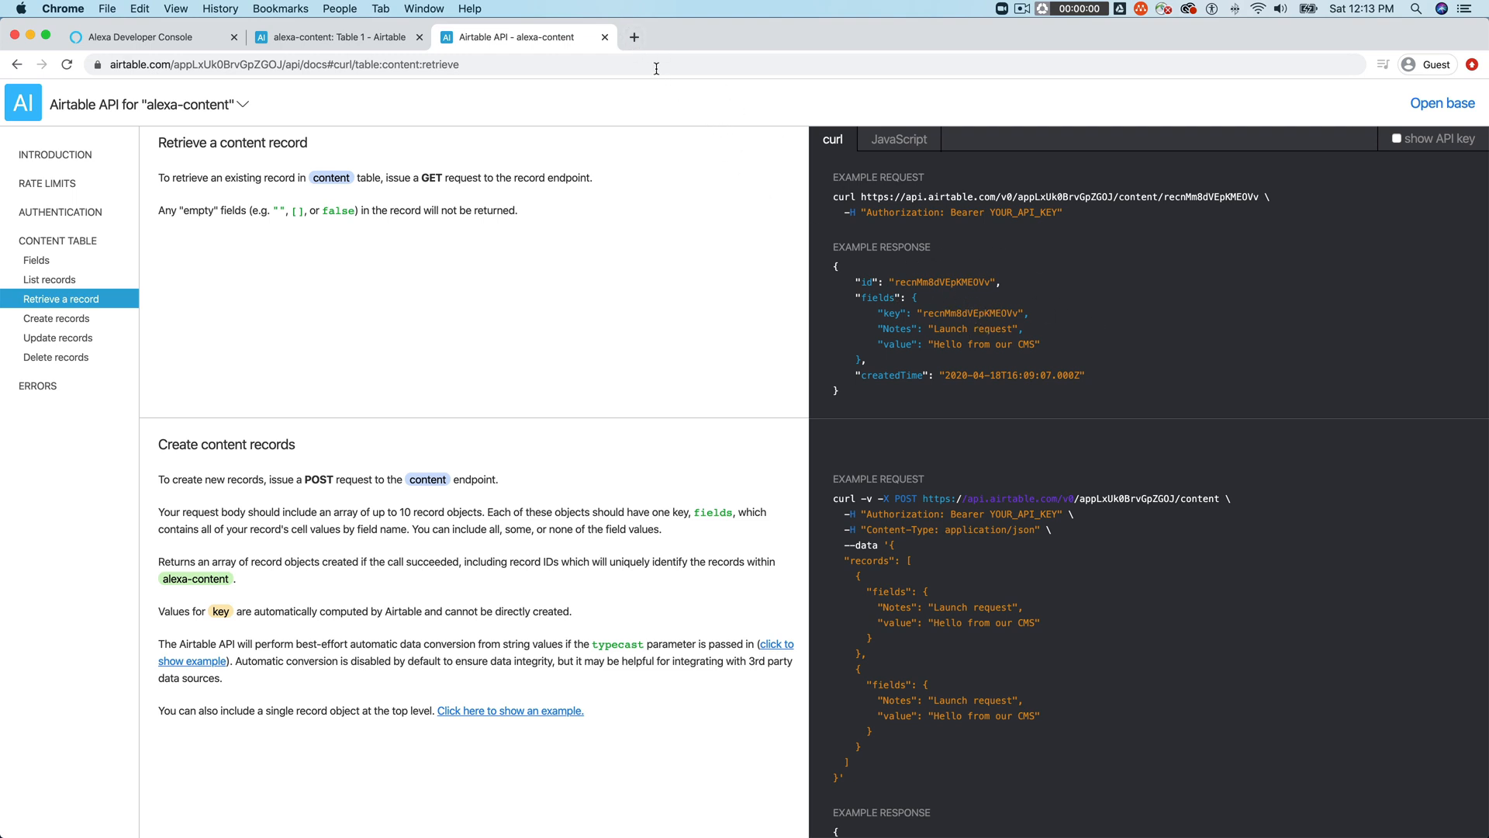
- Search npmjs.com for axios and open its package page showing version 0.19.2
click(633, 37)
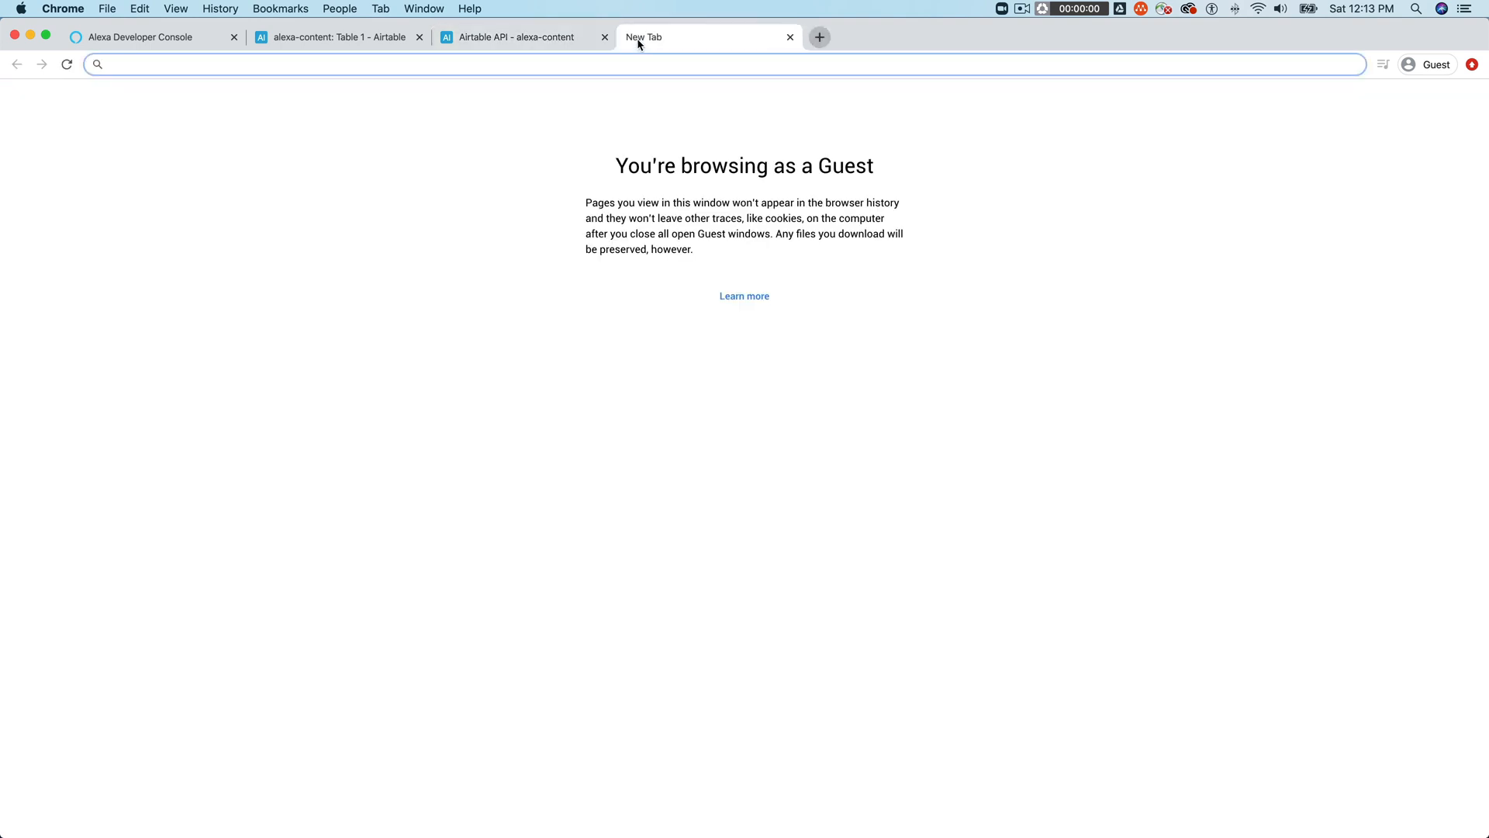
text(npm)
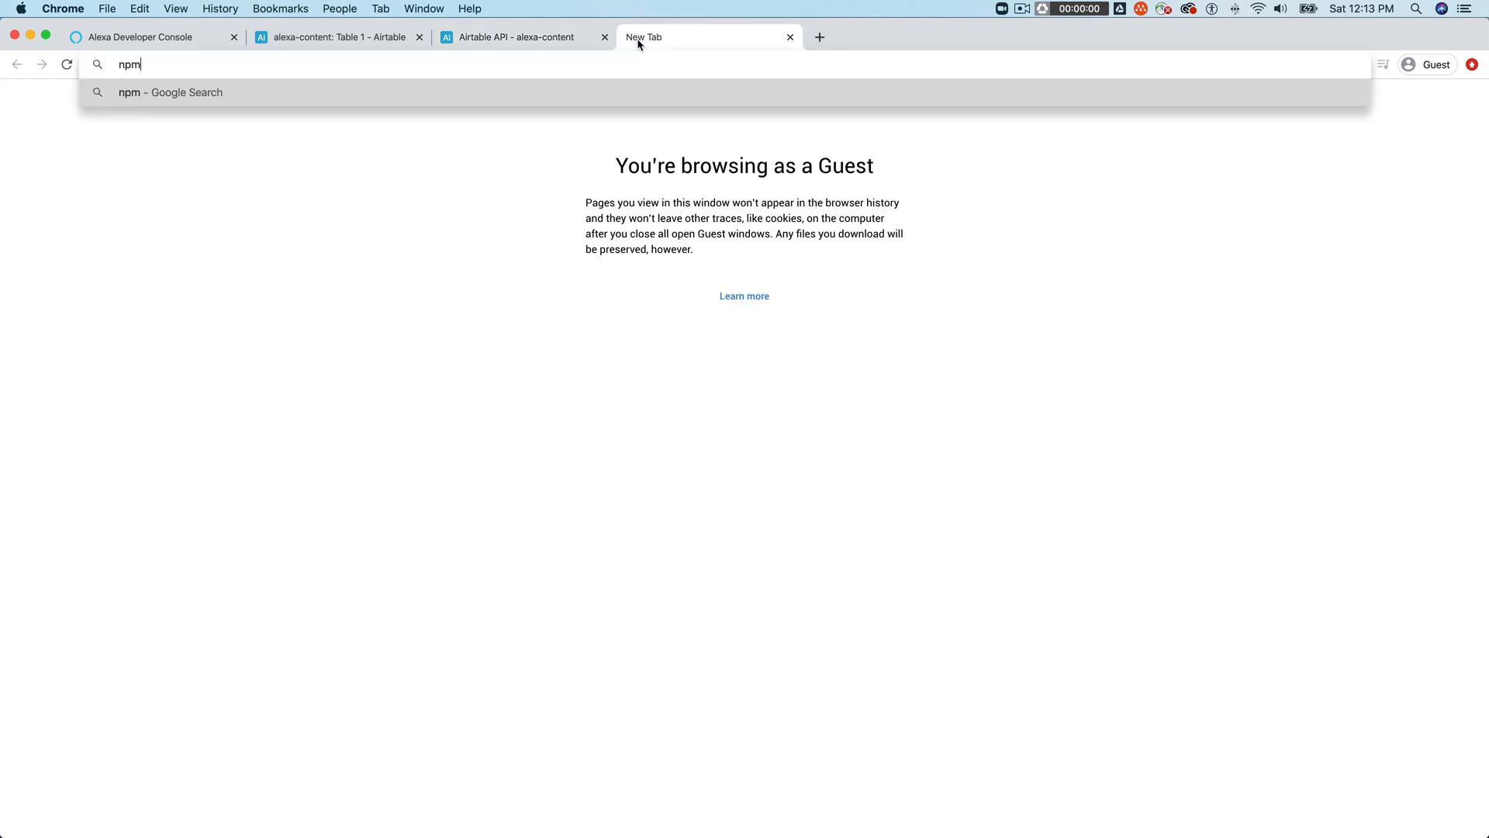
text(js.com)
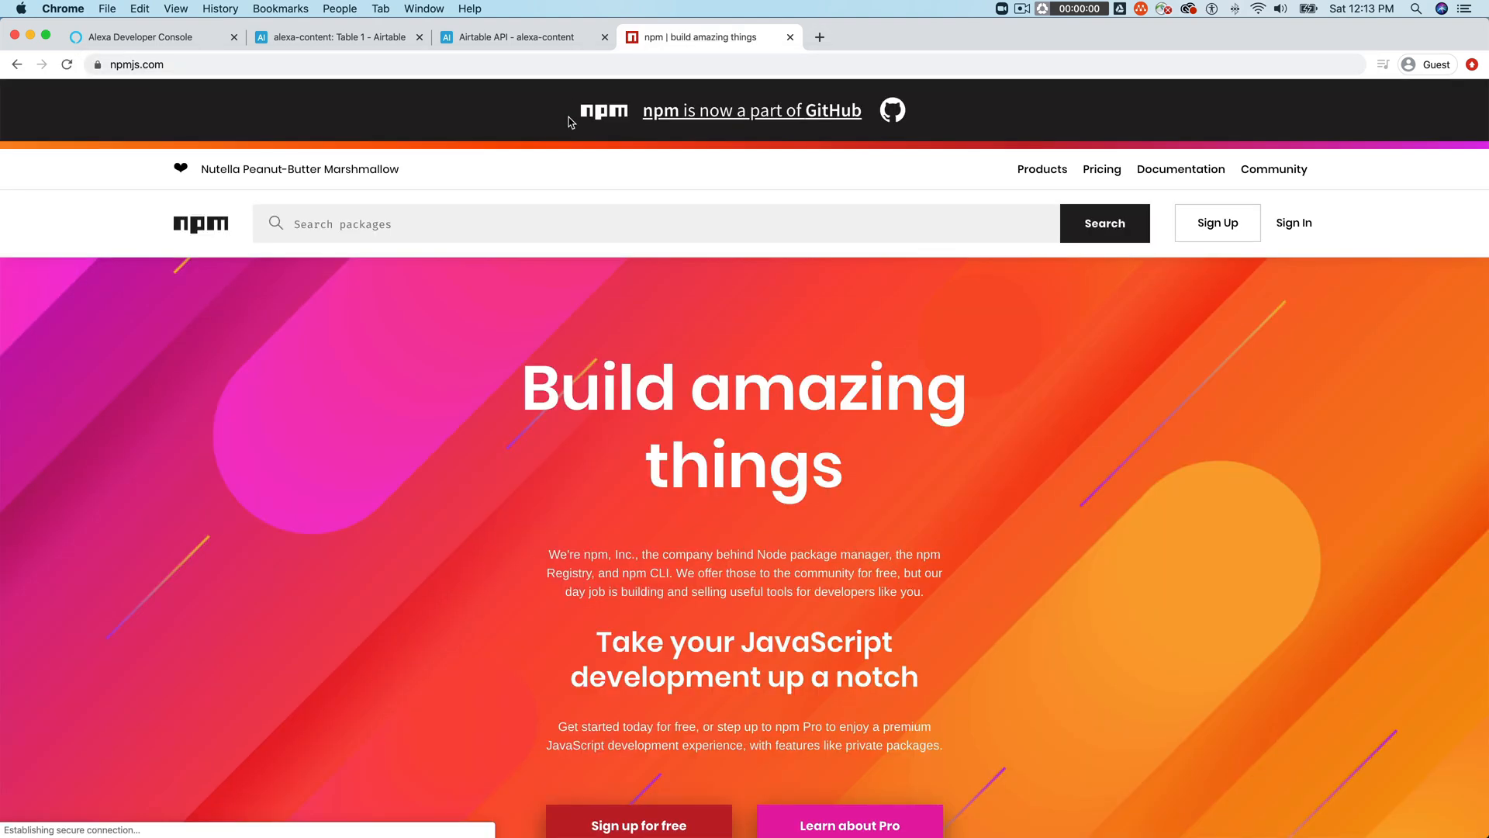
text(a)
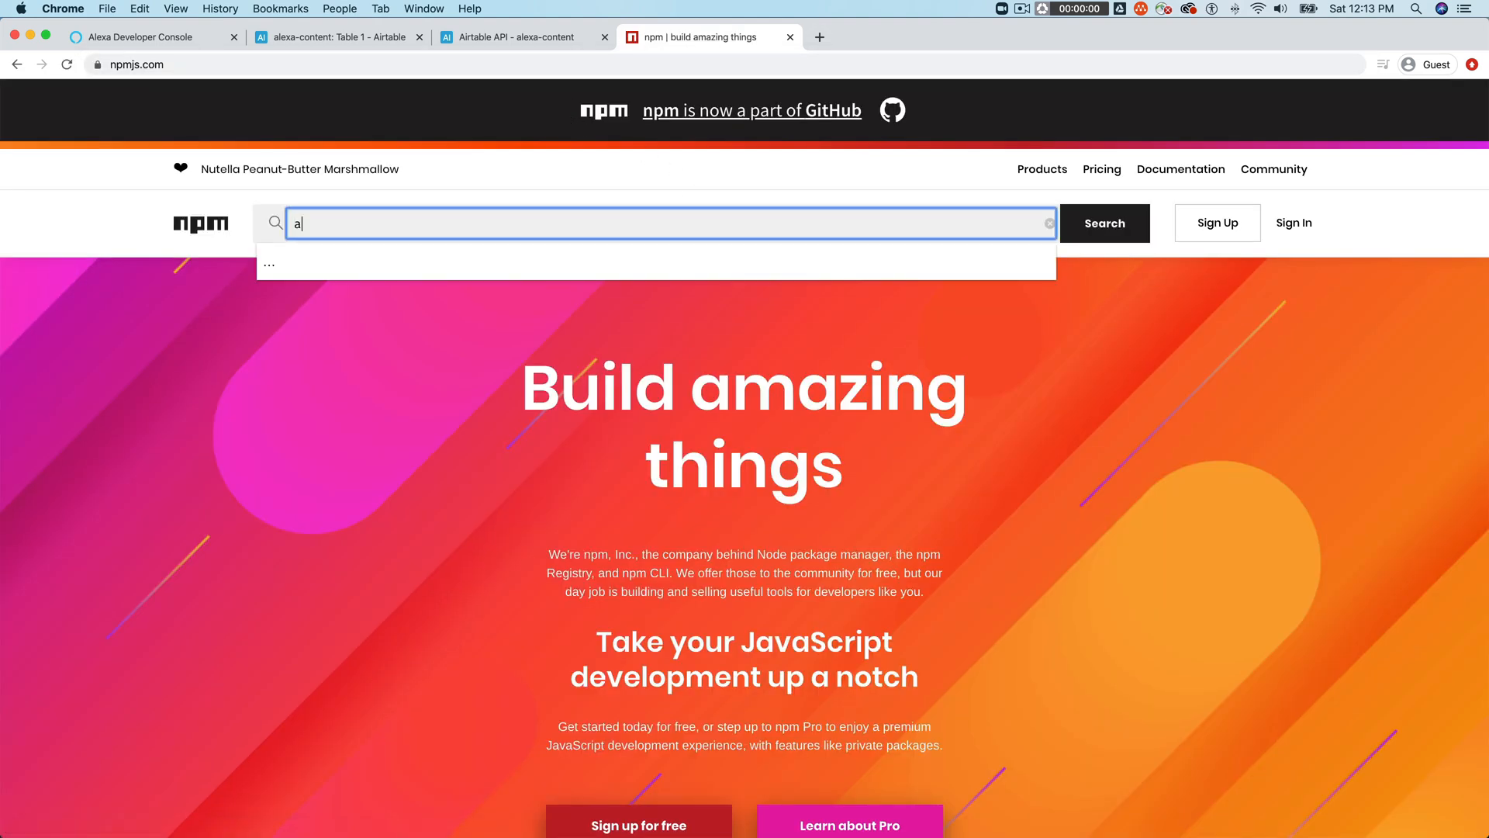
text(xios)
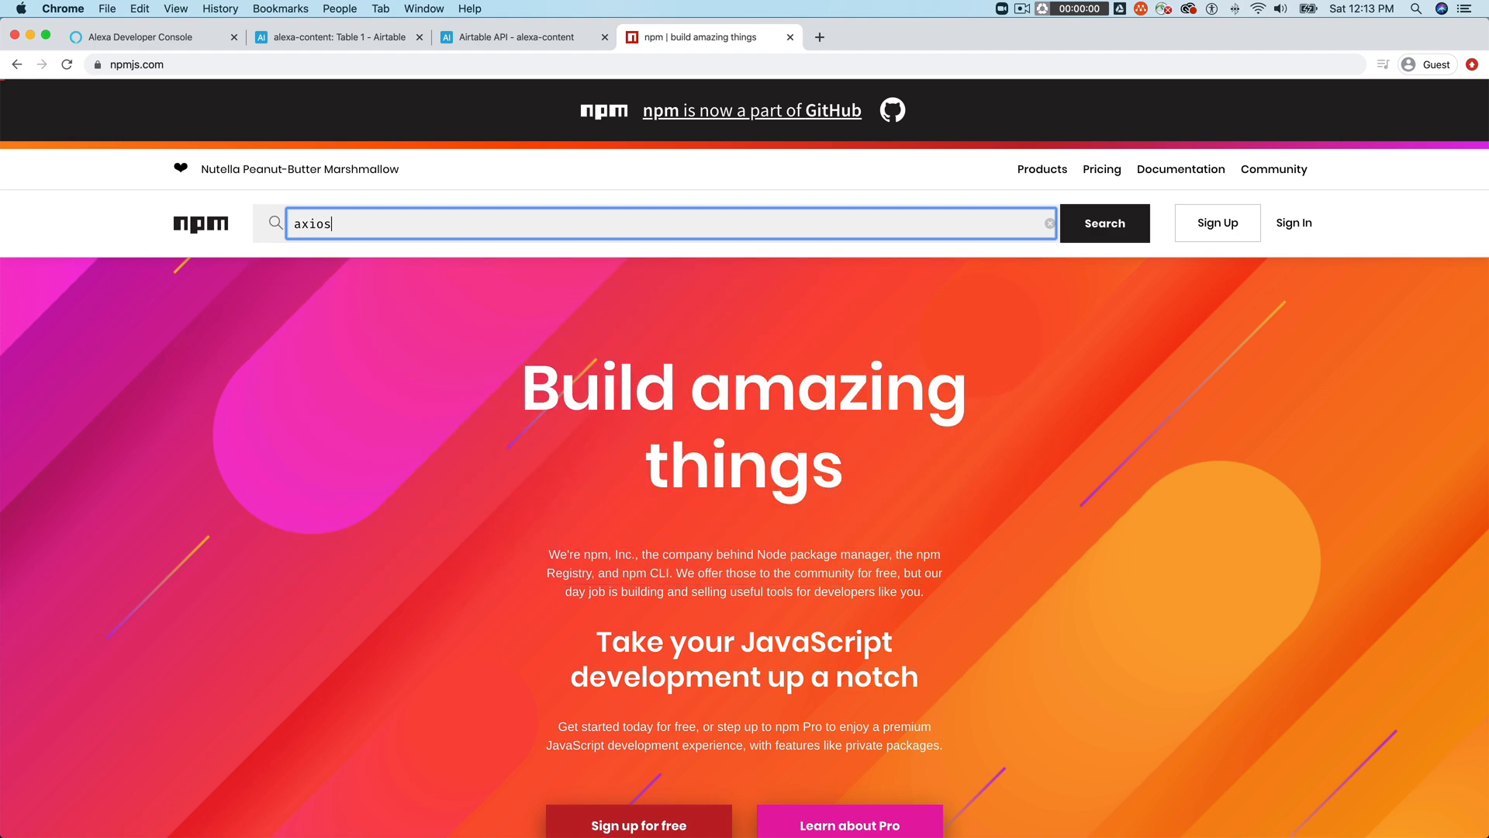
click(1103, 222)
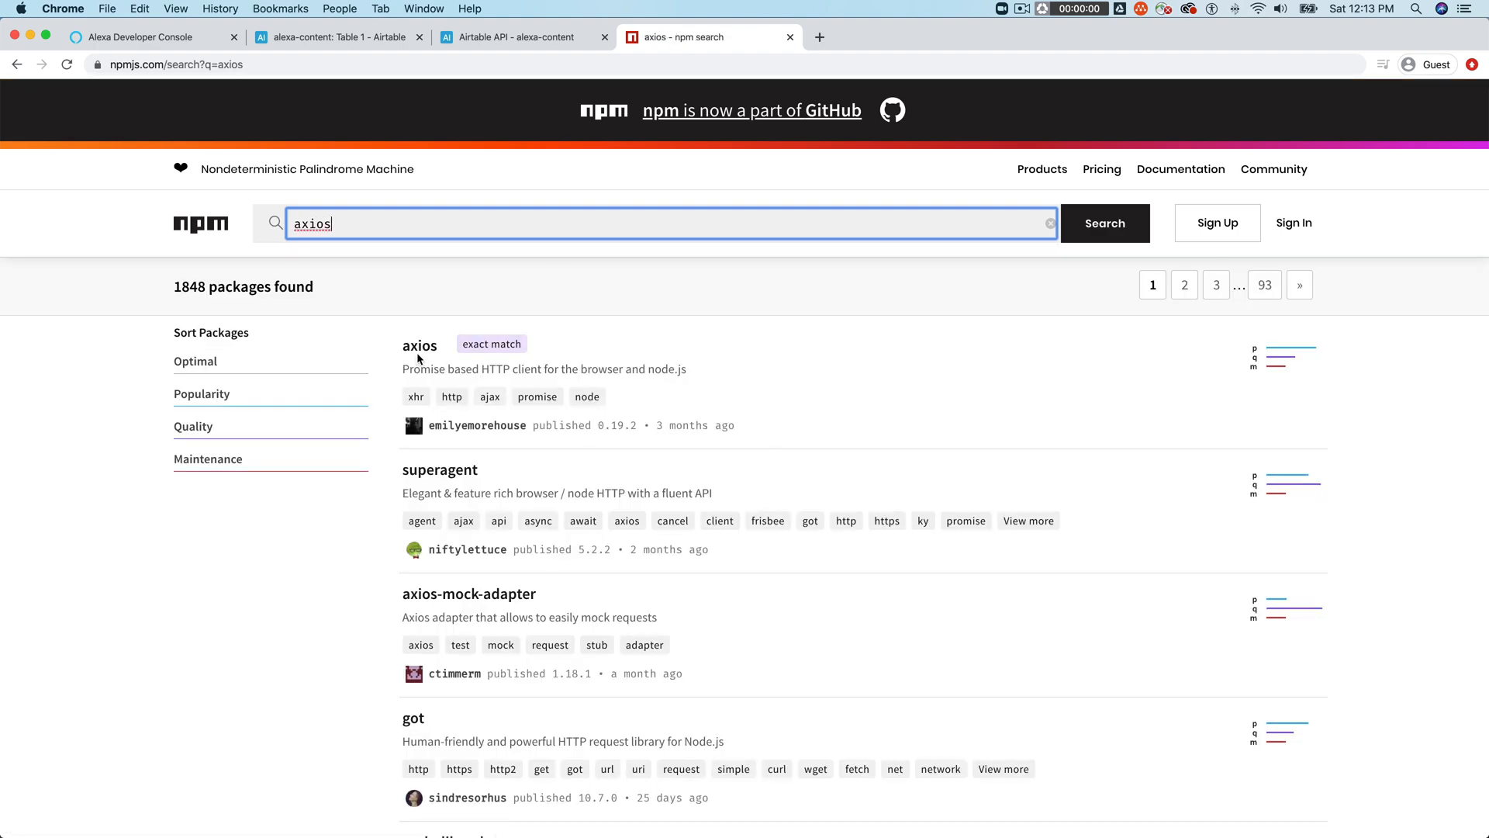
click(421, 344)
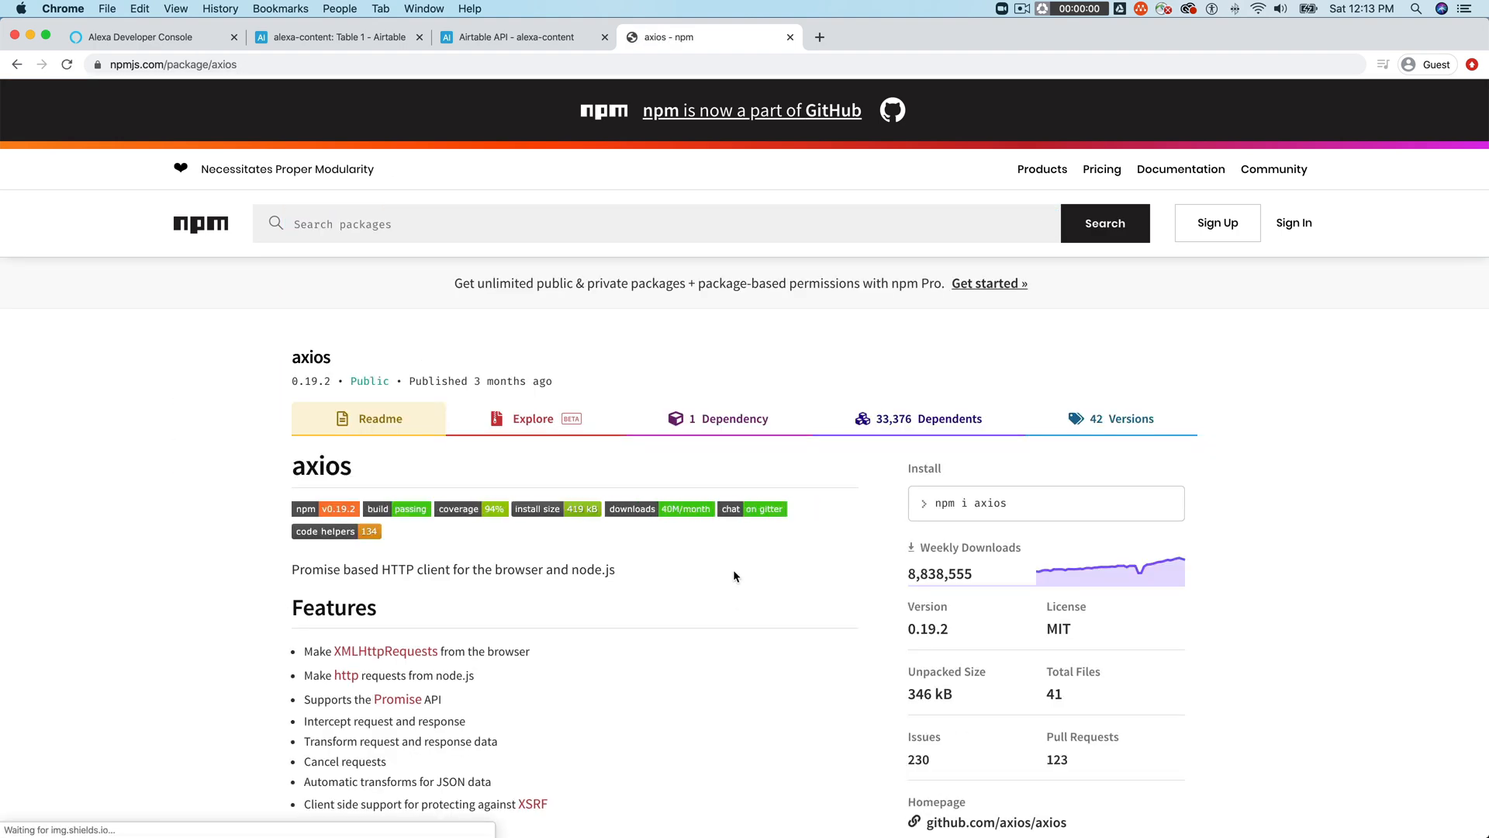
scroll(down, 3)
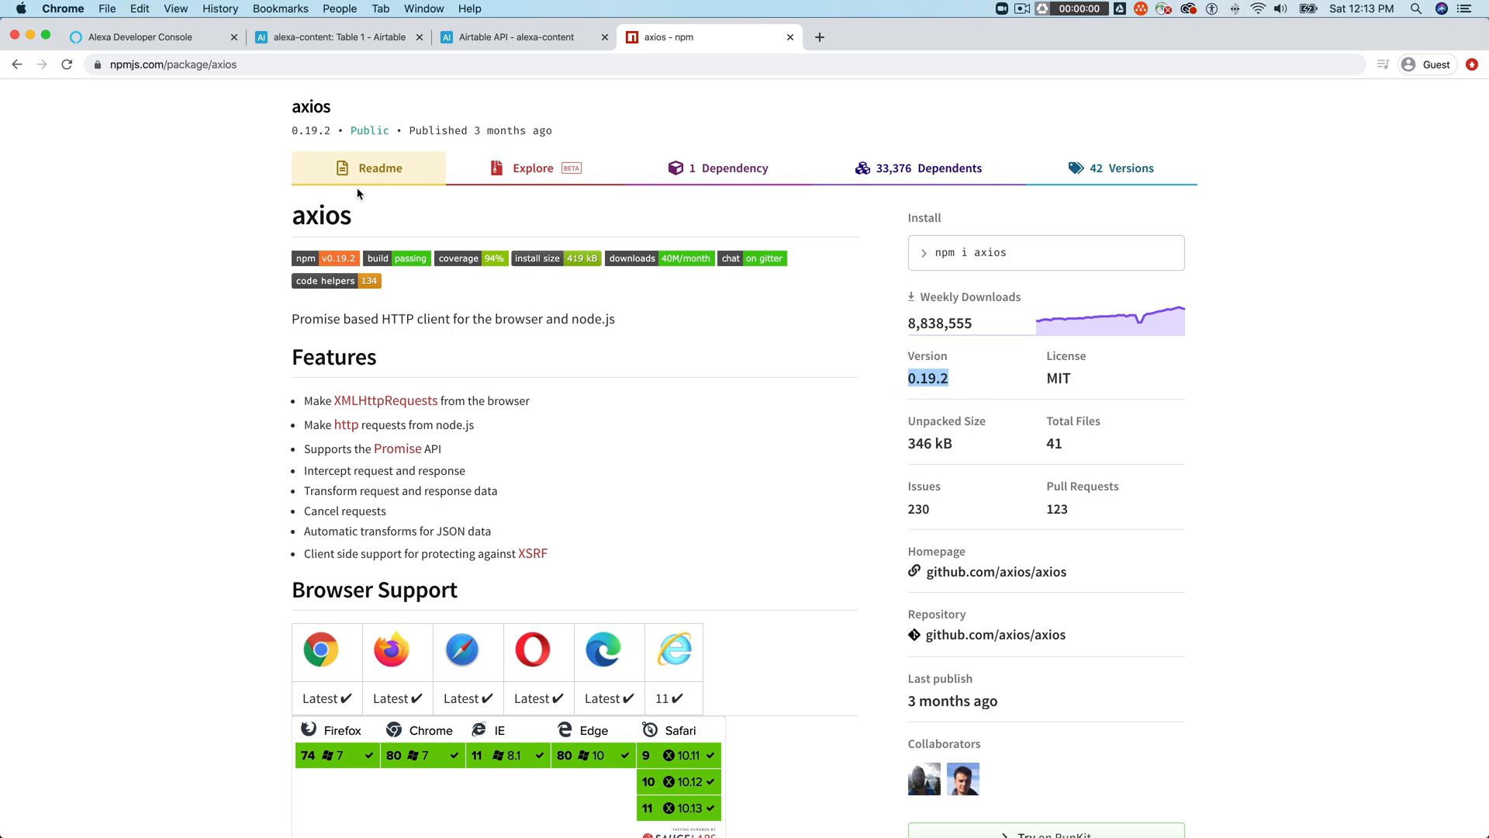
- Open the demo skill's code editor and its package.json file
click(133, 37)
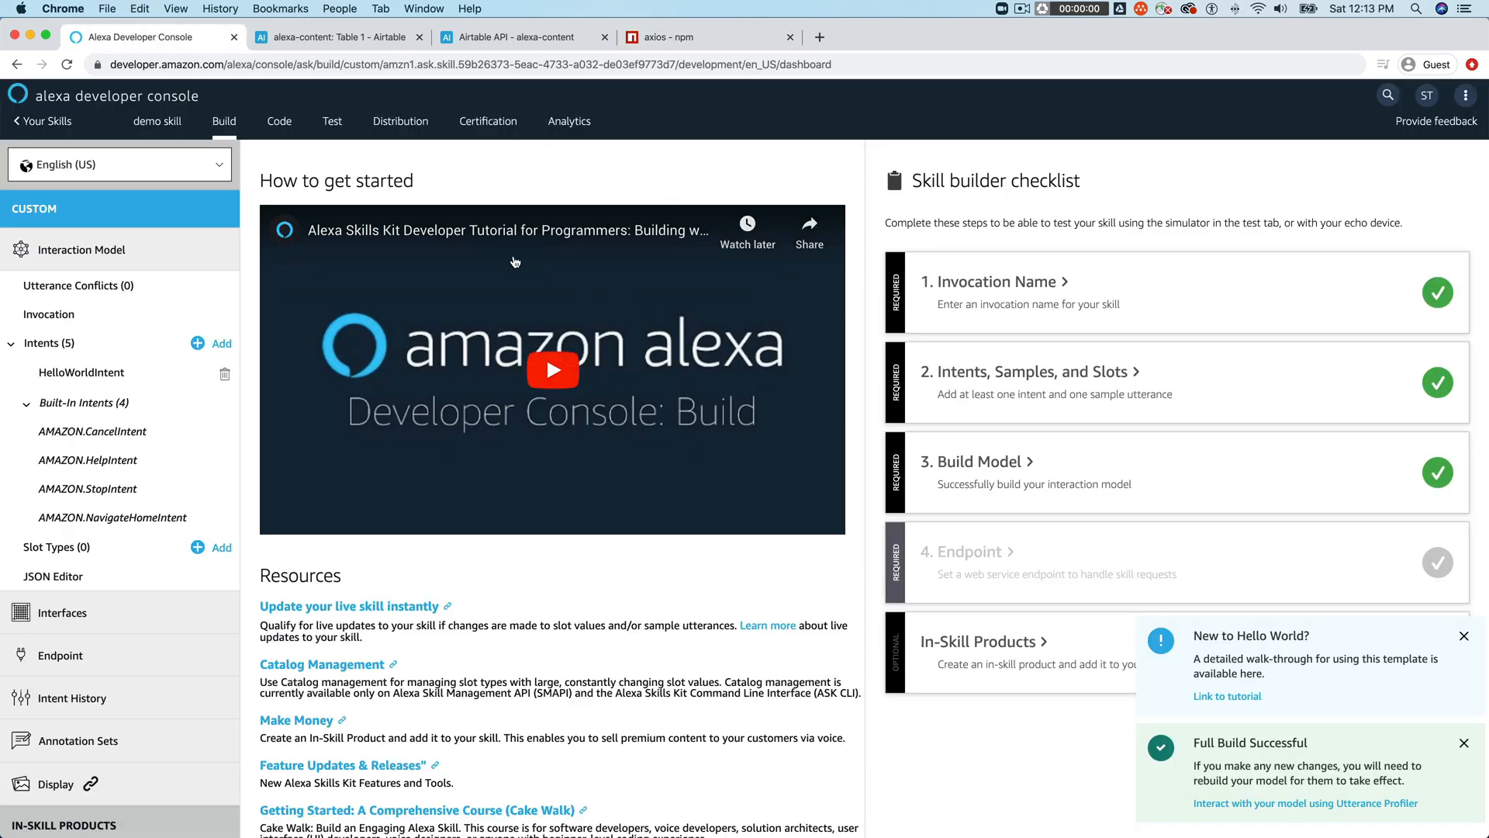
mouse_move(389, 298)
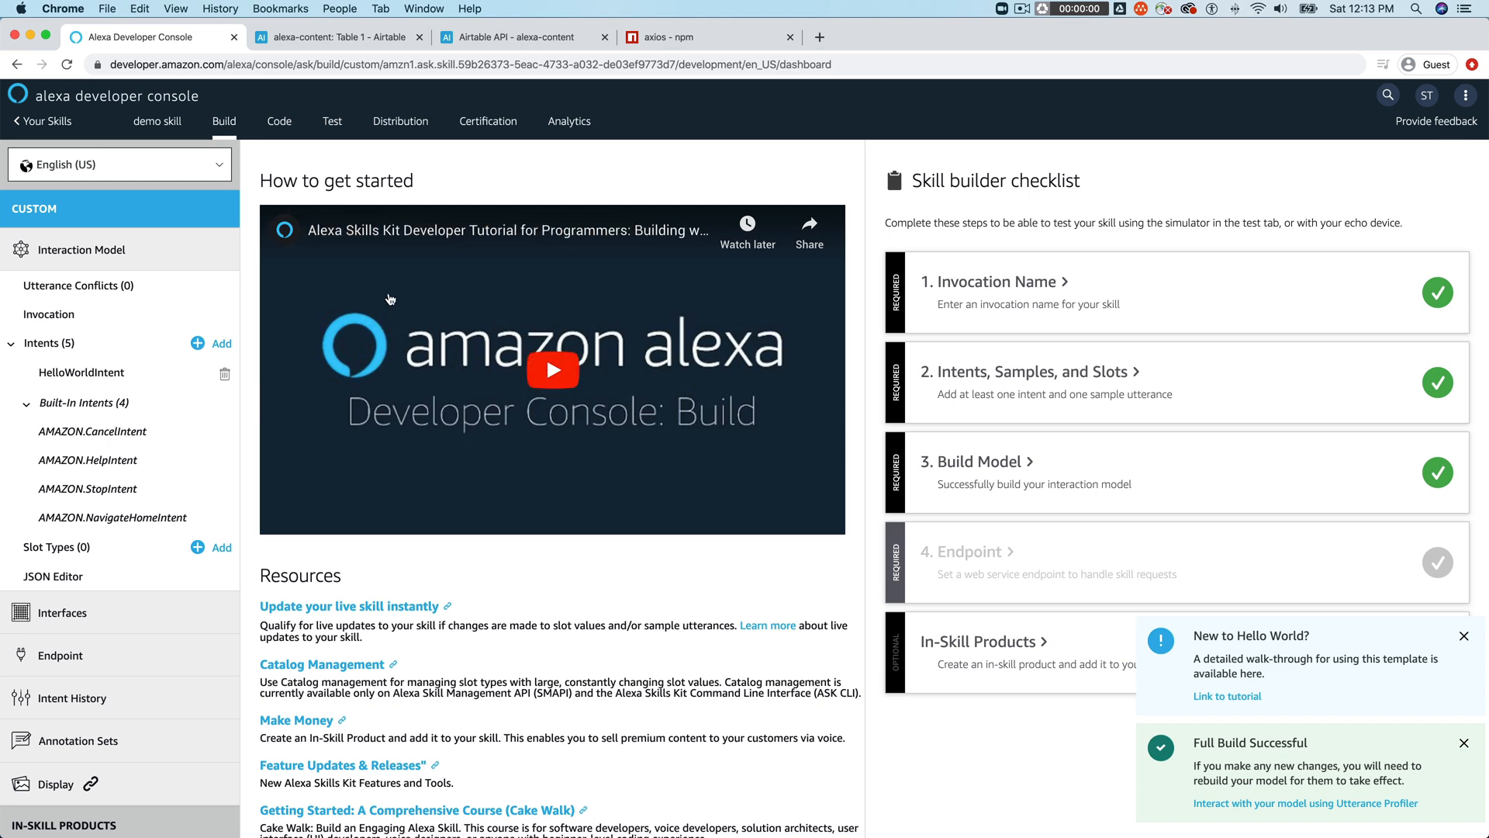
click(277, 121)
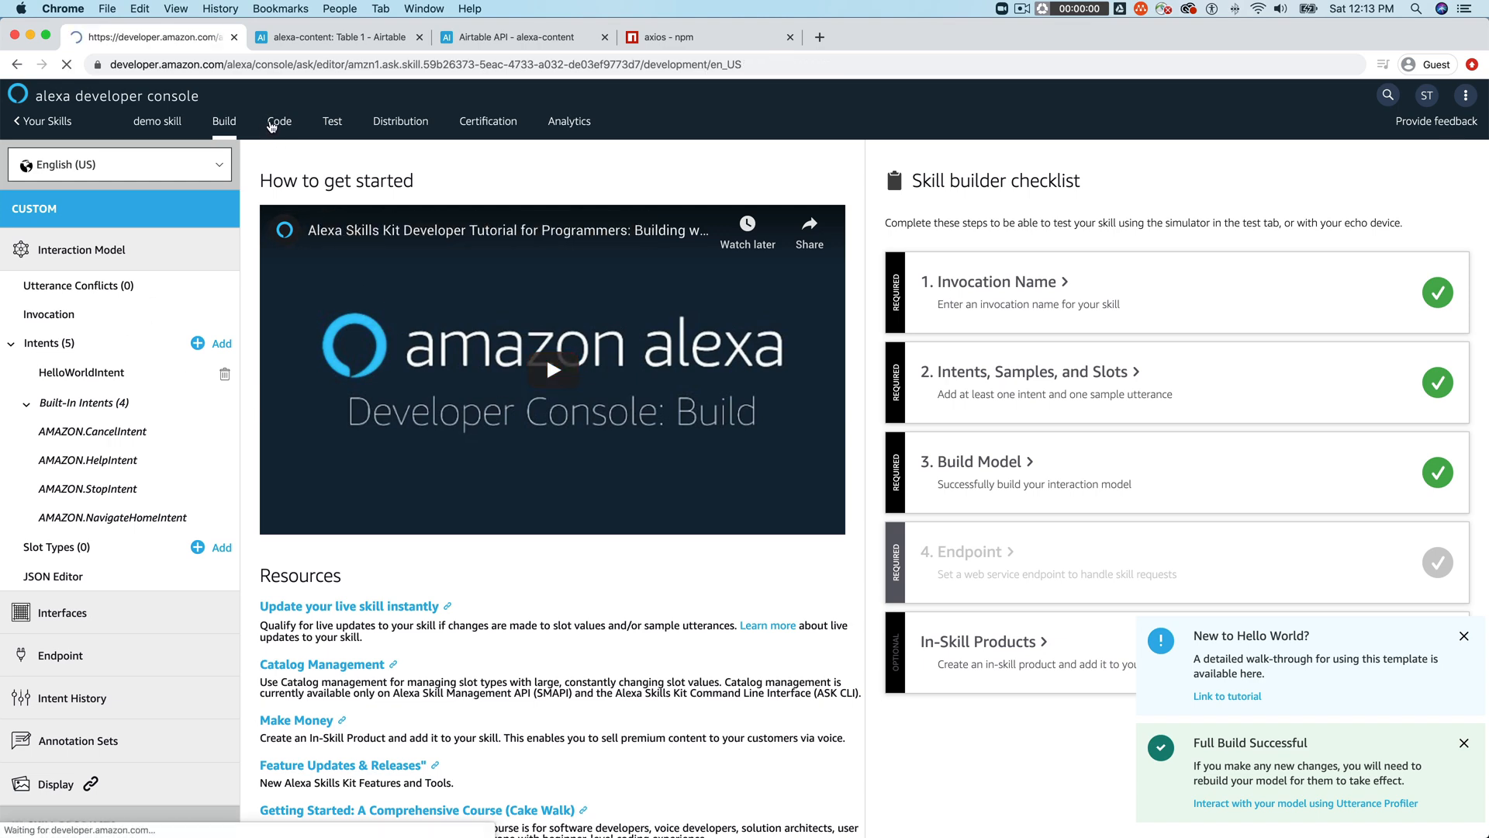
click(248, 121)
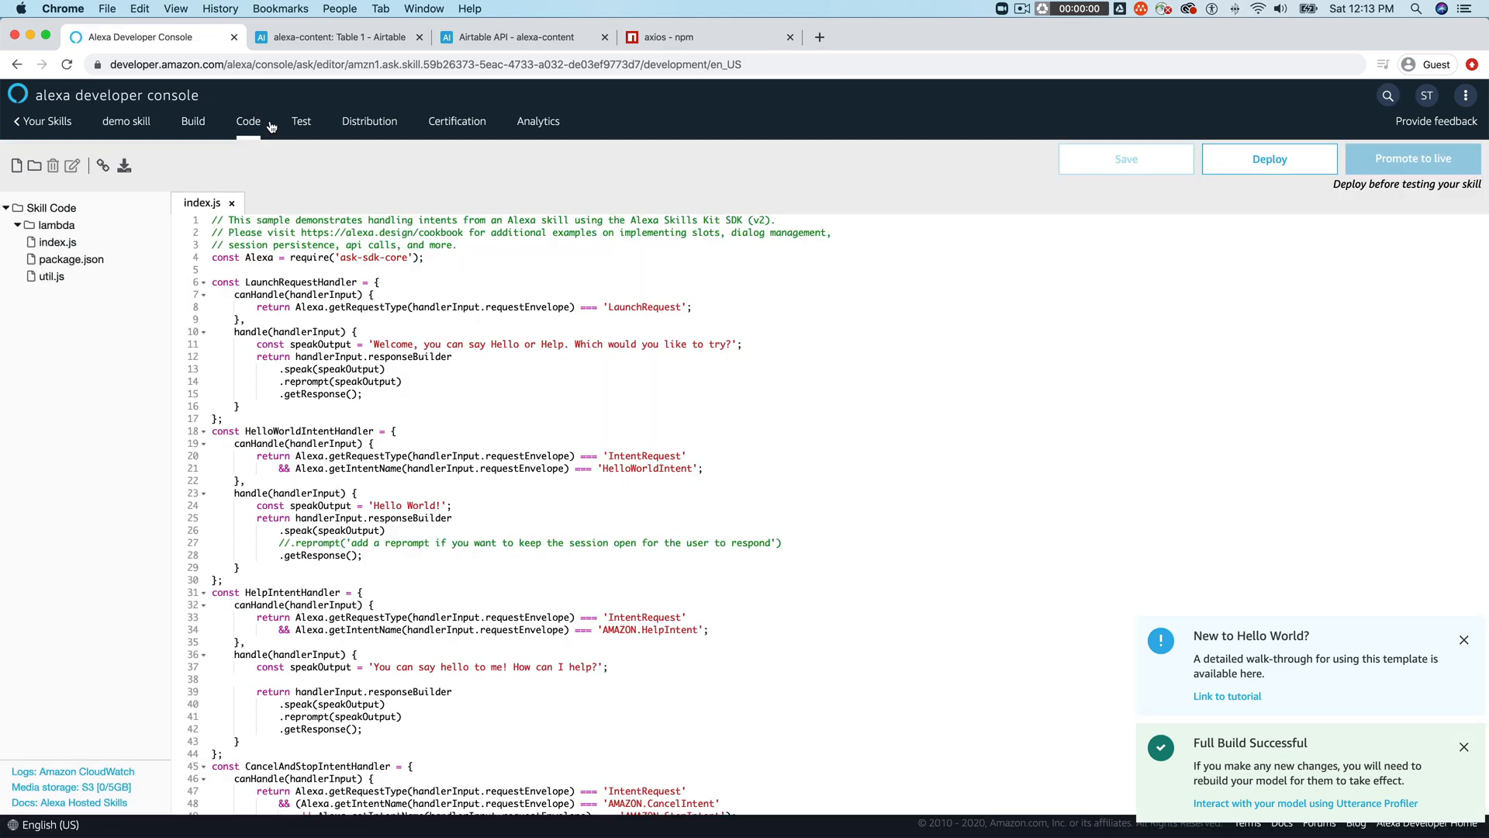
click(70, 259)
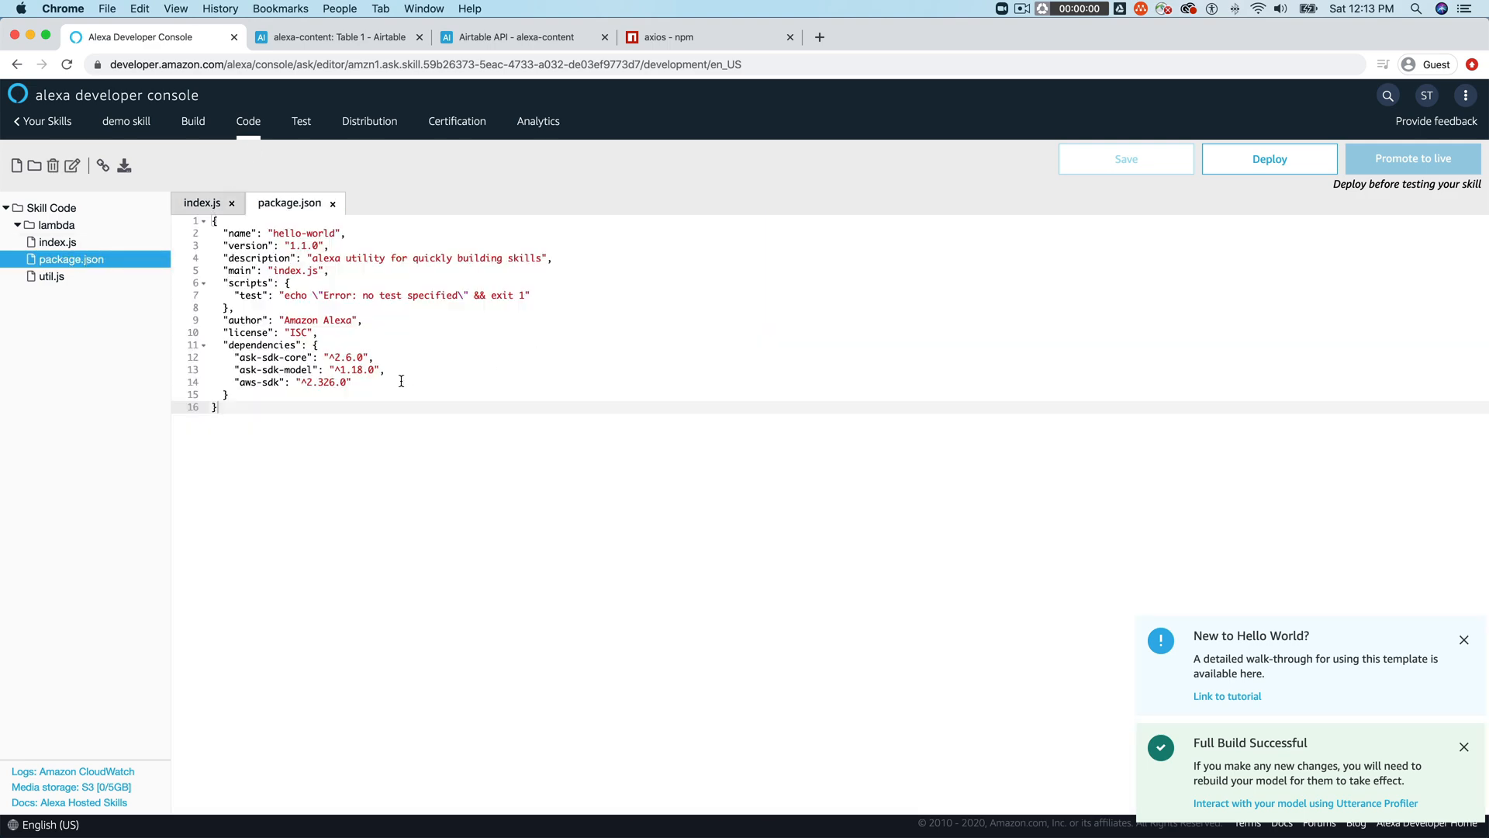
- Add "axios": "^0.19.2" to the dependencies, save package.json and deploy
click(400, 382)
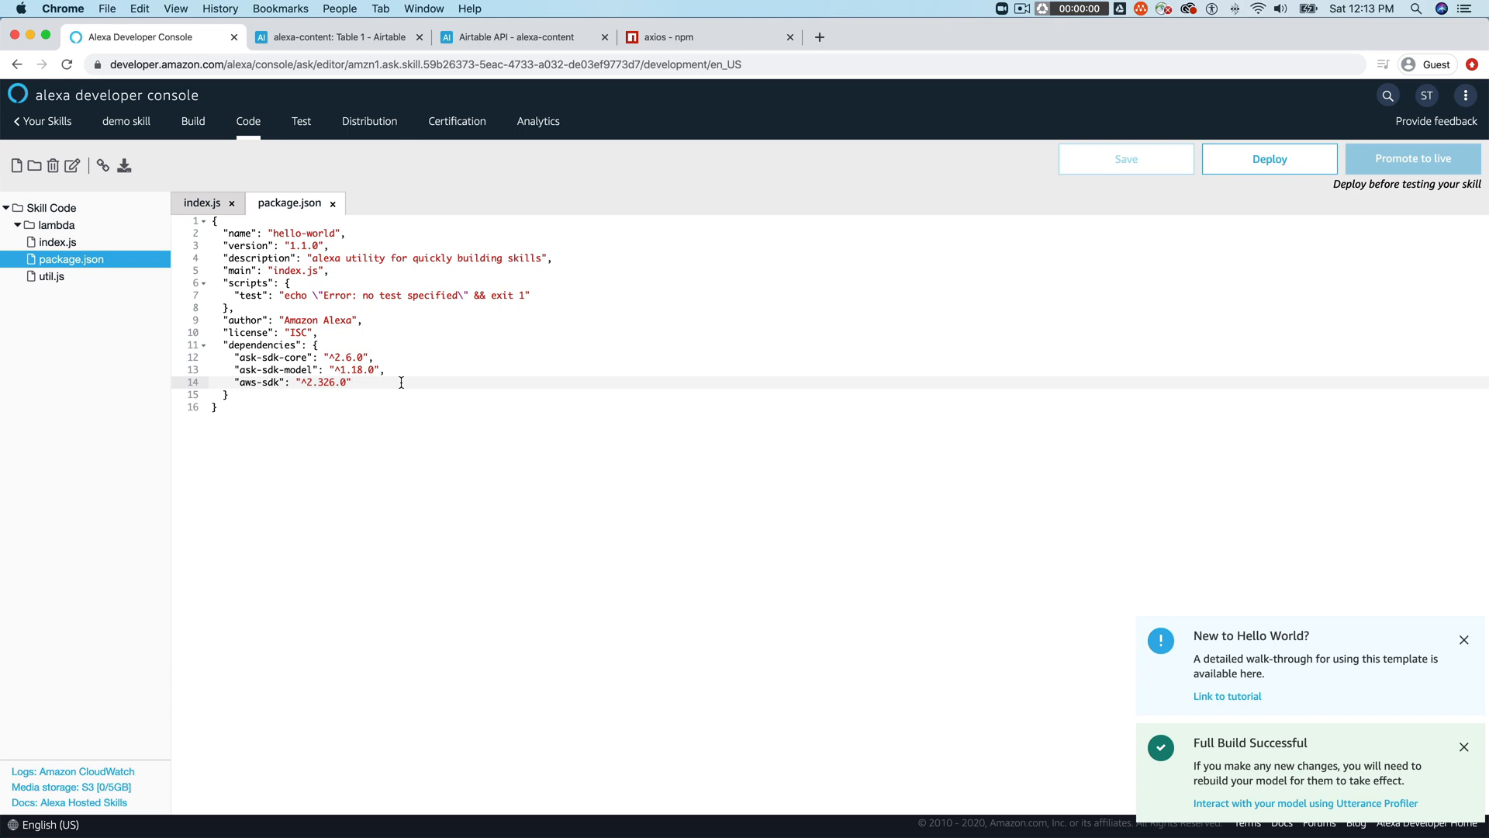
text("axios" :)
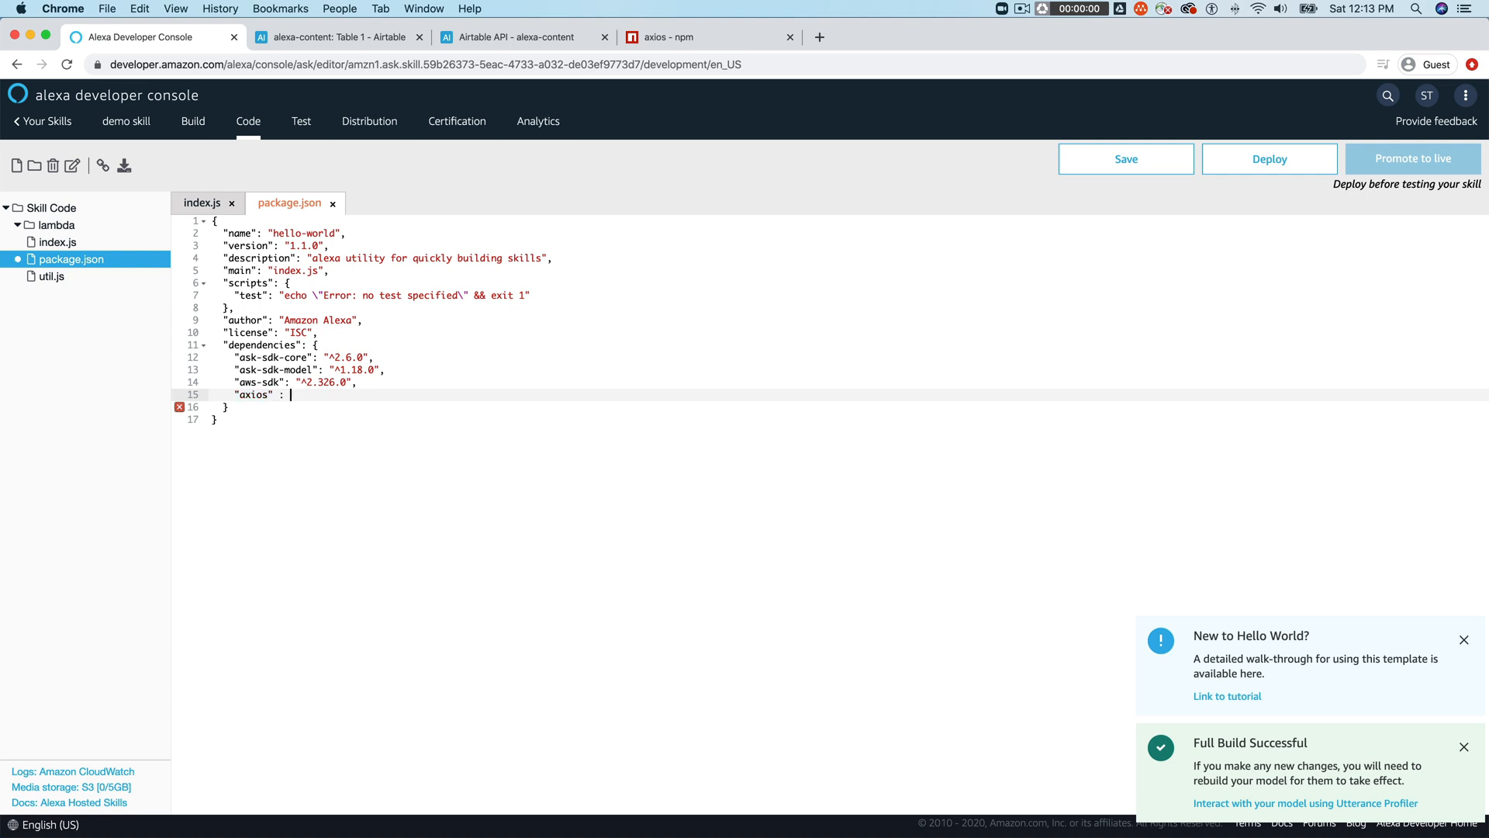
text("0.19.2")
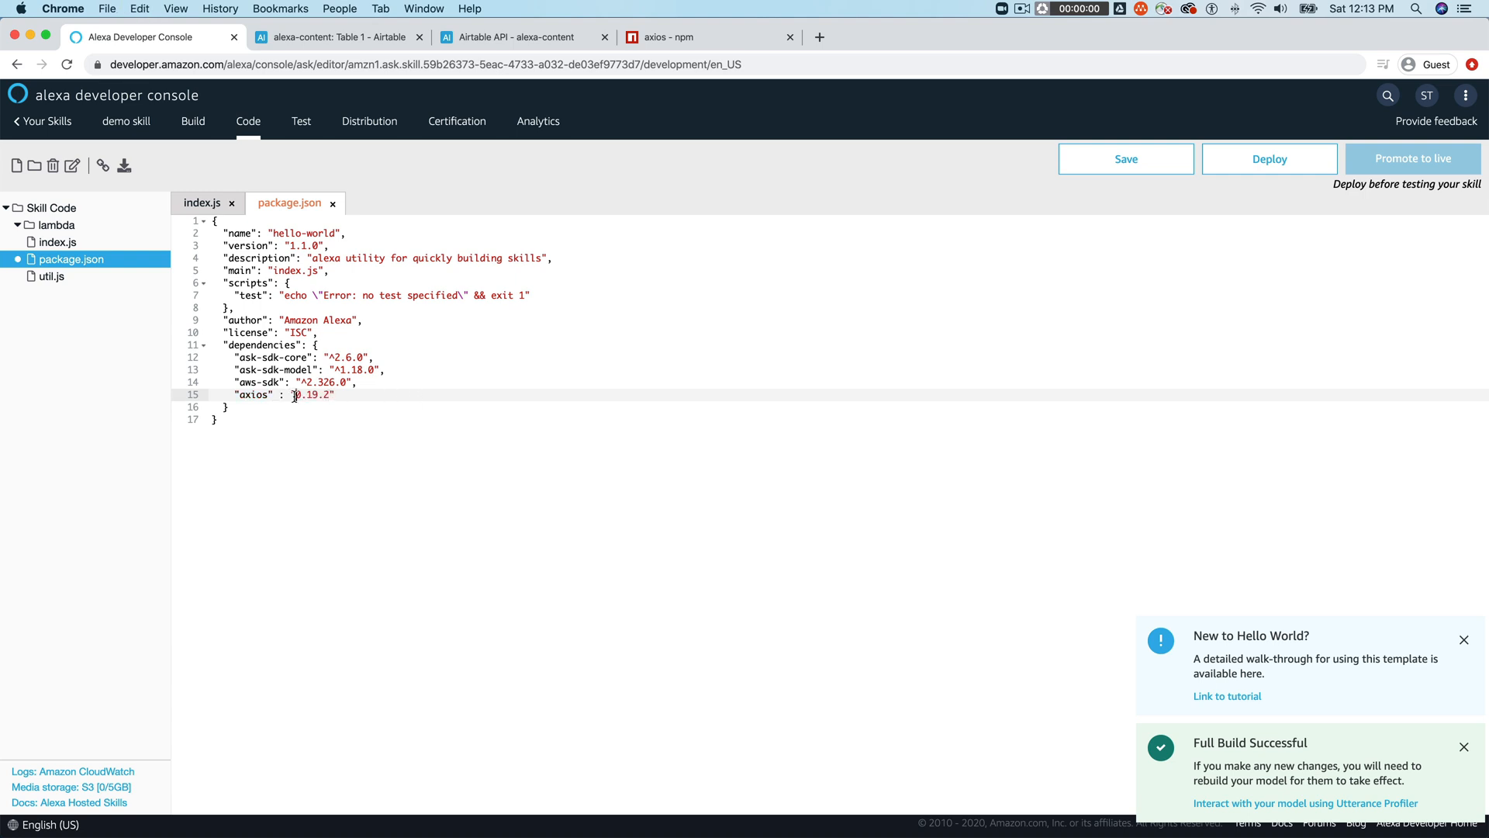
text(^)
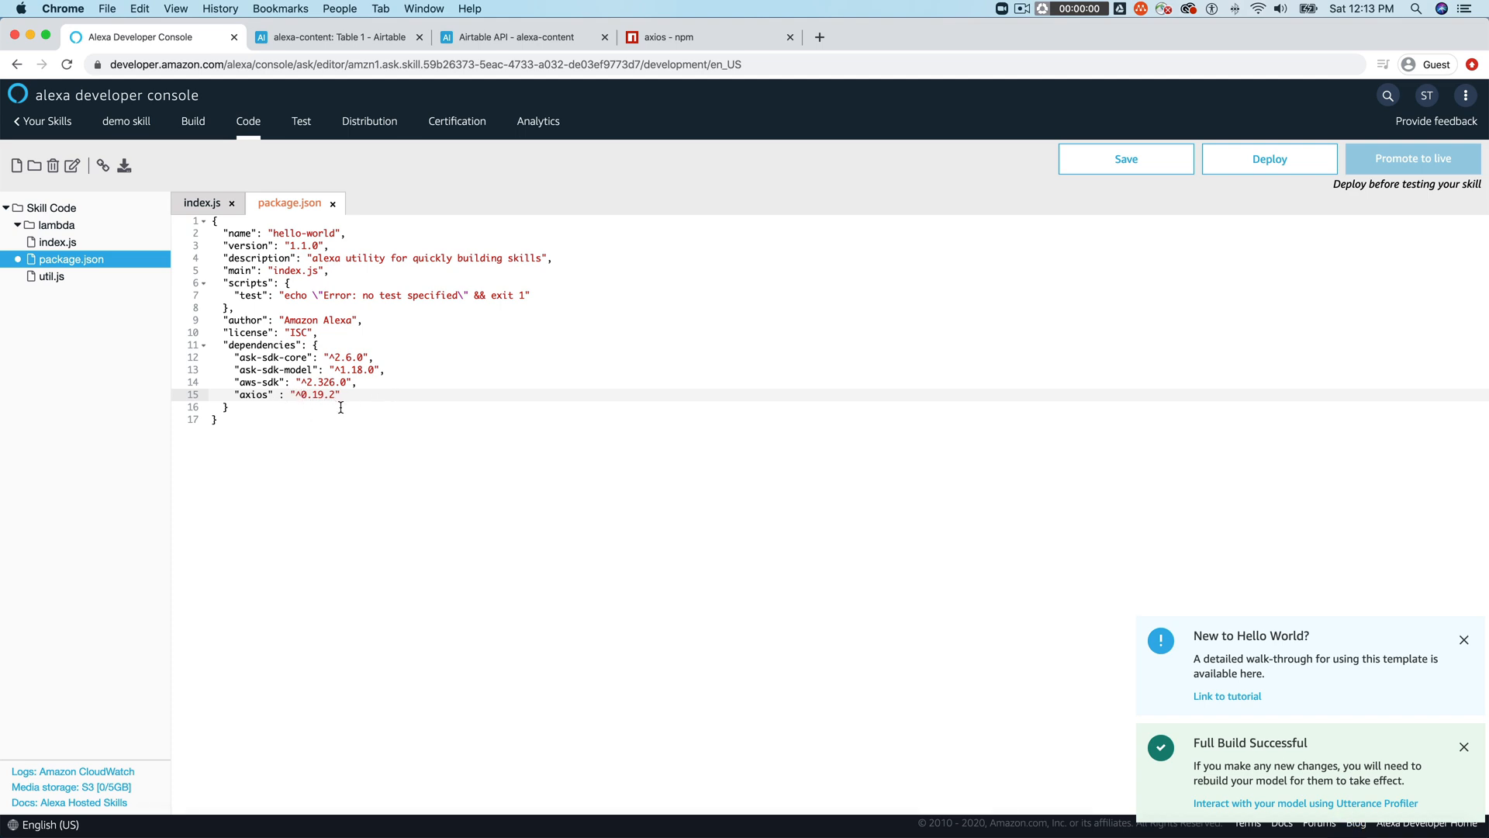
mouse_move(1251, 253)
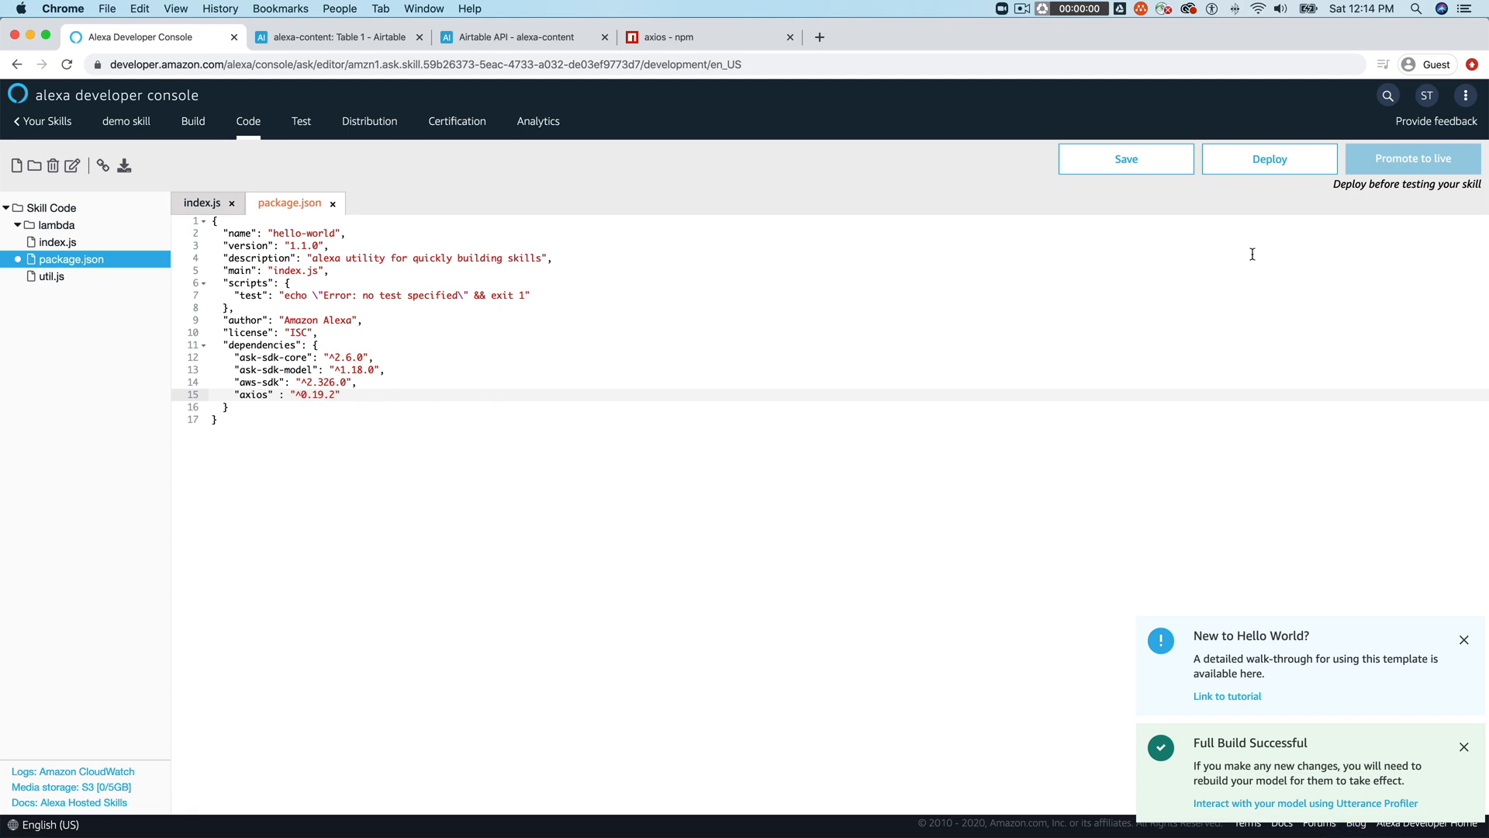
click(1126, 159)
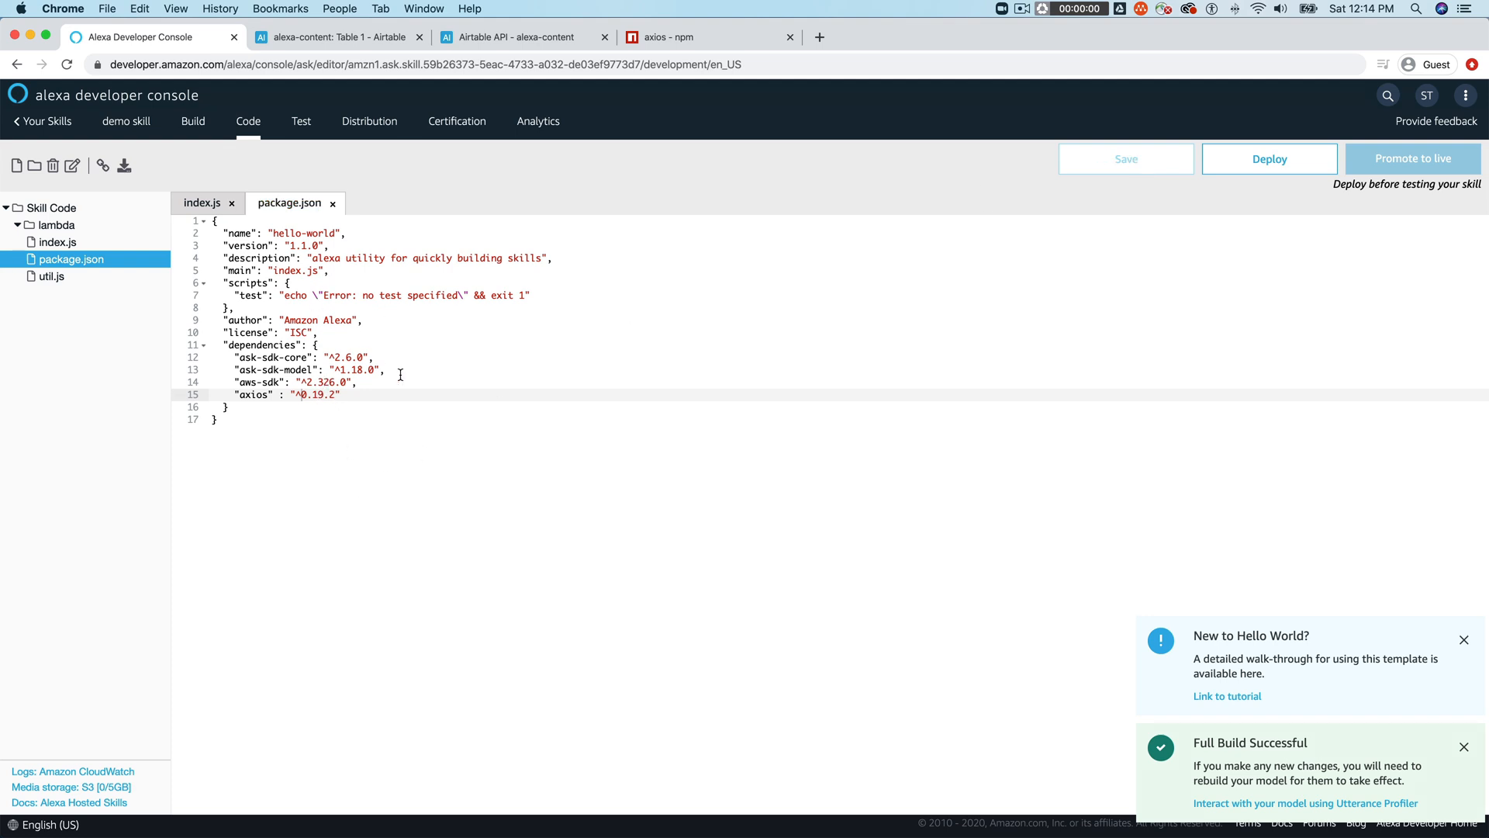
mouse_move(298, 370)
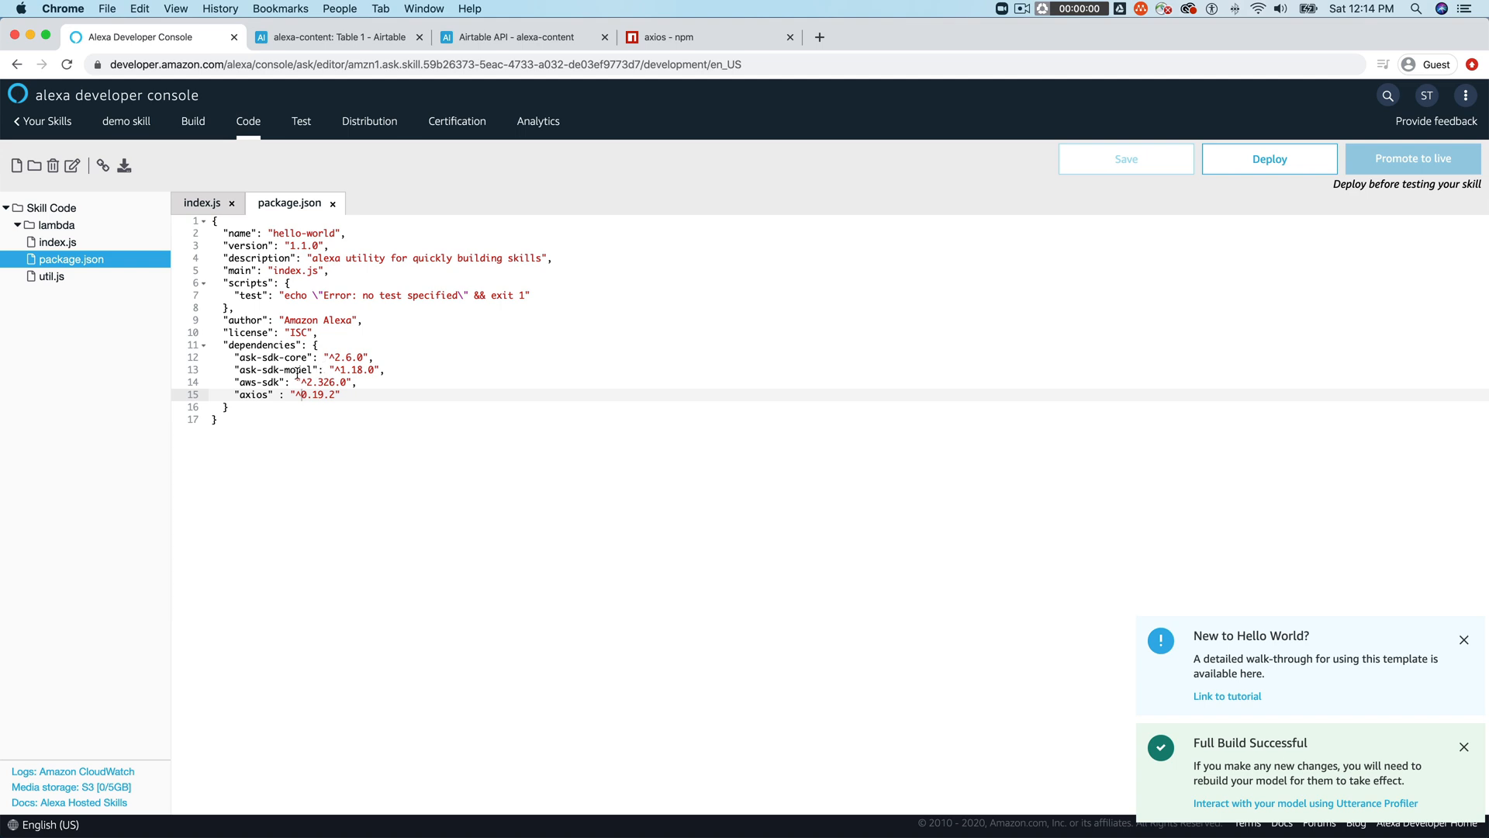
click(1269, 158)
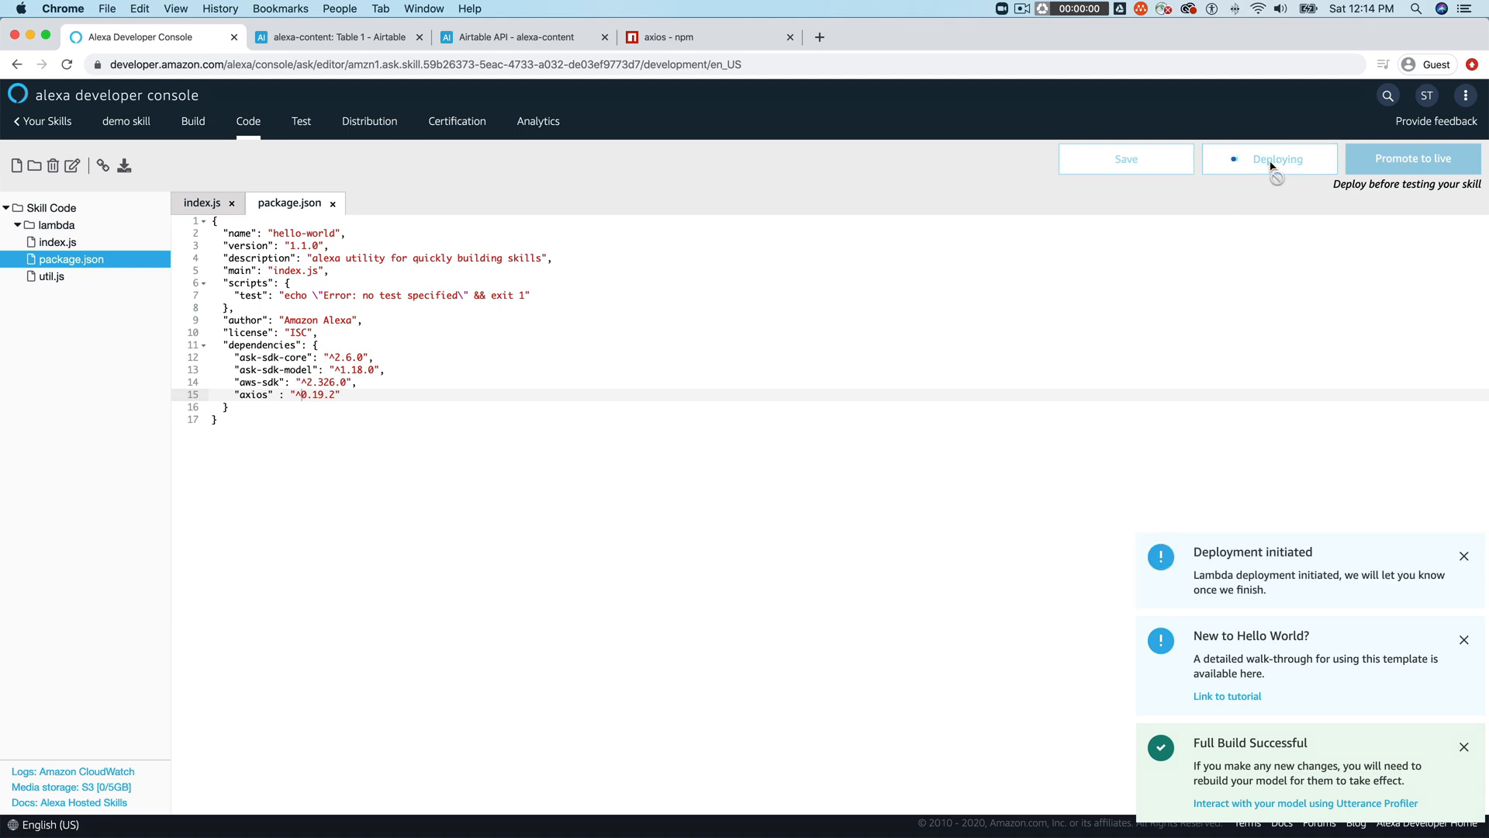
mouse_move(708, 219)
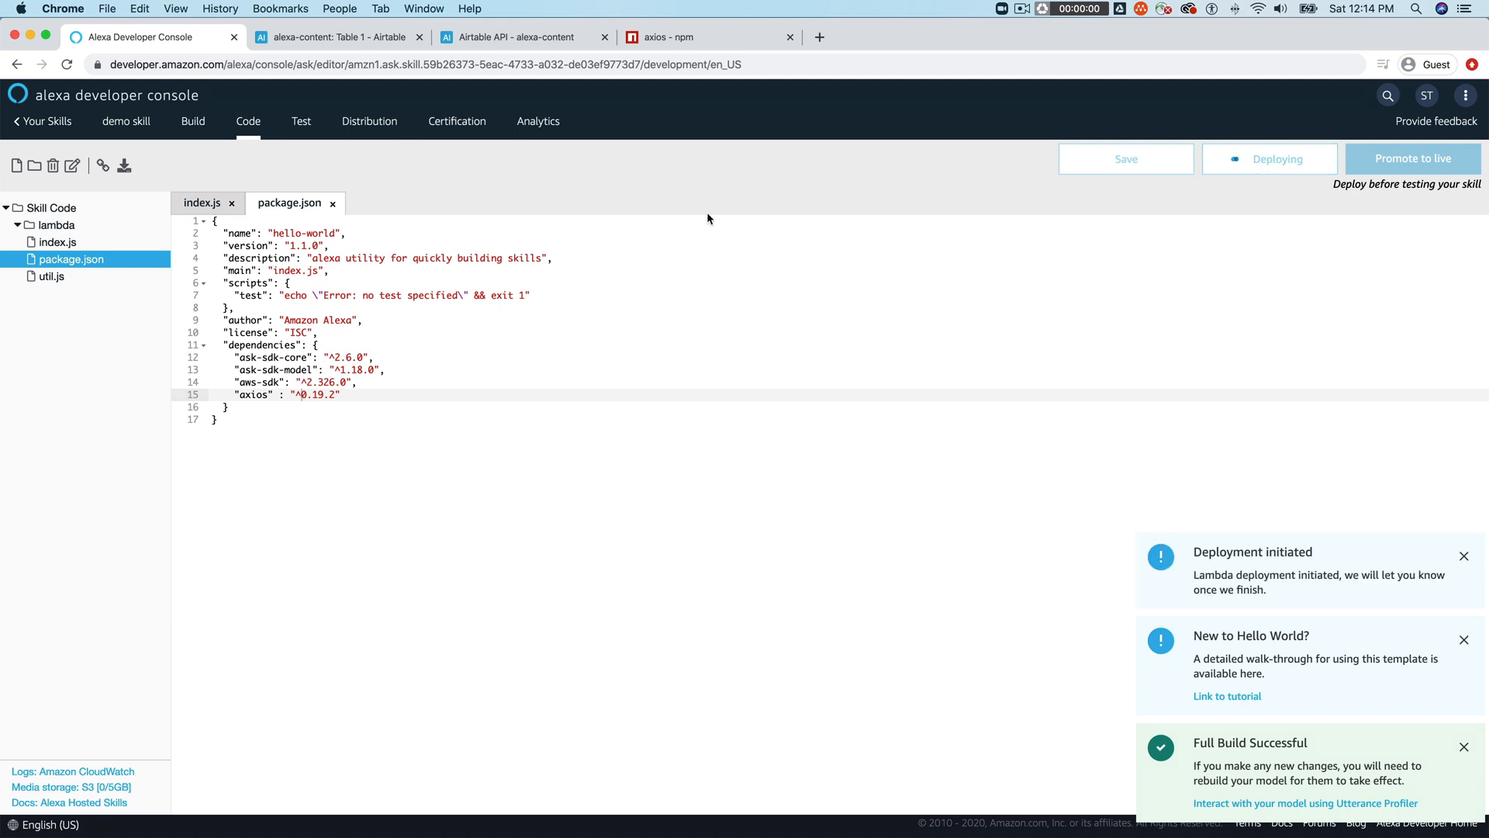
mouse_move(514, 290)
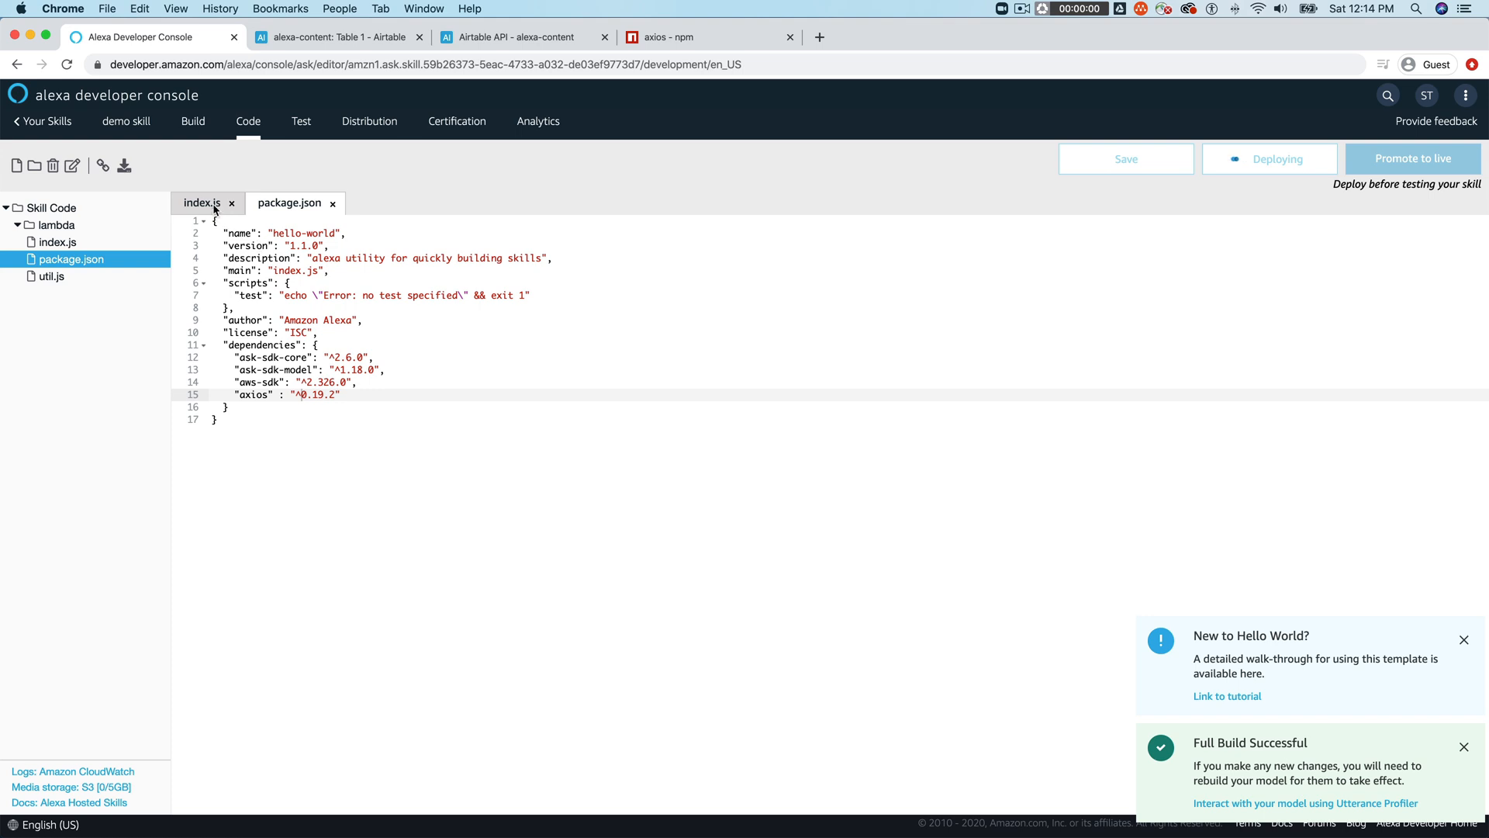
- Add const axios = require('axios'); below the Alexa SDK require in index.js and save
click(200, 202)
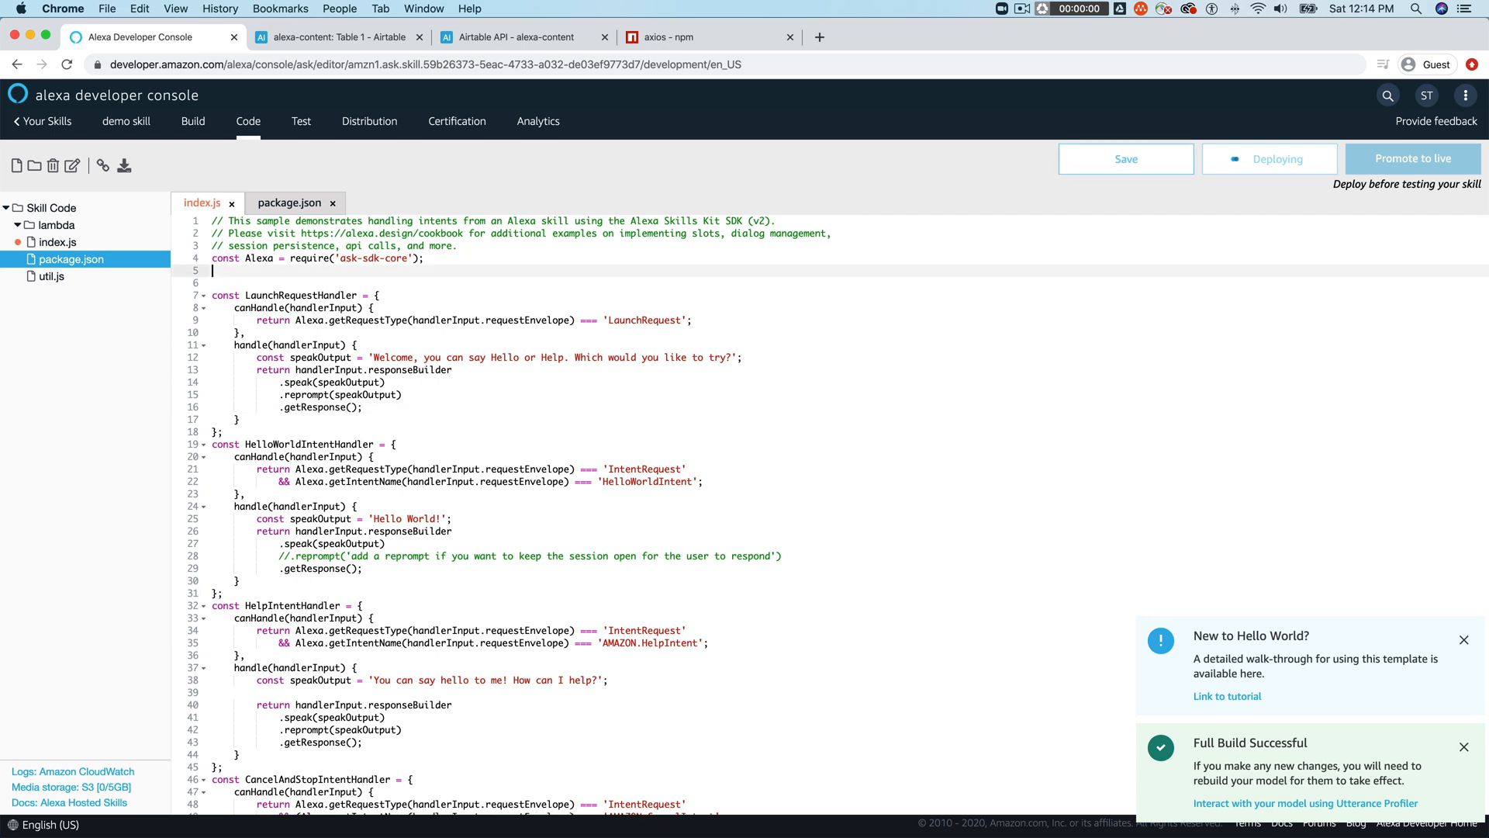
text(const)
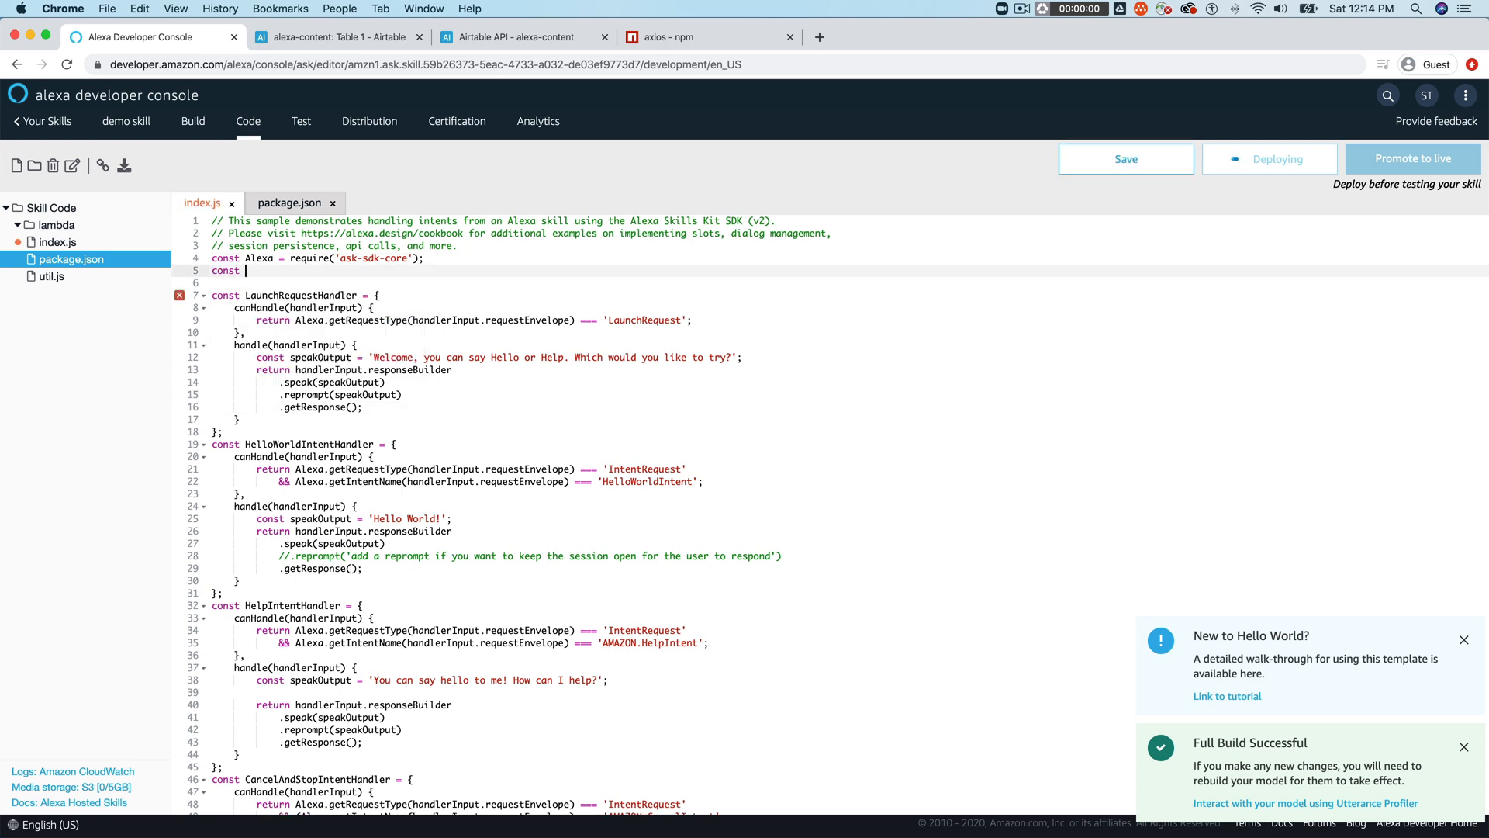
text(a)
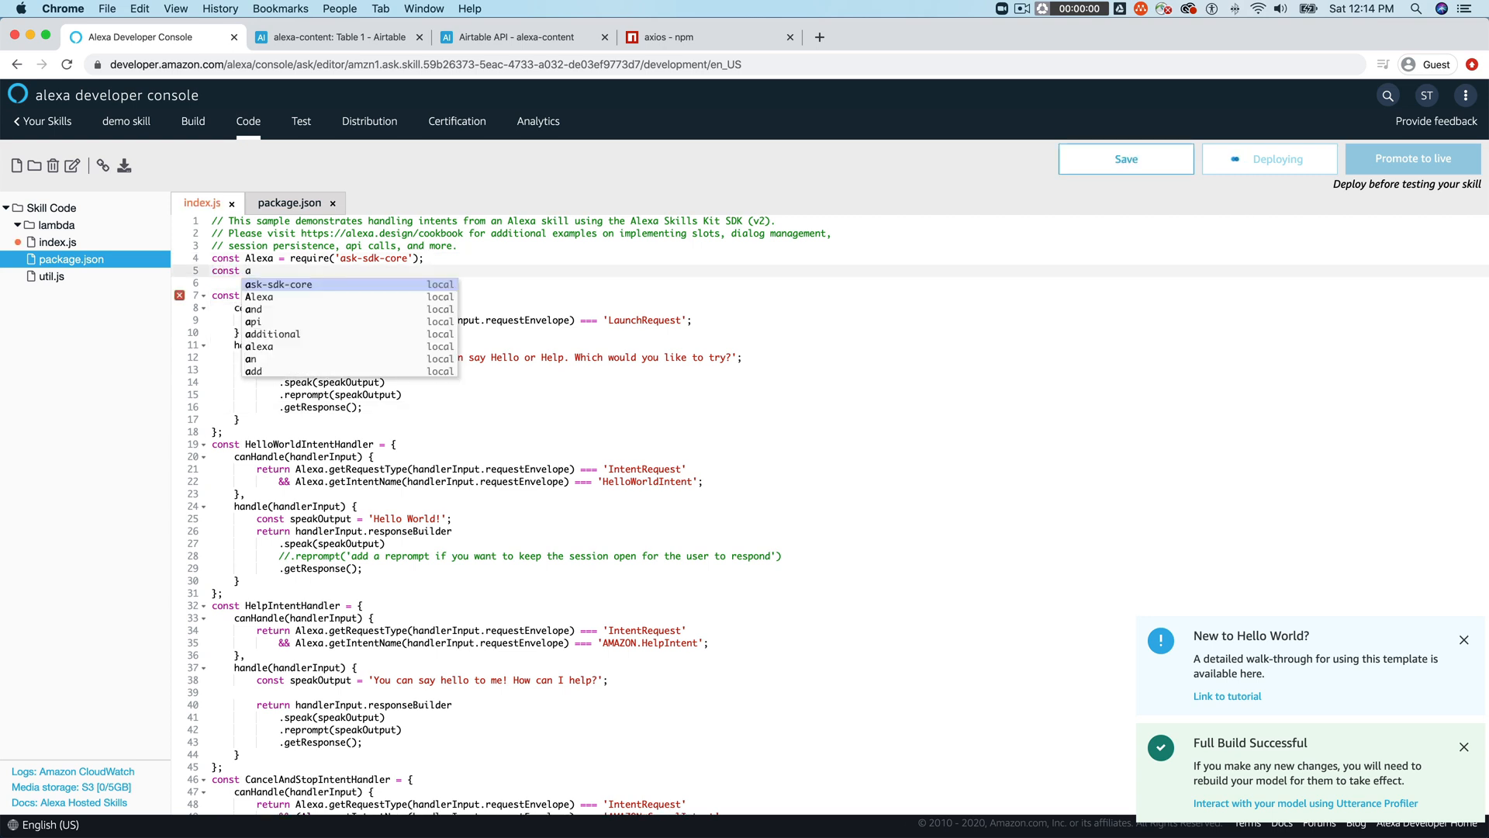
text(xios)
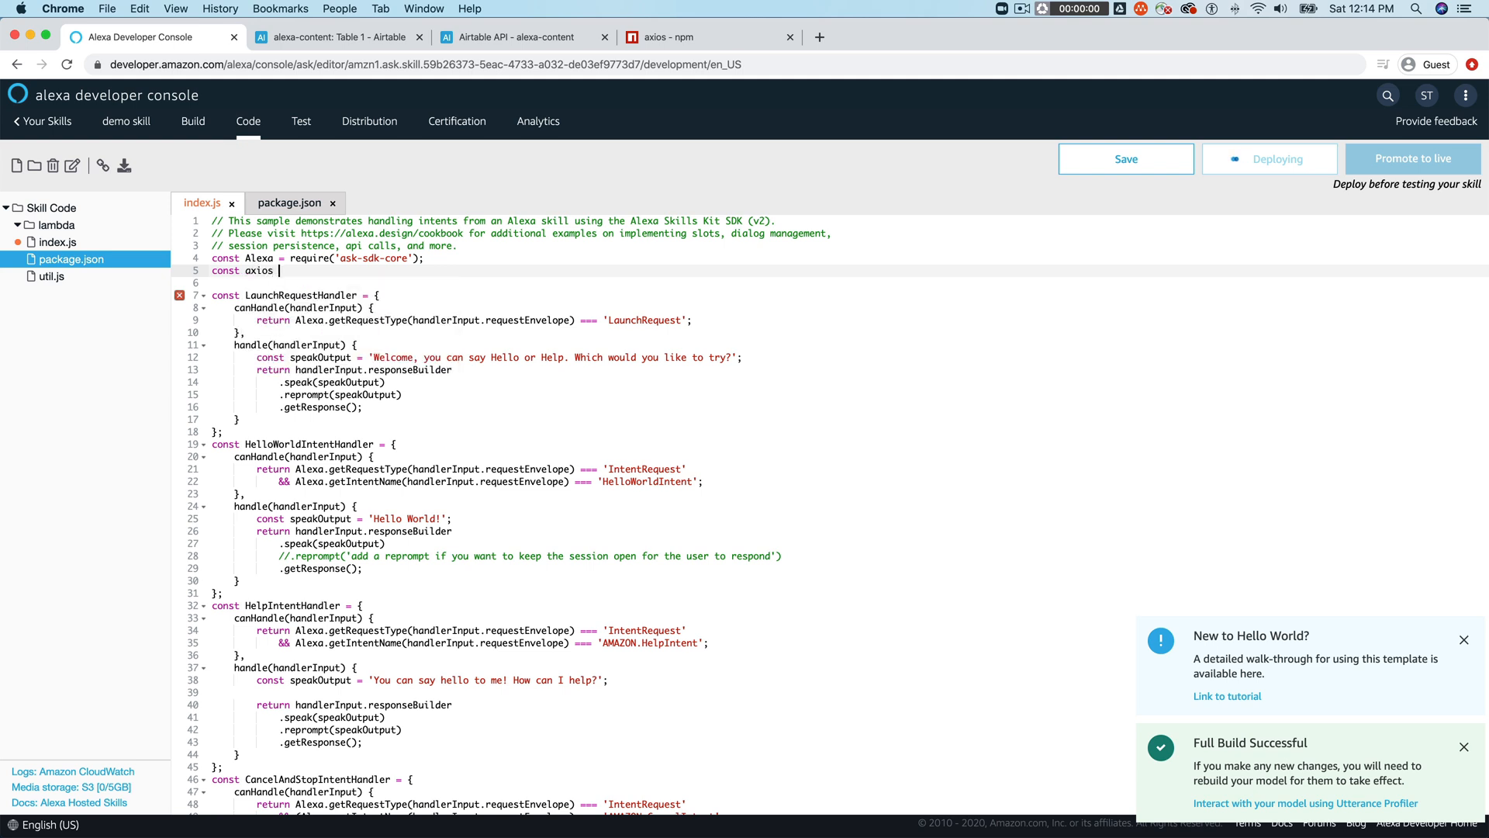
text(require('axios');)
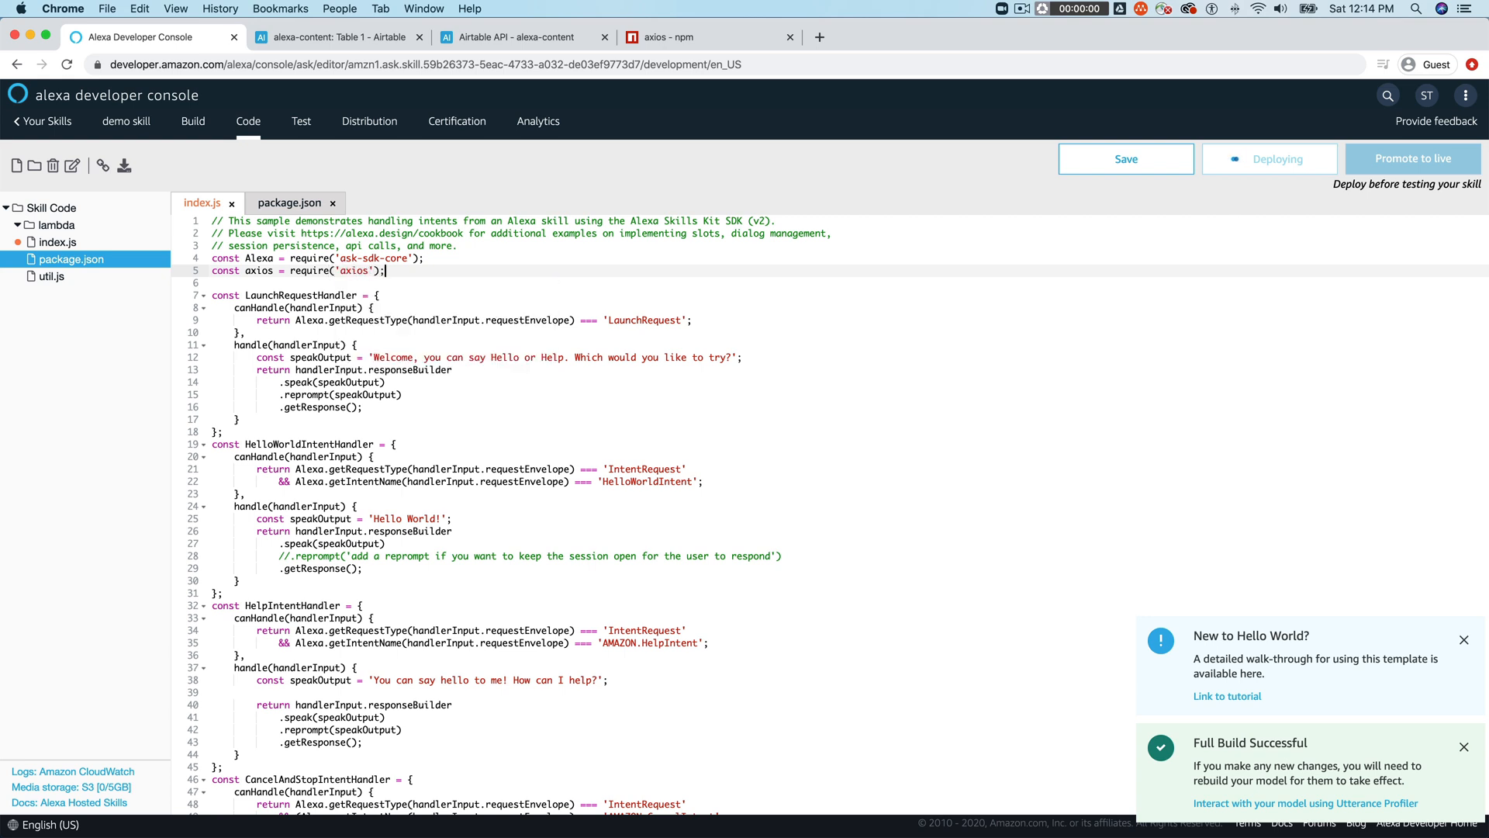
click(1127, 158)
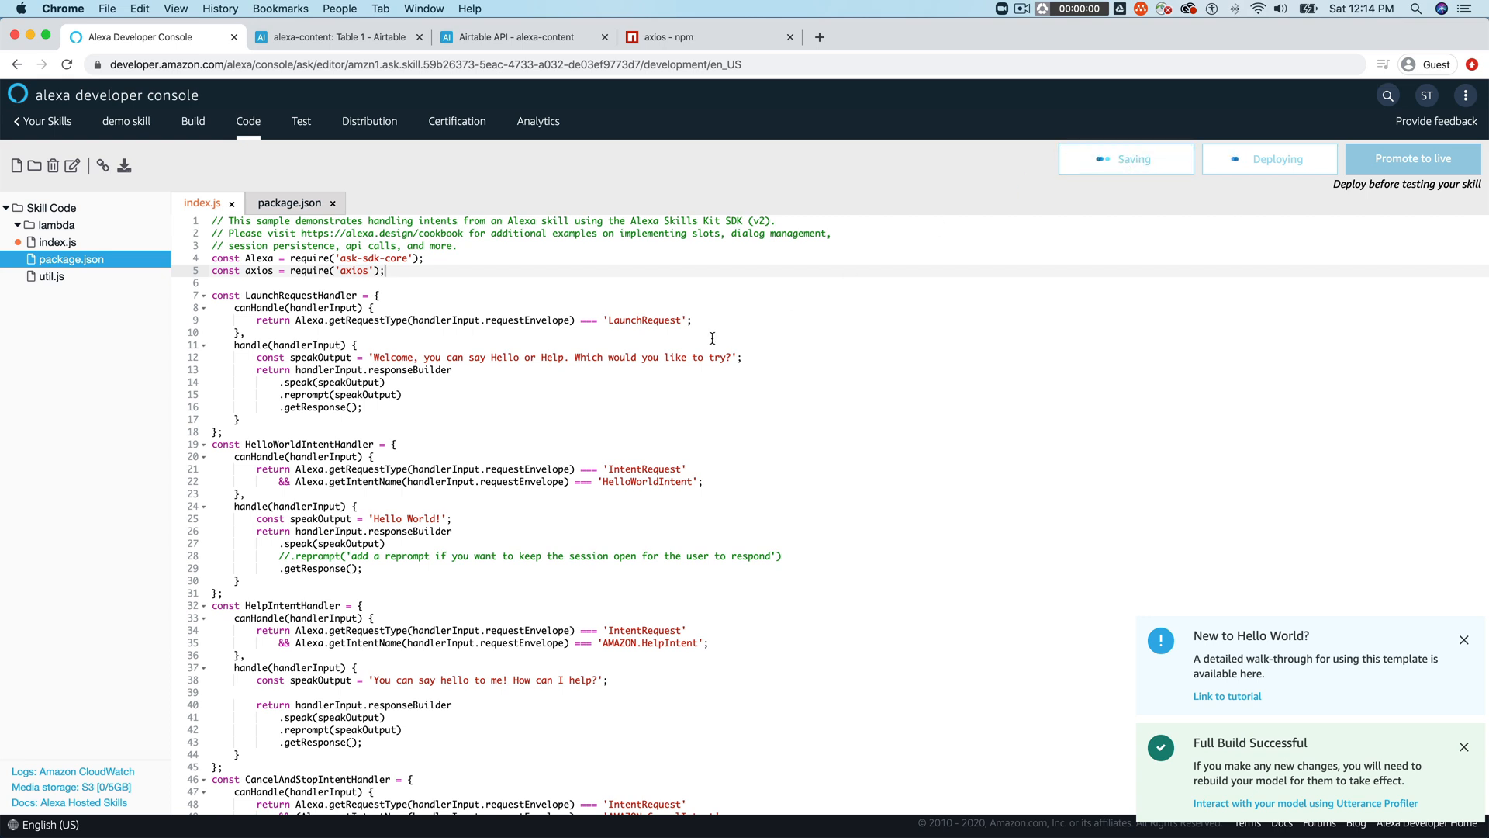
click(222, 432)
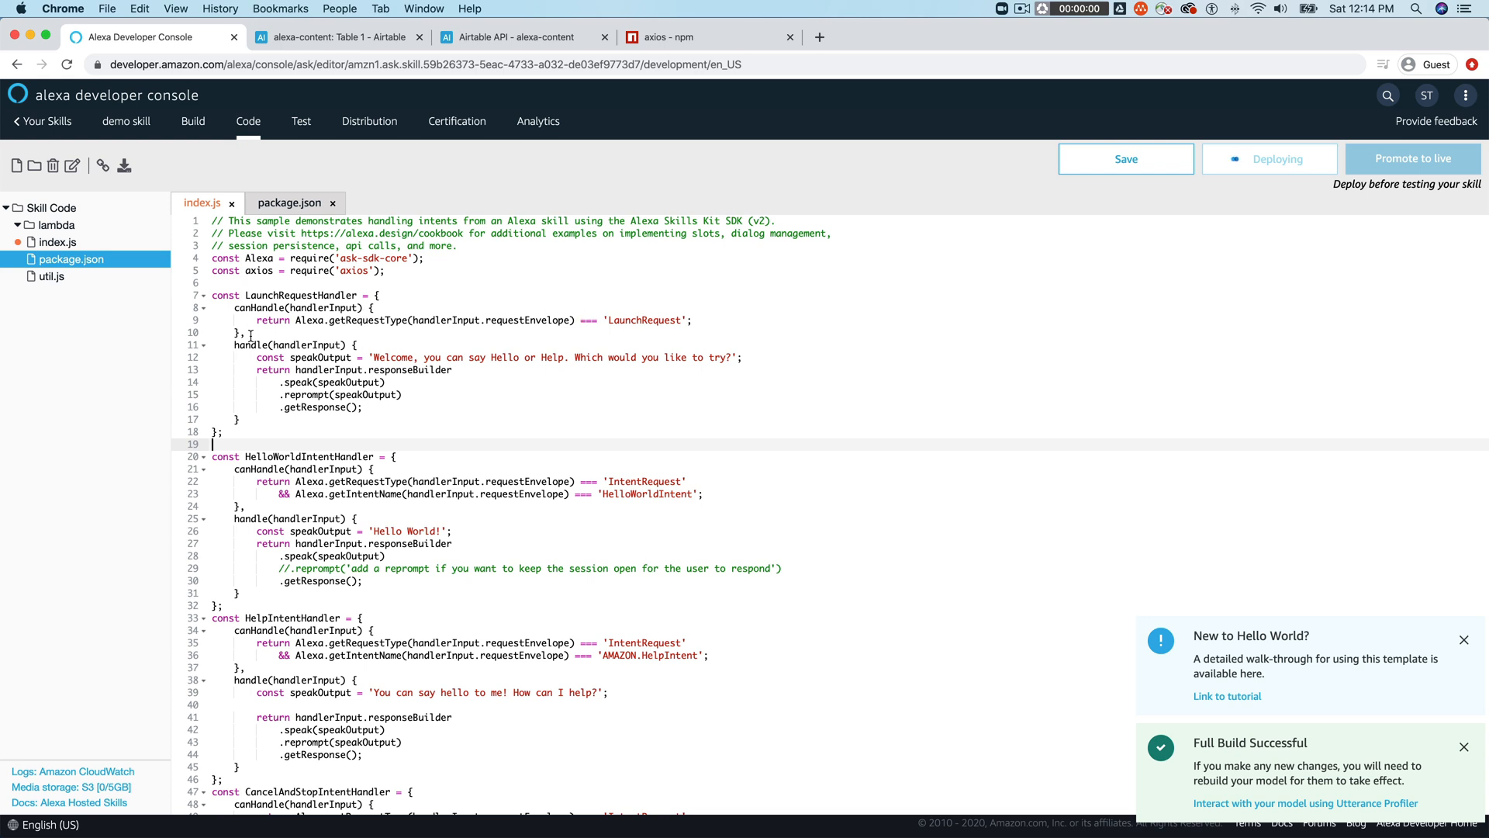
mouse_move(331, 356)
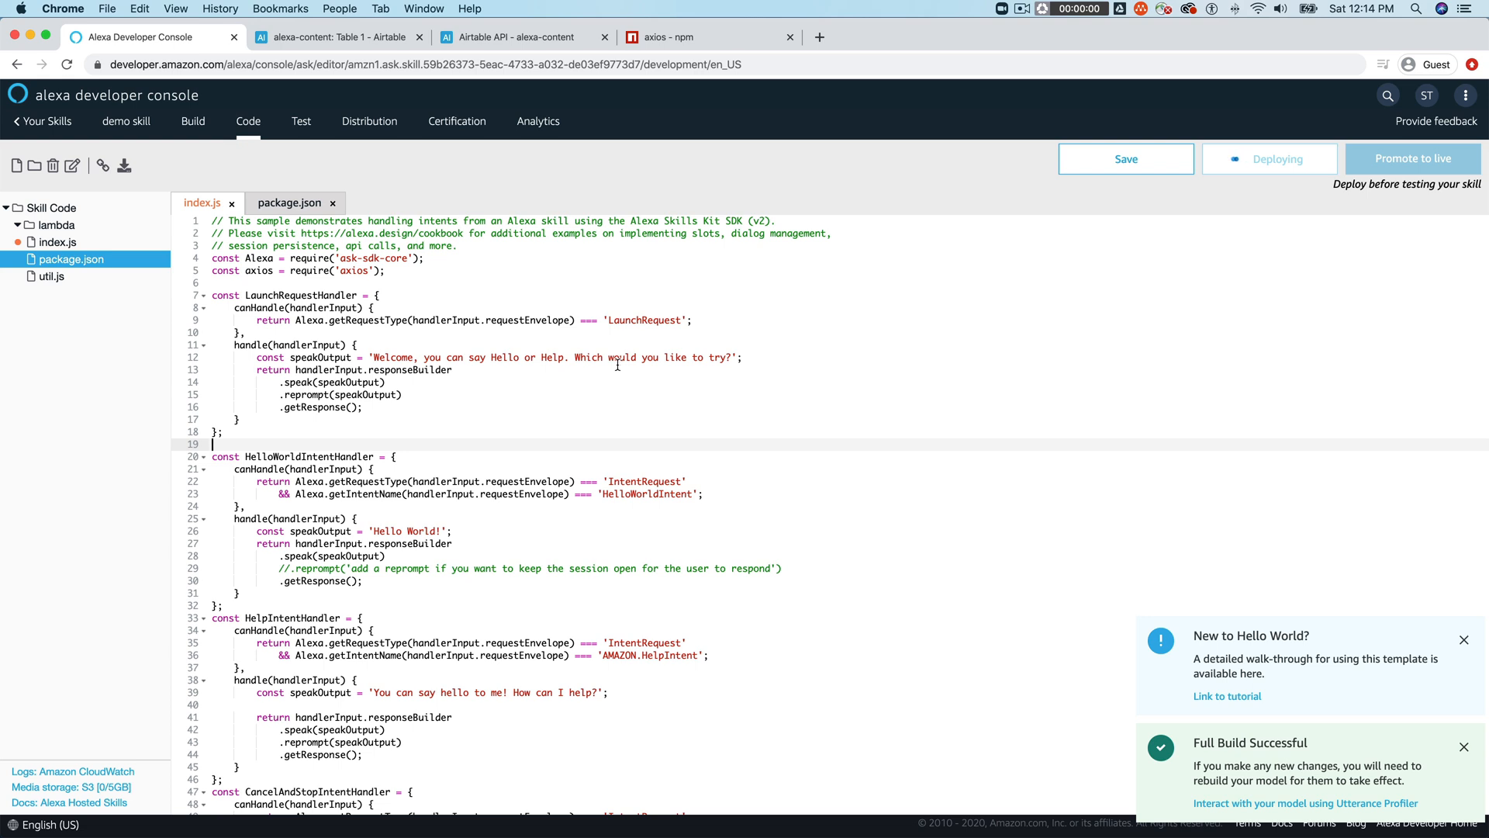
mouse_move(321, 370)
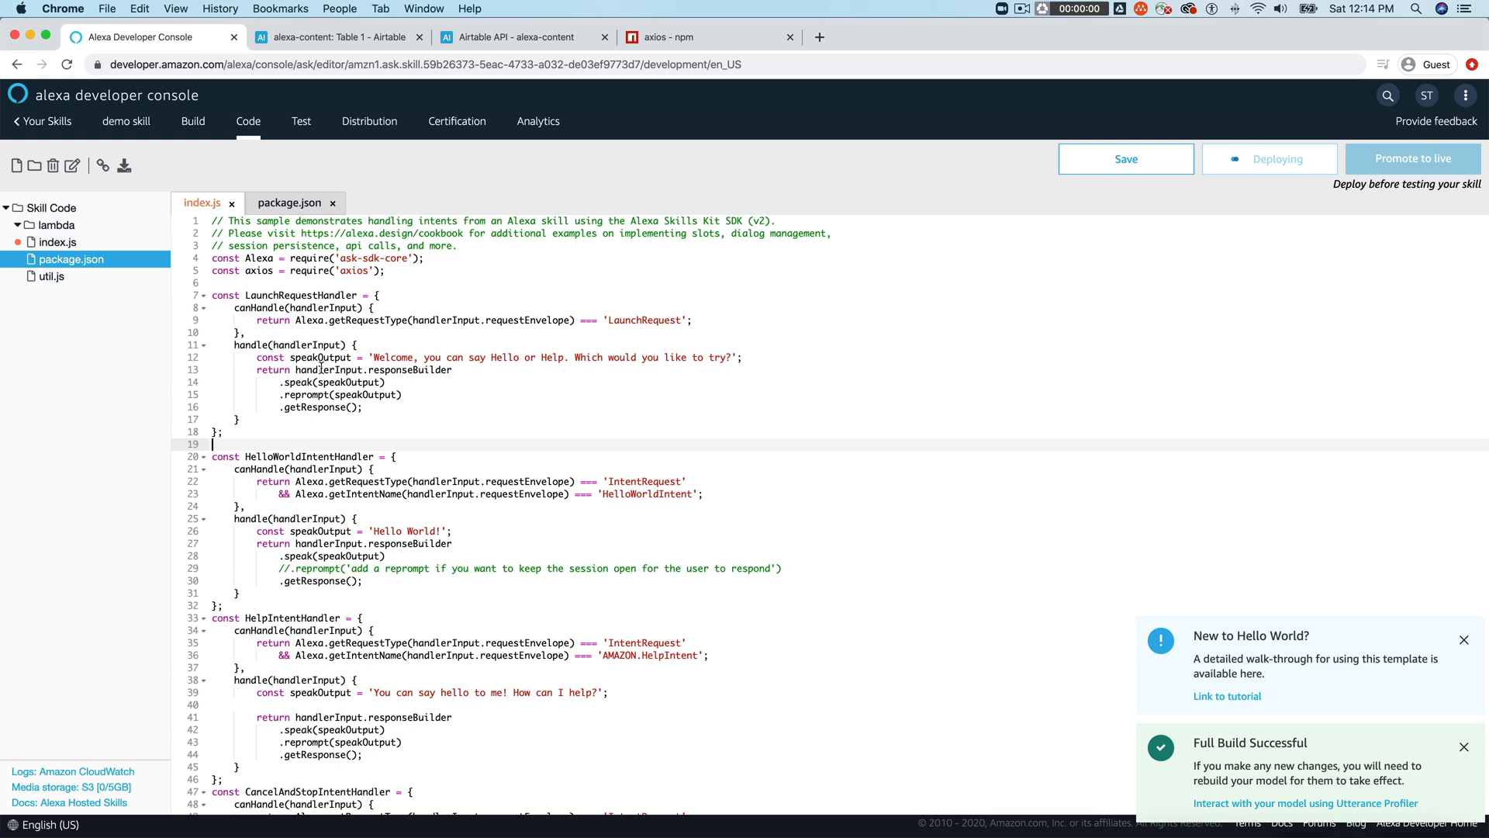
mouse_move(544, 40)
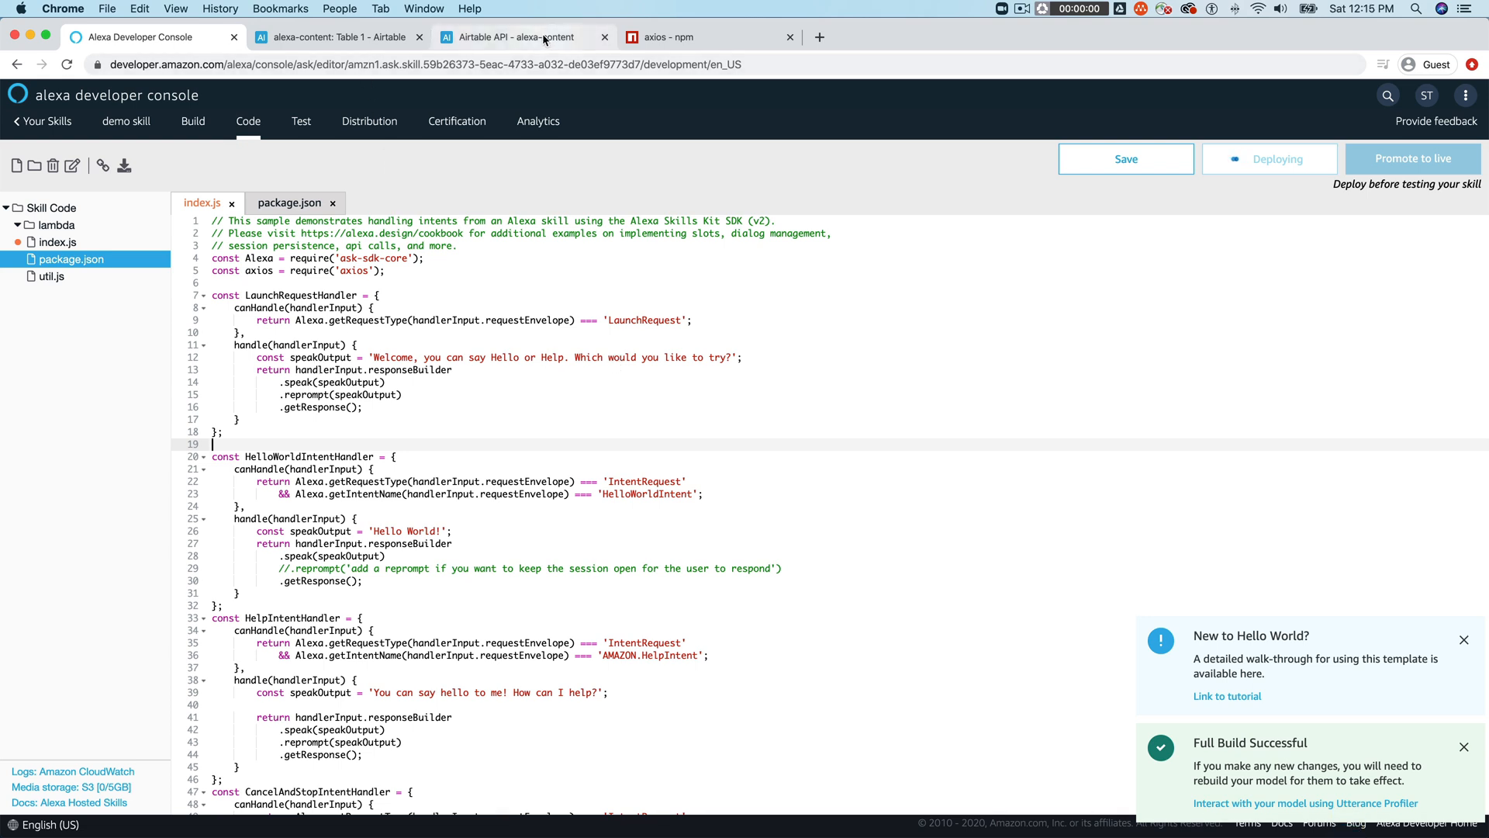
- Check the Hello from our CMS record in the Airtable key/value table, then return to index.js
click(337, 35)
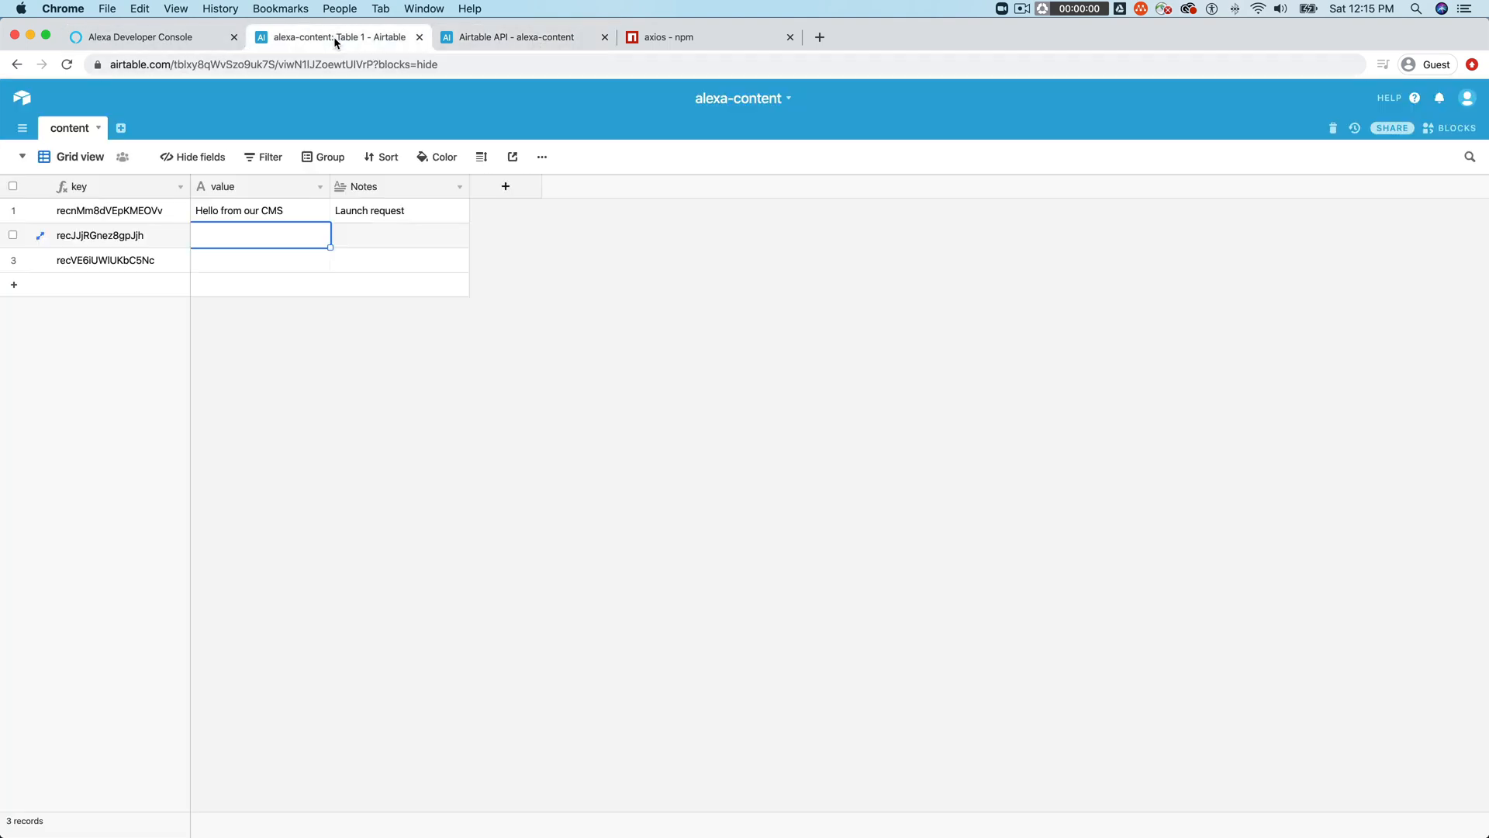
mouse_move(218, 229)
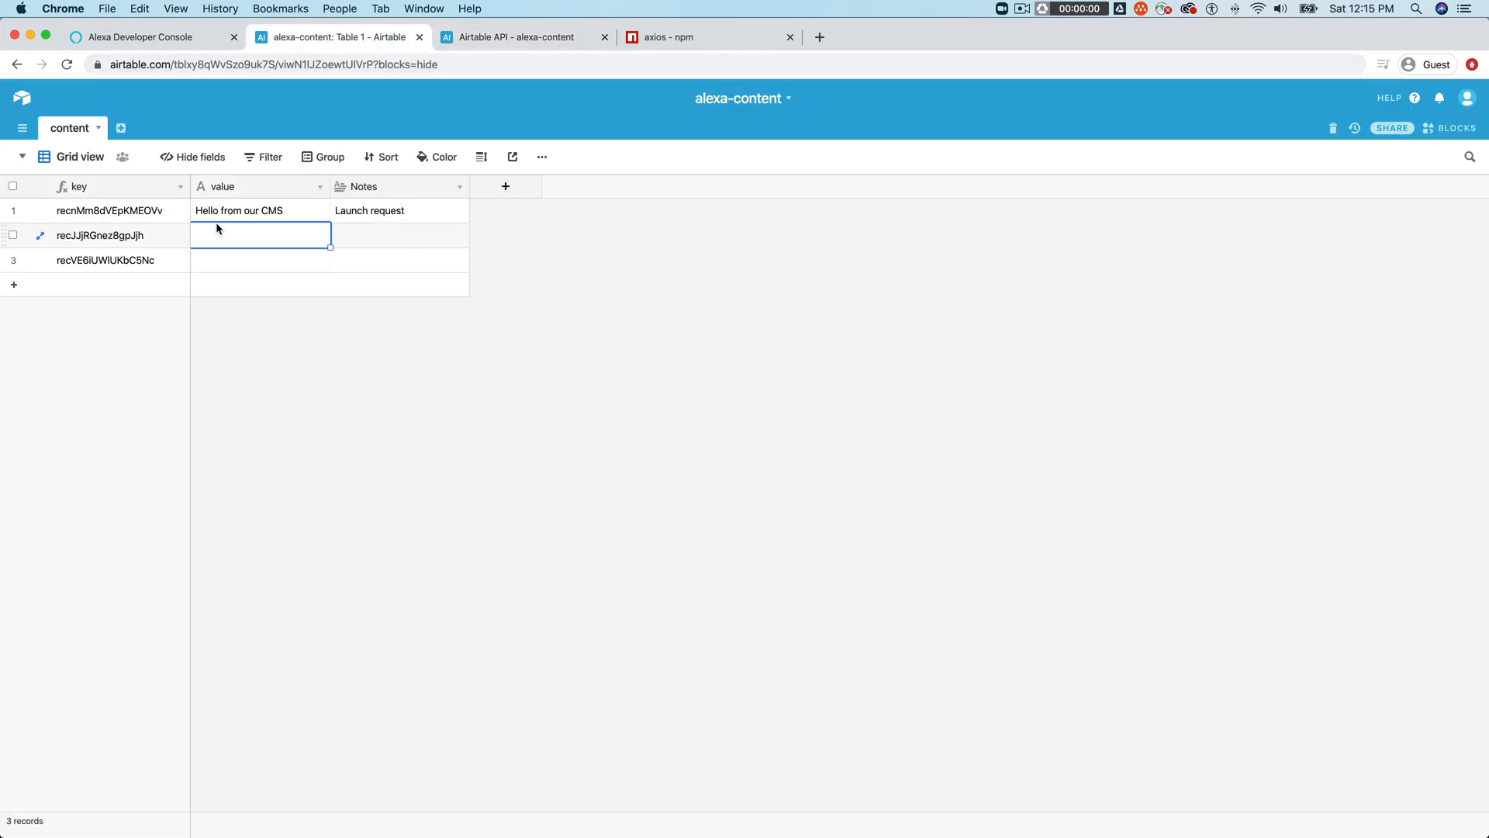
click(259, 209)
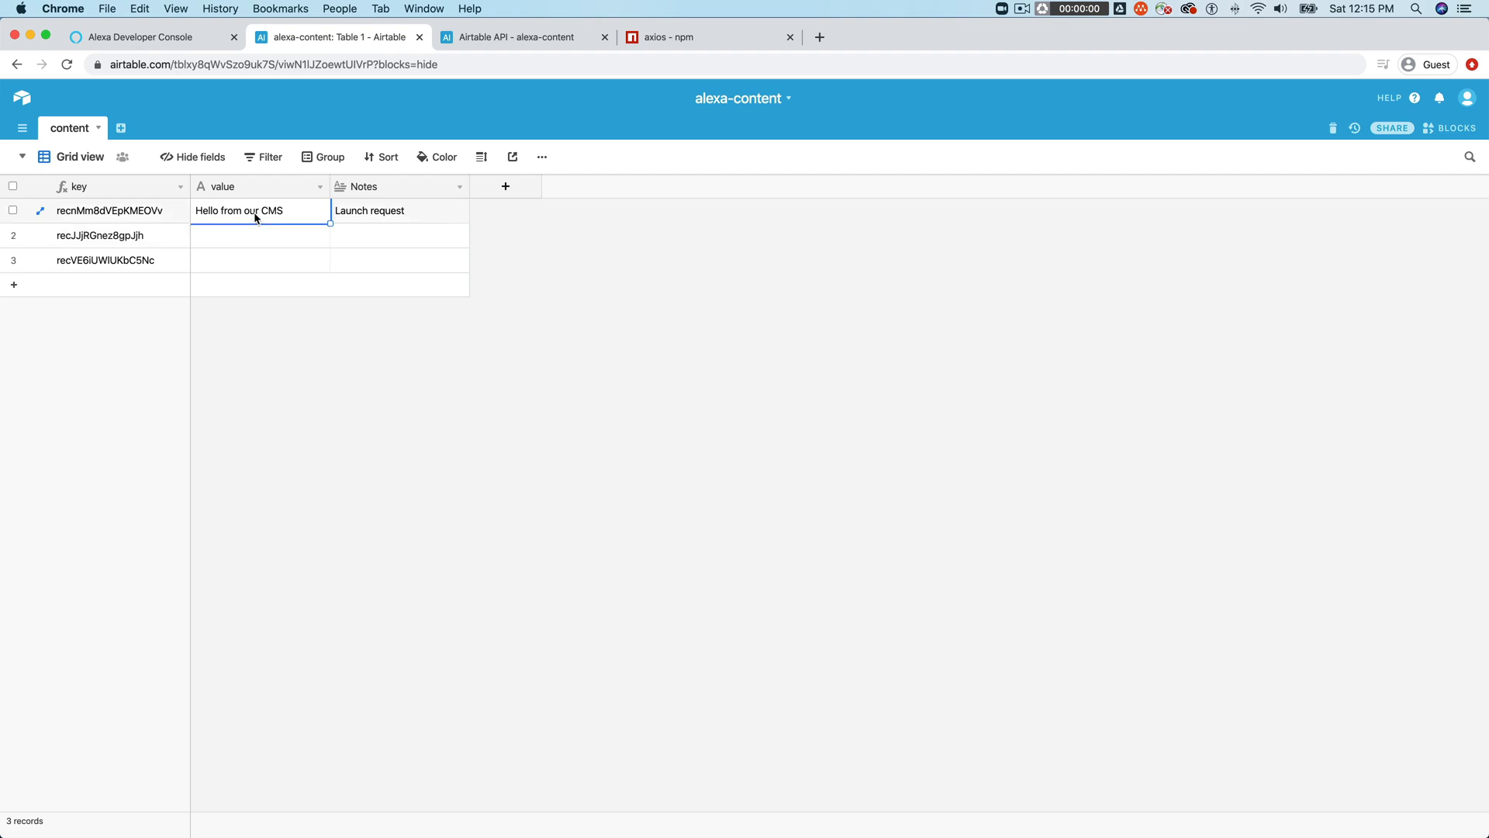
mouse_move(245, 217)
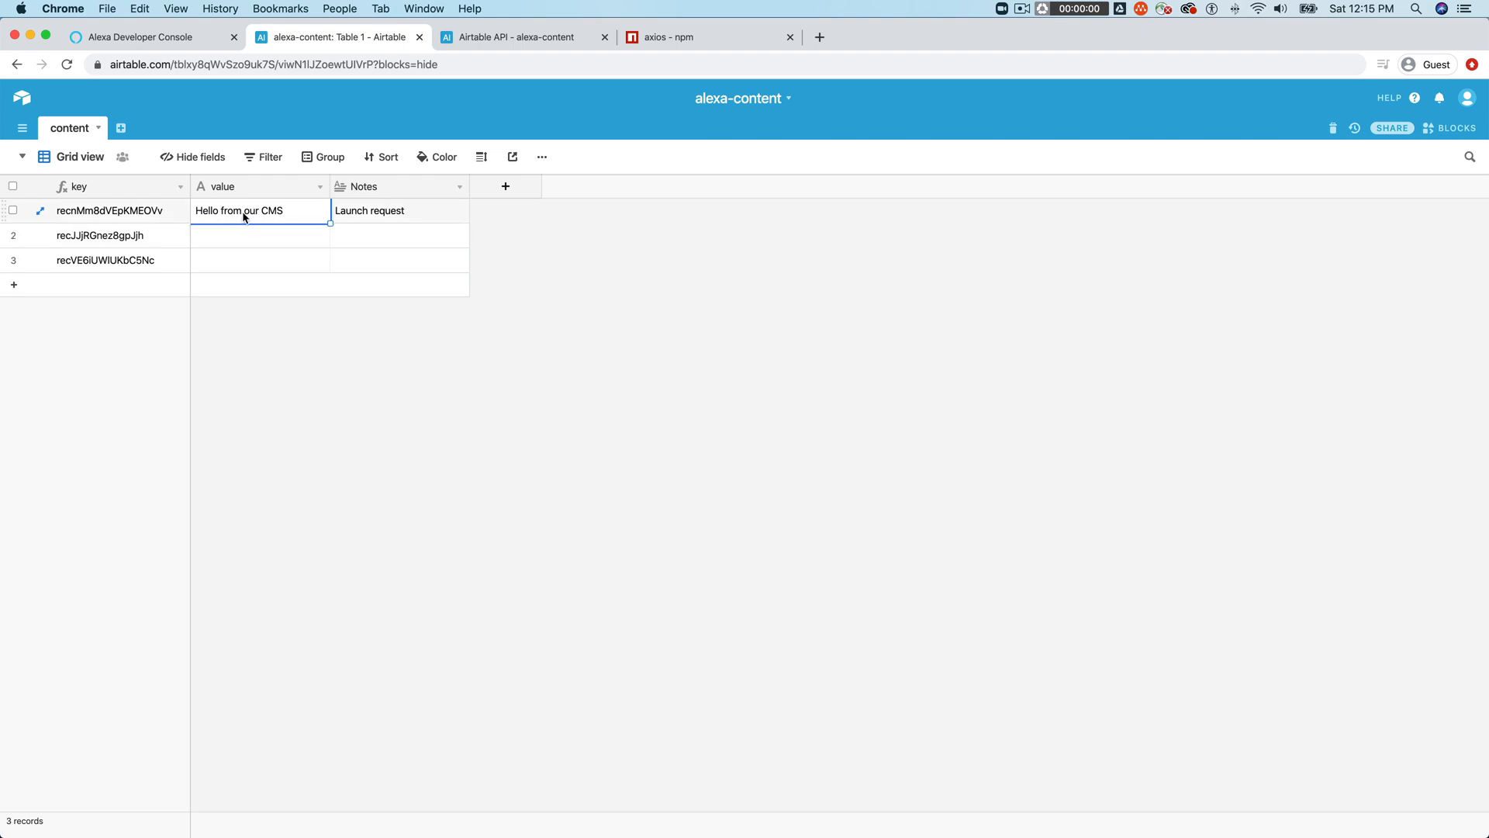
mouse_move(180, 77)
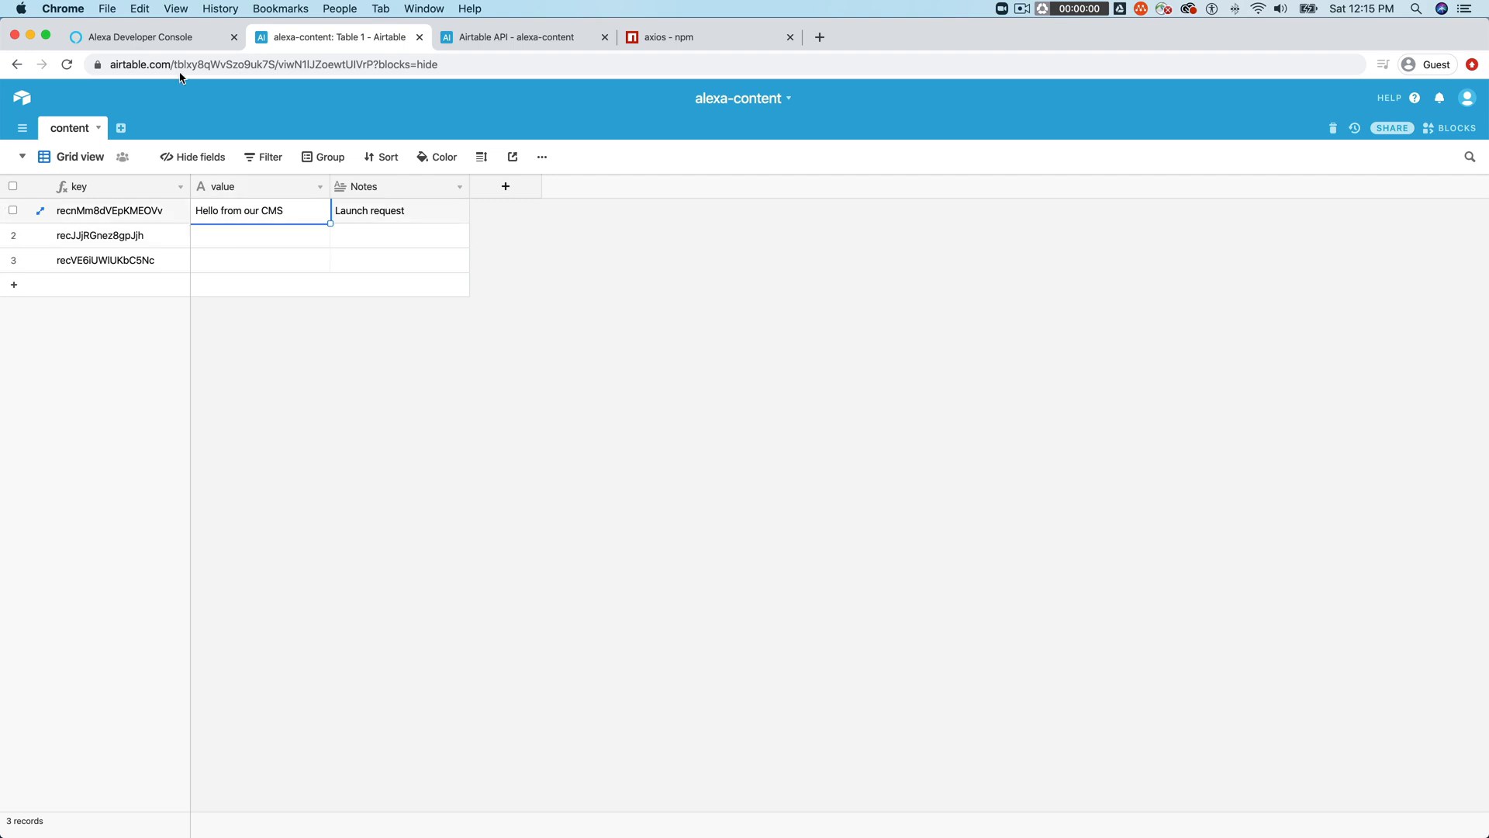
click(138, 37)
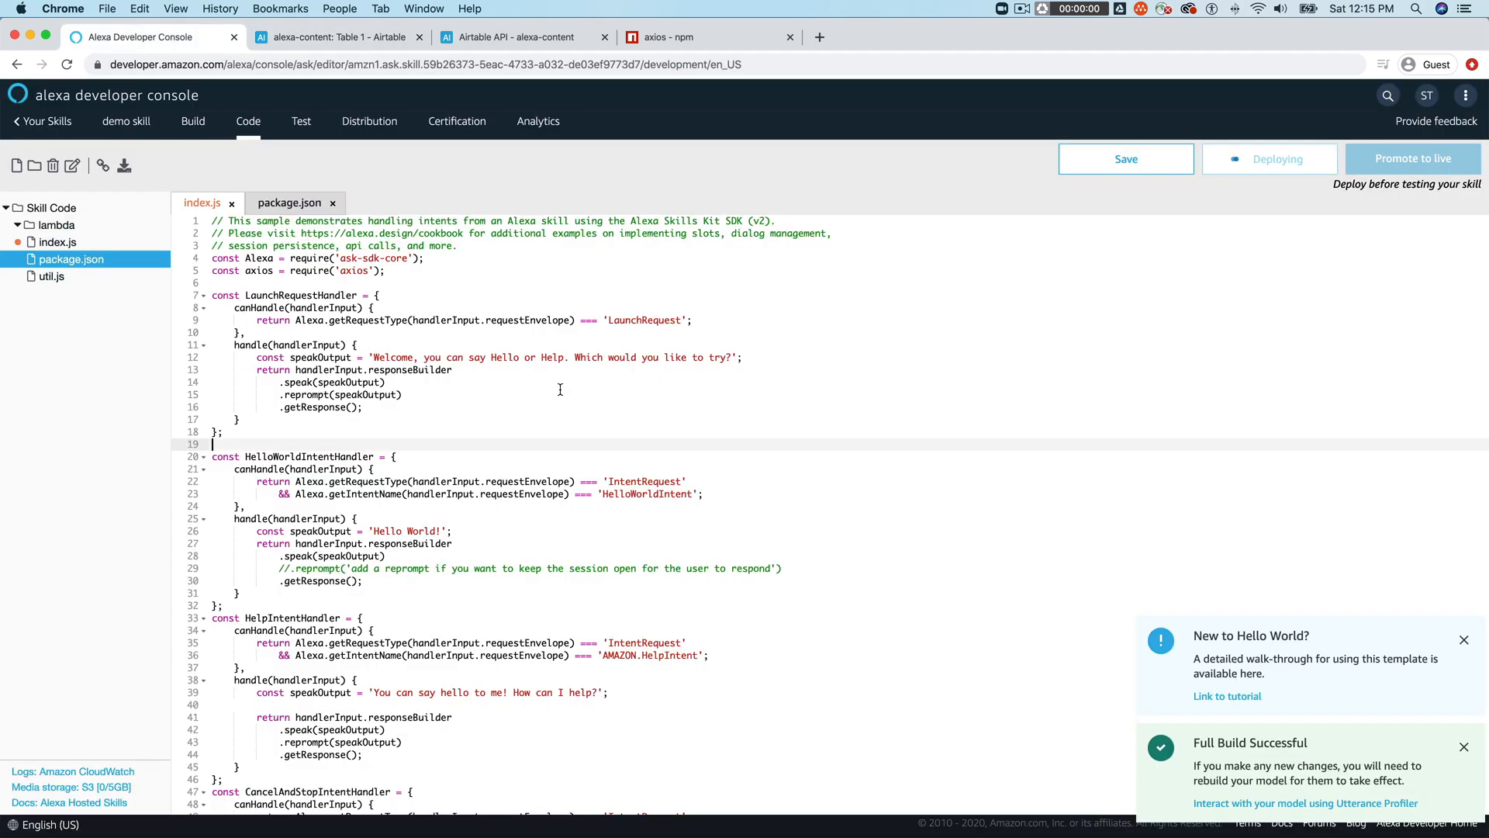
click(711, 37)
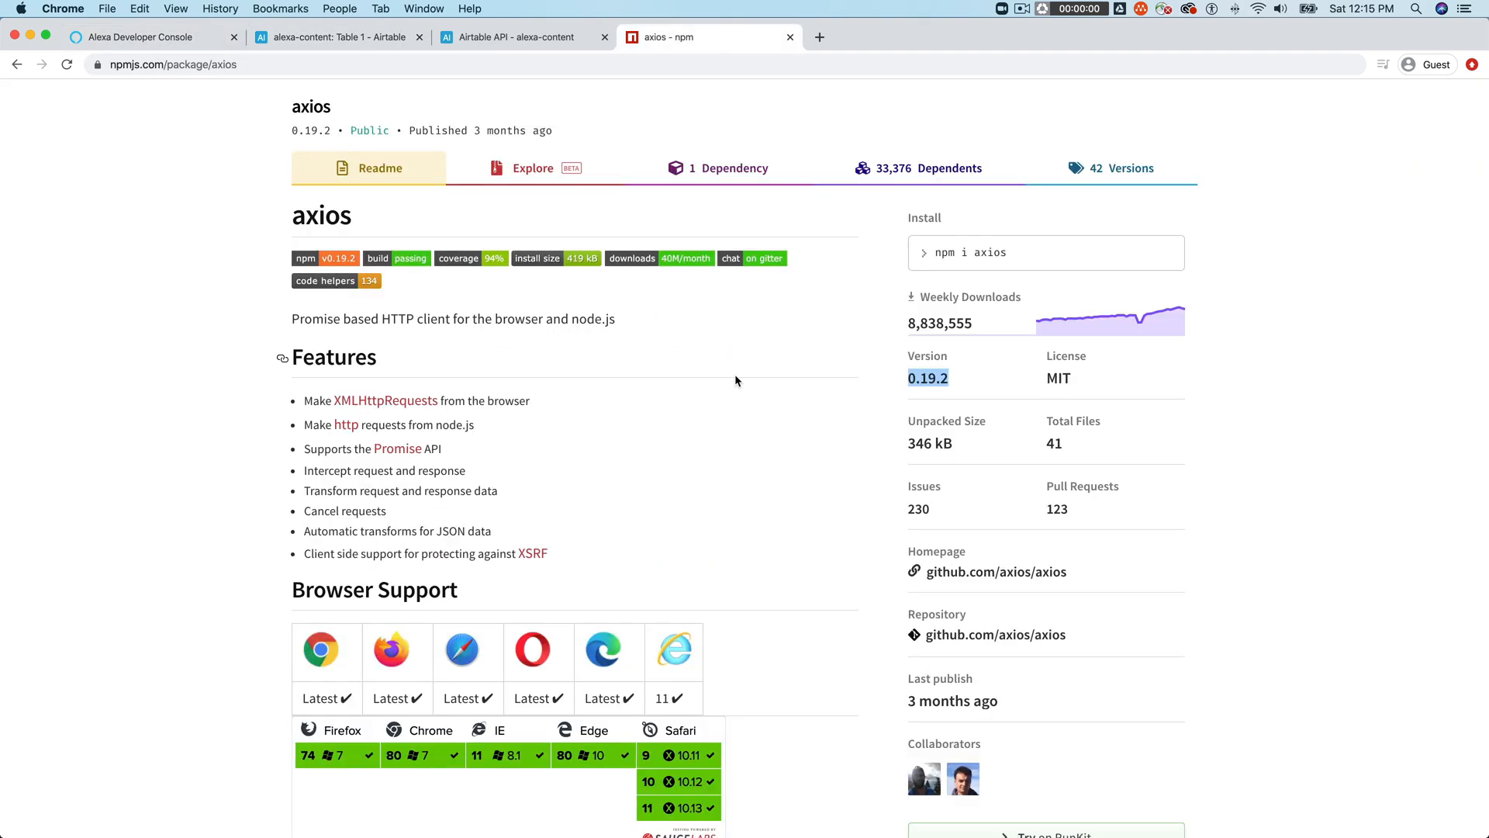
scroll(down, 3)
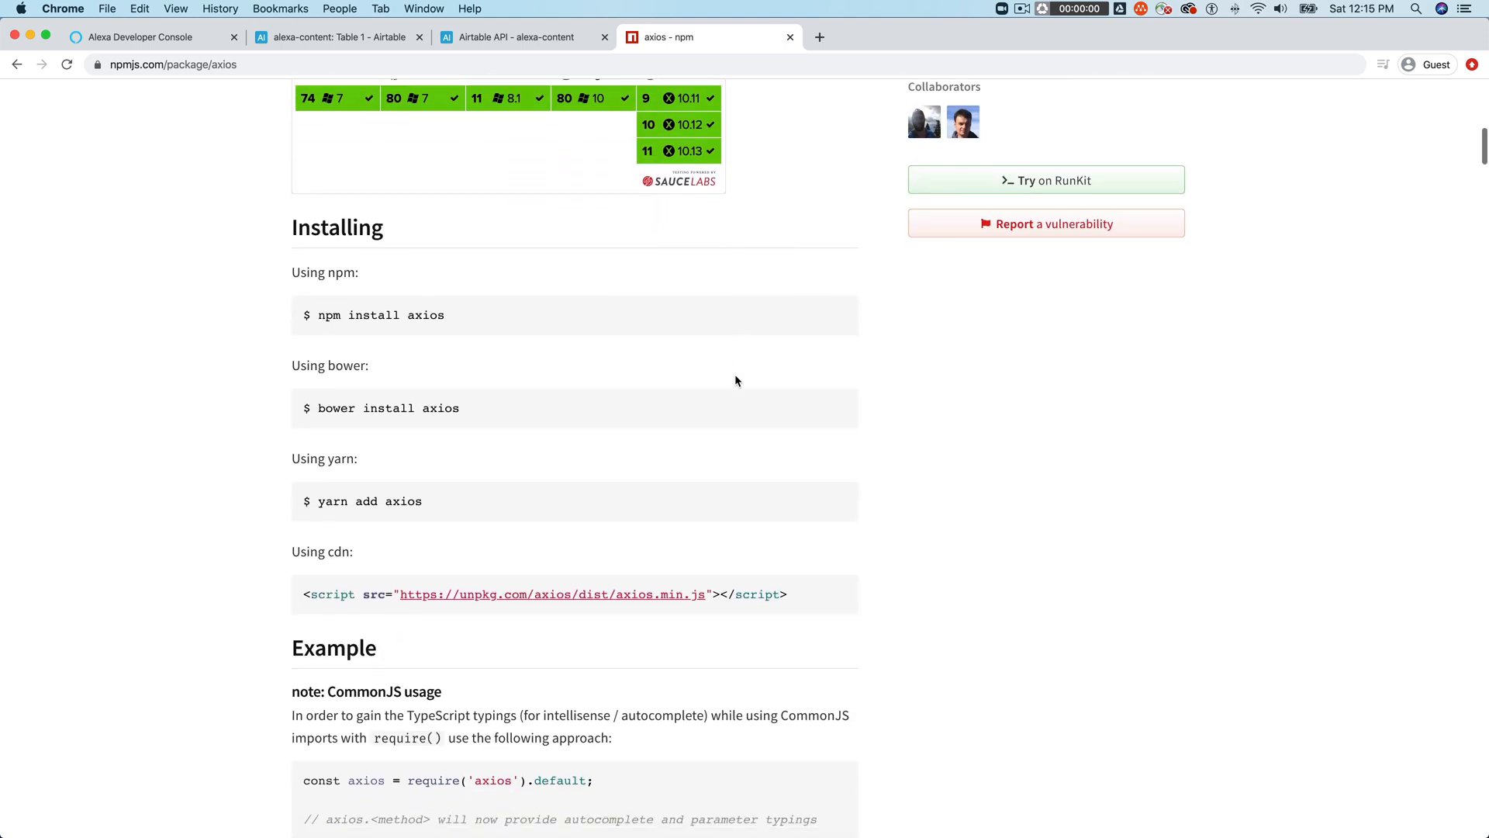
scroll(down, 3)
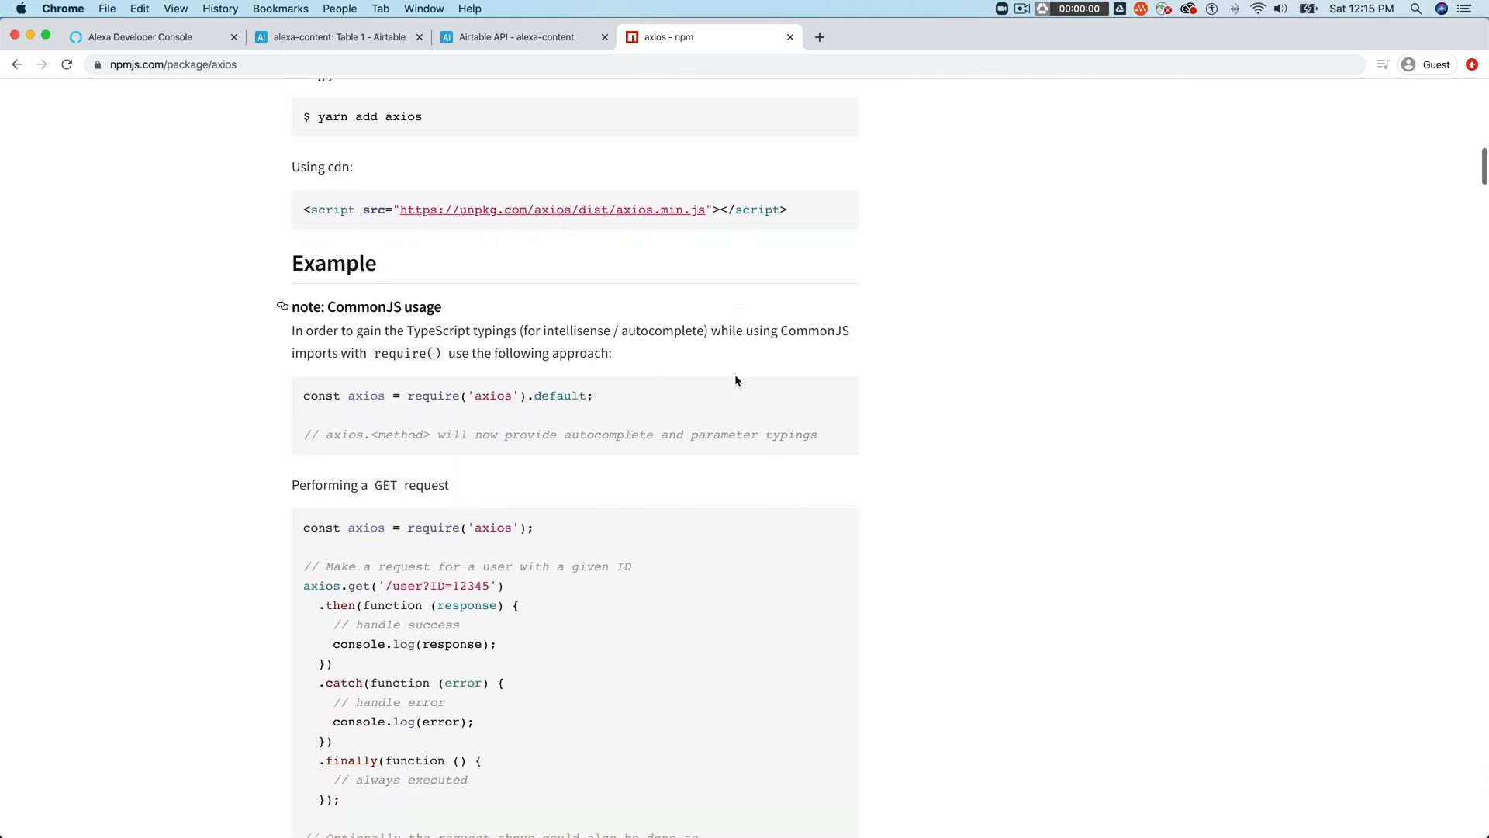
scroll(down, 3)
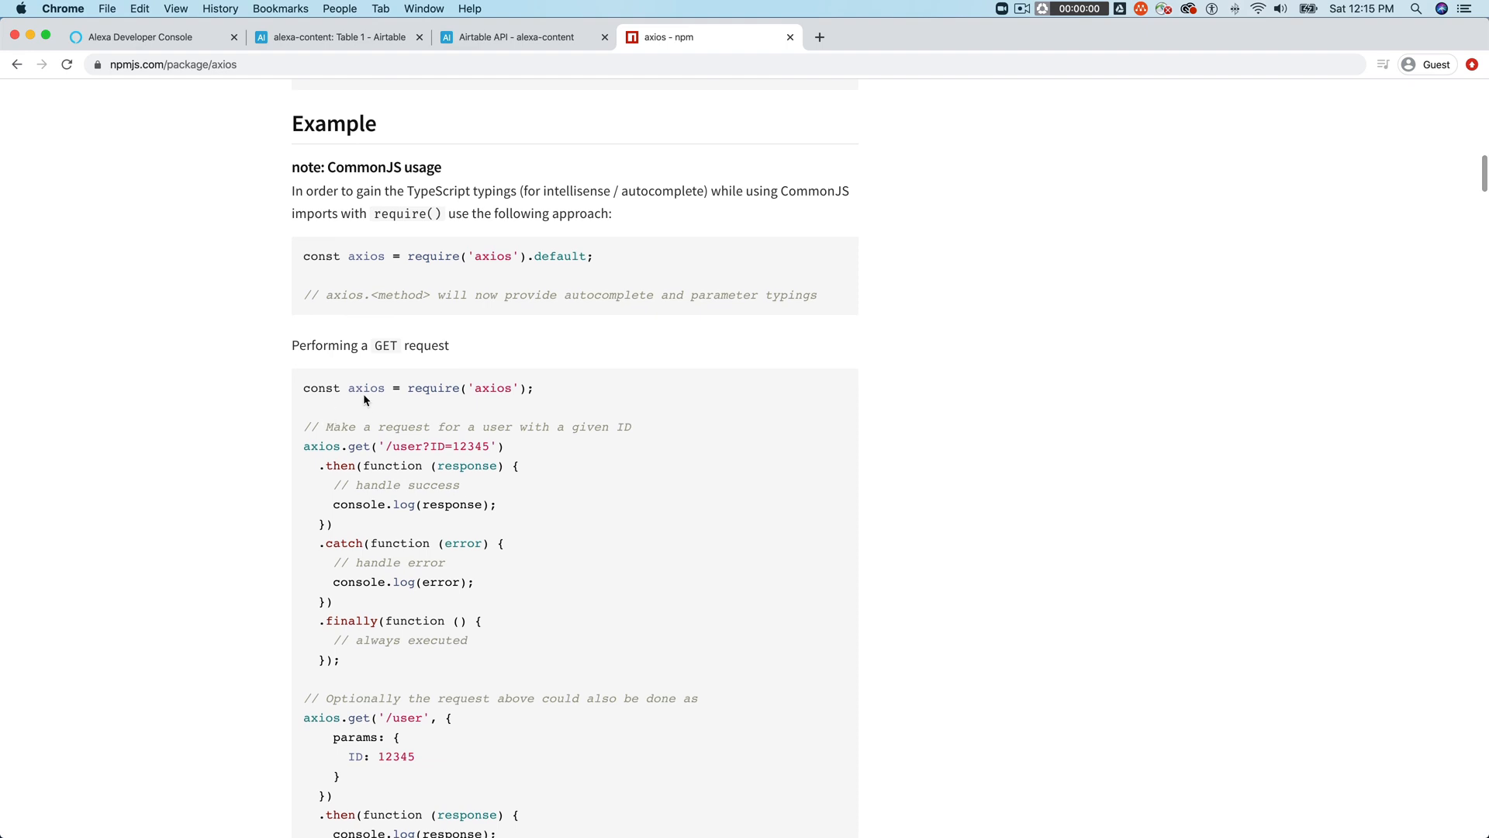
scroll(down, 3)
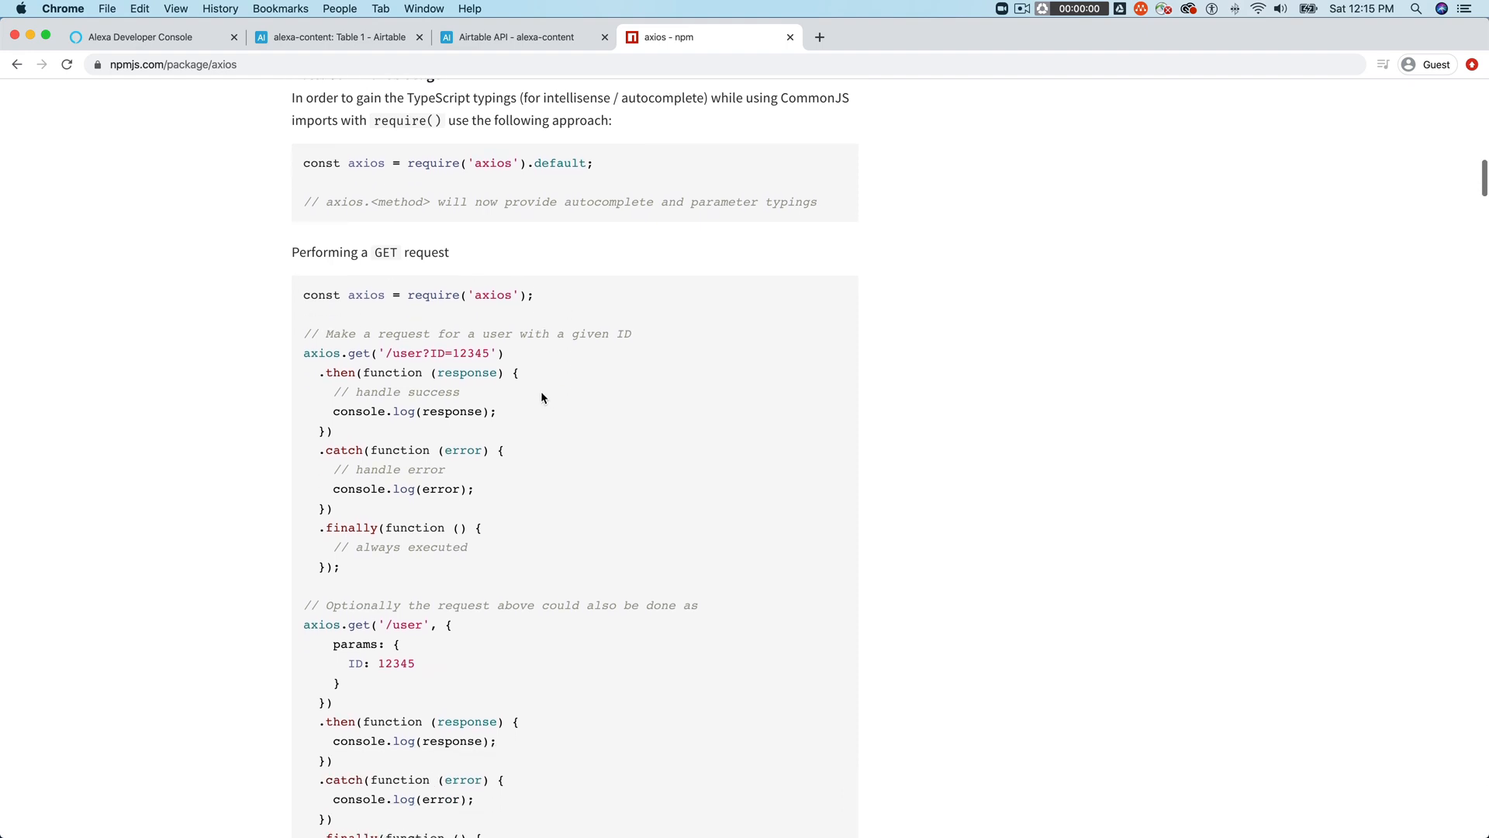
scroll(down, 3)
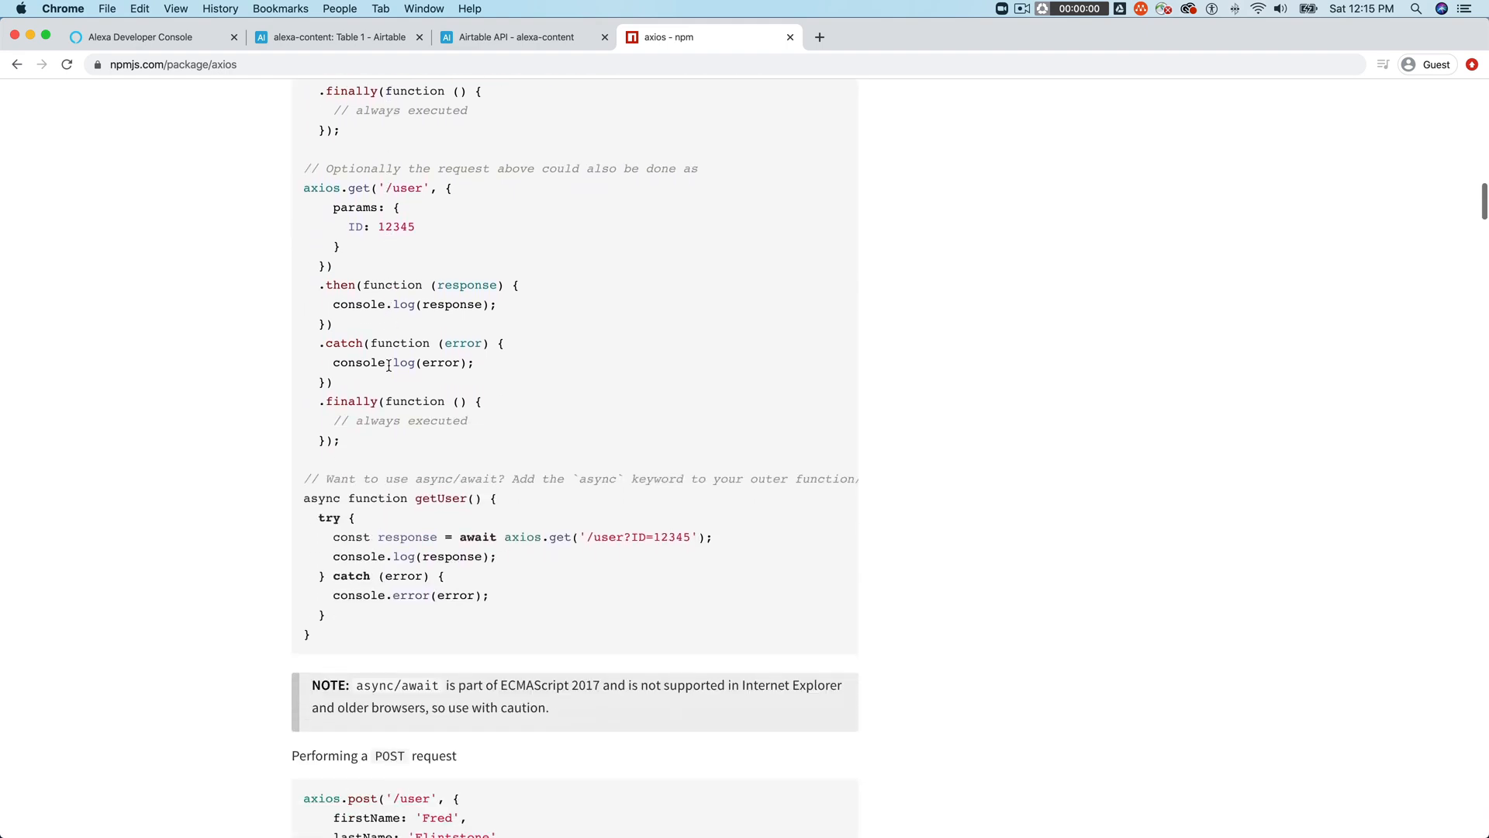
scroll(down, 3)
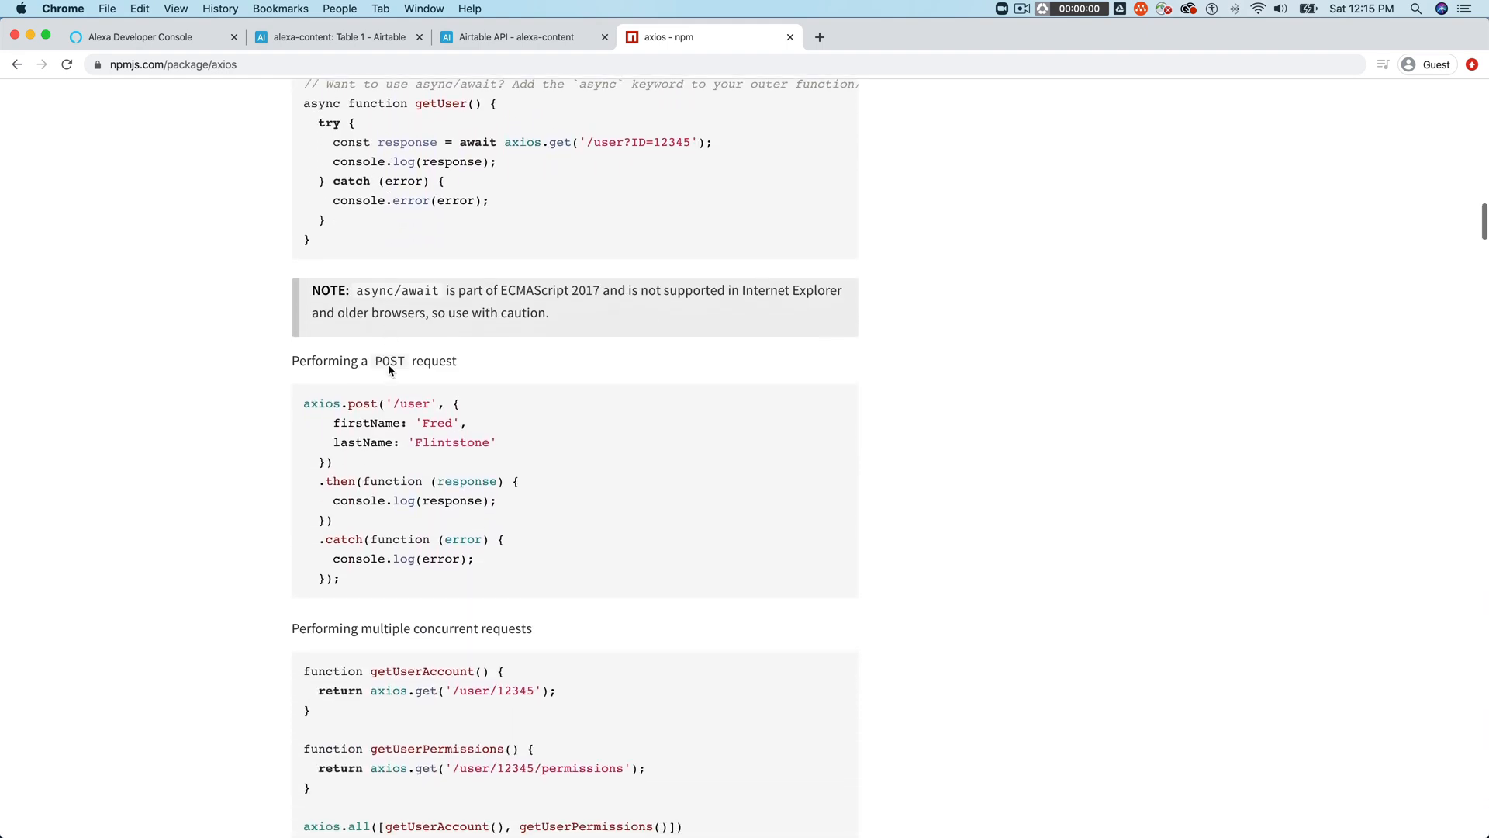
scroll(down, 3)
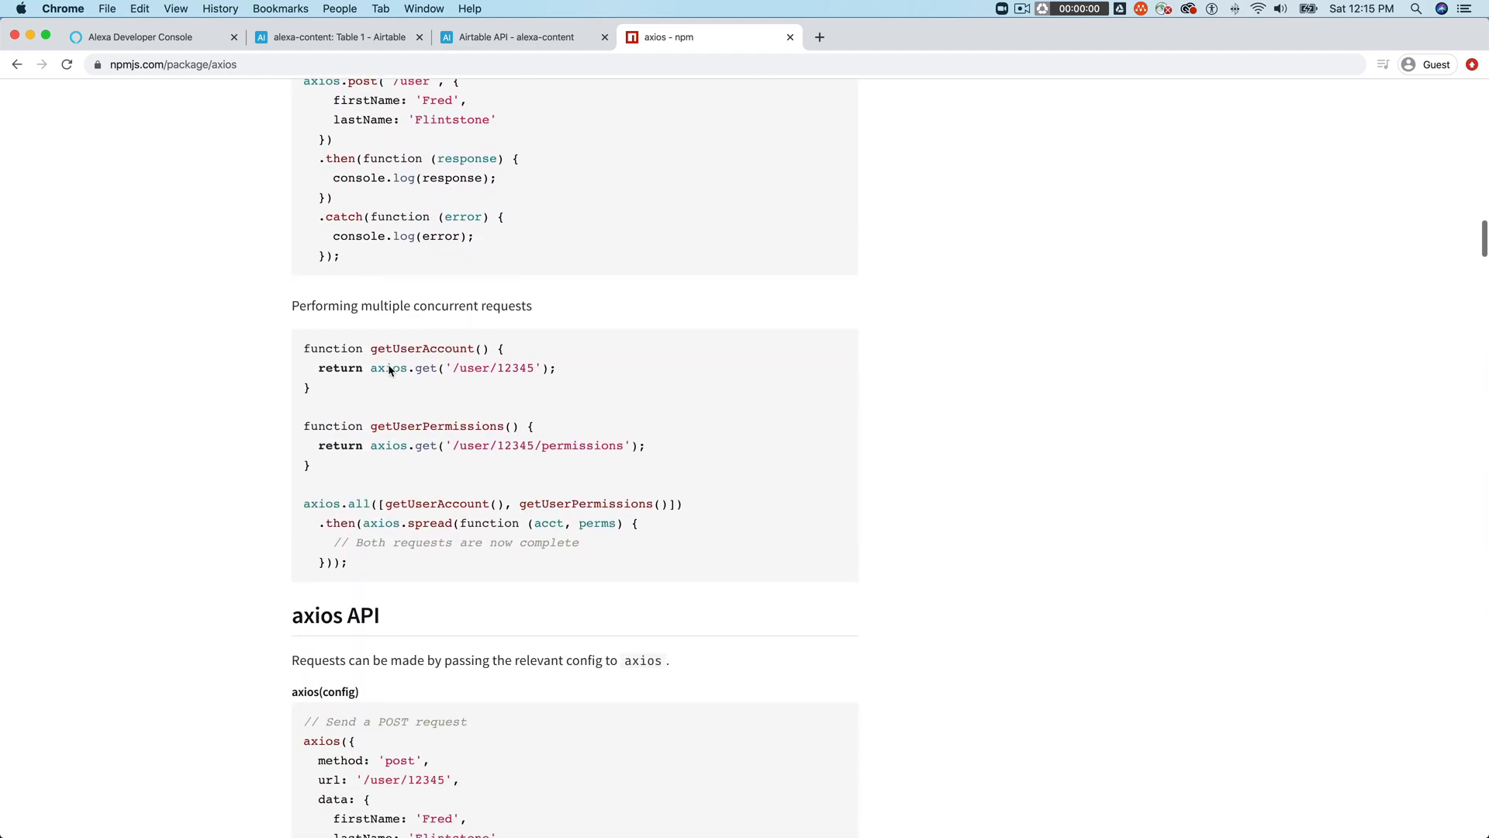
scroll(down, 3)
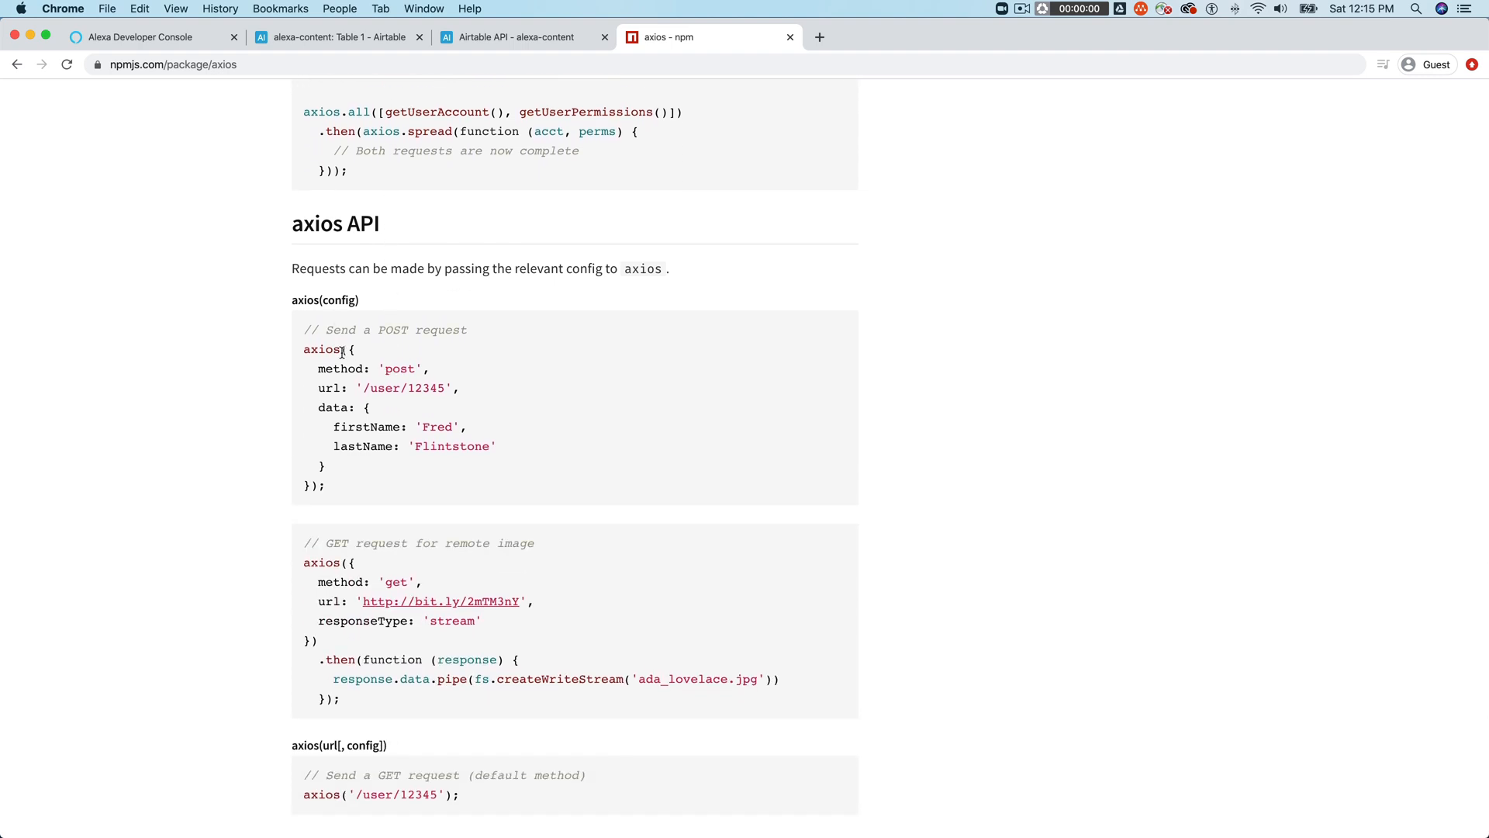
scroll(down, 3)
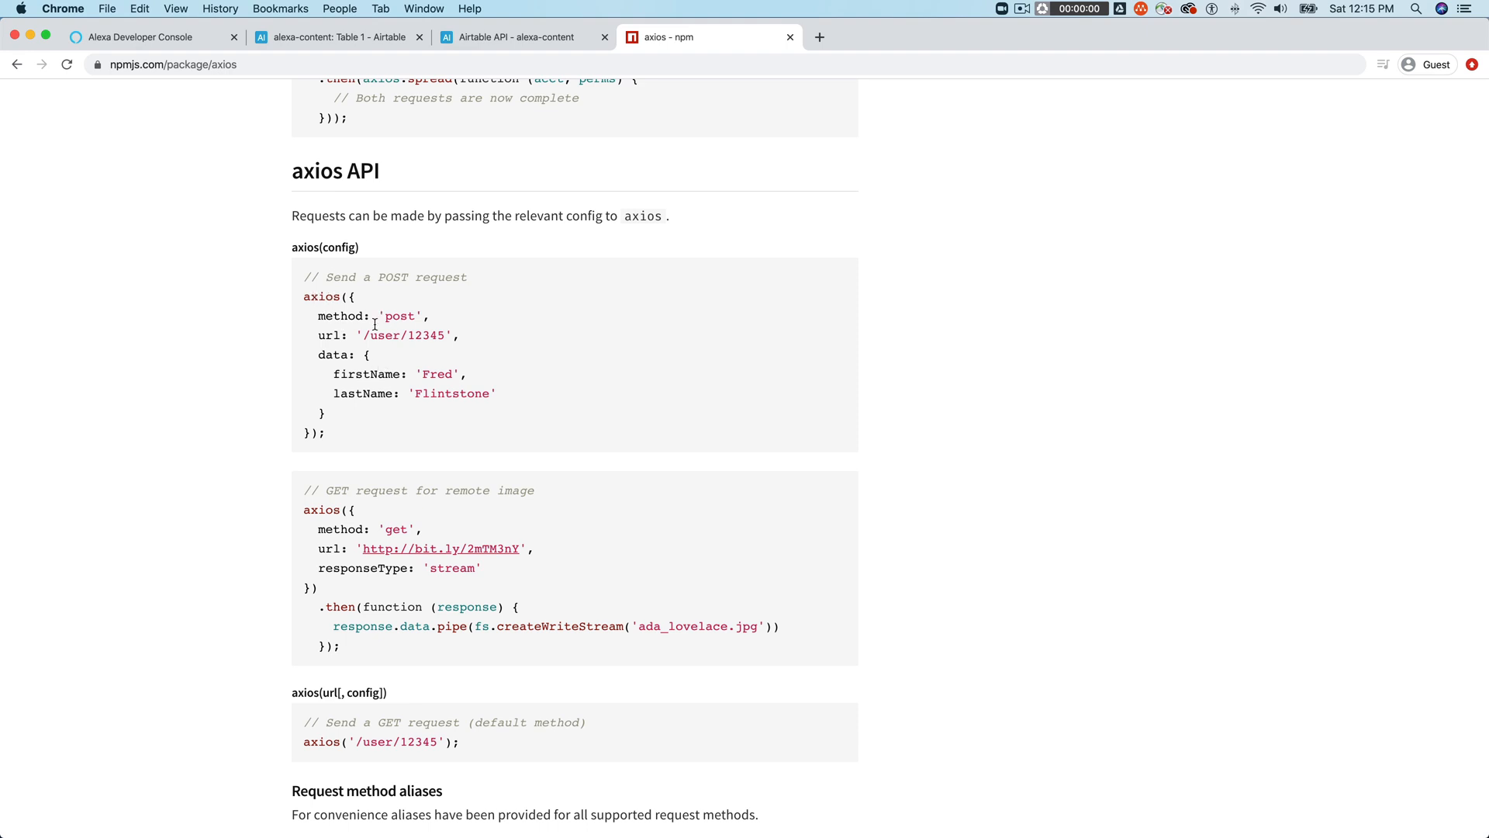
mouse_move(375, 396)
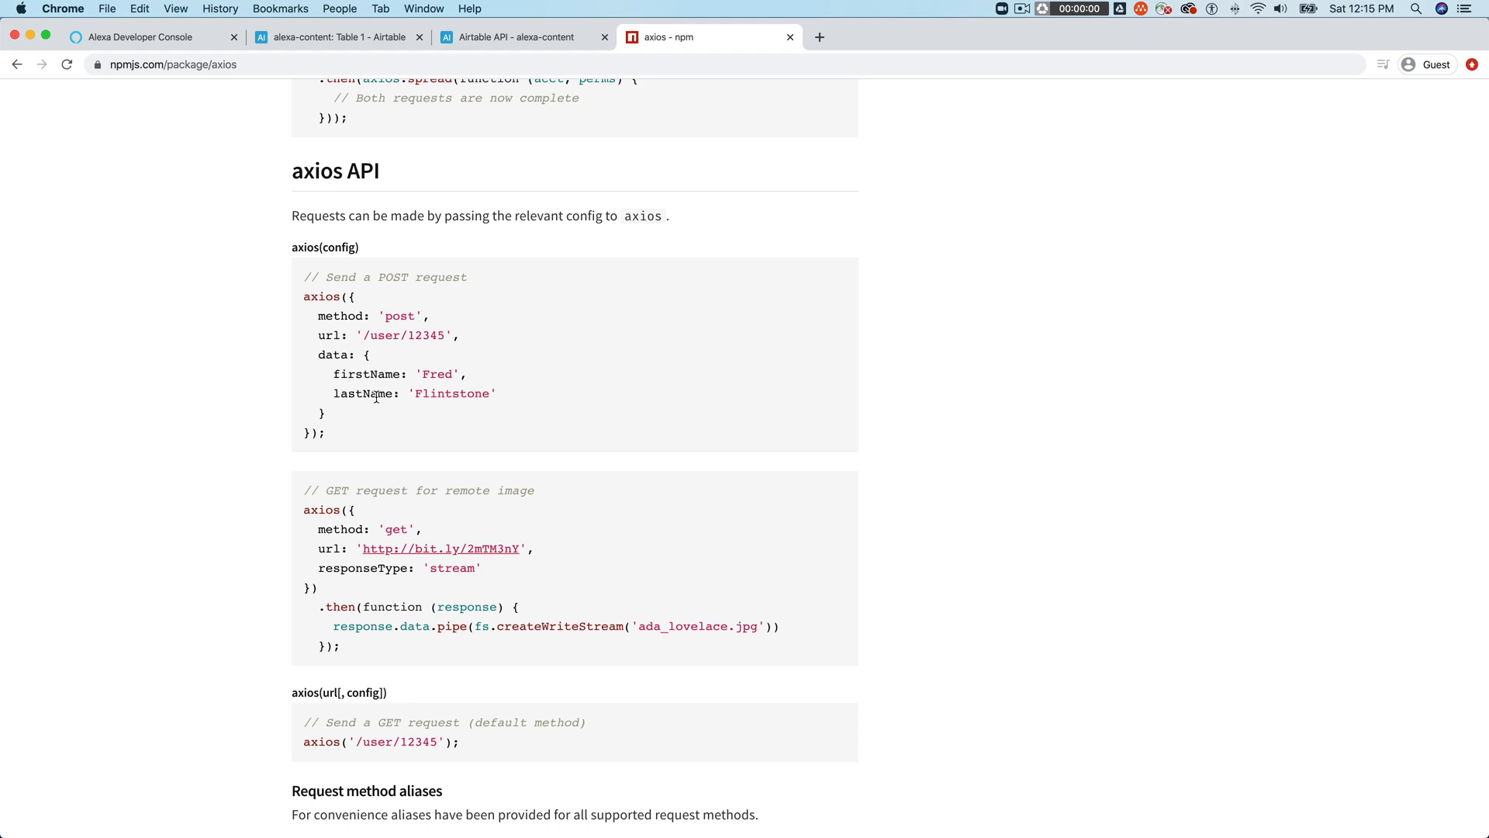
mouse_move(335, 367)
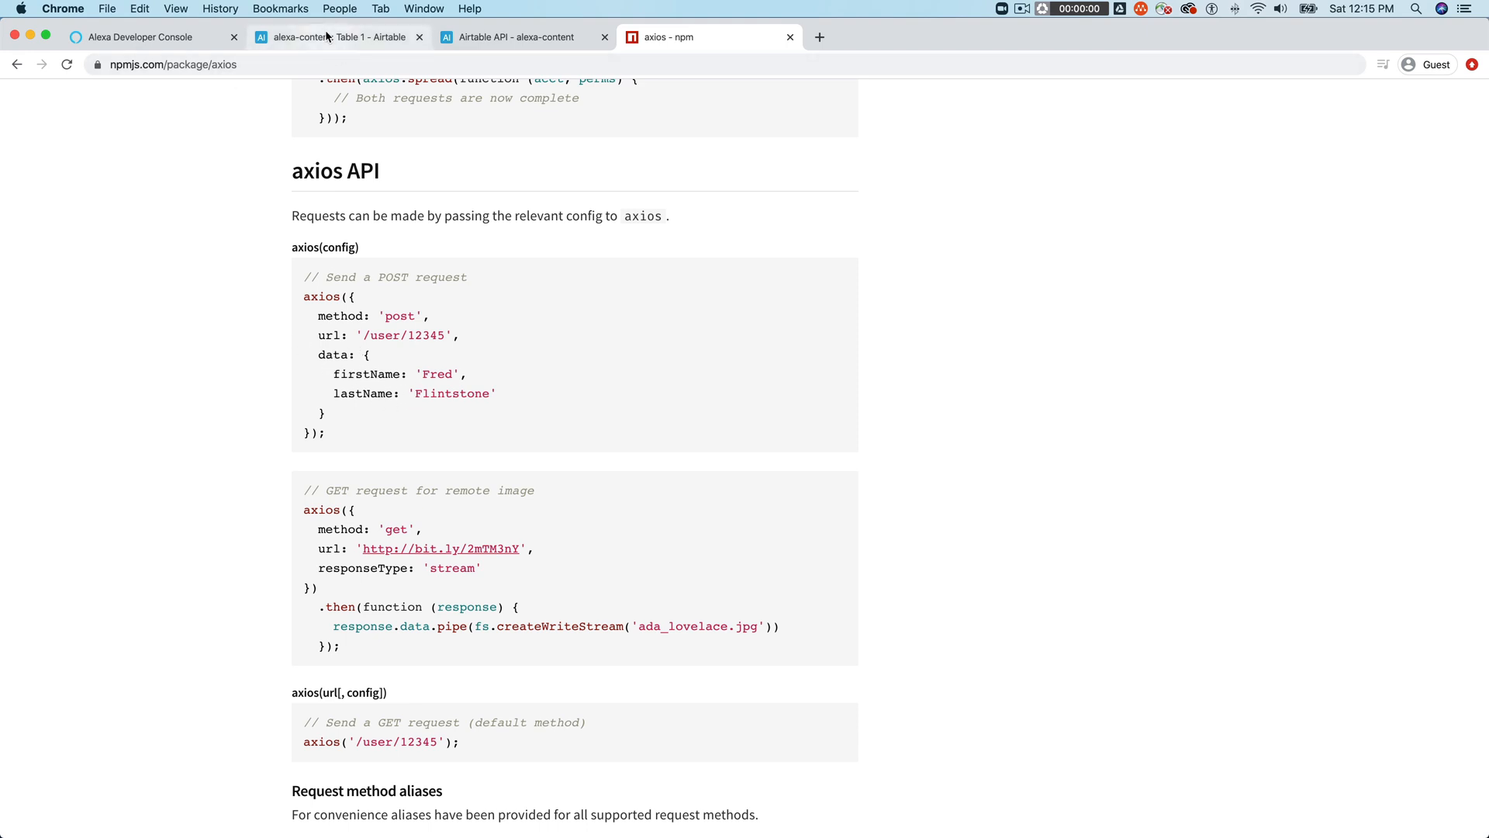
mouse_move(332, 38)
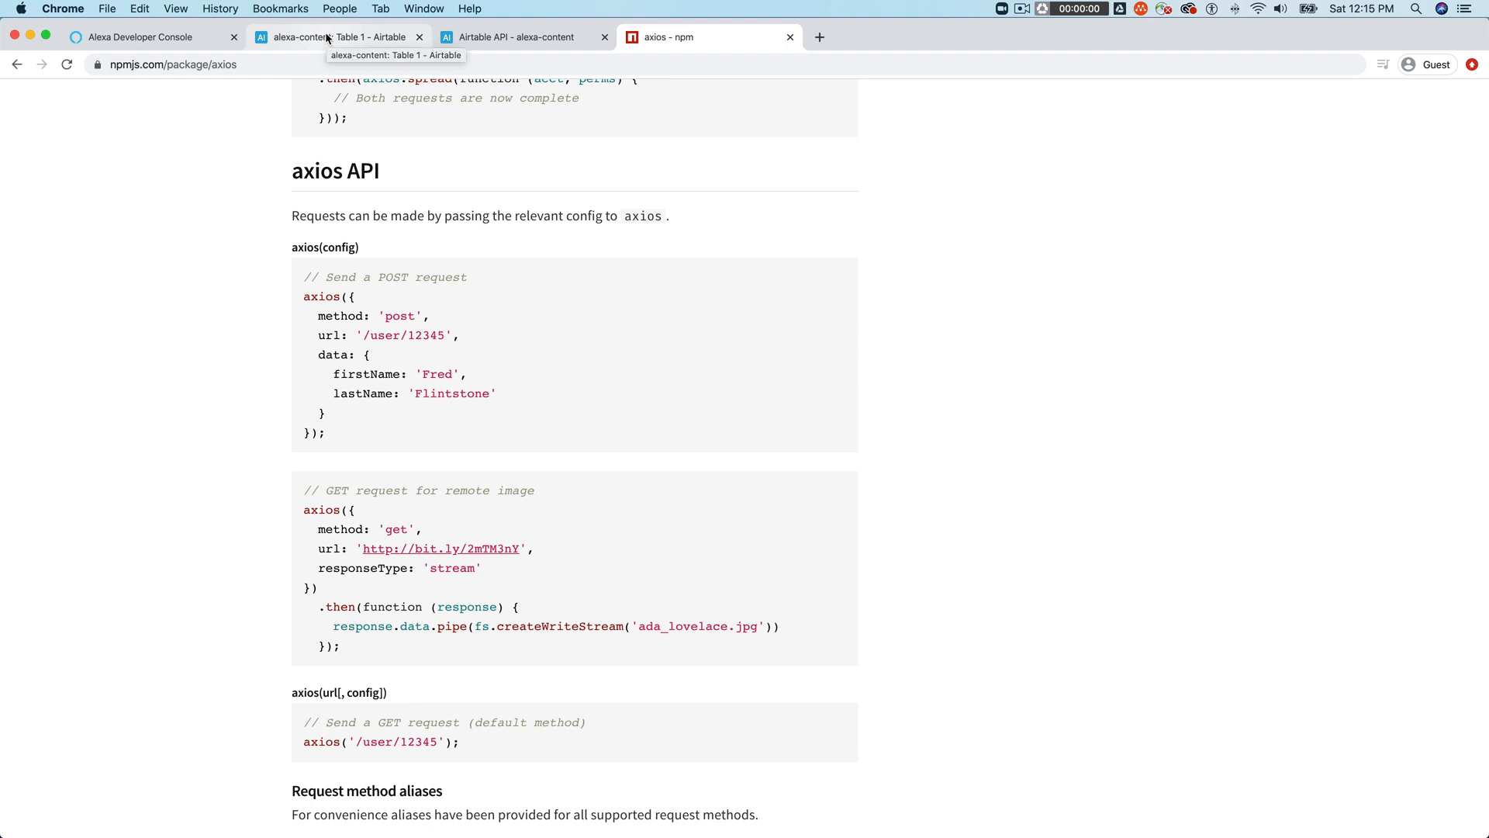
mouse_move(452, 274)
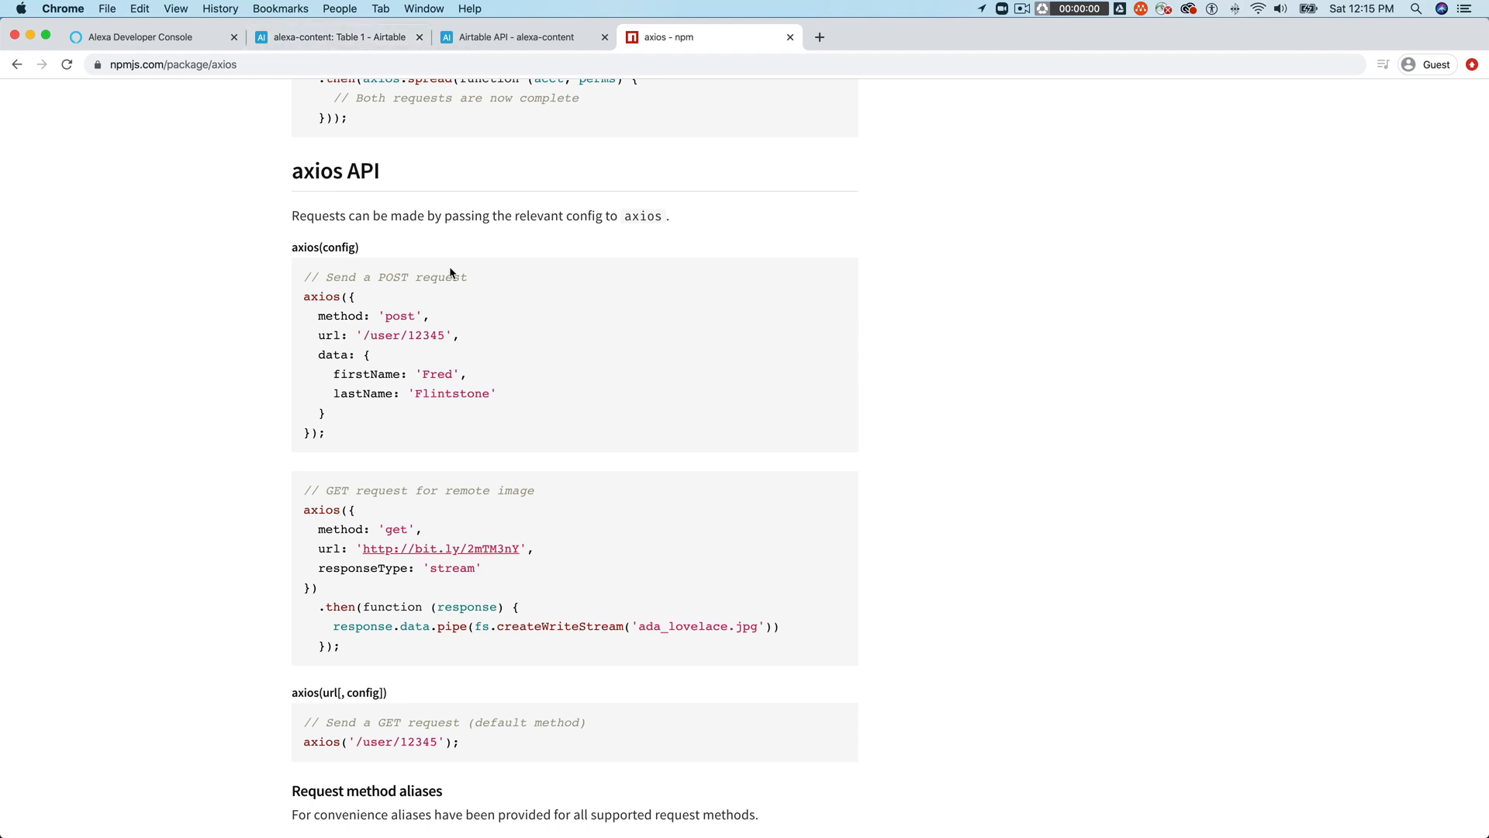
scroll(up, 3)
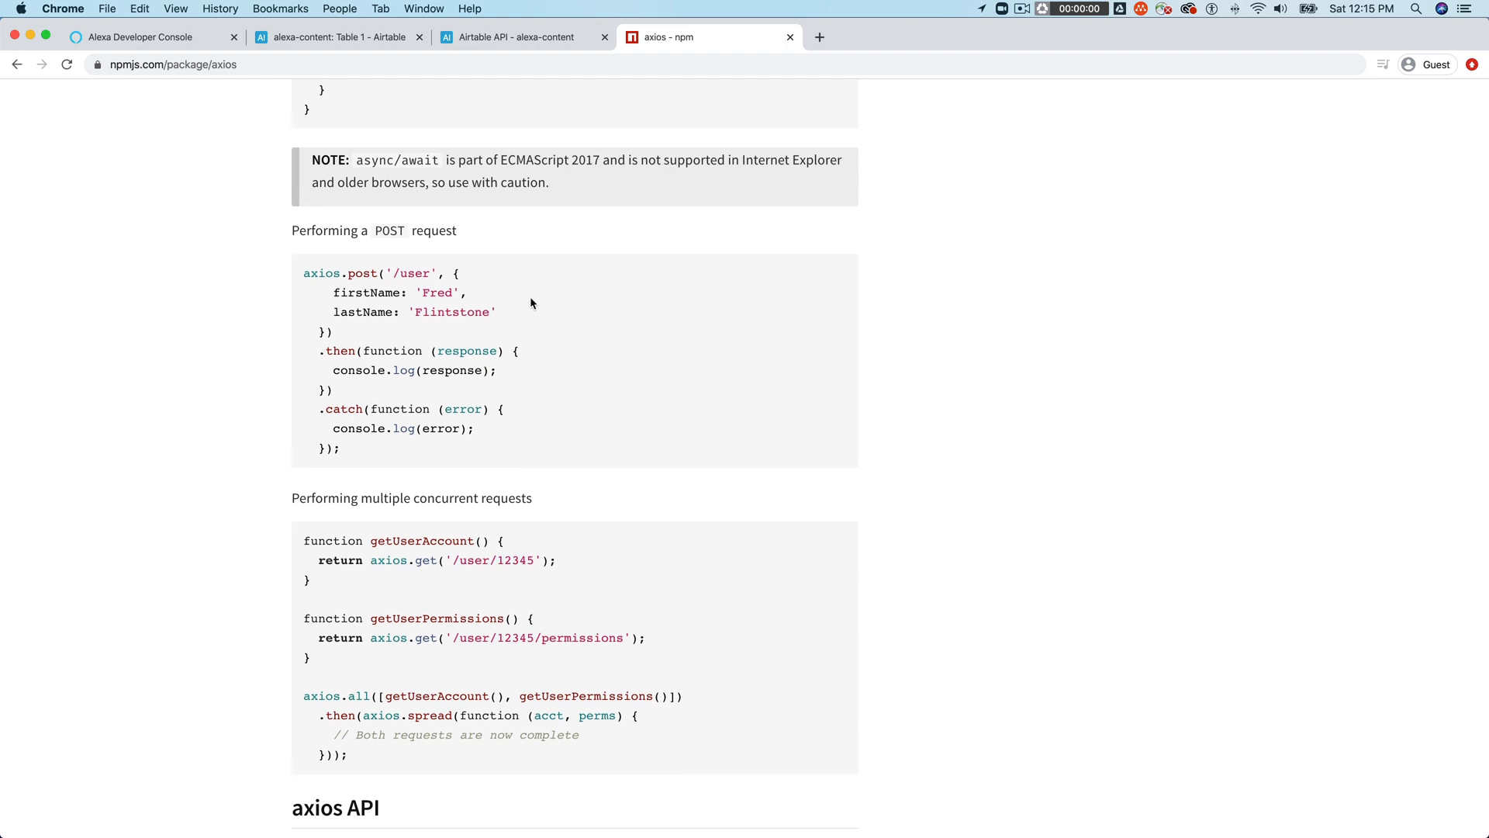
scroll(up, 3)
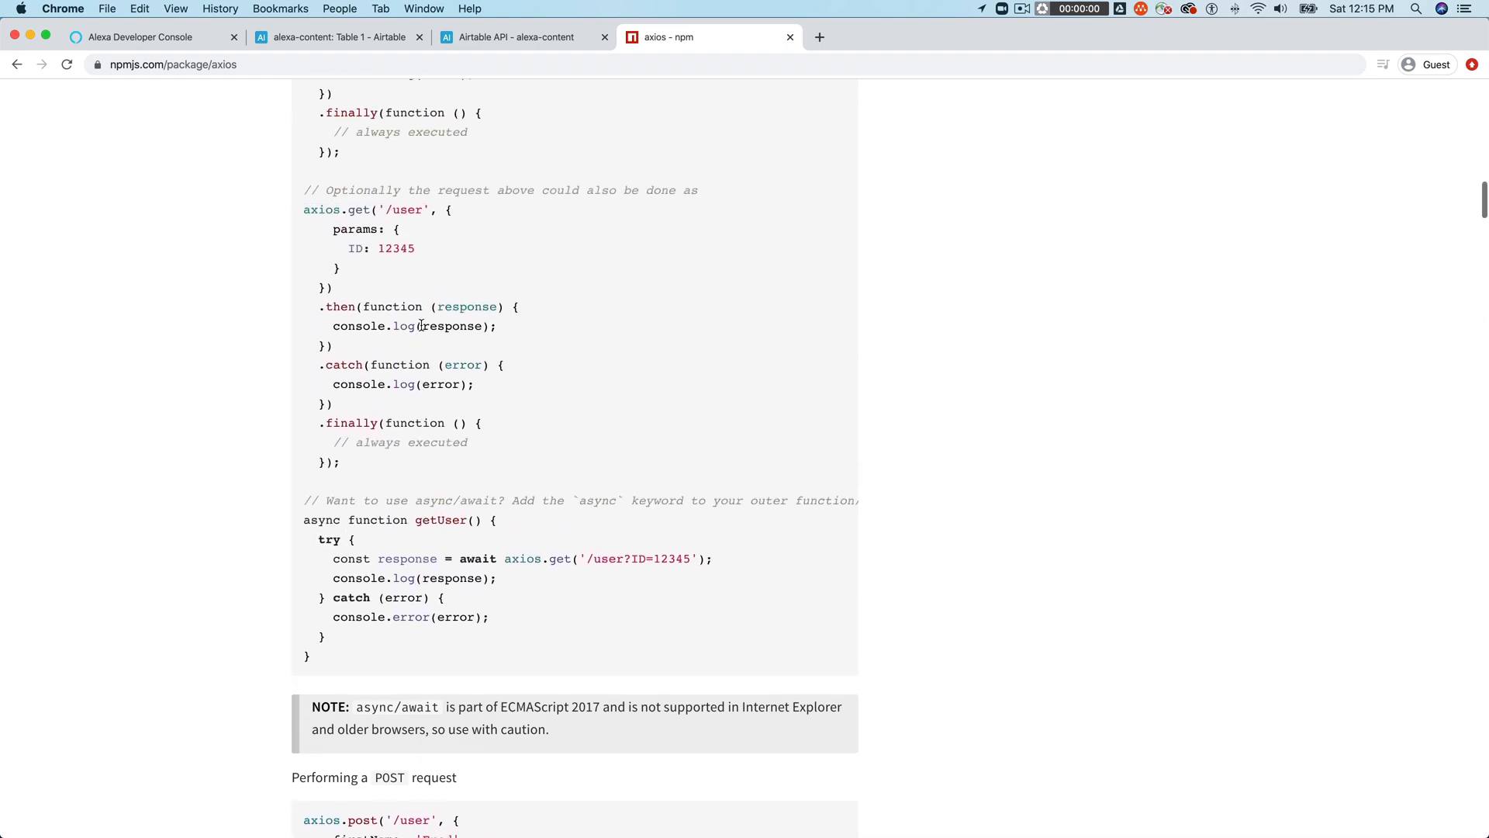
scroll(up, 3)
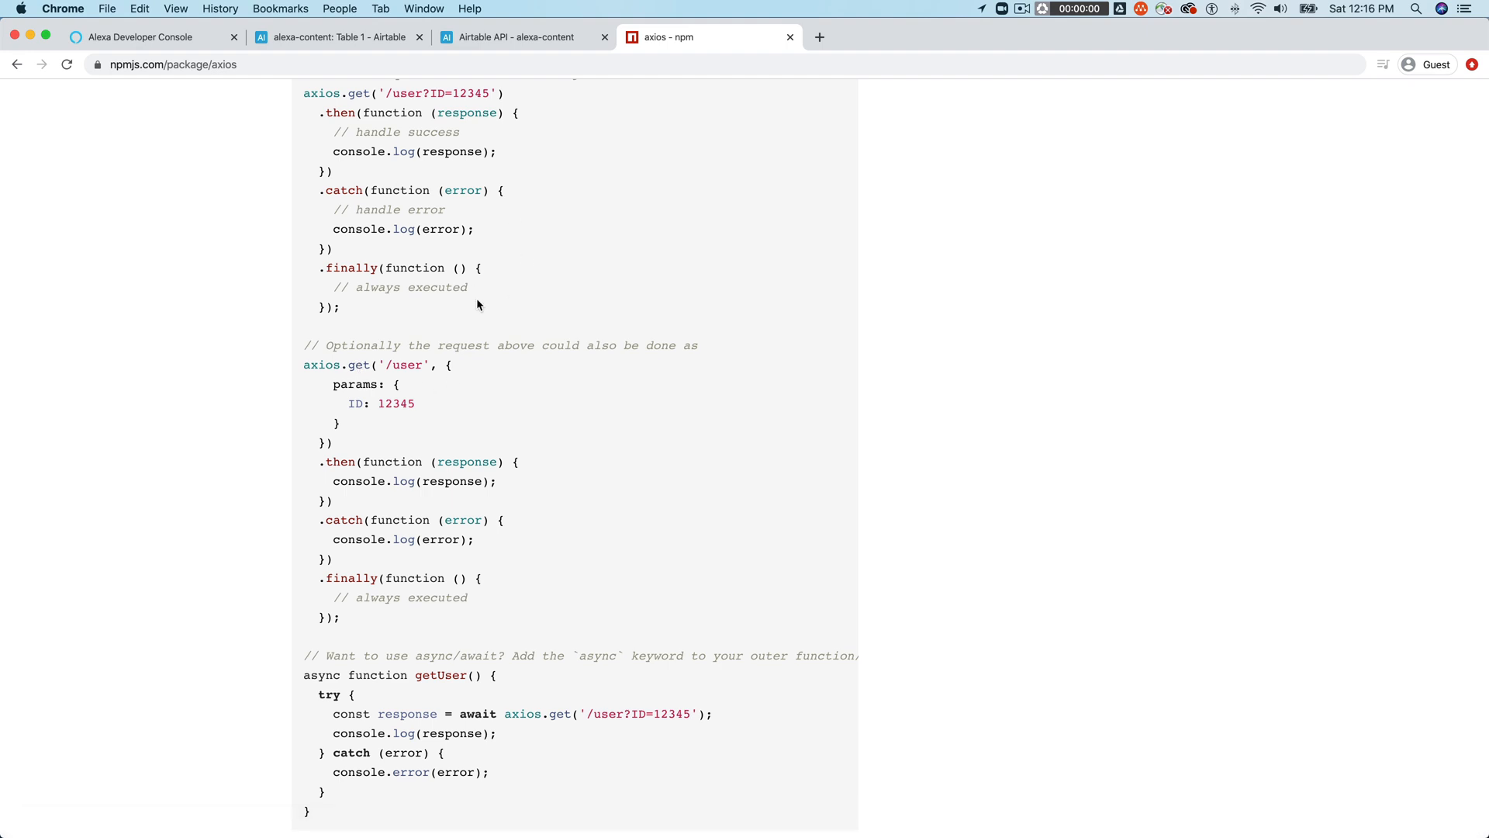
scroll(down, 3)
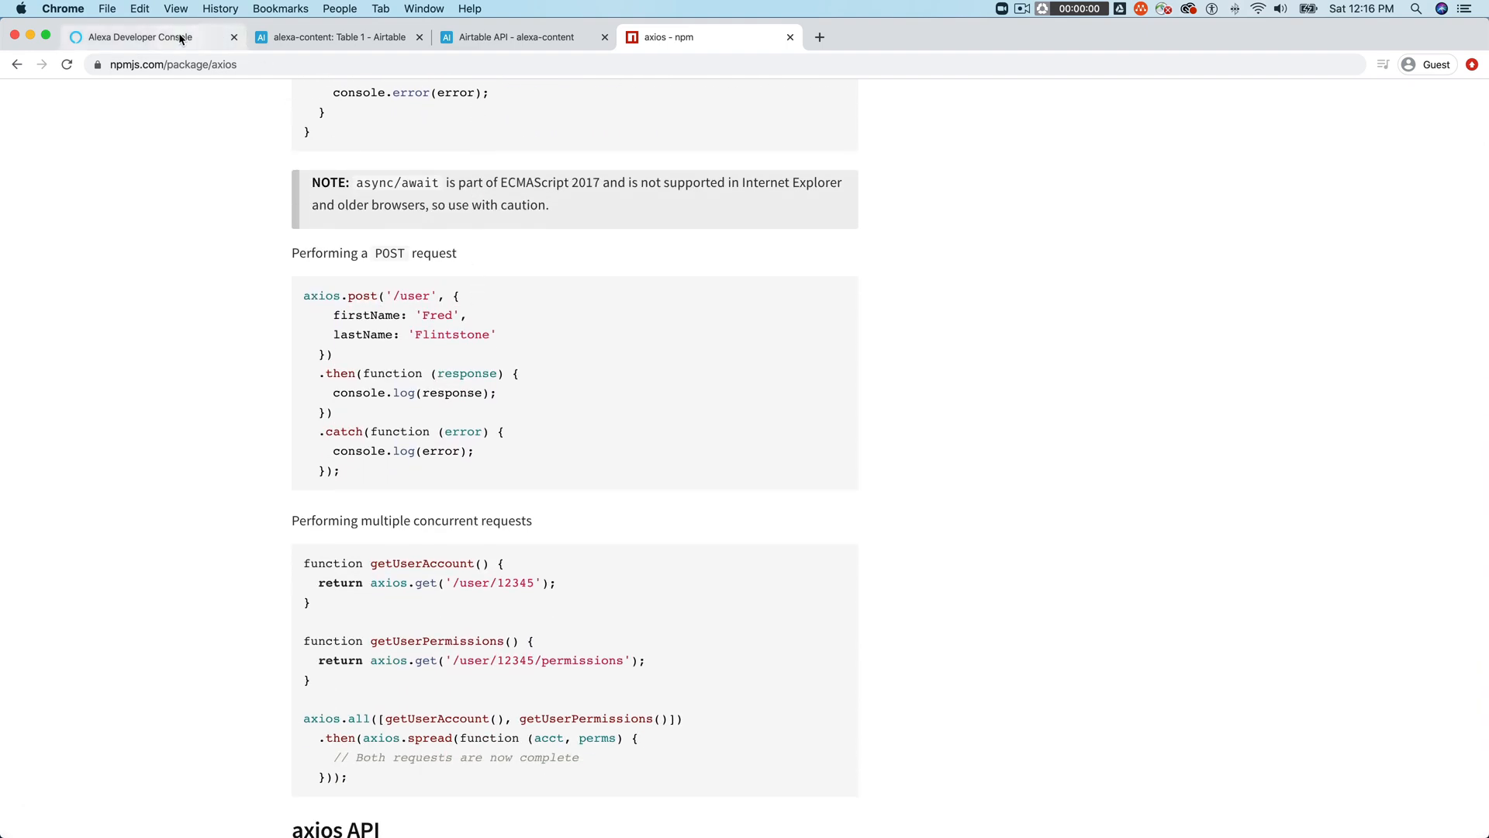
mouse_move(142, 37)
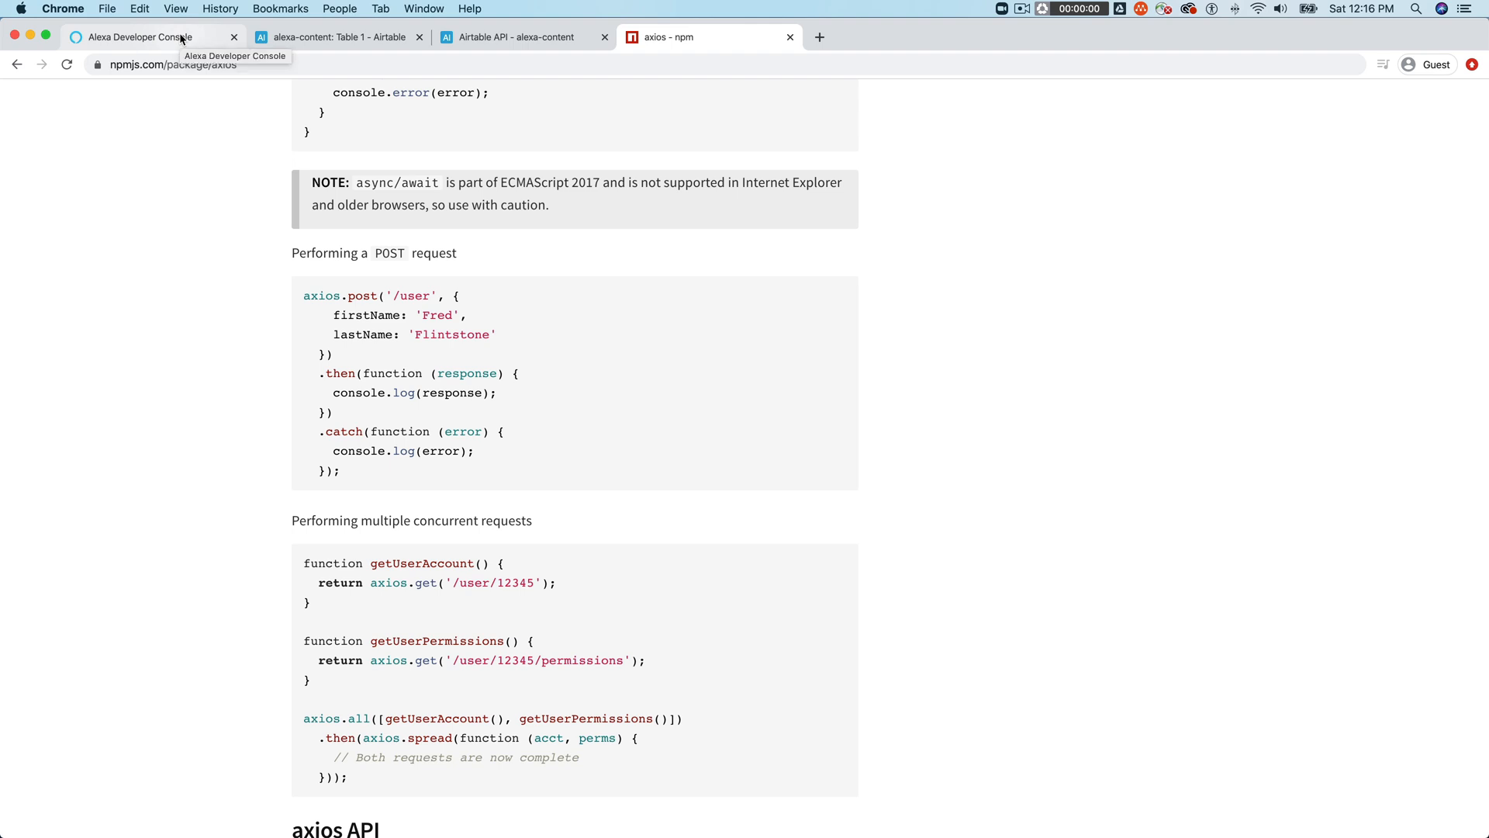
- Add an axios config (get method, Airtable baseURL, record path, authorization header) inside the LaunchRequestHandler
click(138, 37)
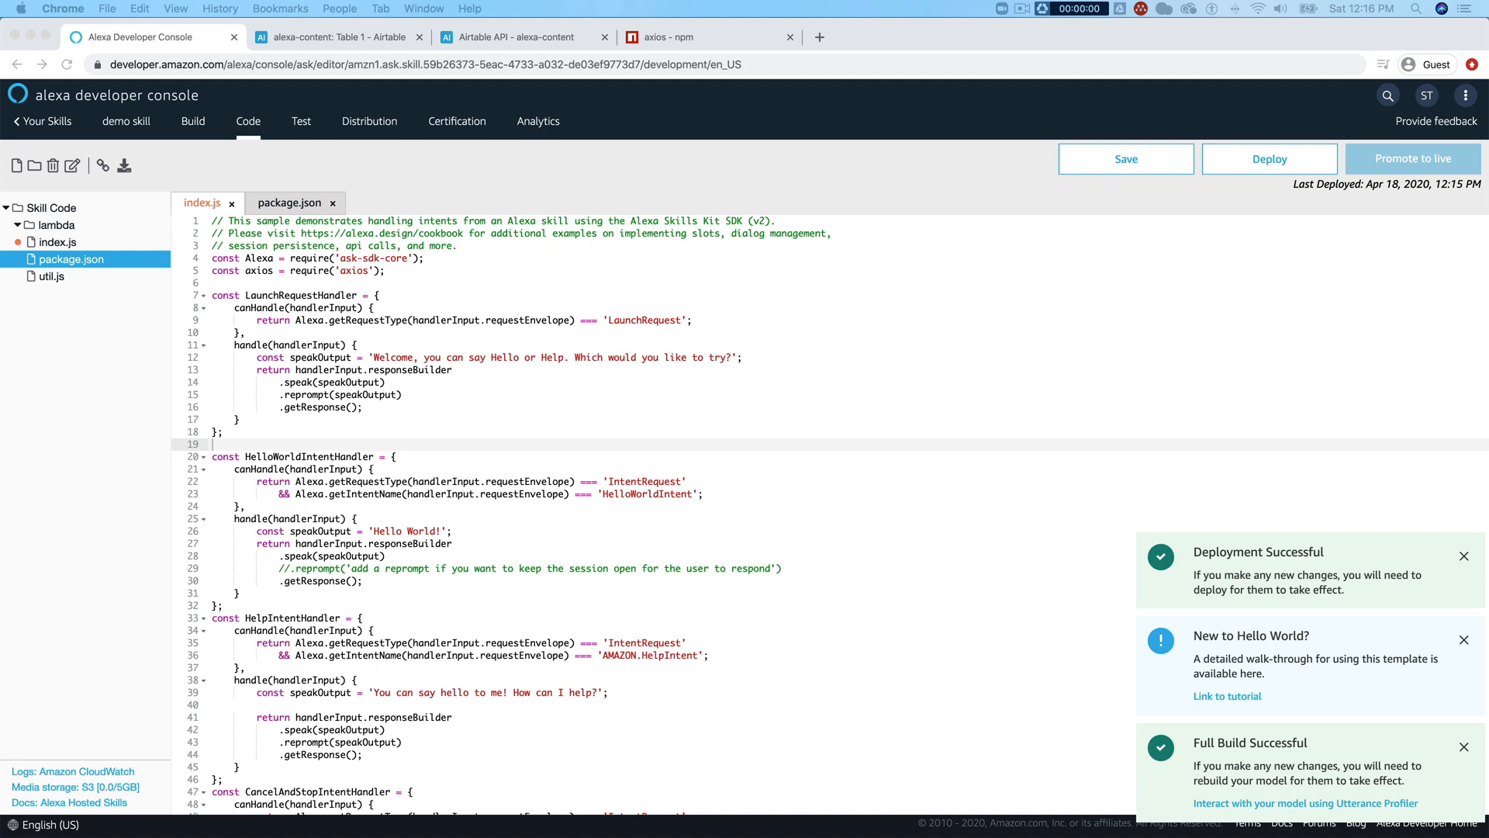
mouse_move(630, 445)
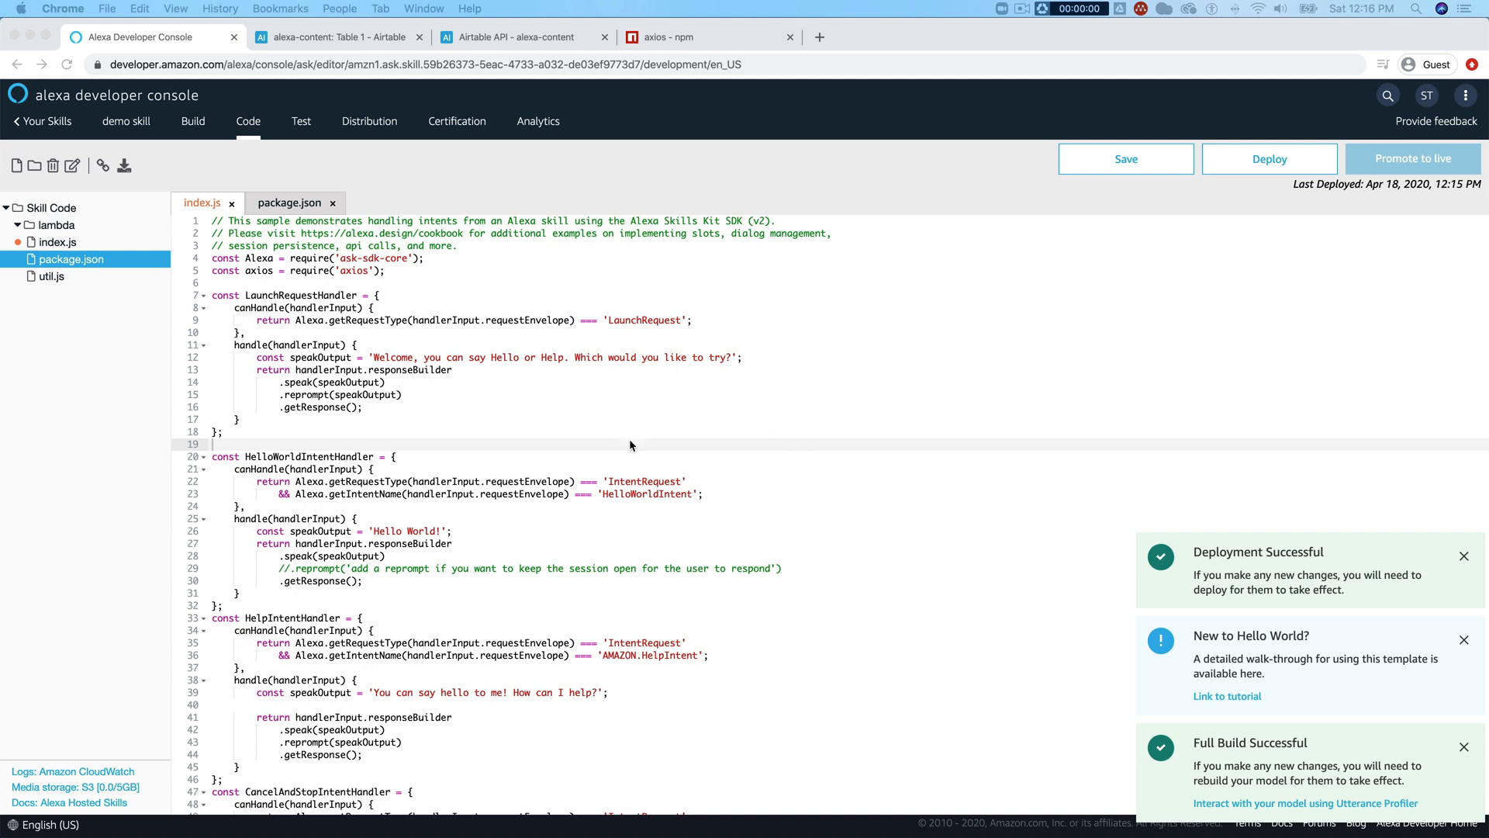
mouse_move(846, 371)
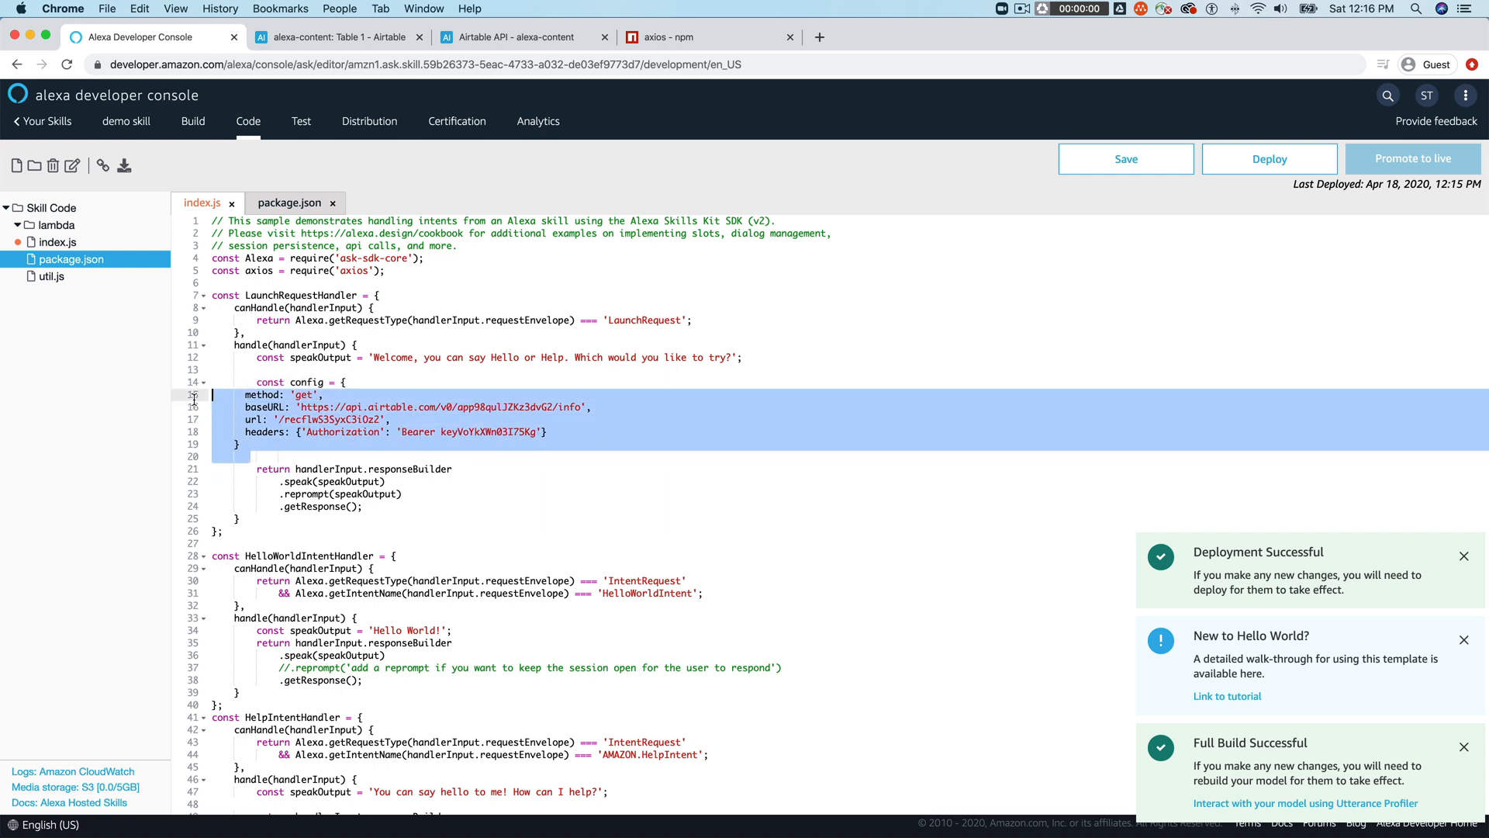
click(316, 456)
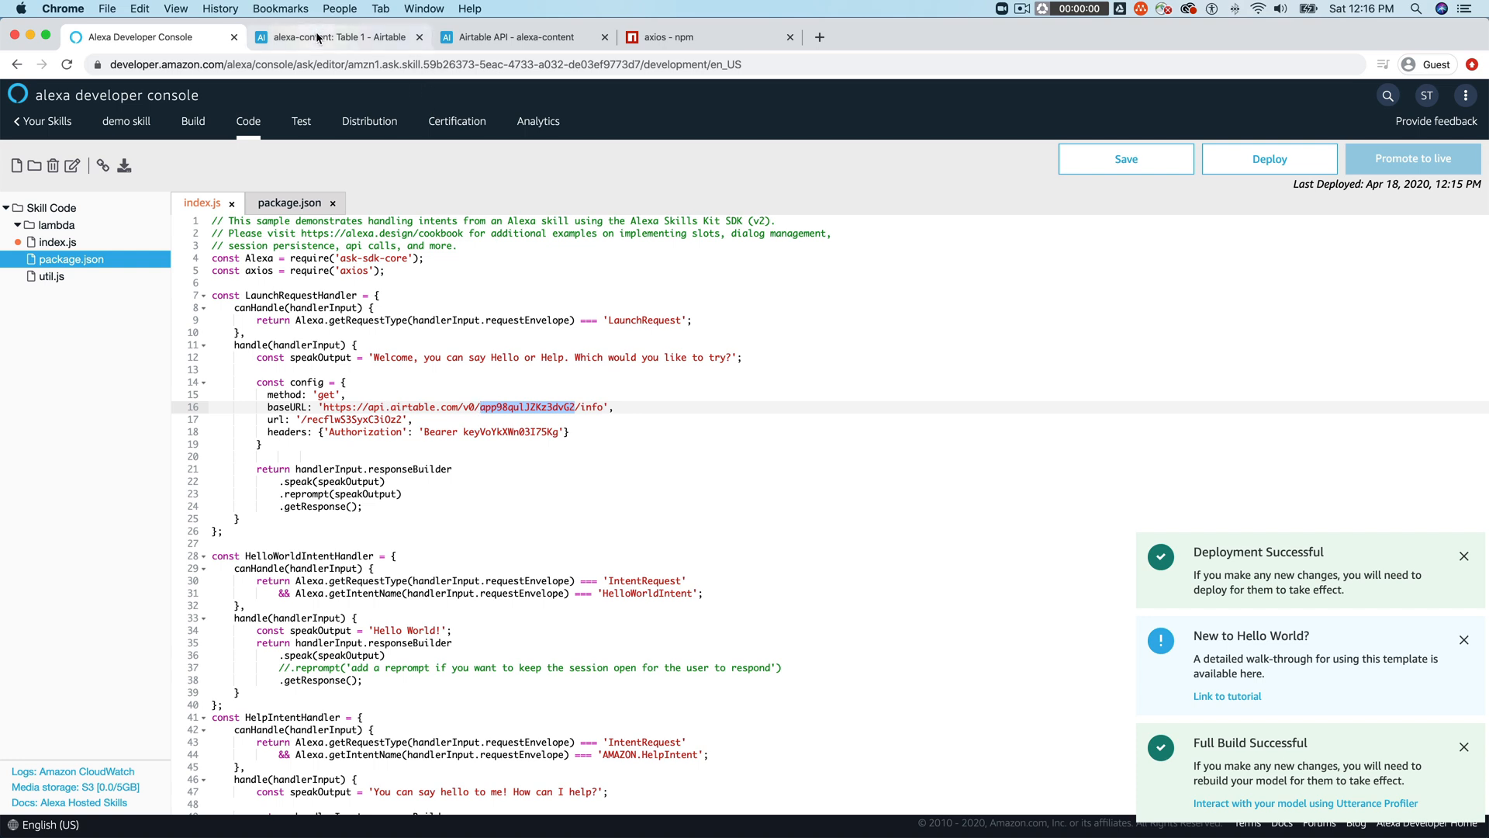
mouse_move(337, 36)
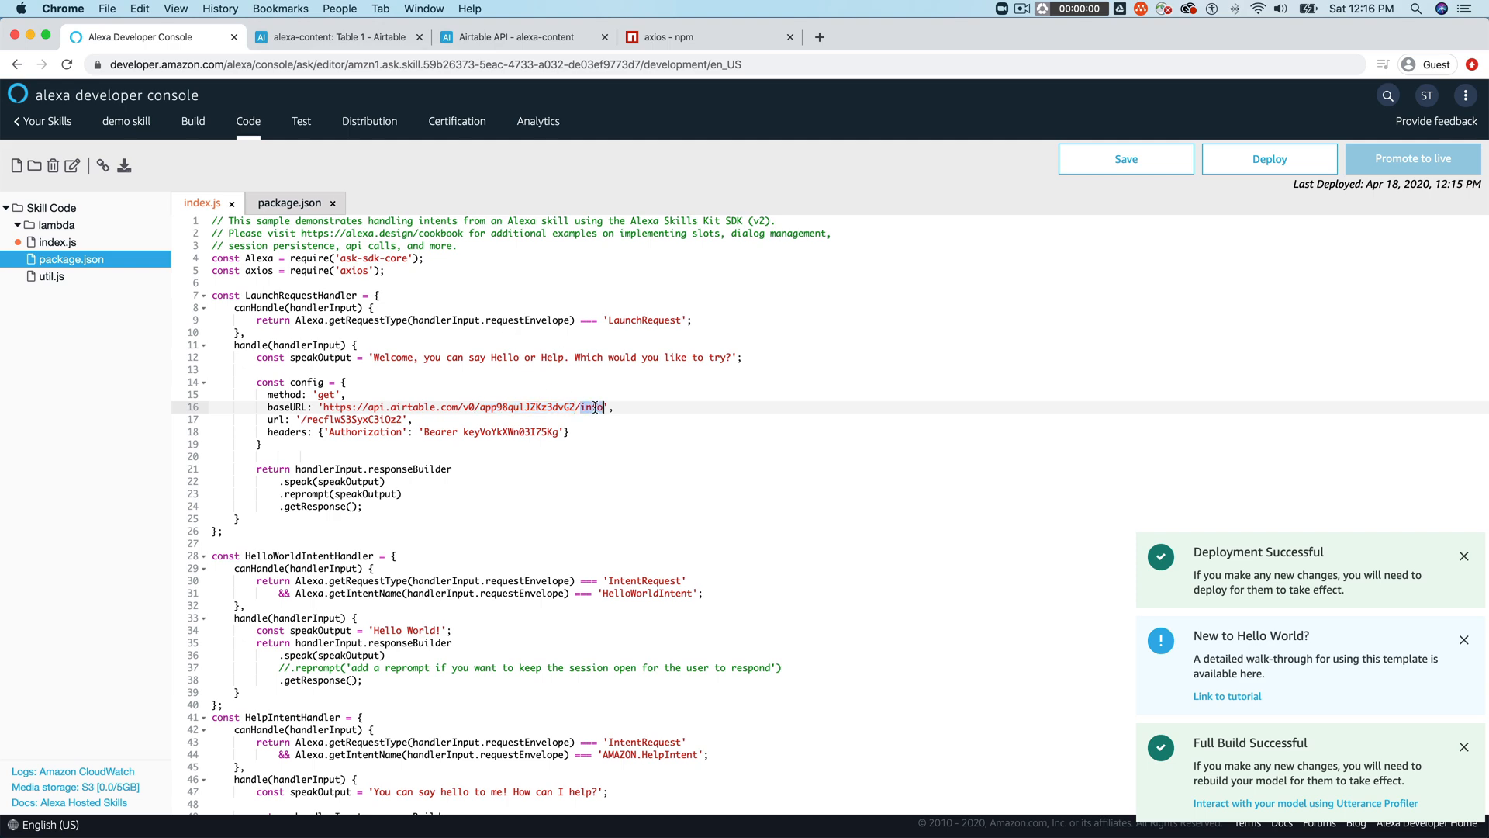
click(332, 37)
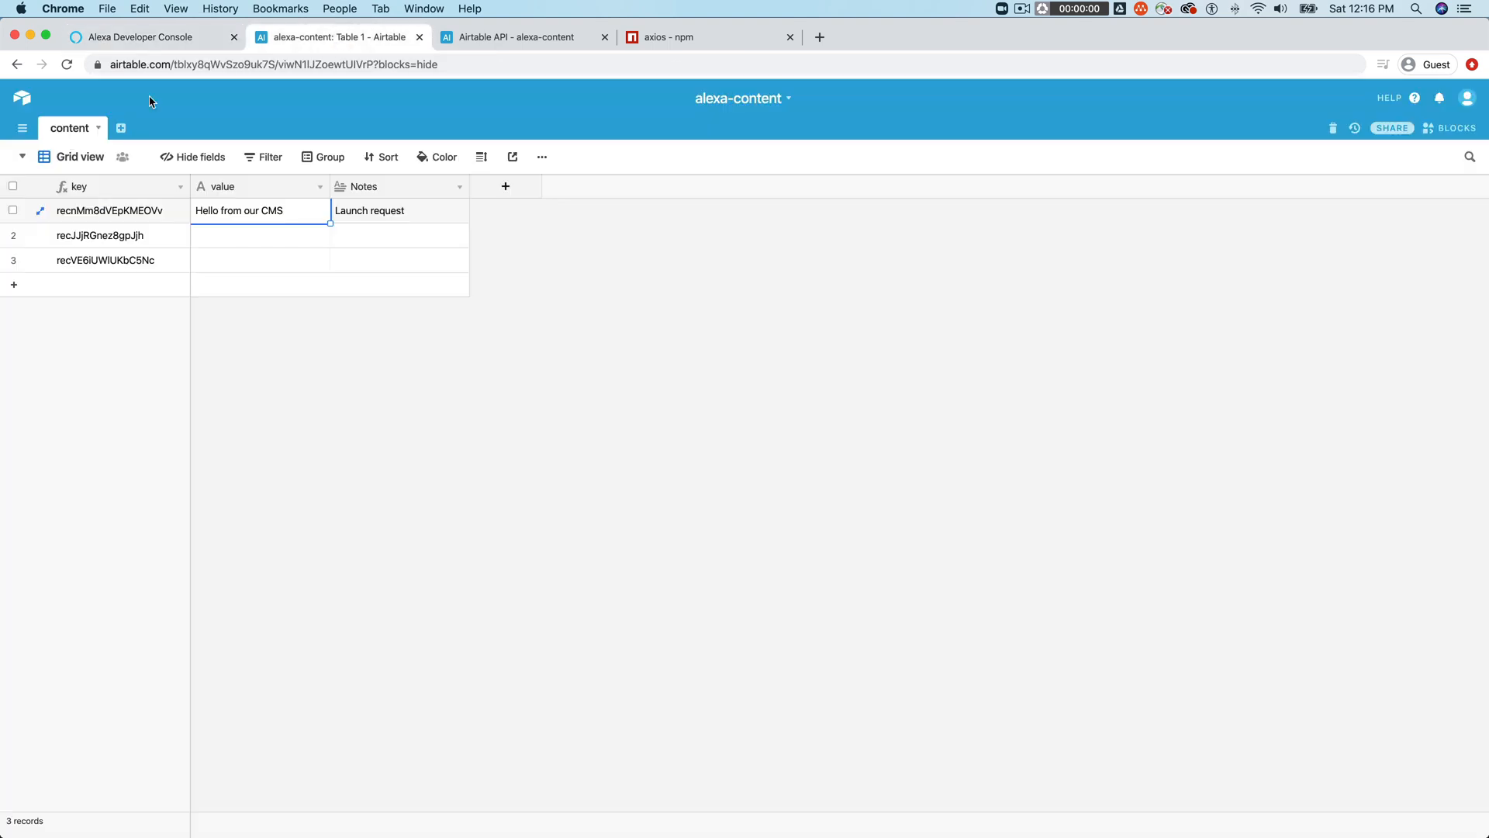
click(141, 37)
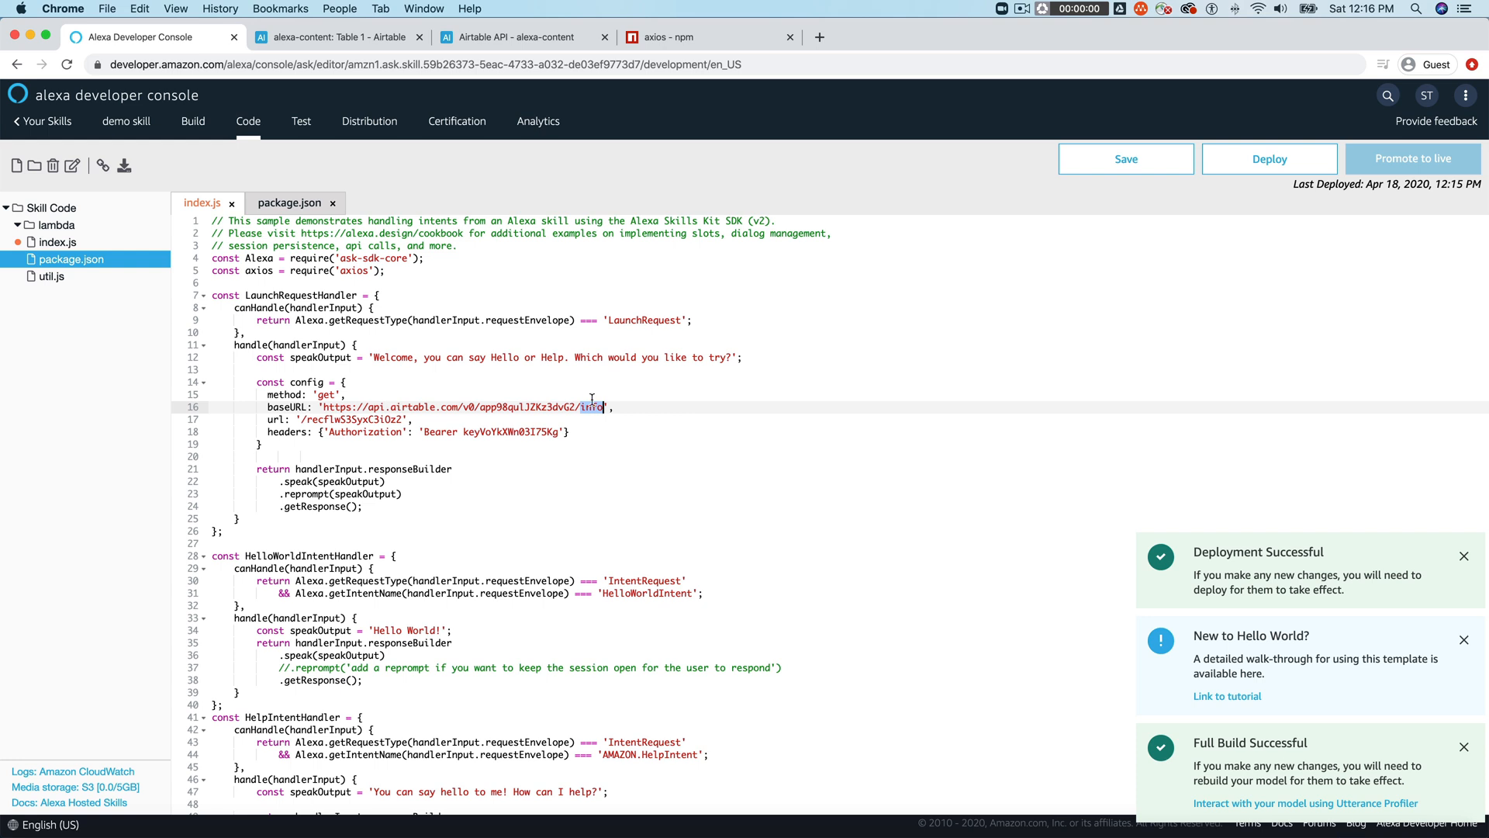
text(content)
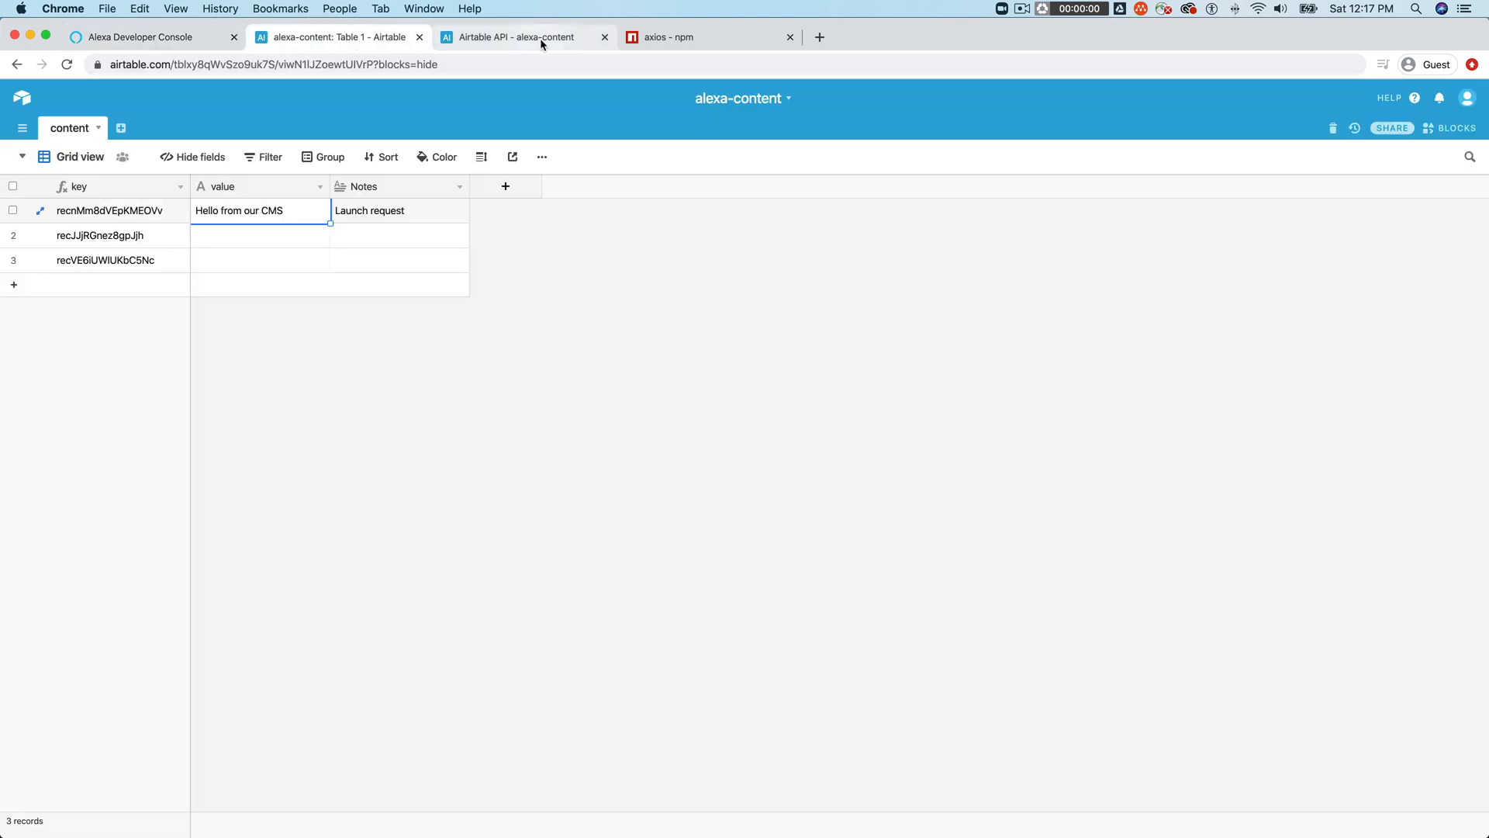
- Copy the alexa-content base's app id from the API docs' example request into baseURL
click(515, 35)
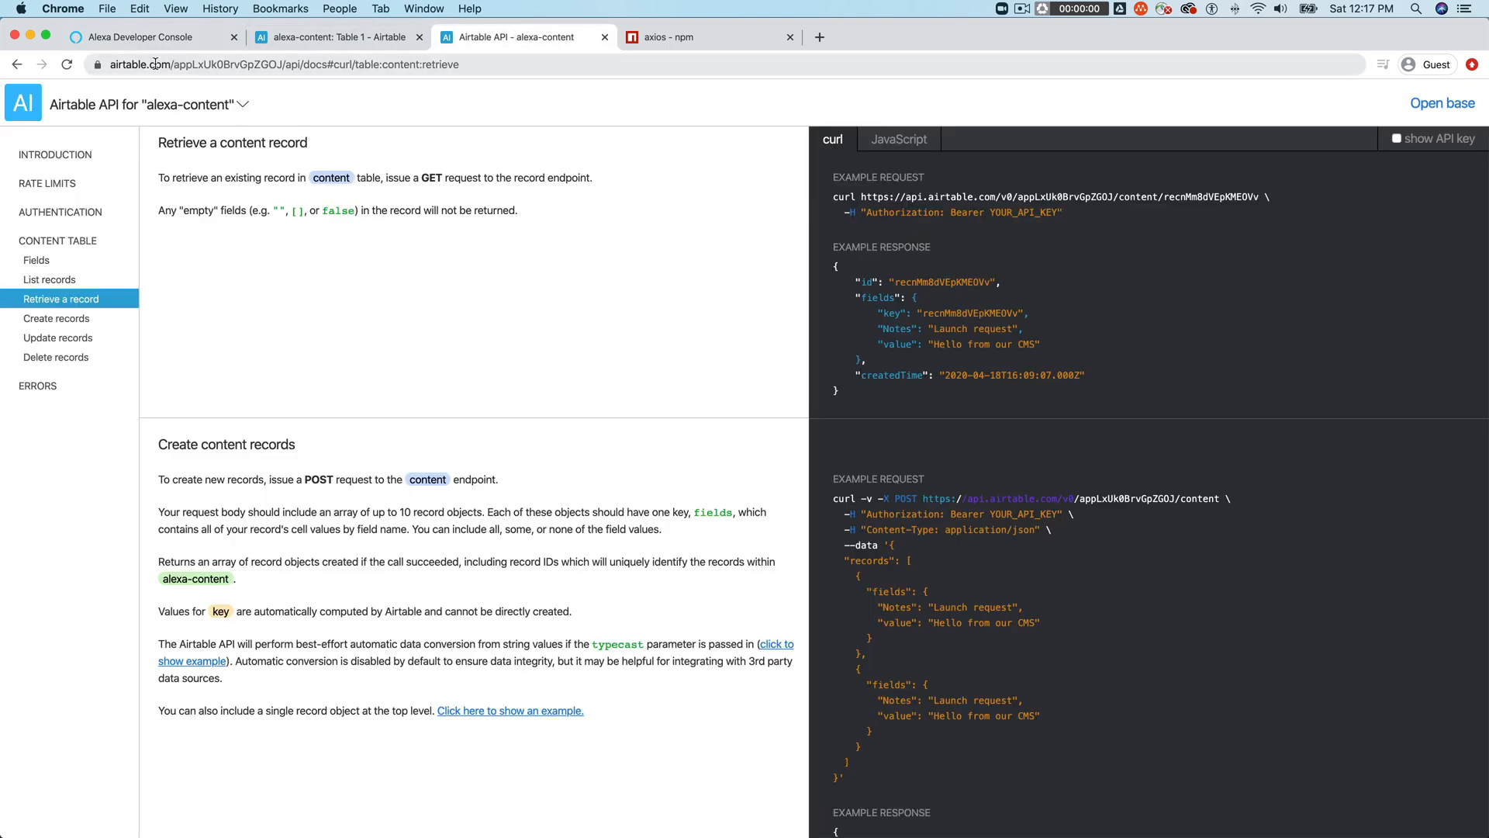
mouse_move(793, 302)
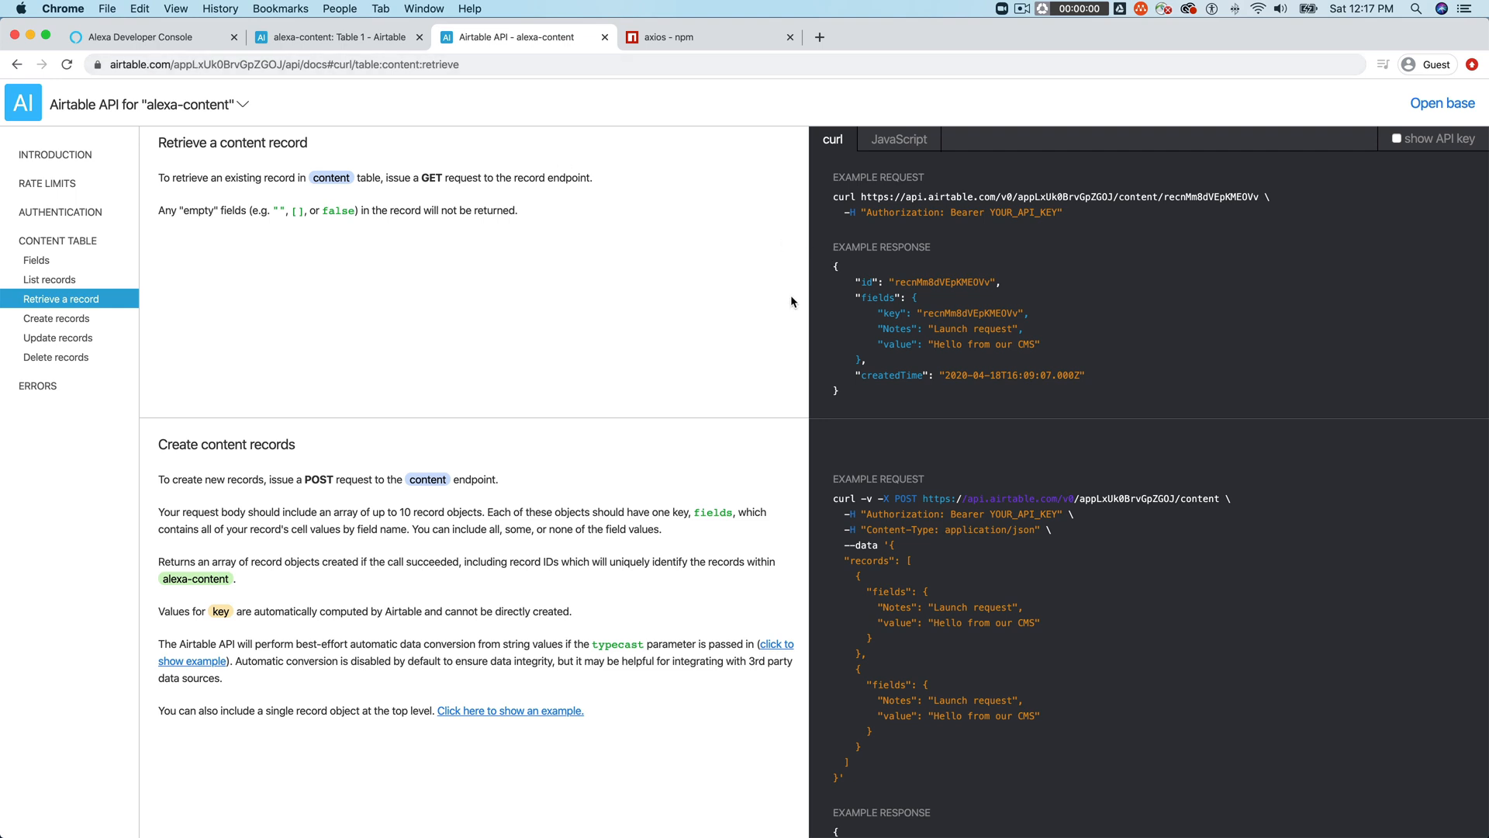
mouse_move(1019, 216)
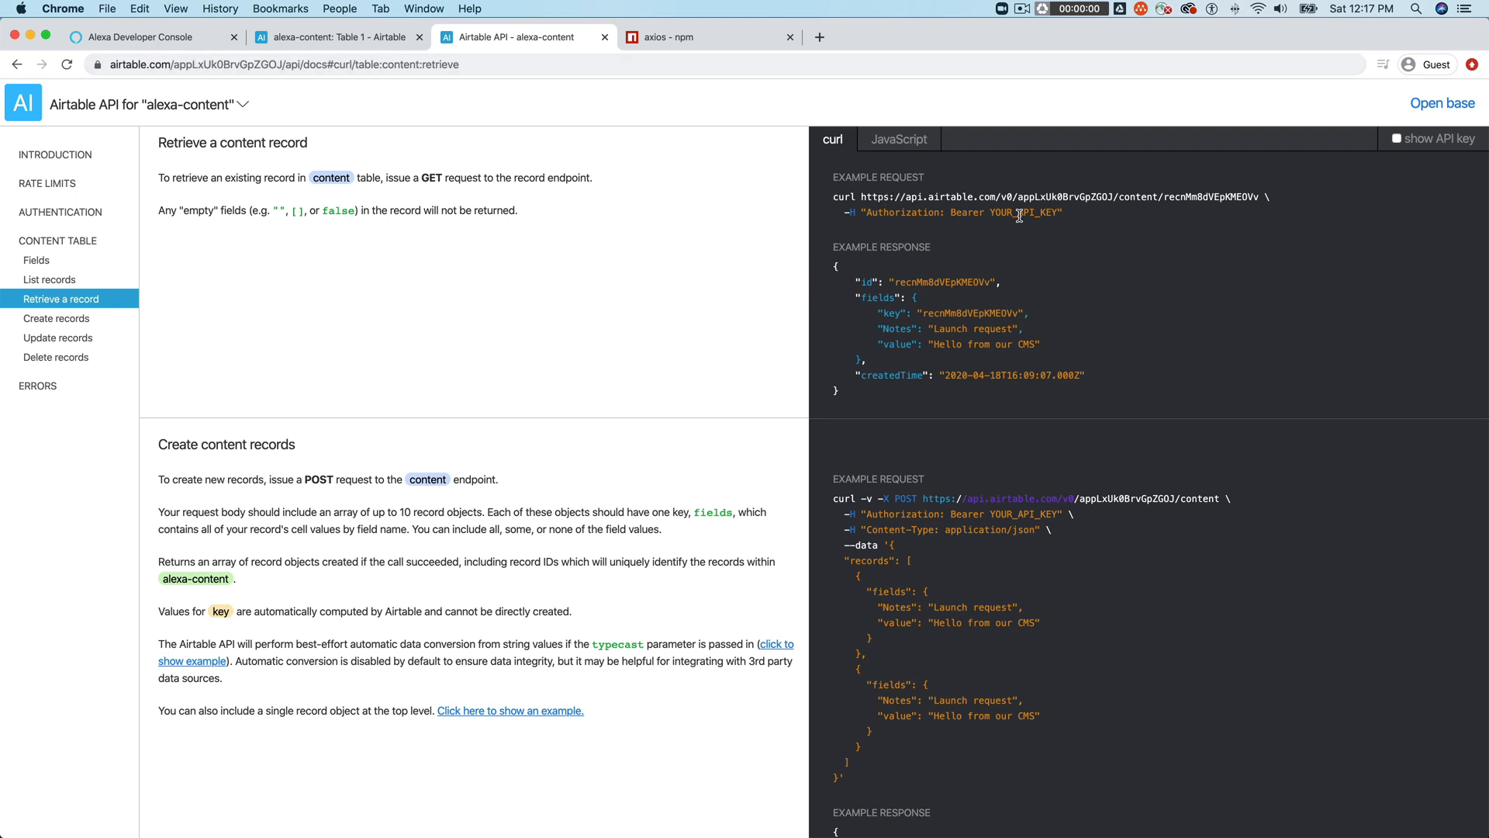
mouse_move(183, 369)
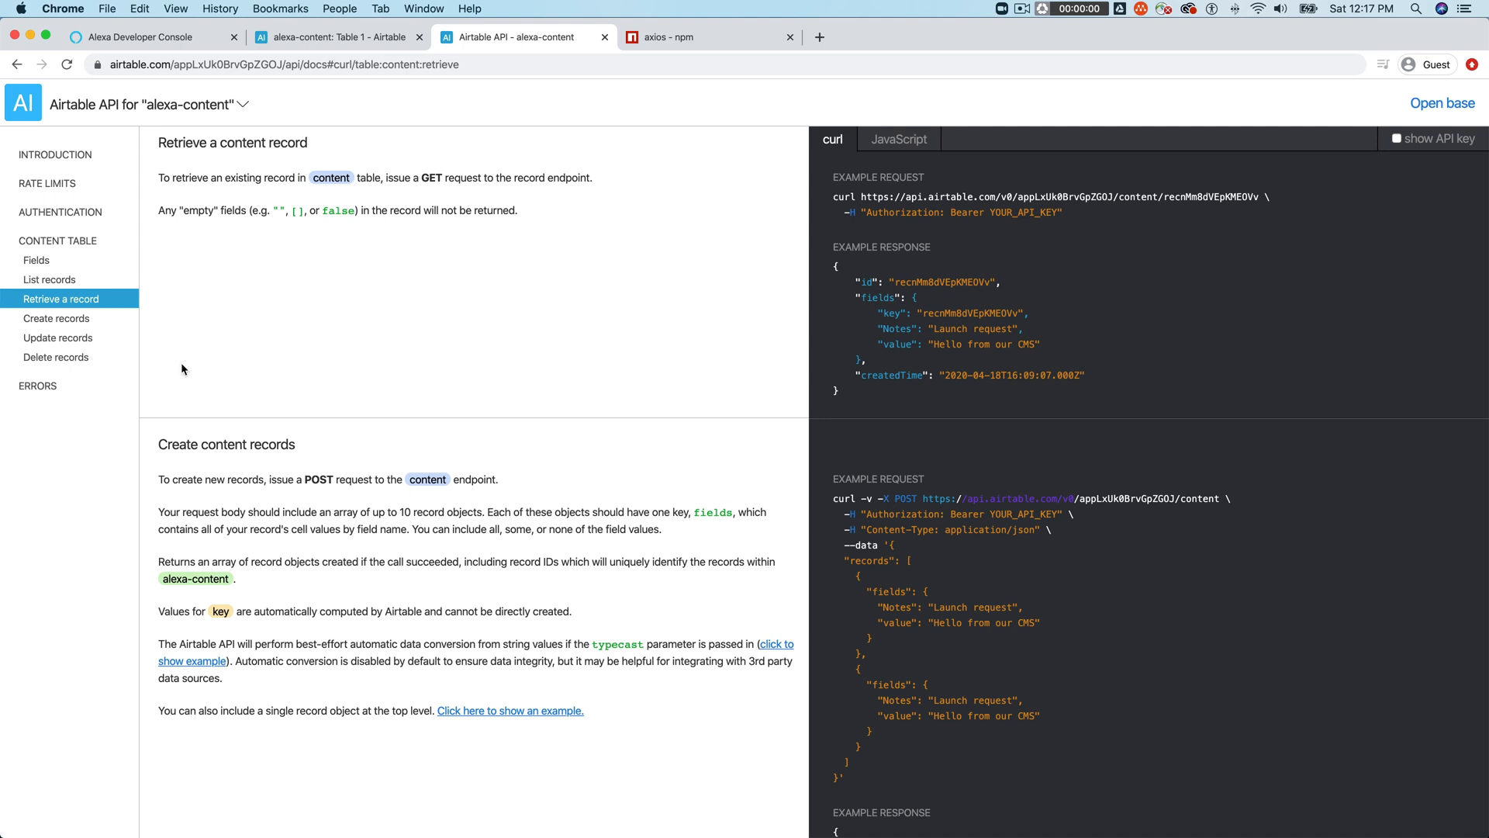
mouse_move(985, 490)
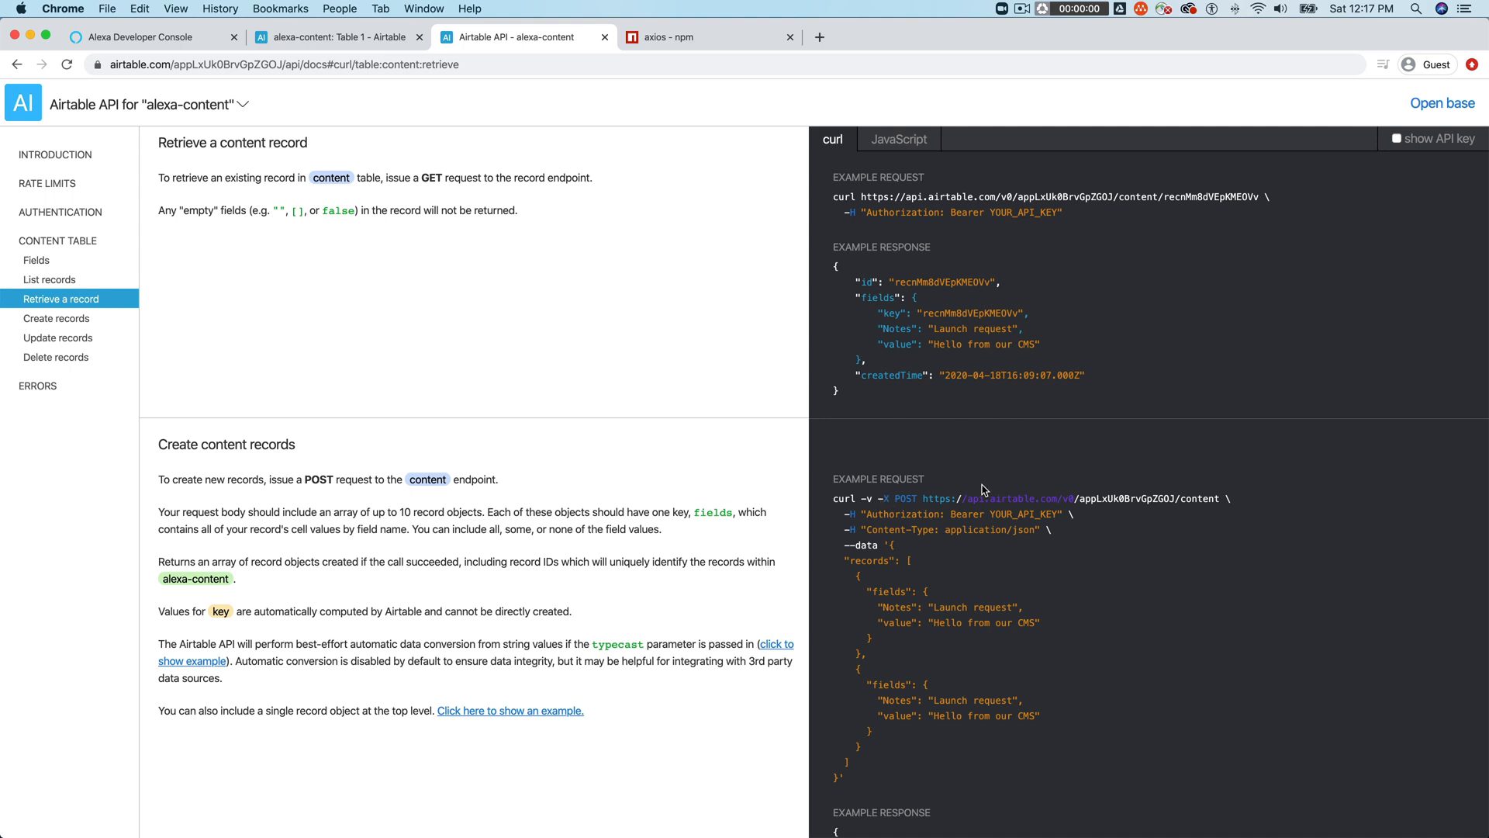
double_click(1127, 498)
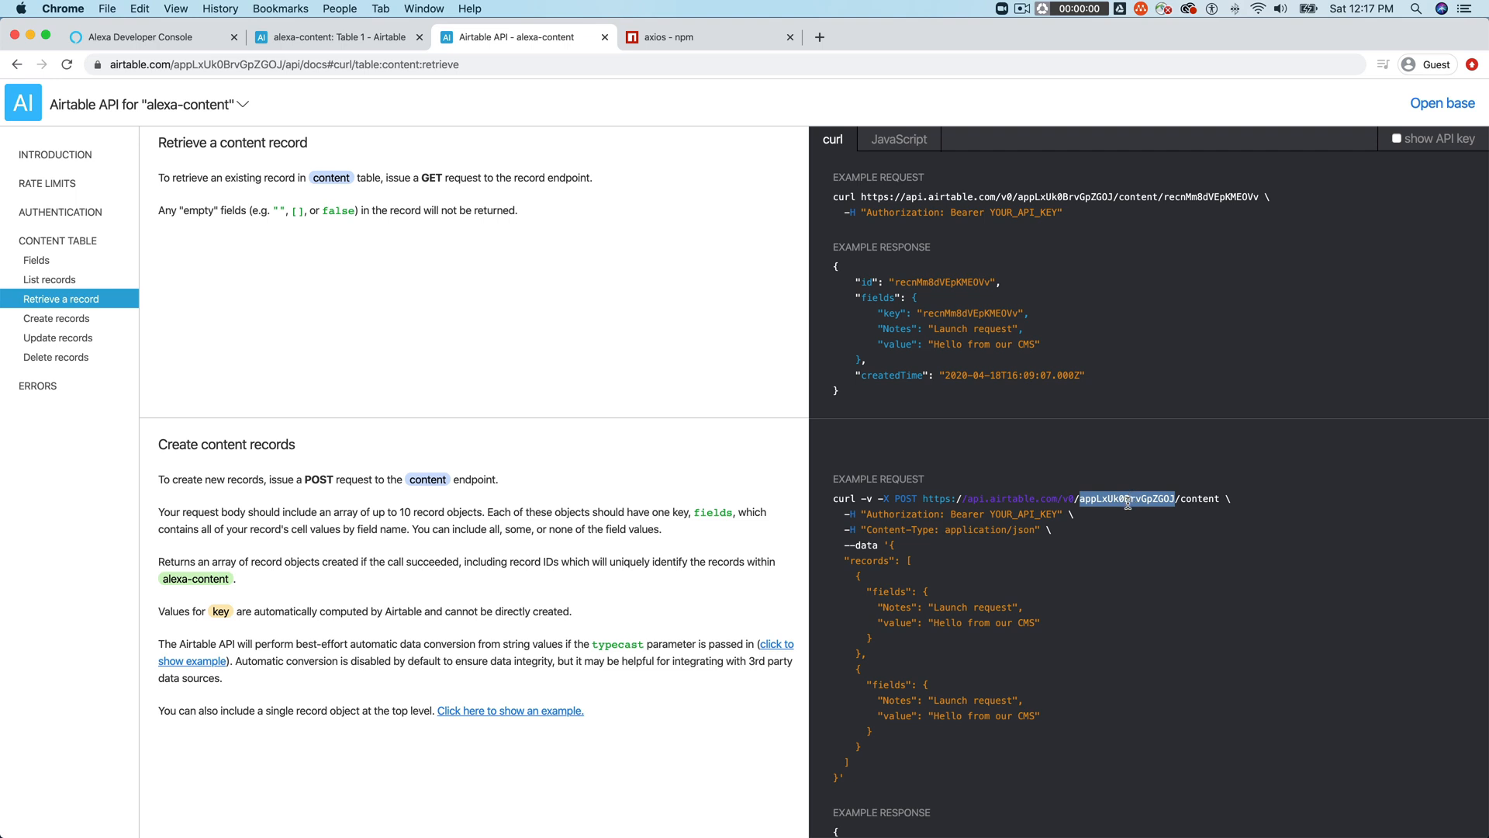
right_click(1128, 498)
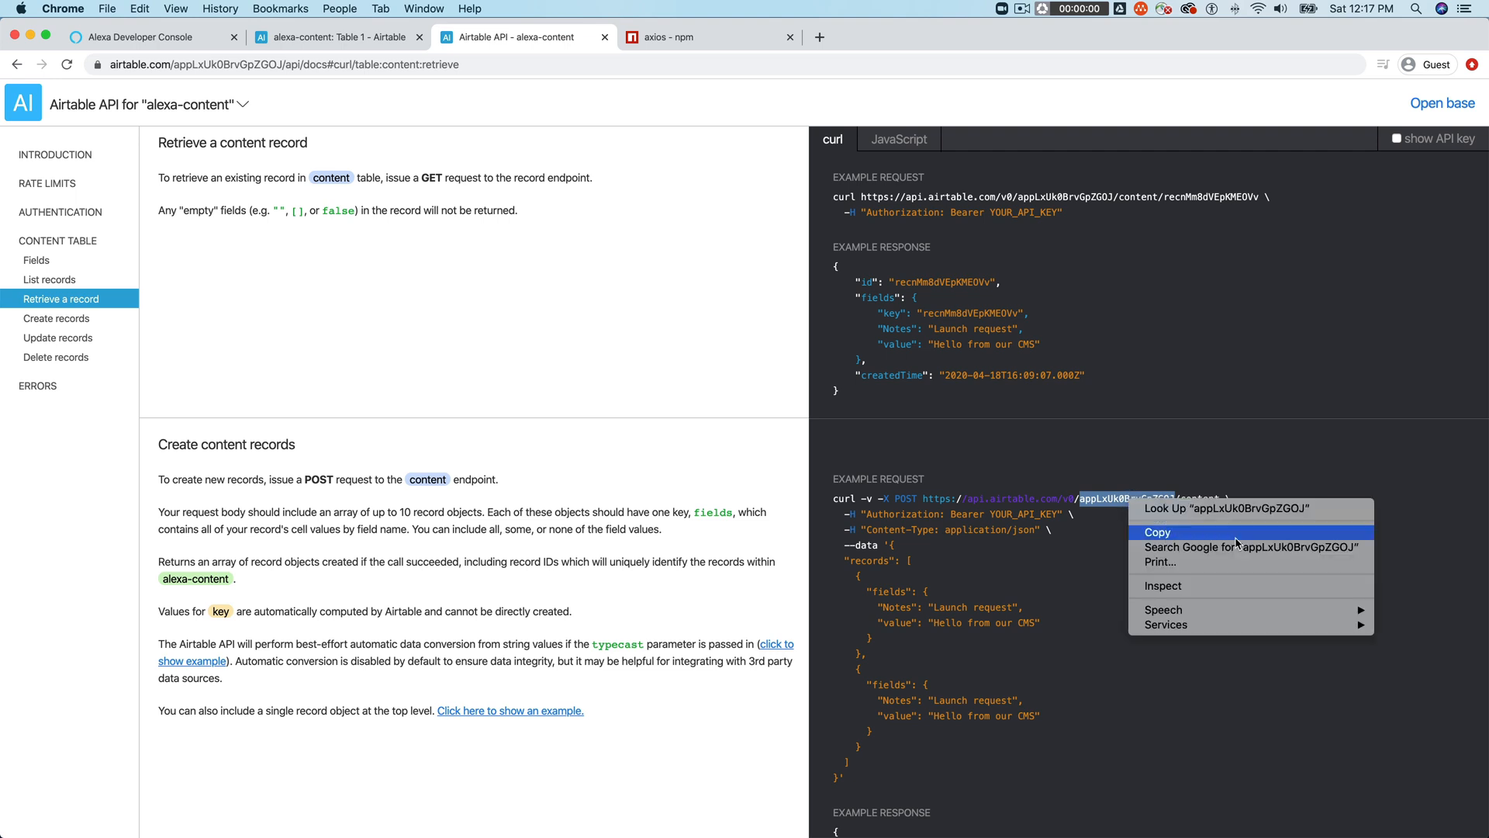
click(1156, 531)
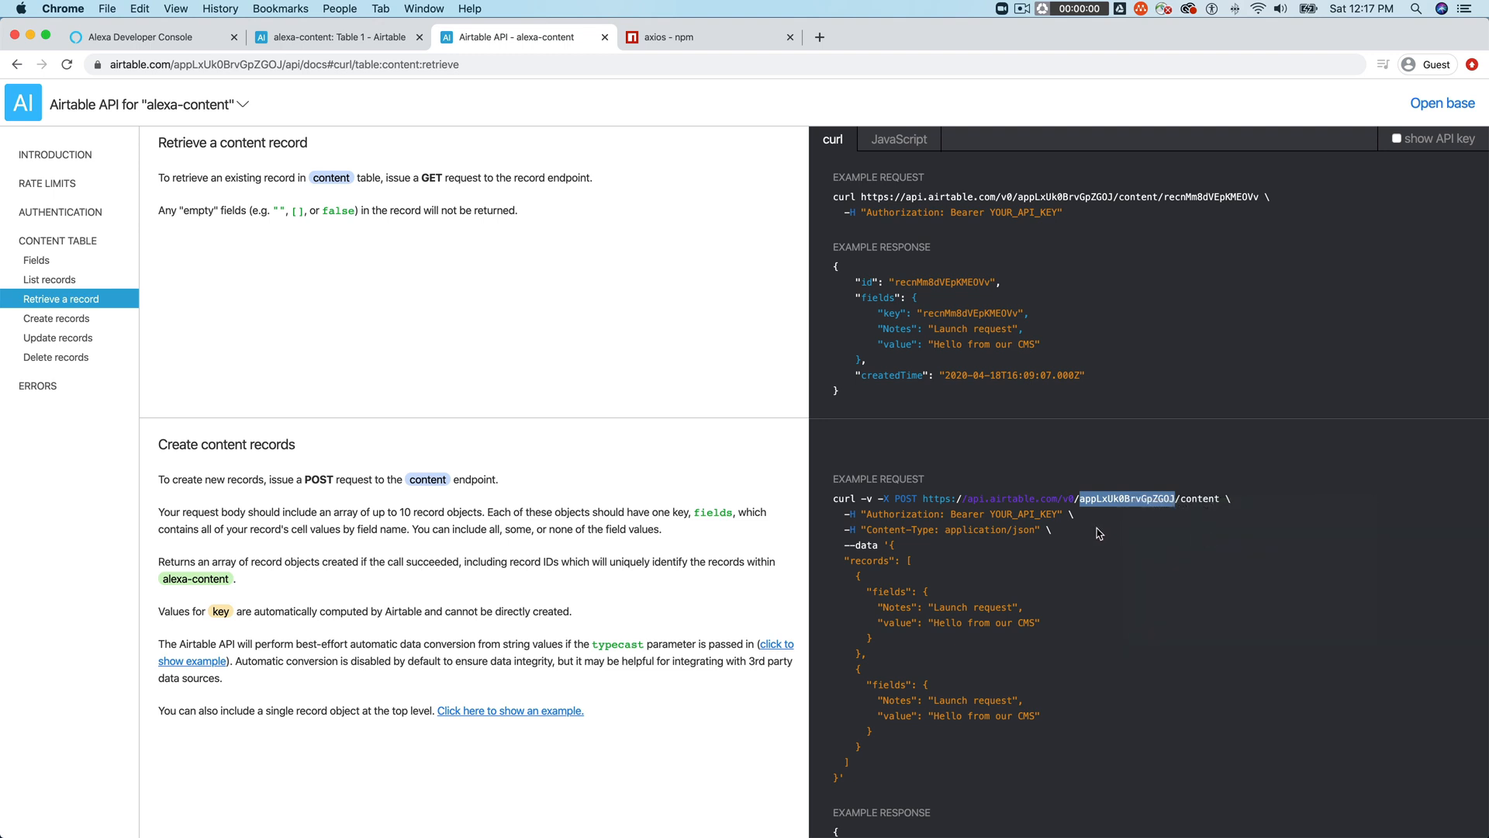
mouse_move(823, 404)
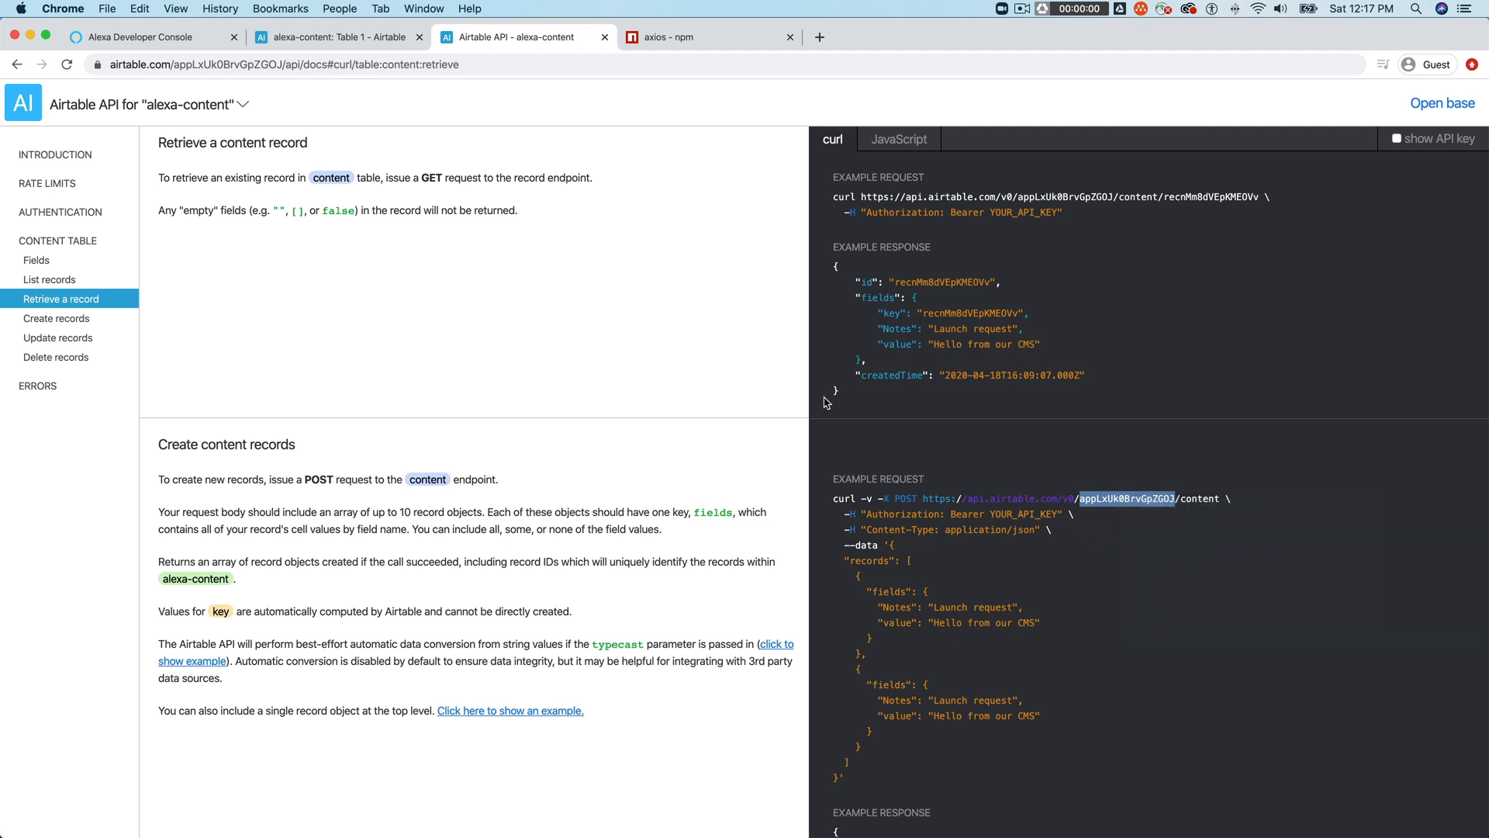
mouse_move(503, 328)
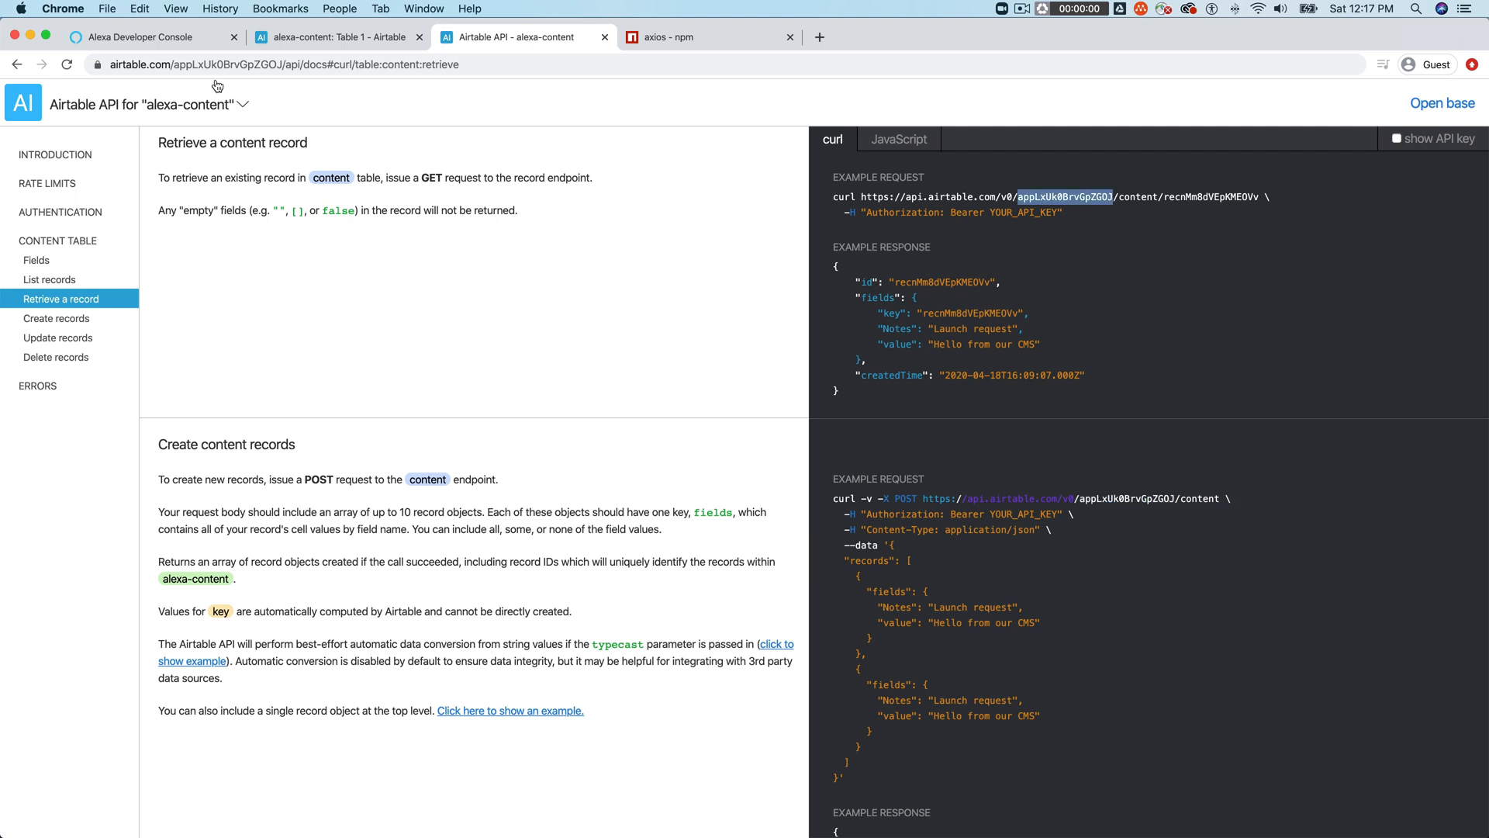
click(143, 37)
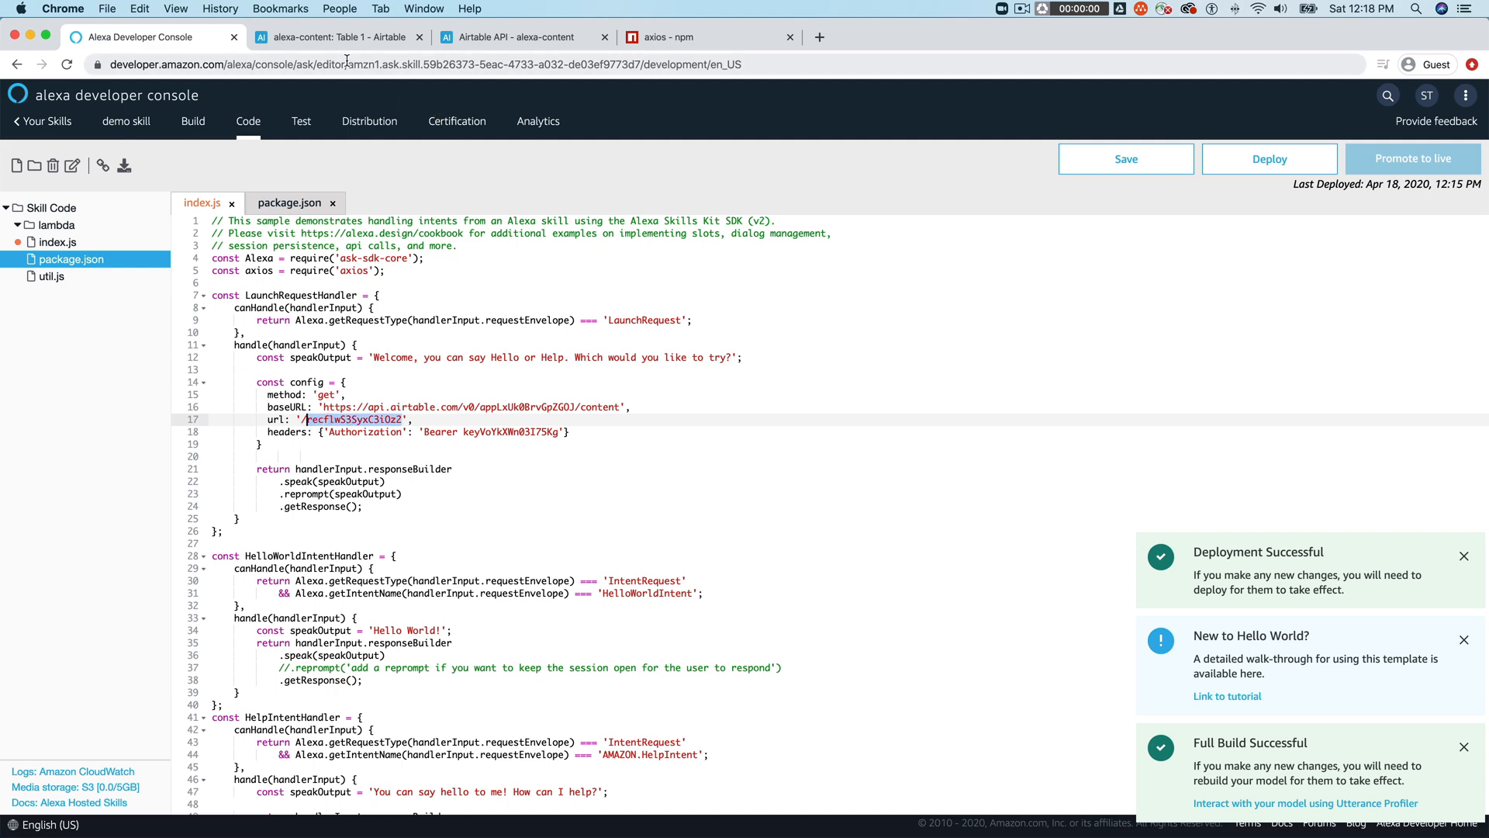
- Select the old key in the Authorization header and reopen the Airtable API docs
click(336, 37)
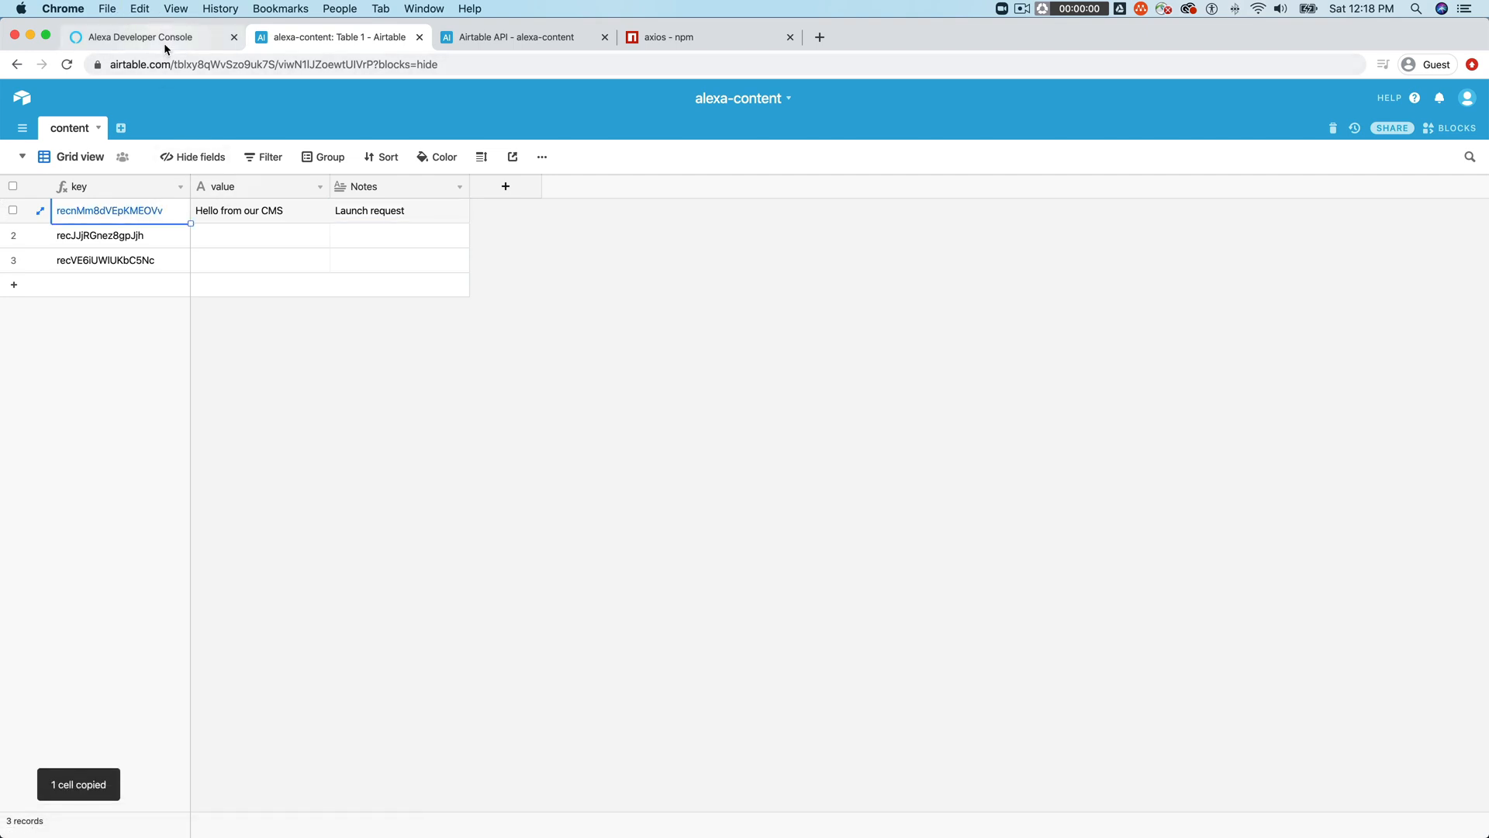
click(138, 37)
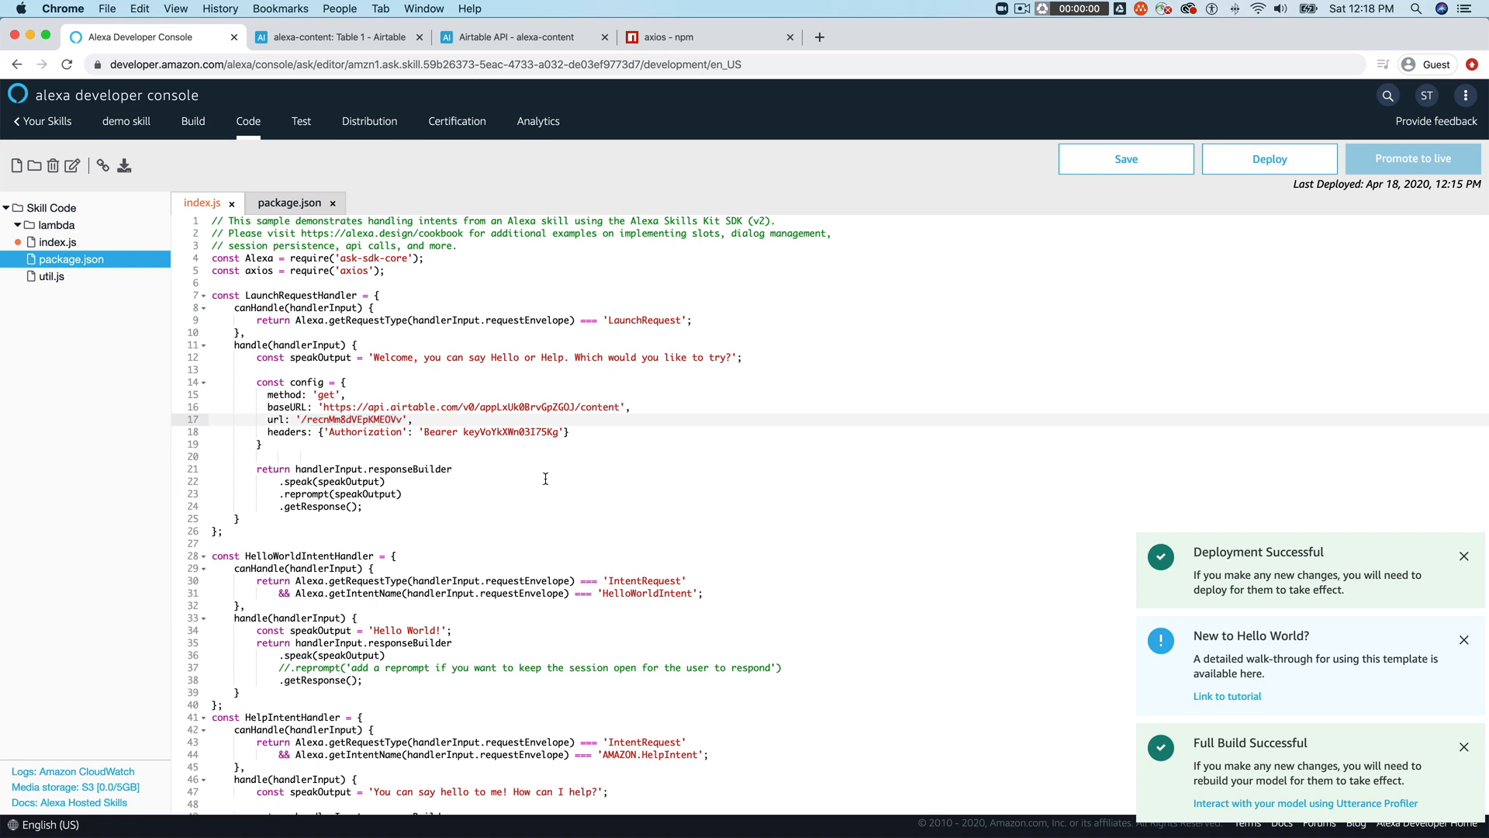
double_click(365, 431)
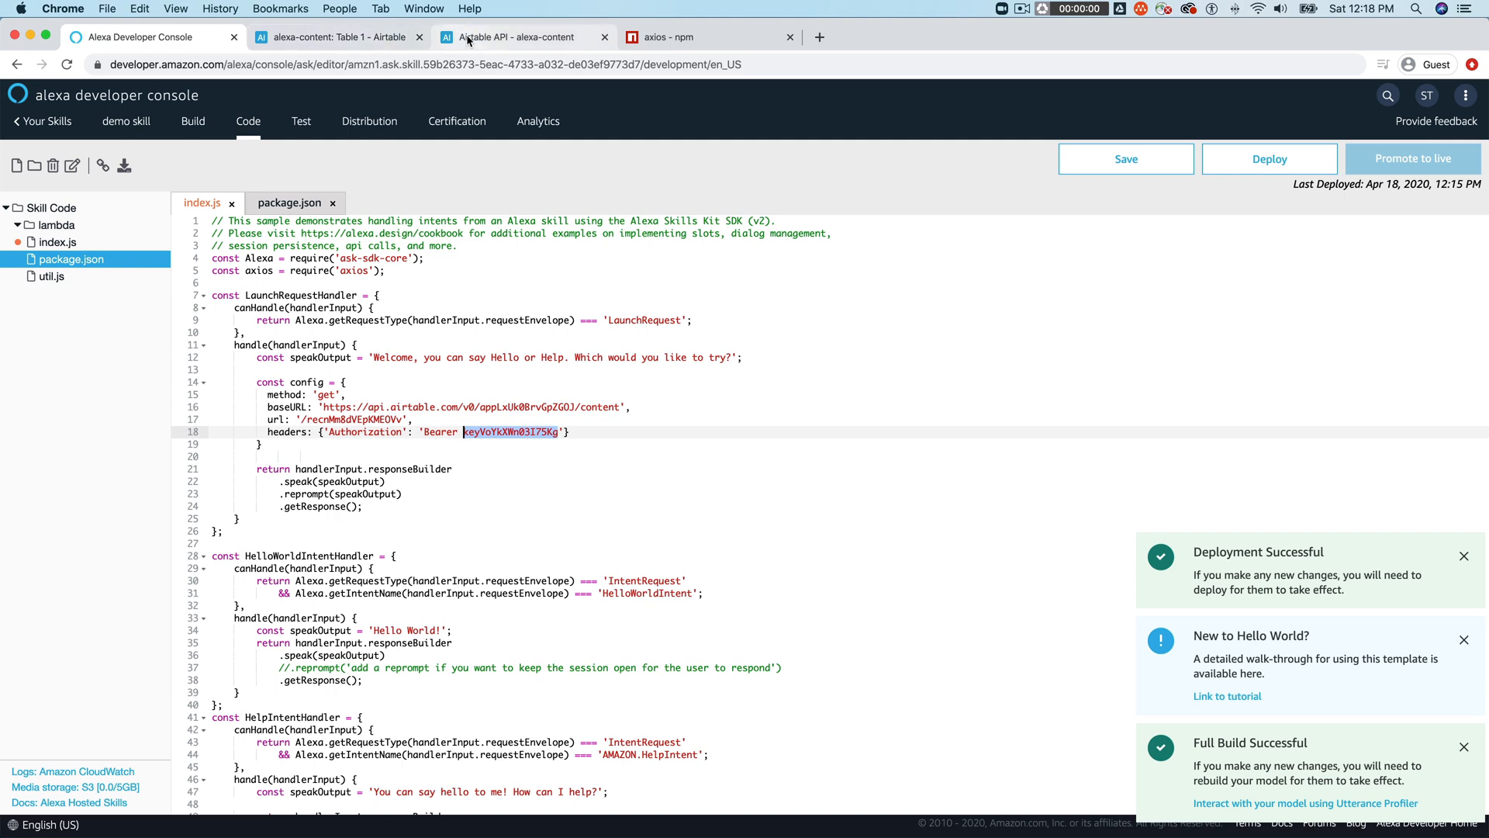
click(515, 36)
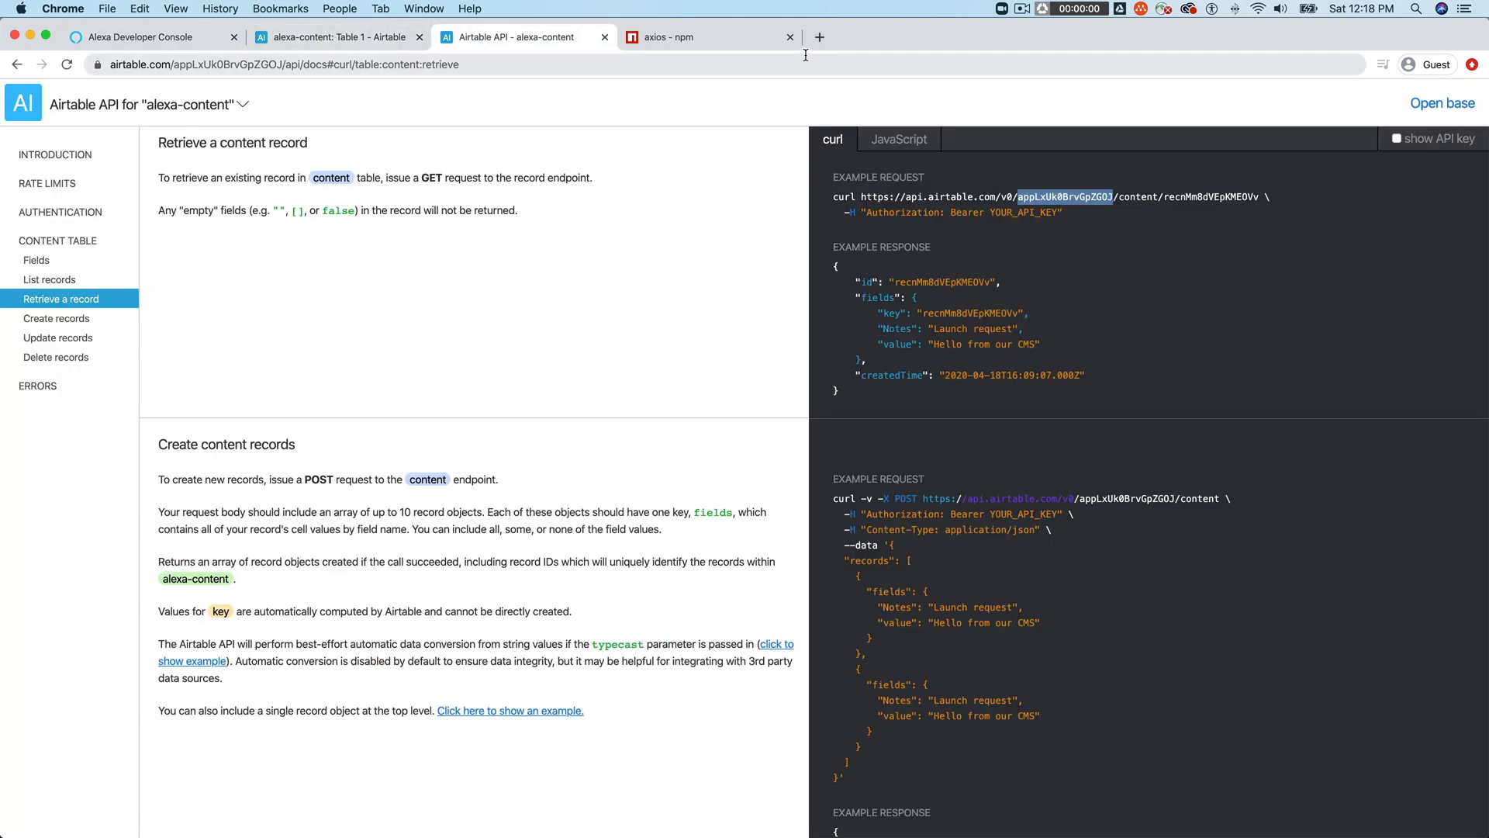
- On the Airtable Account page, delete the old personal API key and generate and select a new one
click(337, 36)
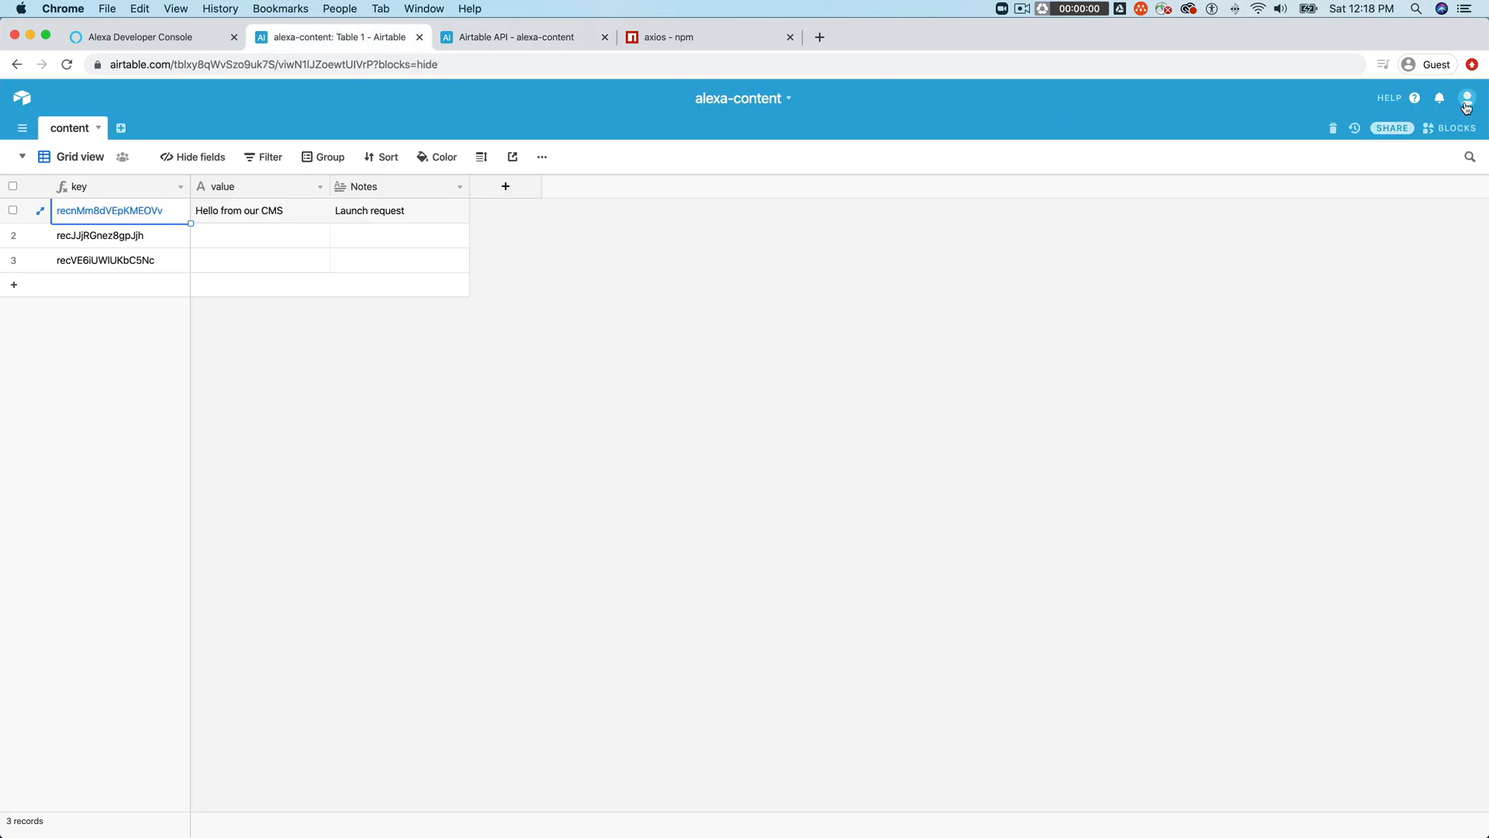
click(1468, 97)
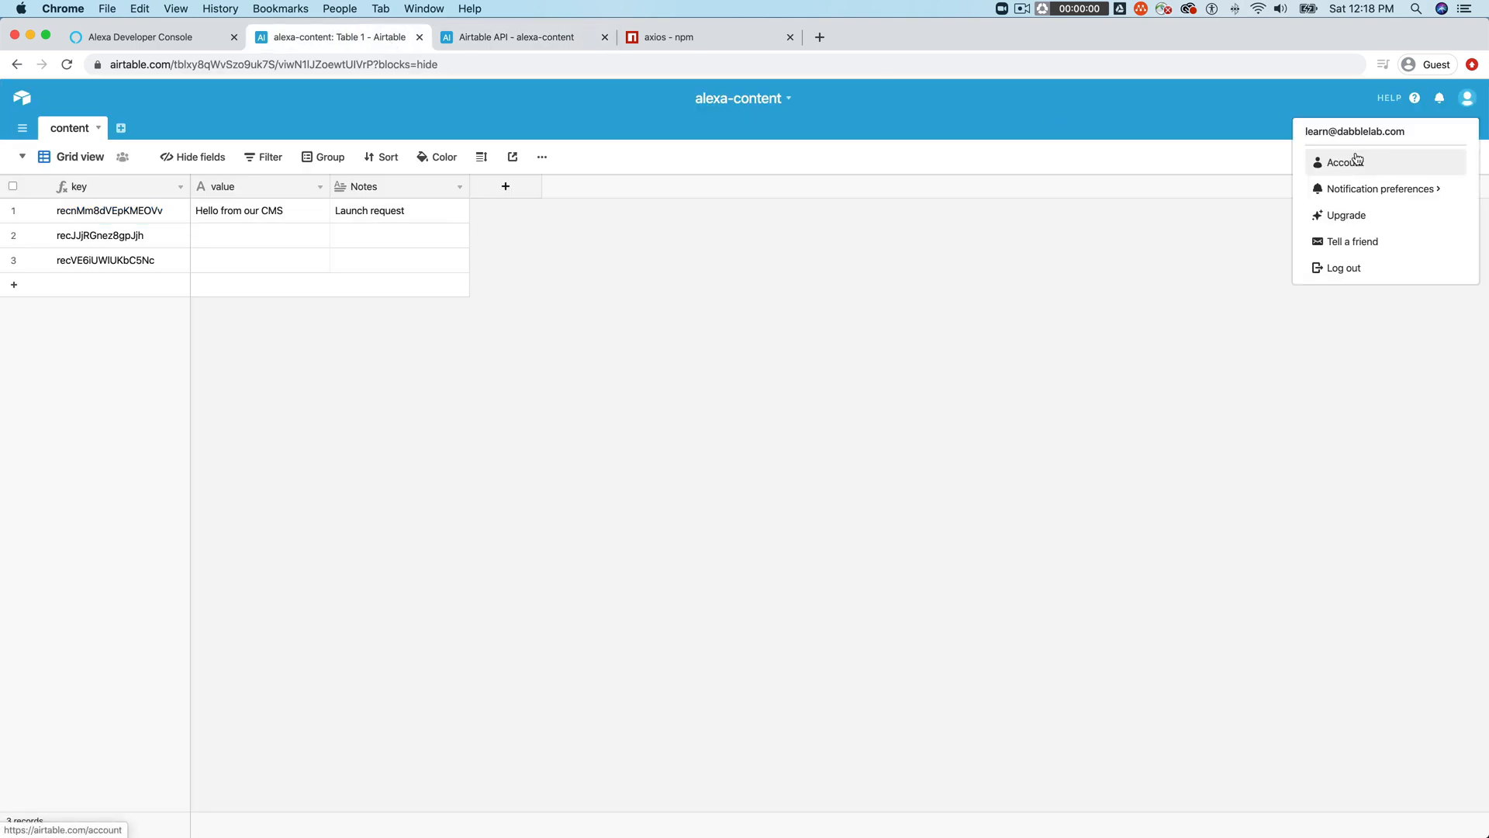
click(1345, 161)
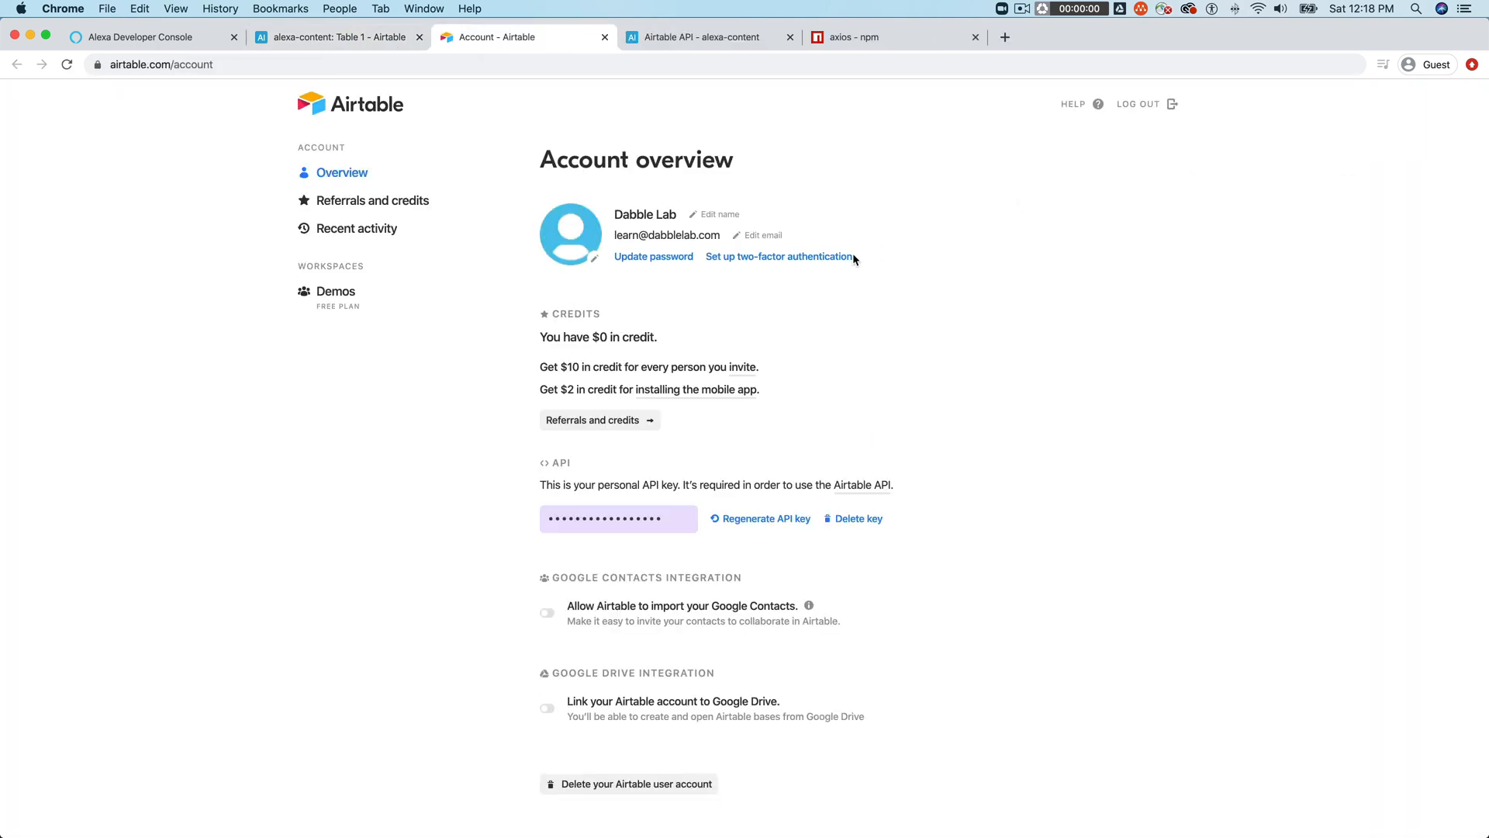
mouse_move(610, 482)
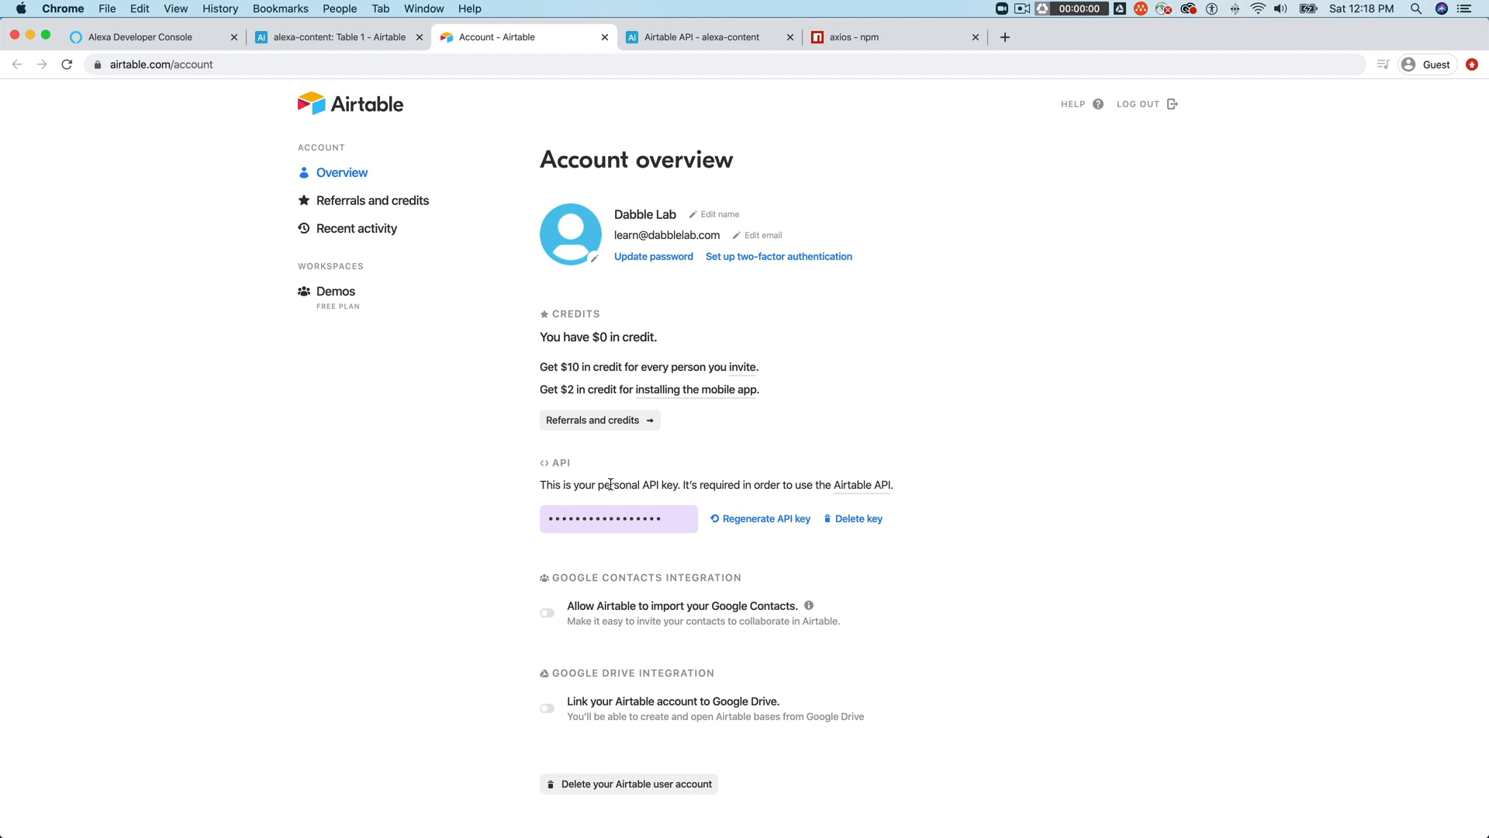
mouse_move(887, 529)
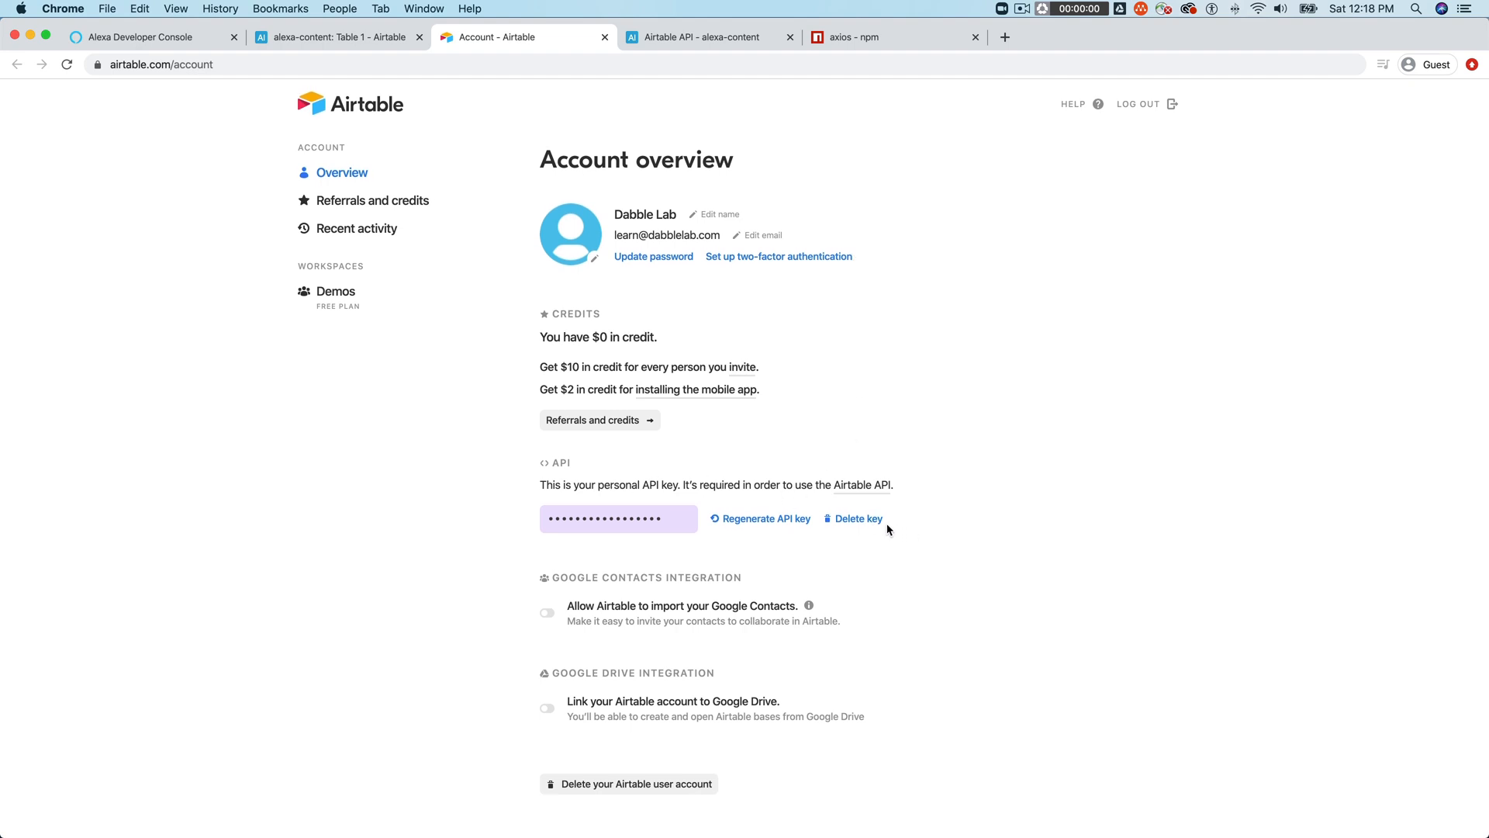
click(760, 518)
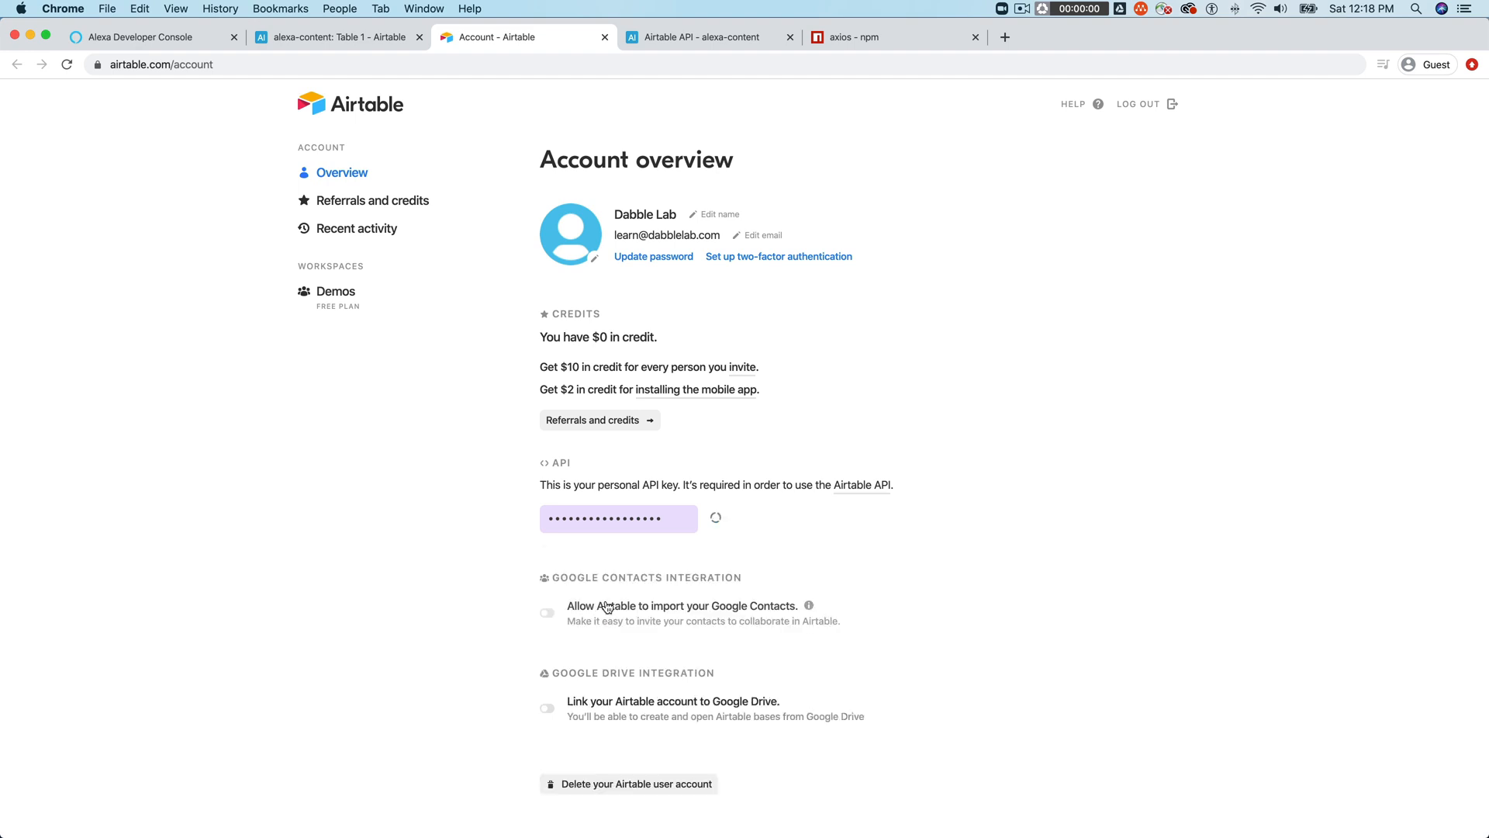
click(715, 518)
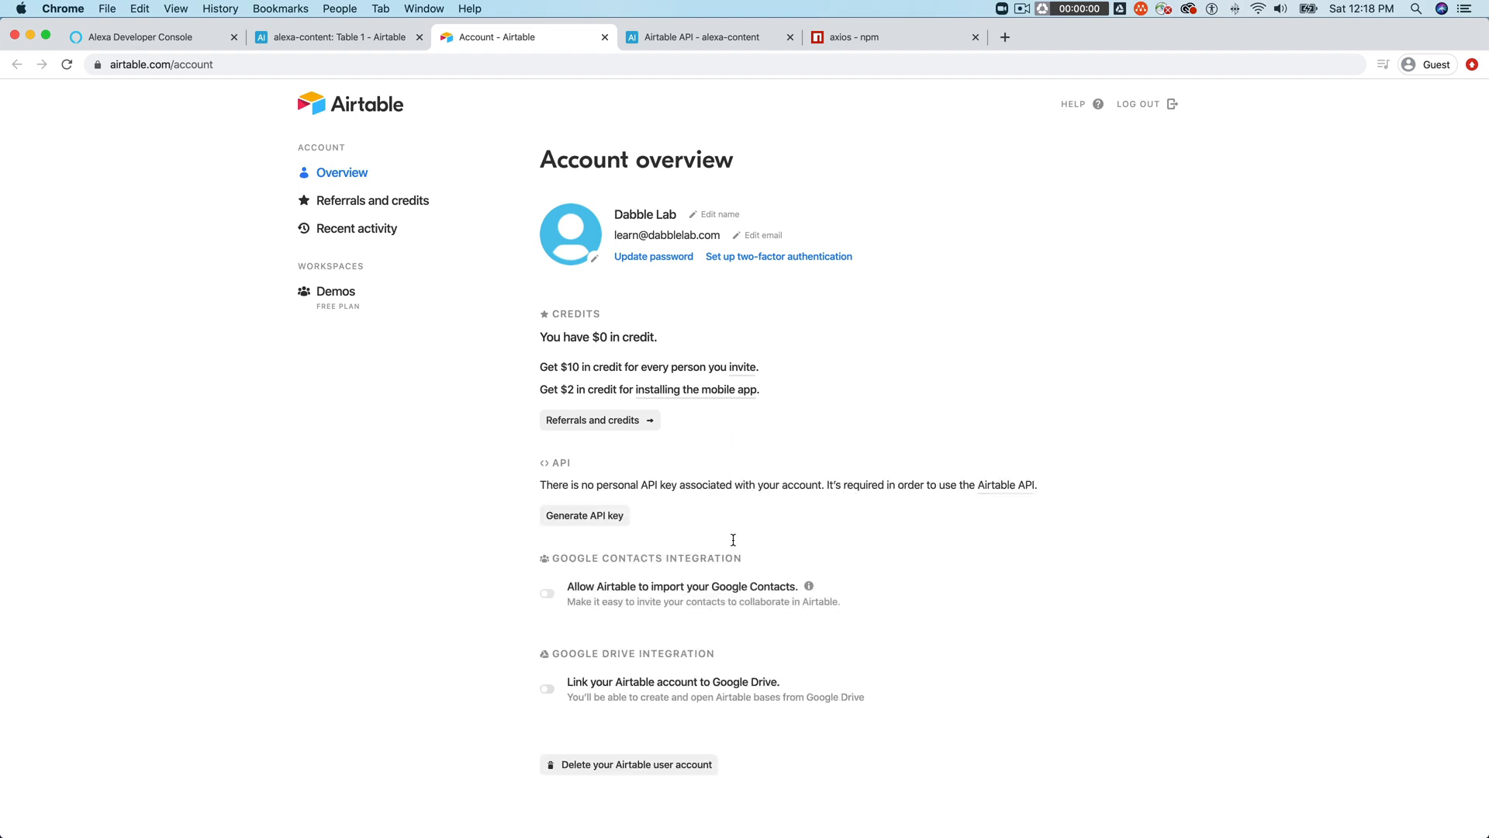
click(585, 515)
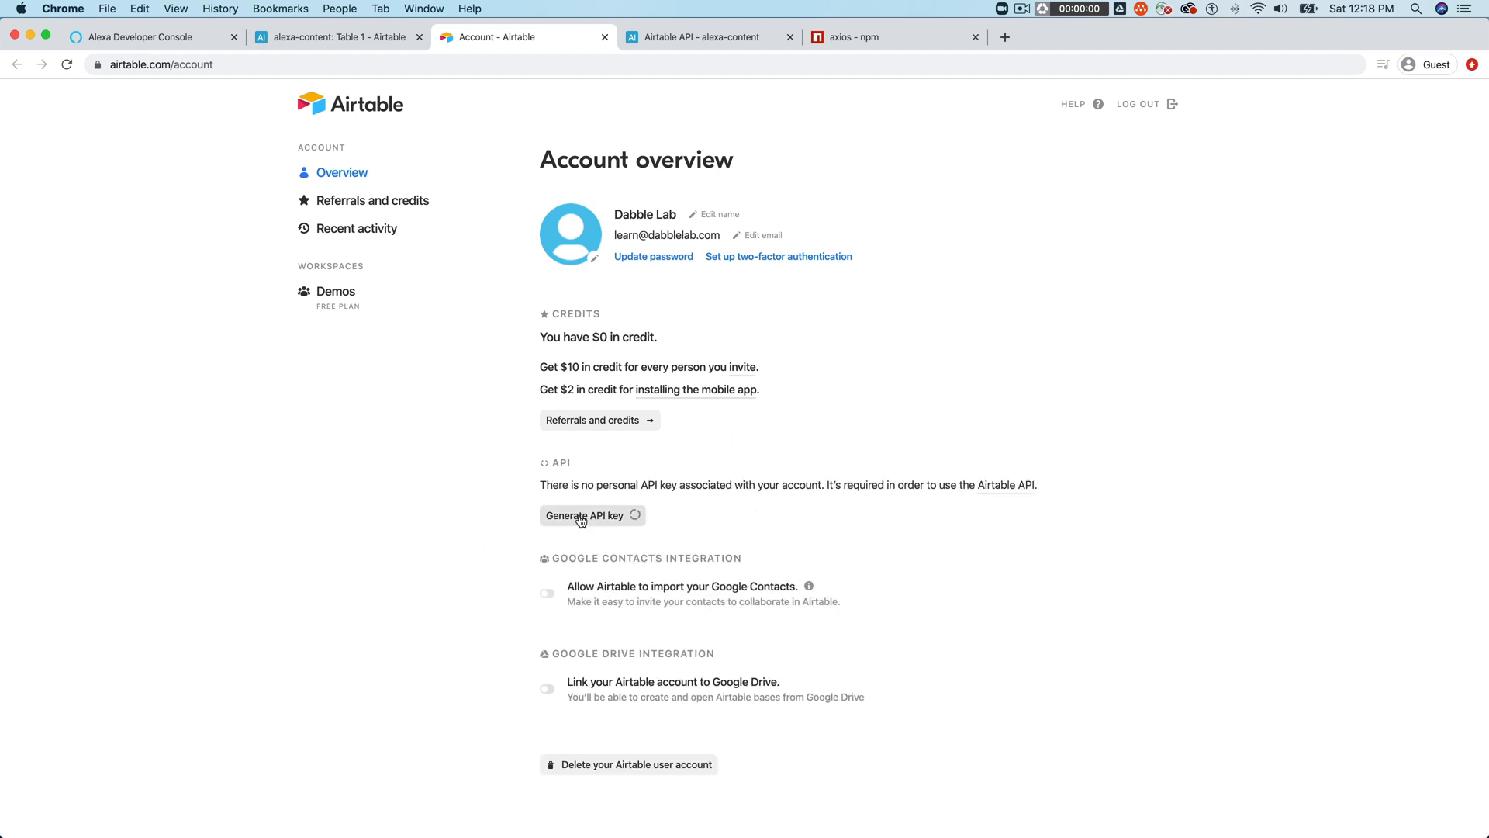
click(583, 515)
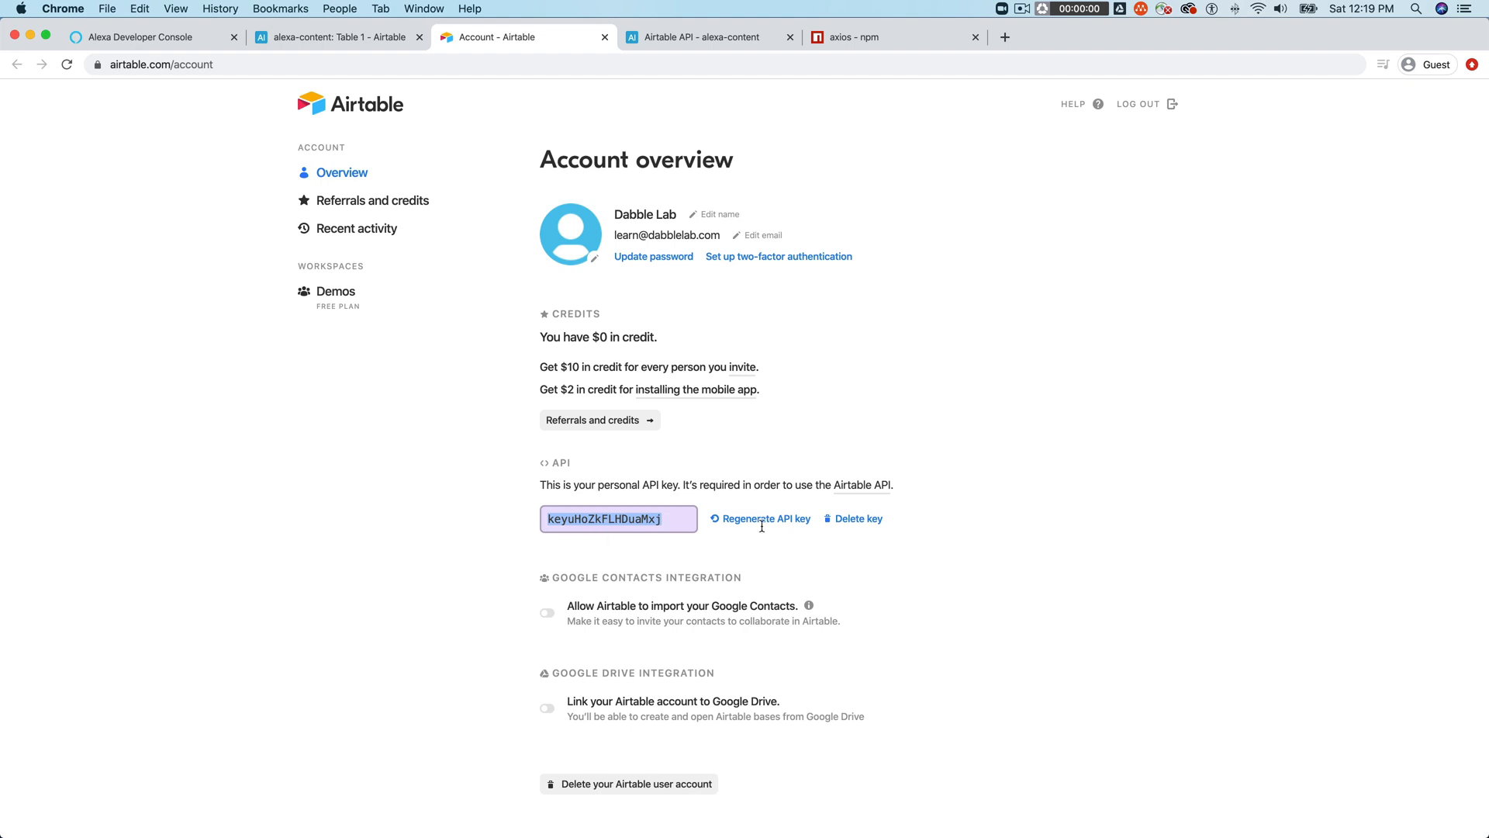
mouse_move(785, 518)
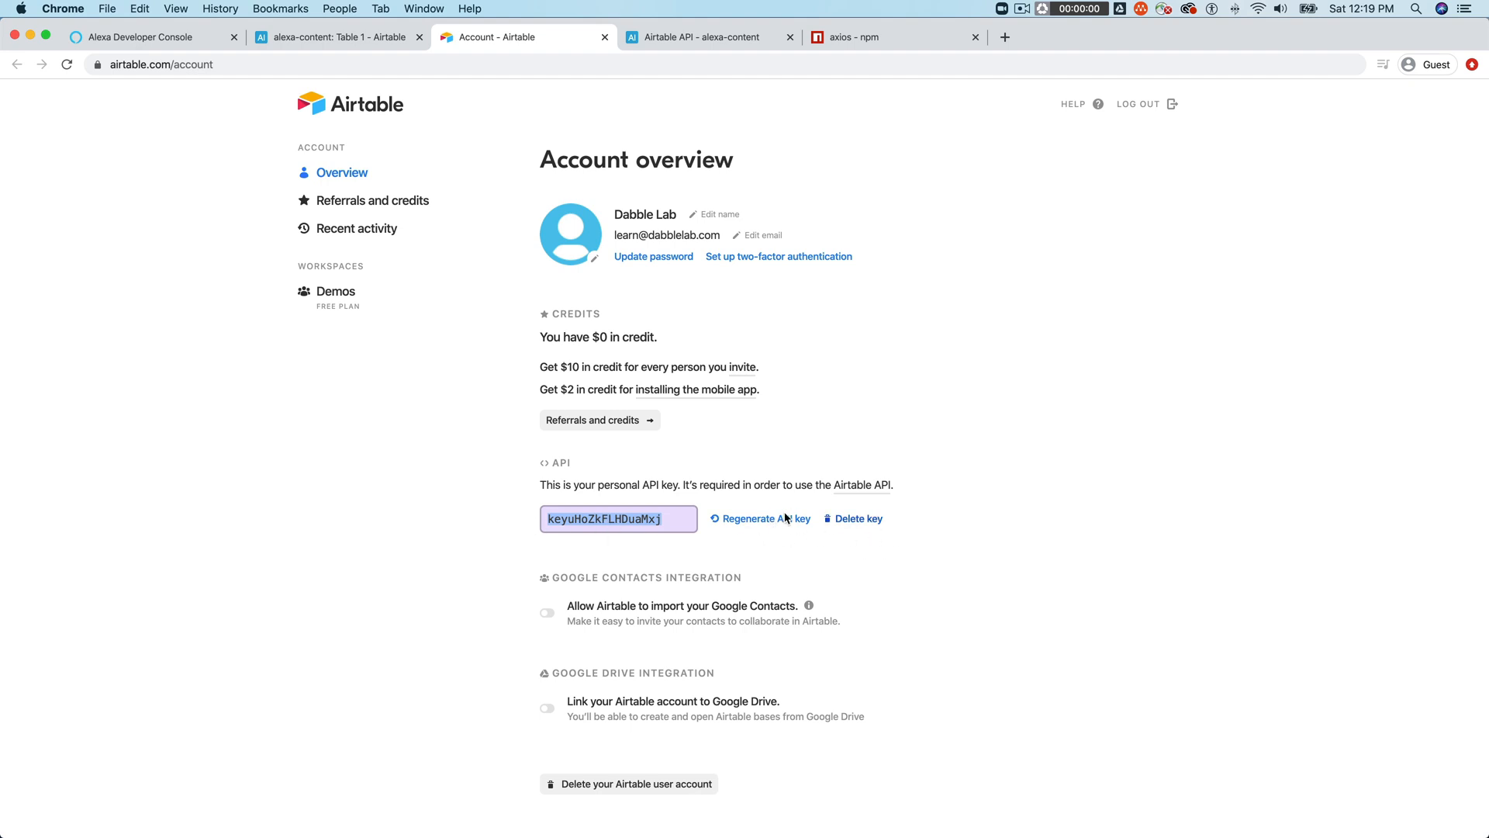
mouse_move(349, 152)
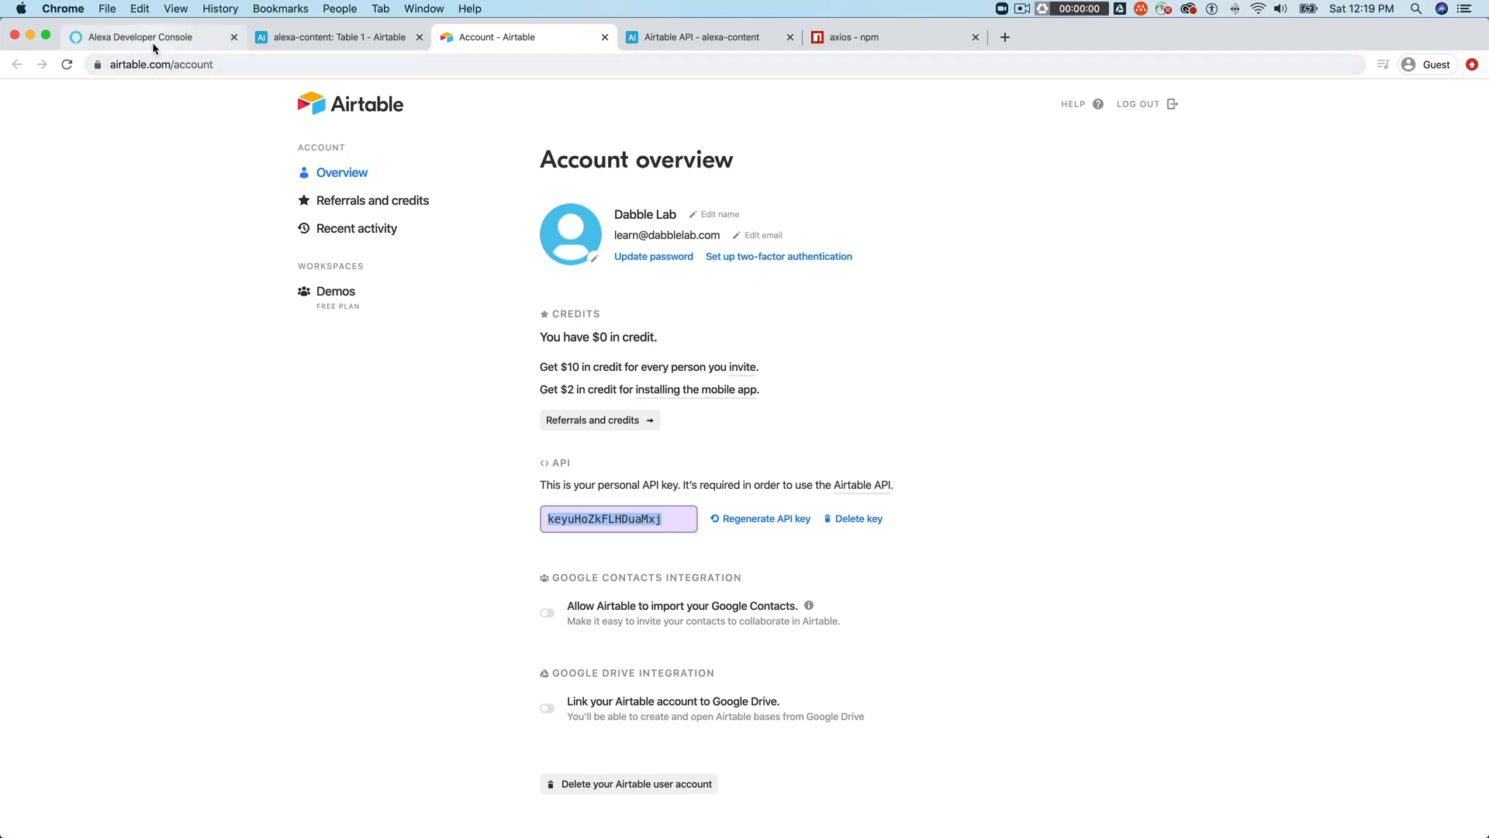
- Paste the new key after Bearer, make handle async with await axios(config), and save
click(143, 37)
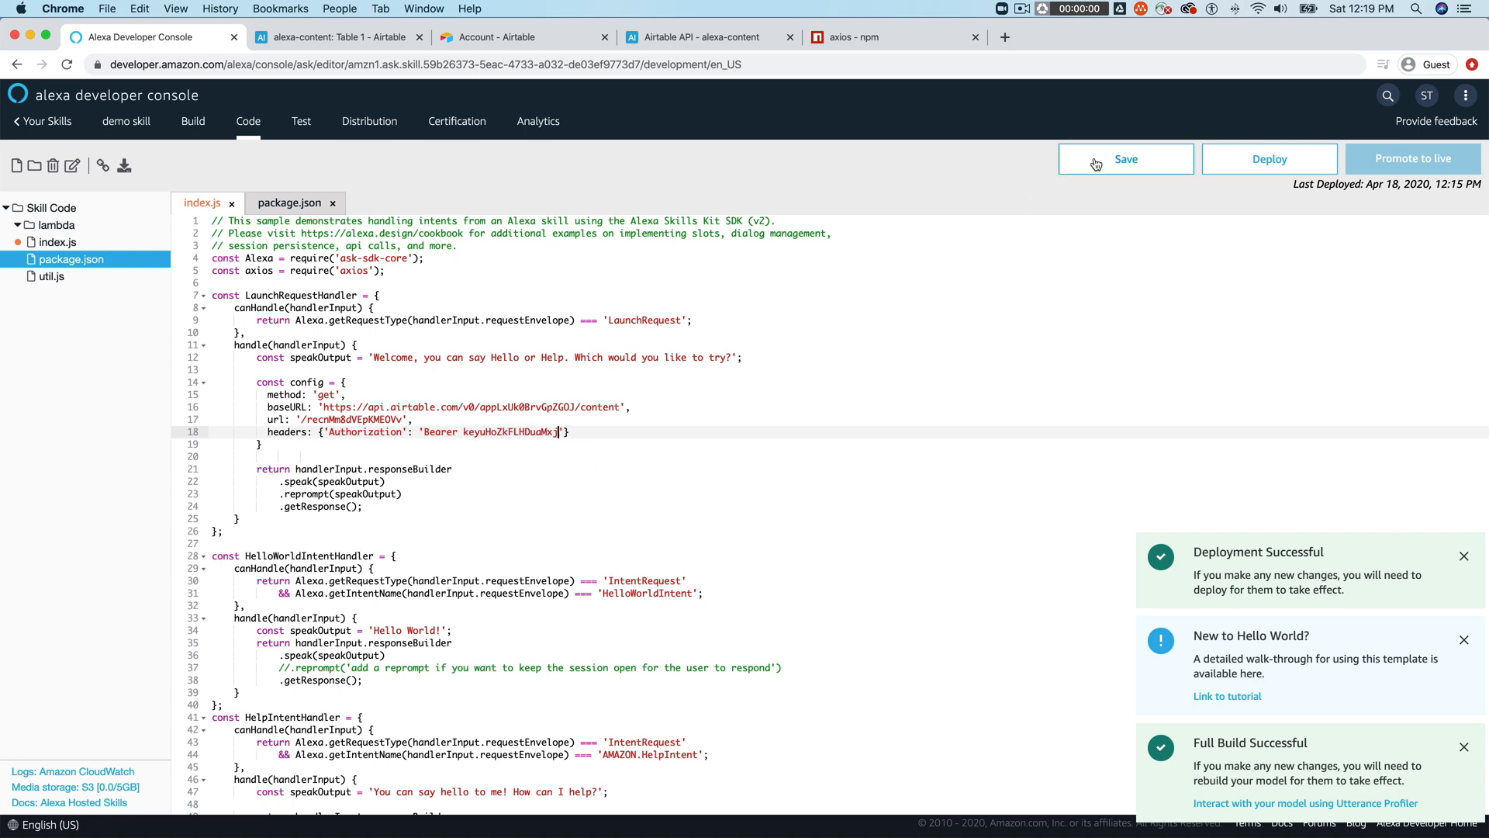
click(1125, 158)
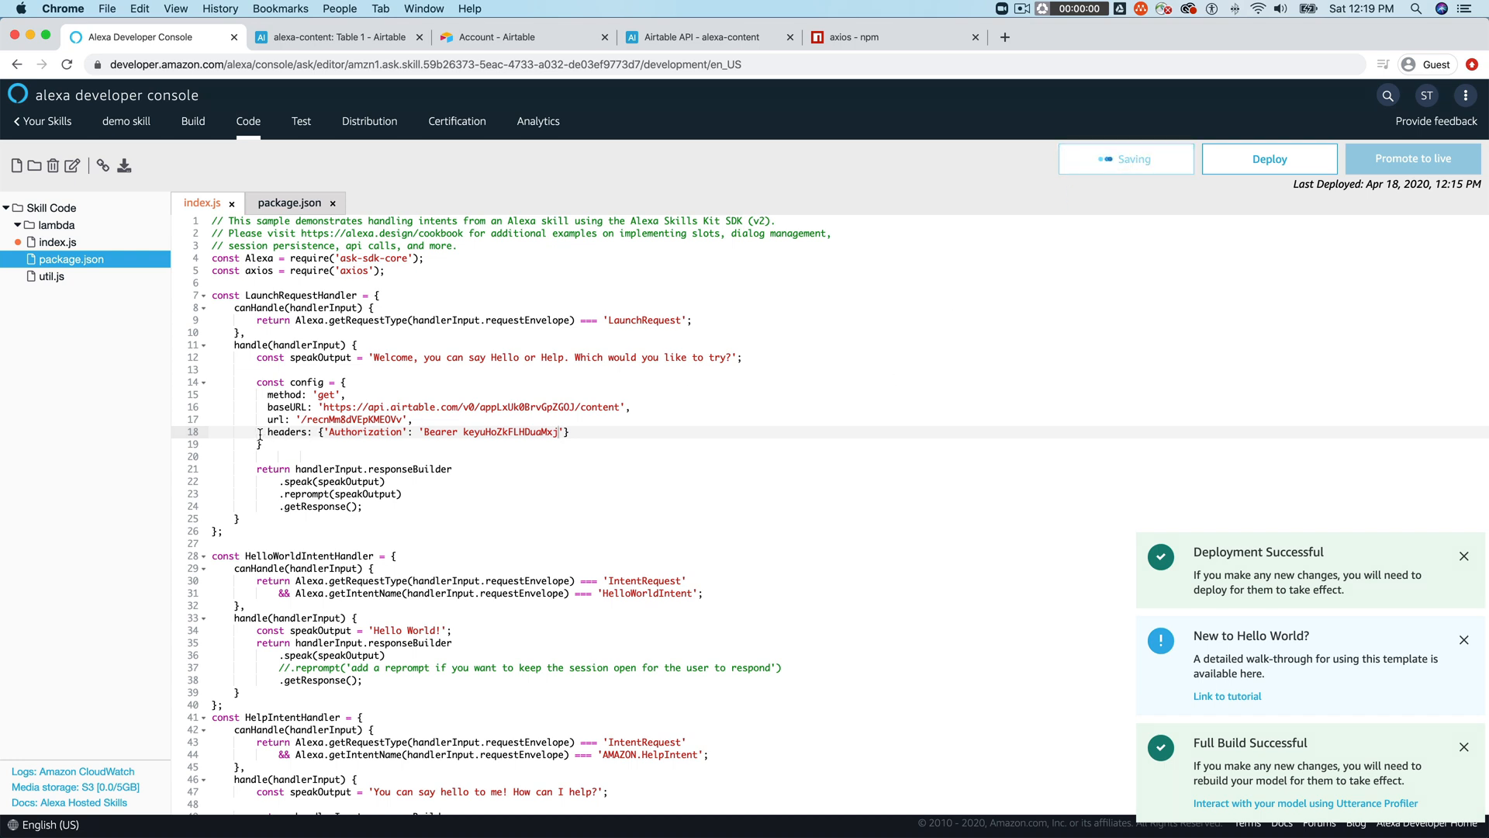
click(266, 445)
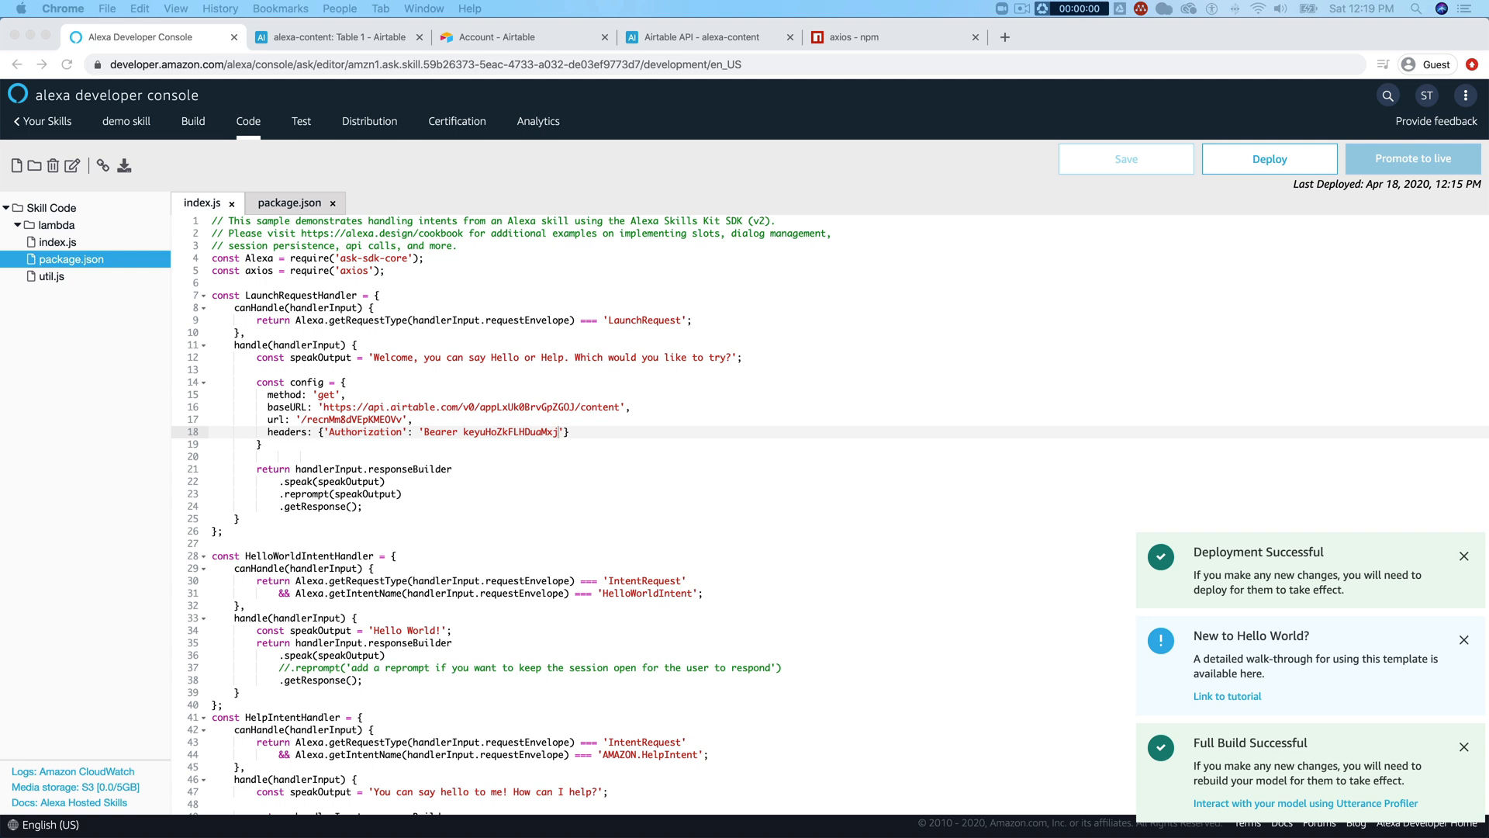
mouse_move(305, 452)
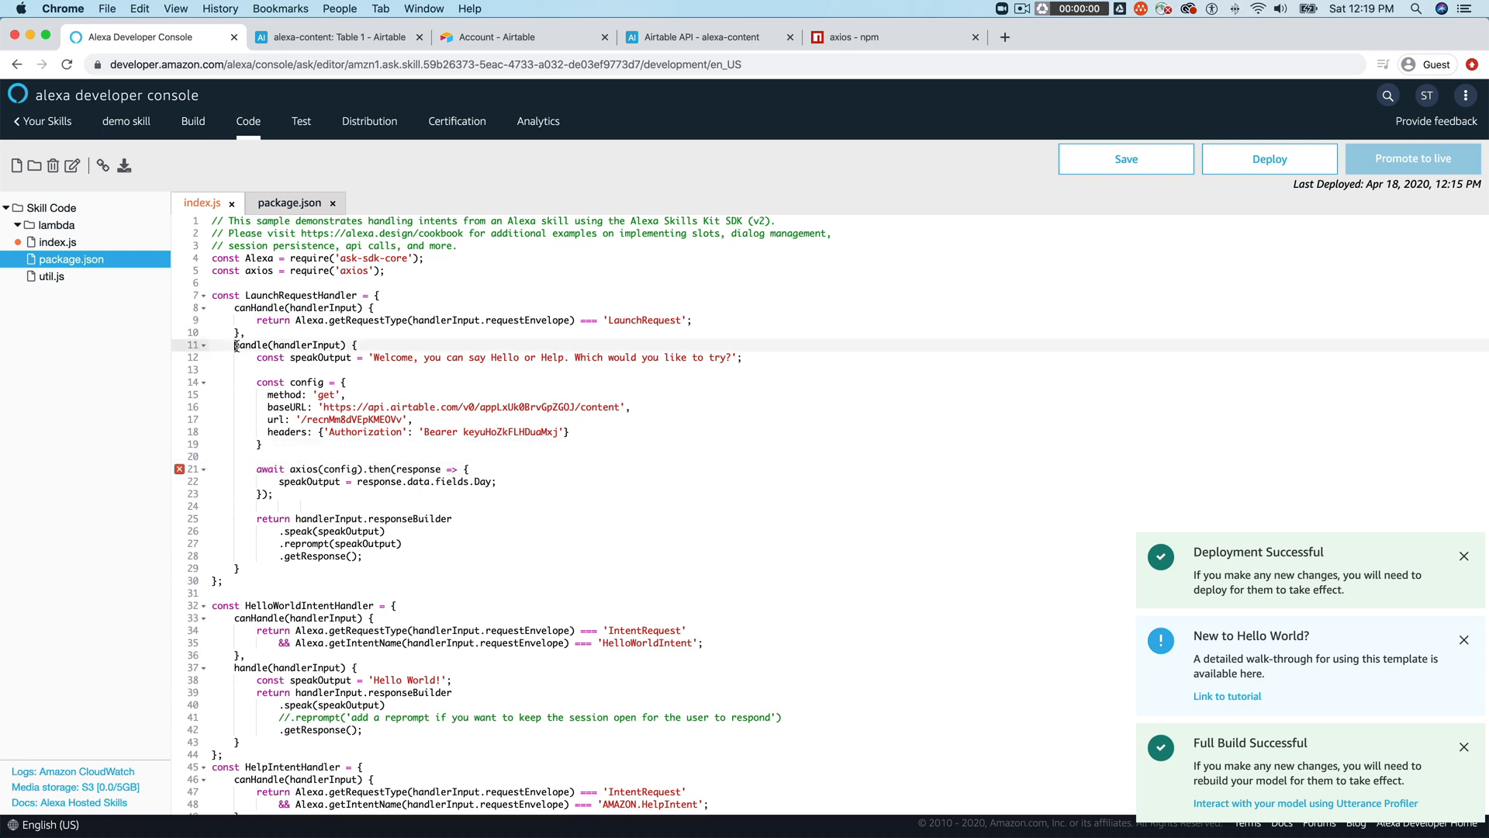
text(async)
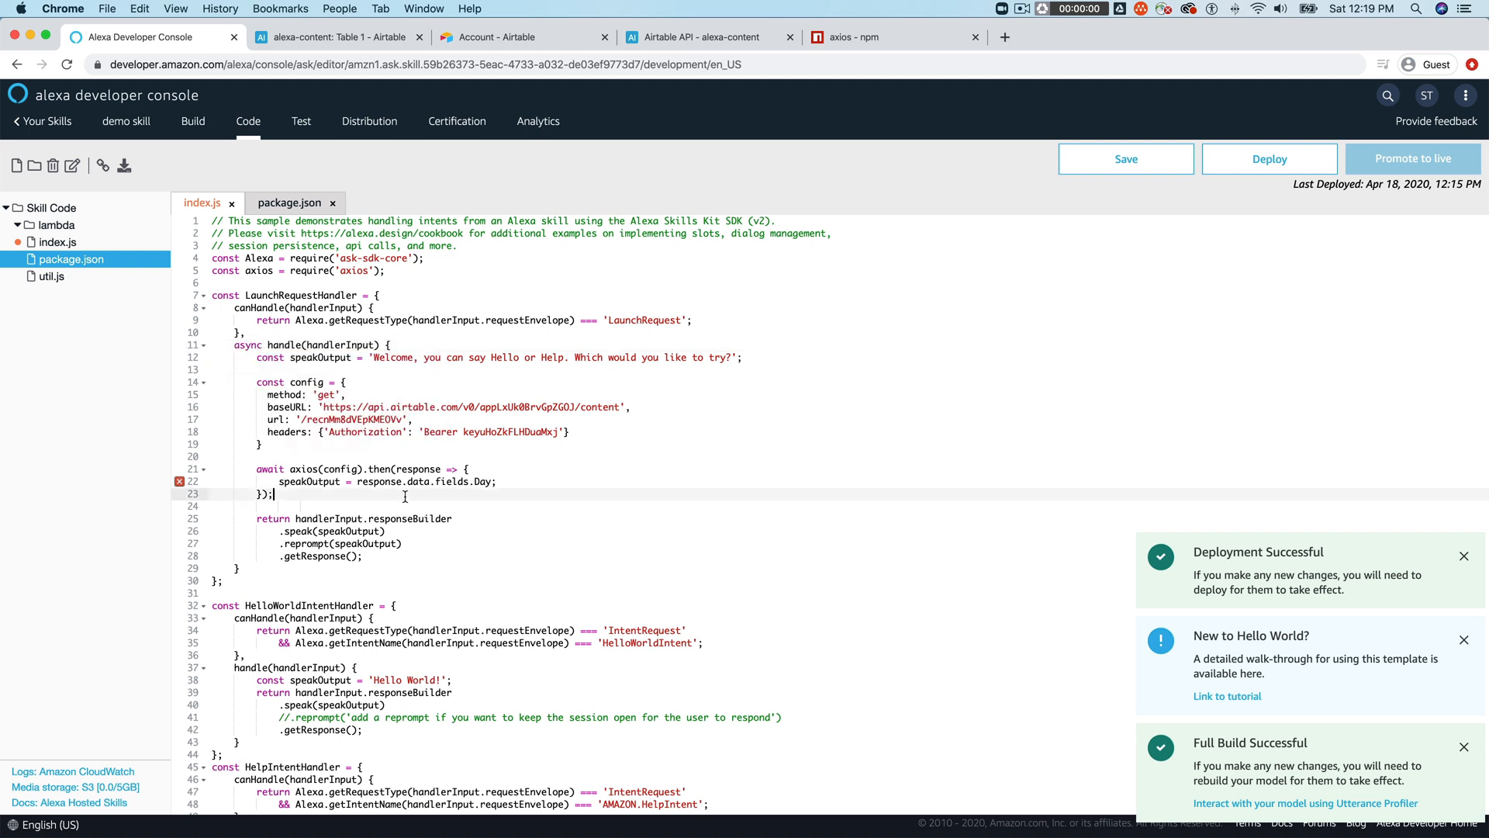
mouse_move(180, 481)
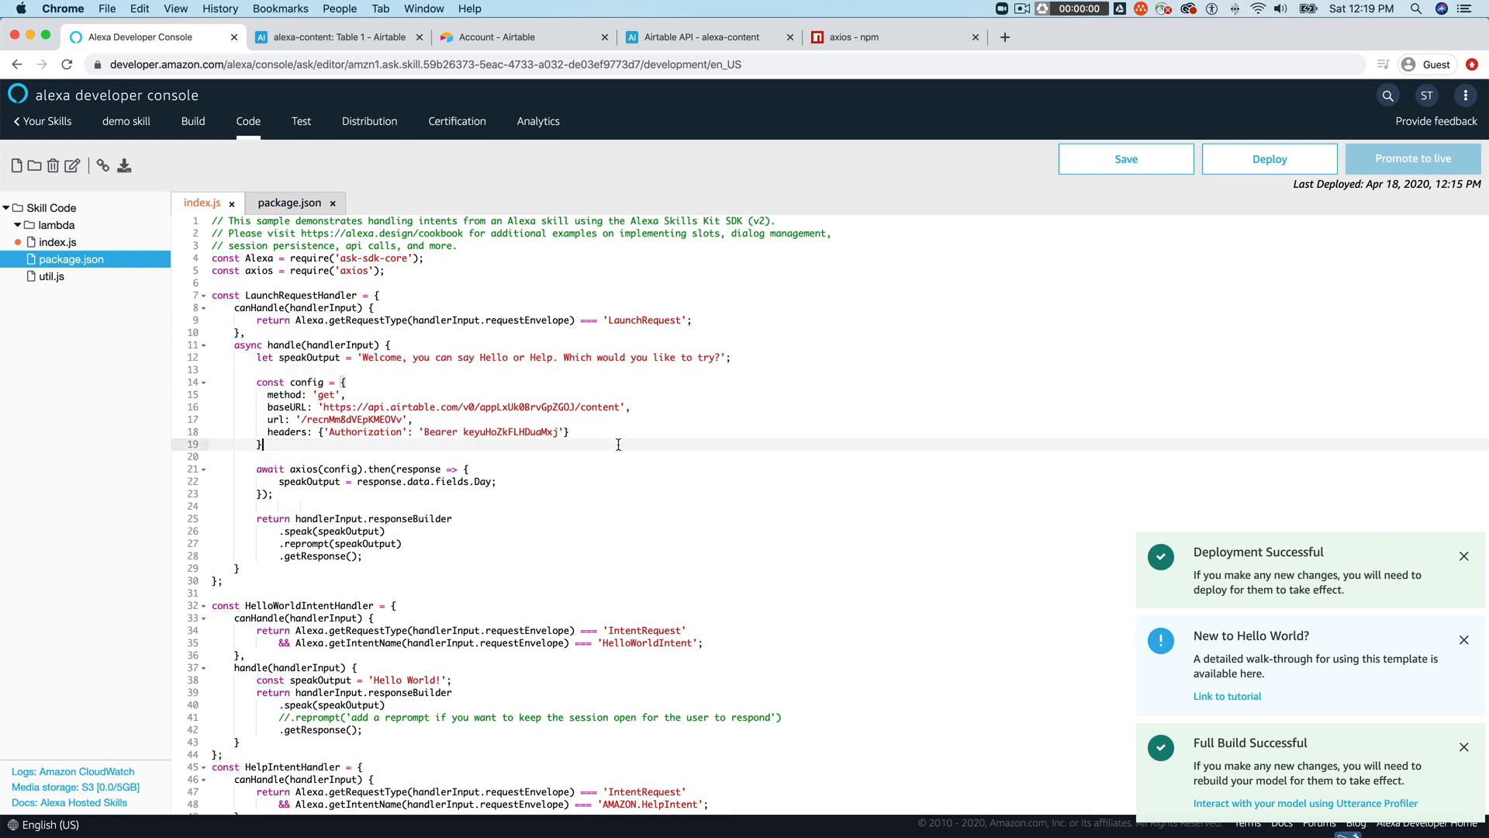
mouse_move(415, 429)
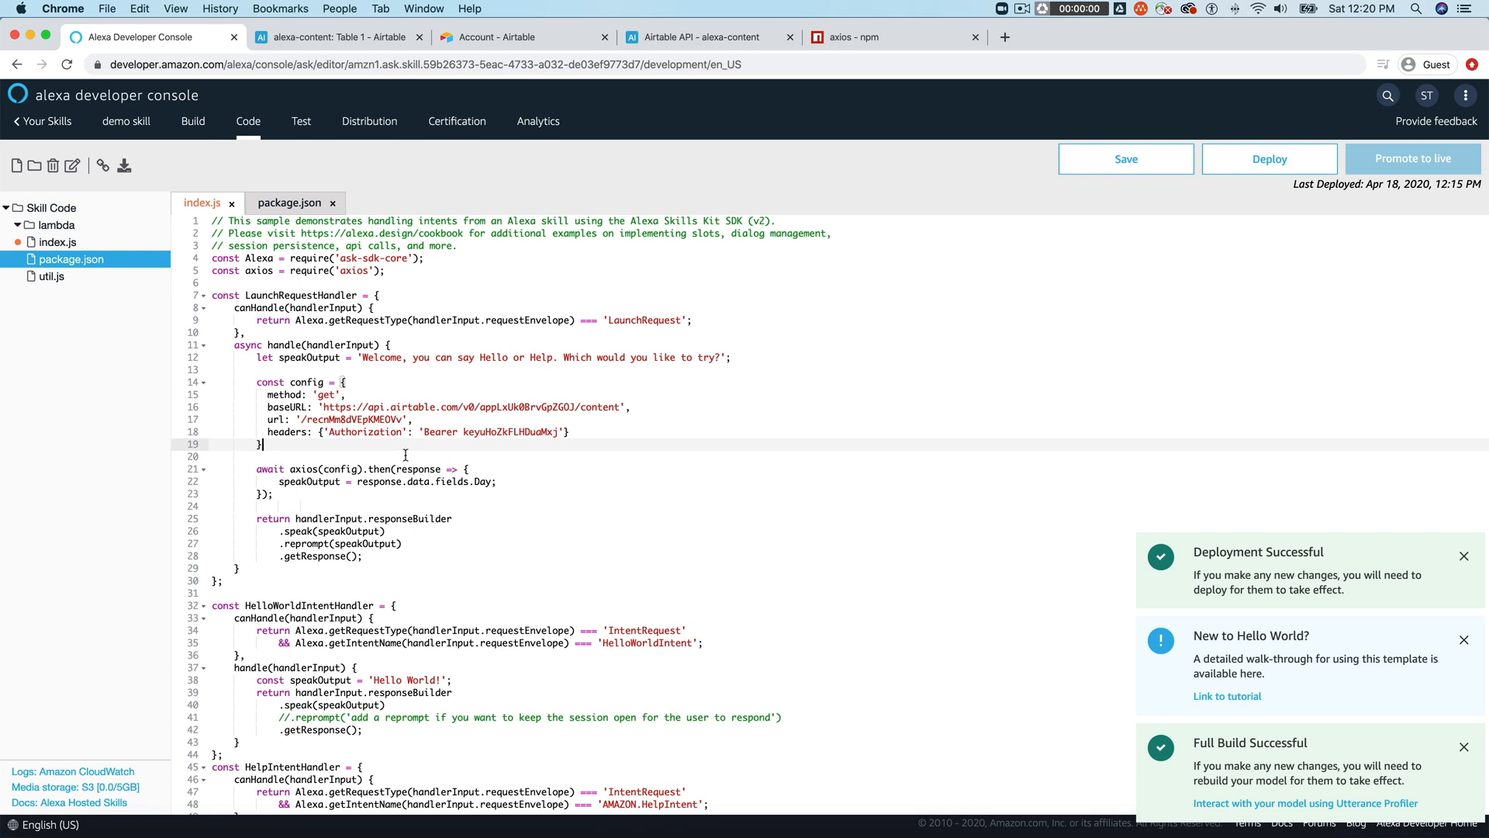
mouse_move(1132, 236)
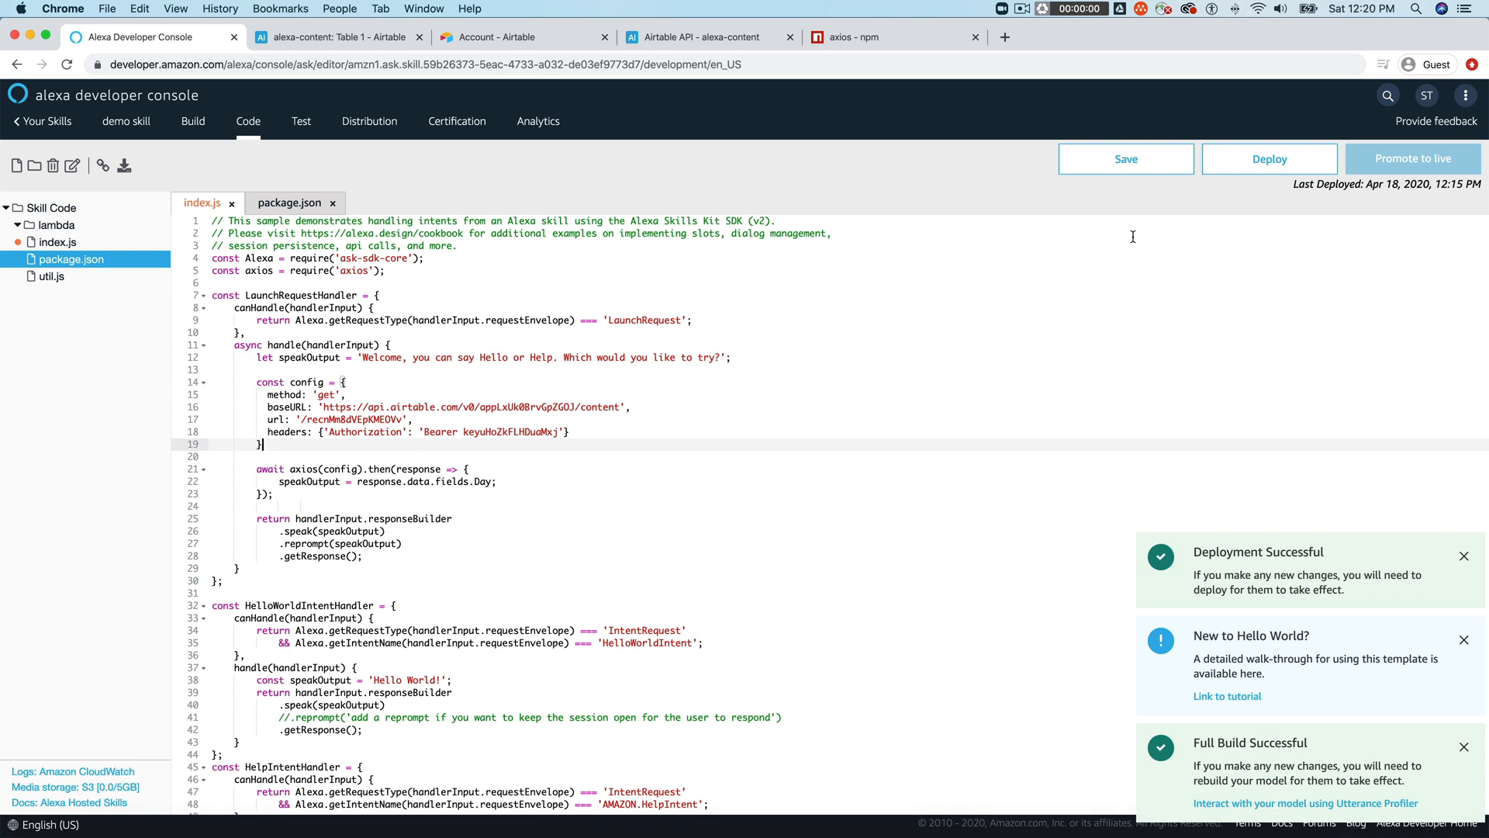
click(1126, 158)
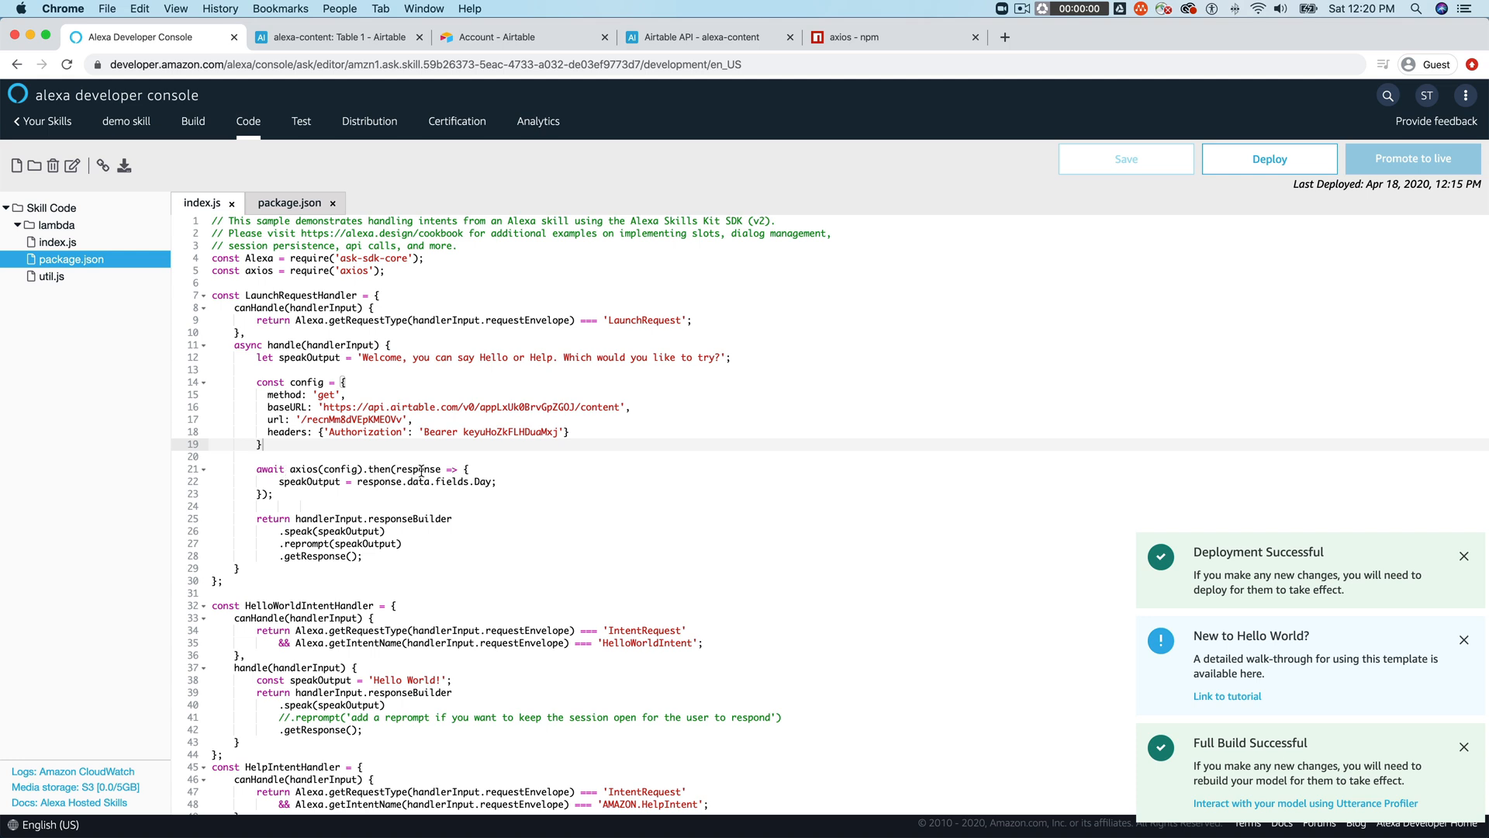
- Set speakOutput to response.data.fields.value, checking the field name against the Airtable table
double_click(379, 481)
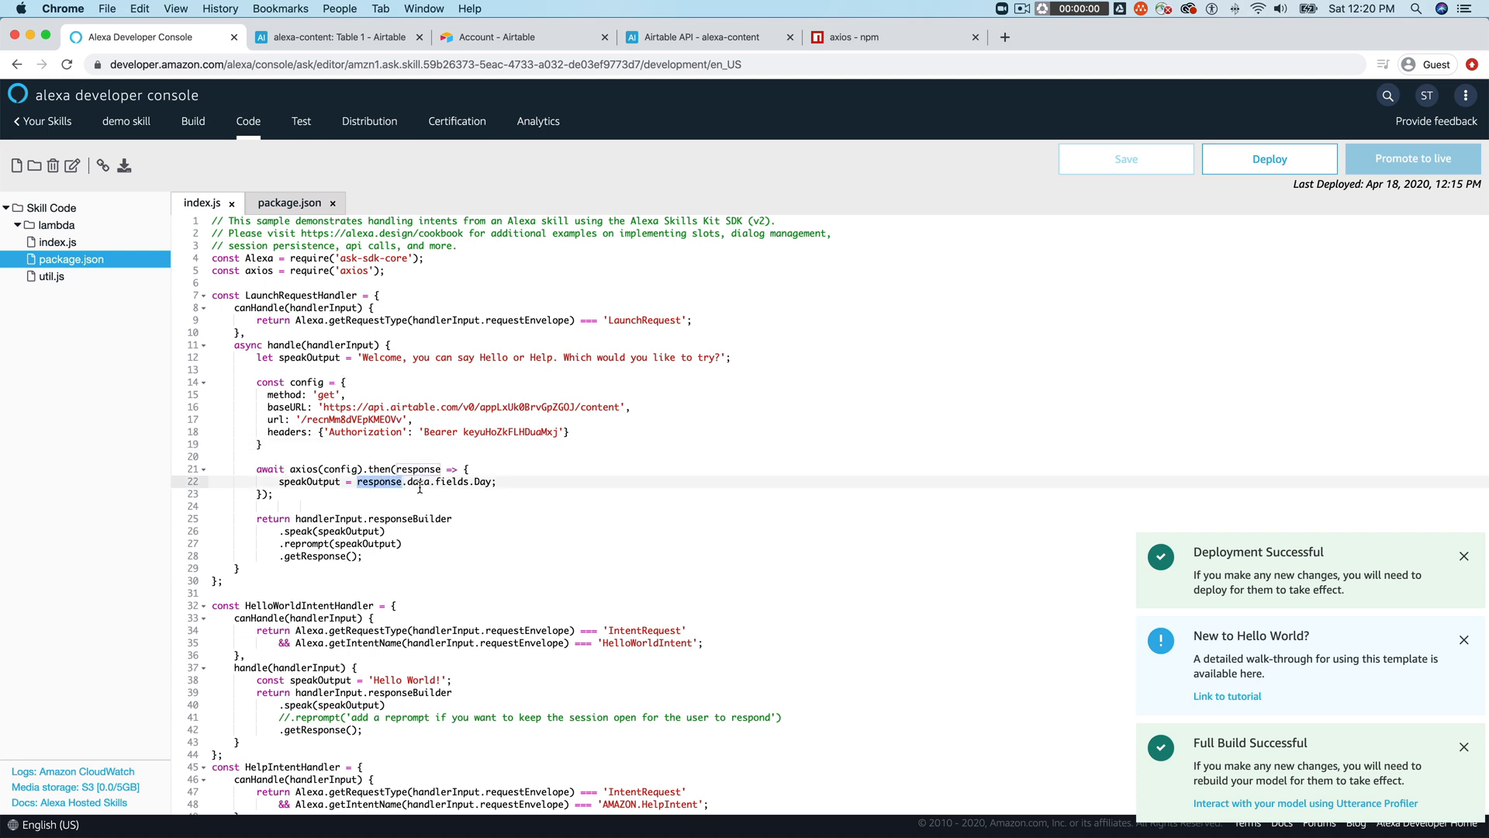
double_click(421, 480)
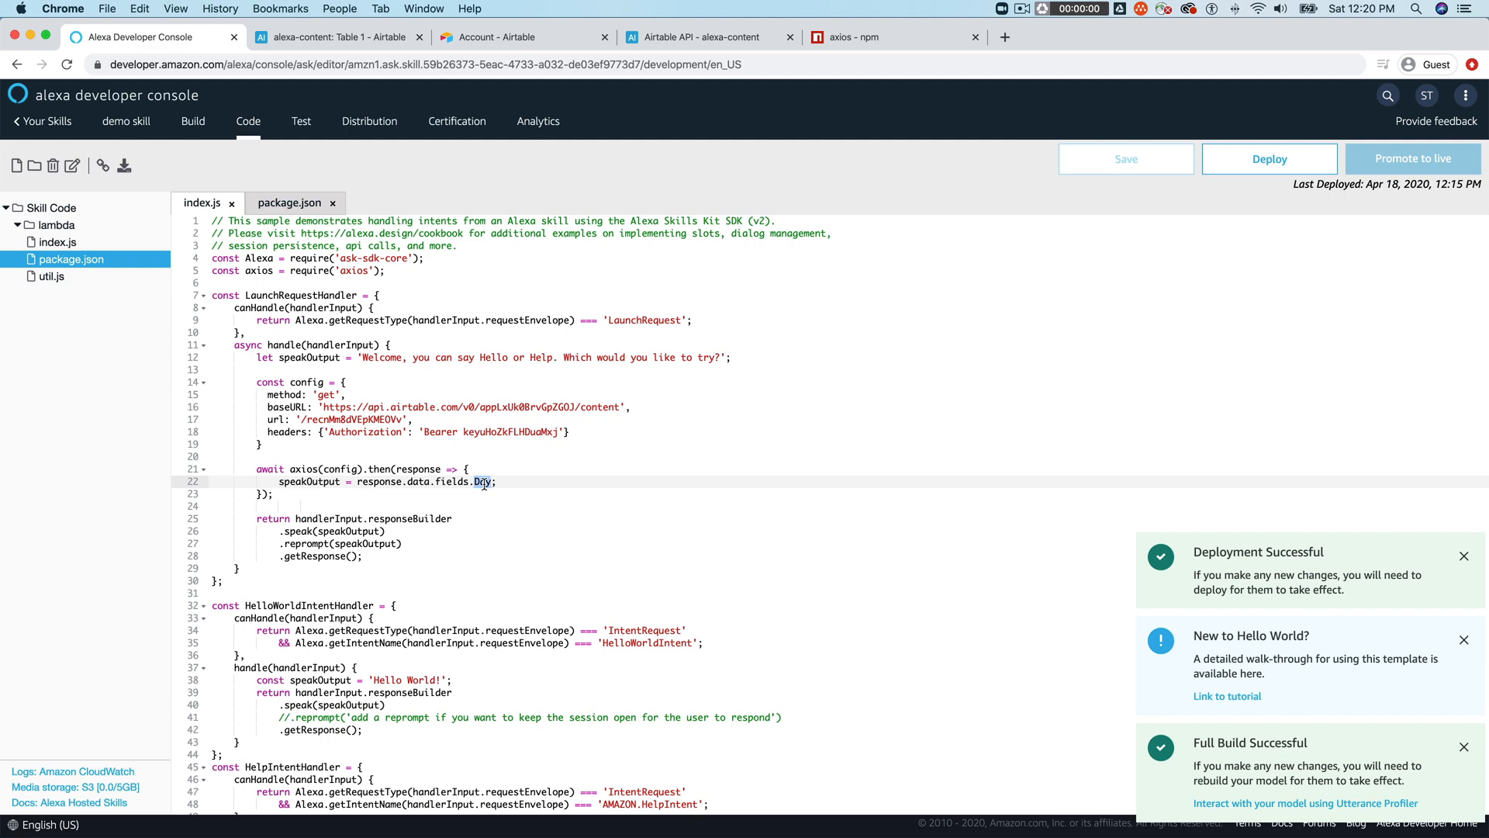
click(337, 37)
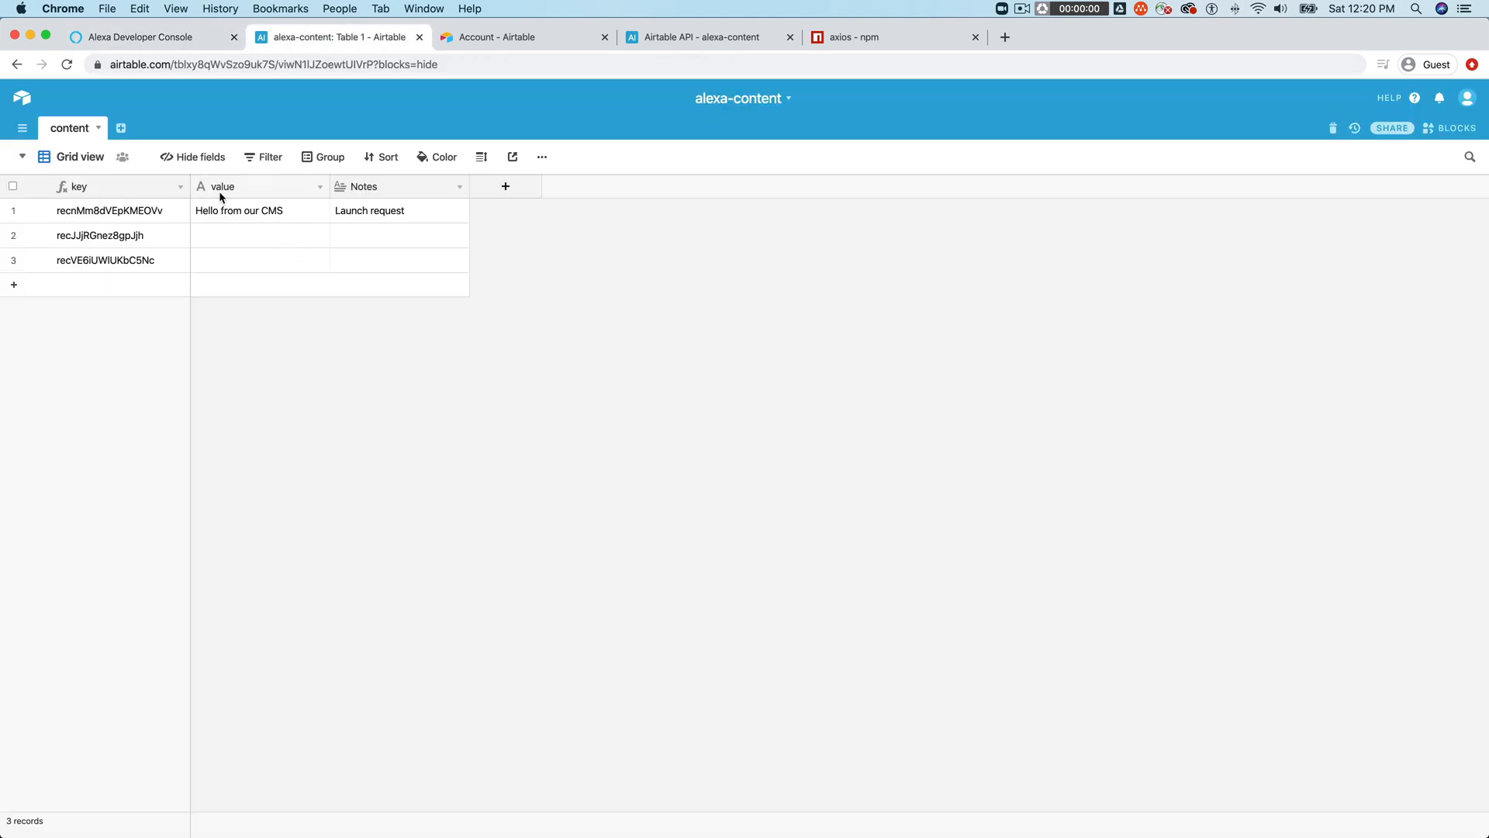
click(142, 37)
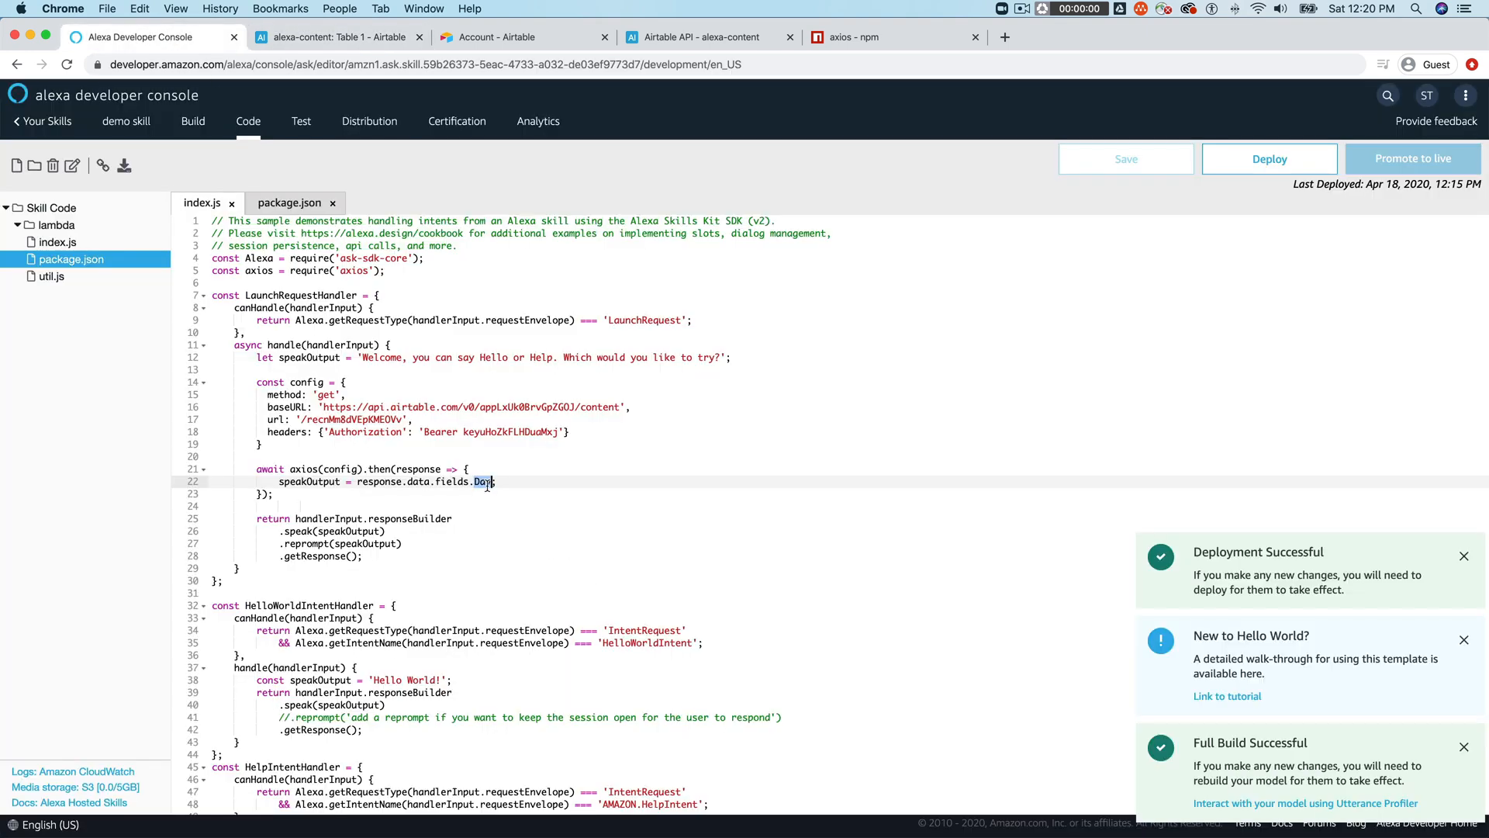
text(value)
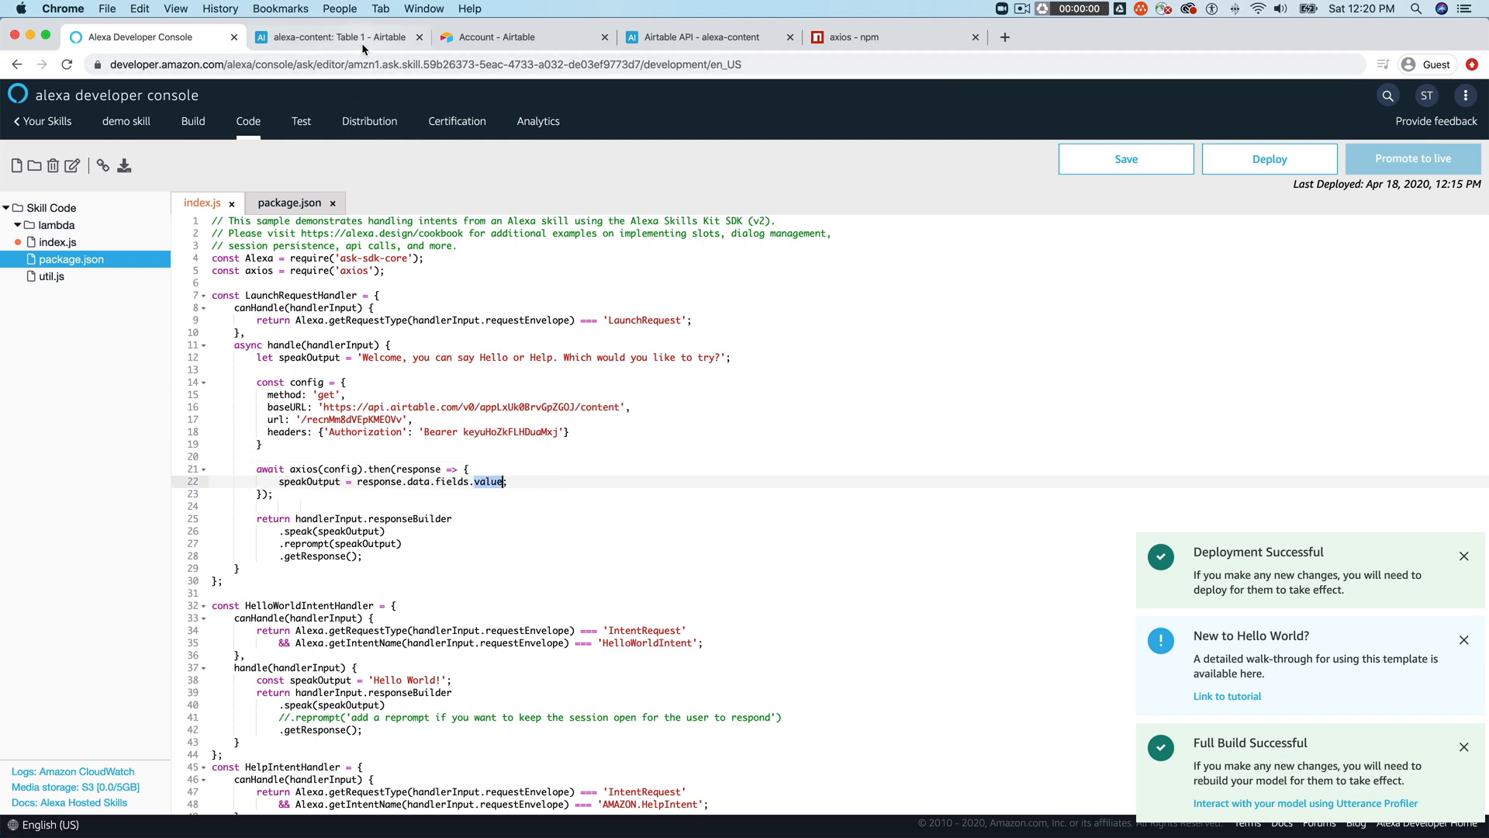
click(337, 36)
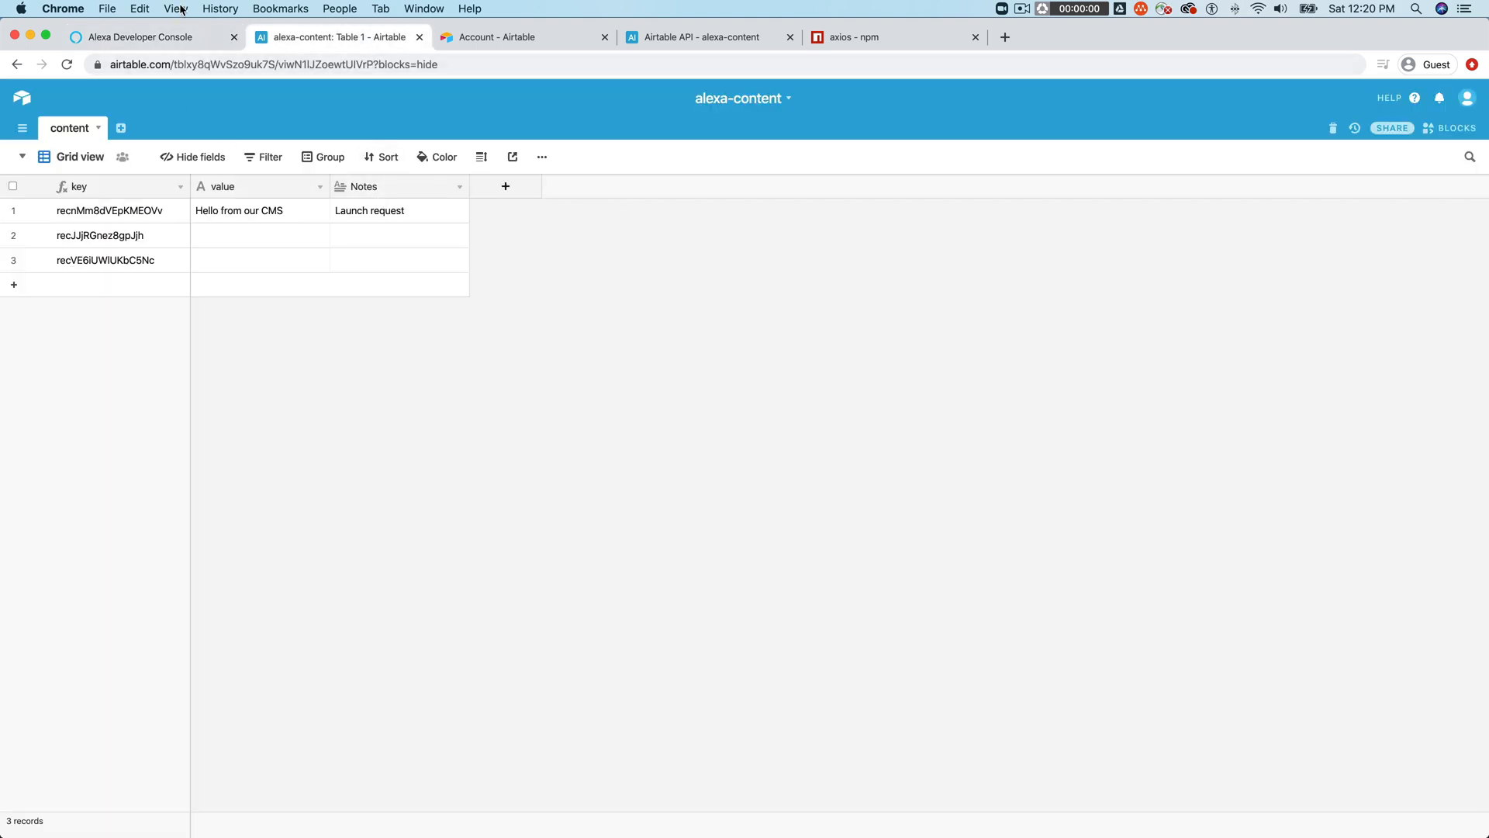
click(143, 37)
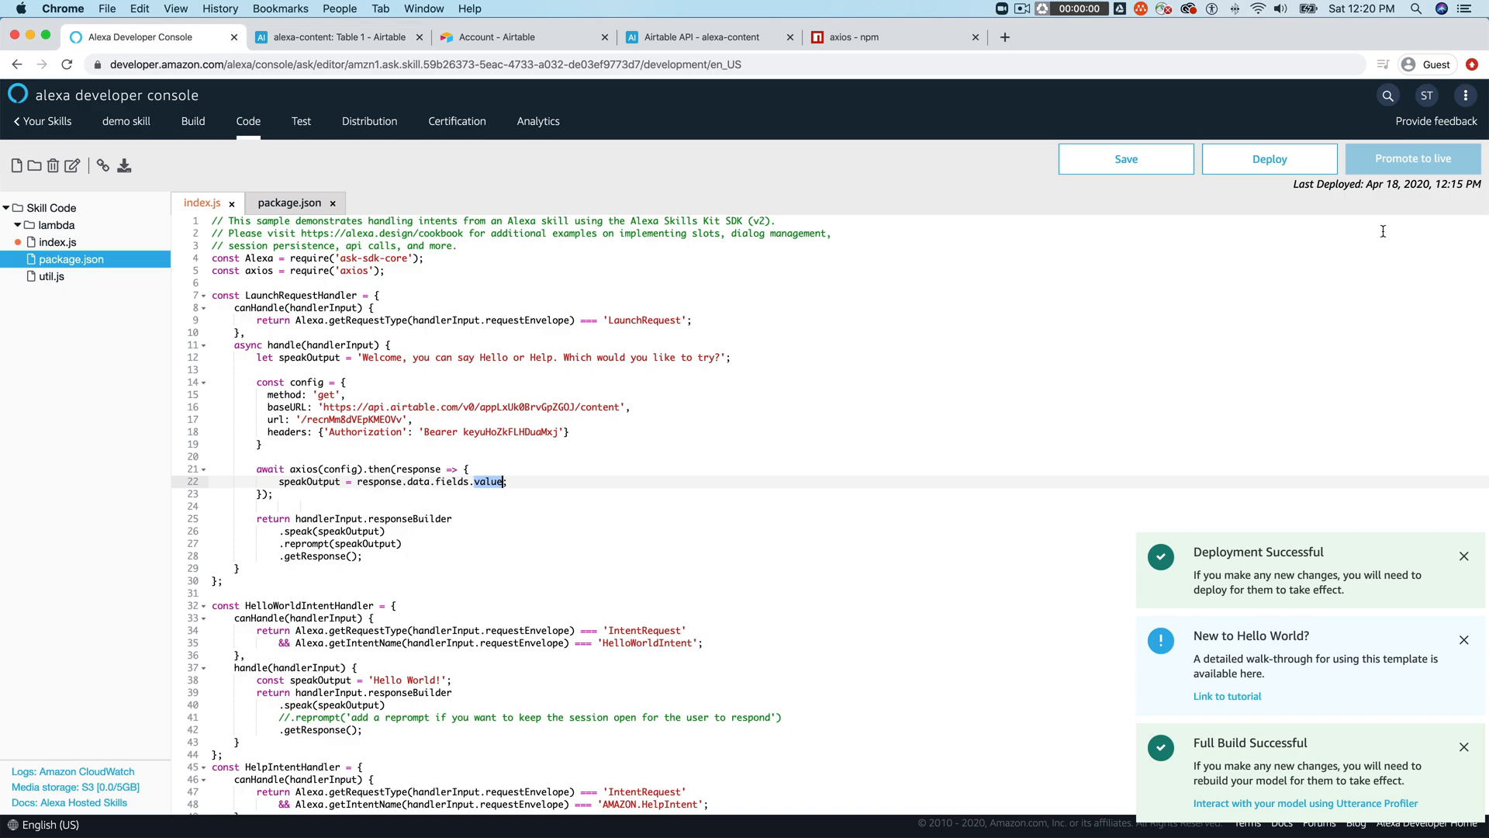
- Save and deploy the updated index.js, then return to the code page from the Airtable tab
click(1126, 158)
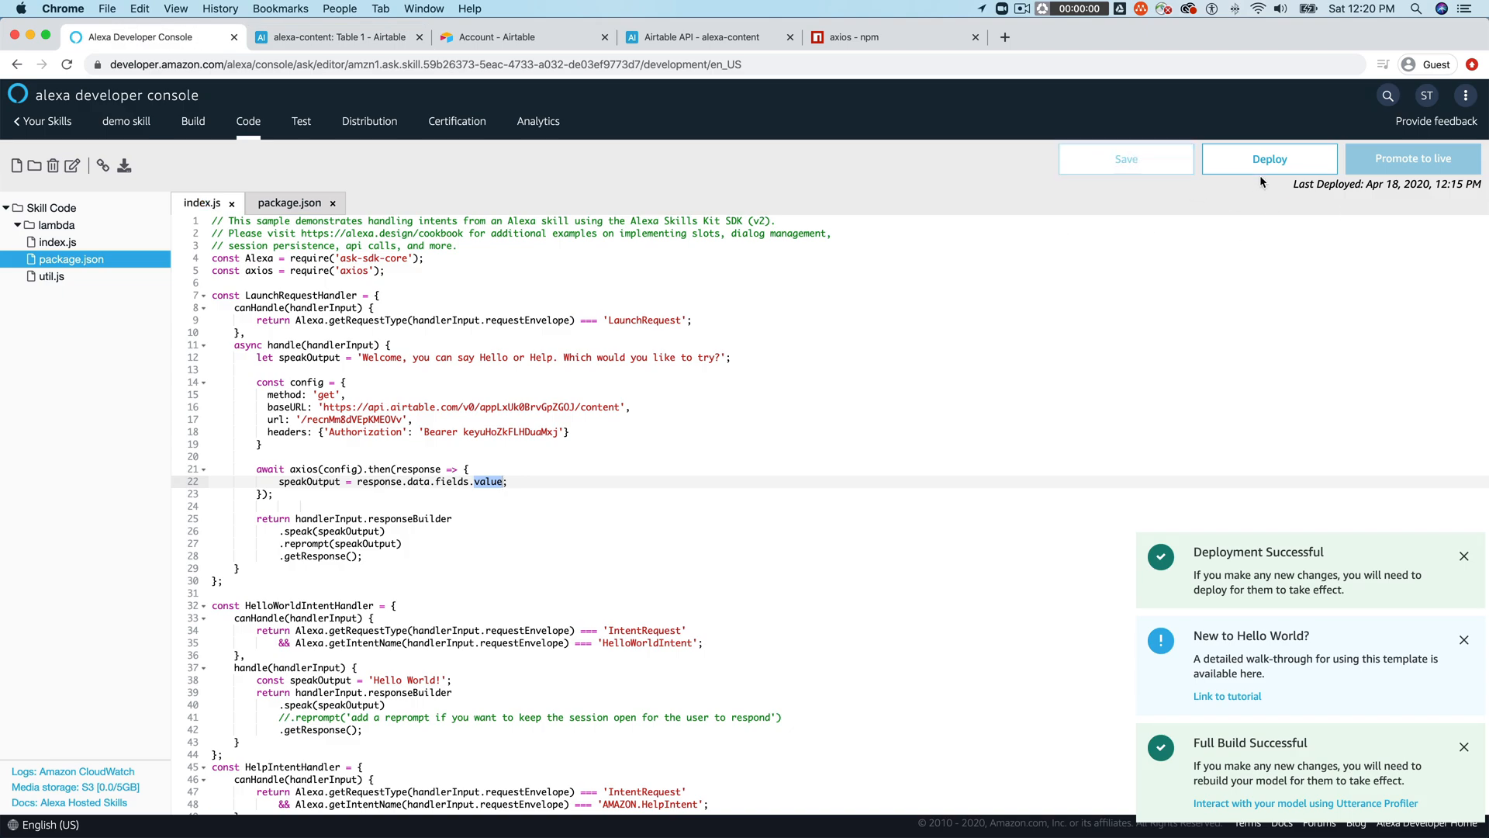
click(1269, 158)
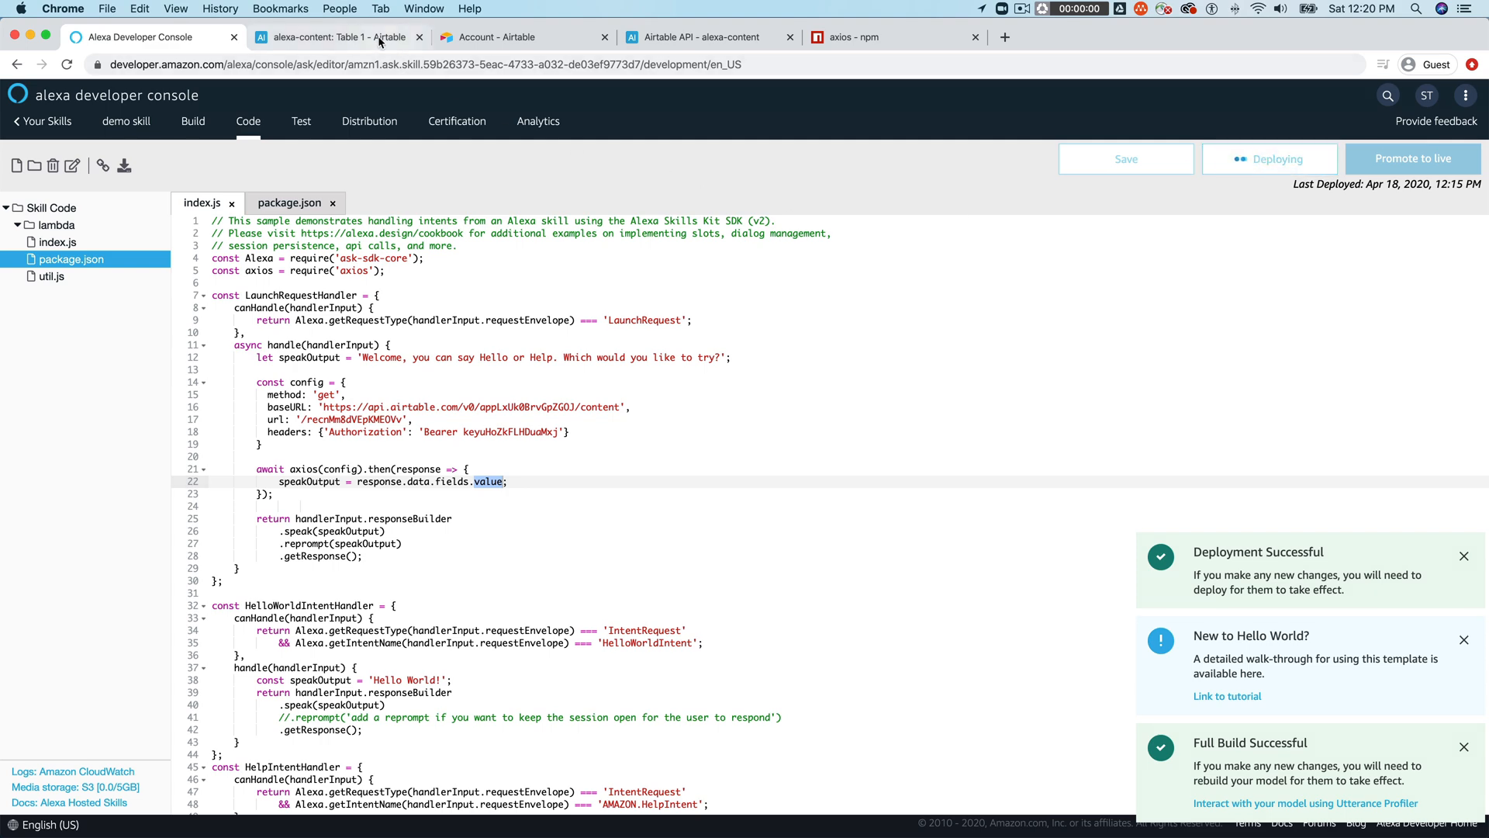
click(337, 37)
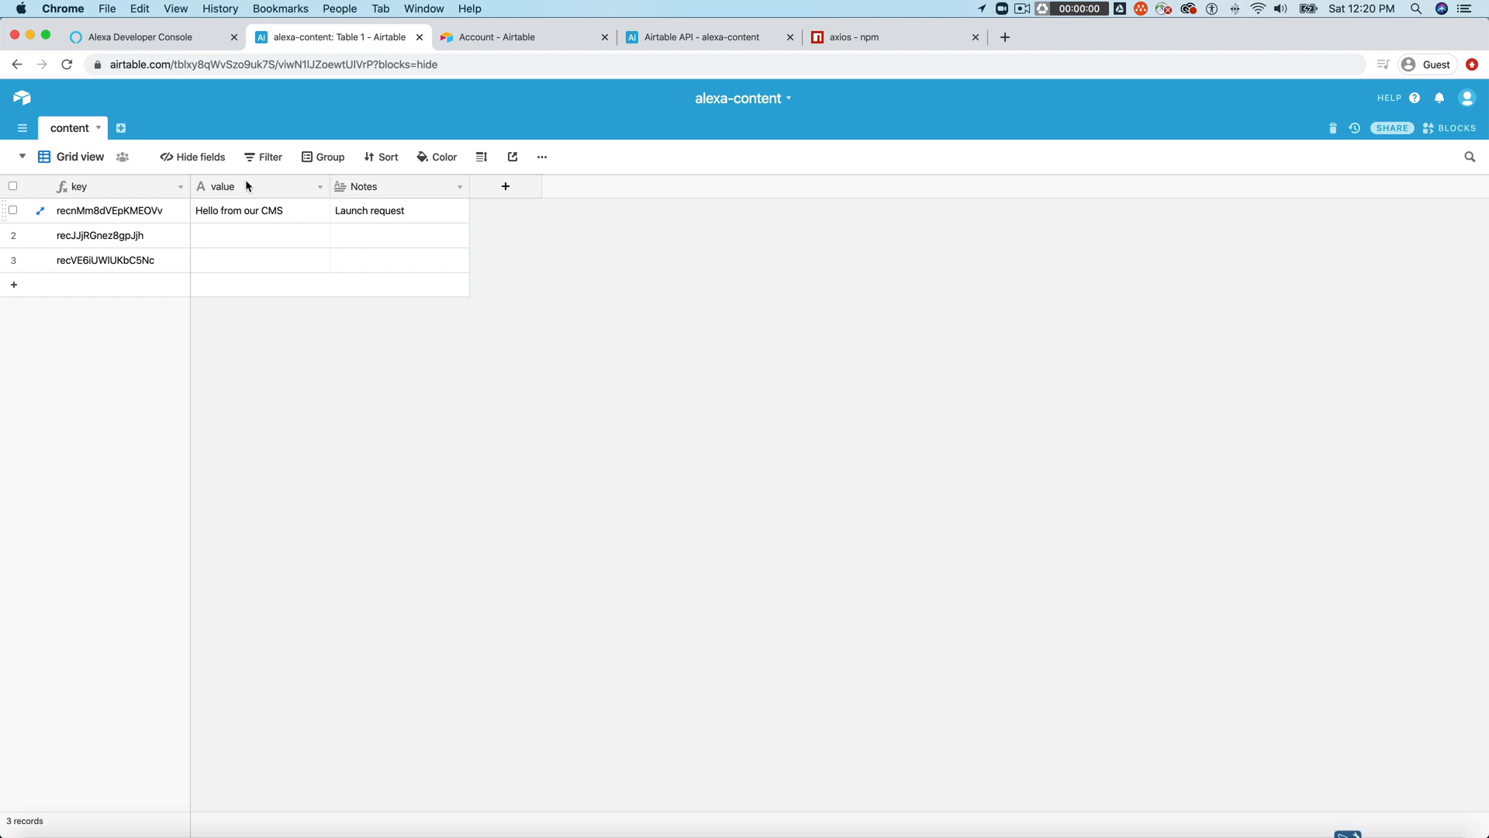
click(143, 38)
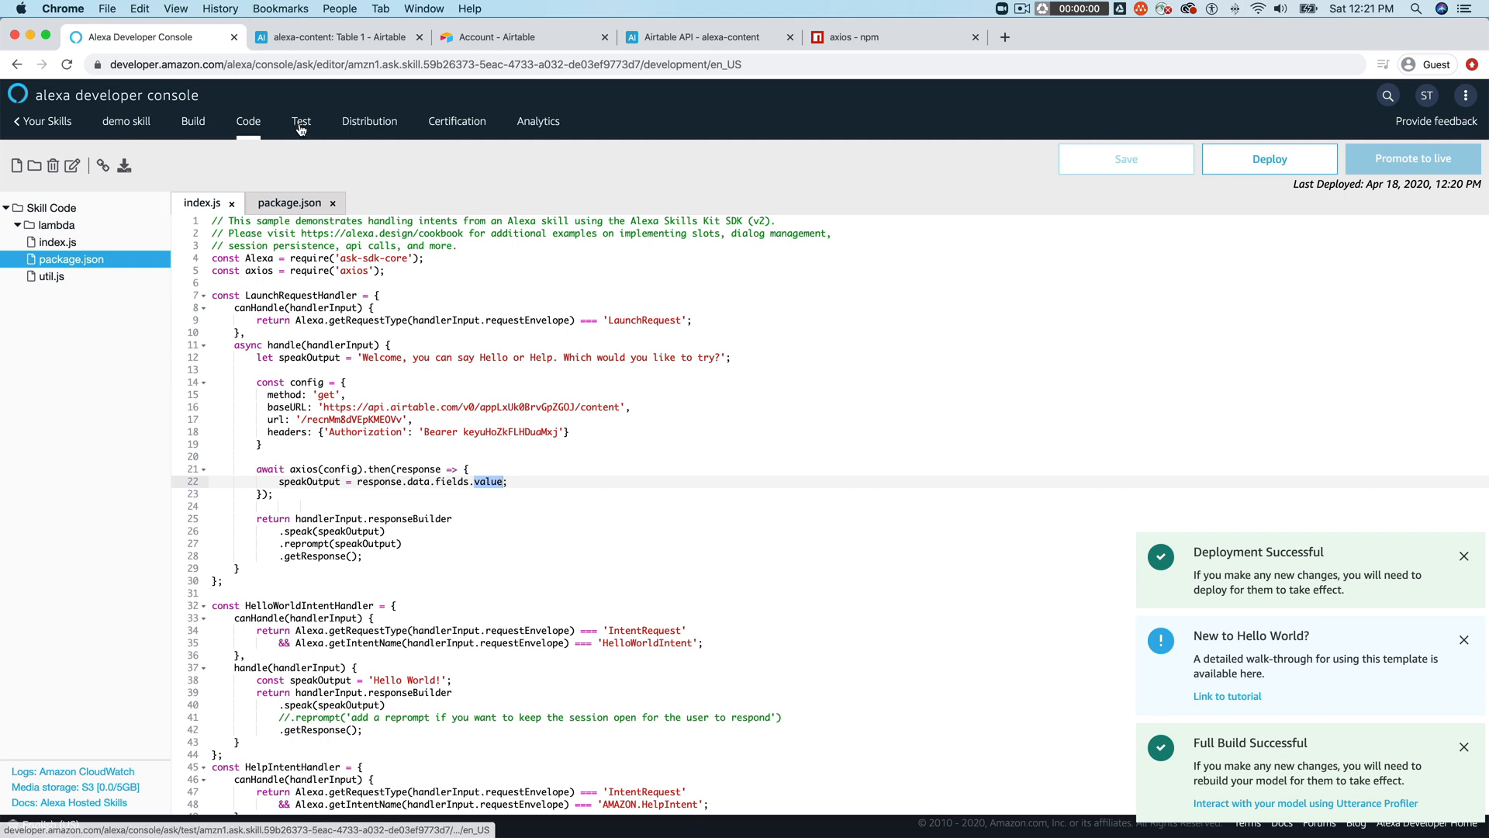
- Enable Development testing and launch 'demo skill' in the Alexa Simulator to hear Hello from our CMS
click(300, 121)
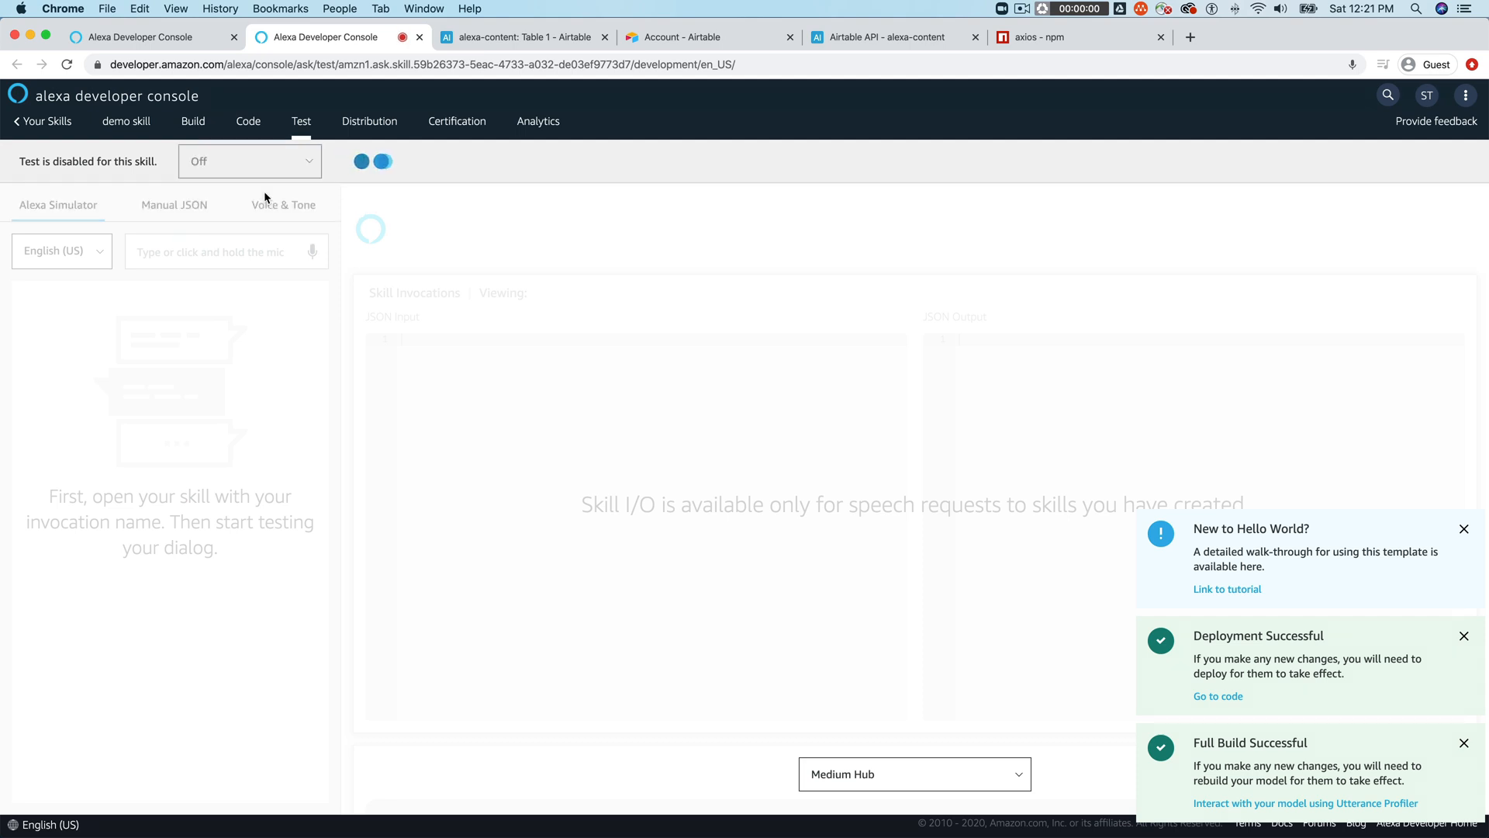
click(249, 160)
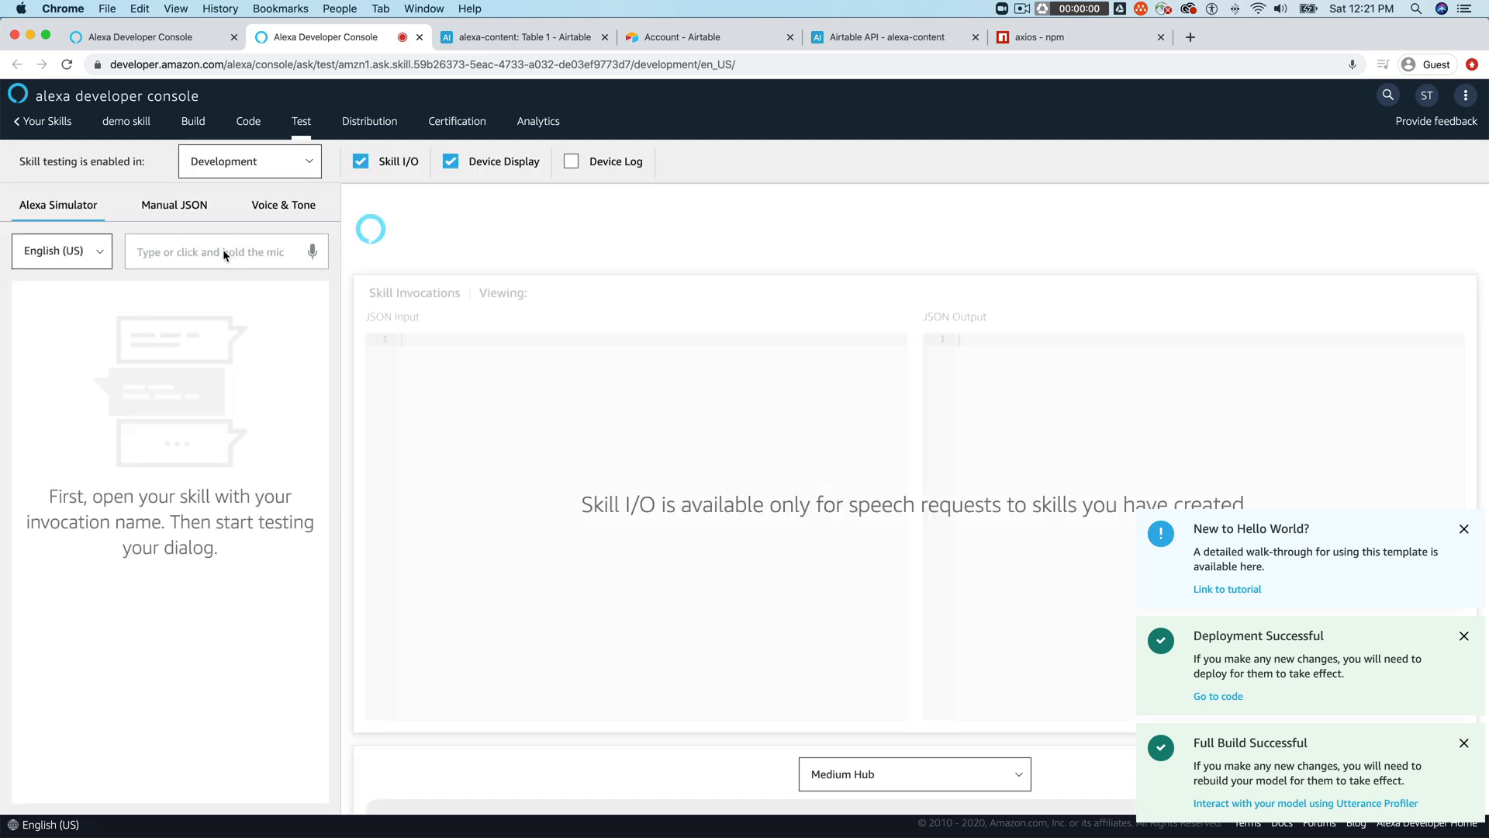
text(demo ski)
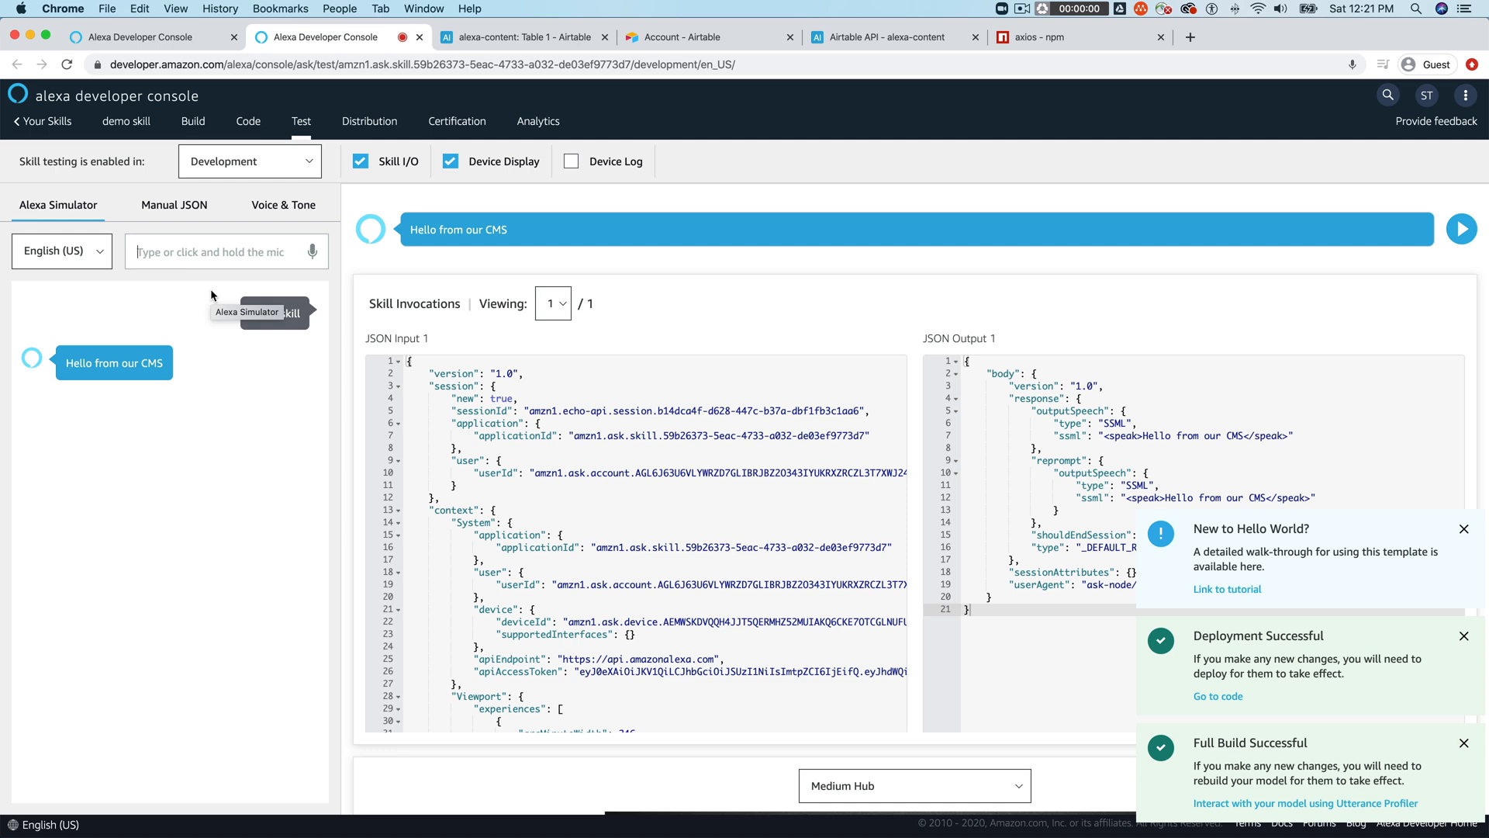
mouse_move(478, 222)
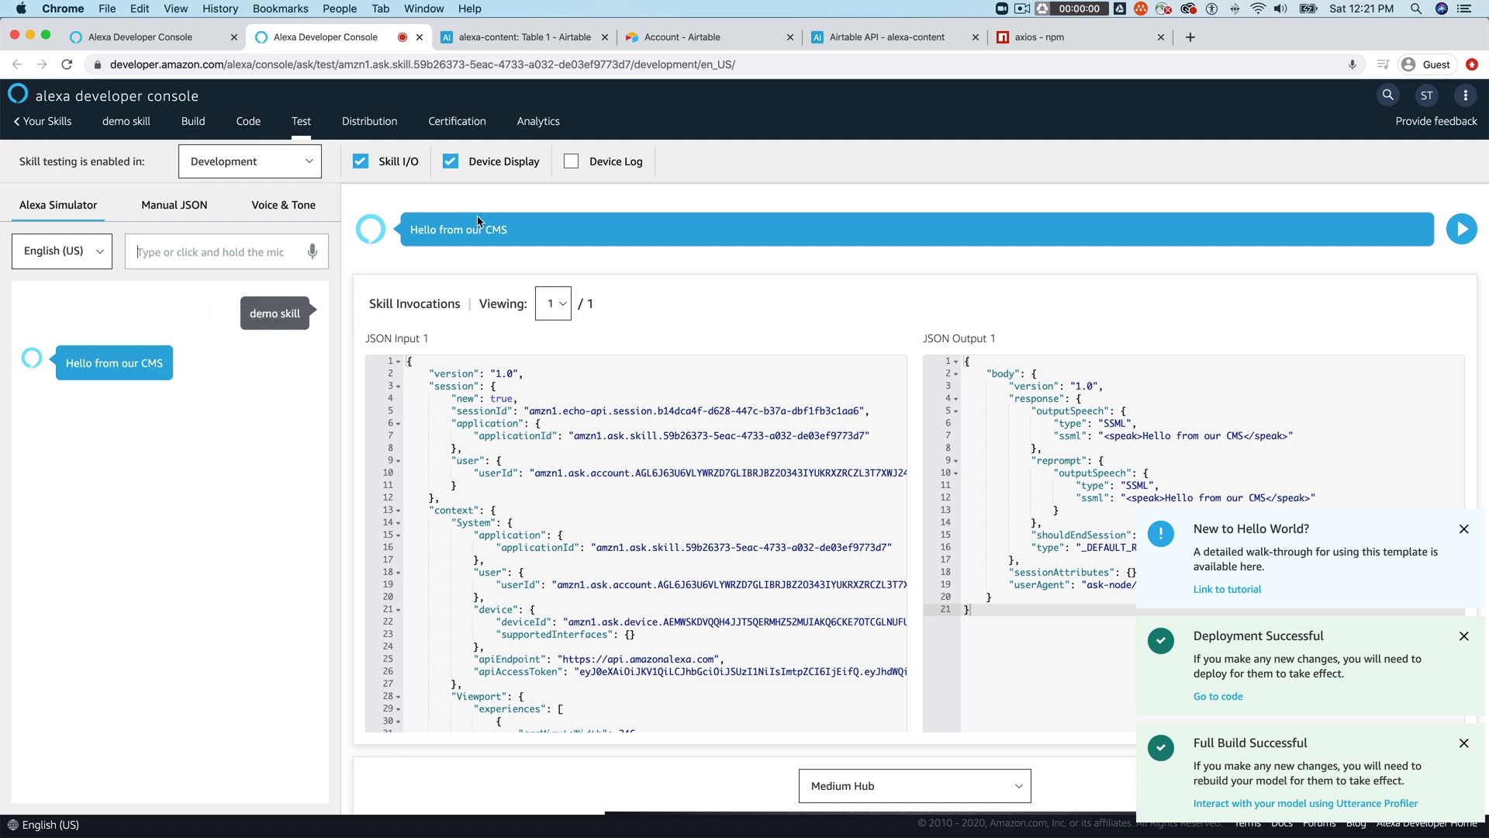
- Rewrite the first Airtable record's value to 'Hello again, this is a new greeting' and return to the simulator
click(523, 37)
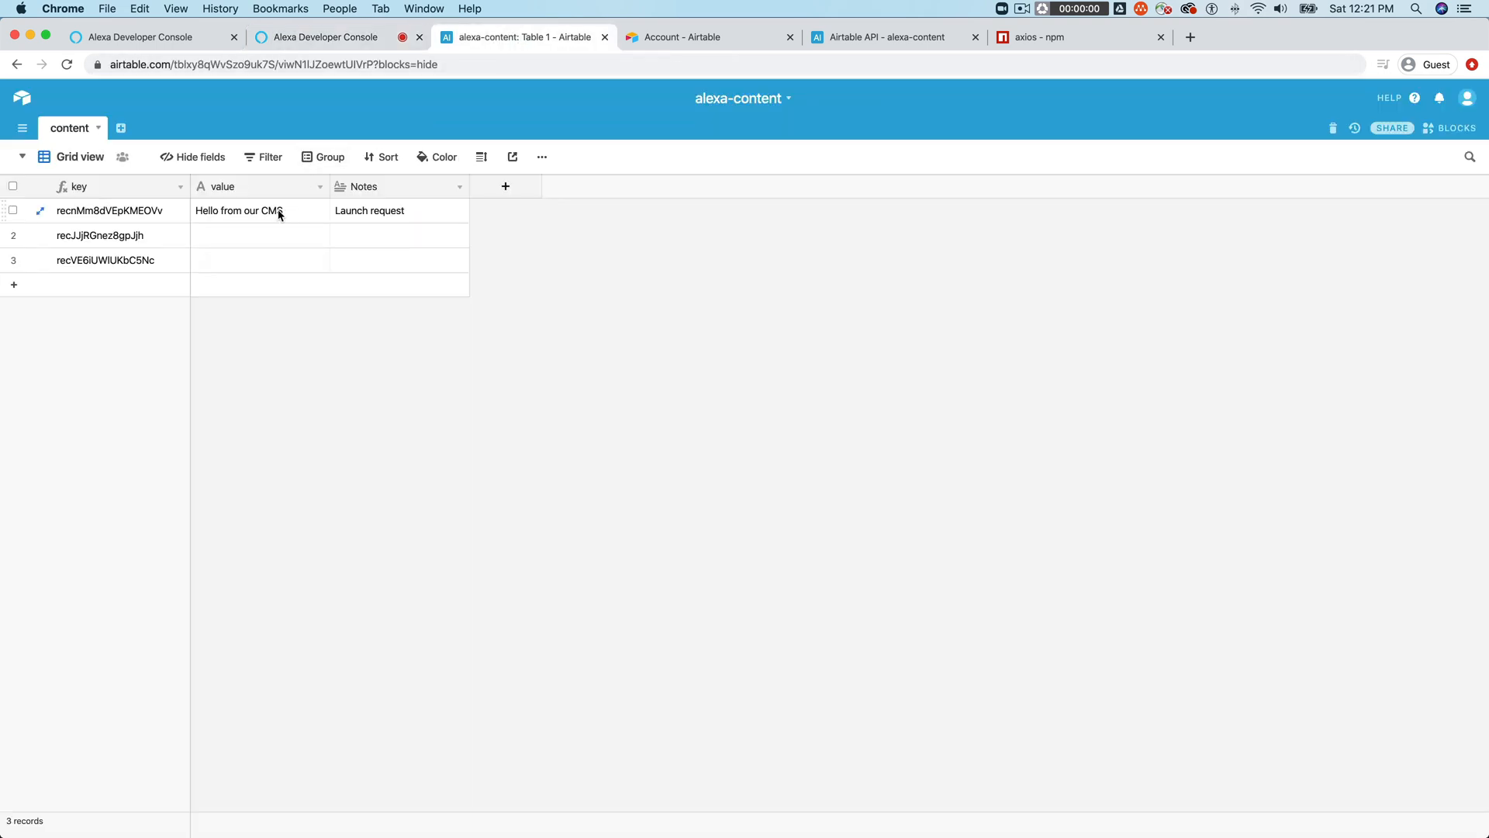
click(256, 210)
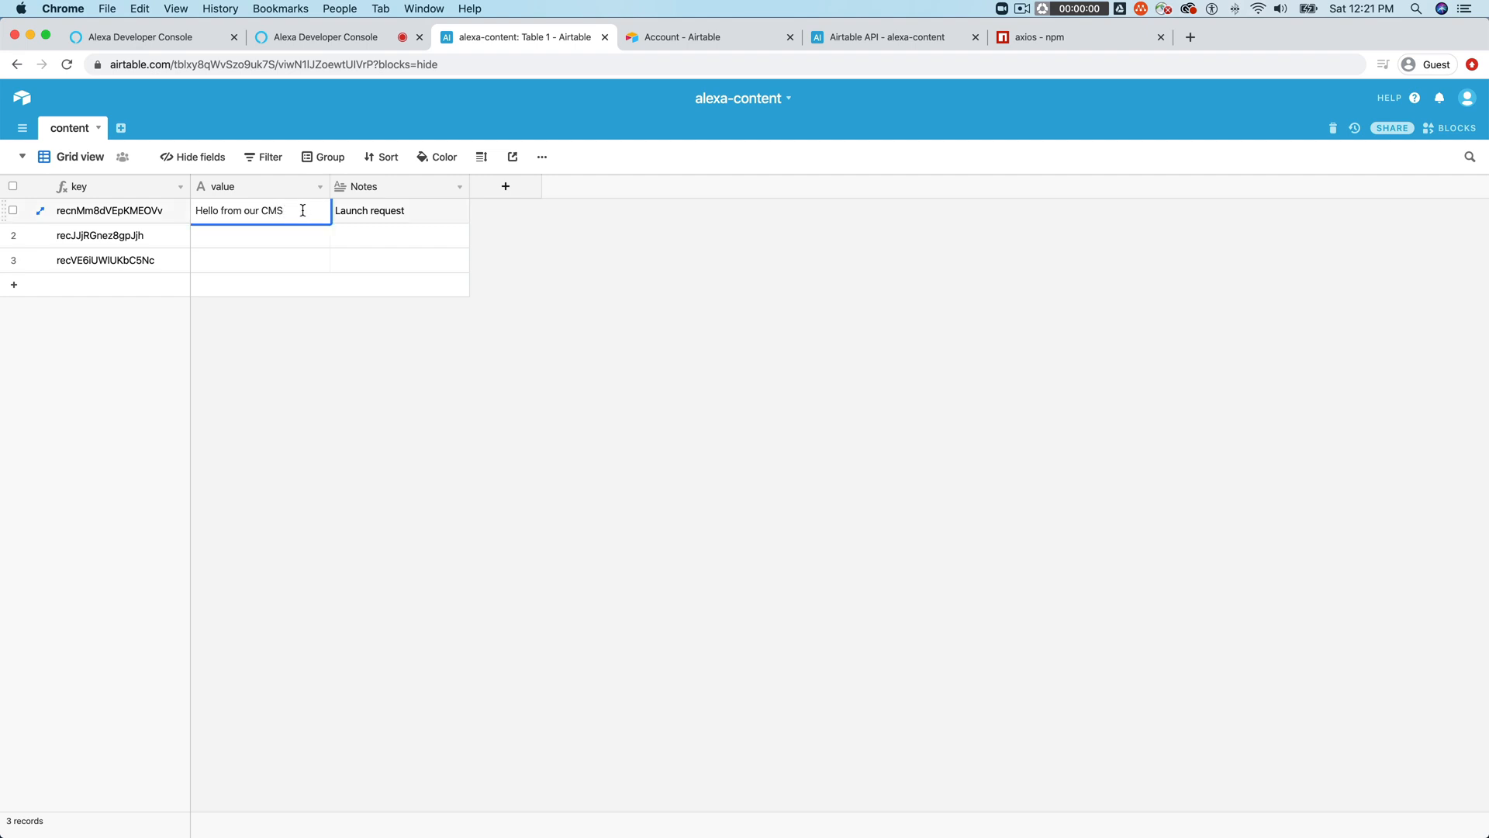
double_click(238, 210)
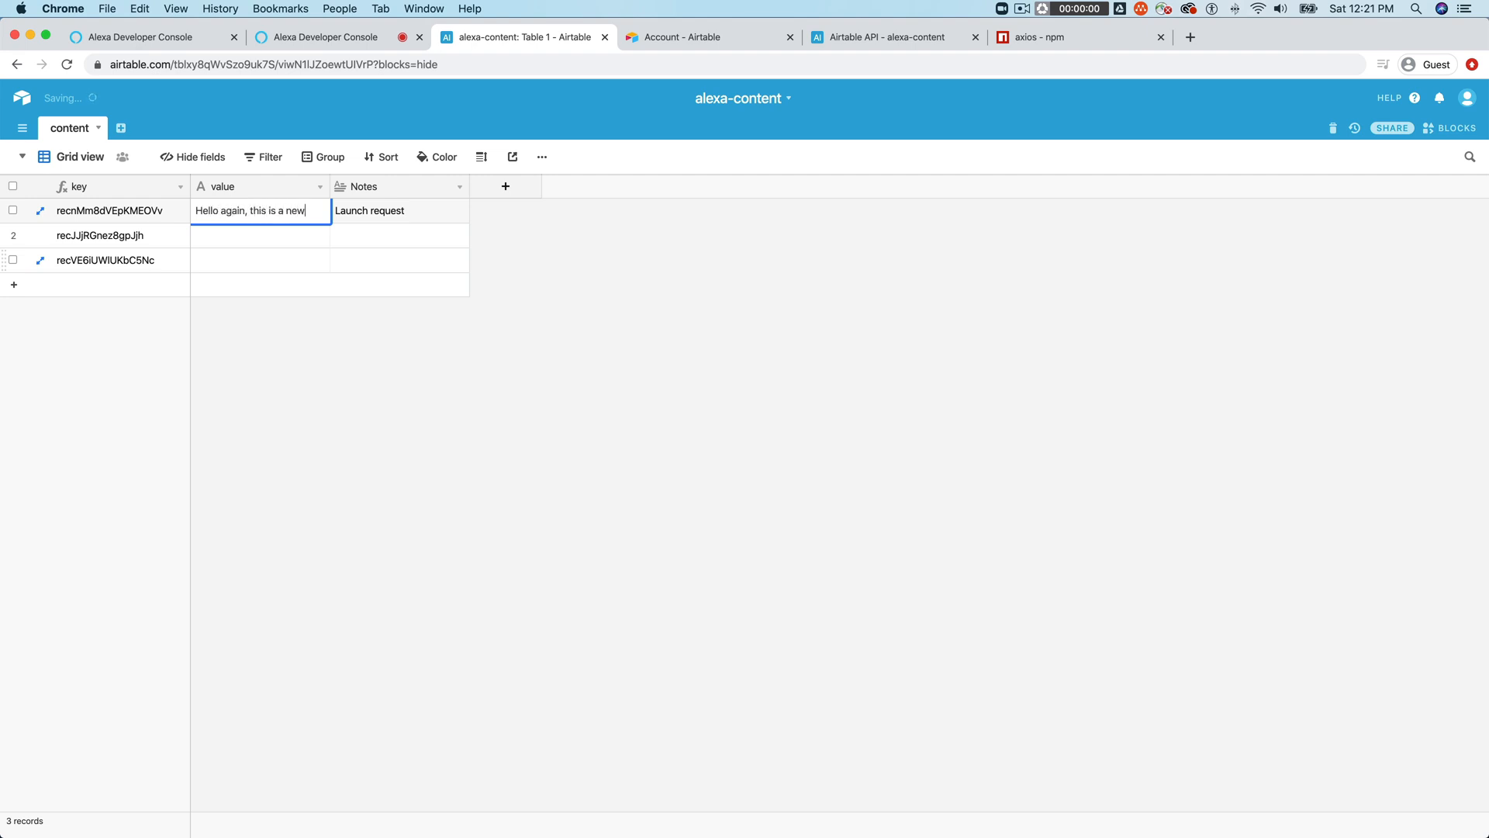
click(399, 210)
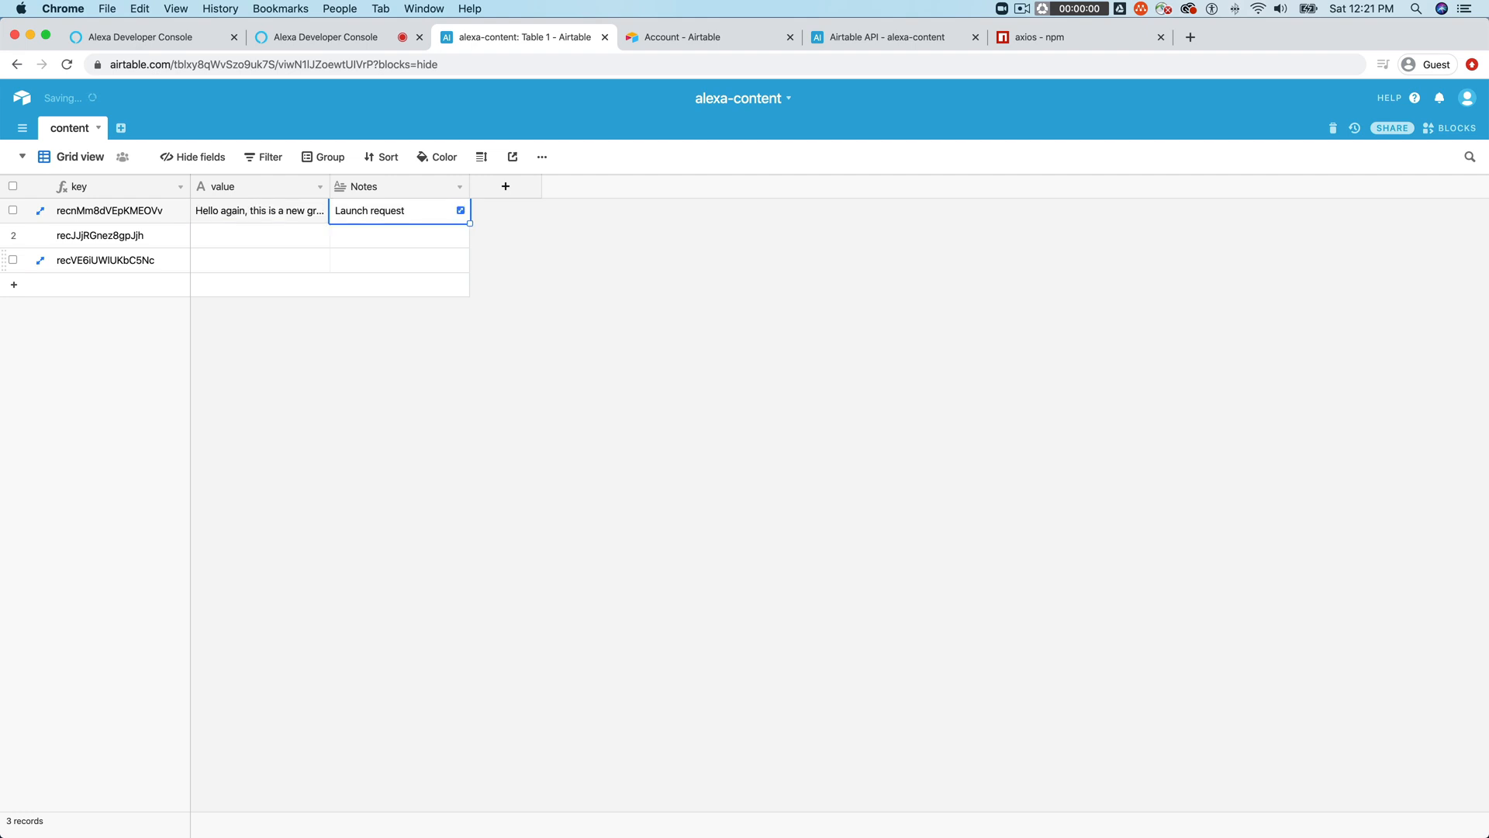
click(323, 37)
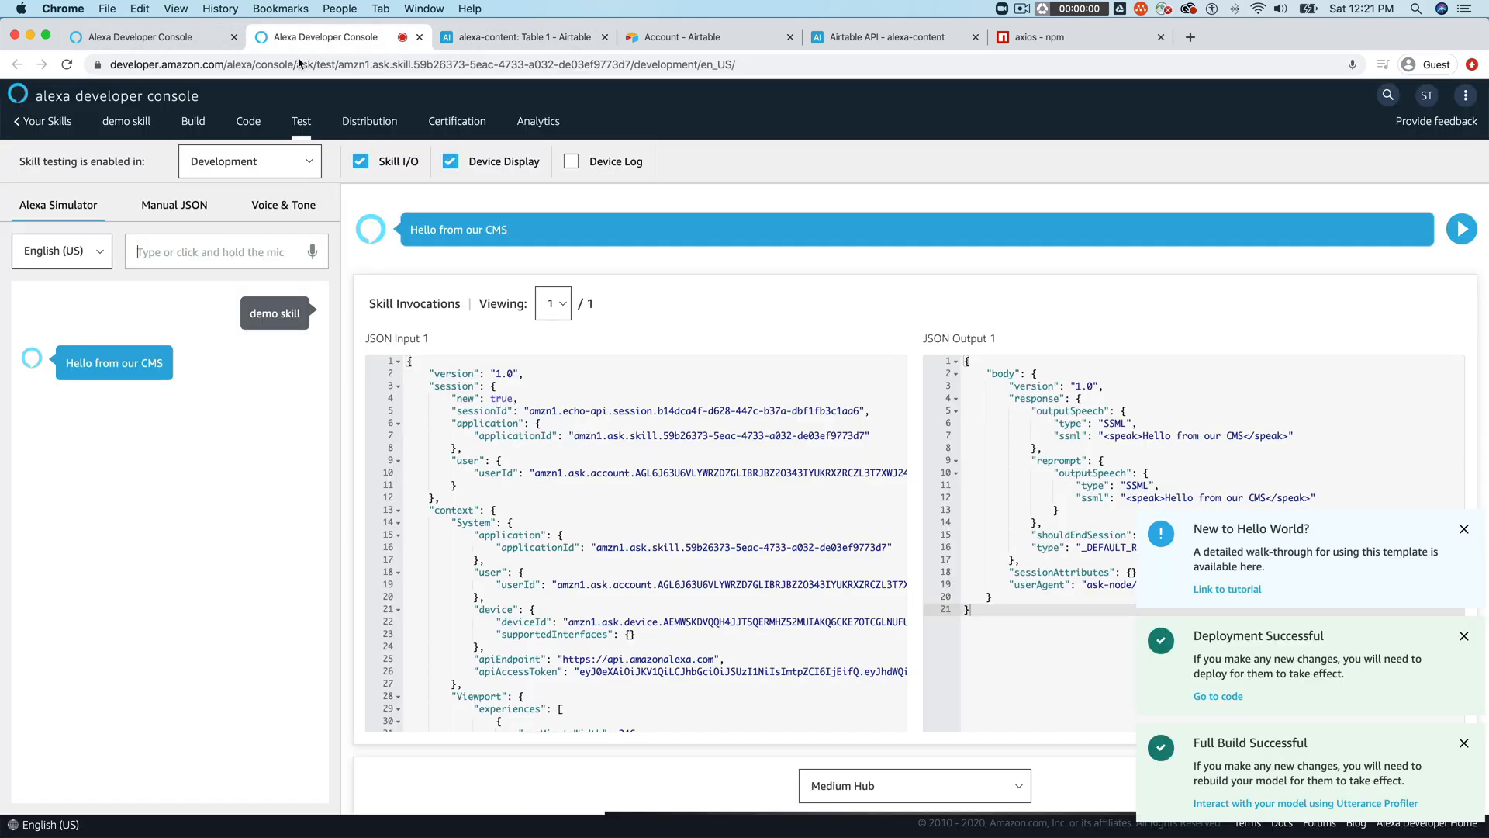
- Launch 'demo skill' again so the simulator replies Hello again, this is a new greeting
text(d)
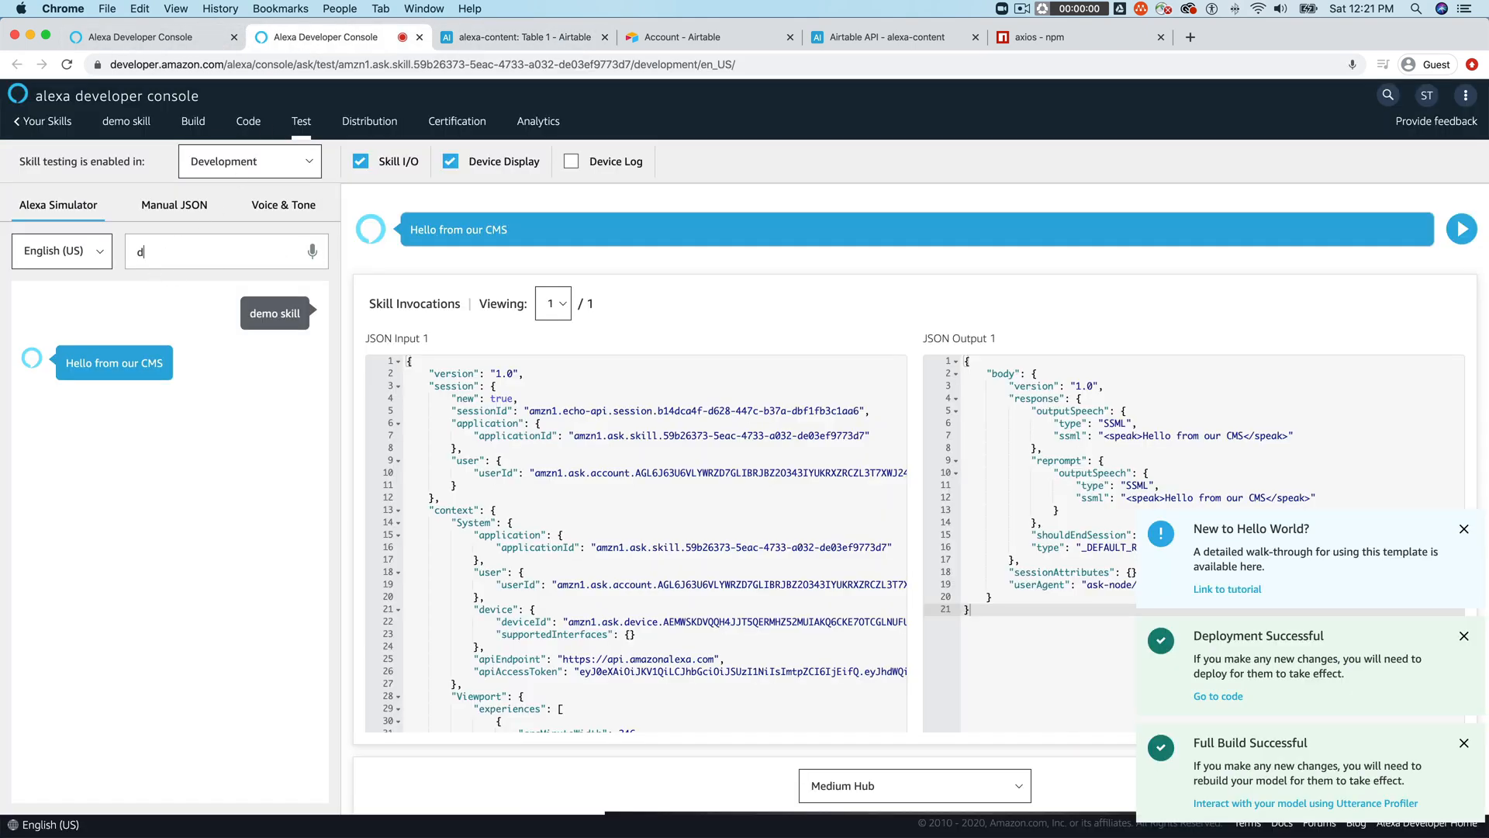
text(emos)
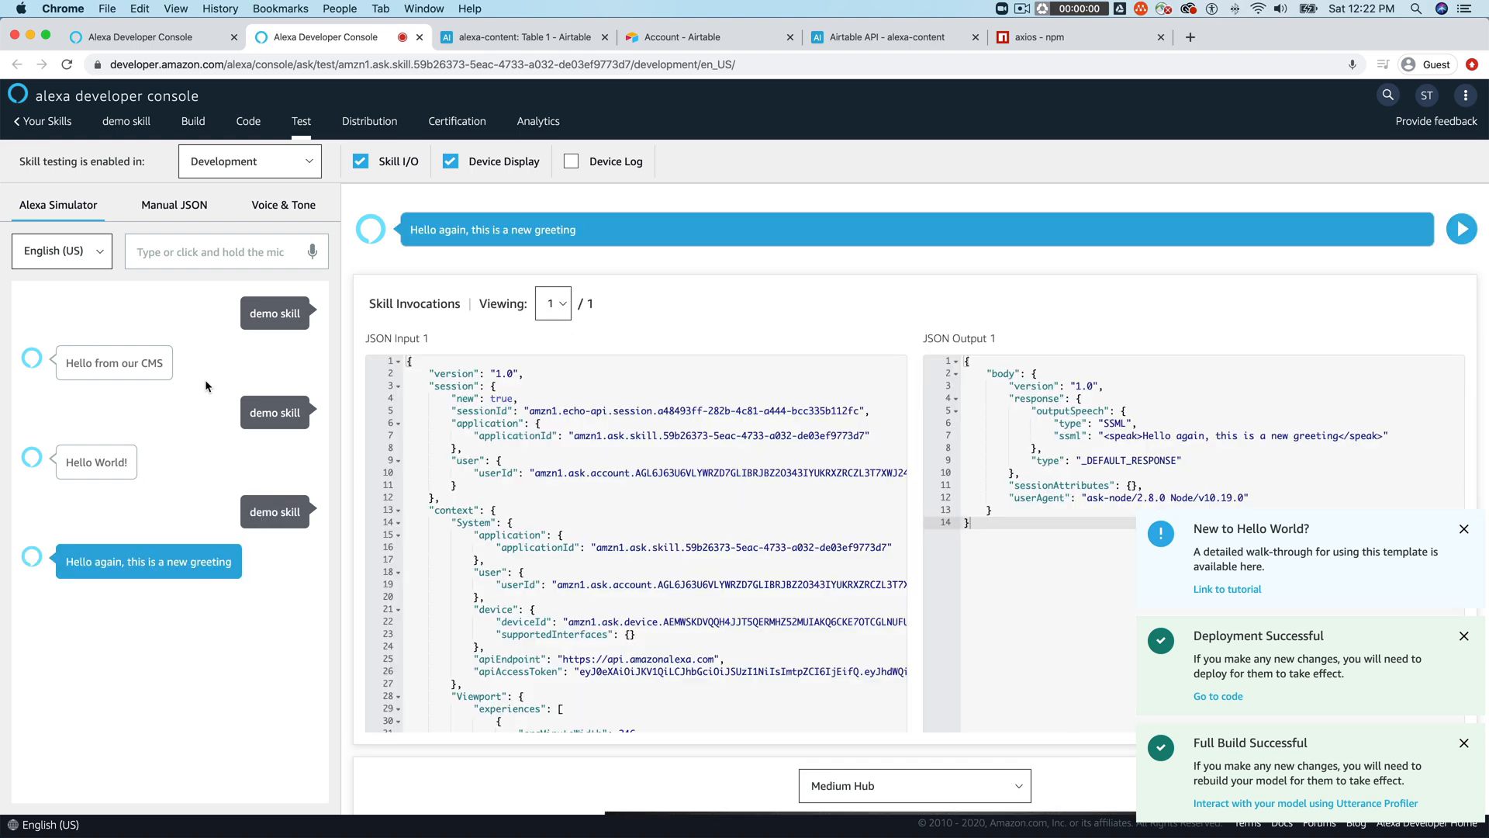
mouse_move(188, 543)
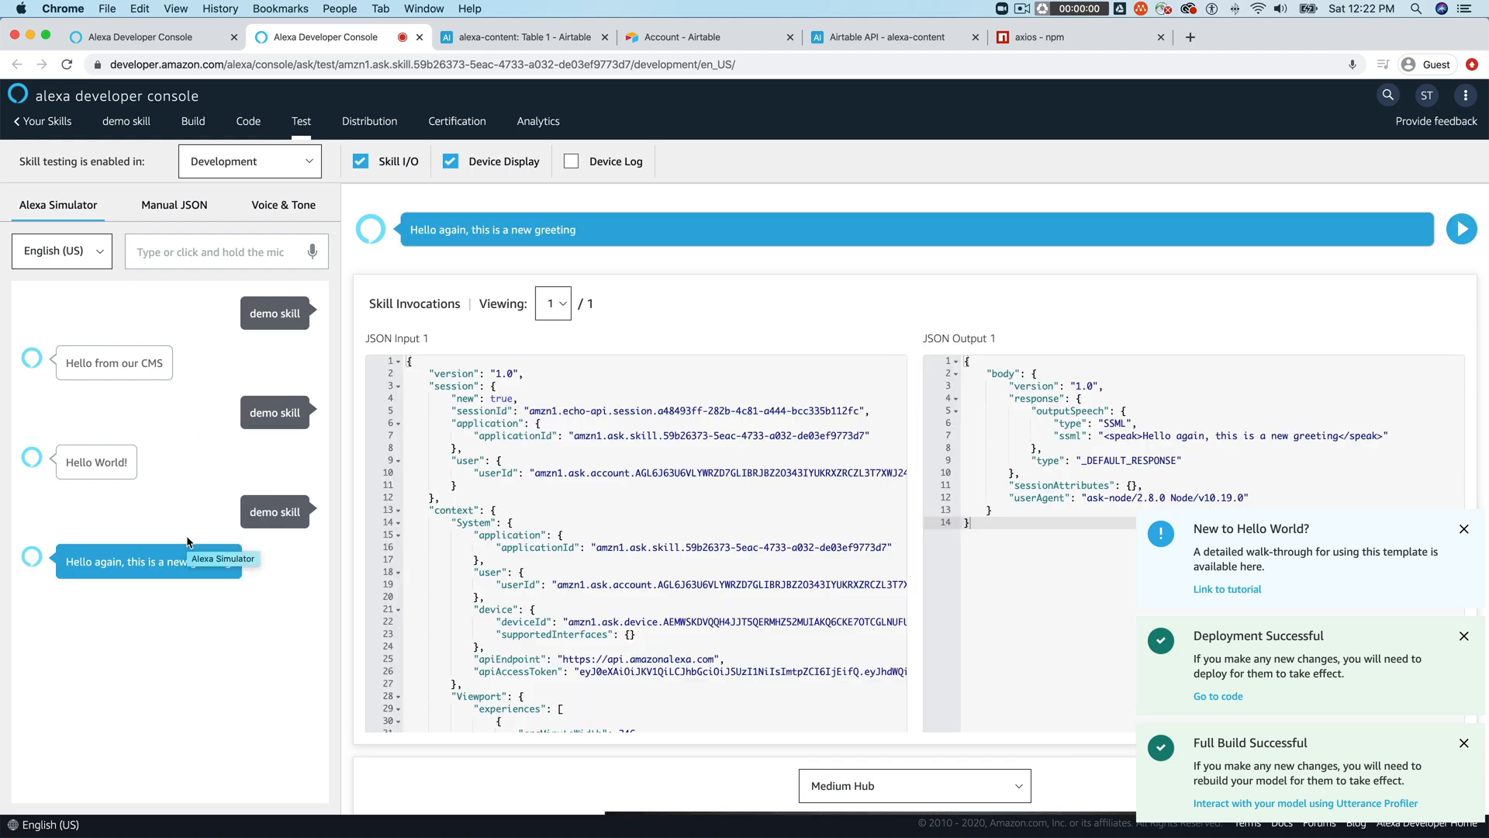
mouse_move(566, 409)
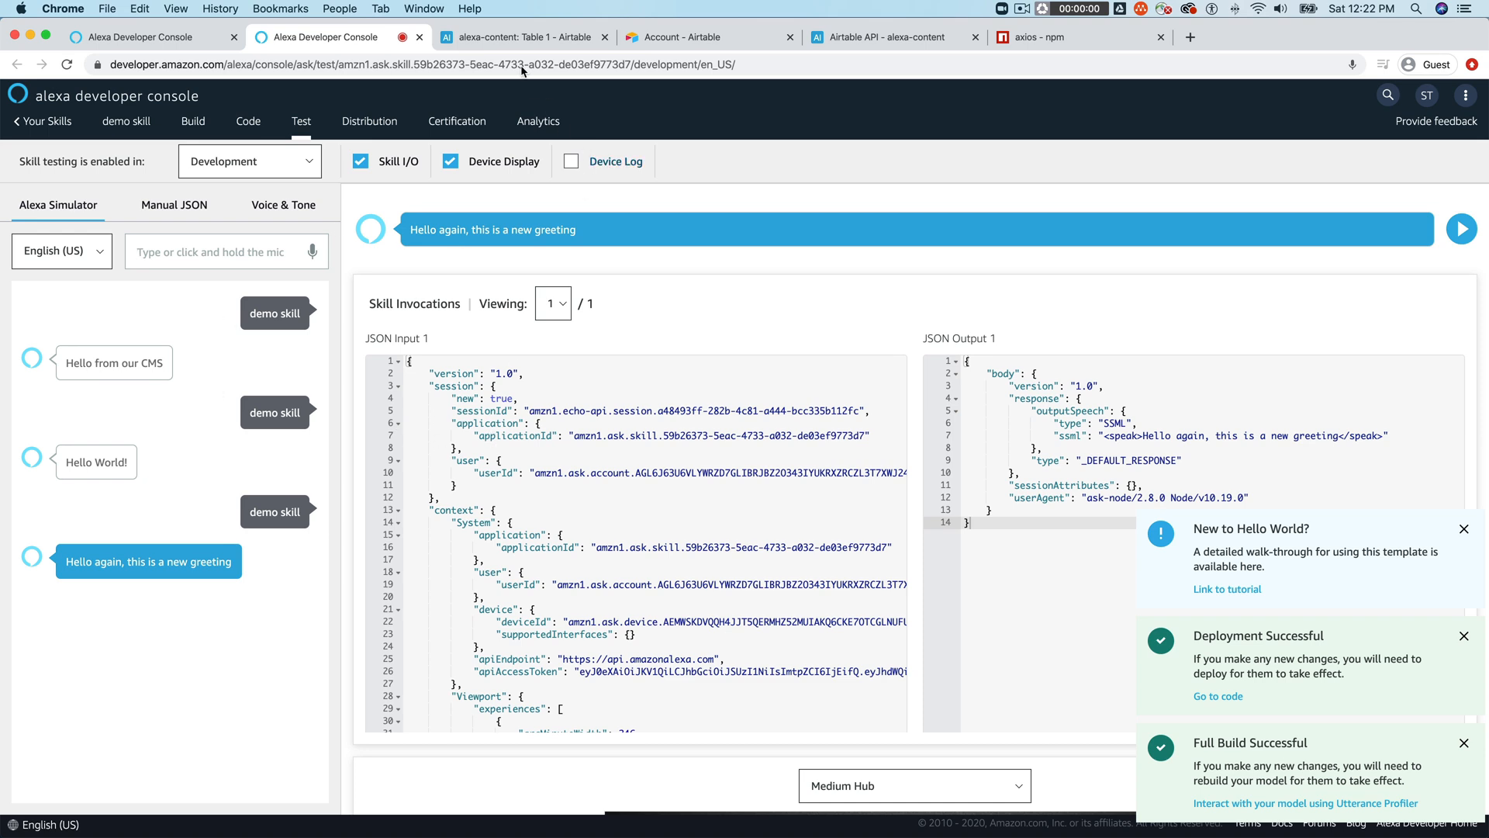
click(523, 38)
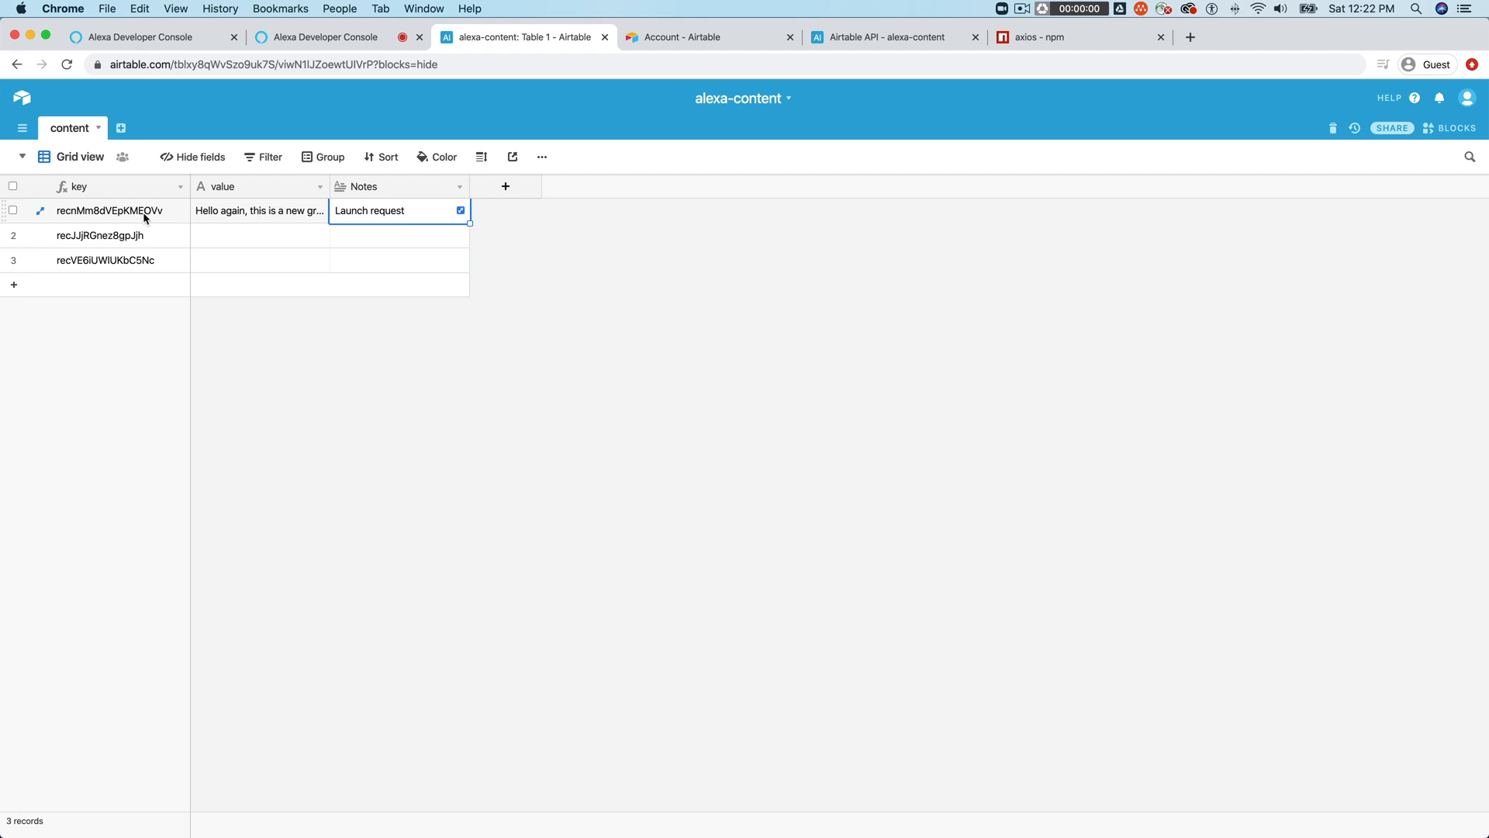
mouse_move(269, 157)
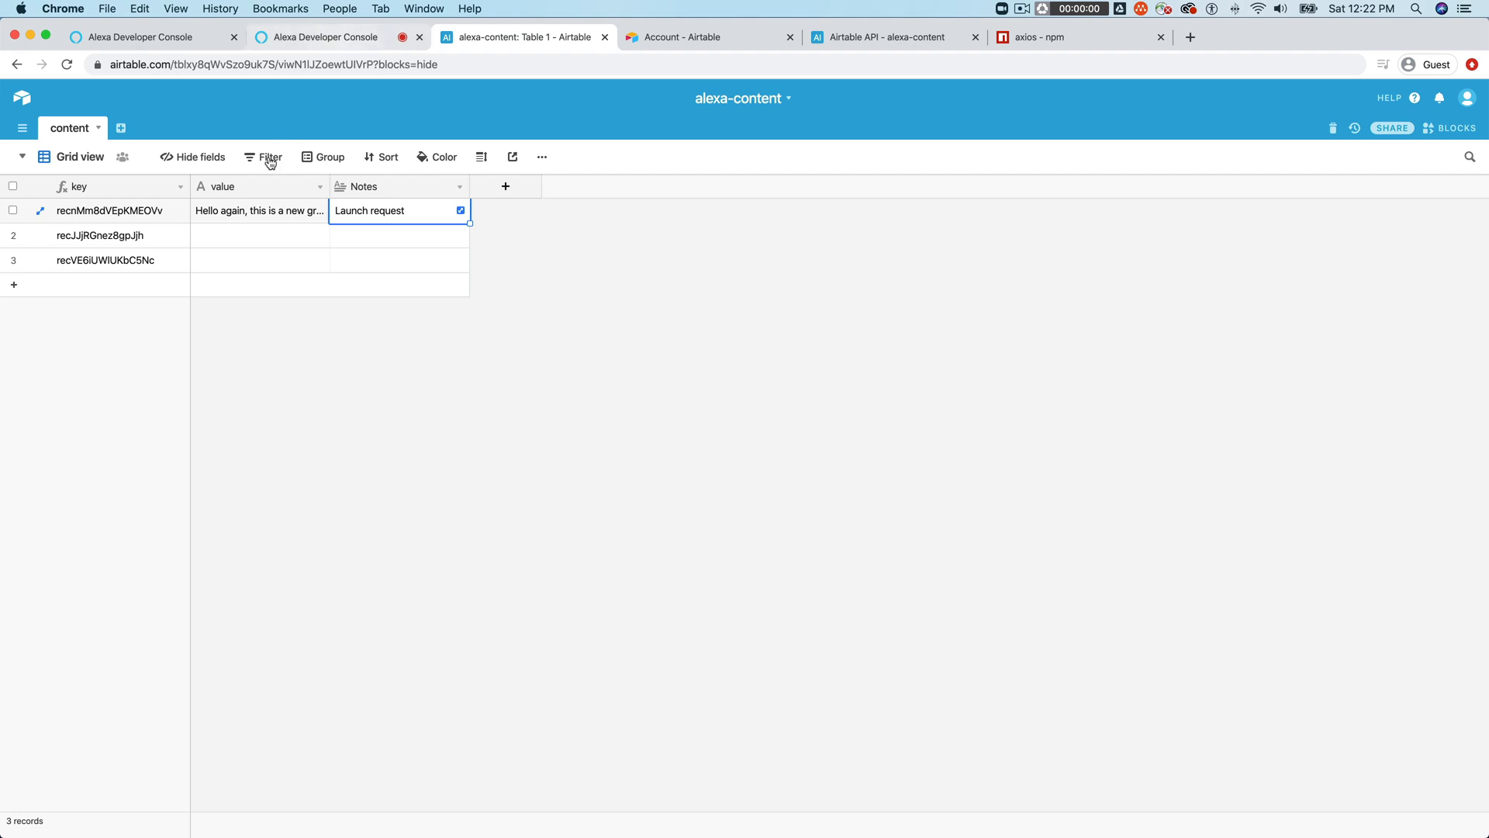
mouse_move(220, 430)
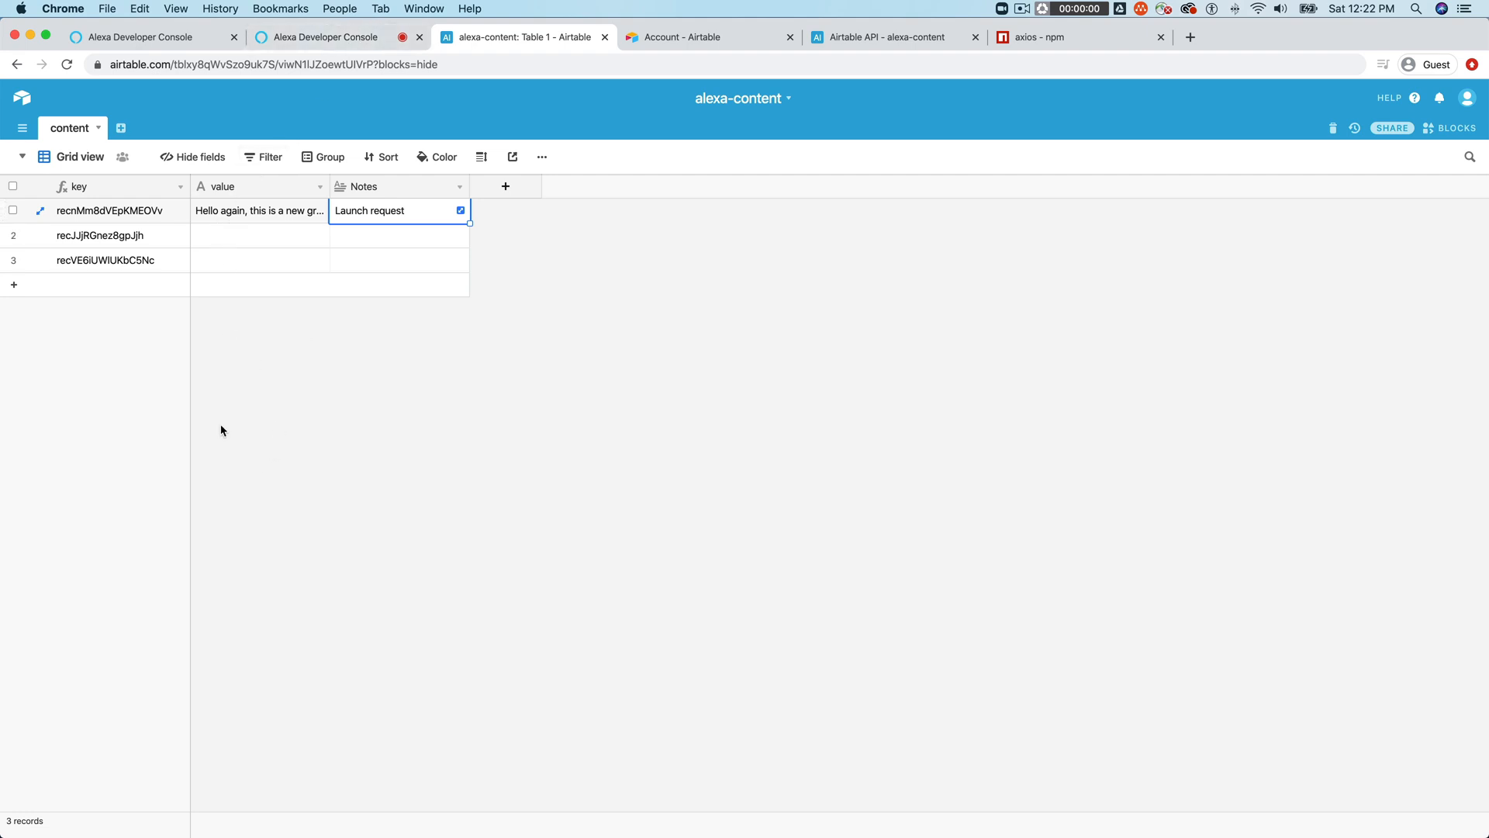
mouse_move(113, 217)
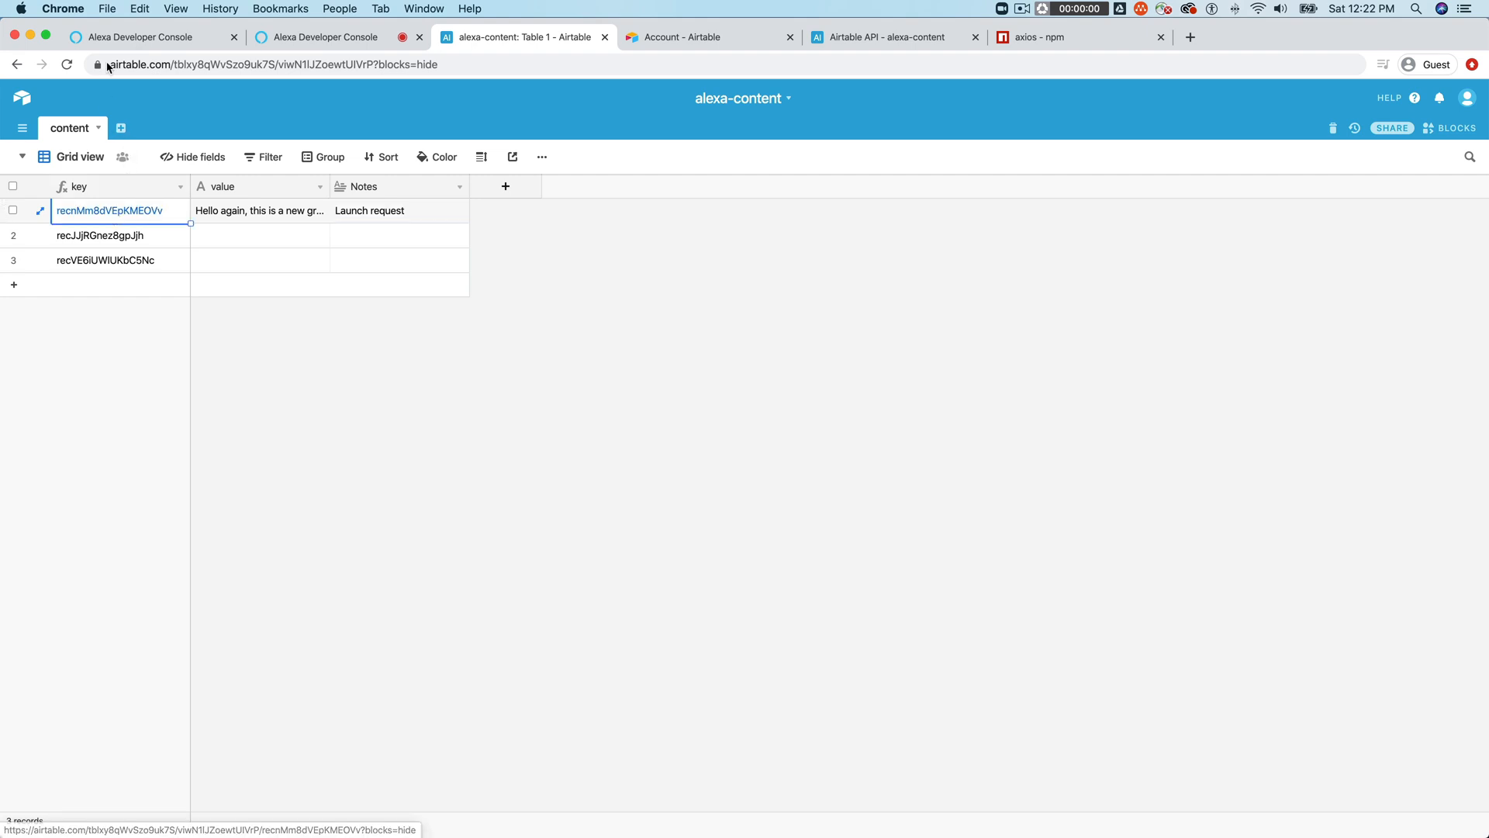
- Return from Airtable to the skill's index.js in the Code editor
click(142, 38)
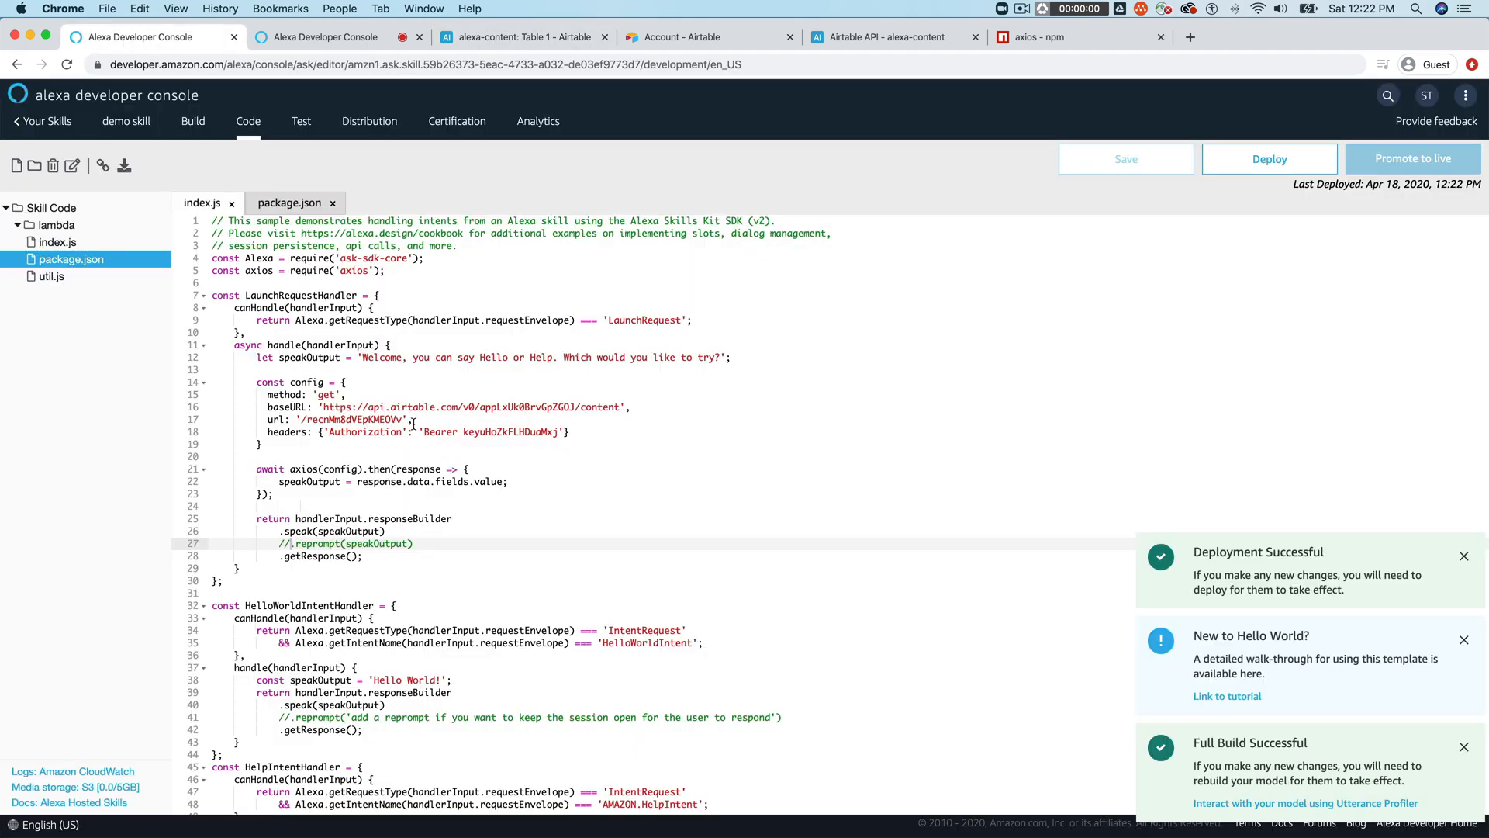
mouse_move(461, 476)
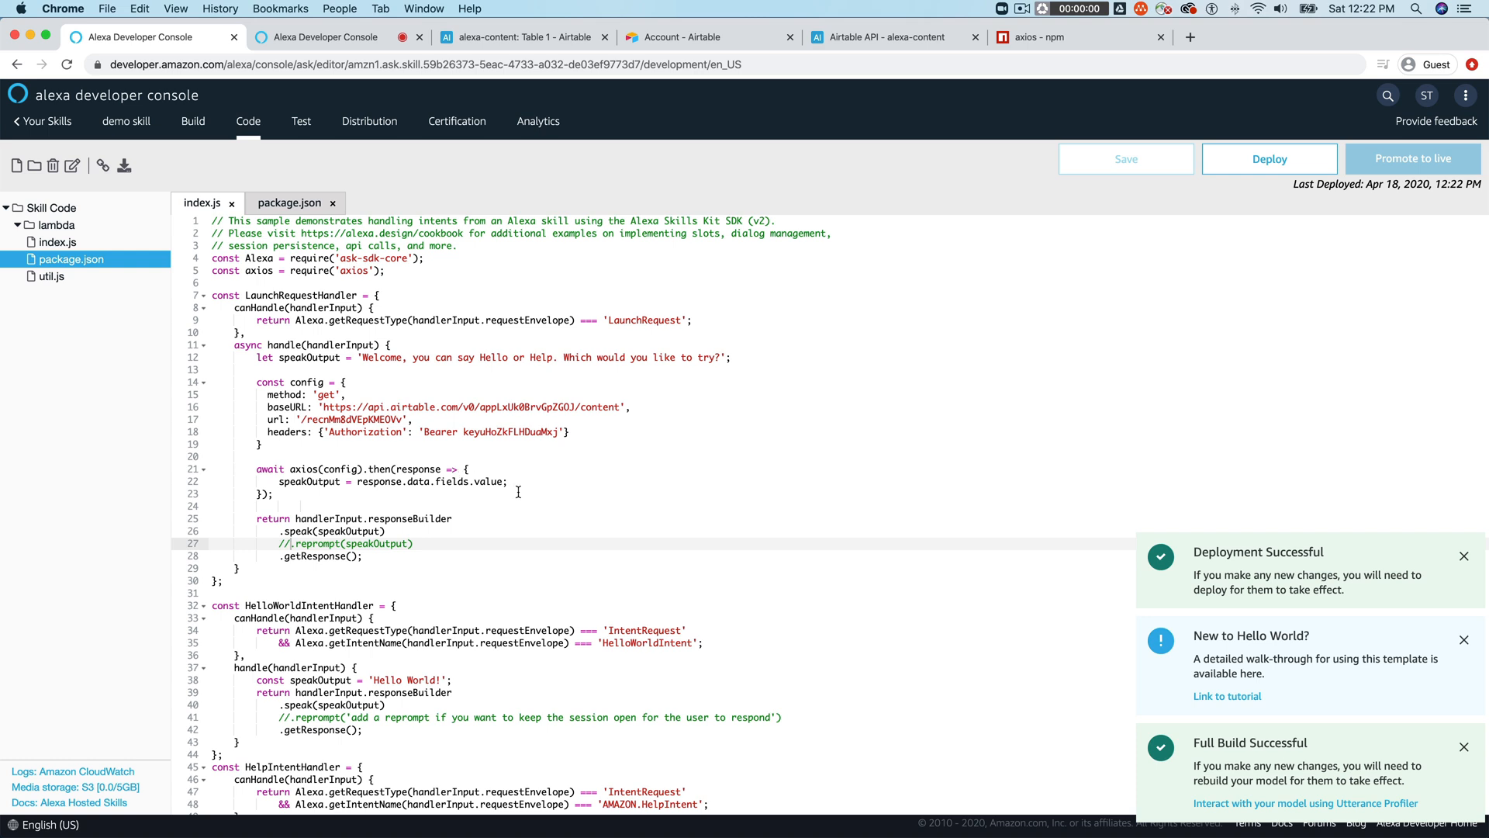
mouse_move(755, 423)
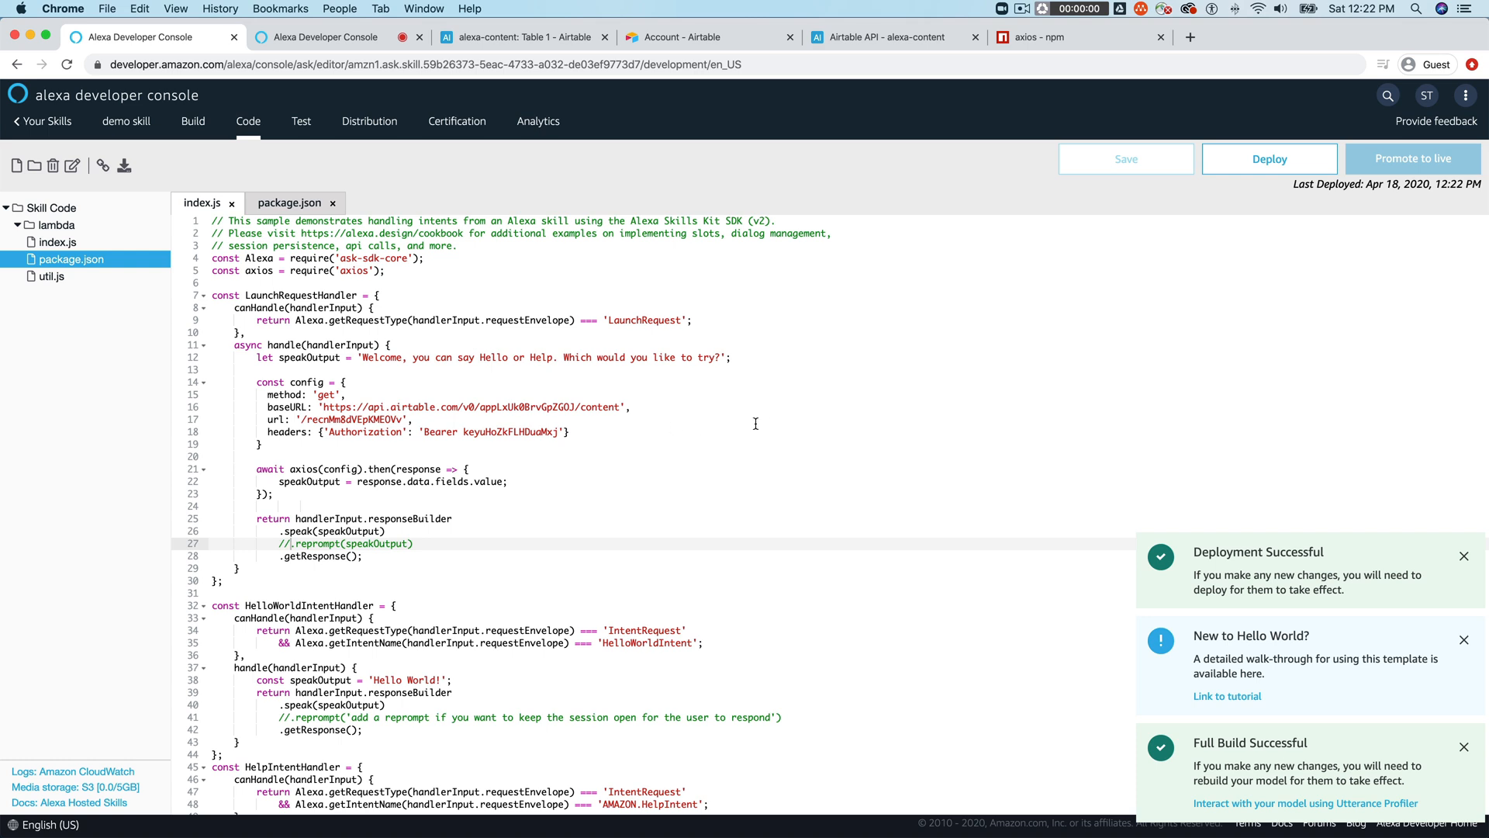
mouse_move(706, 462)
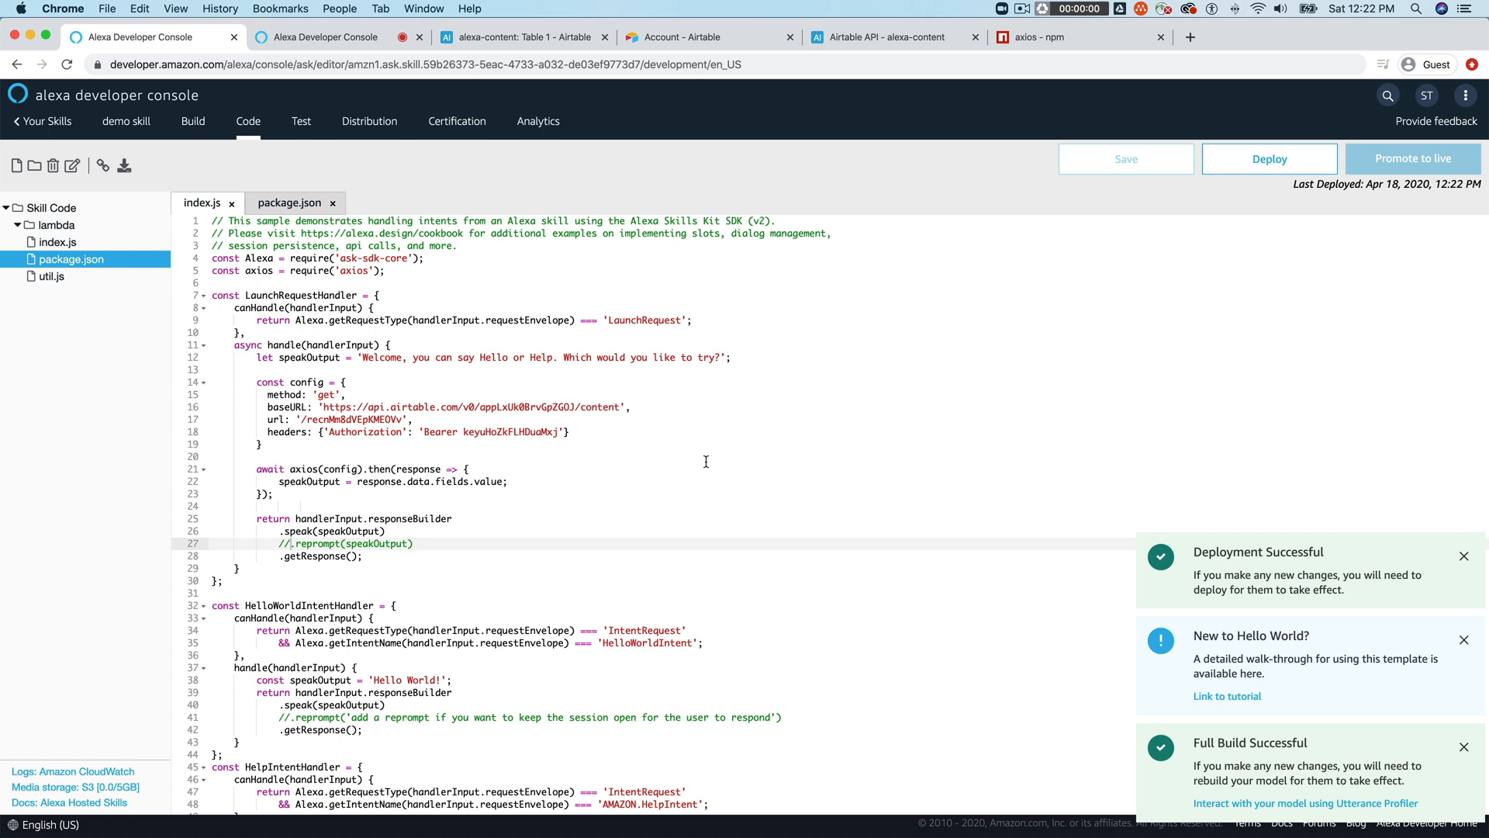
mouse_move(701, 378)
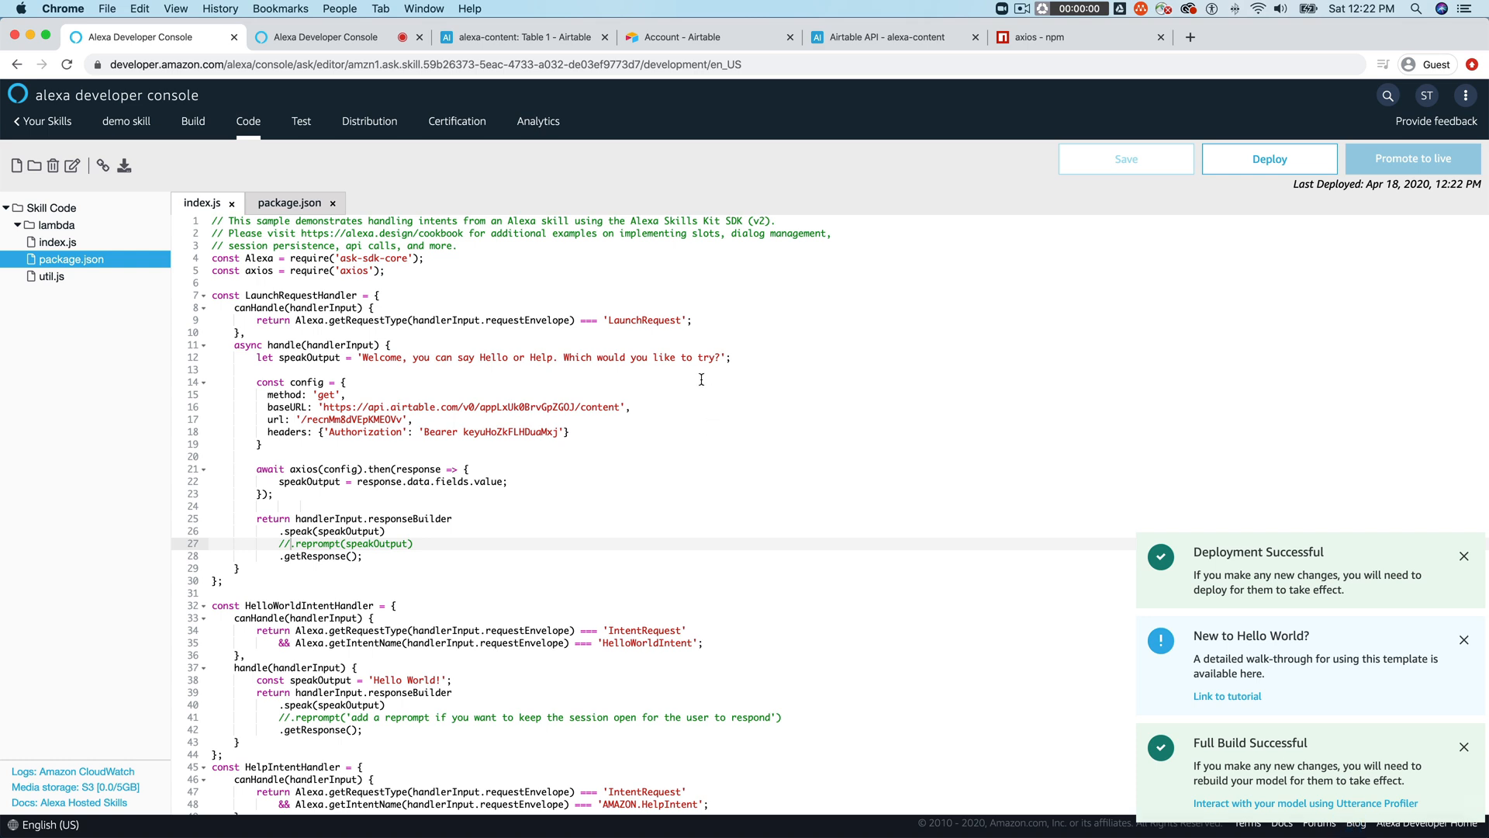
mouse_move(562, 540)
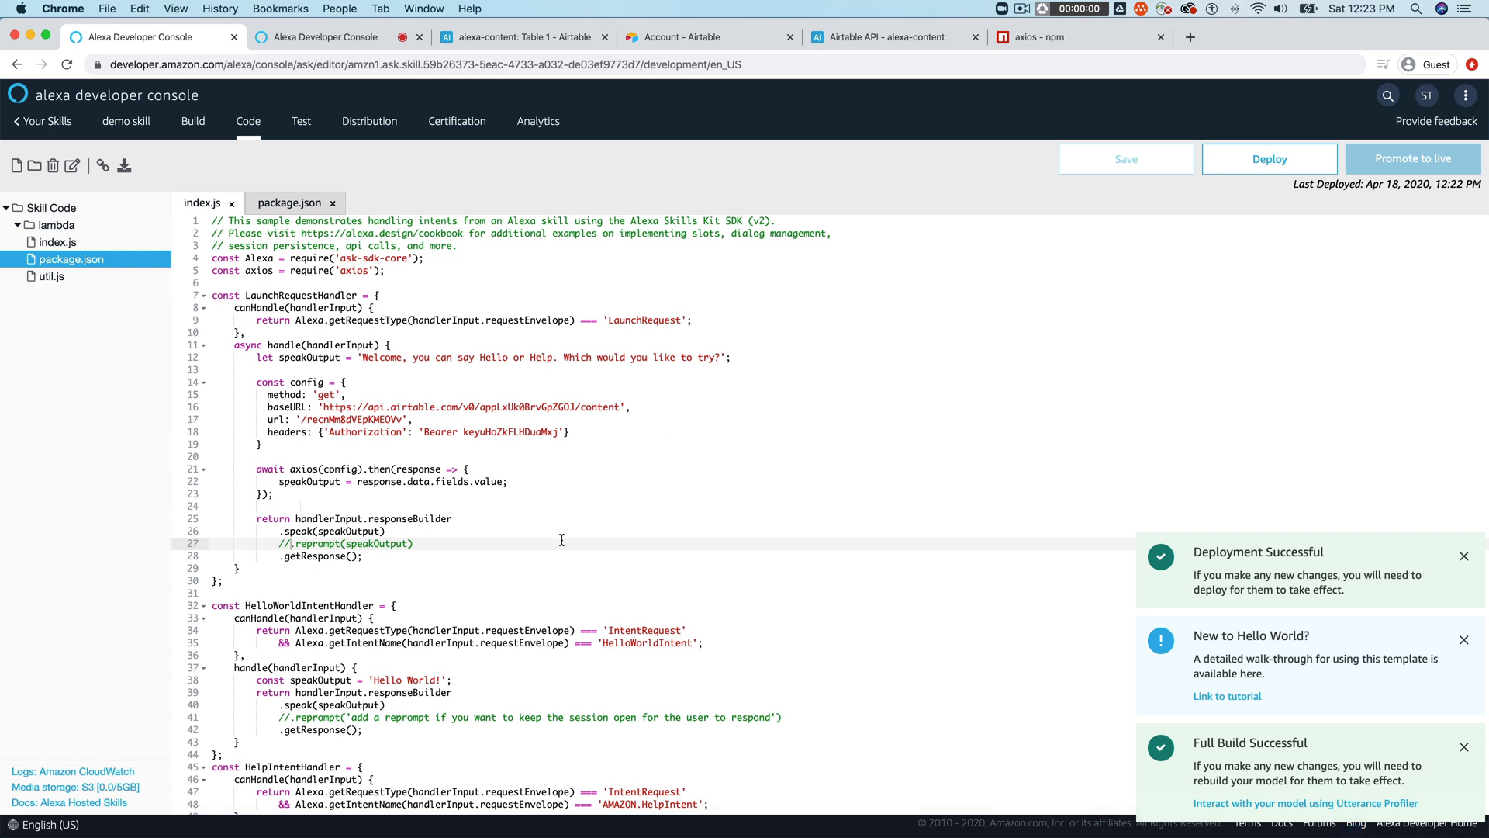
mouse_move(553, 467)
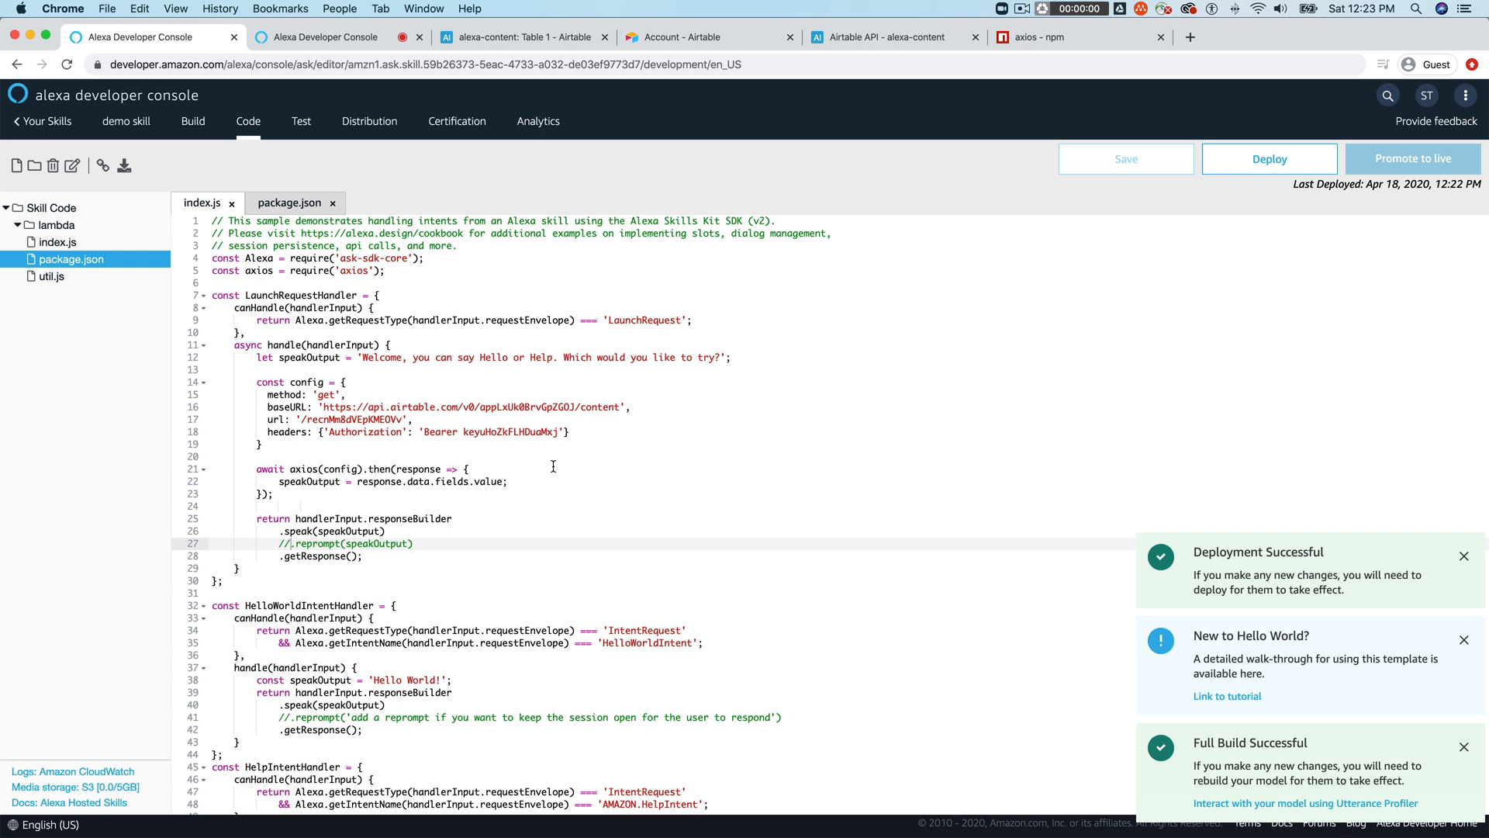
mouse_move(573, 495)
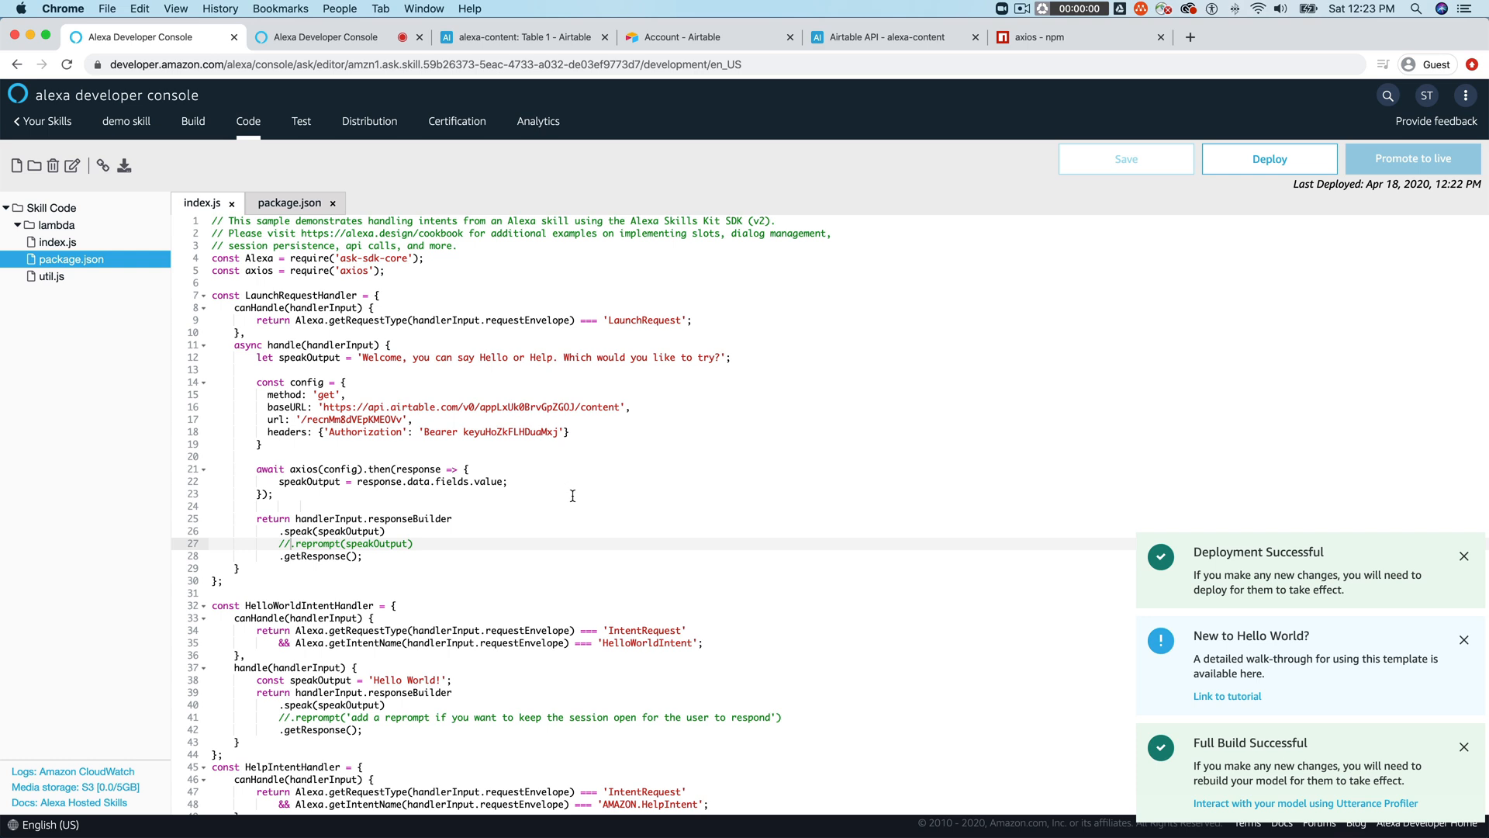